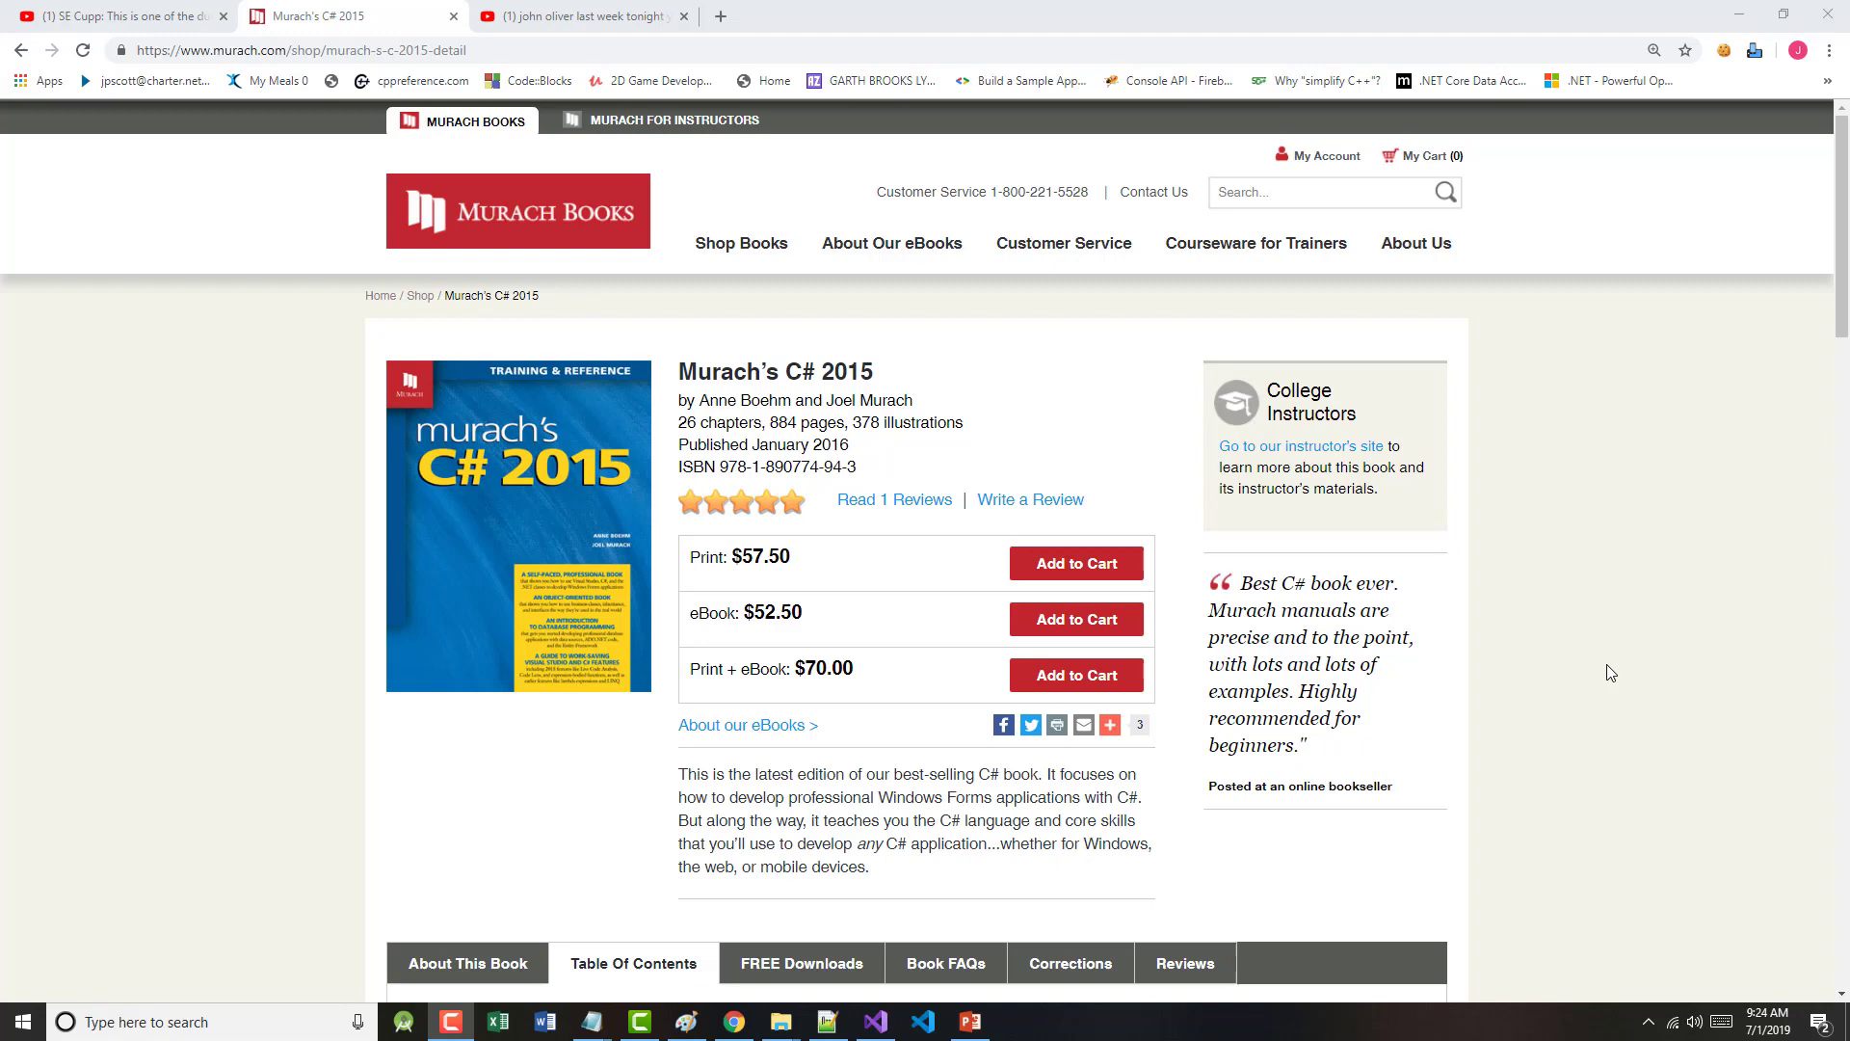
pyautogui.moveTo(852, 868)
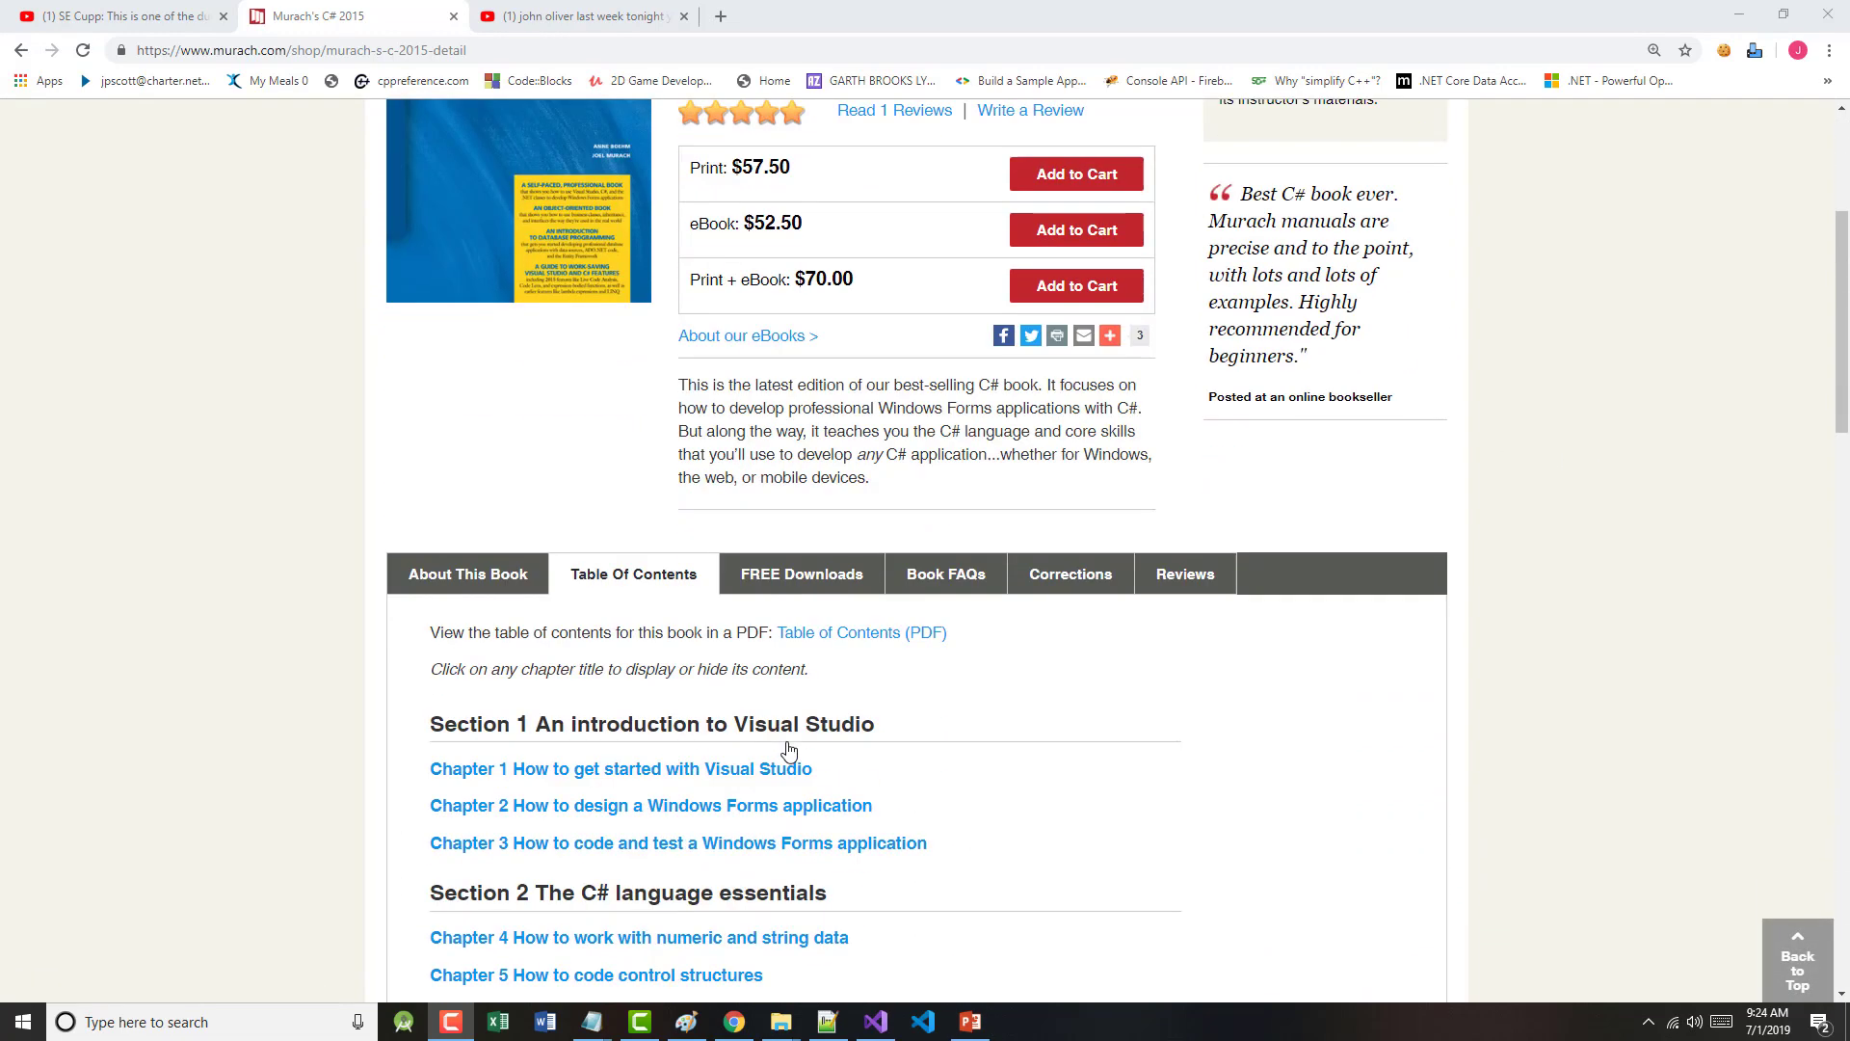
# - Run the Invoice Total app and calculate a 225 subtotal, giving a $202.50 total
pyautogui.scroll(-3)
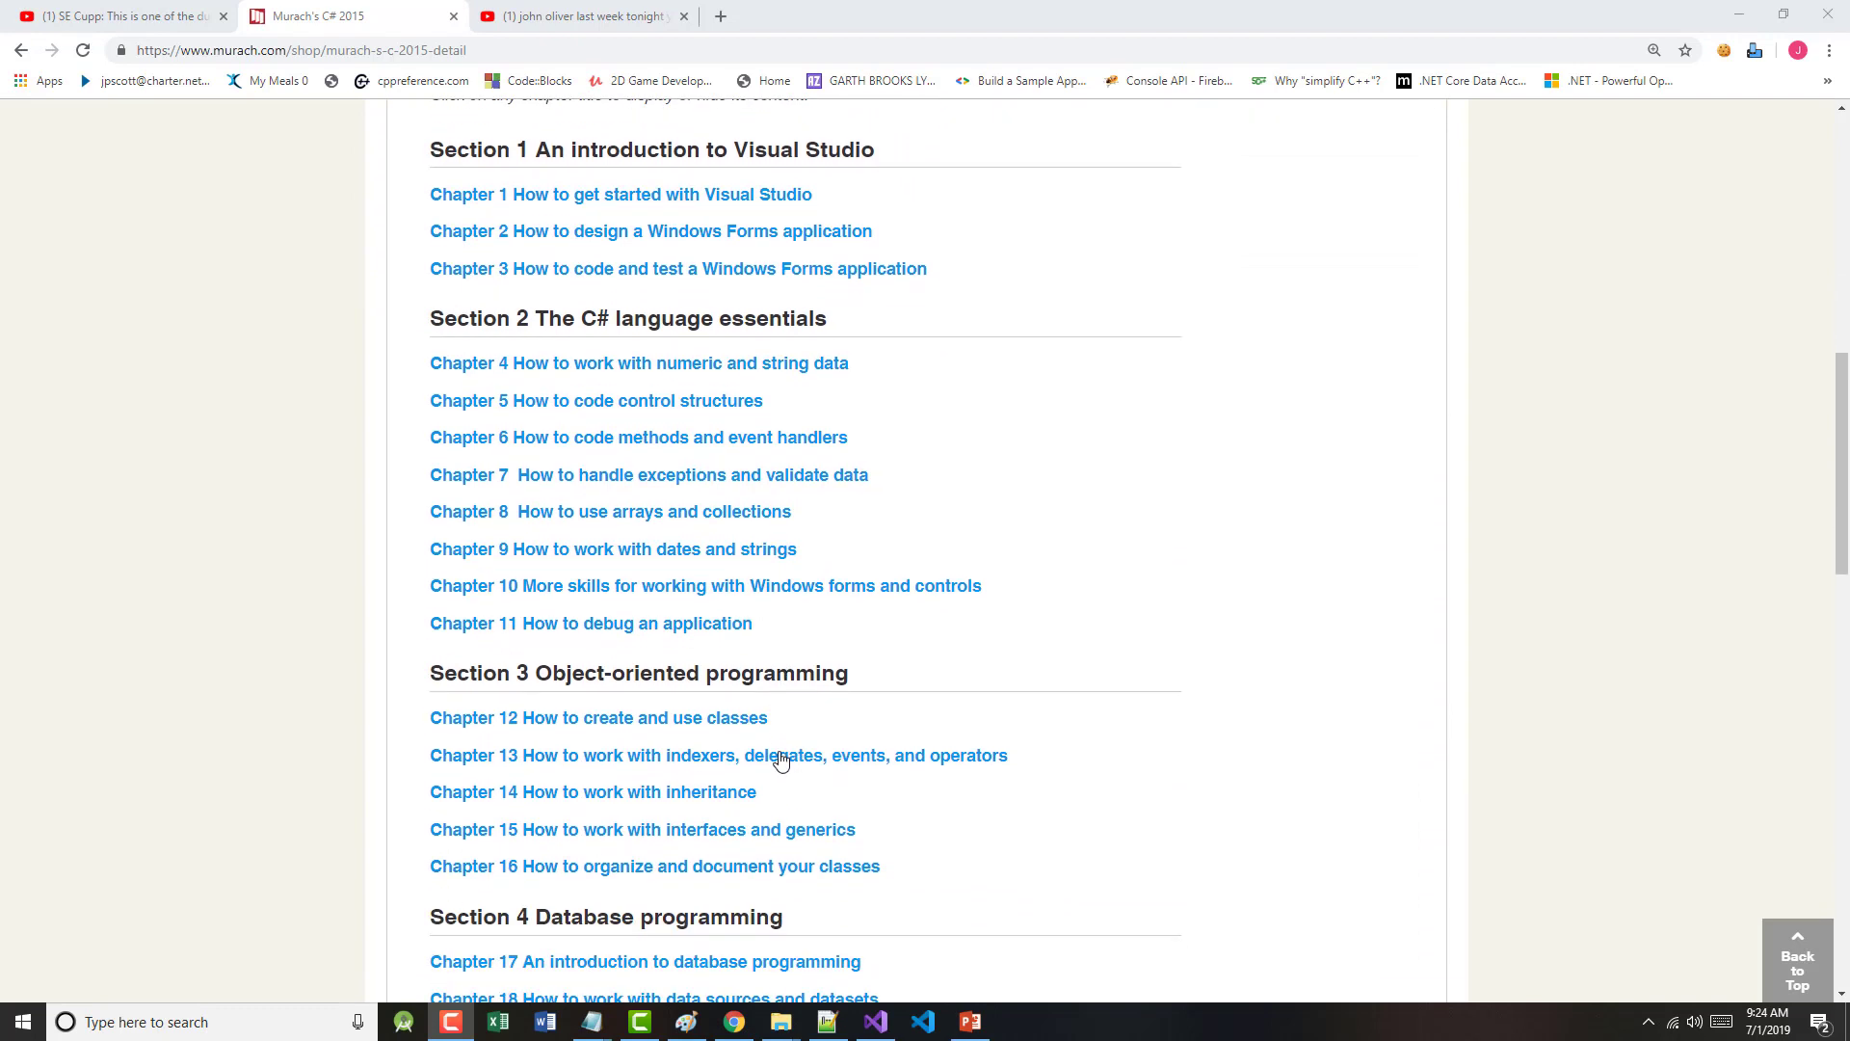
pyautogui.scroll(-3)
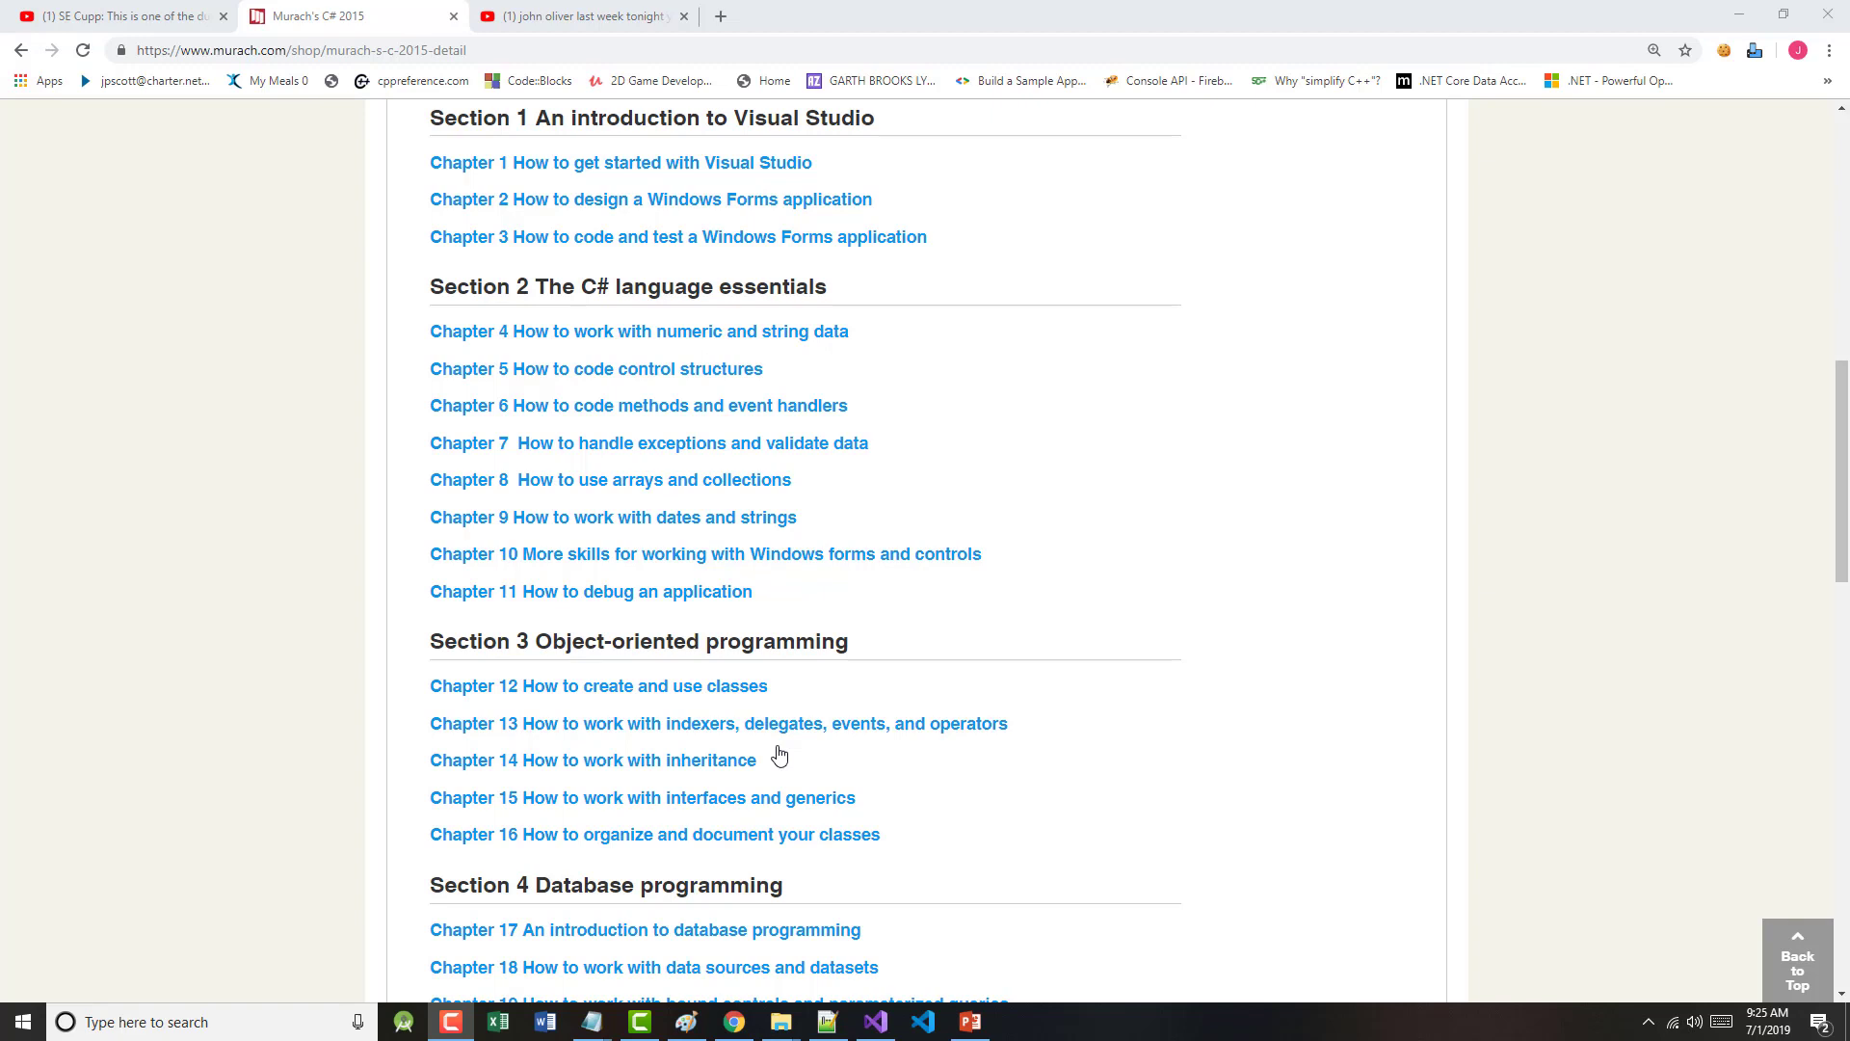
pyautogui.moveTo(767, 897)
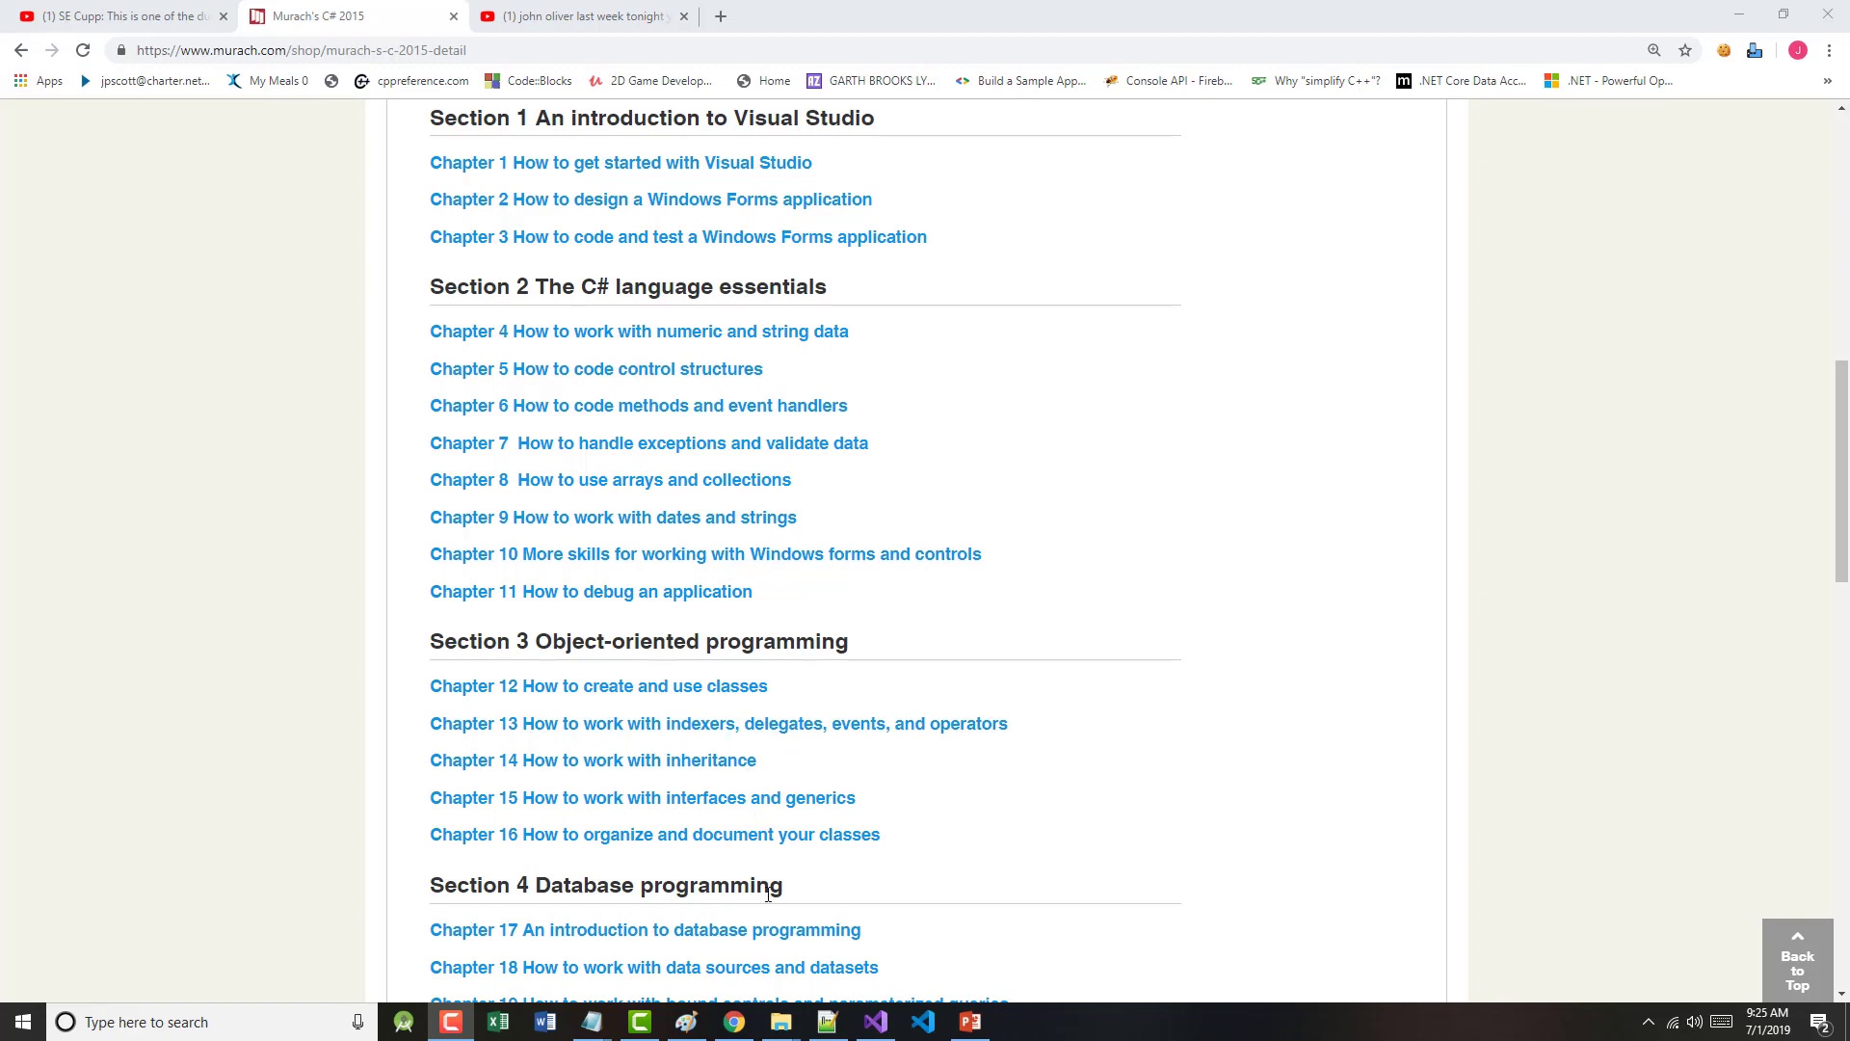
pyautogui.moveTo(644, 356)
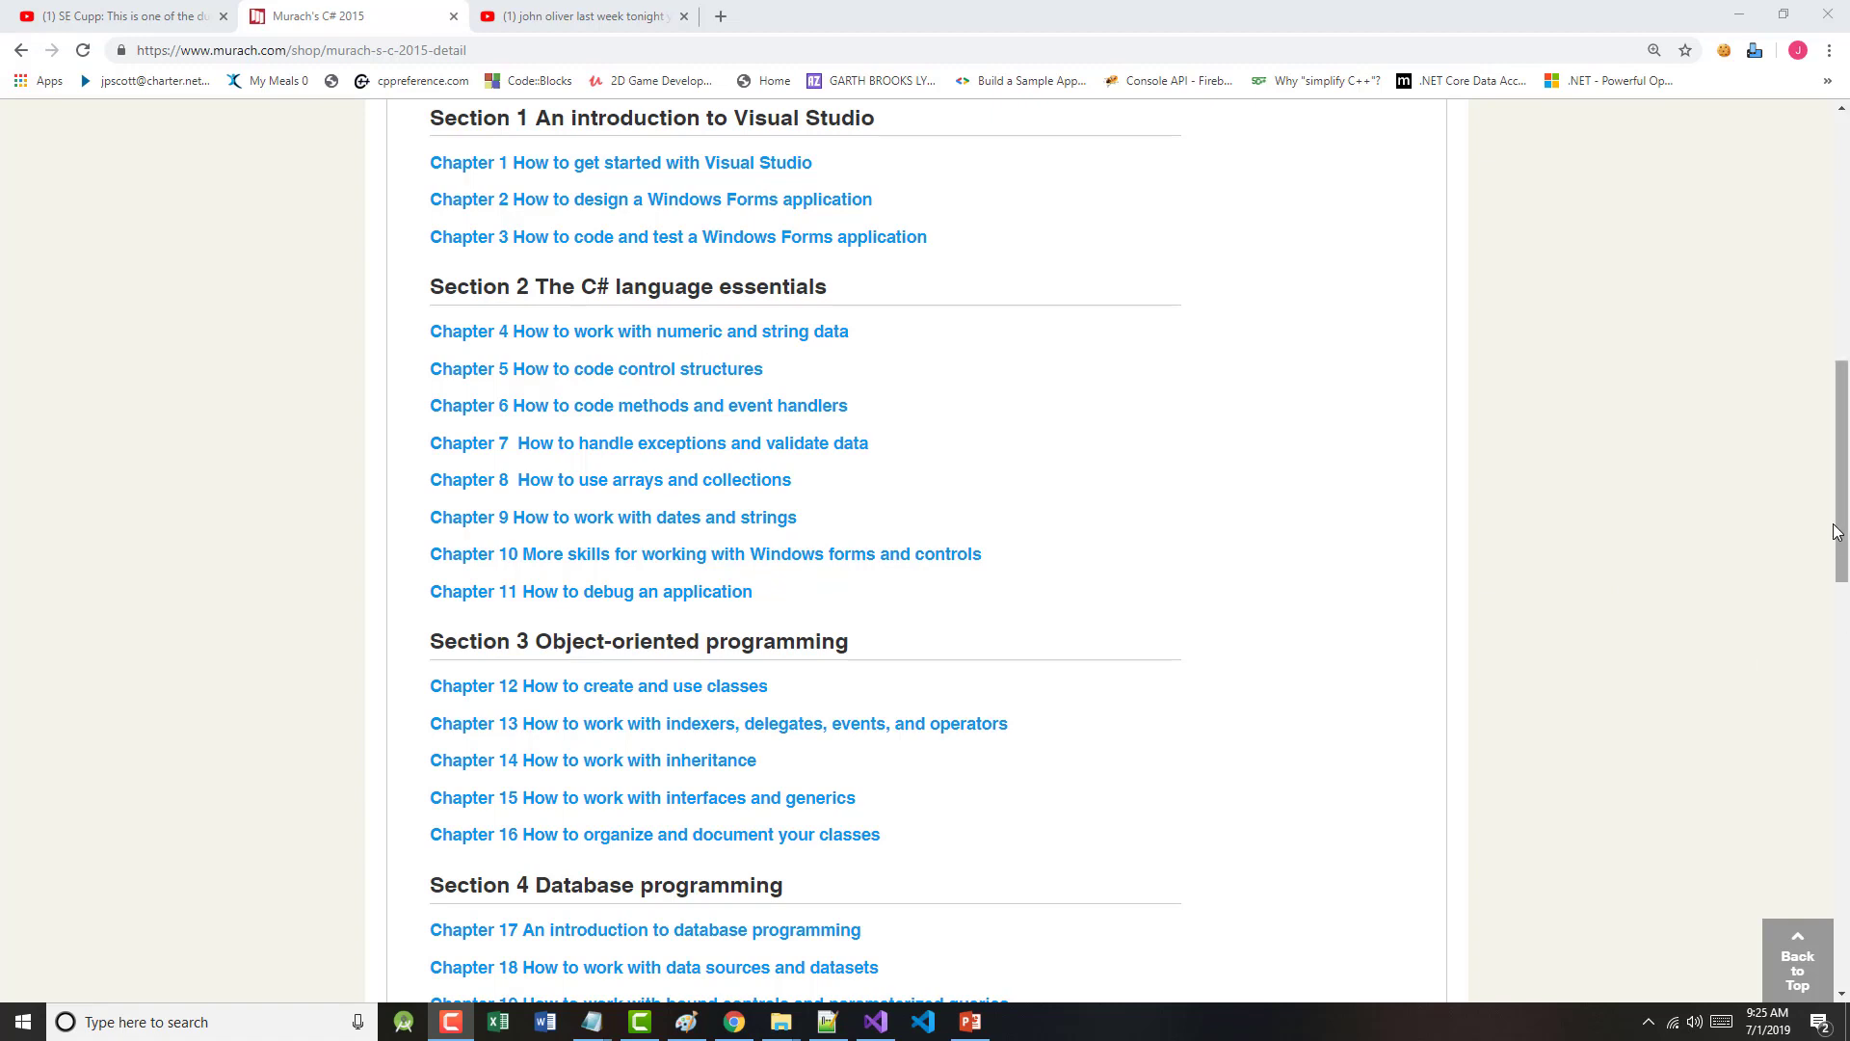
pyautogui.scroll(-3)
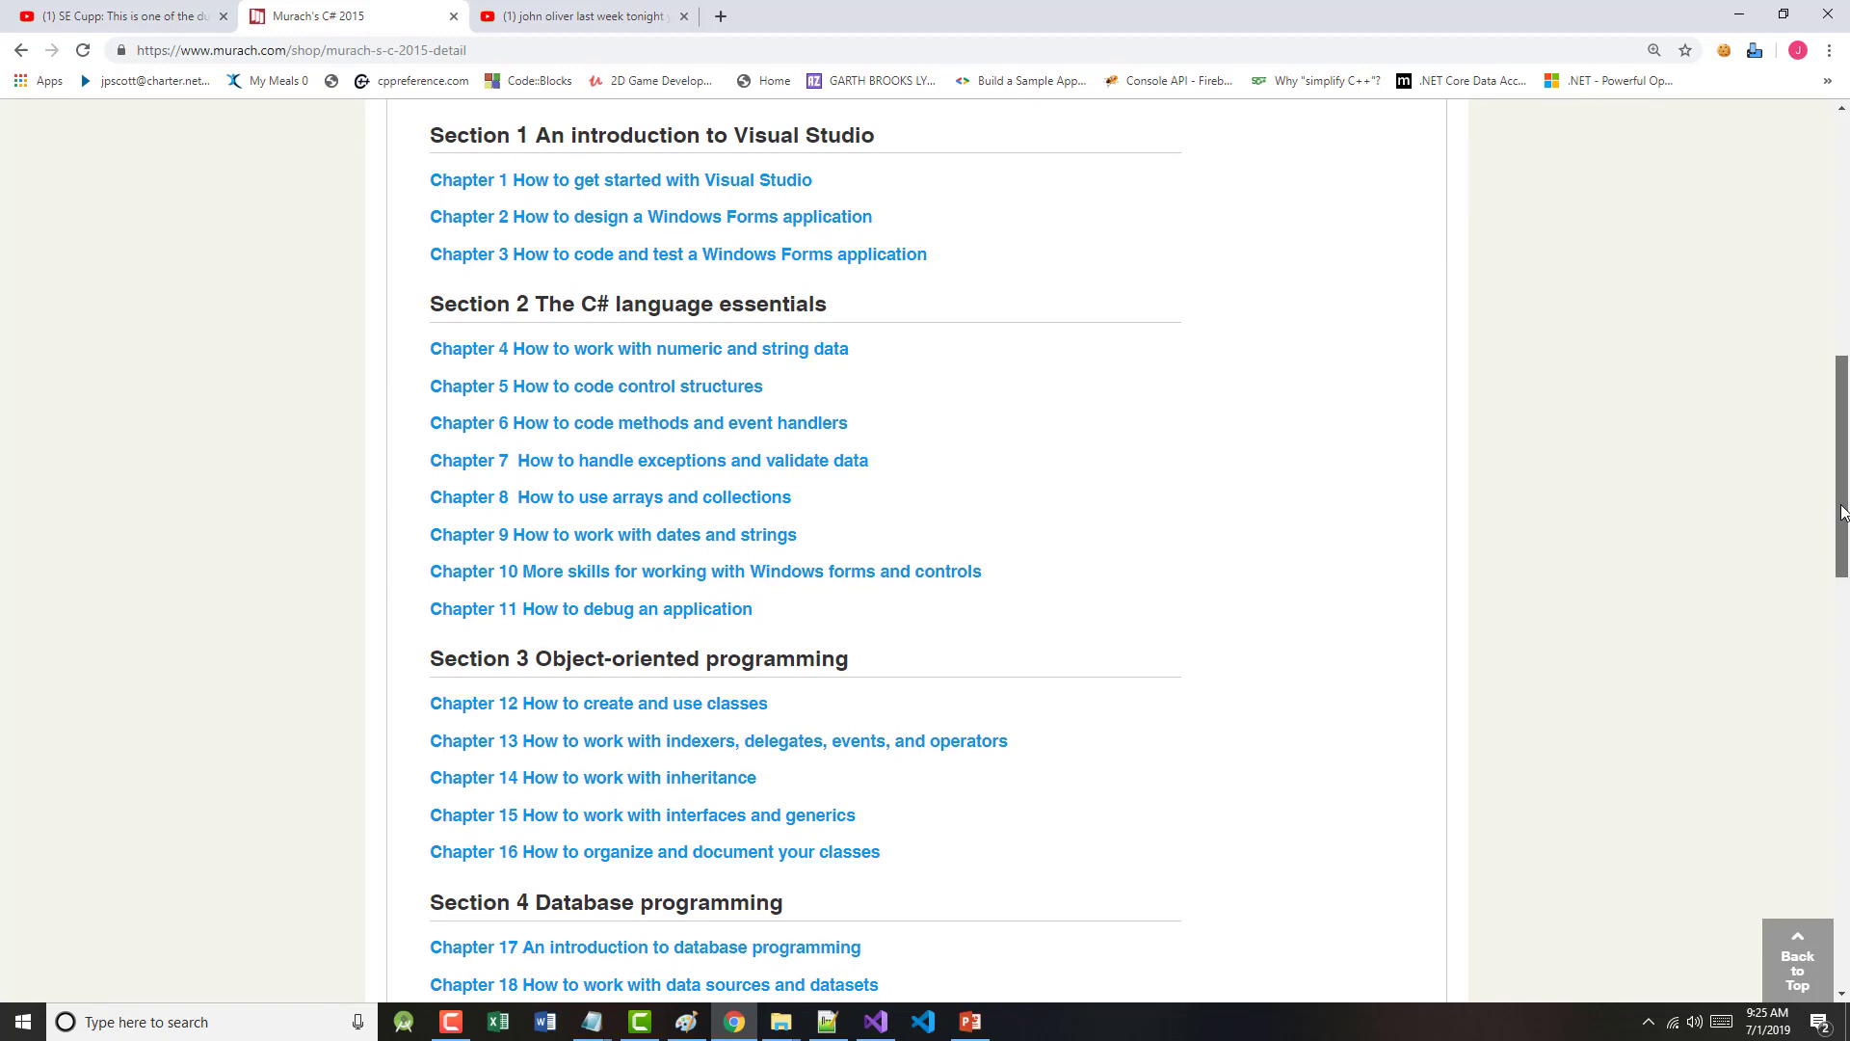
pyautogui.scroll(3)
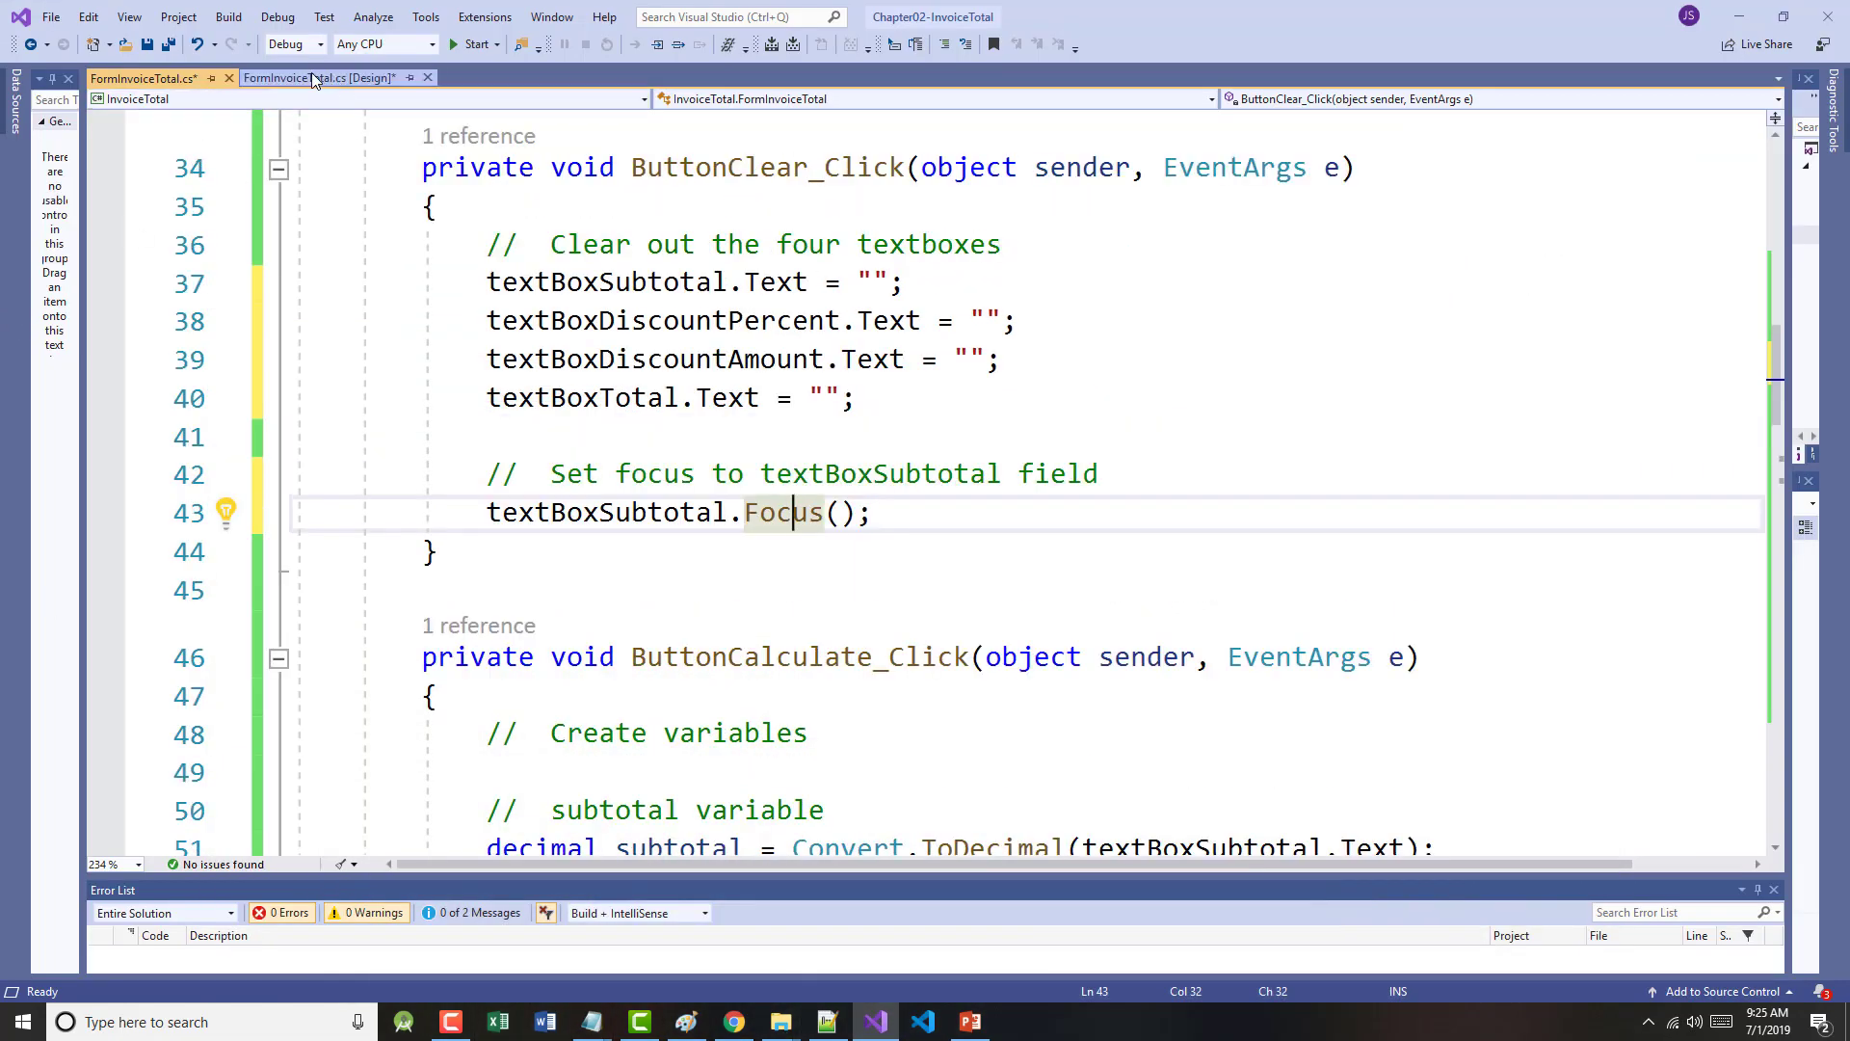
pyautogui.click(312, 78)
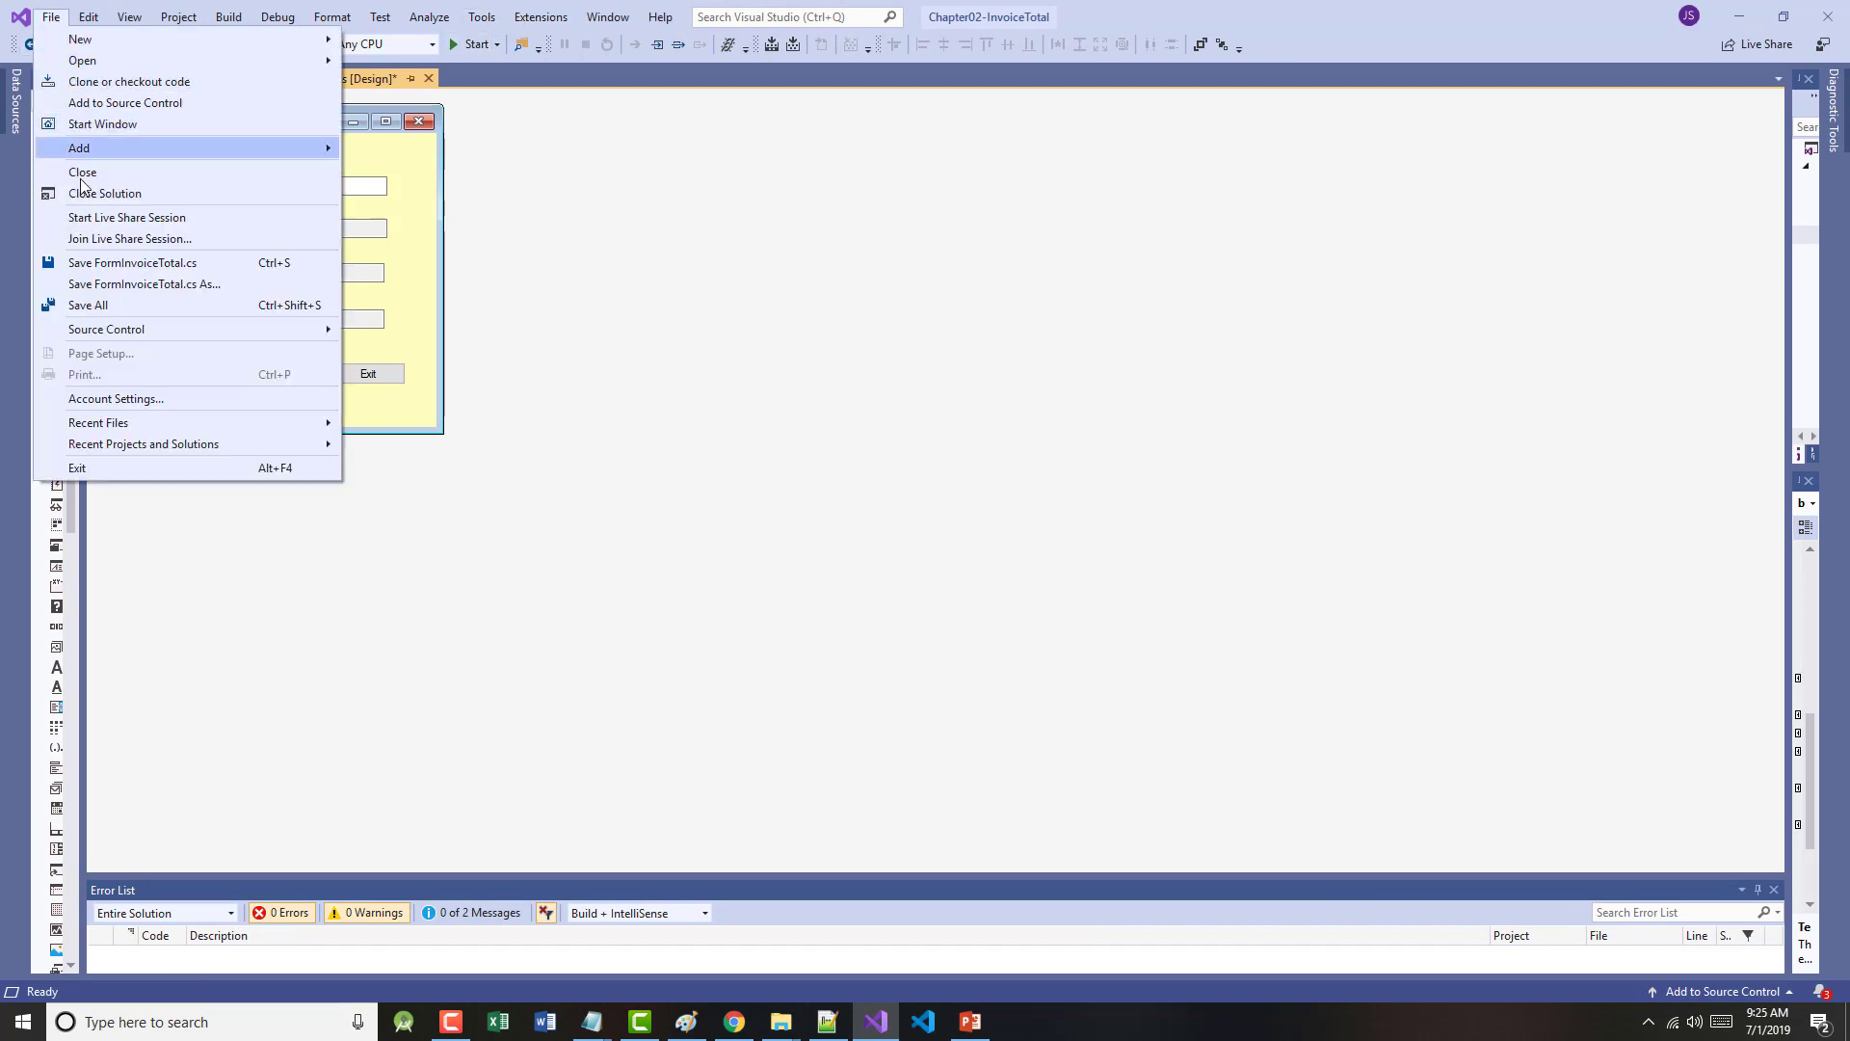
pyautogui.moveTo(97, 289)
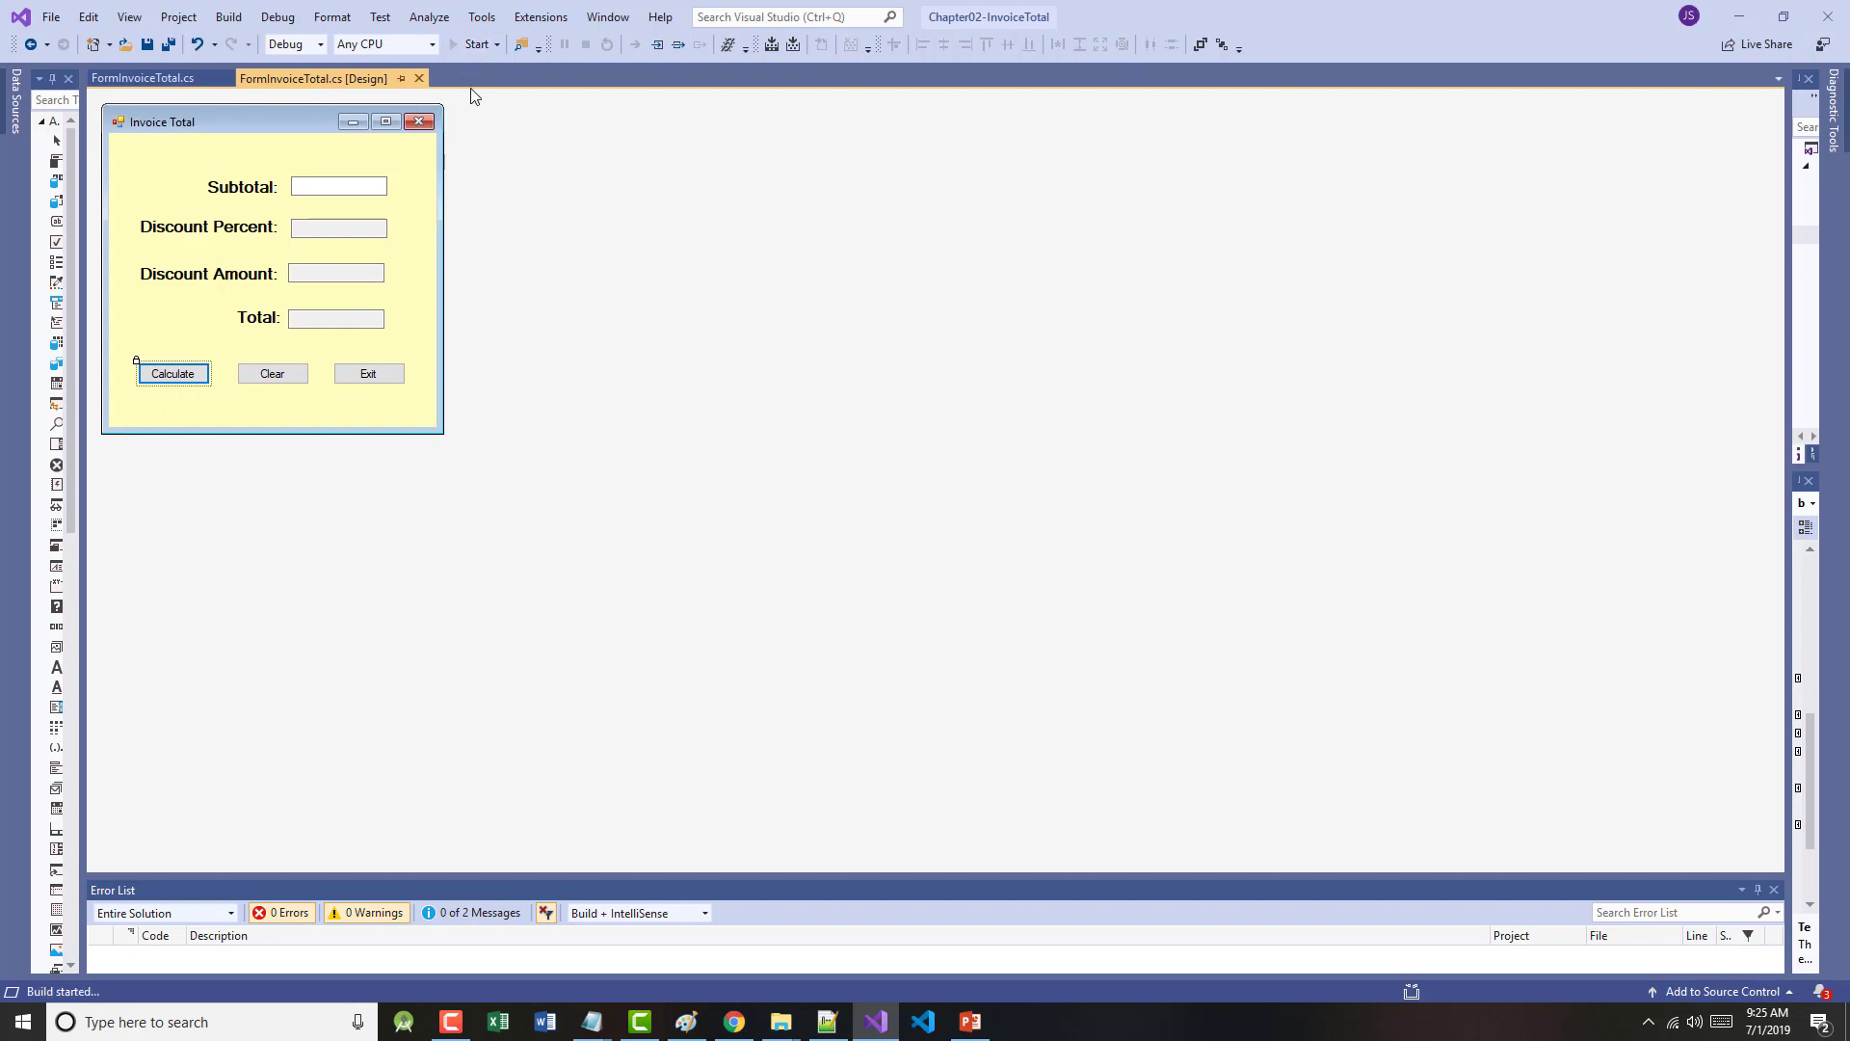
pyautogui.click(475, 44)
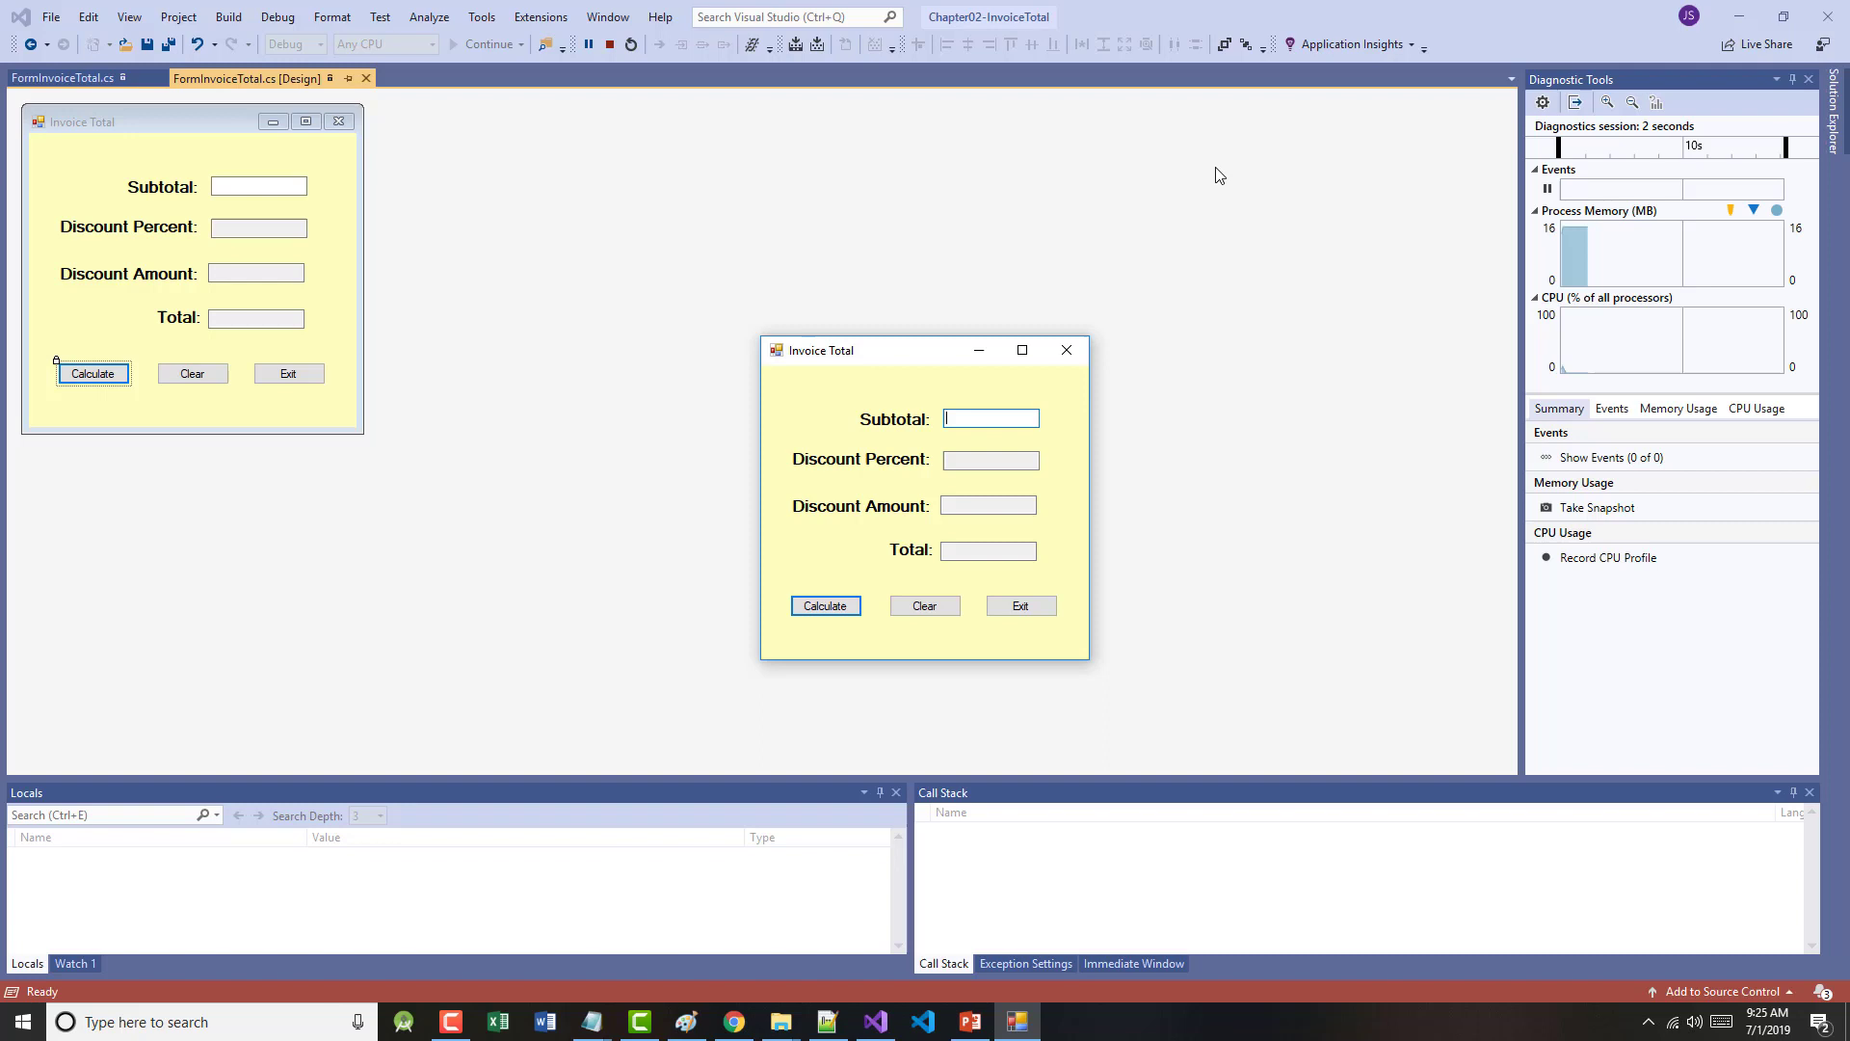
pyautogui.write('2')
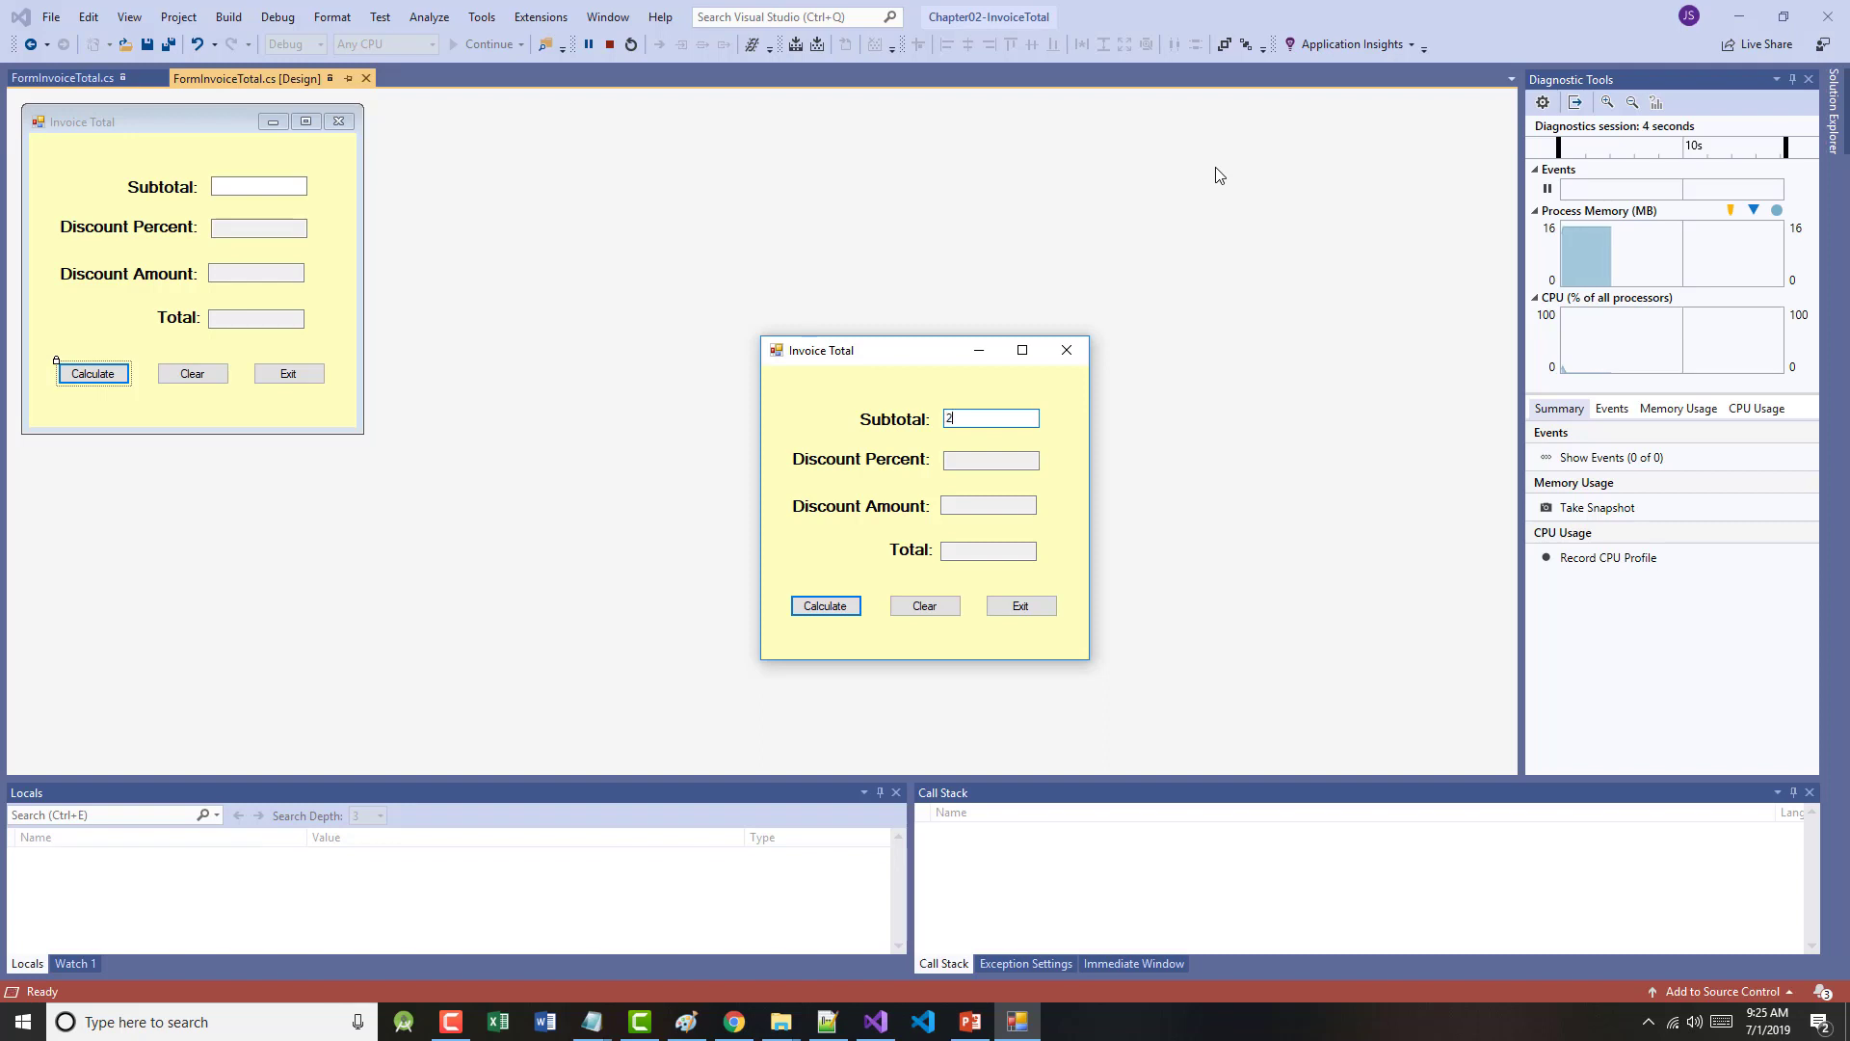
pyautogui.click(825, 605)
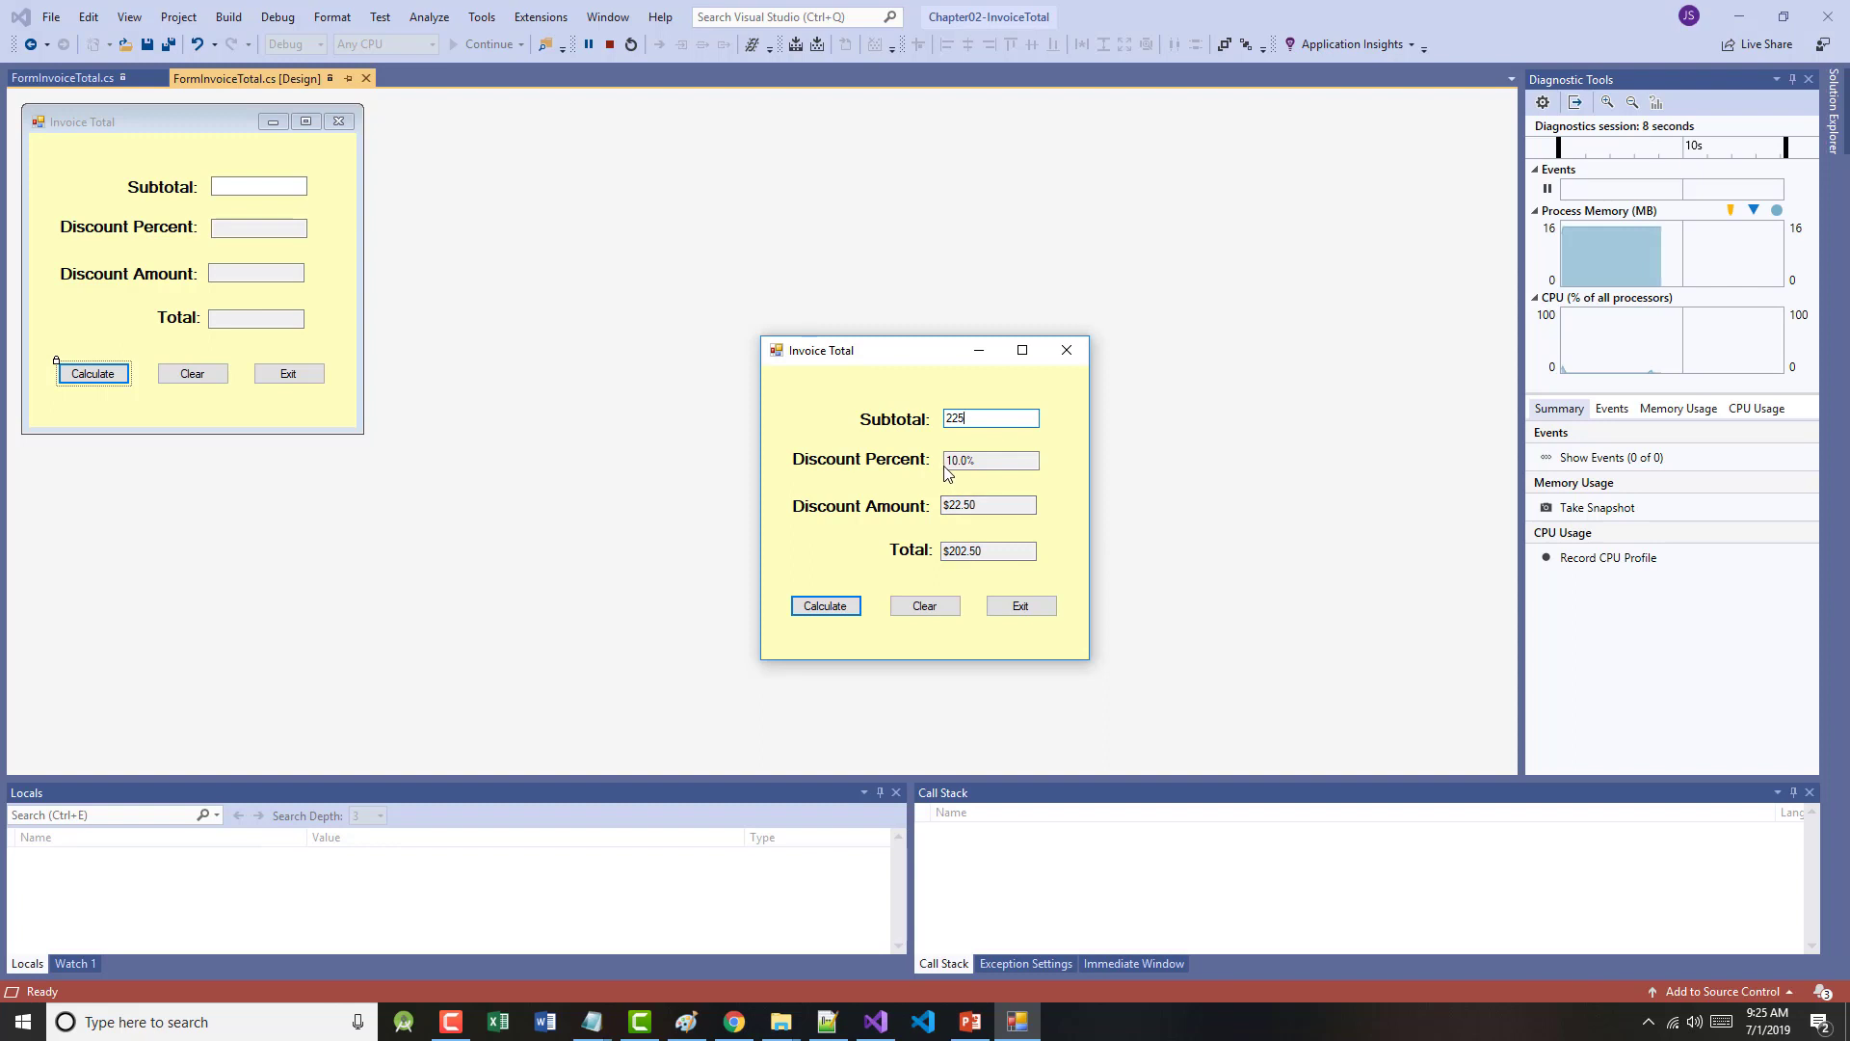
pyautogui.moveTo(981, 520)
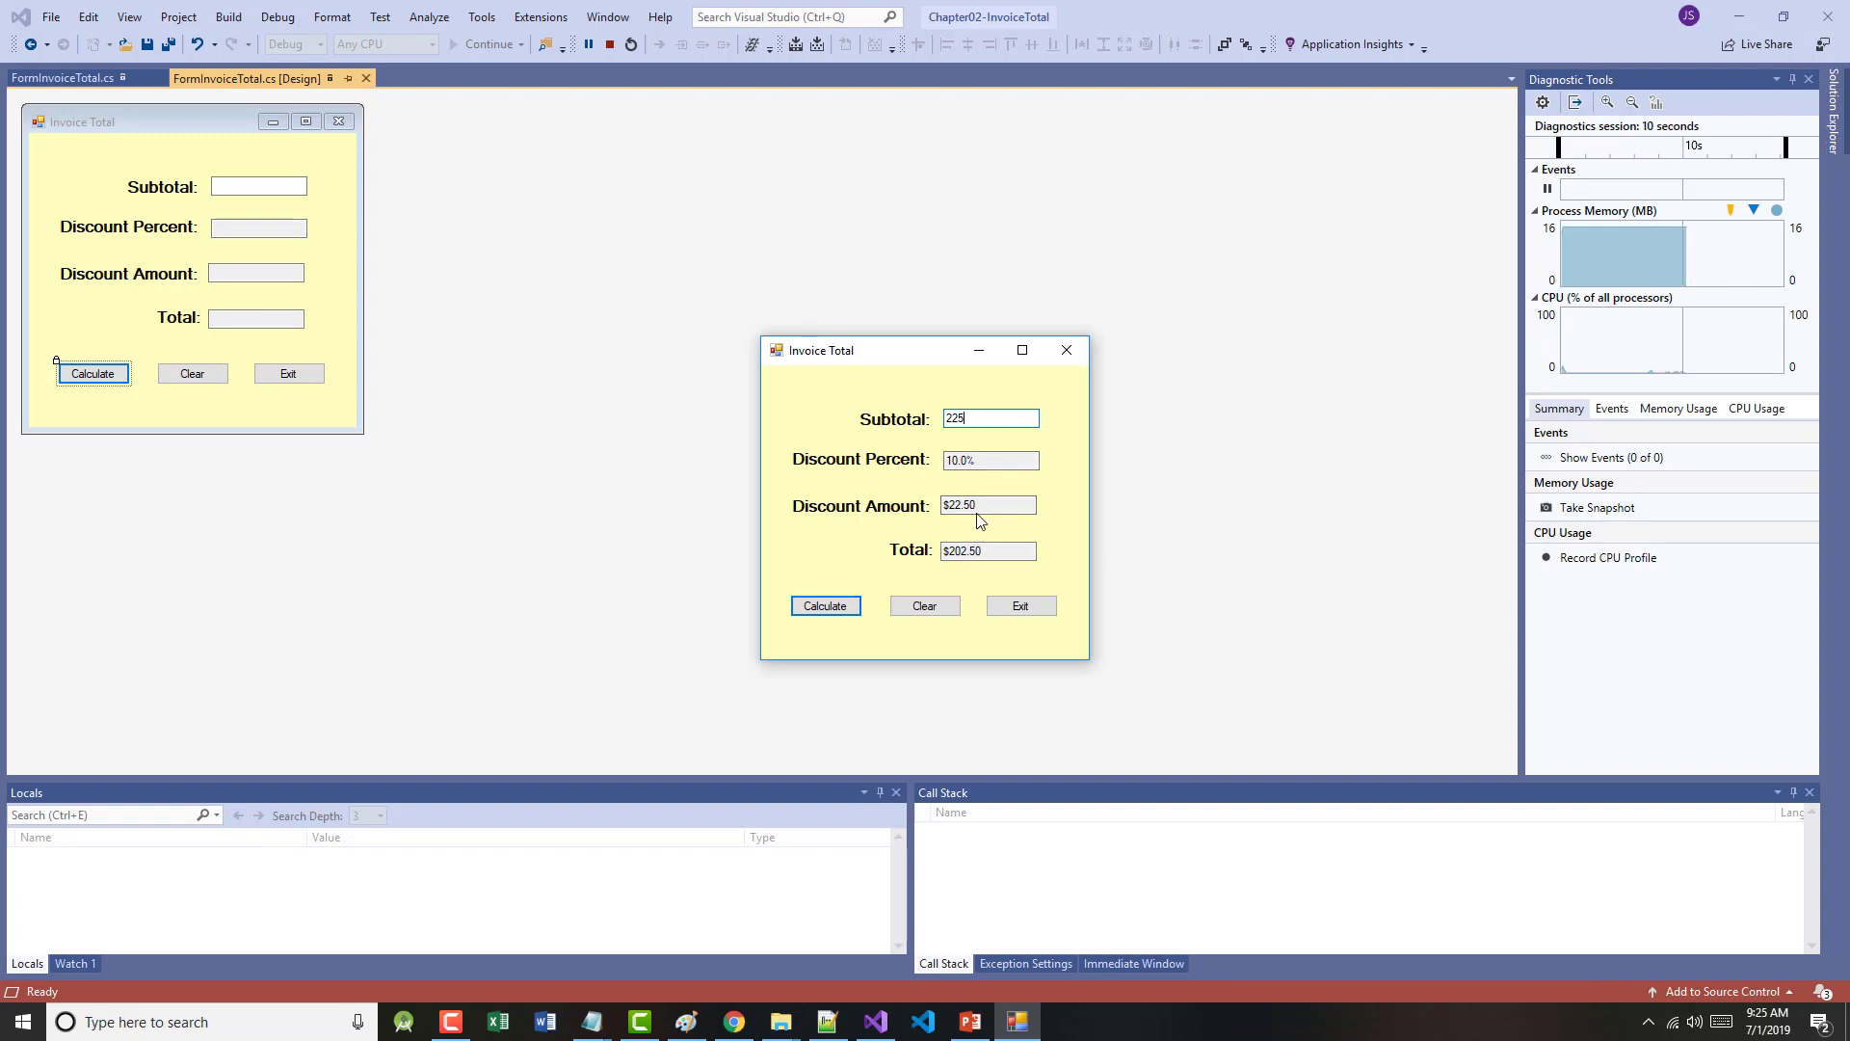
pyautogui.moveTo(975, 578)
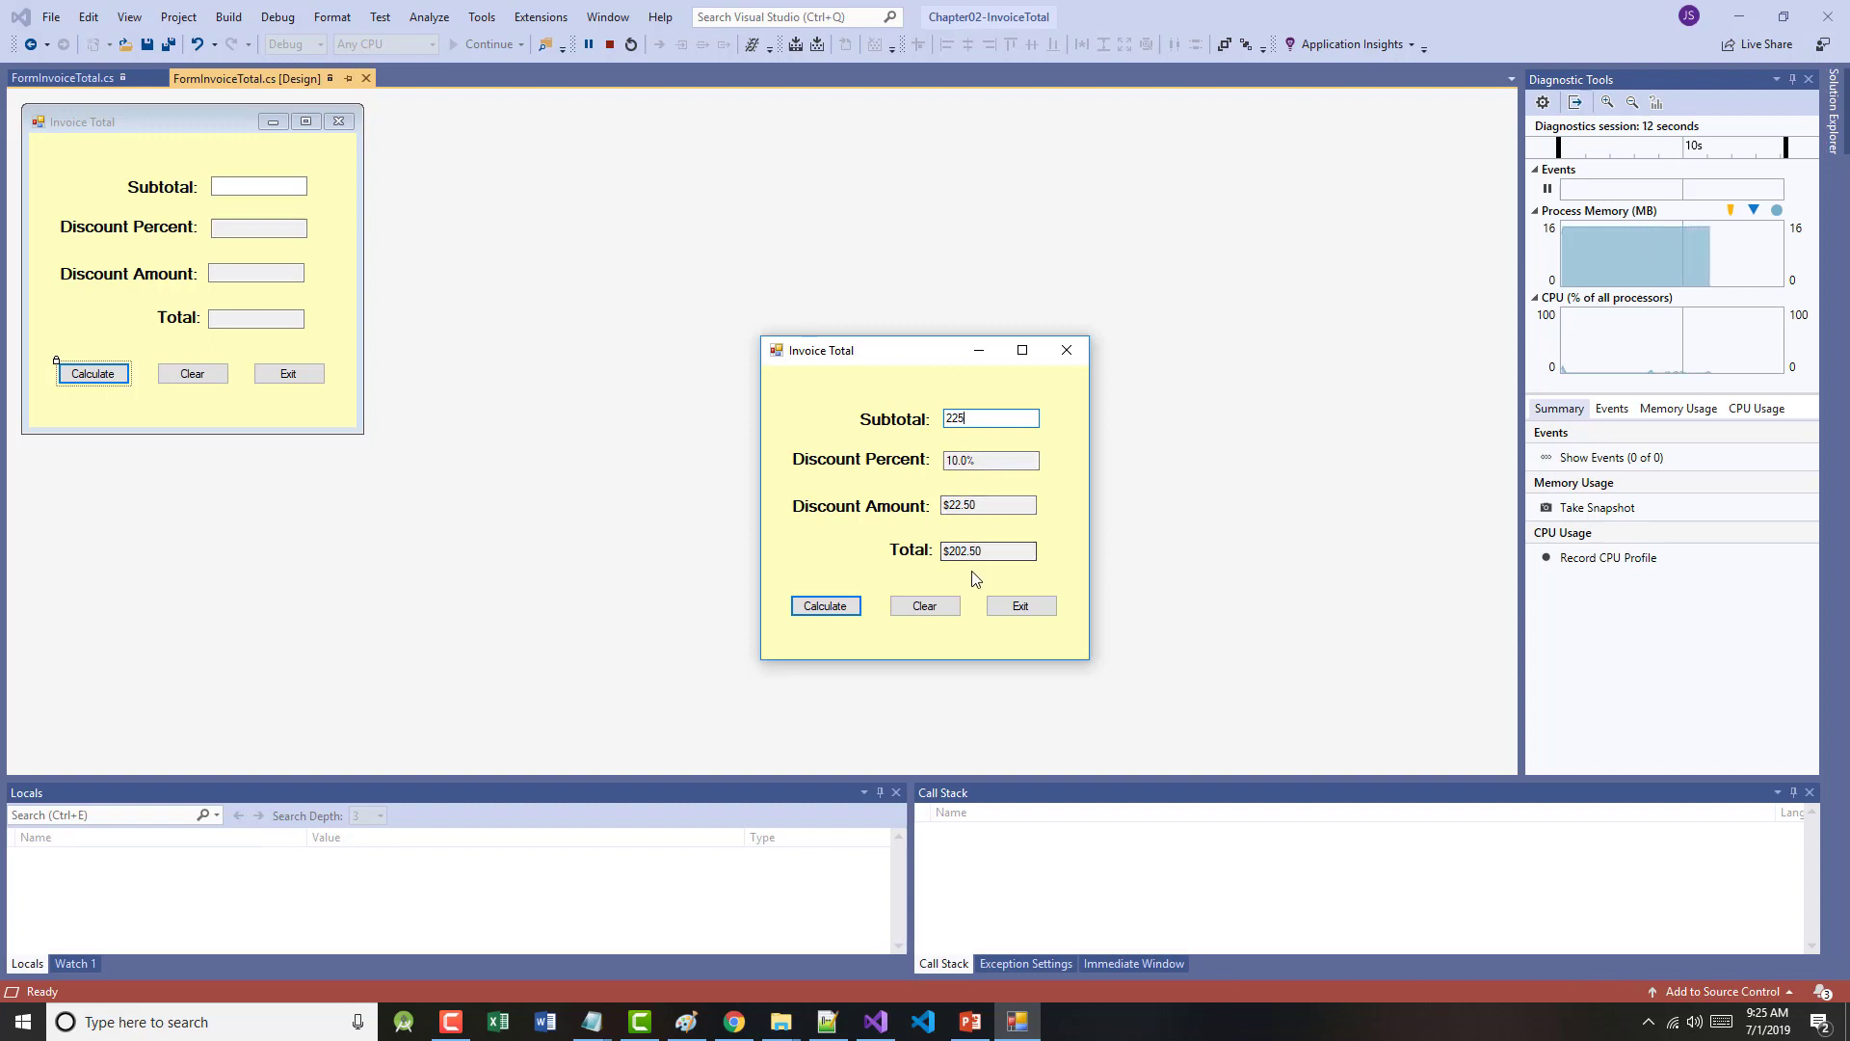
pyautogui.moveTo(1007, 556)
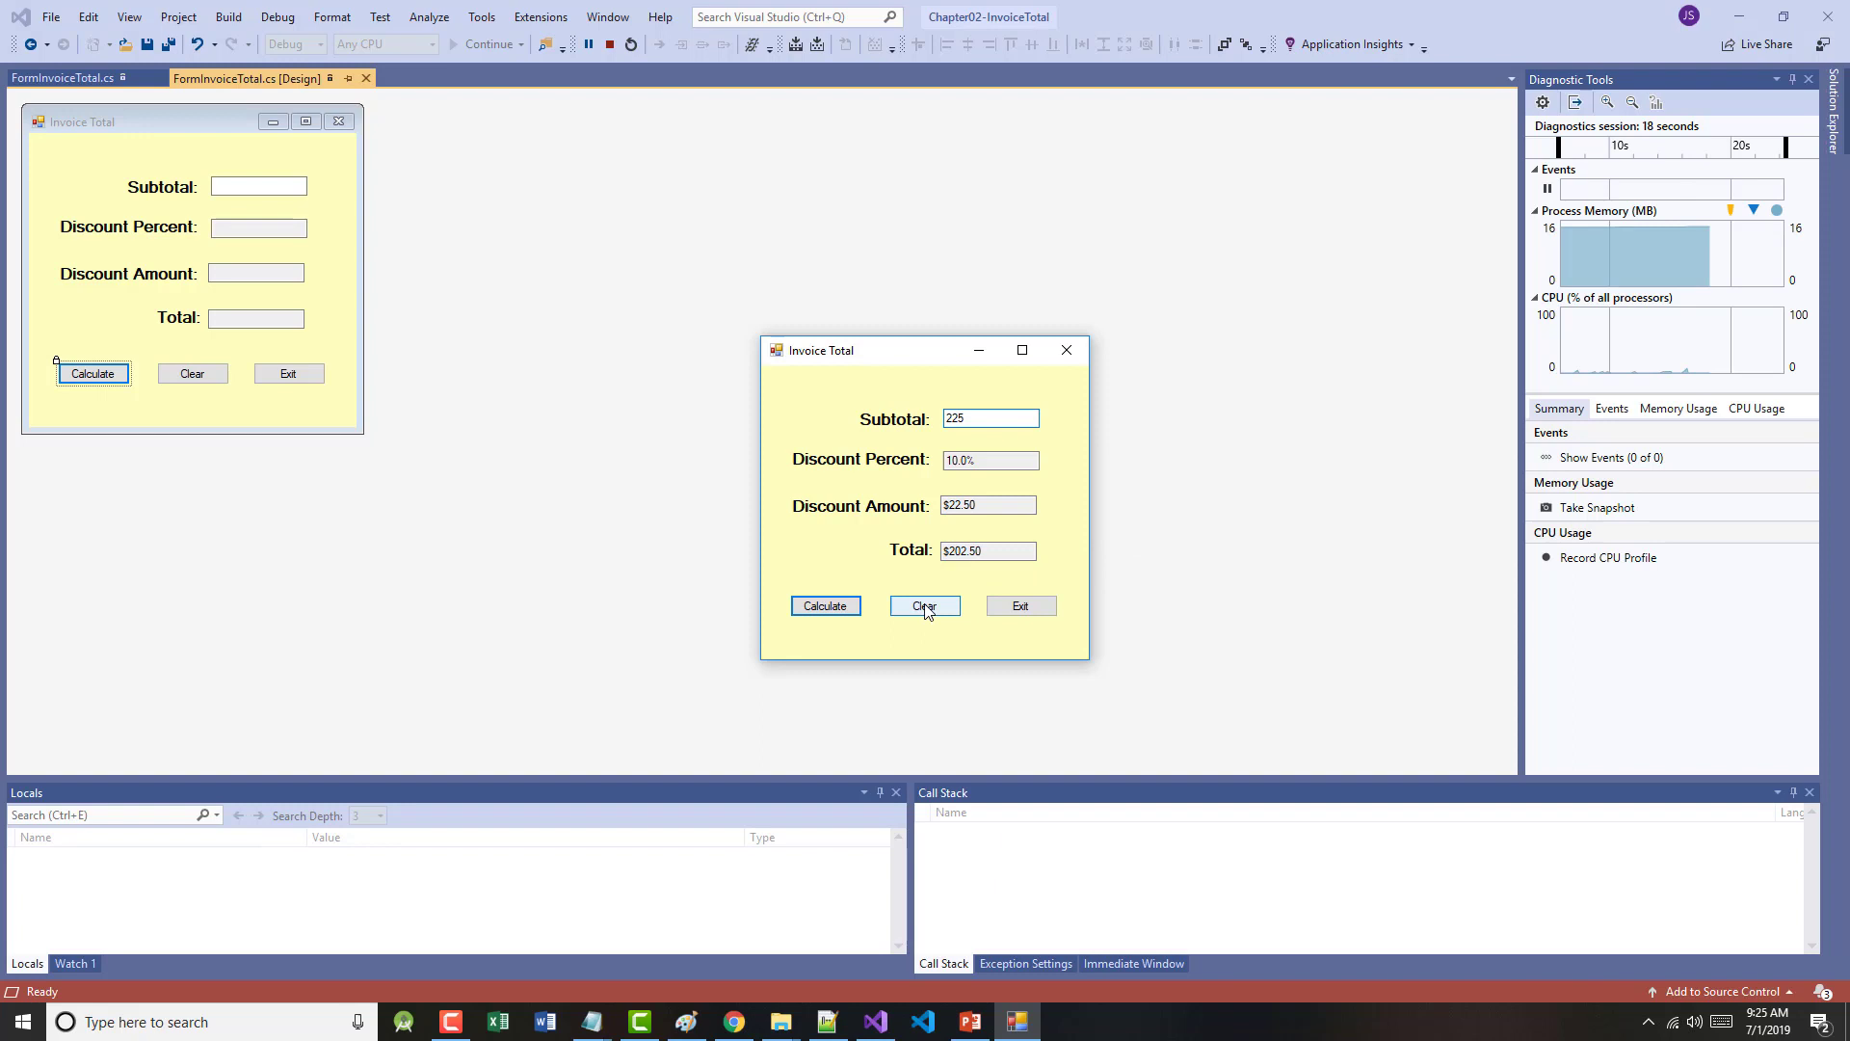
# - Clear the four invoice fields, then exit the running app with Yes
pyautogui.click(925, 605)
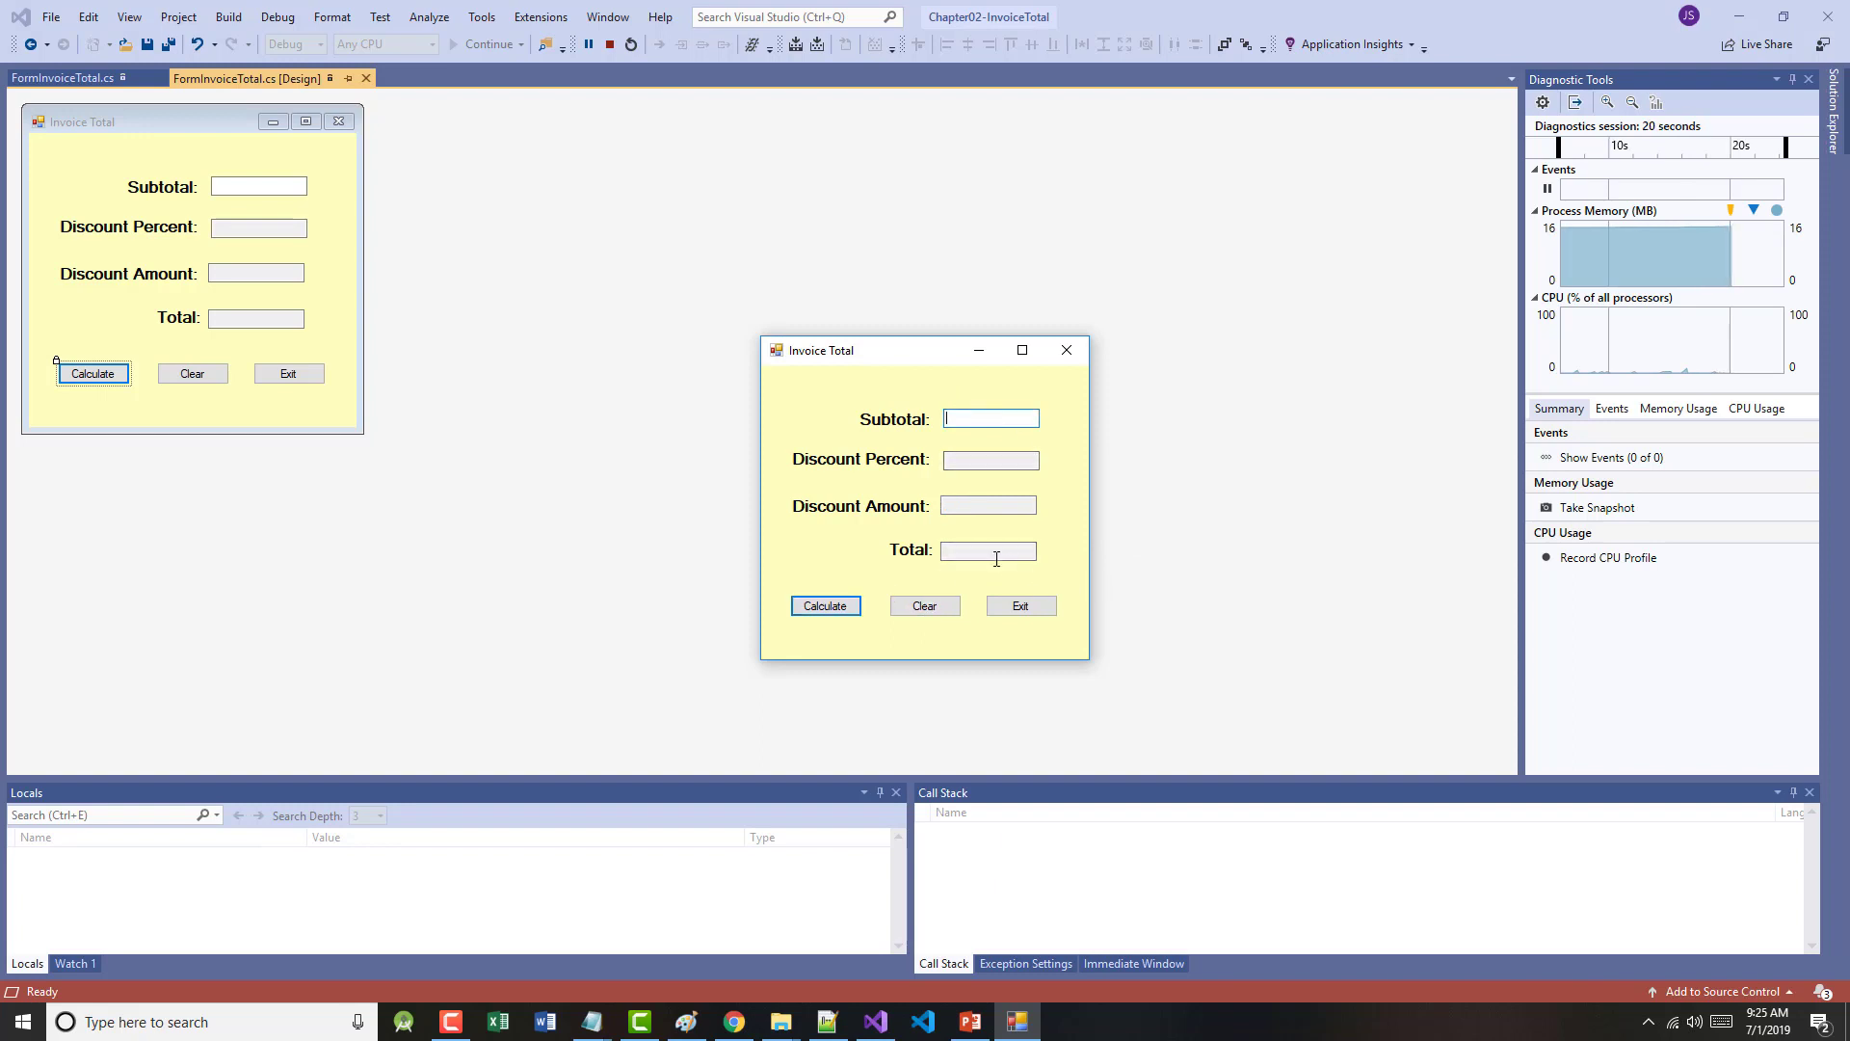
pyautogui.click(1021, 605)
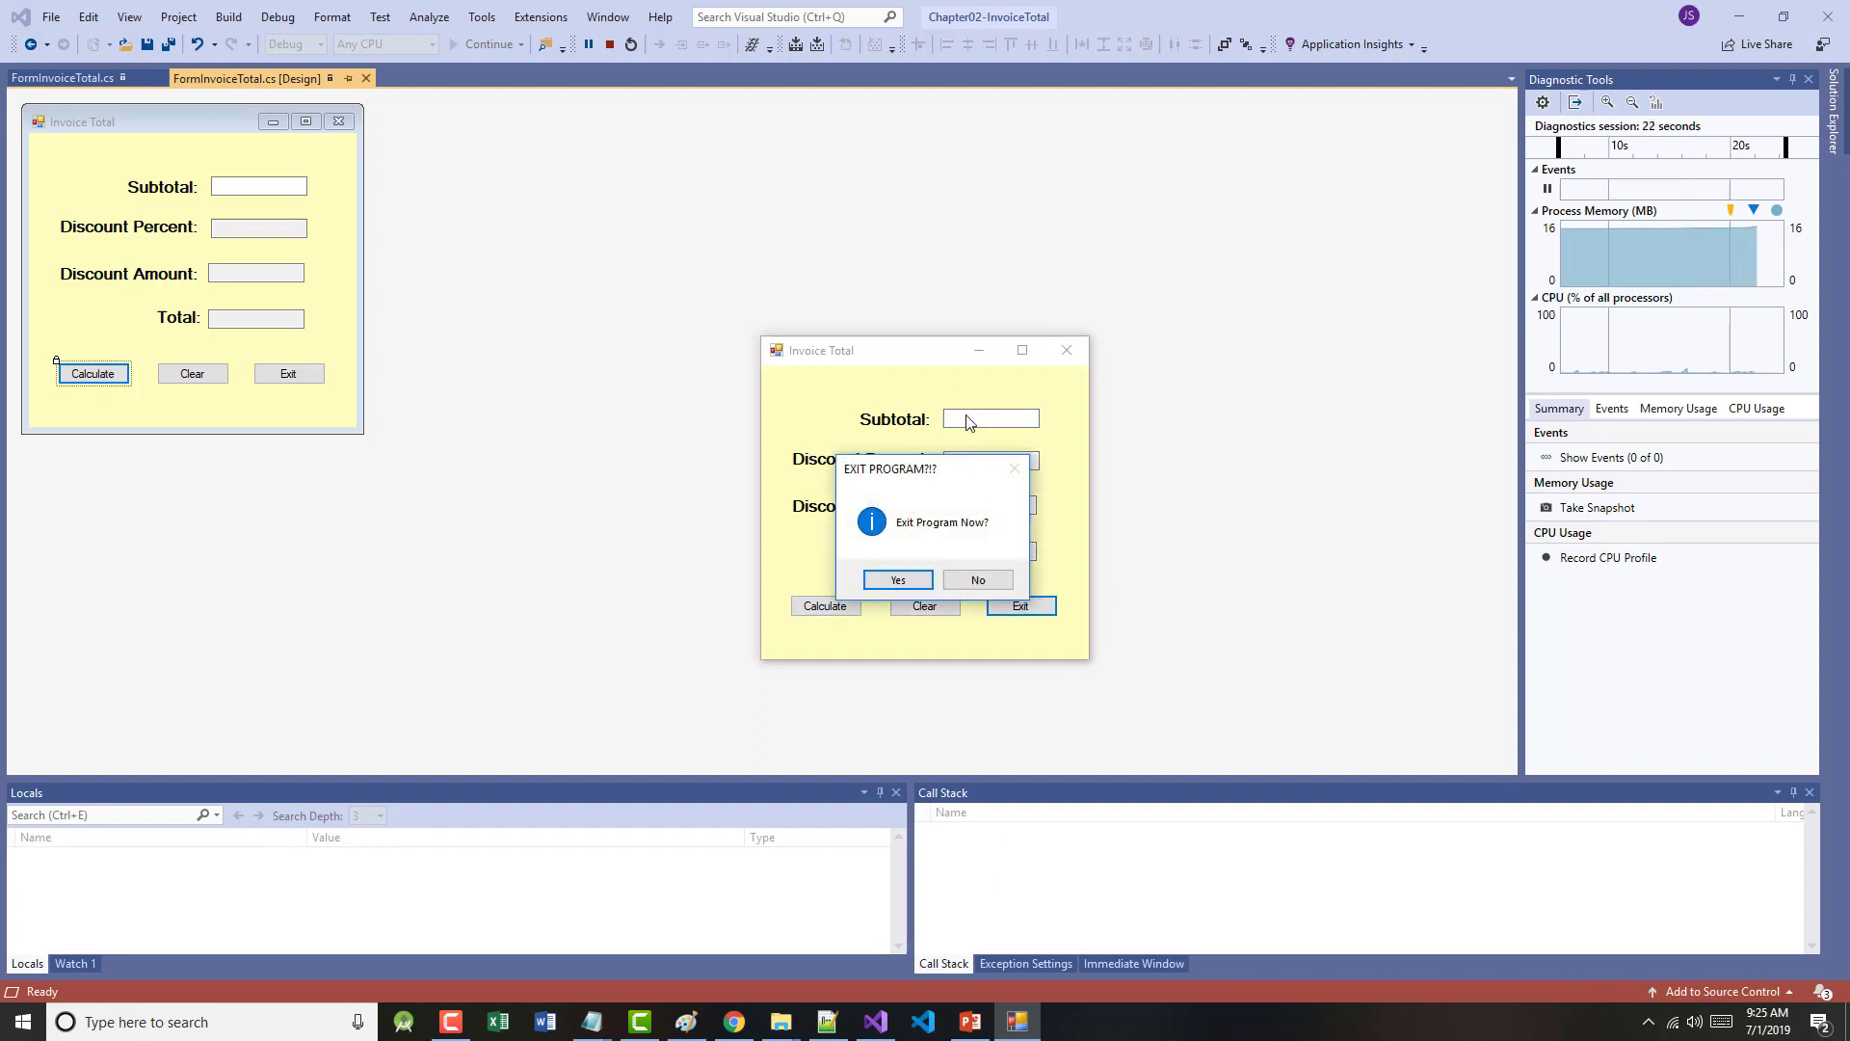
pyautogui.click(898, 579)
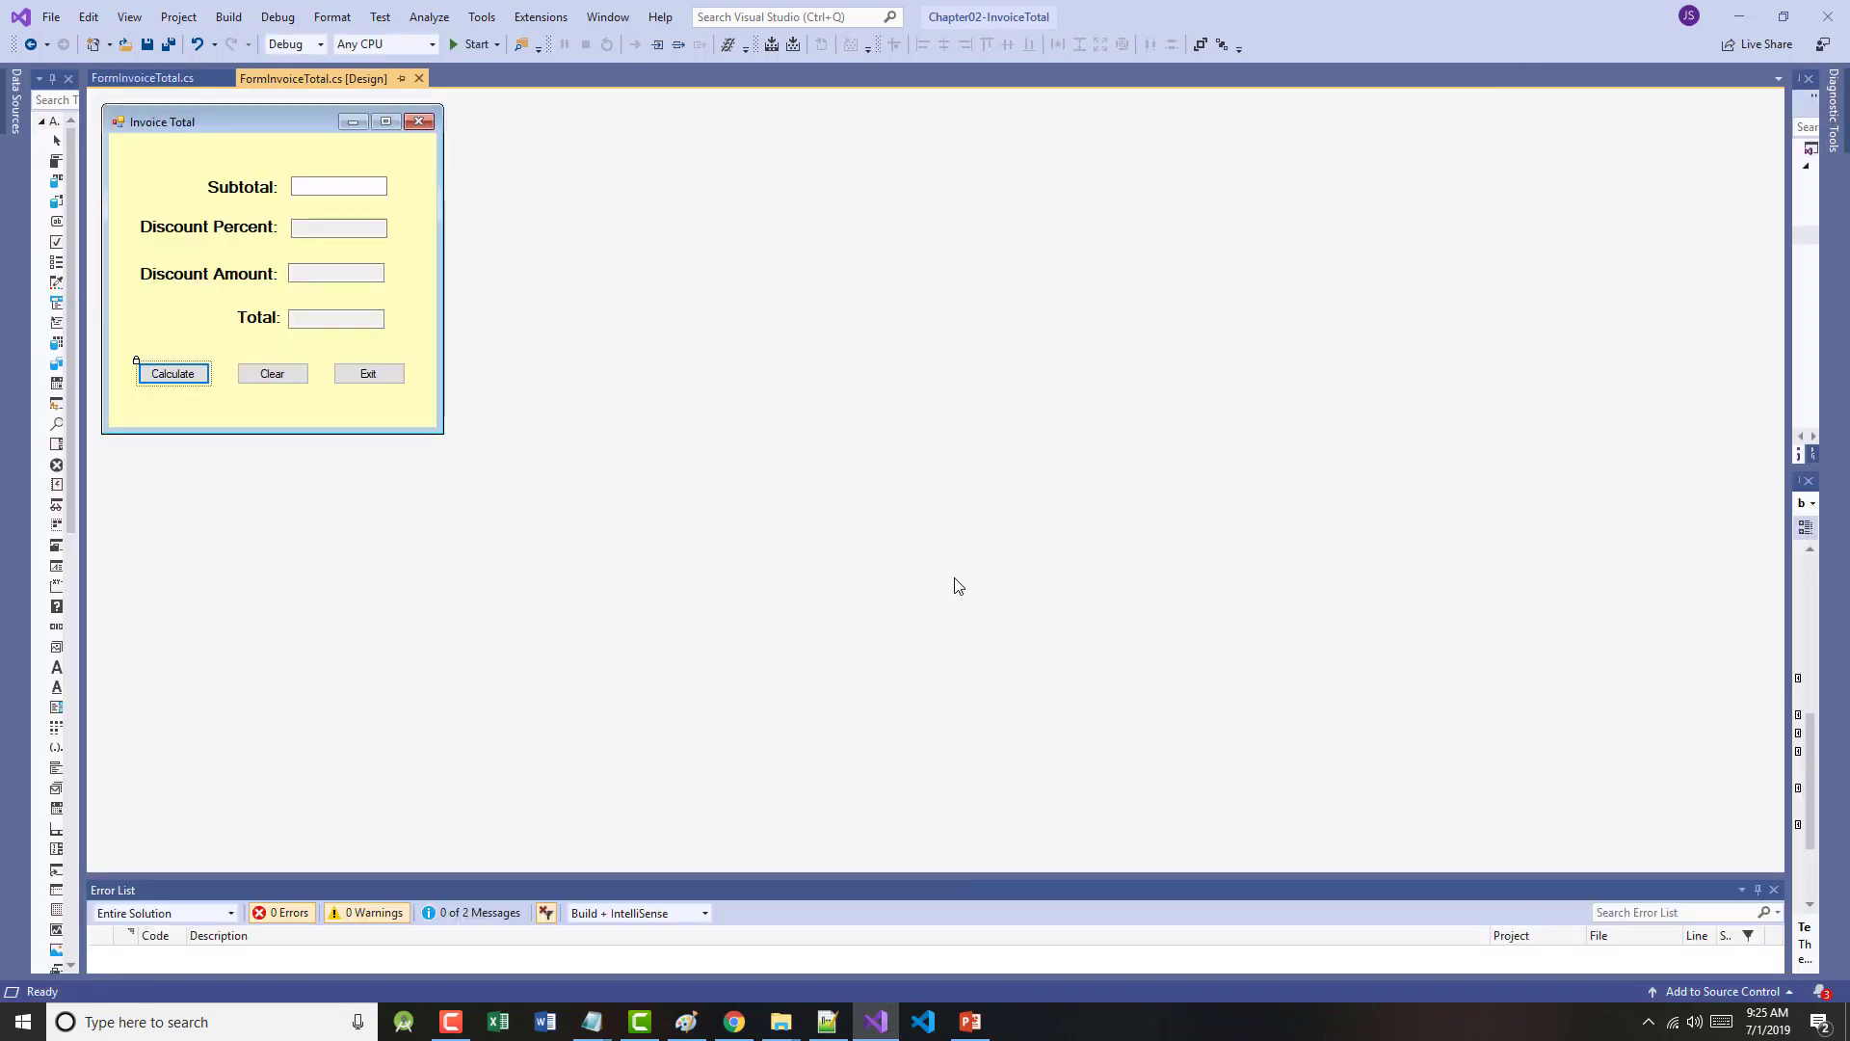
# - Save all Invoice Total files, close the solution and start creating a new project
pyautogui.click(65, 22)
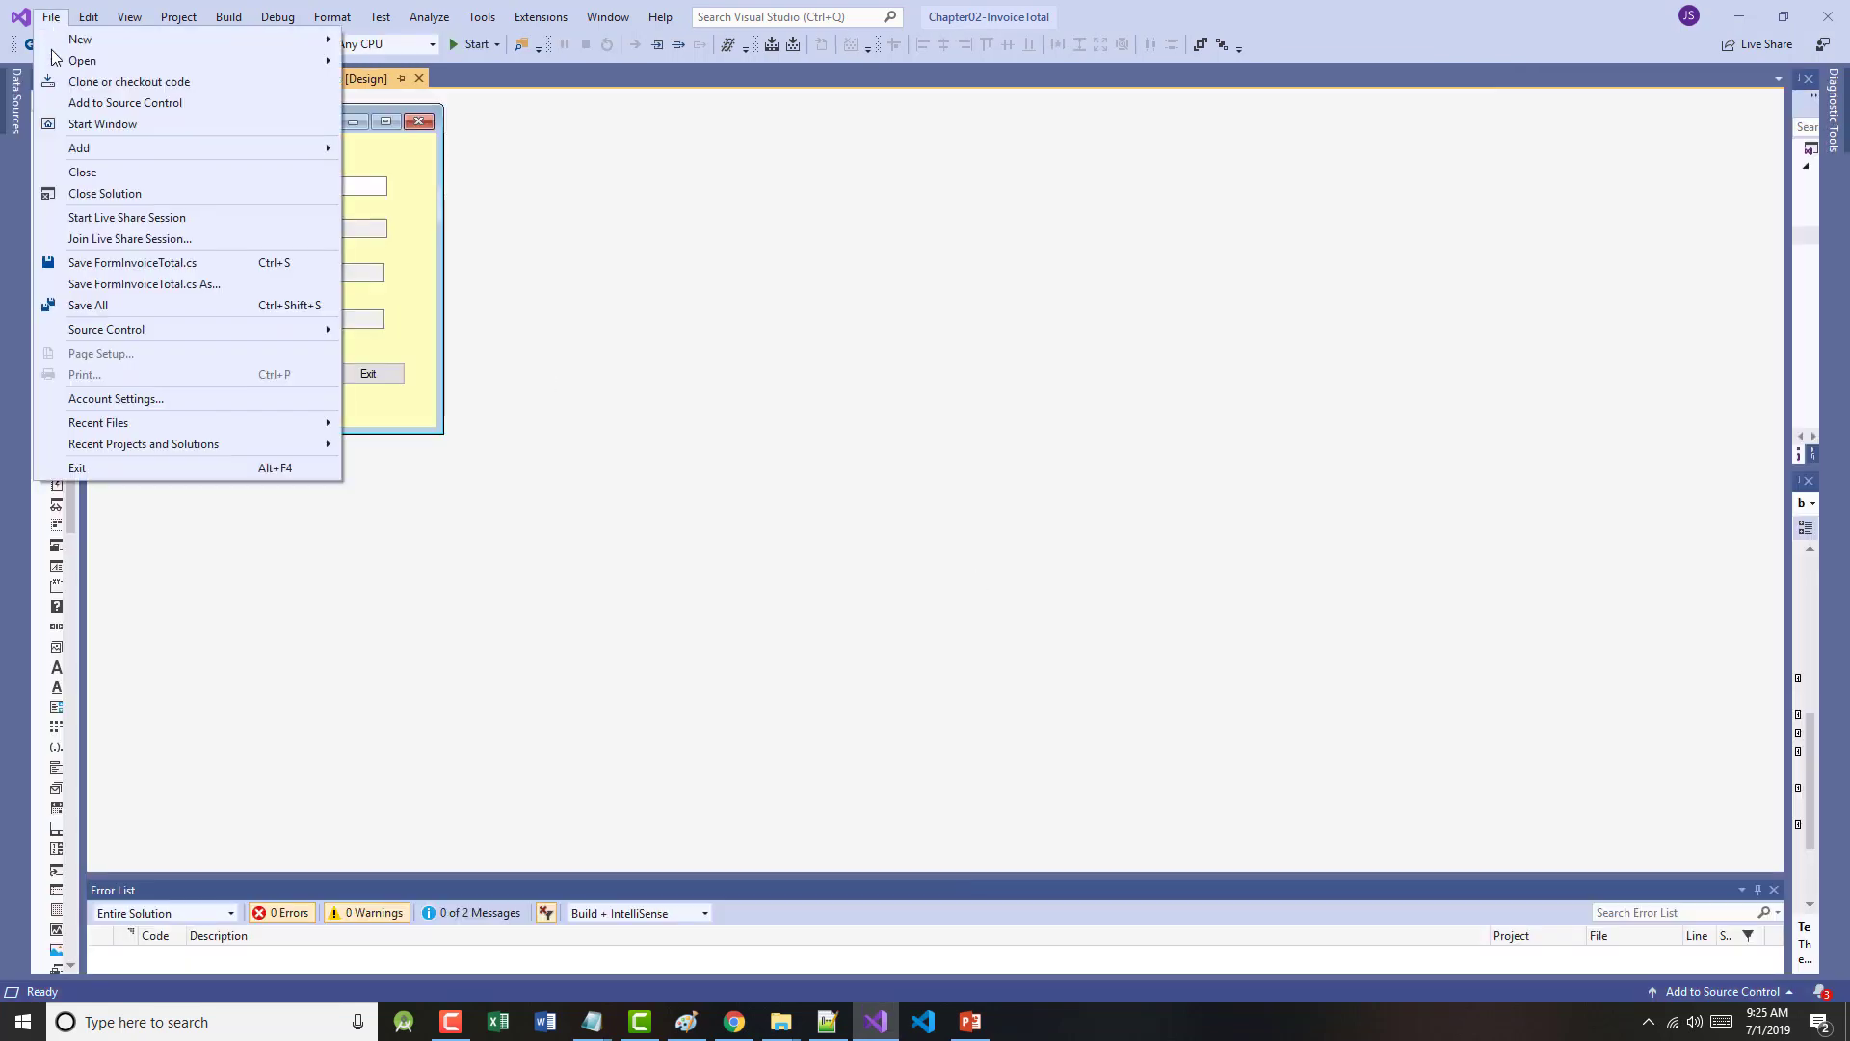
pyautogui.click(131, 262)
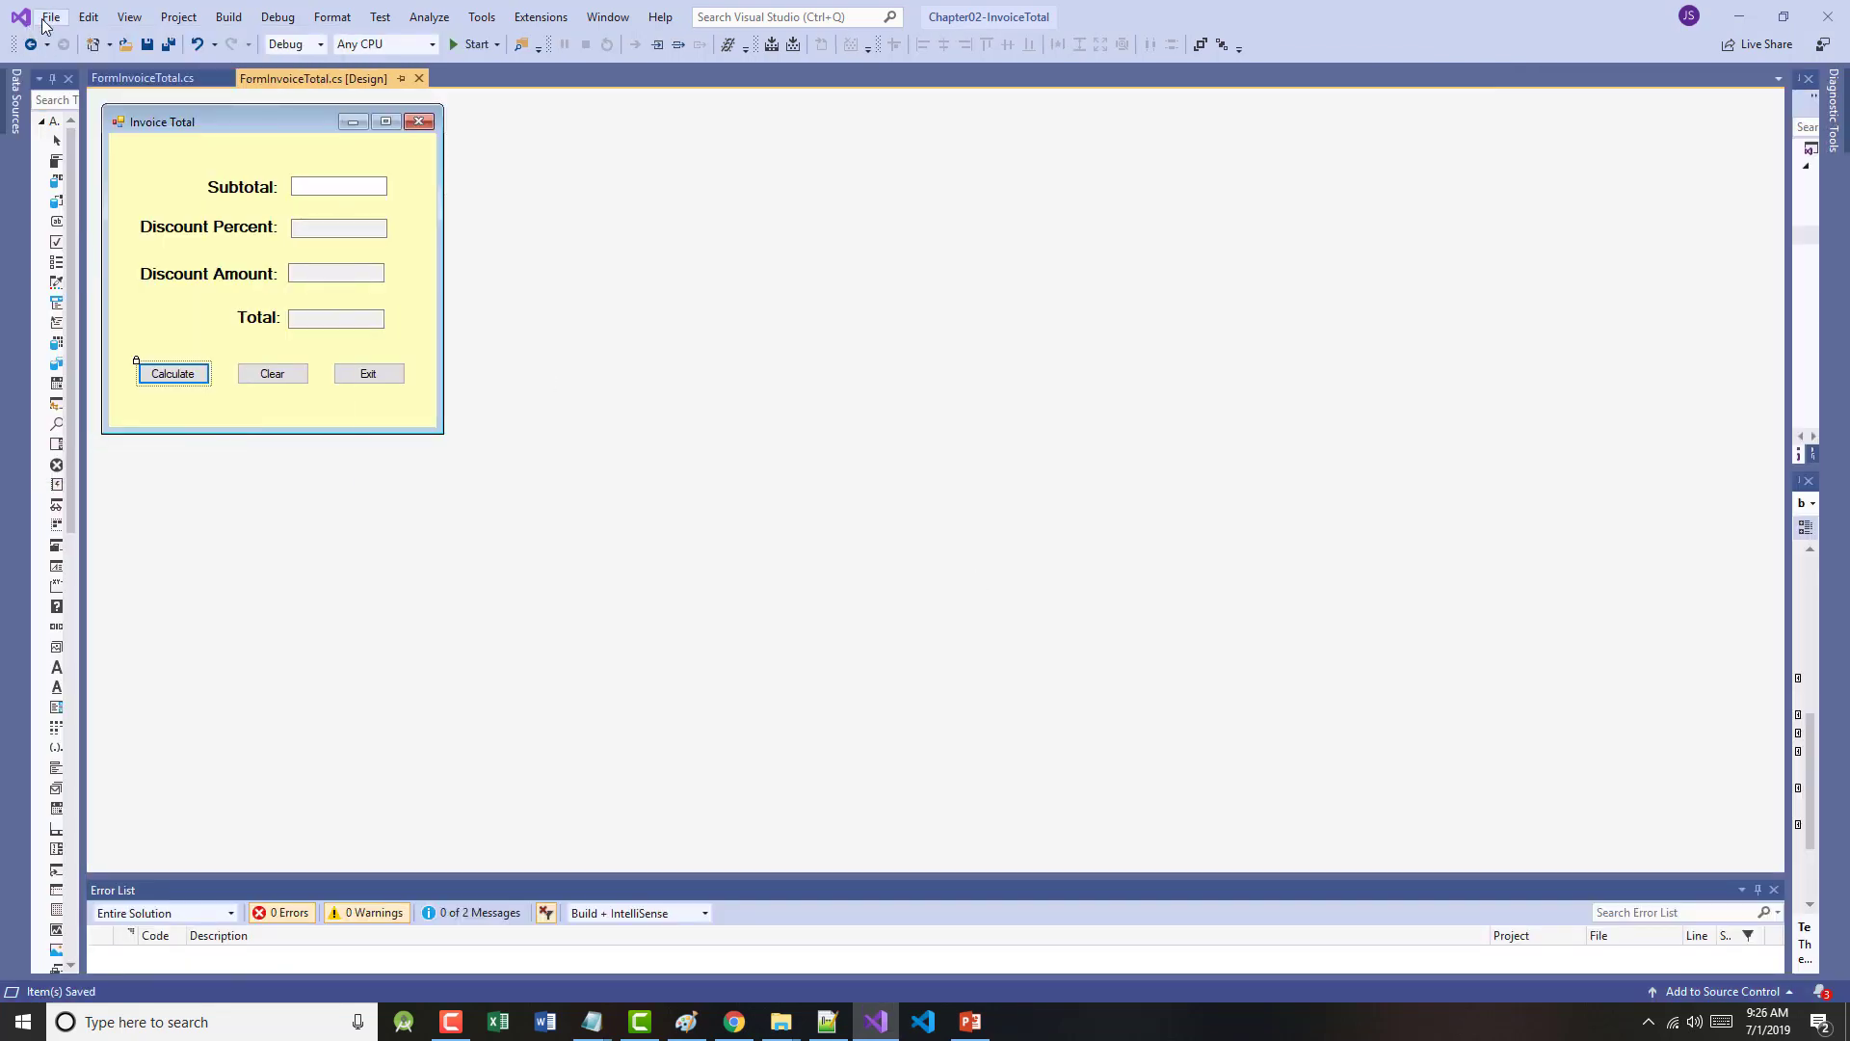
pyautogui.click(61, 18)
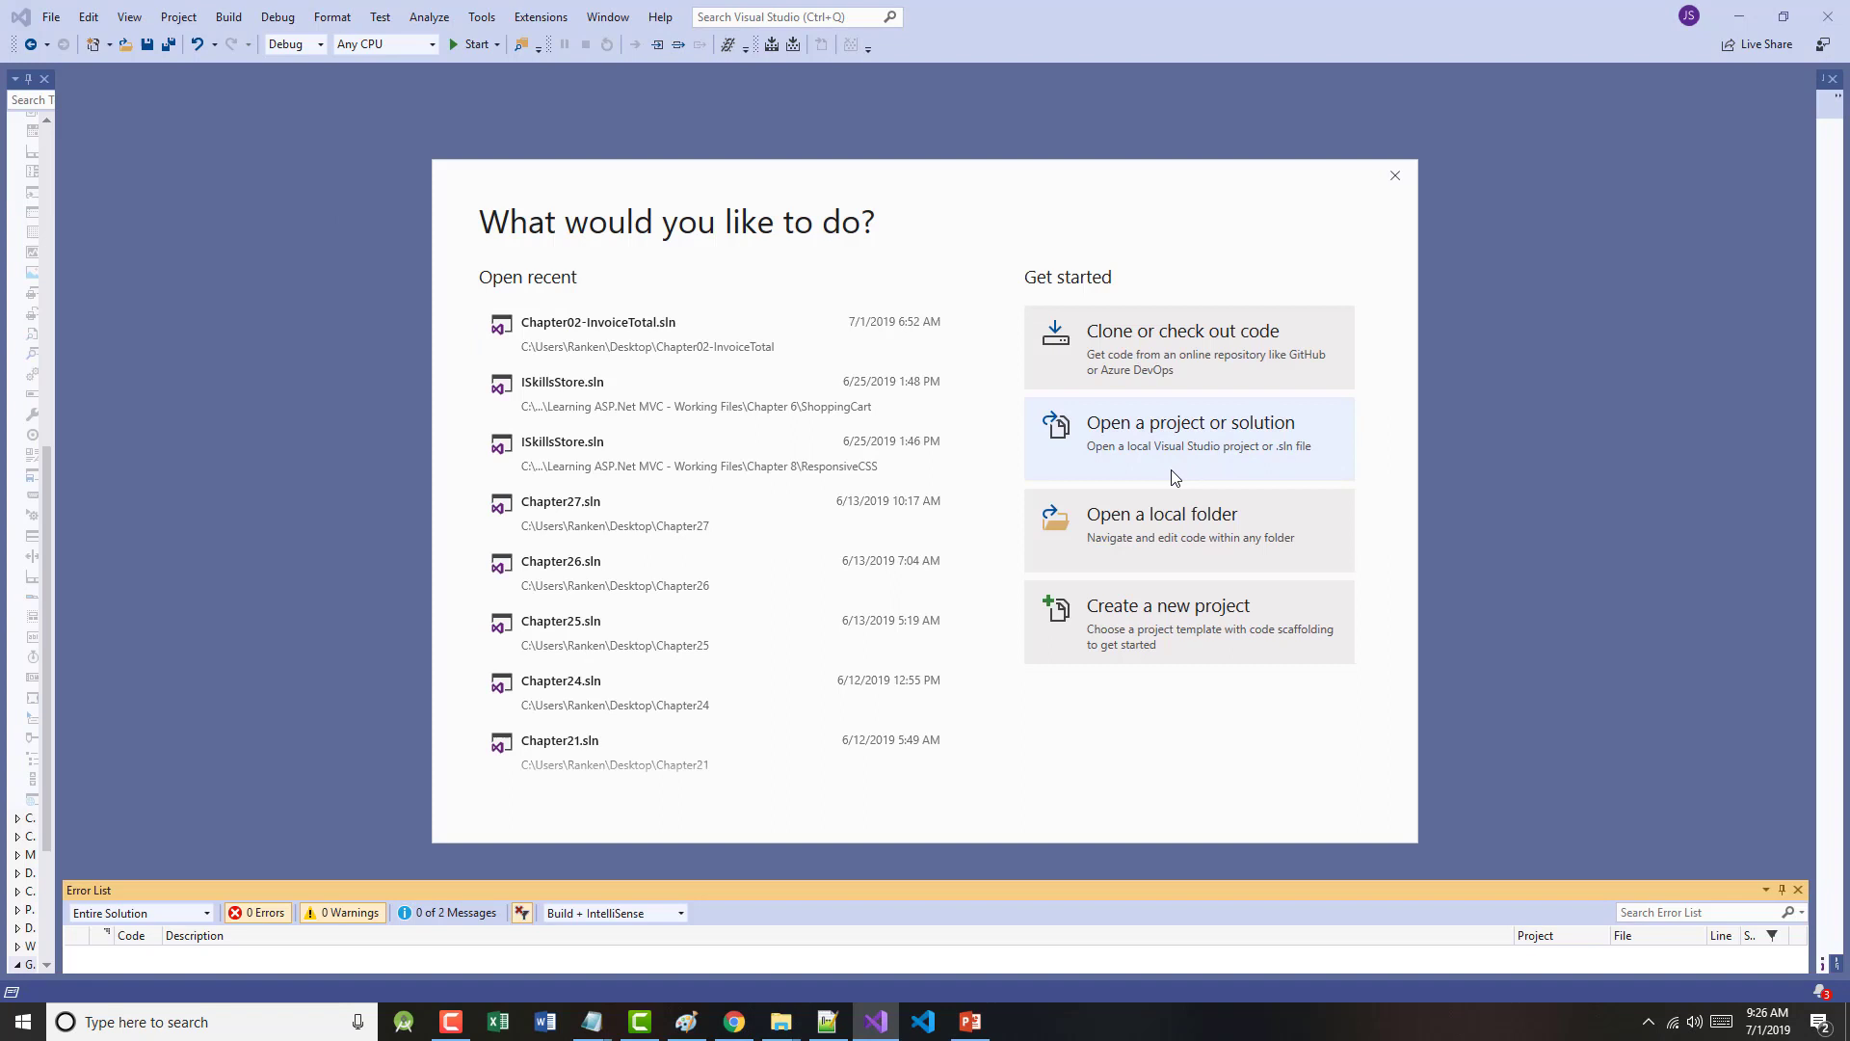
pyautogui.click(1168, 620)
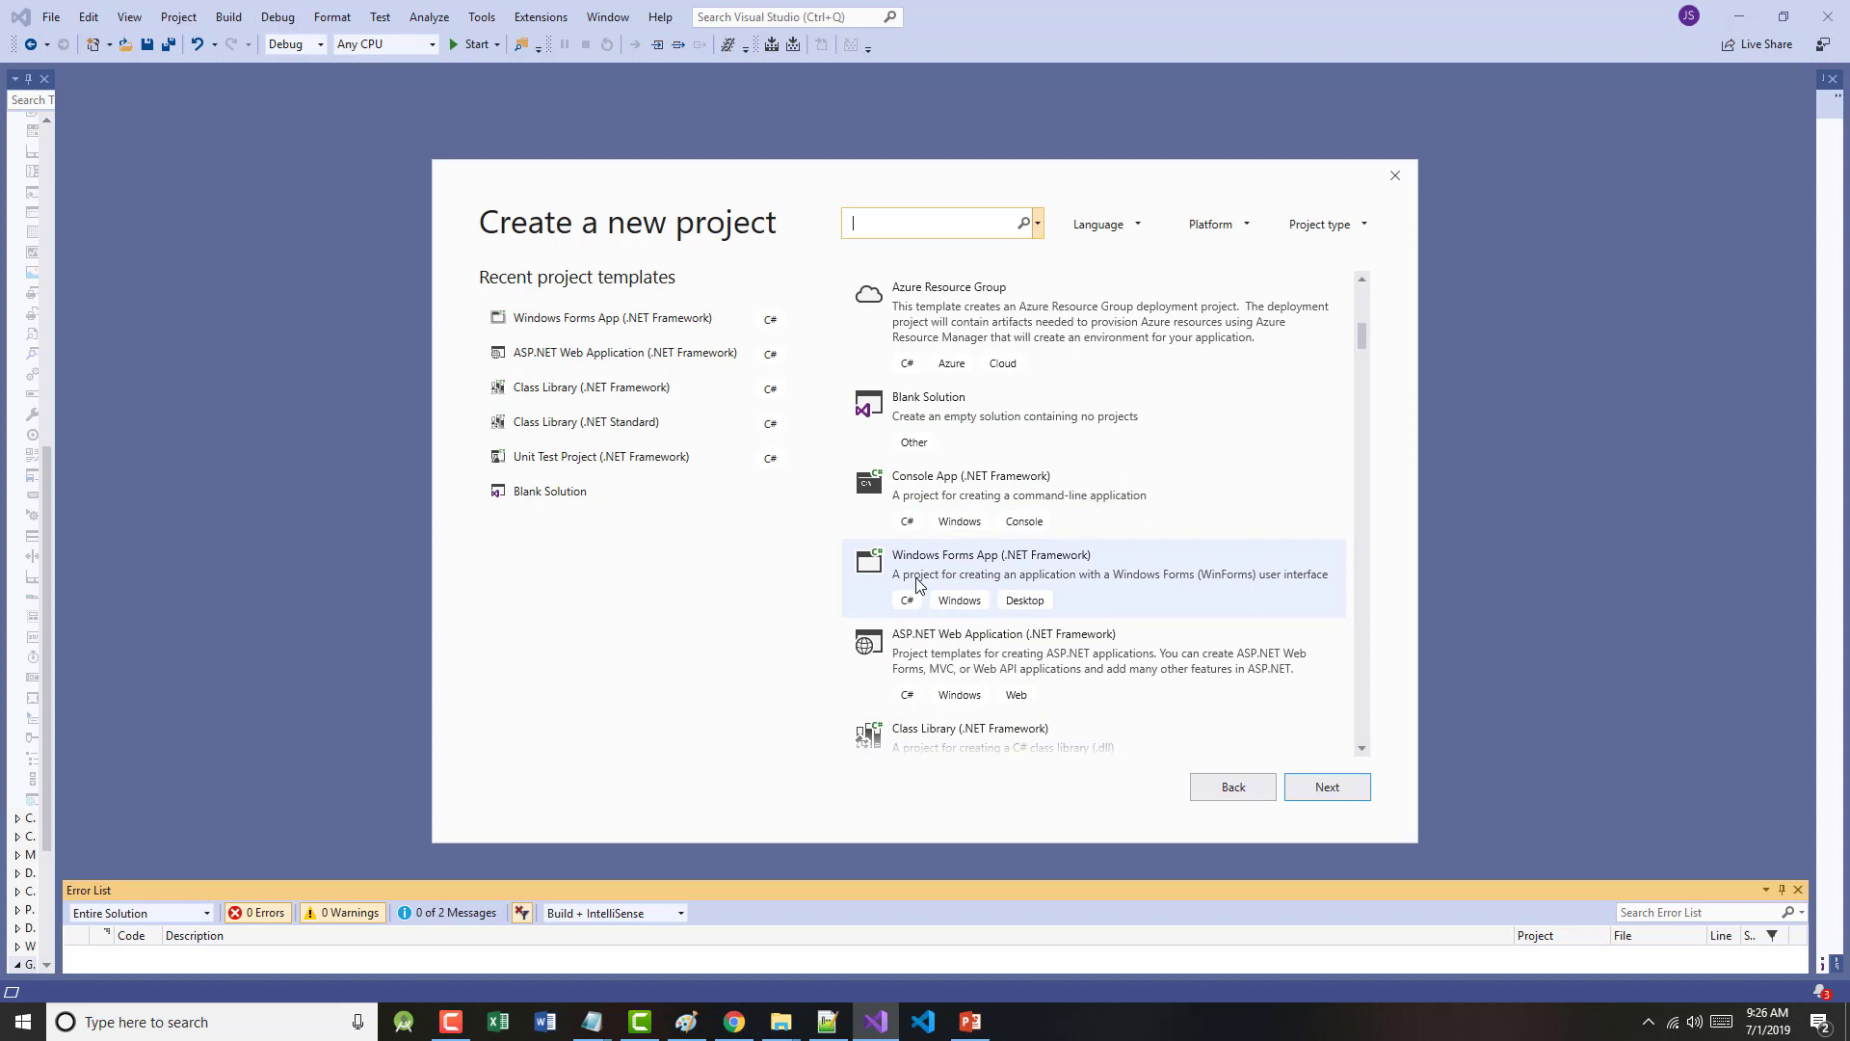
# - Create a Windows Forms App project named Payroll in solution Chapters2-3
pyautogui.click(1029, 568)
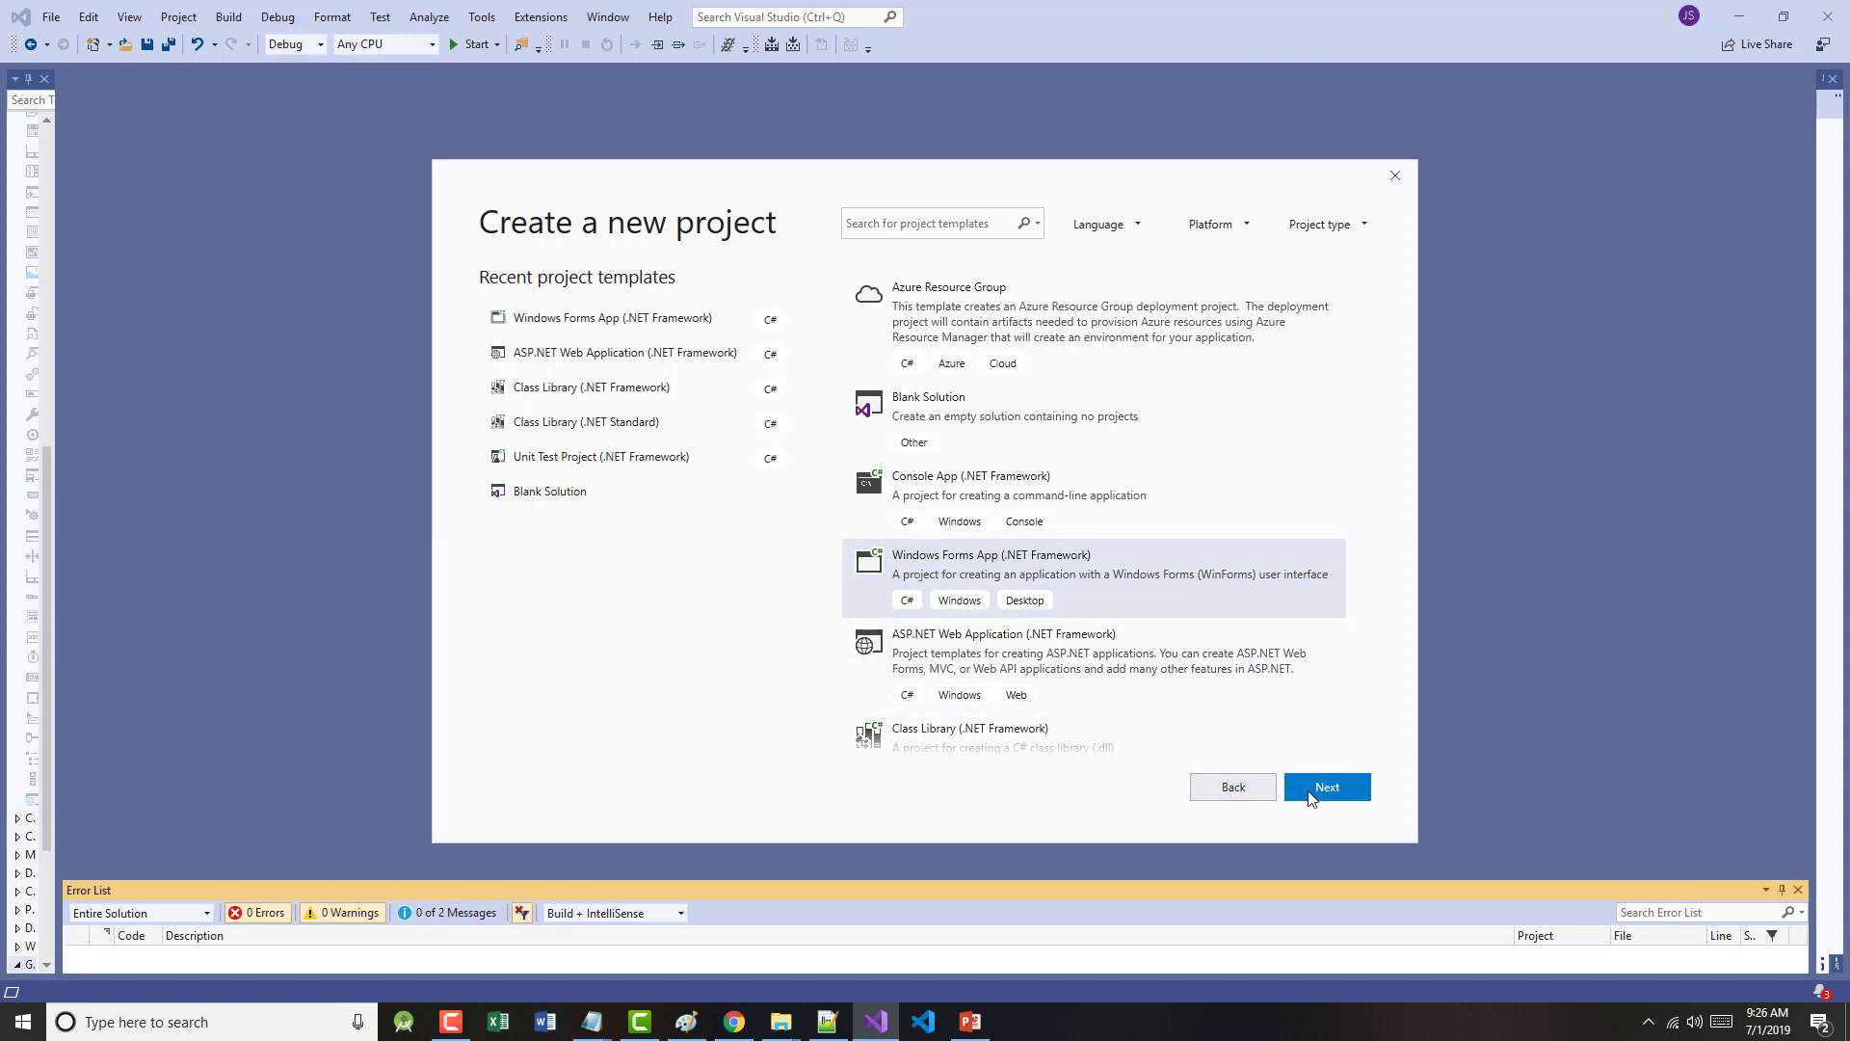
pyautogui.click(1327, 787)
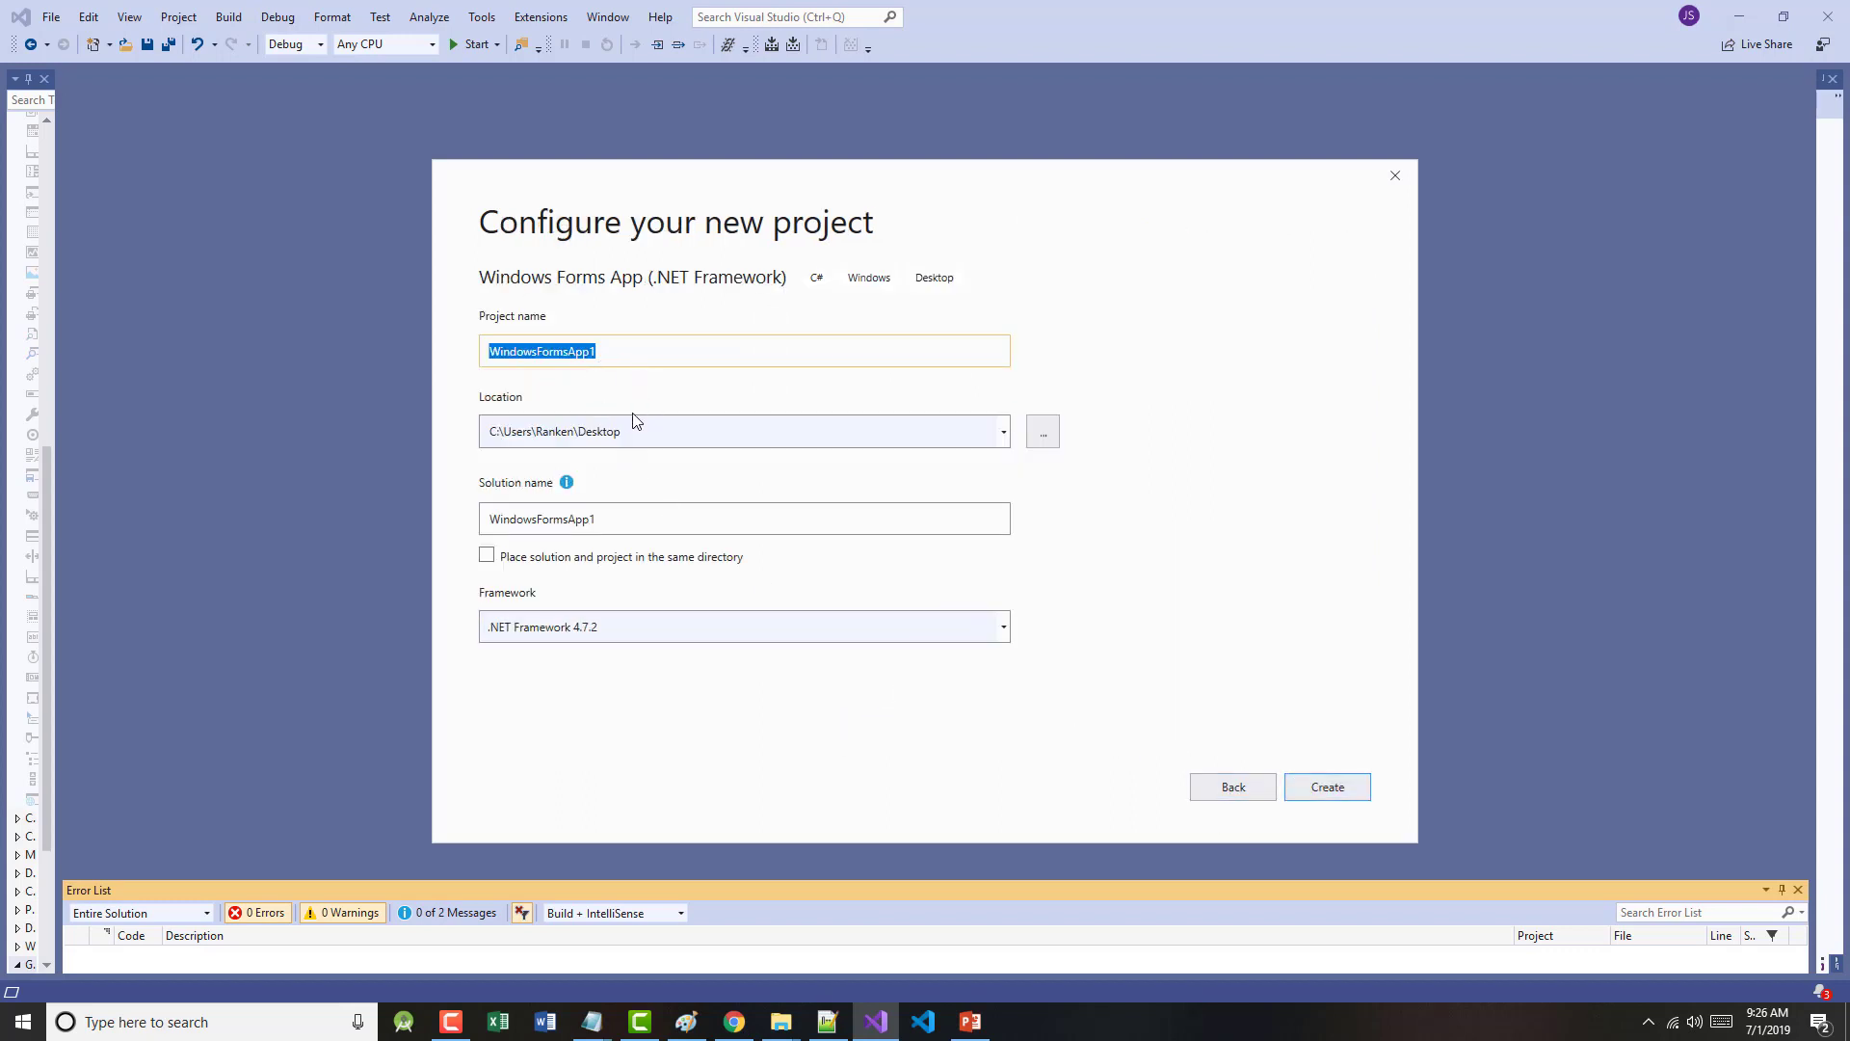
pyautogui.moveTo(566, 408)
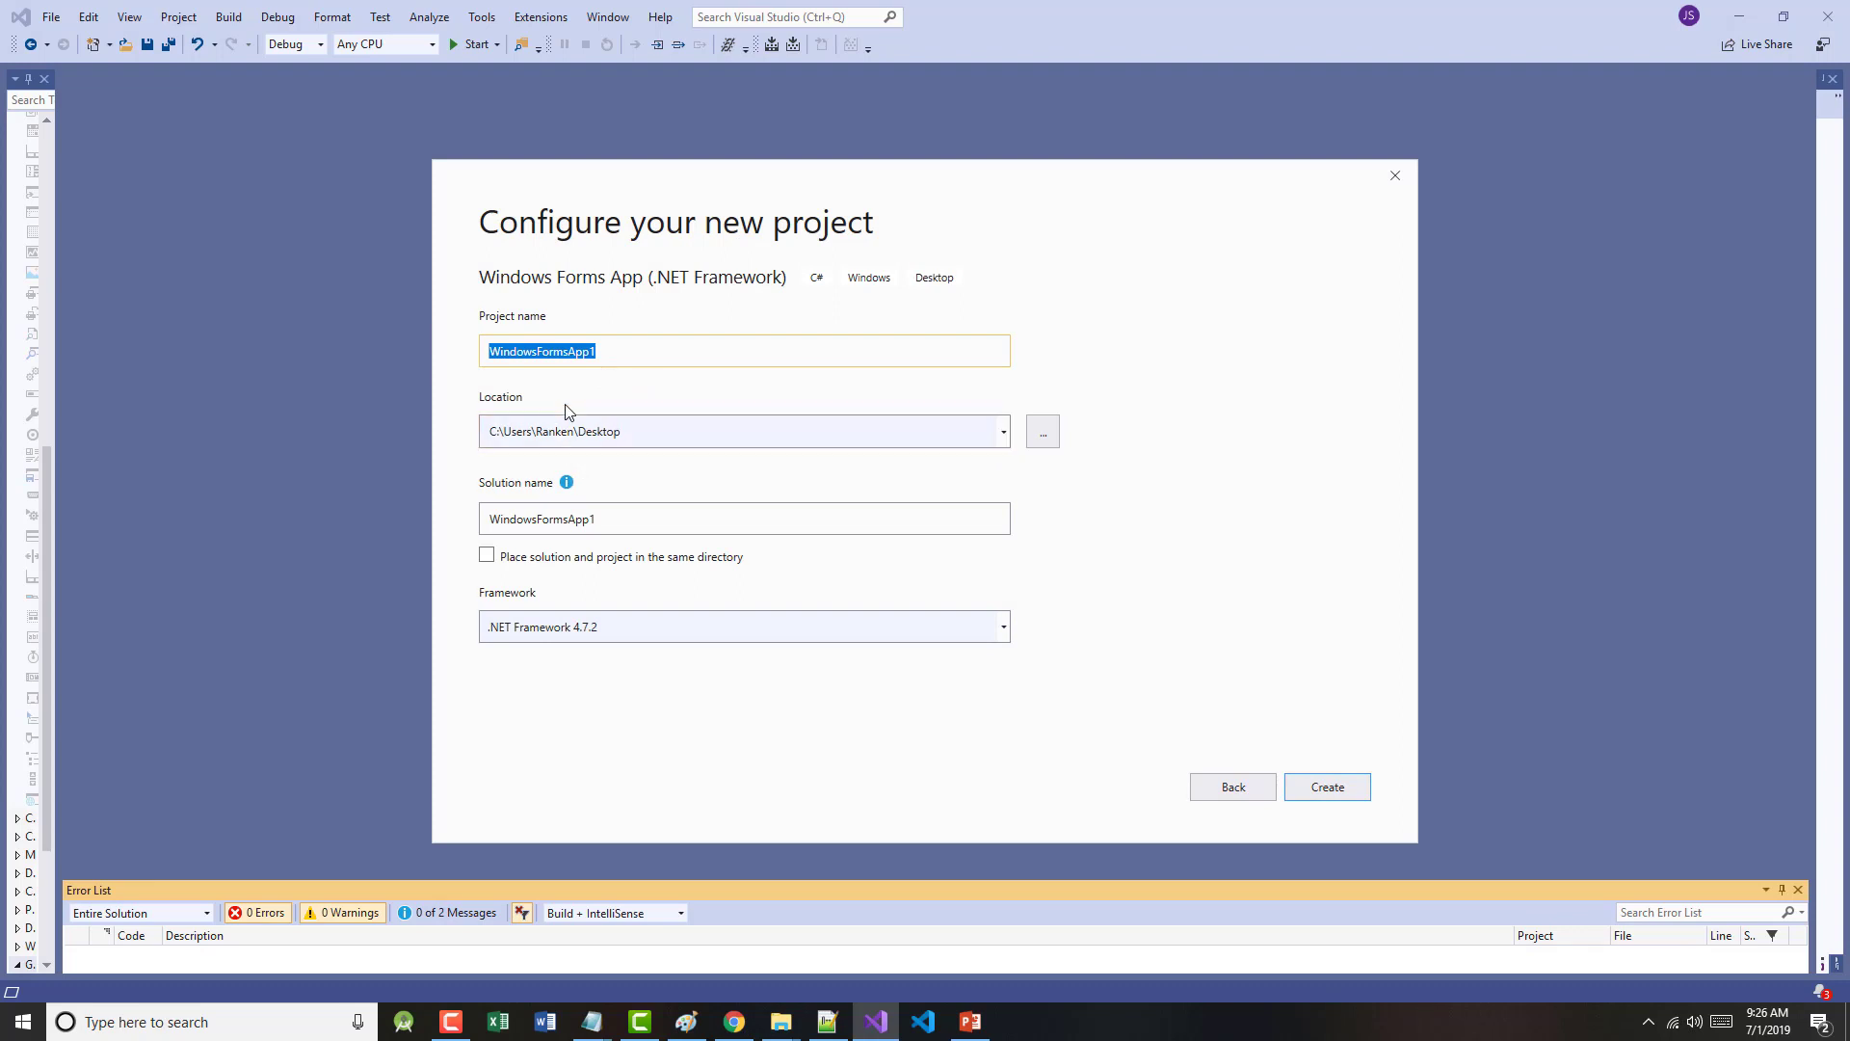
pyautogui.write('Payr')
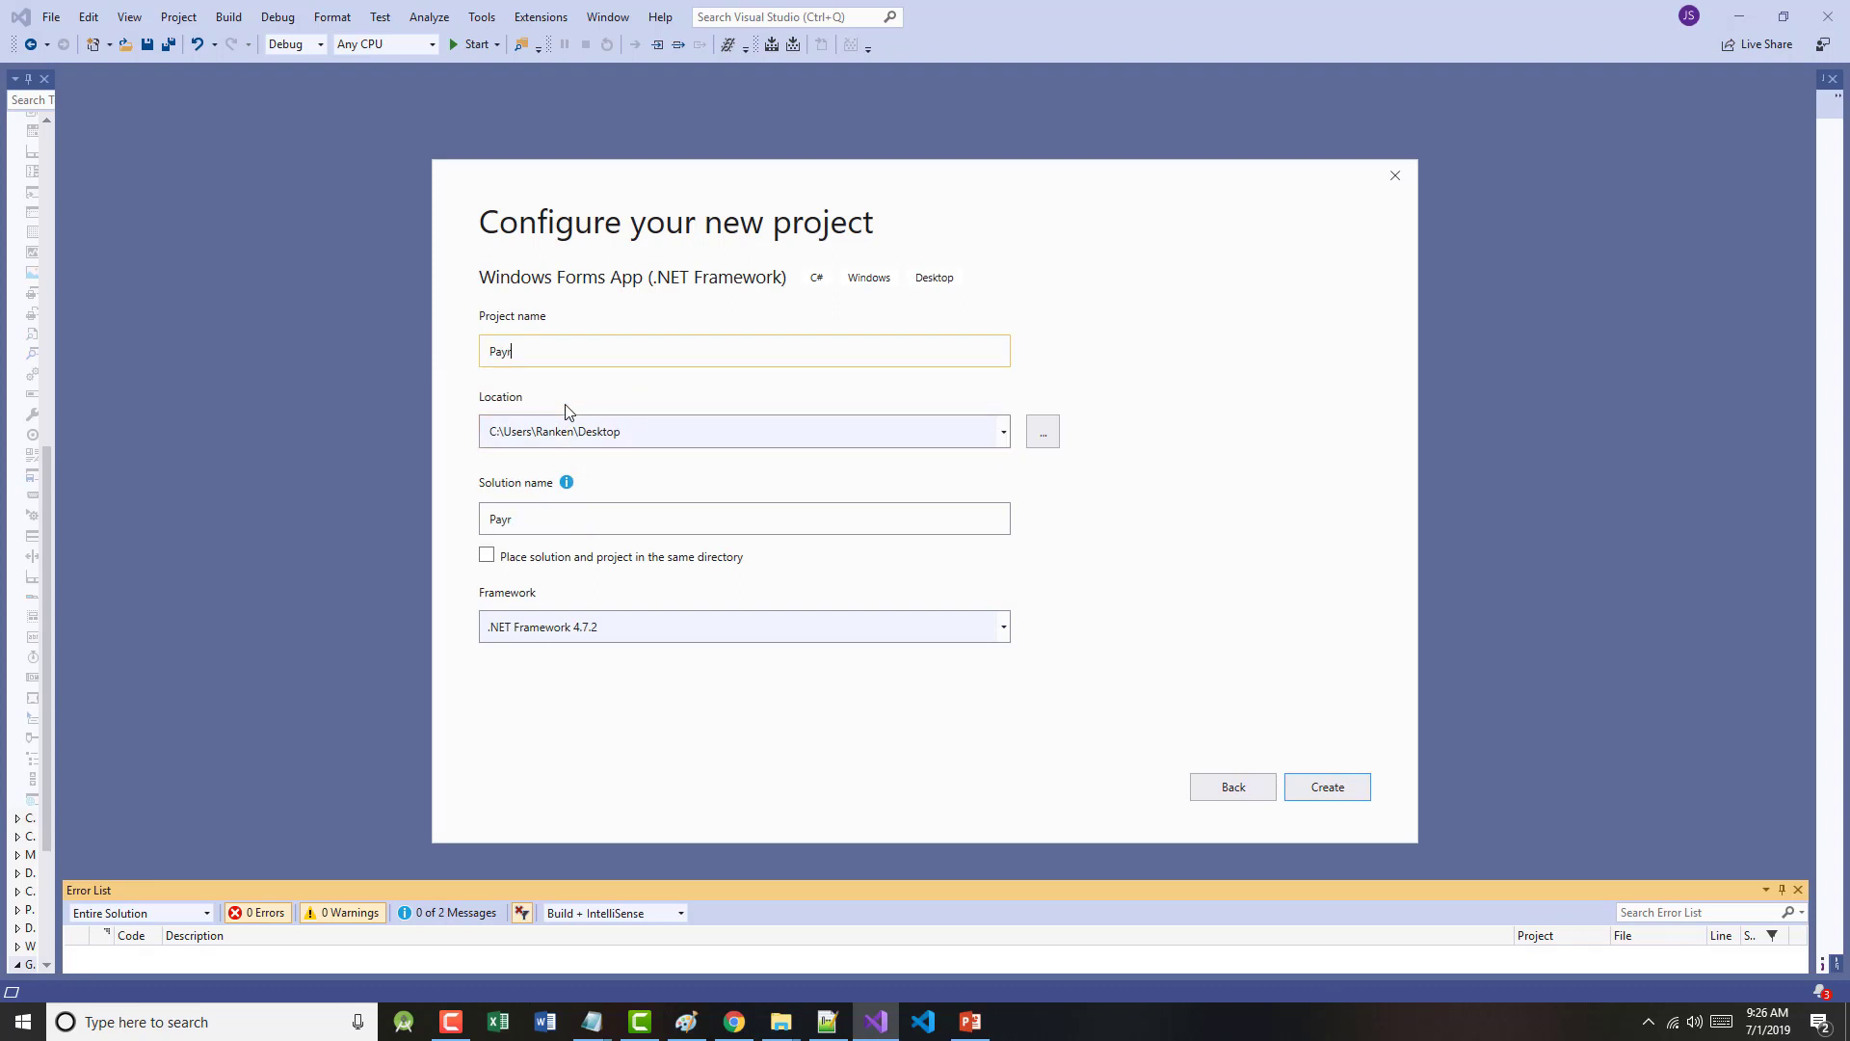
pyautogui.write('oll')
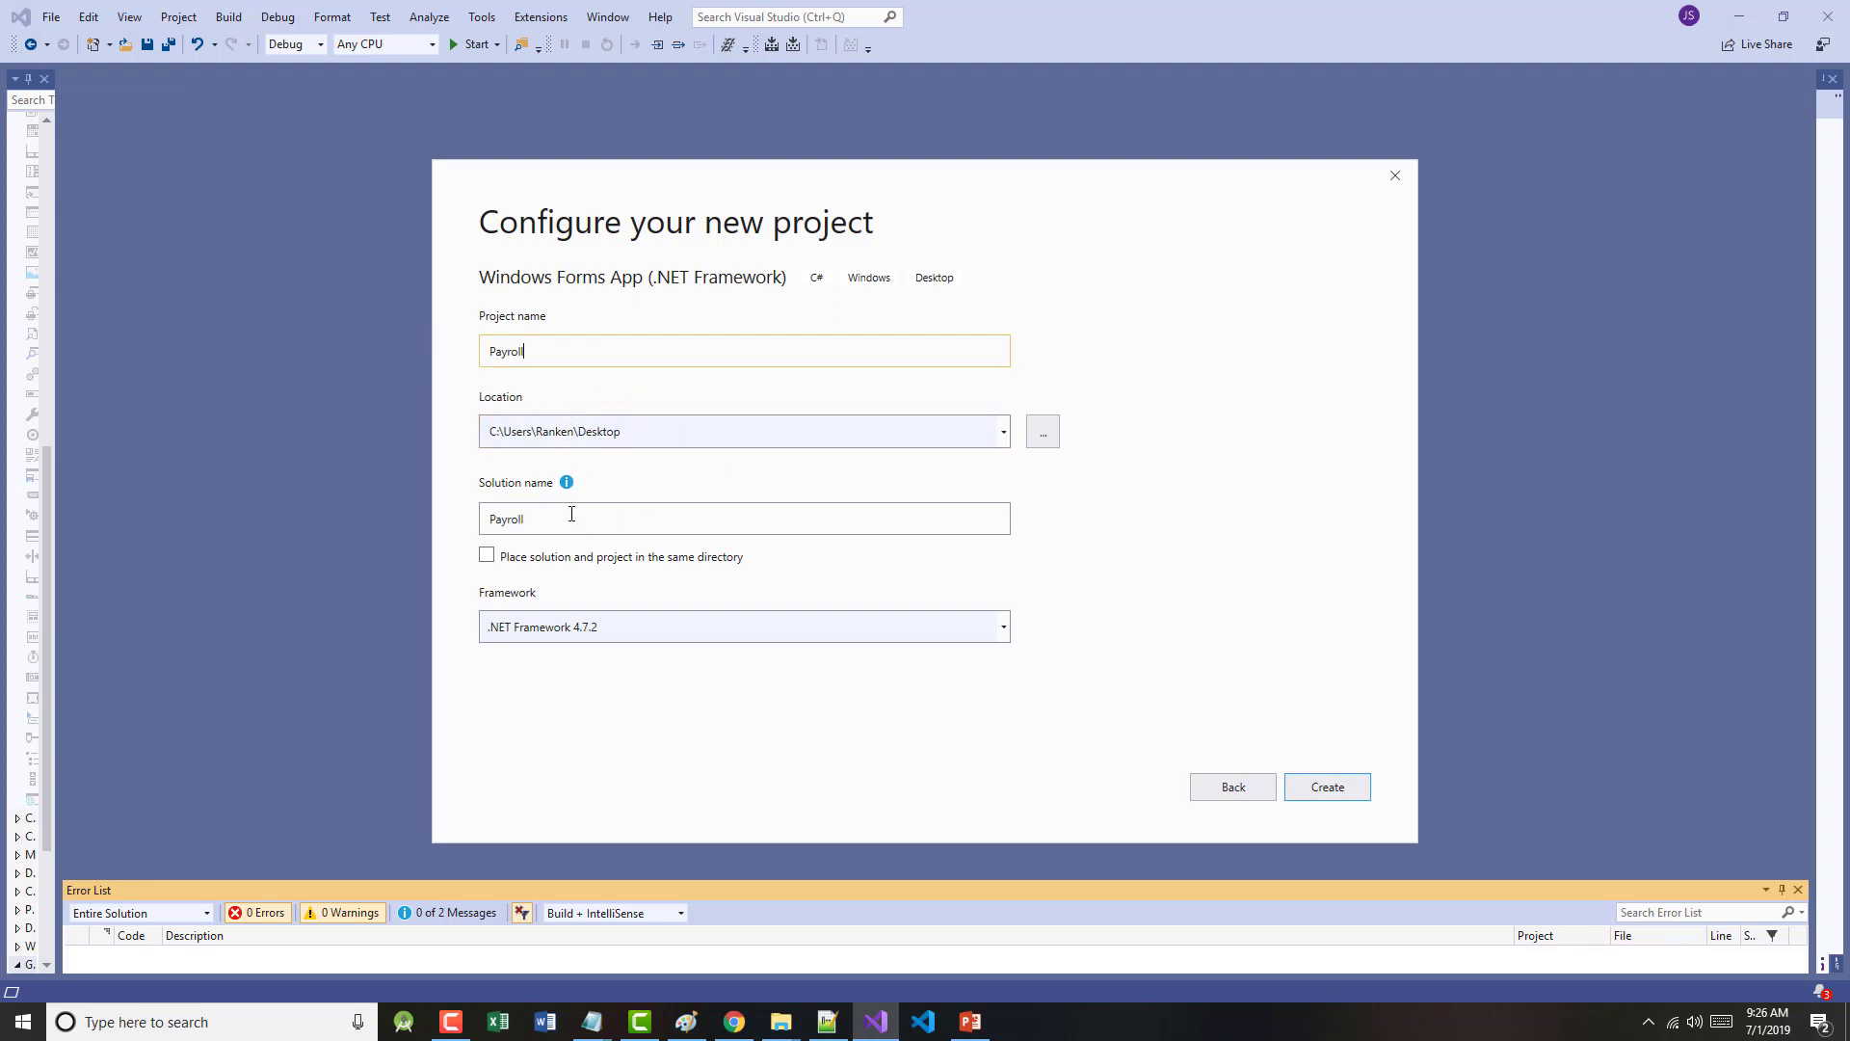
pyautogui.write('c')
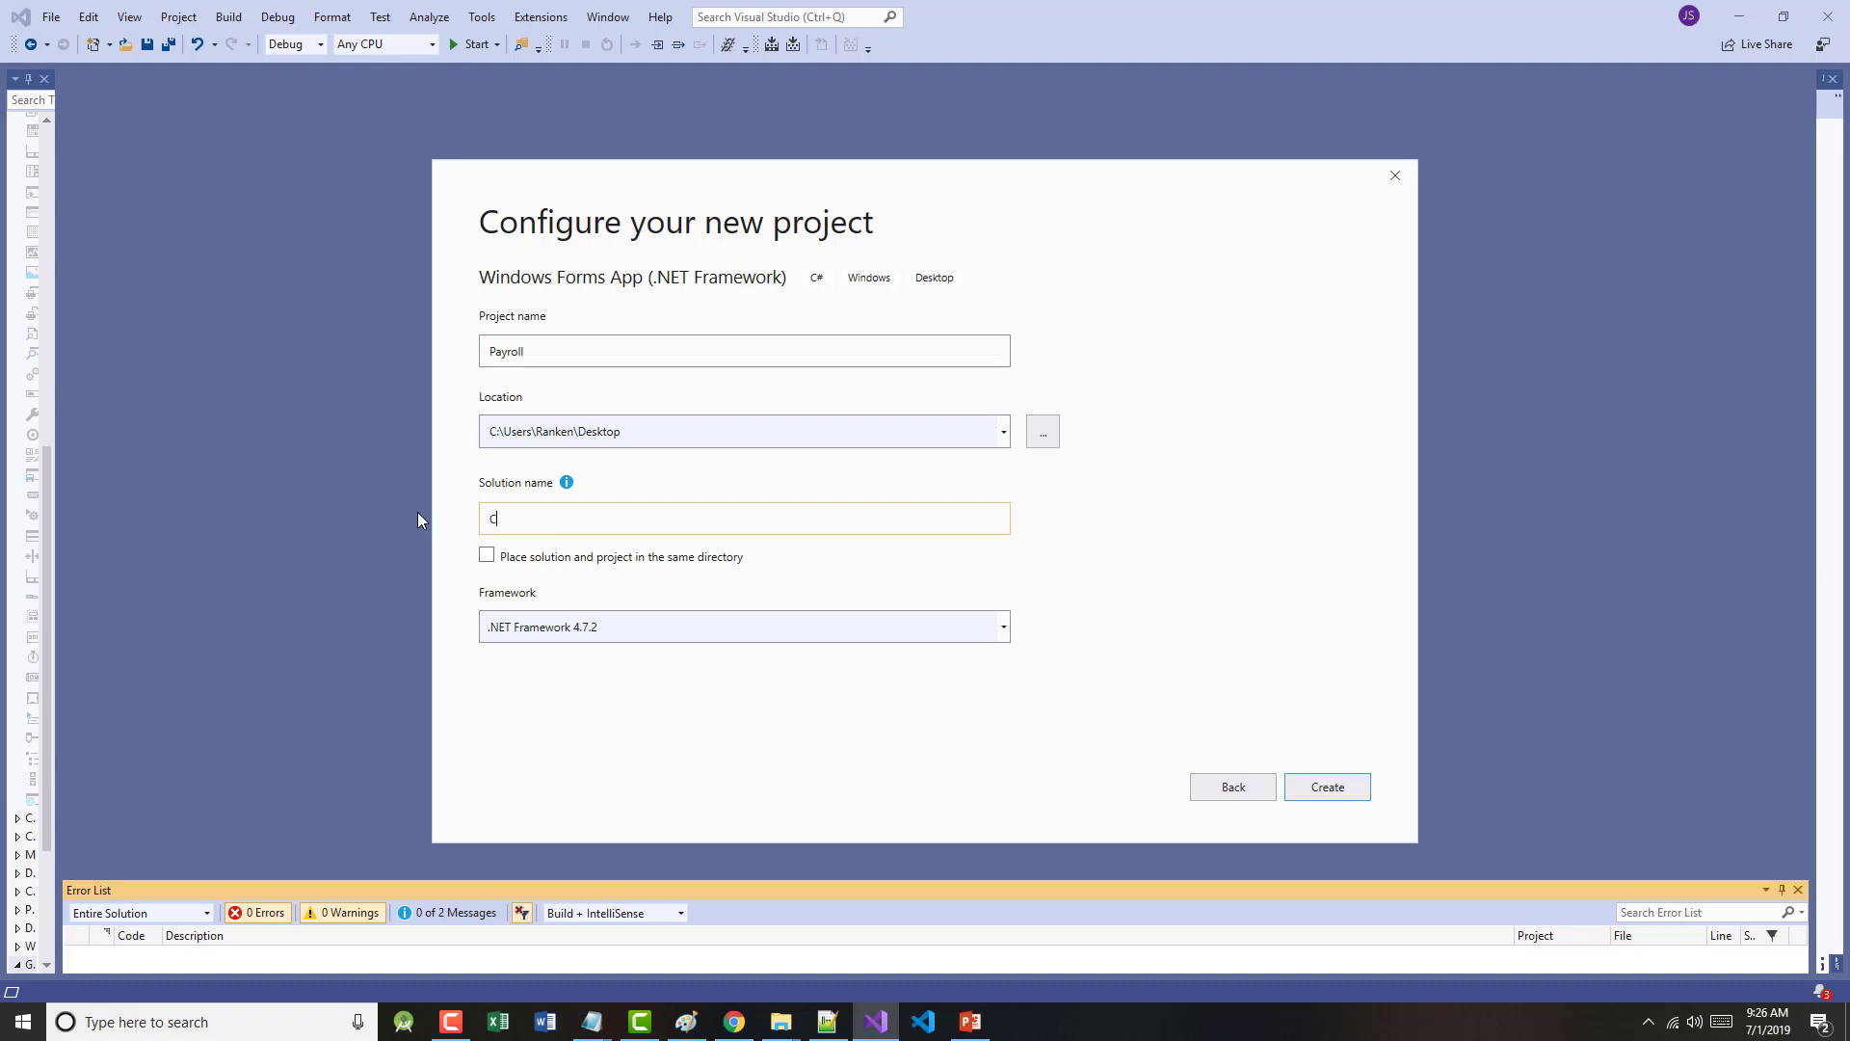
pyautogui.write('hapters2-')
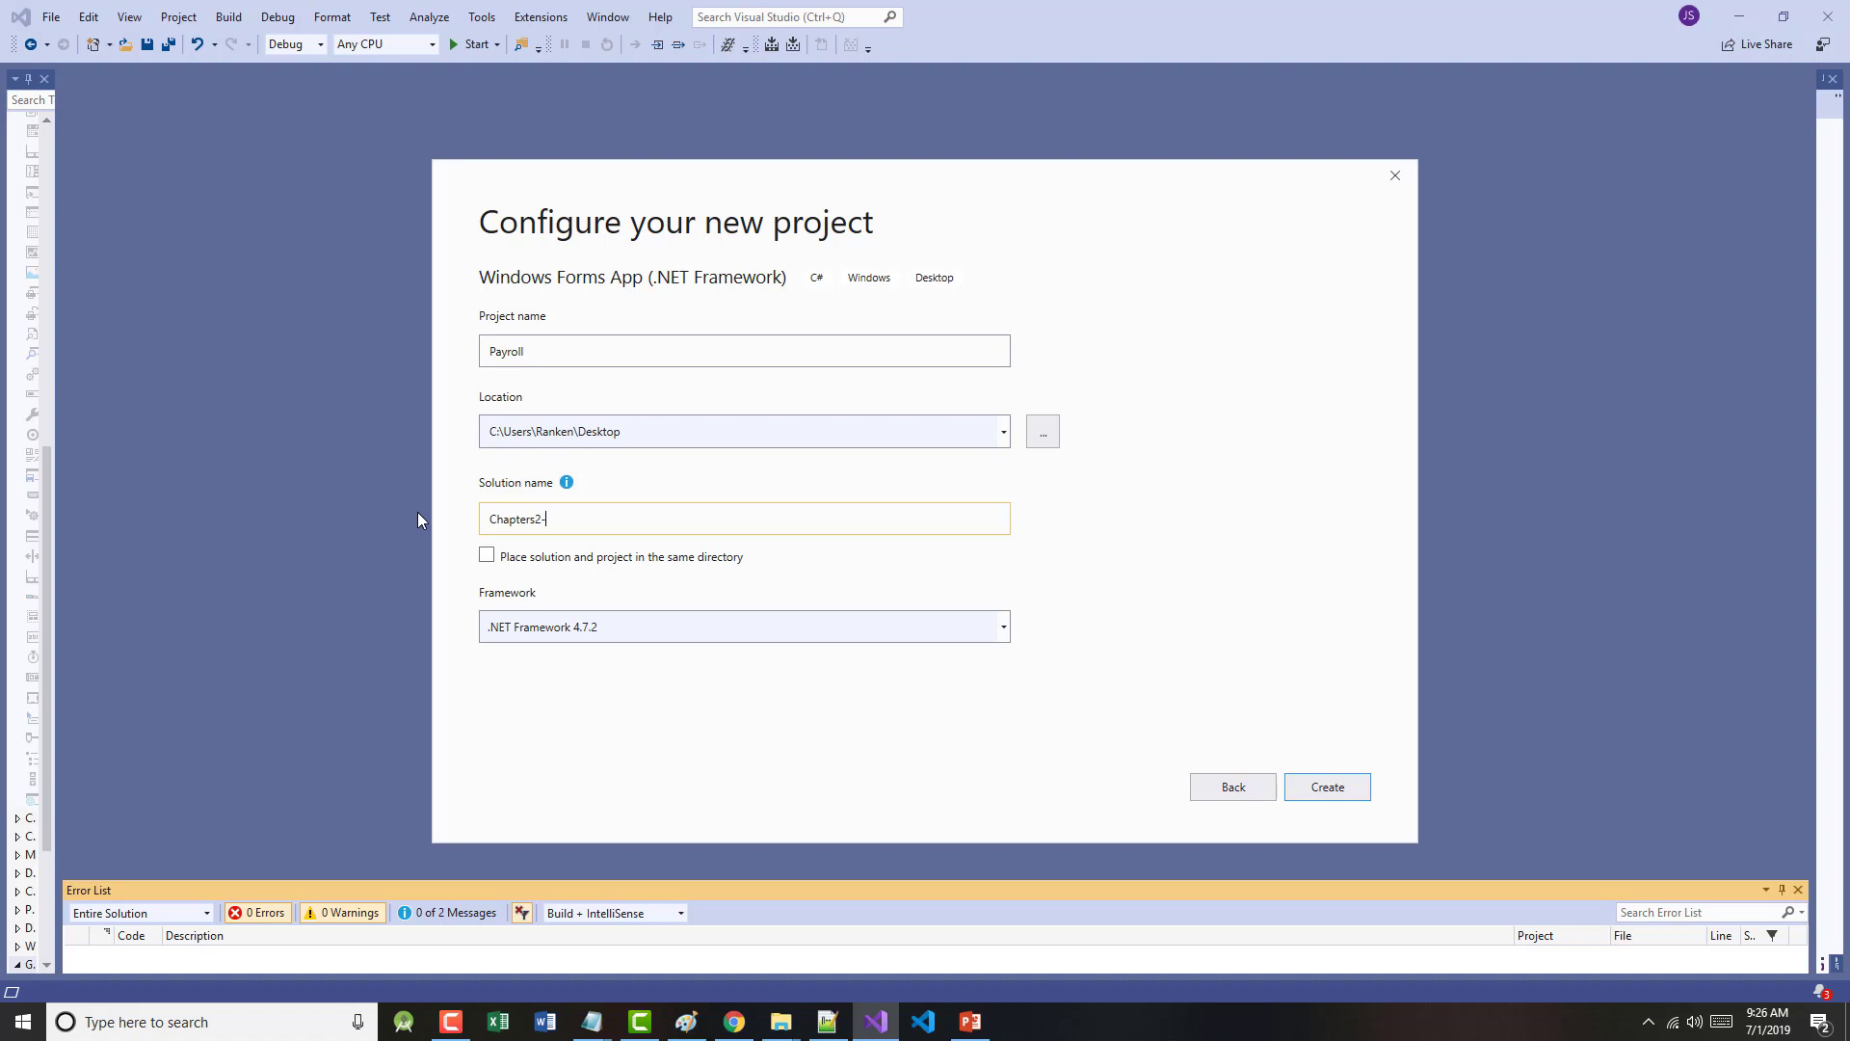
pyautogui.write('3')
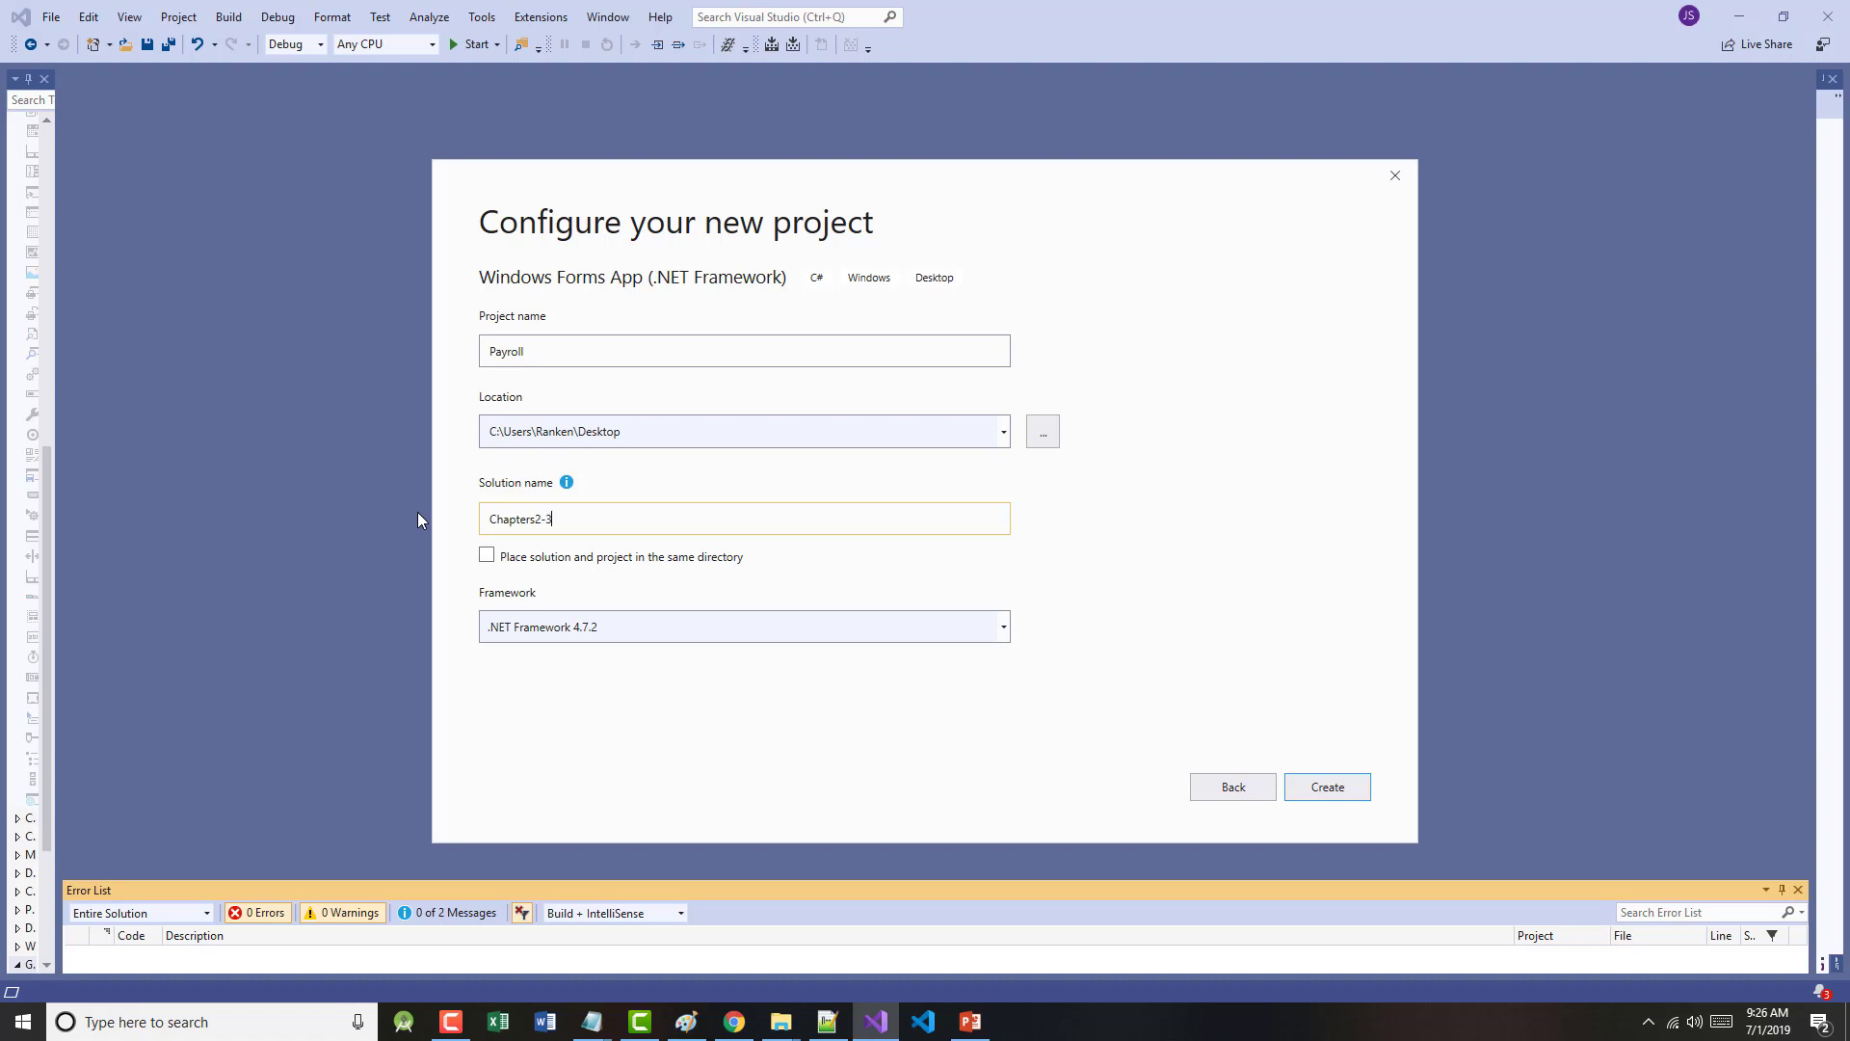
pyautogui.click(1326, 787)
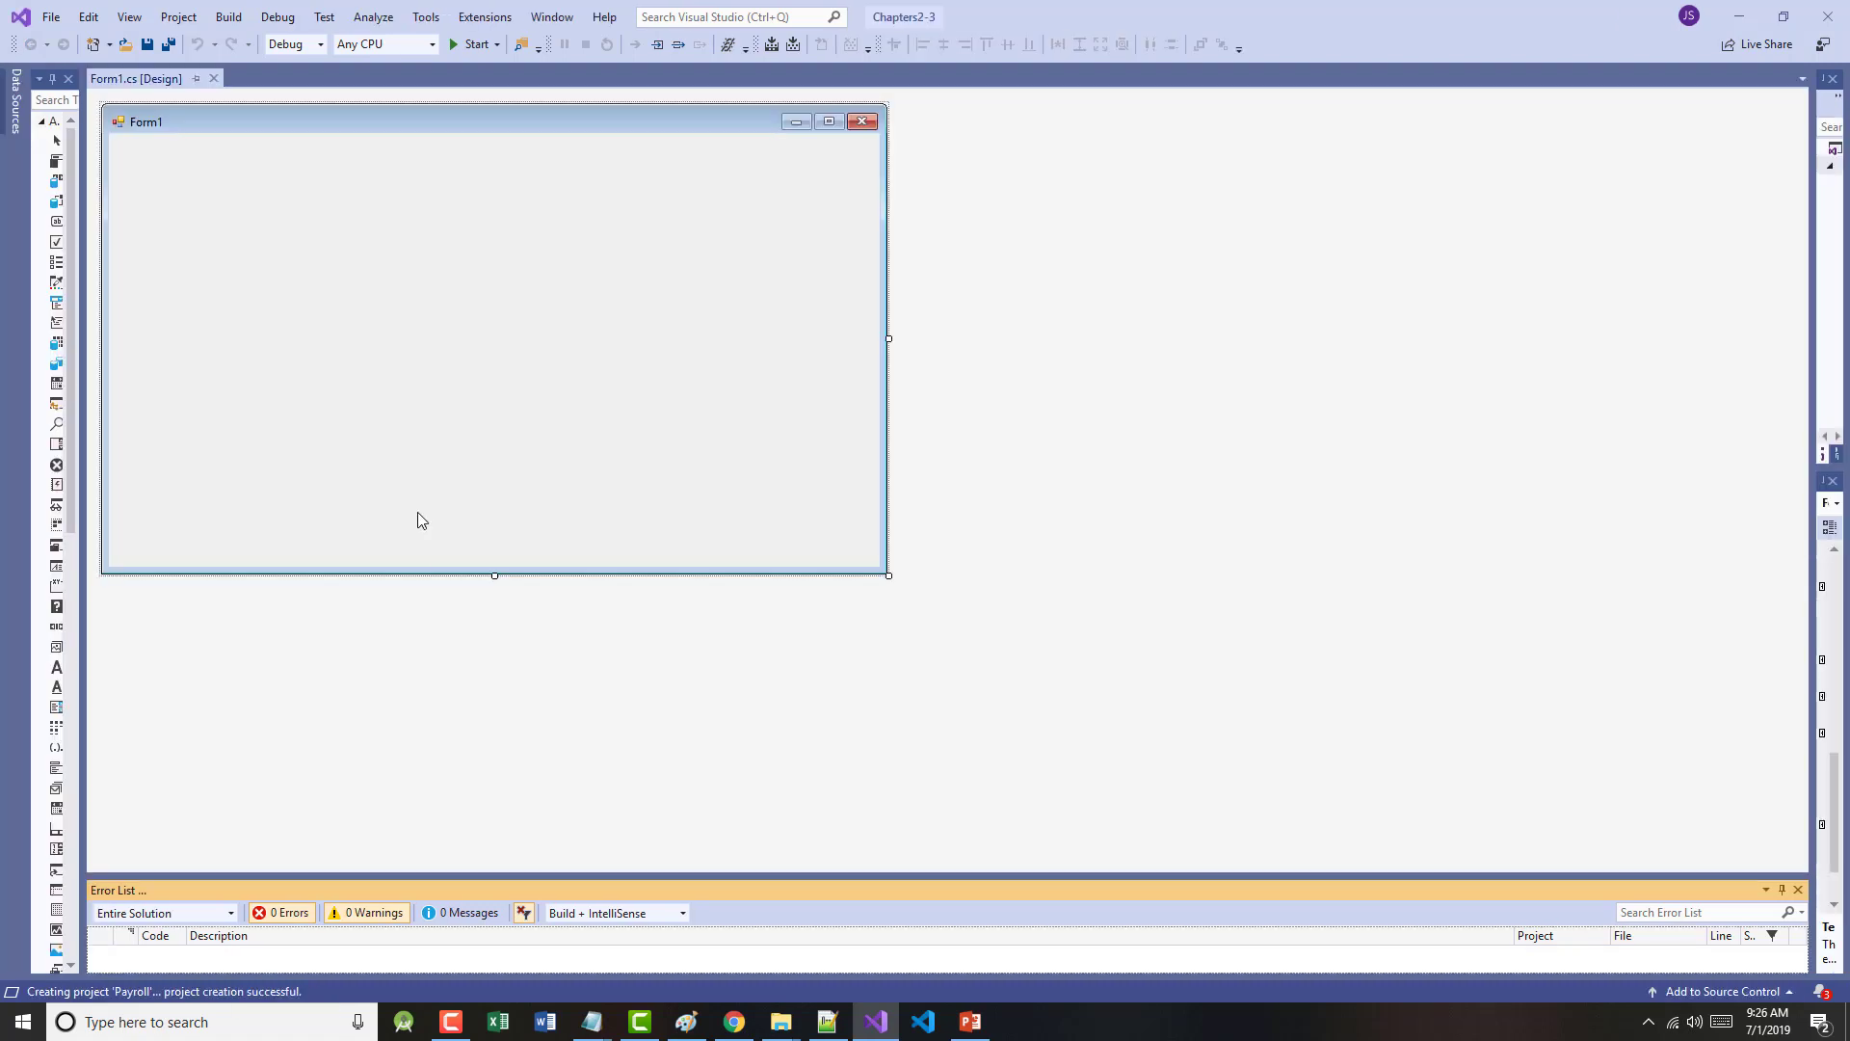
pyautogui.moveTo(898, 594)
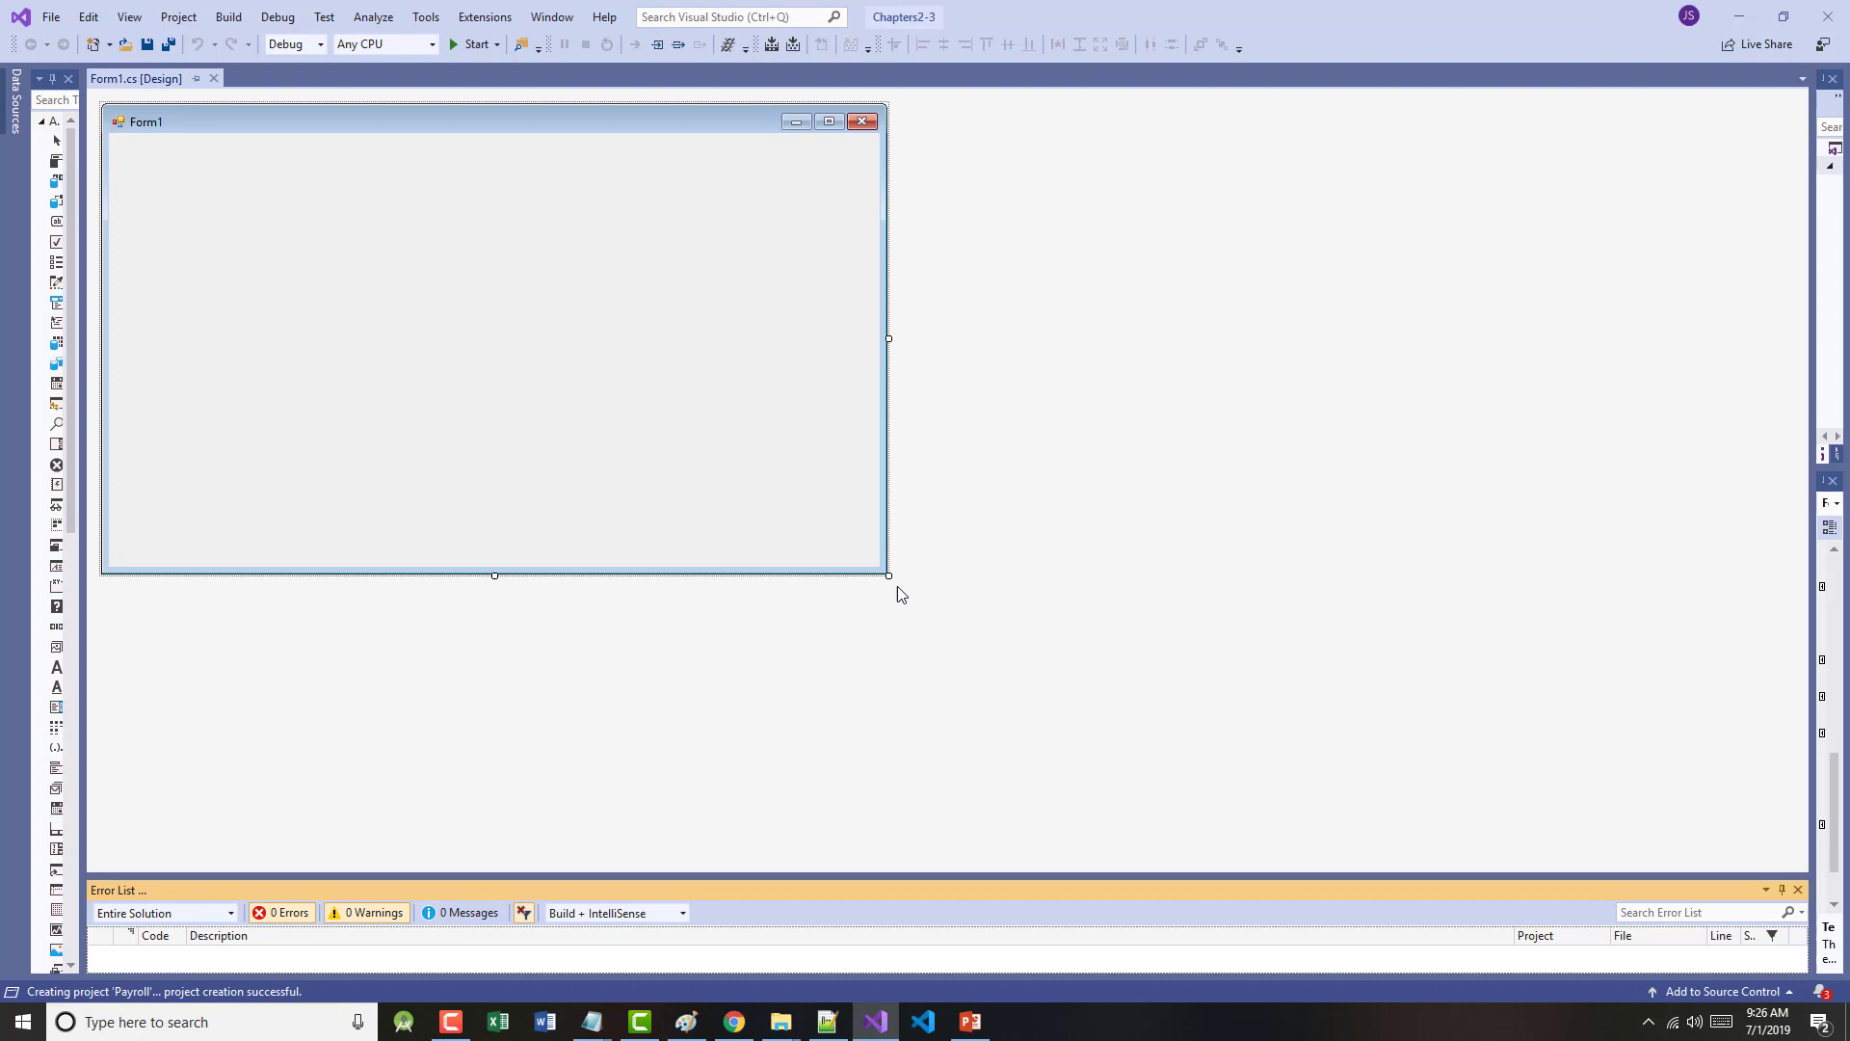
# - Resize the form taller and narrower and pin the Toolbox open beside the designer
pyautogui.moveTo(888, 576); pyautogui.dragTo(692, 719)
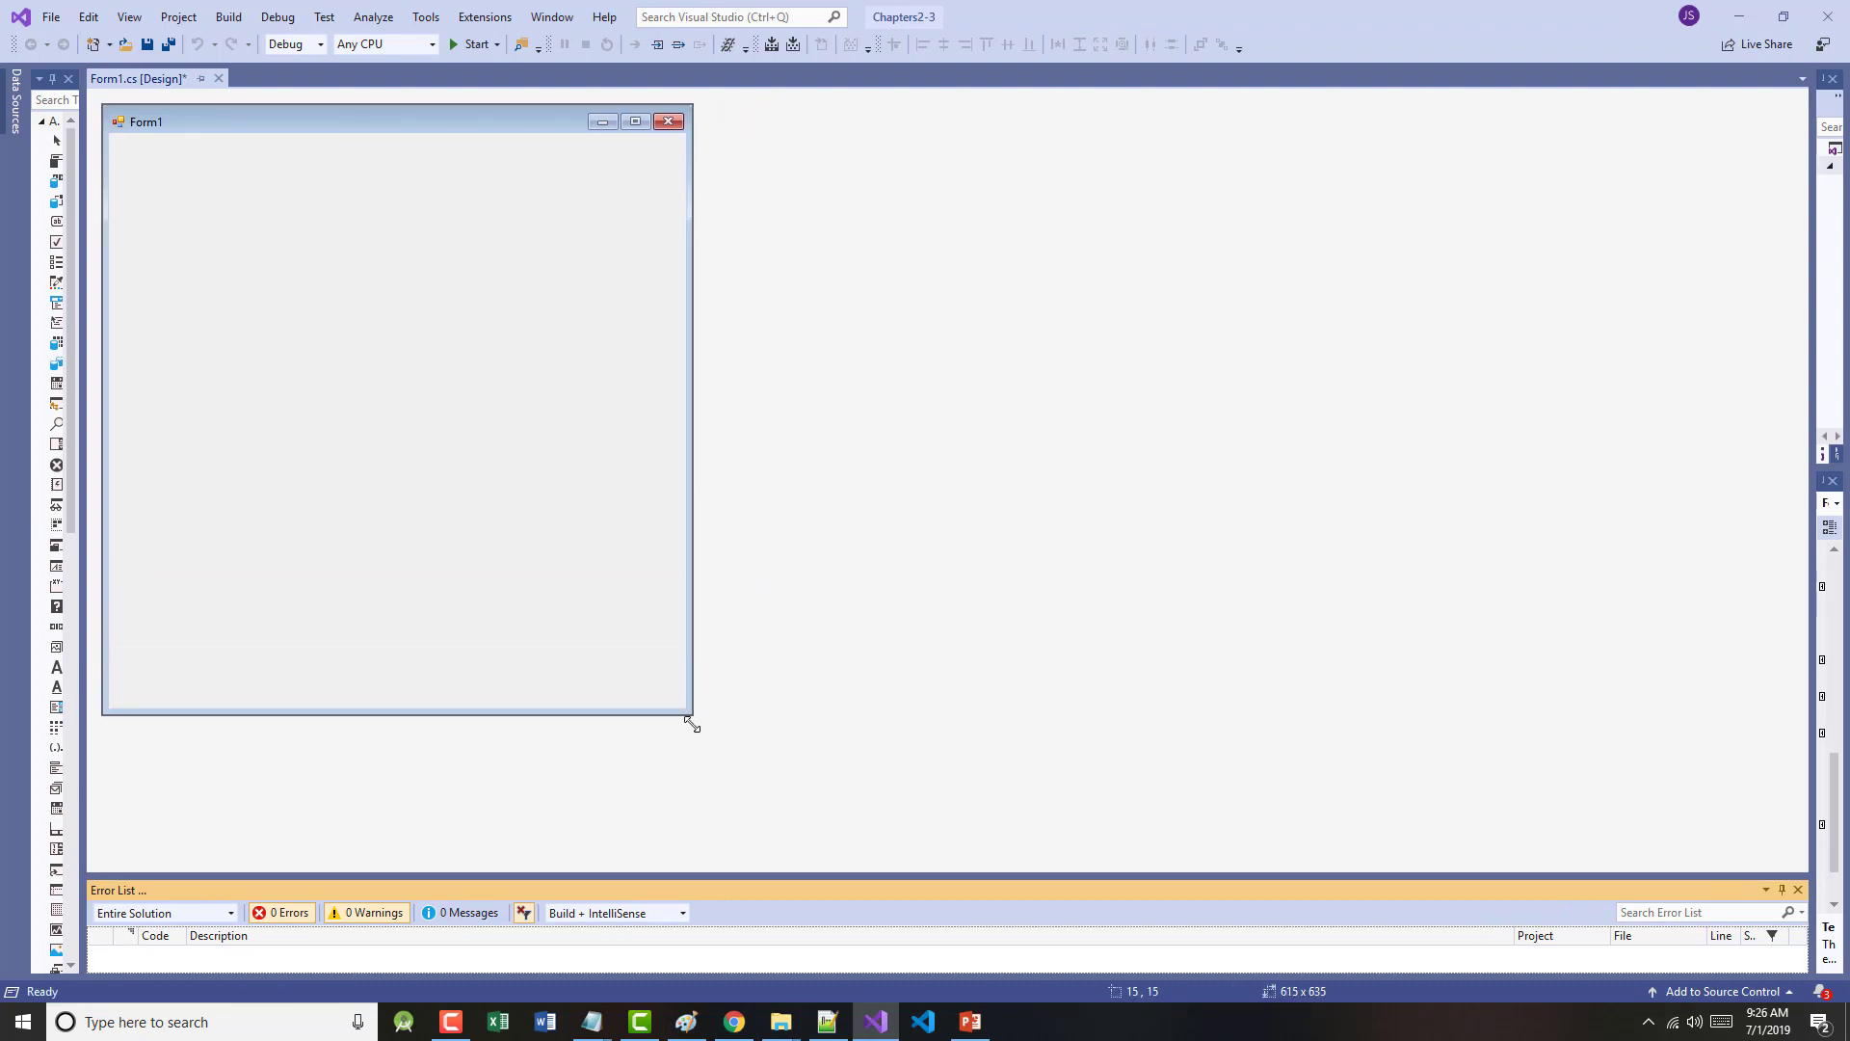
pyautogui.moveTo(694, 727); pyautogui.dragTo(671, 766)
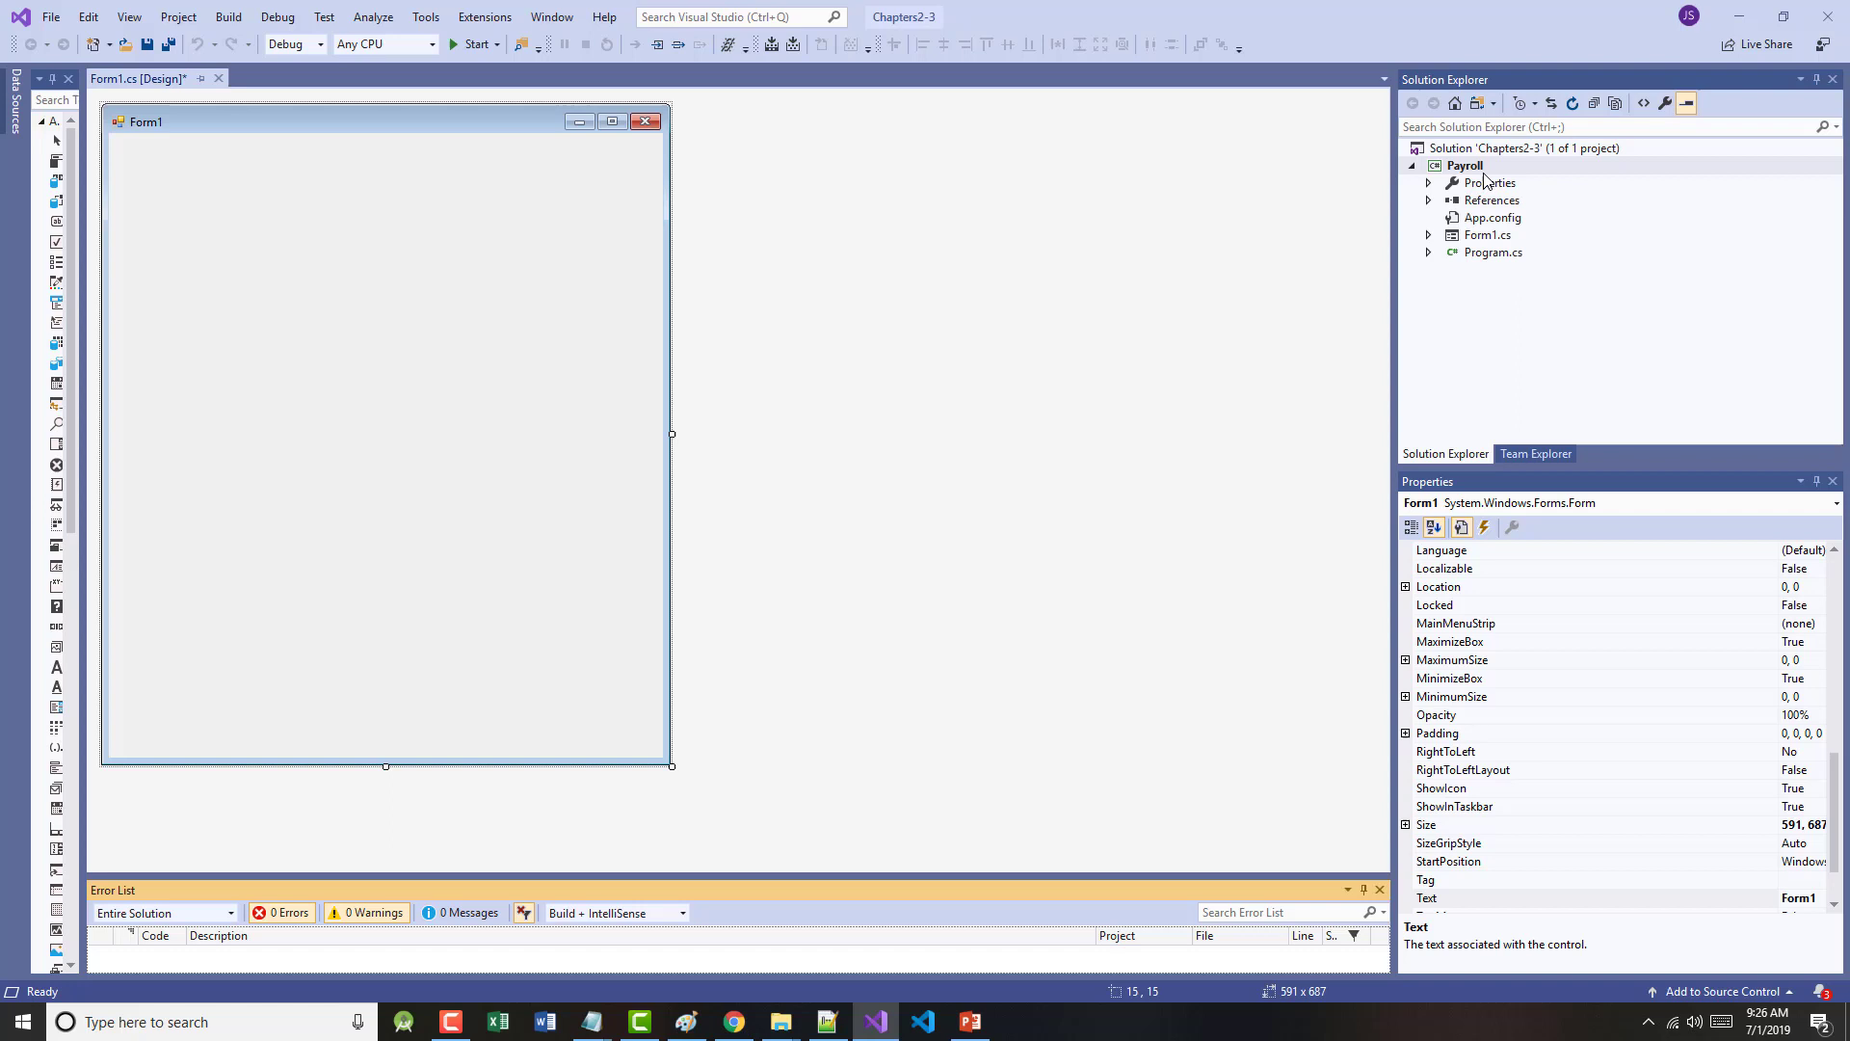
pyautogui.moveTo(1243, 177)
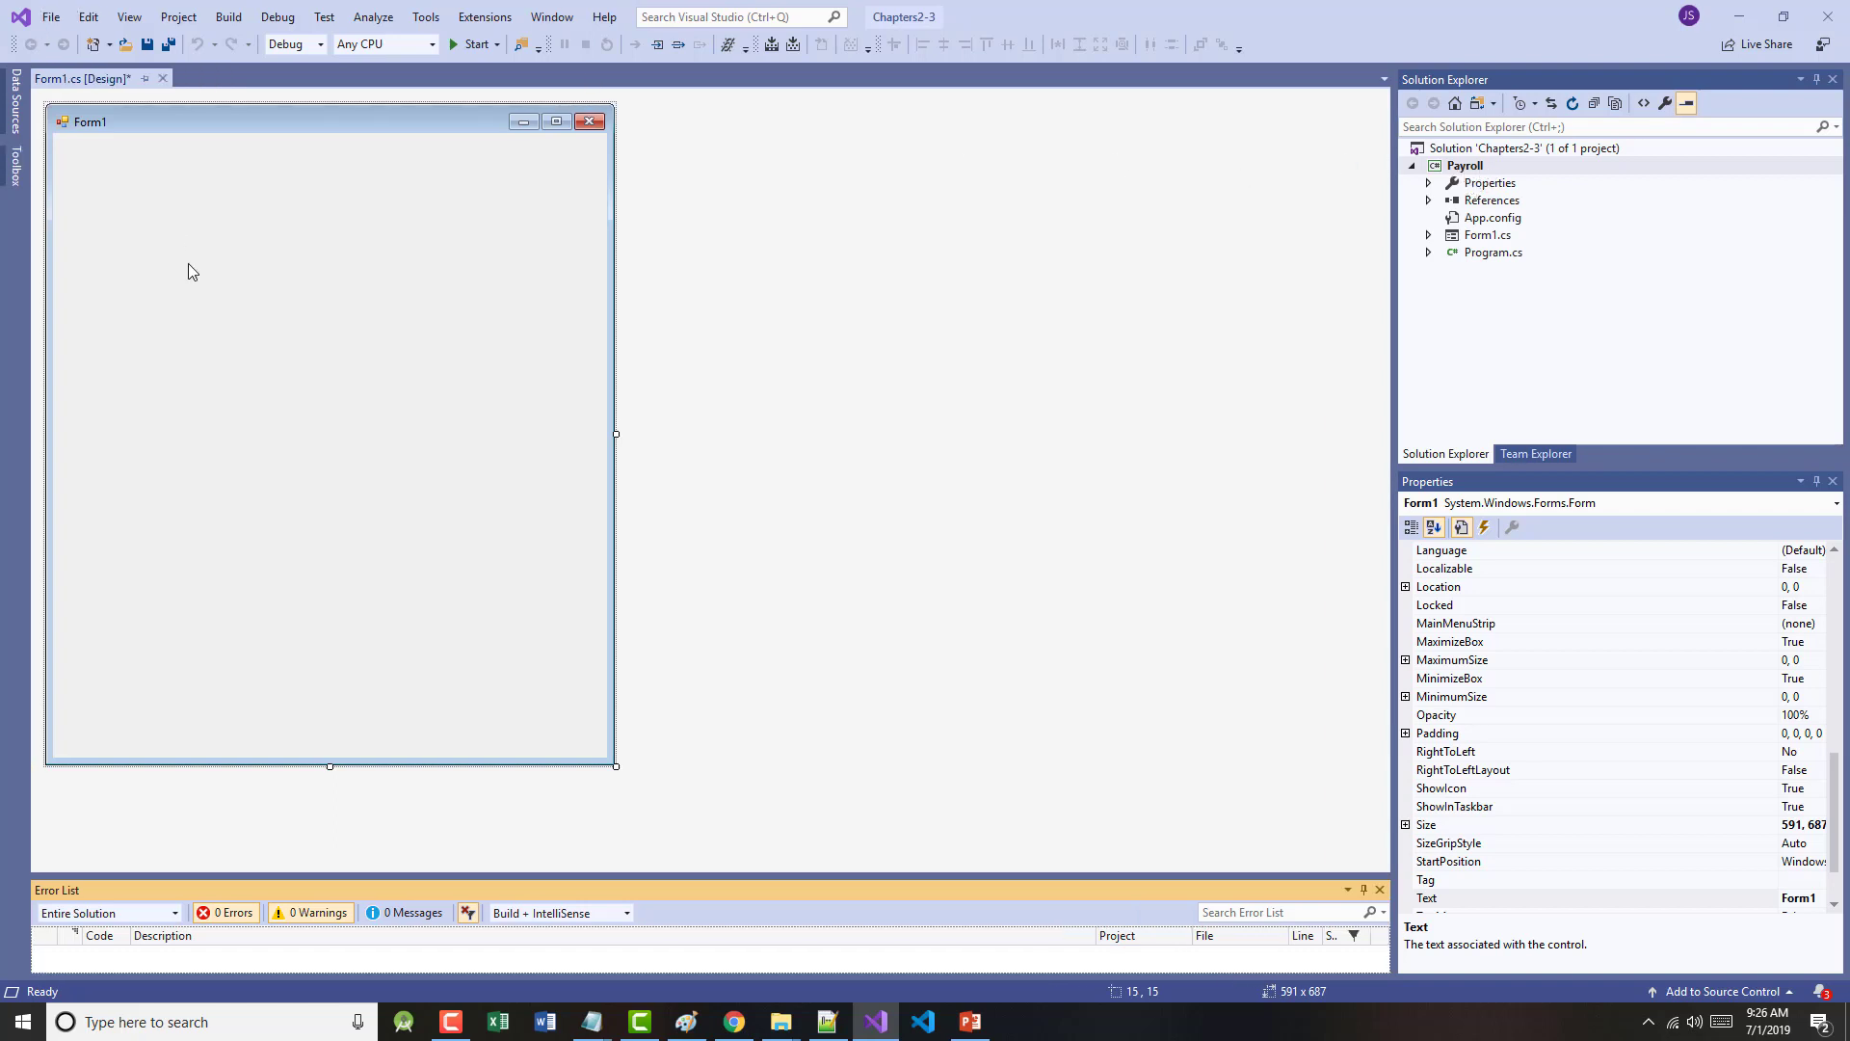
pyautogui.moveTo(148, 47)
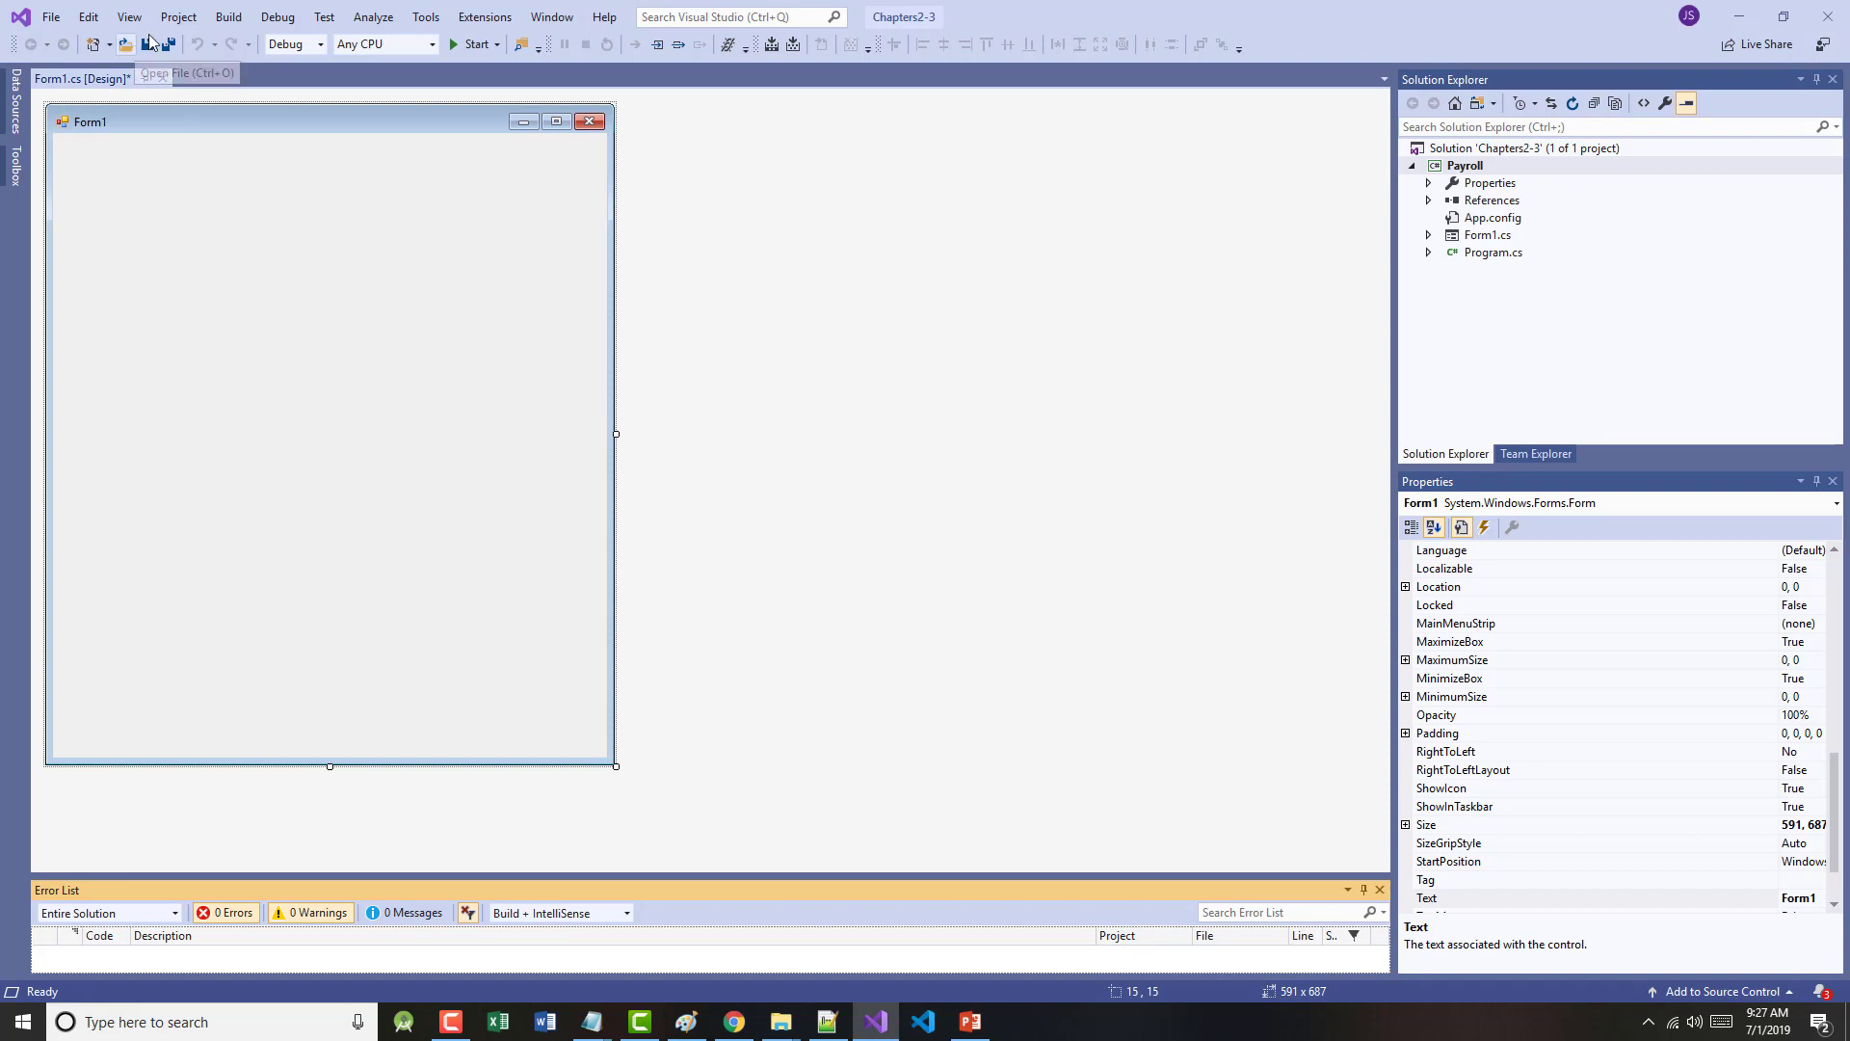
pyautogui.click(128, 17)
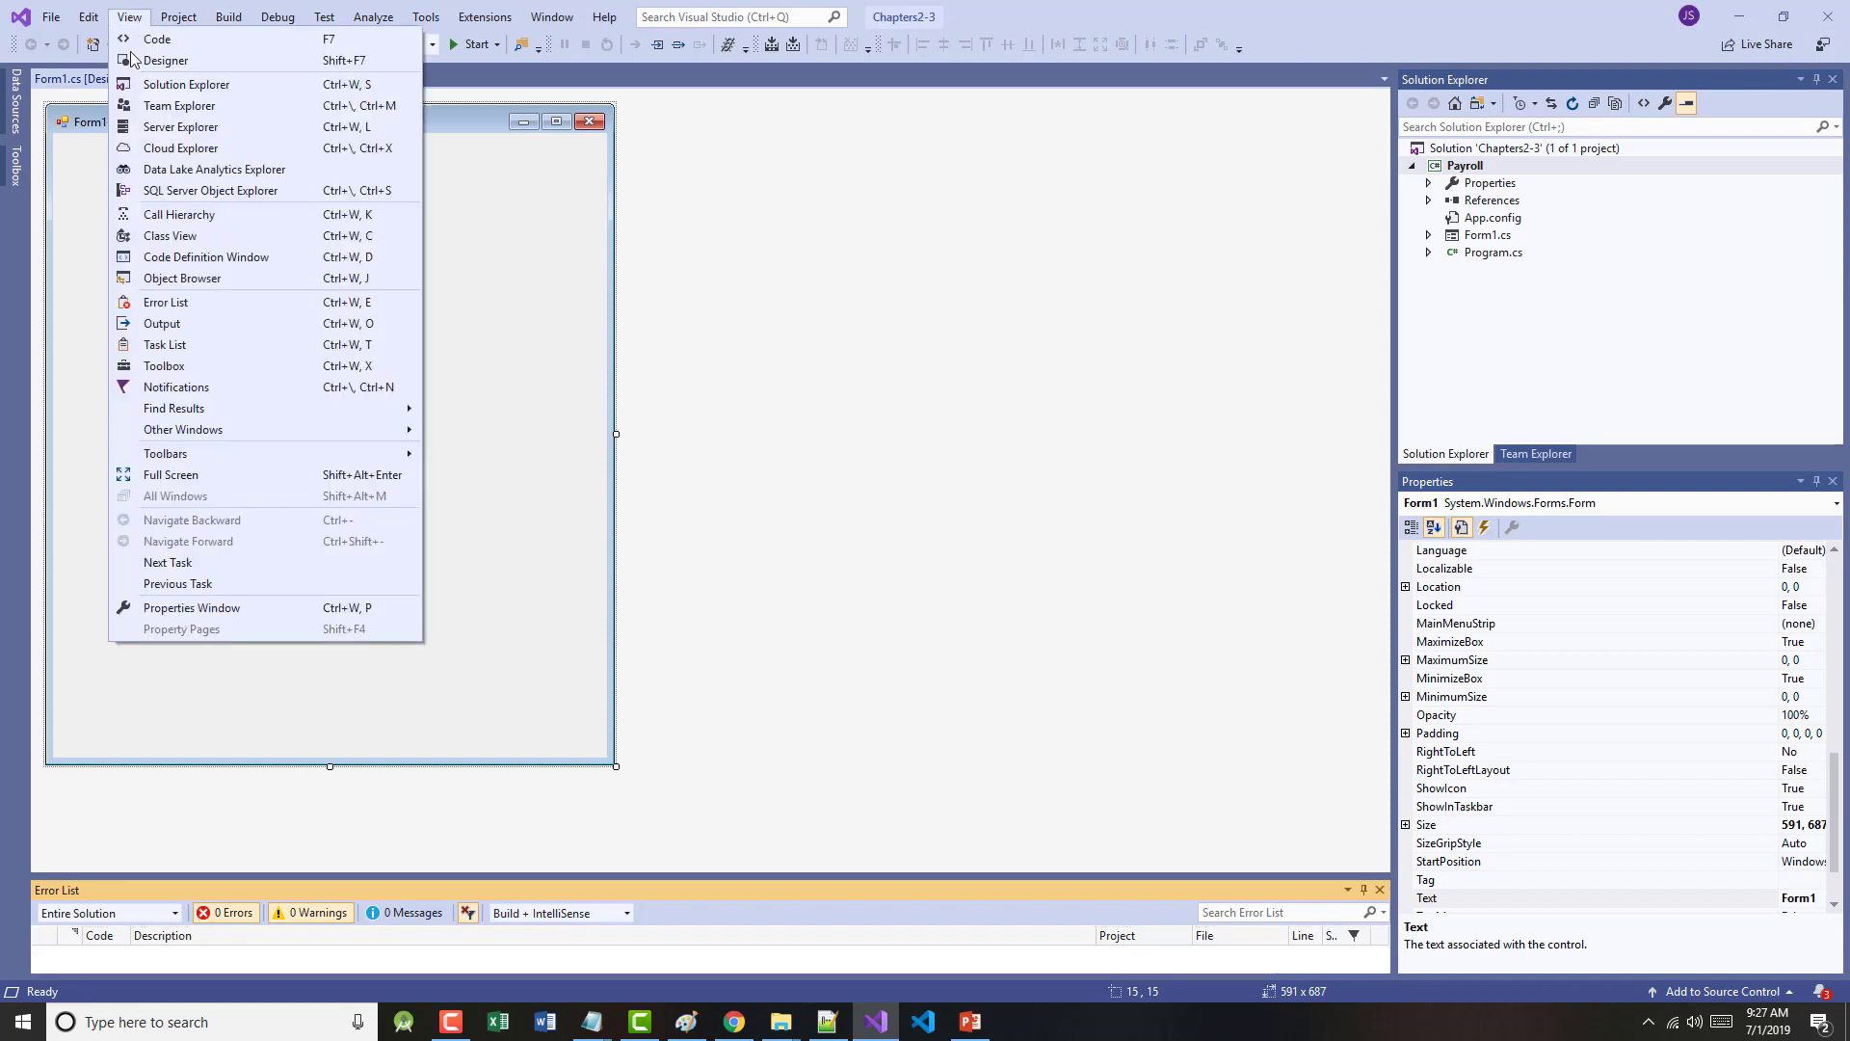
pyautogui.moveTo(164, 366)
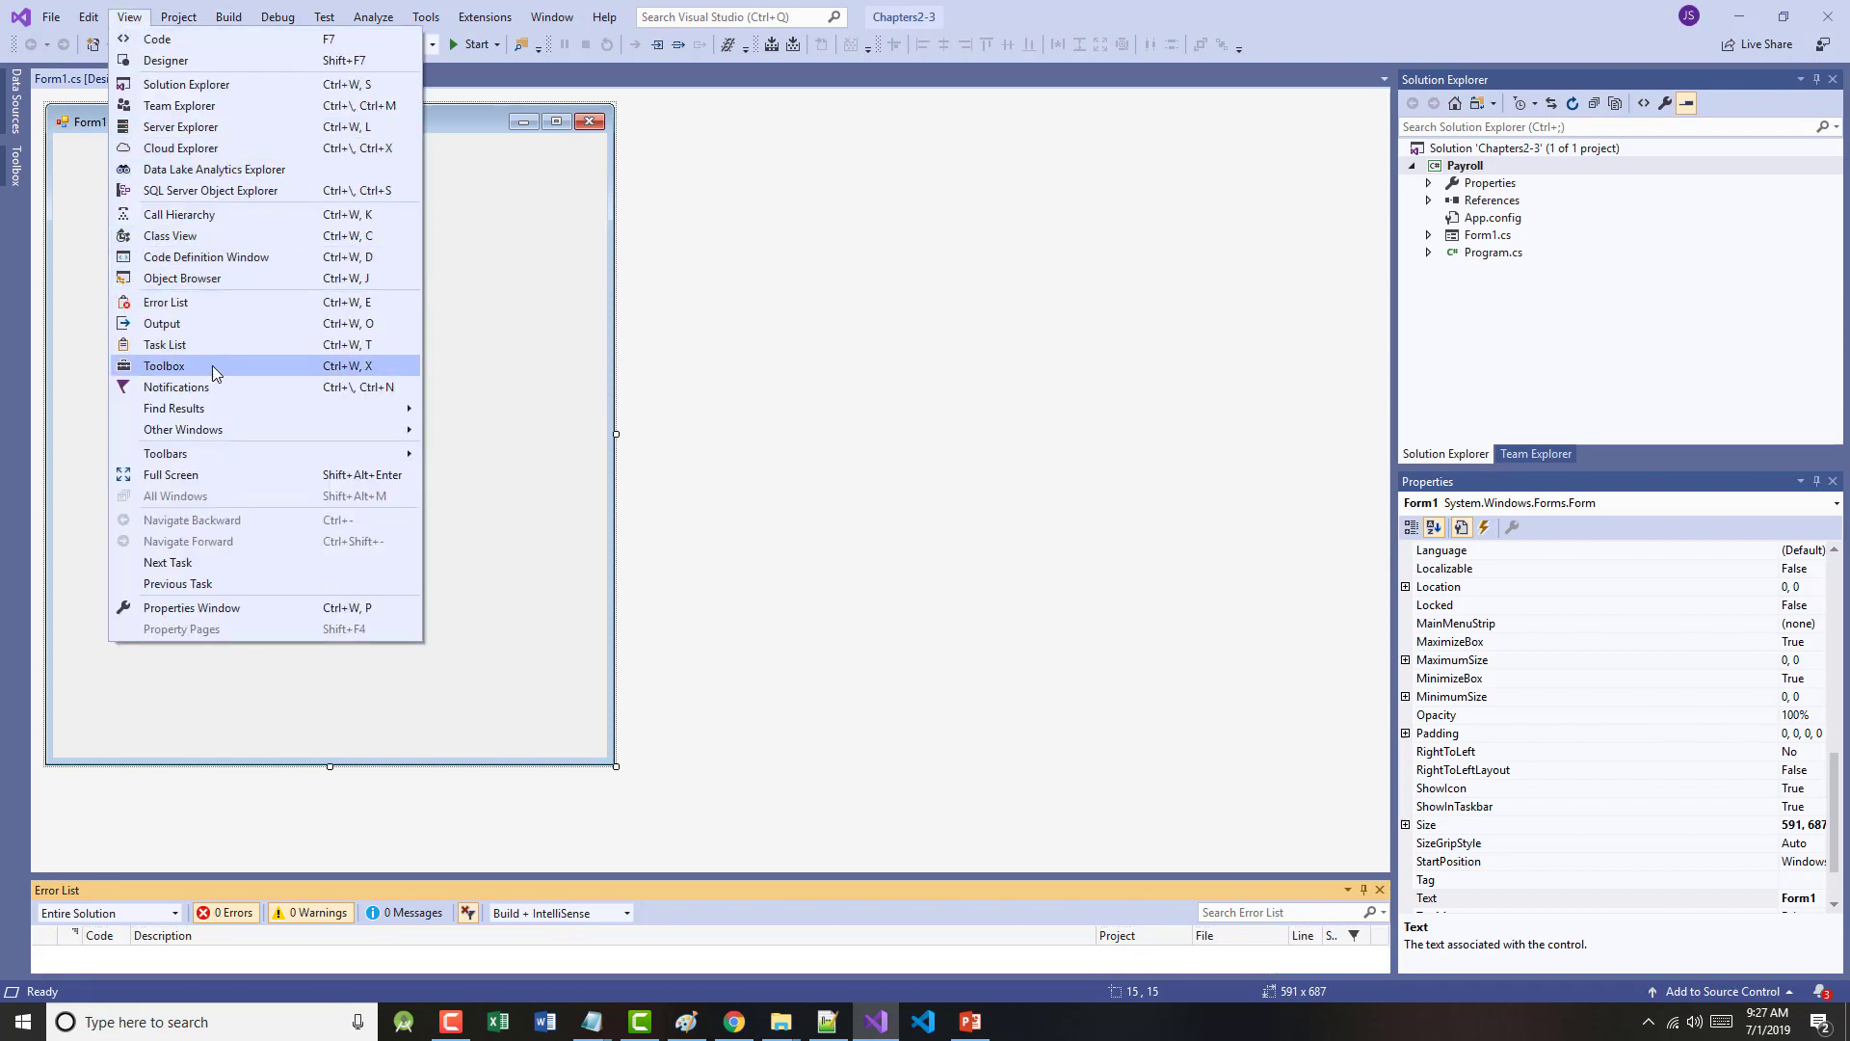
pyautogui.click(163, 366)
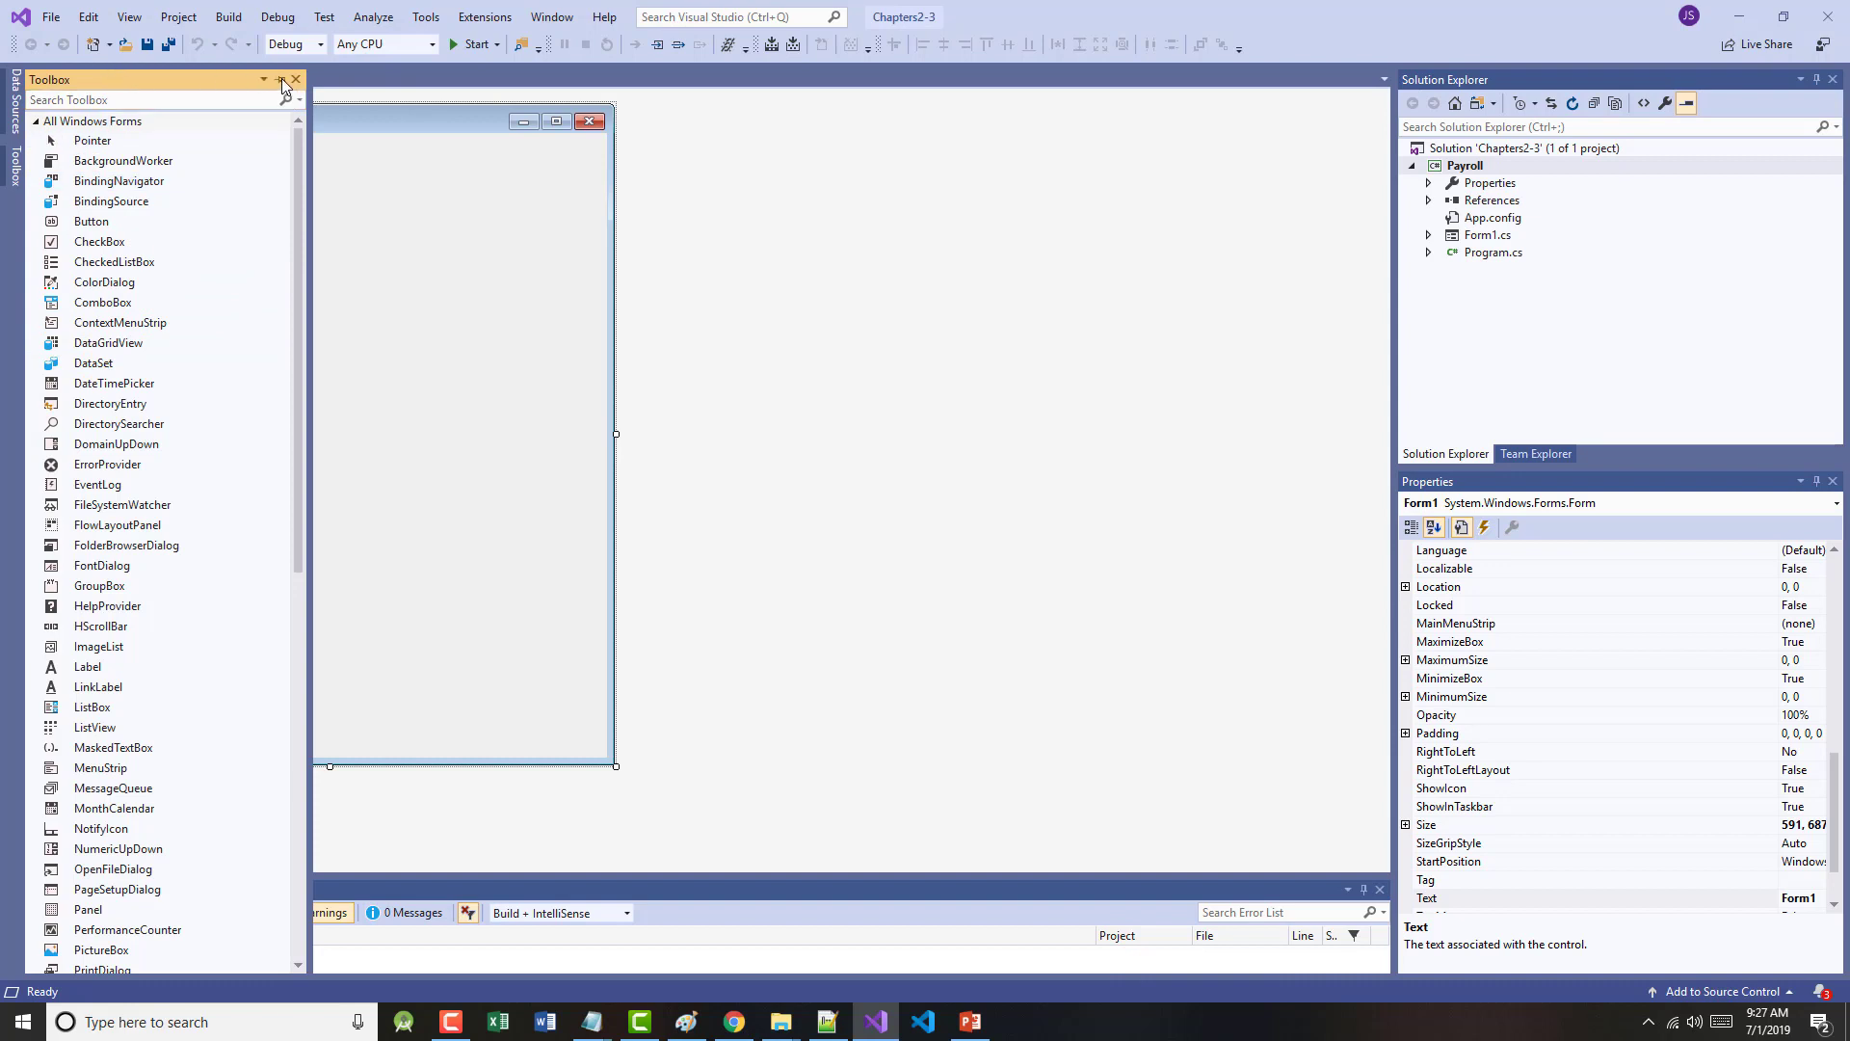
pyautogui.click(284, 79)
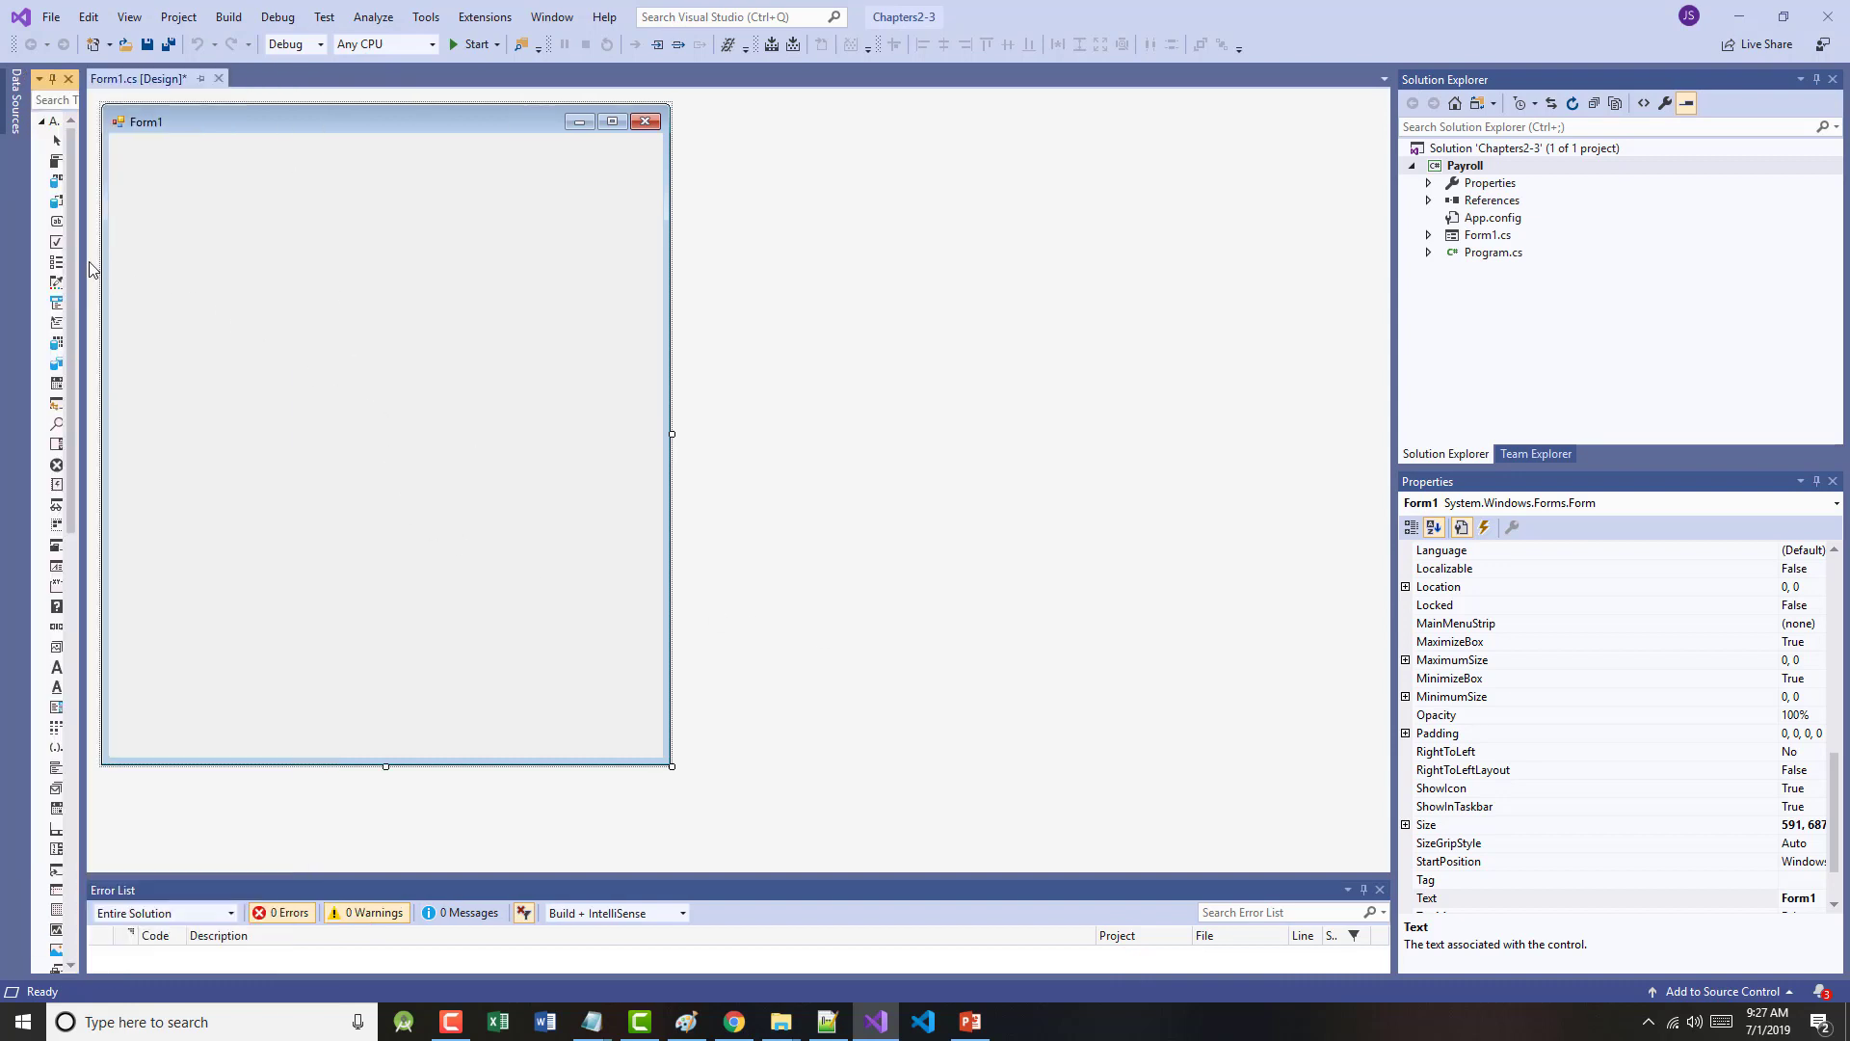
pyautogui.click(19, 81)
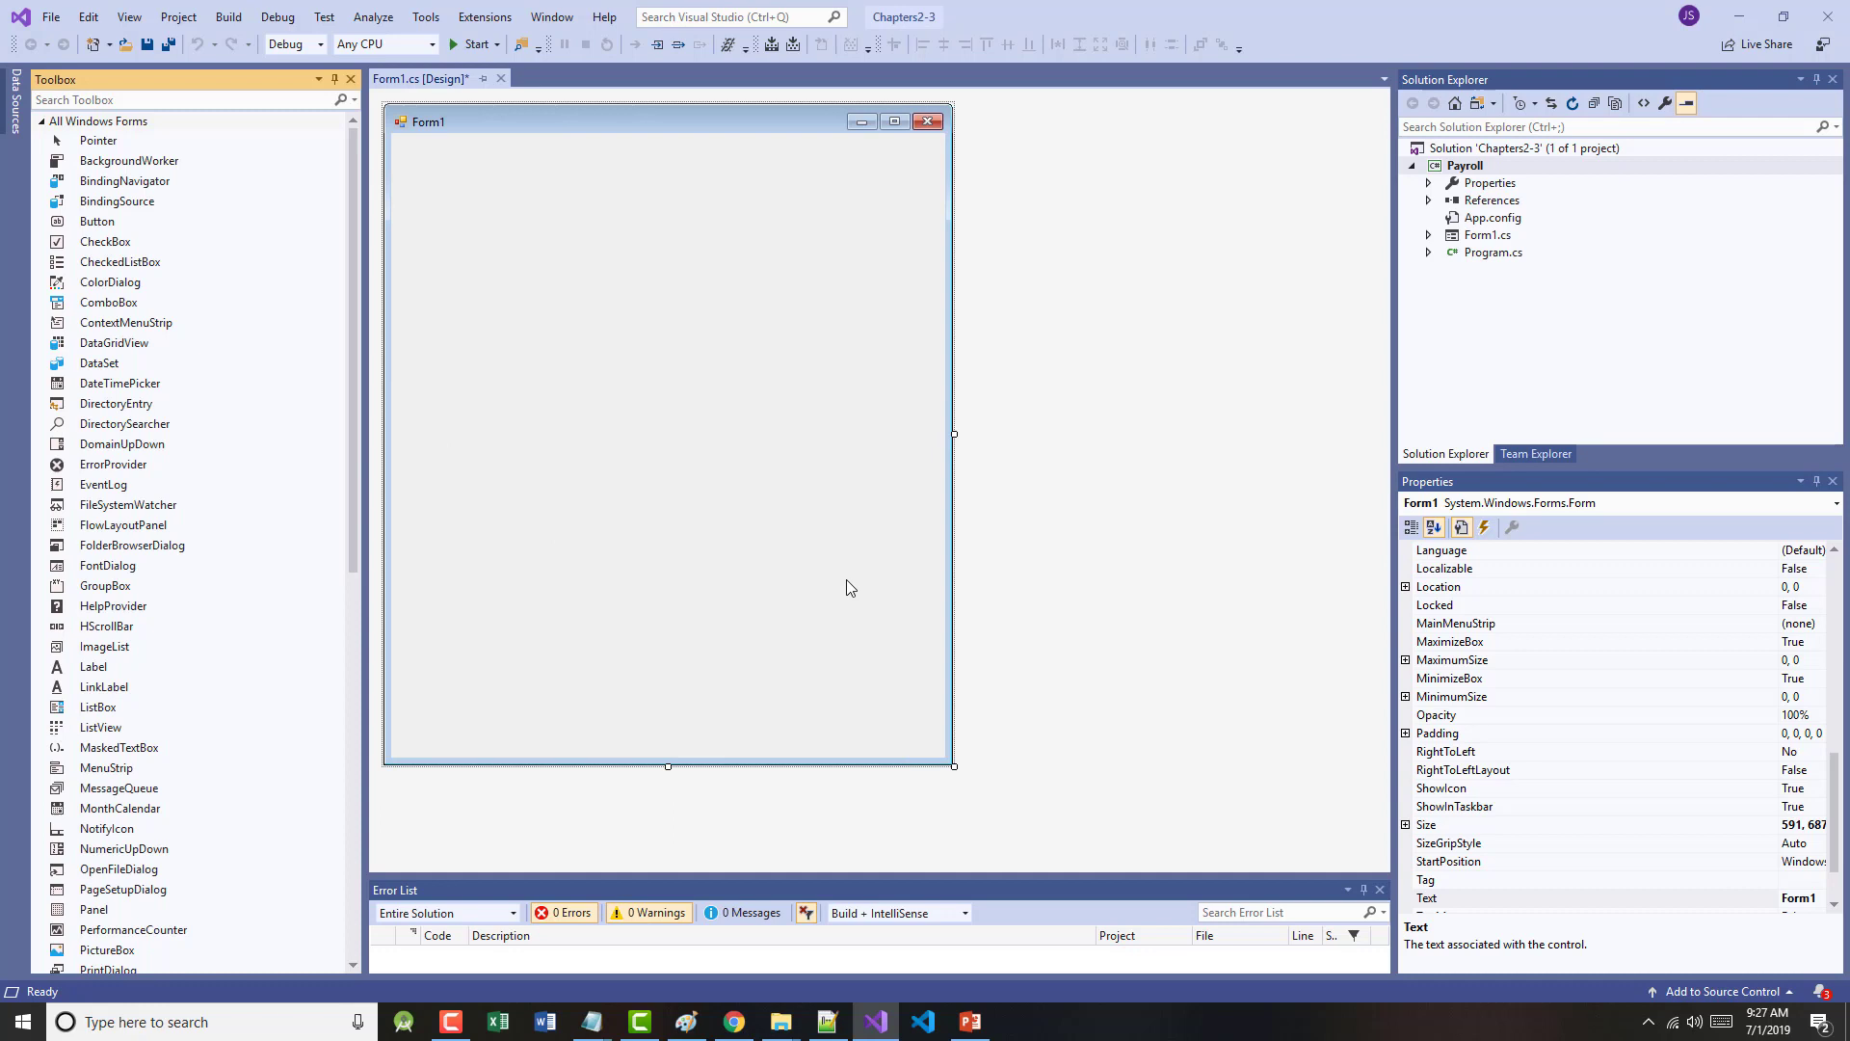
pyautogui.moveTo(682, 609)
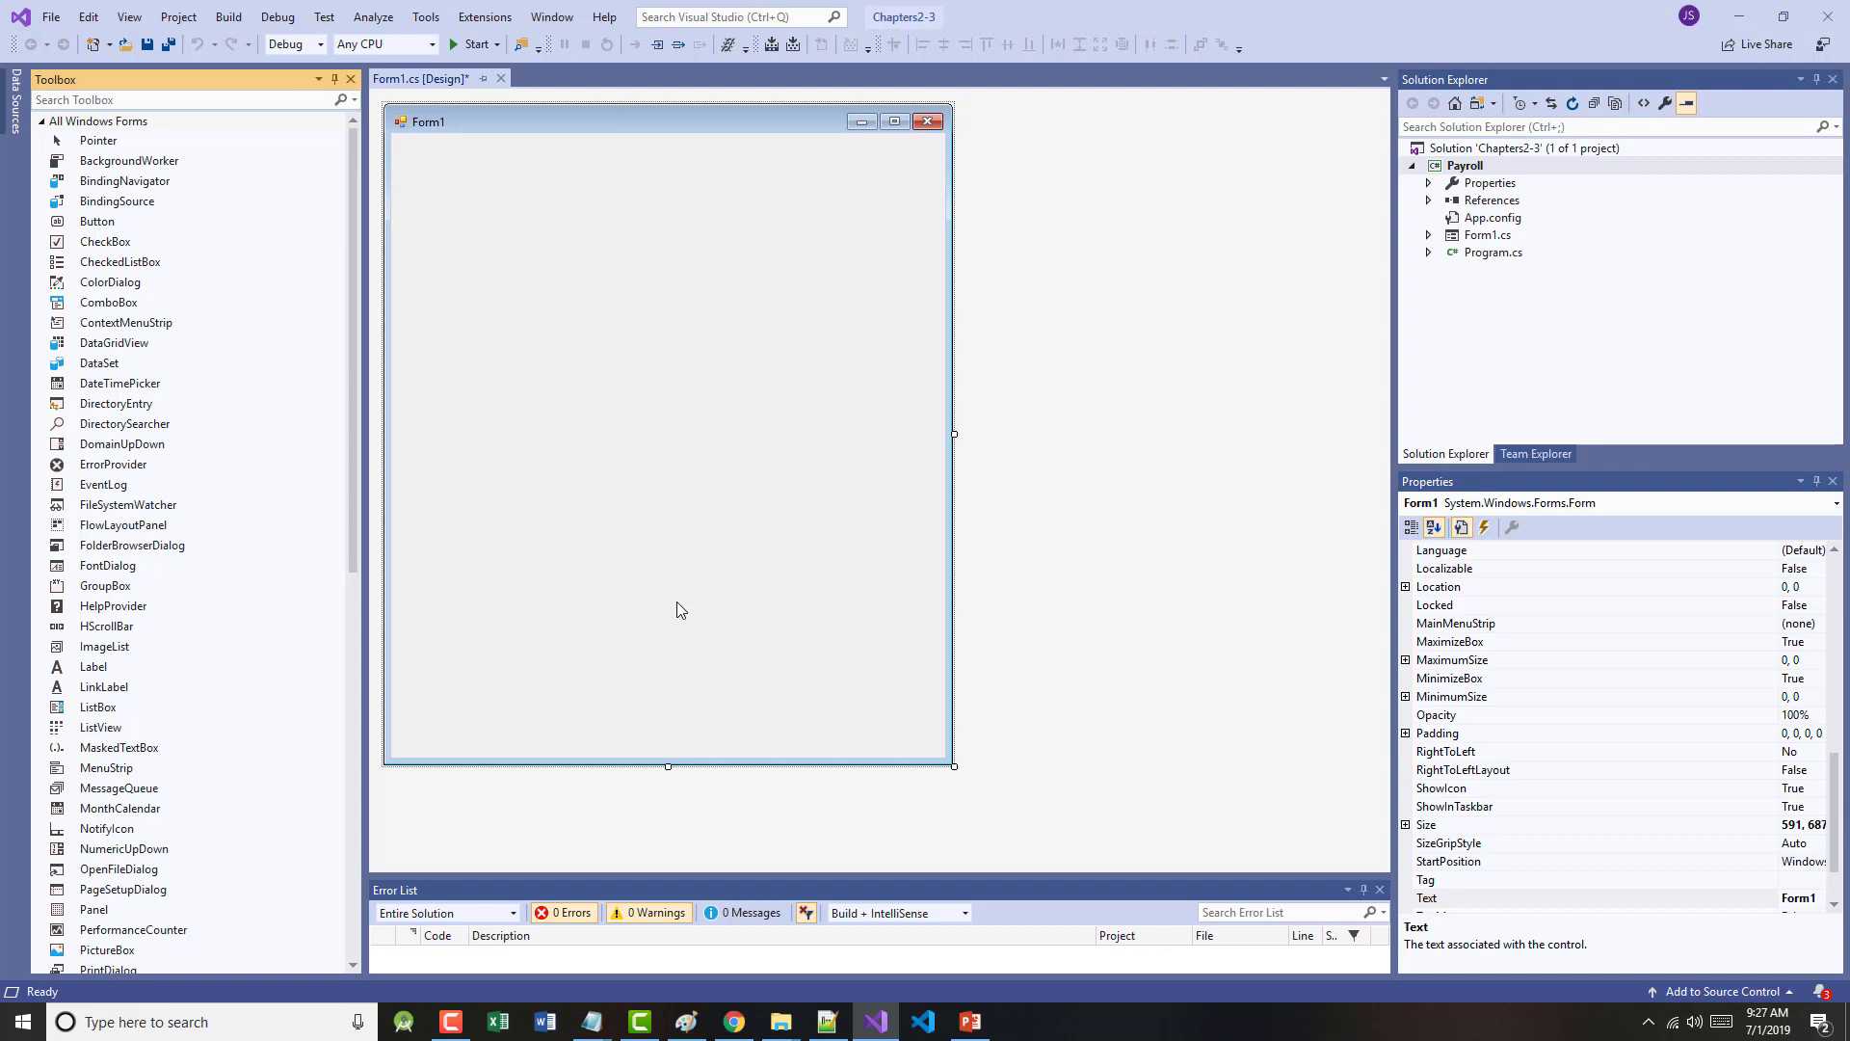
pyautogui.moveTo(655, 605)
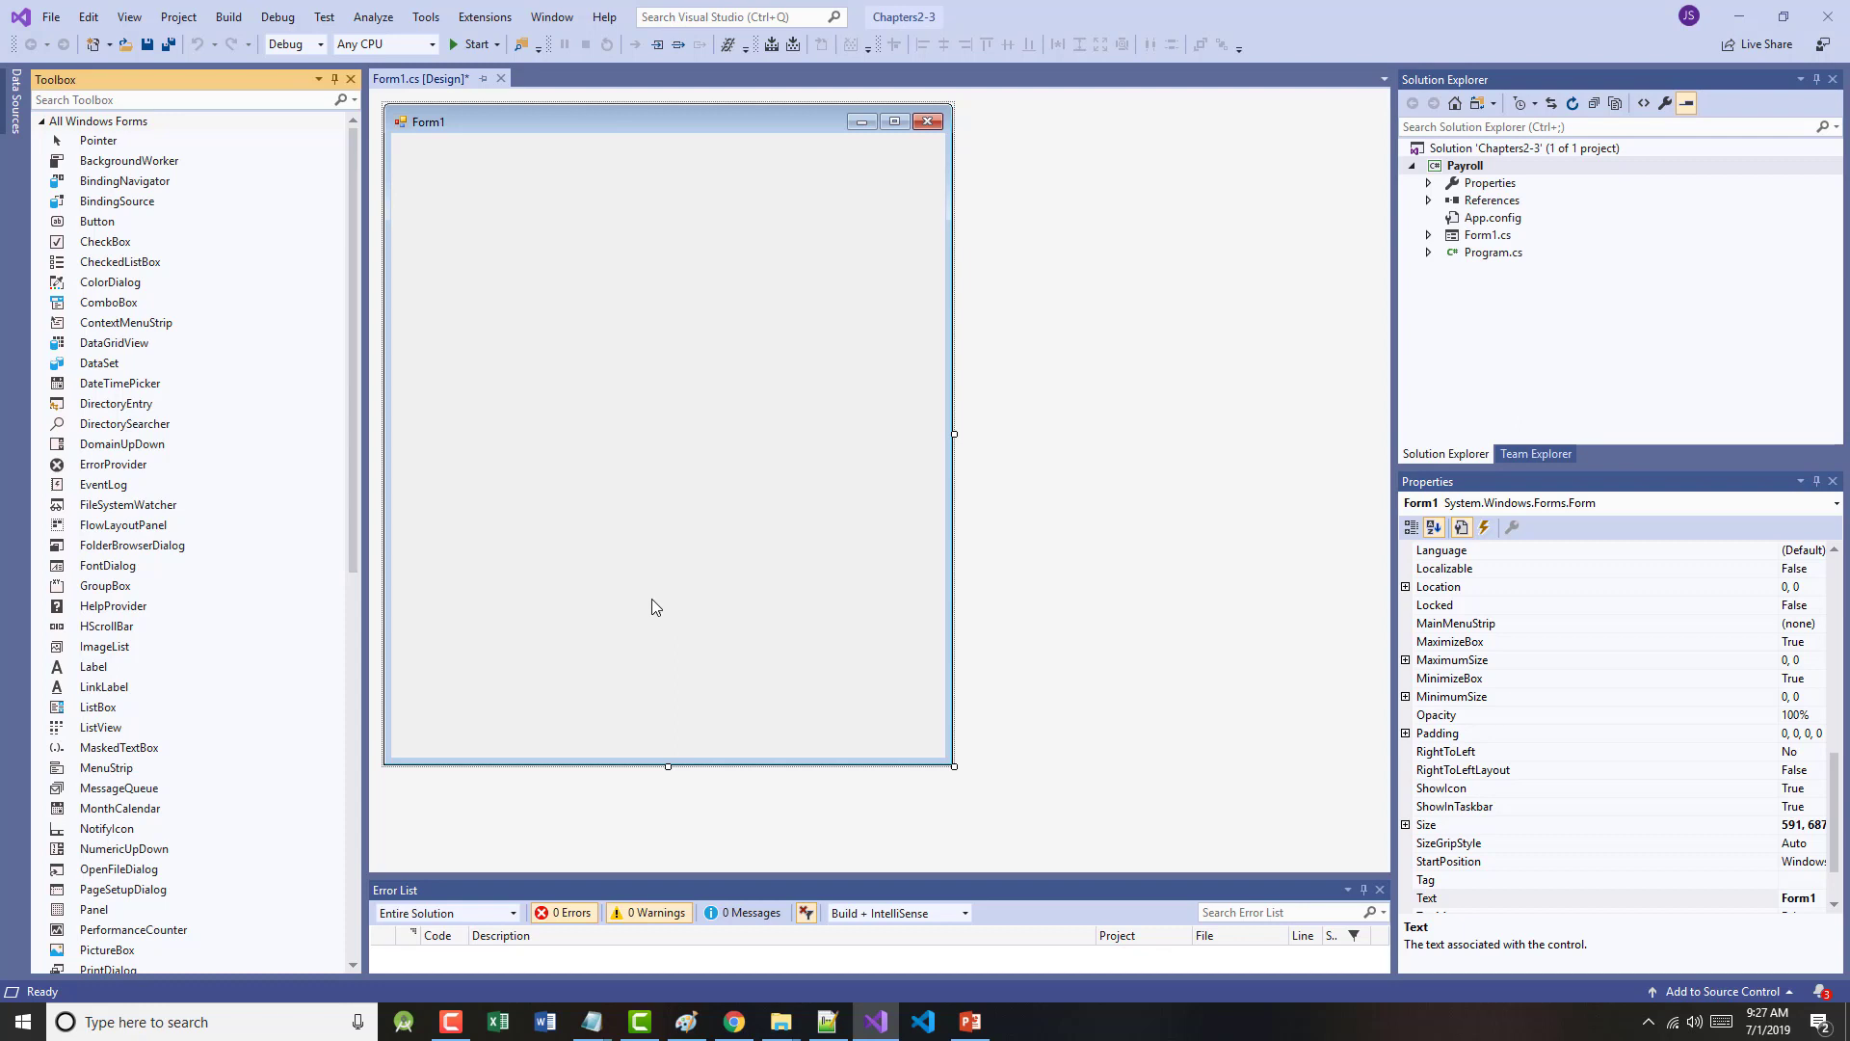
pyautogui.moveTo(646, 601)
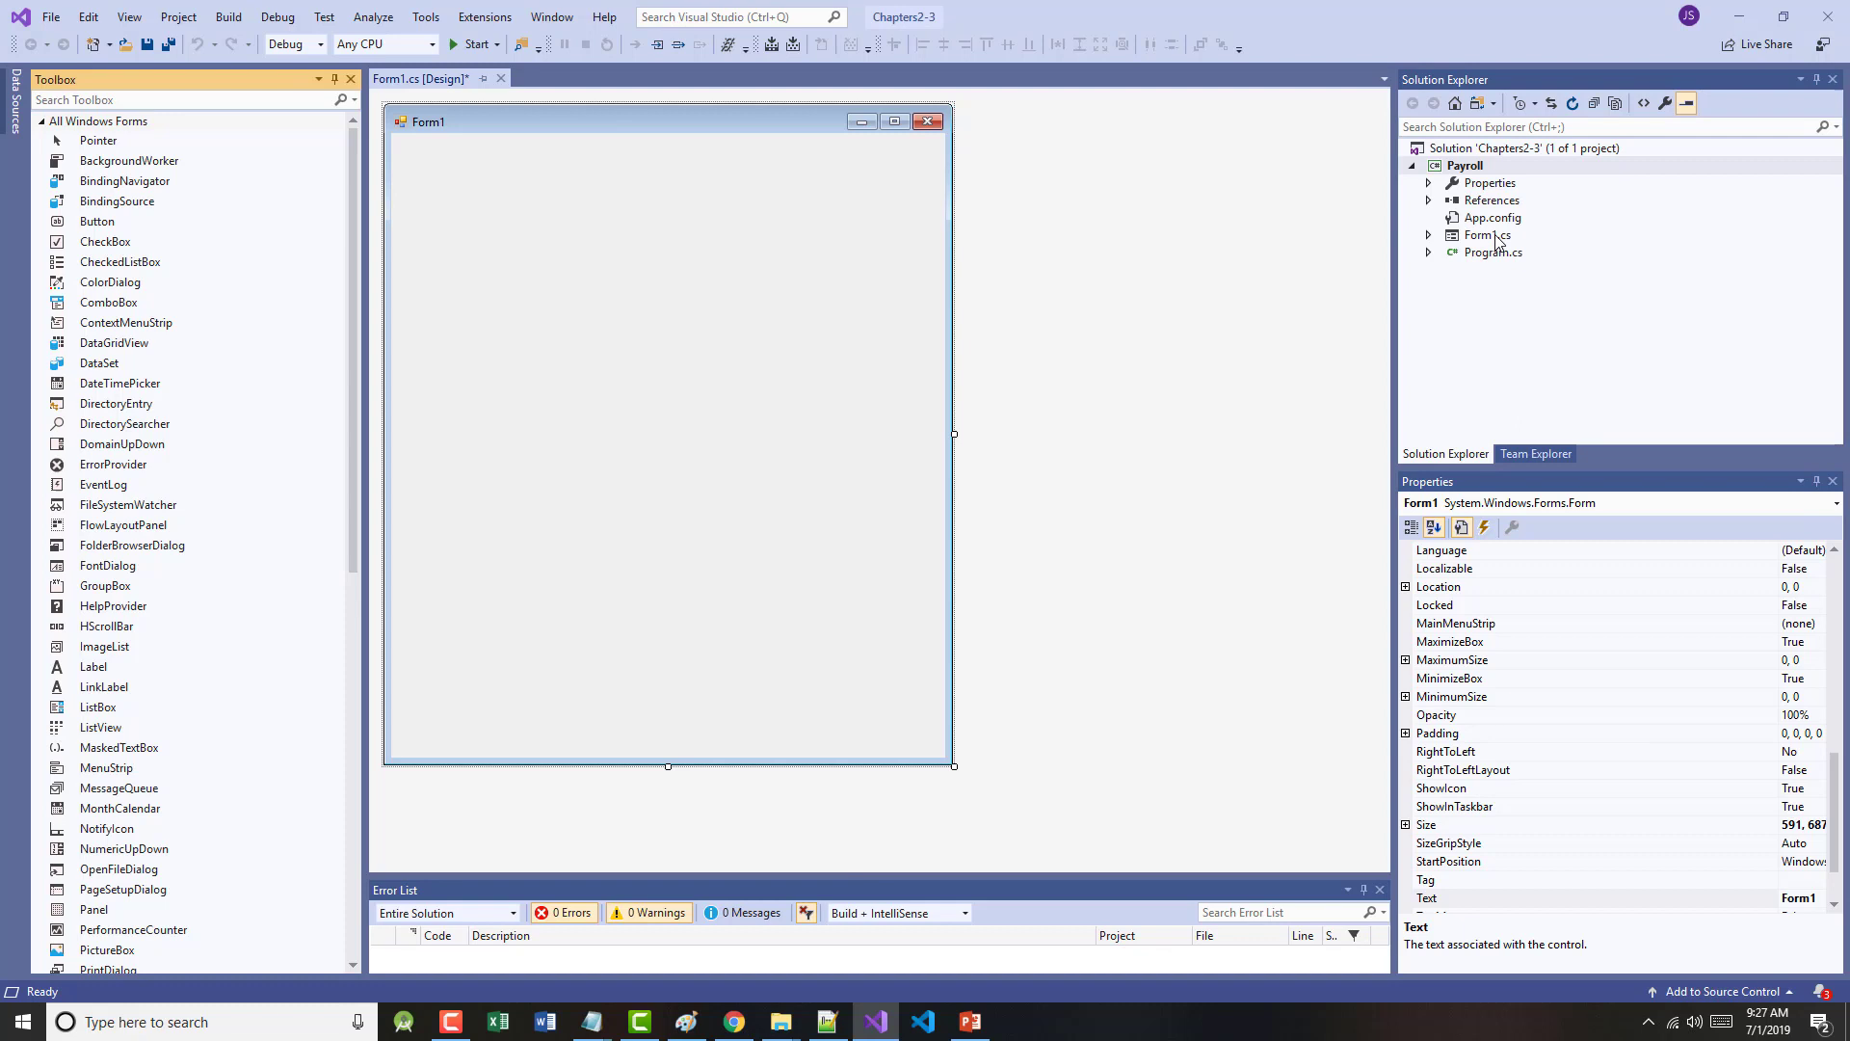
# - Rename Form1.cs to FormPayroll.cs and update all references to FormPayroll
pyautogui.rightClick(1480, 235)
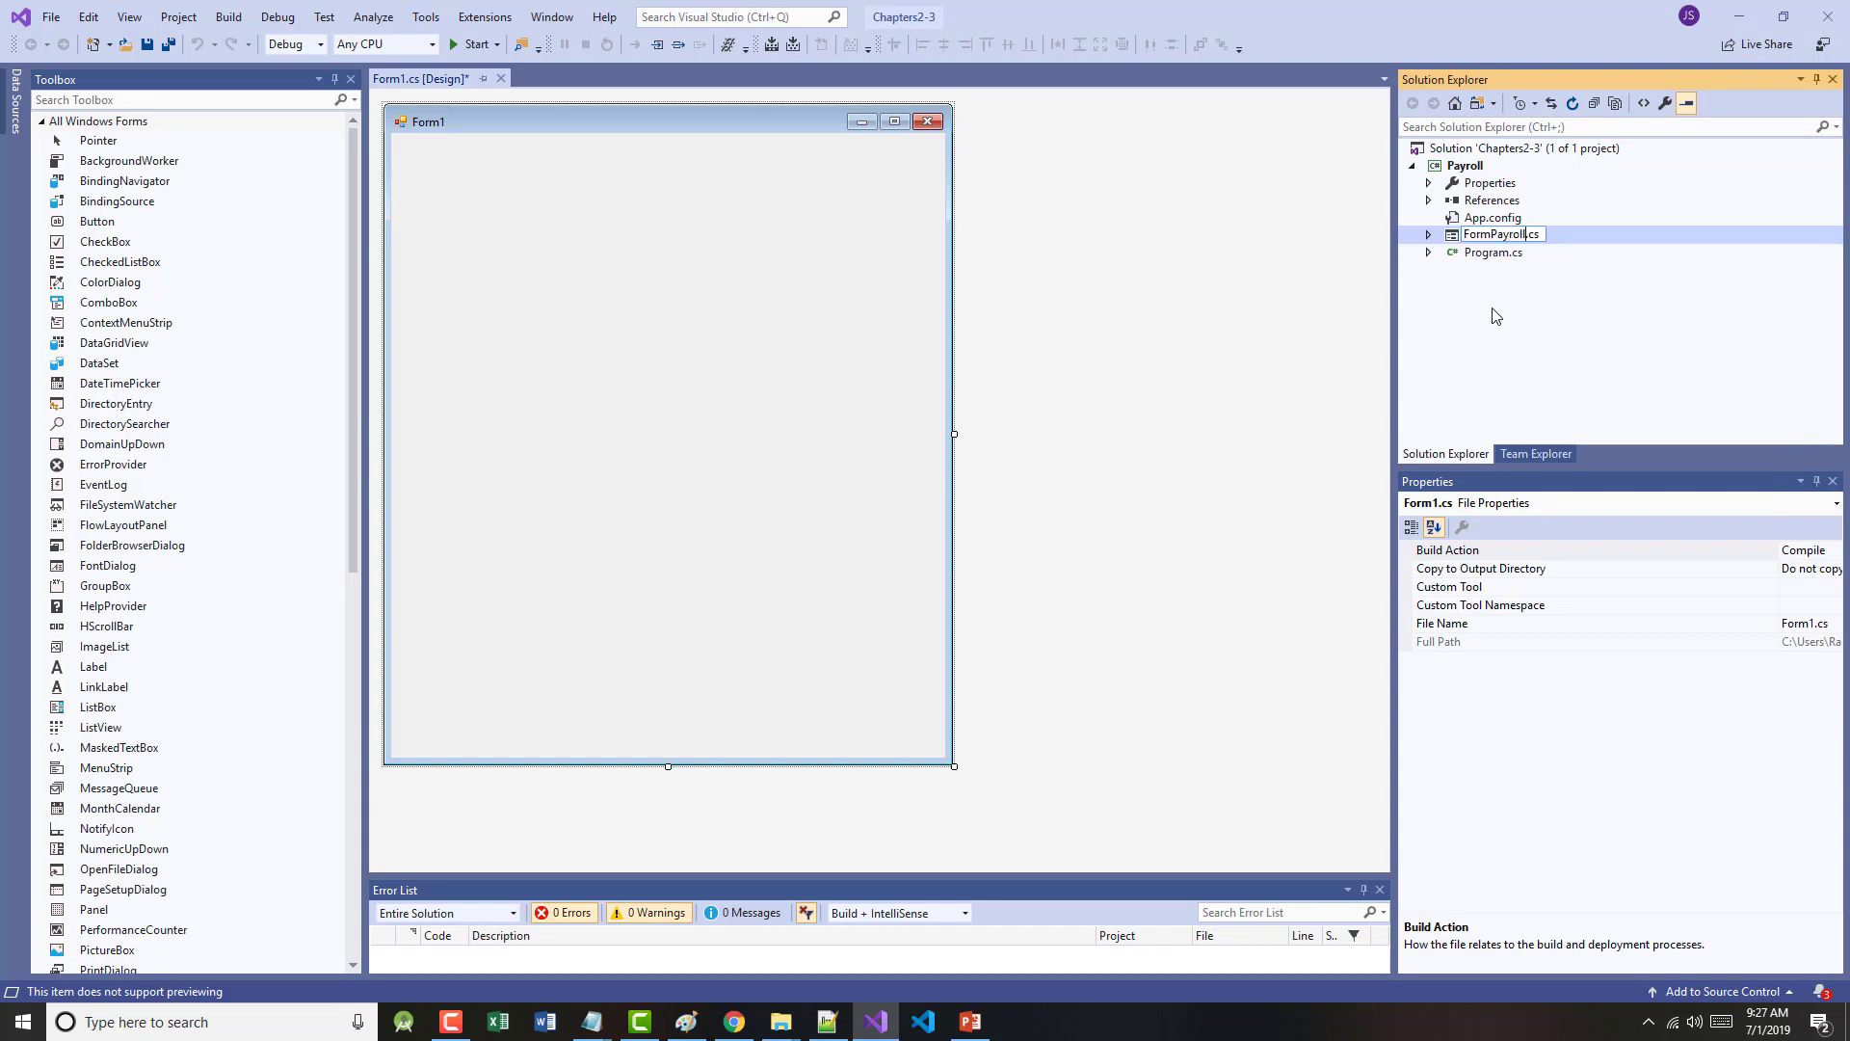
pyautogui.press('Enter')
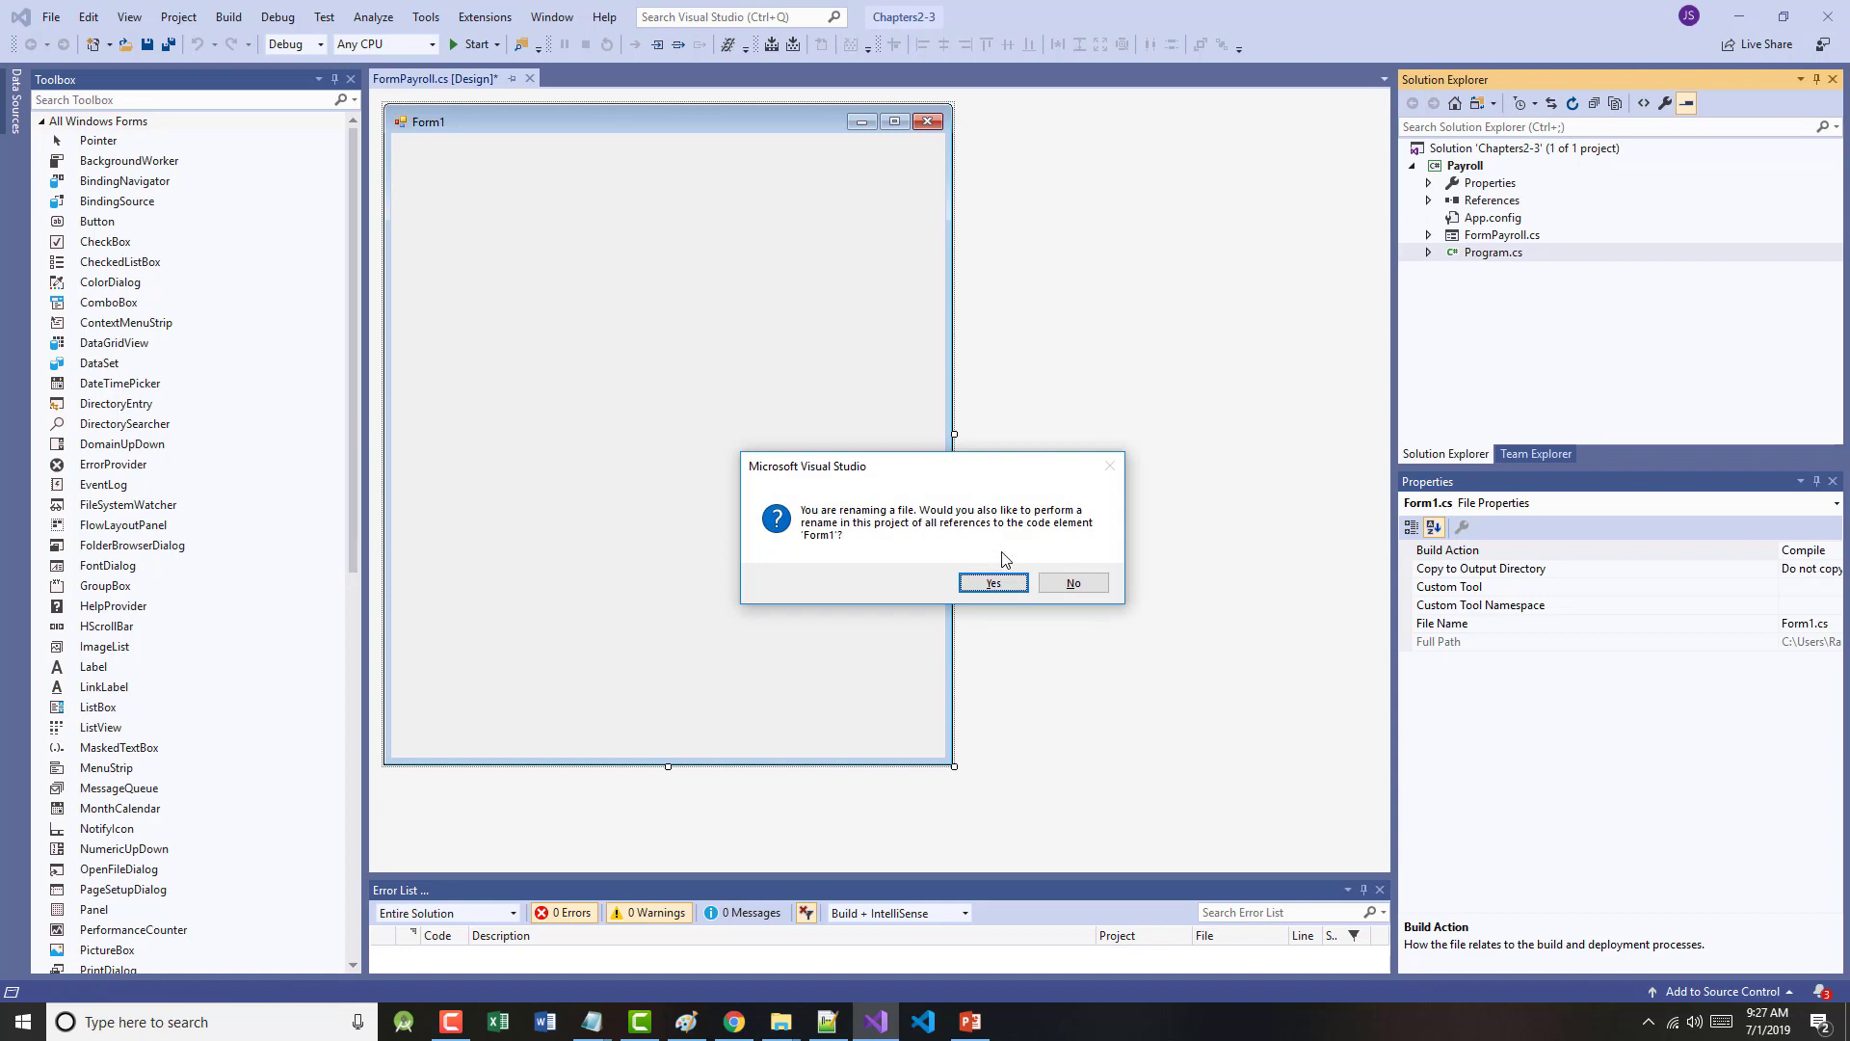
pyautogui.moveTo(1049, 559)
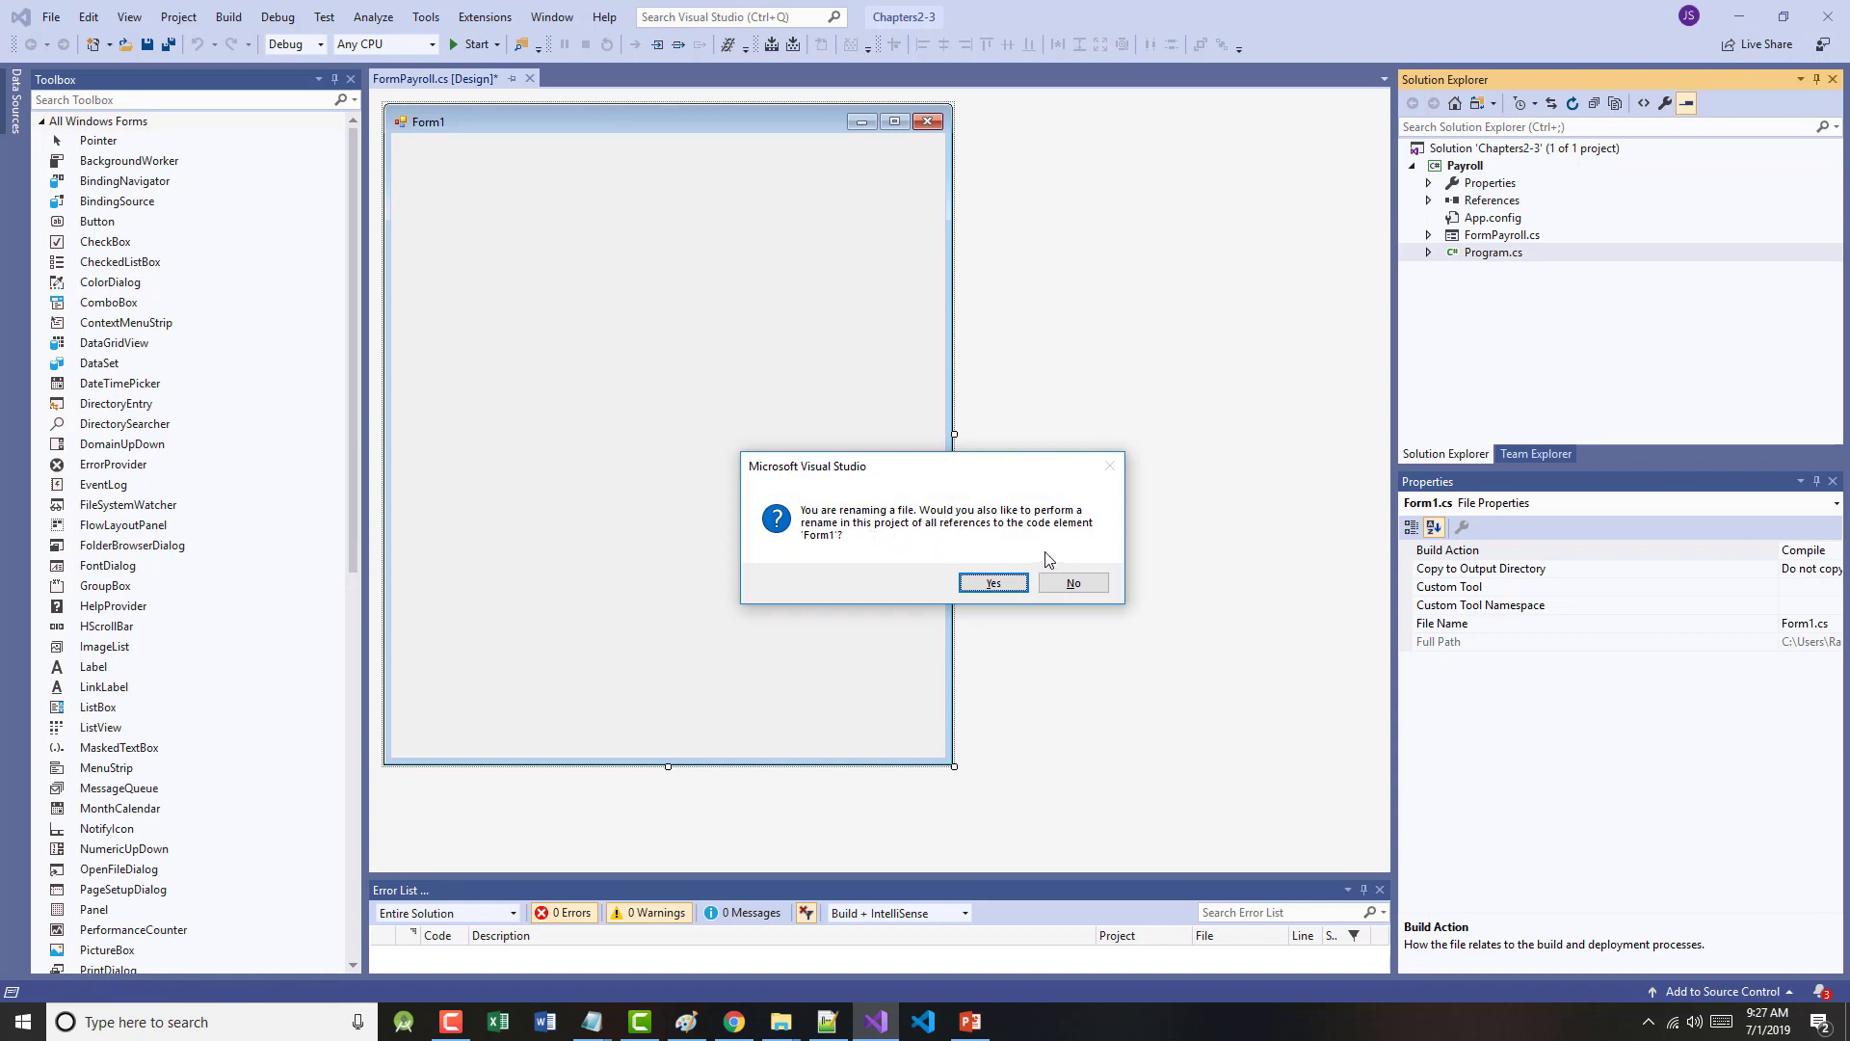
pyautogui.click(992, 582)
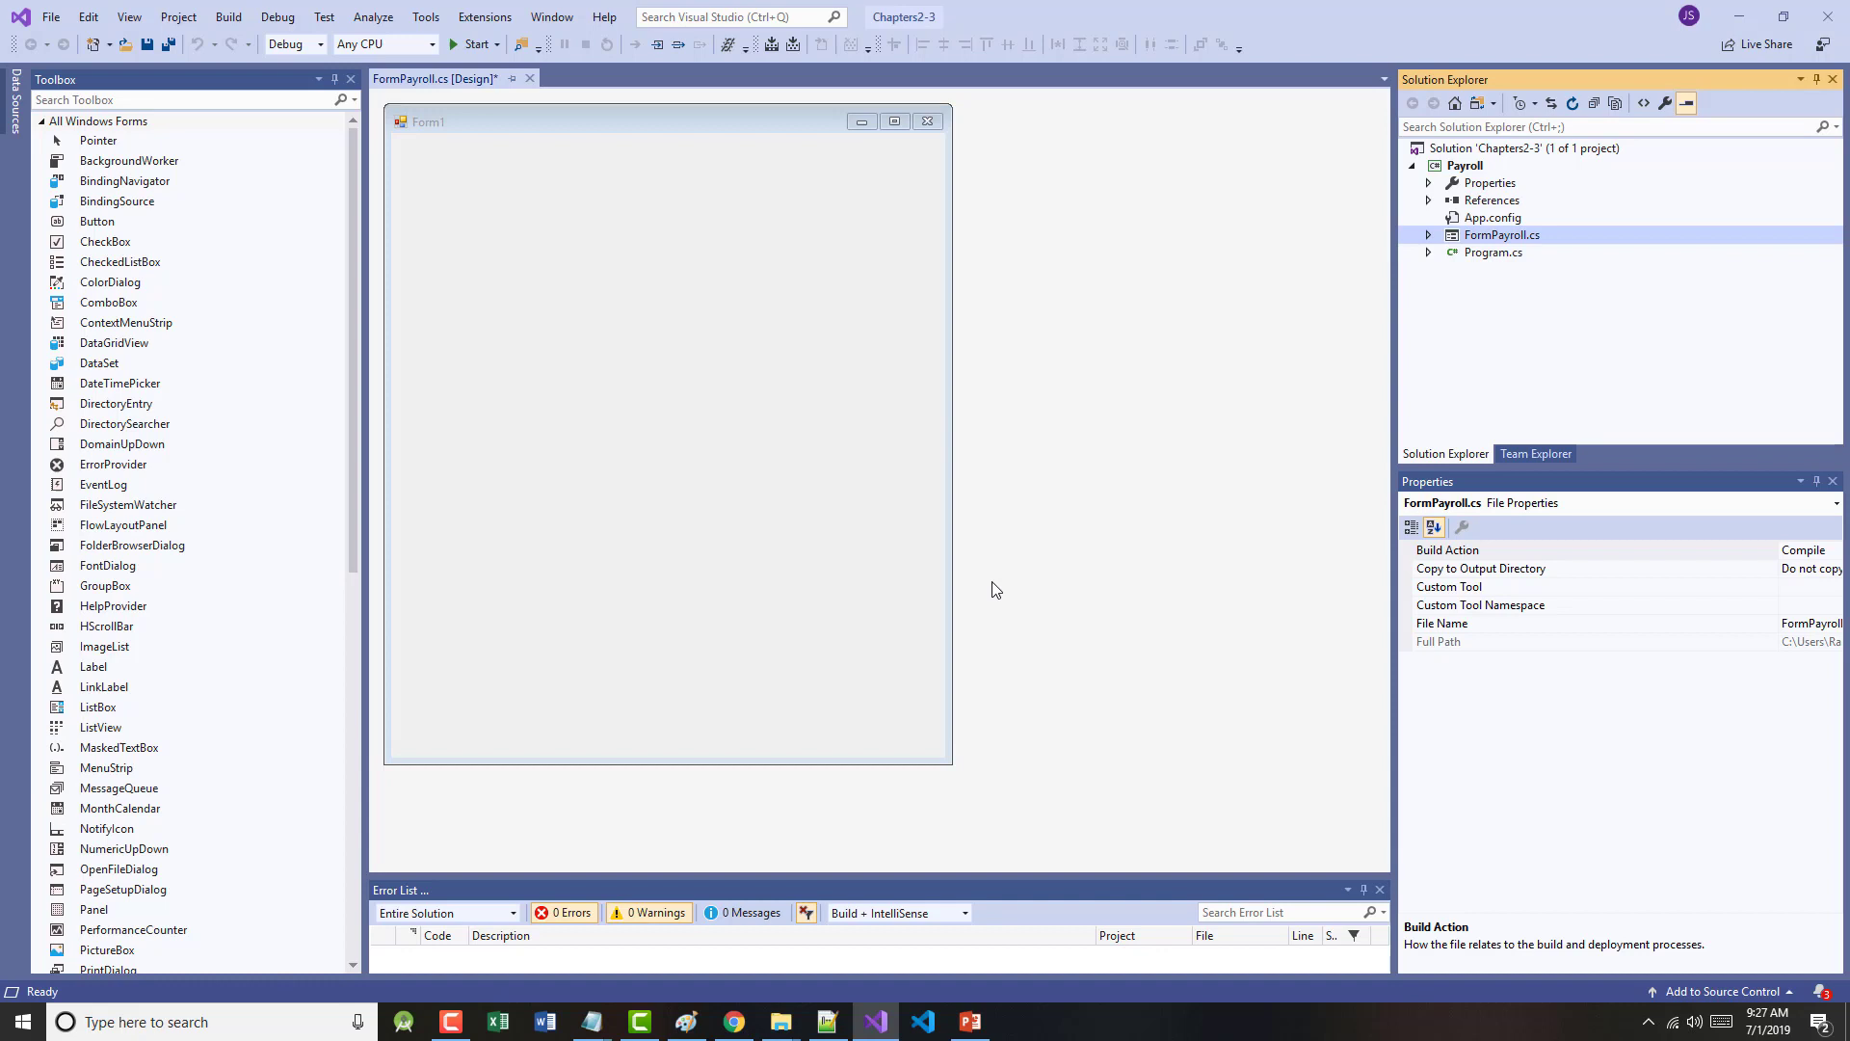
pyautogui.moveTo(793, 536)
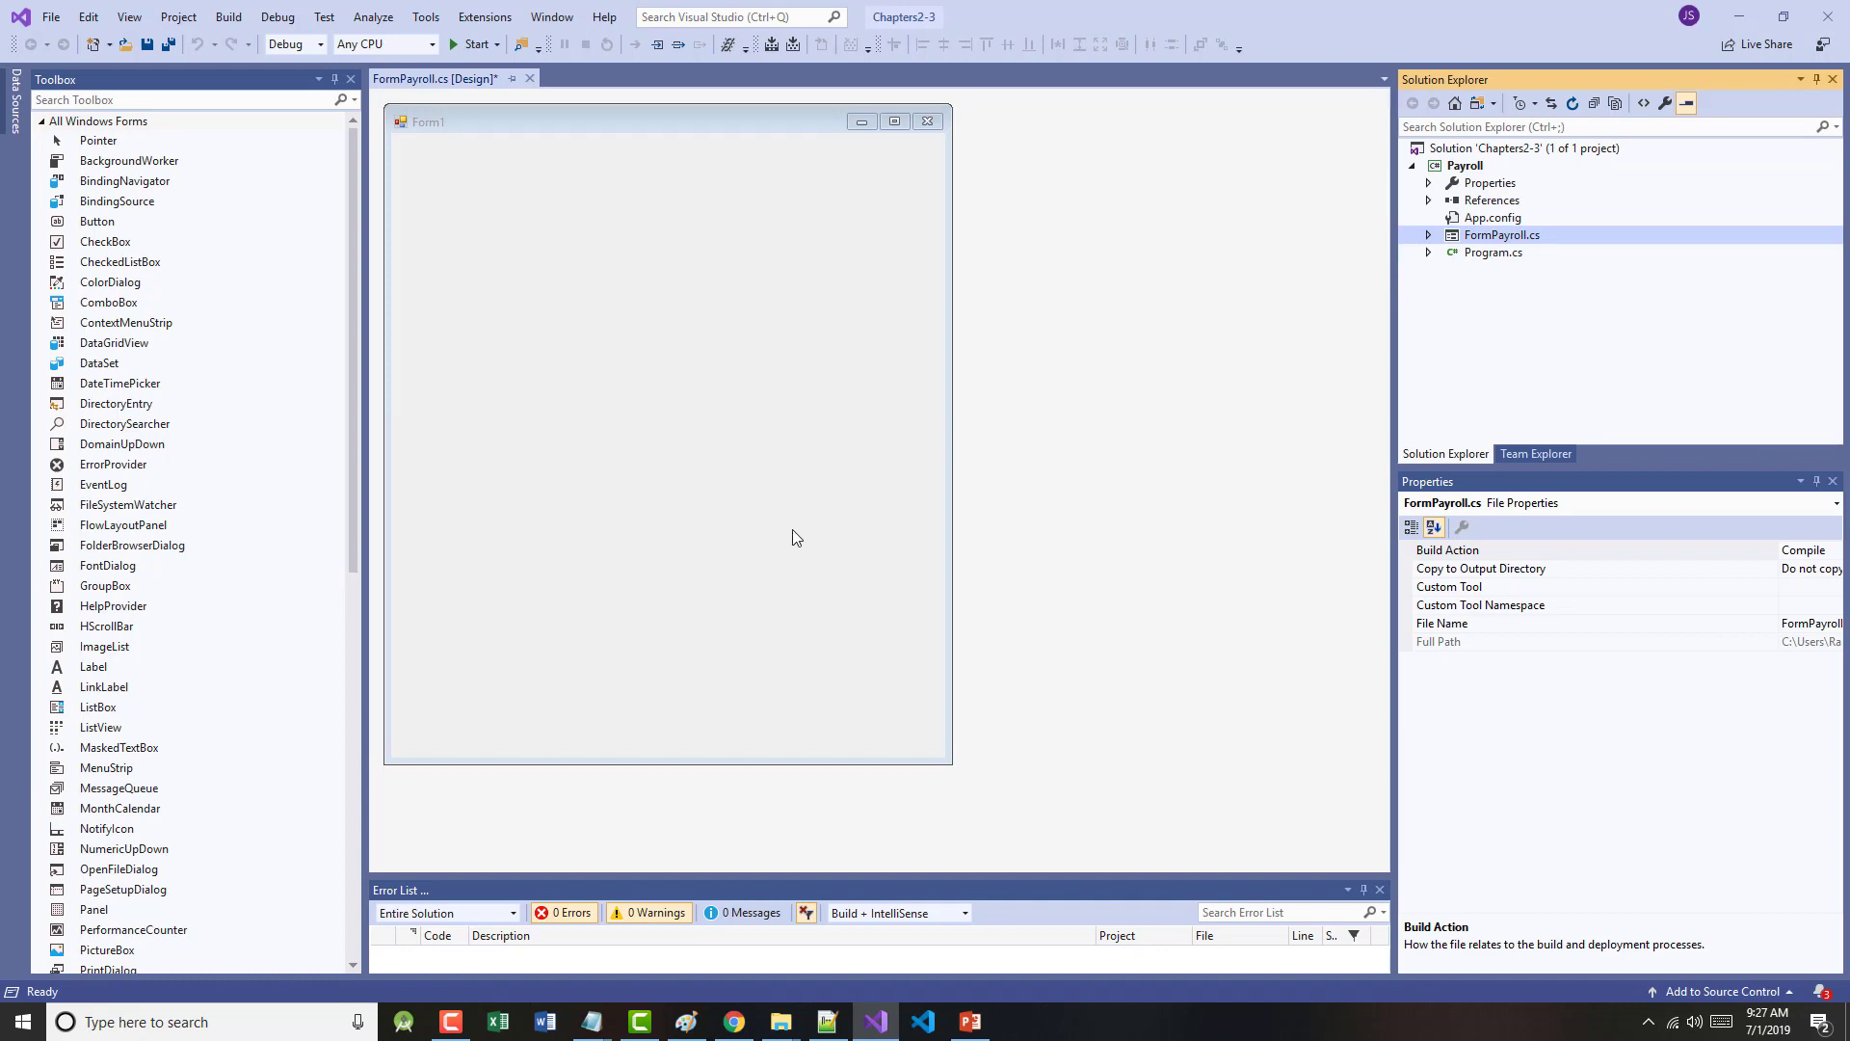
pyautogui.moveTo(571, 998)
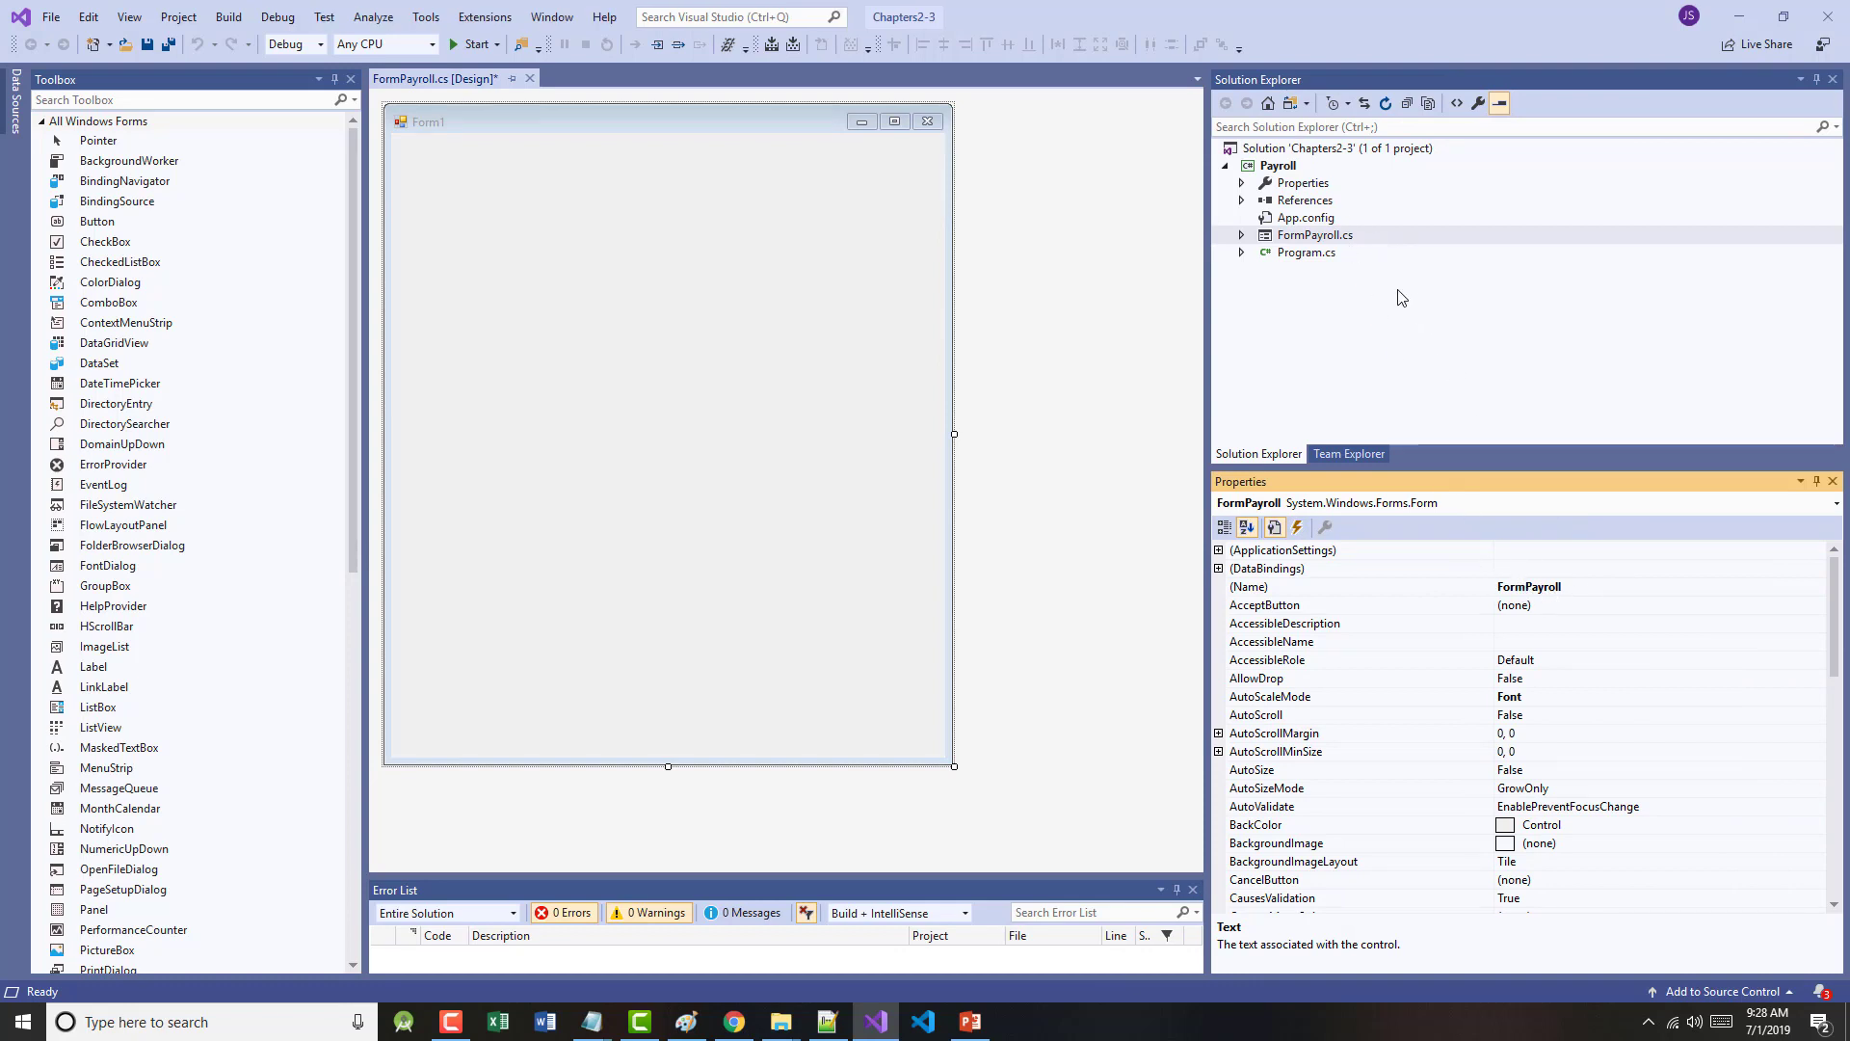
pyautogui.moveTo(686, 403)
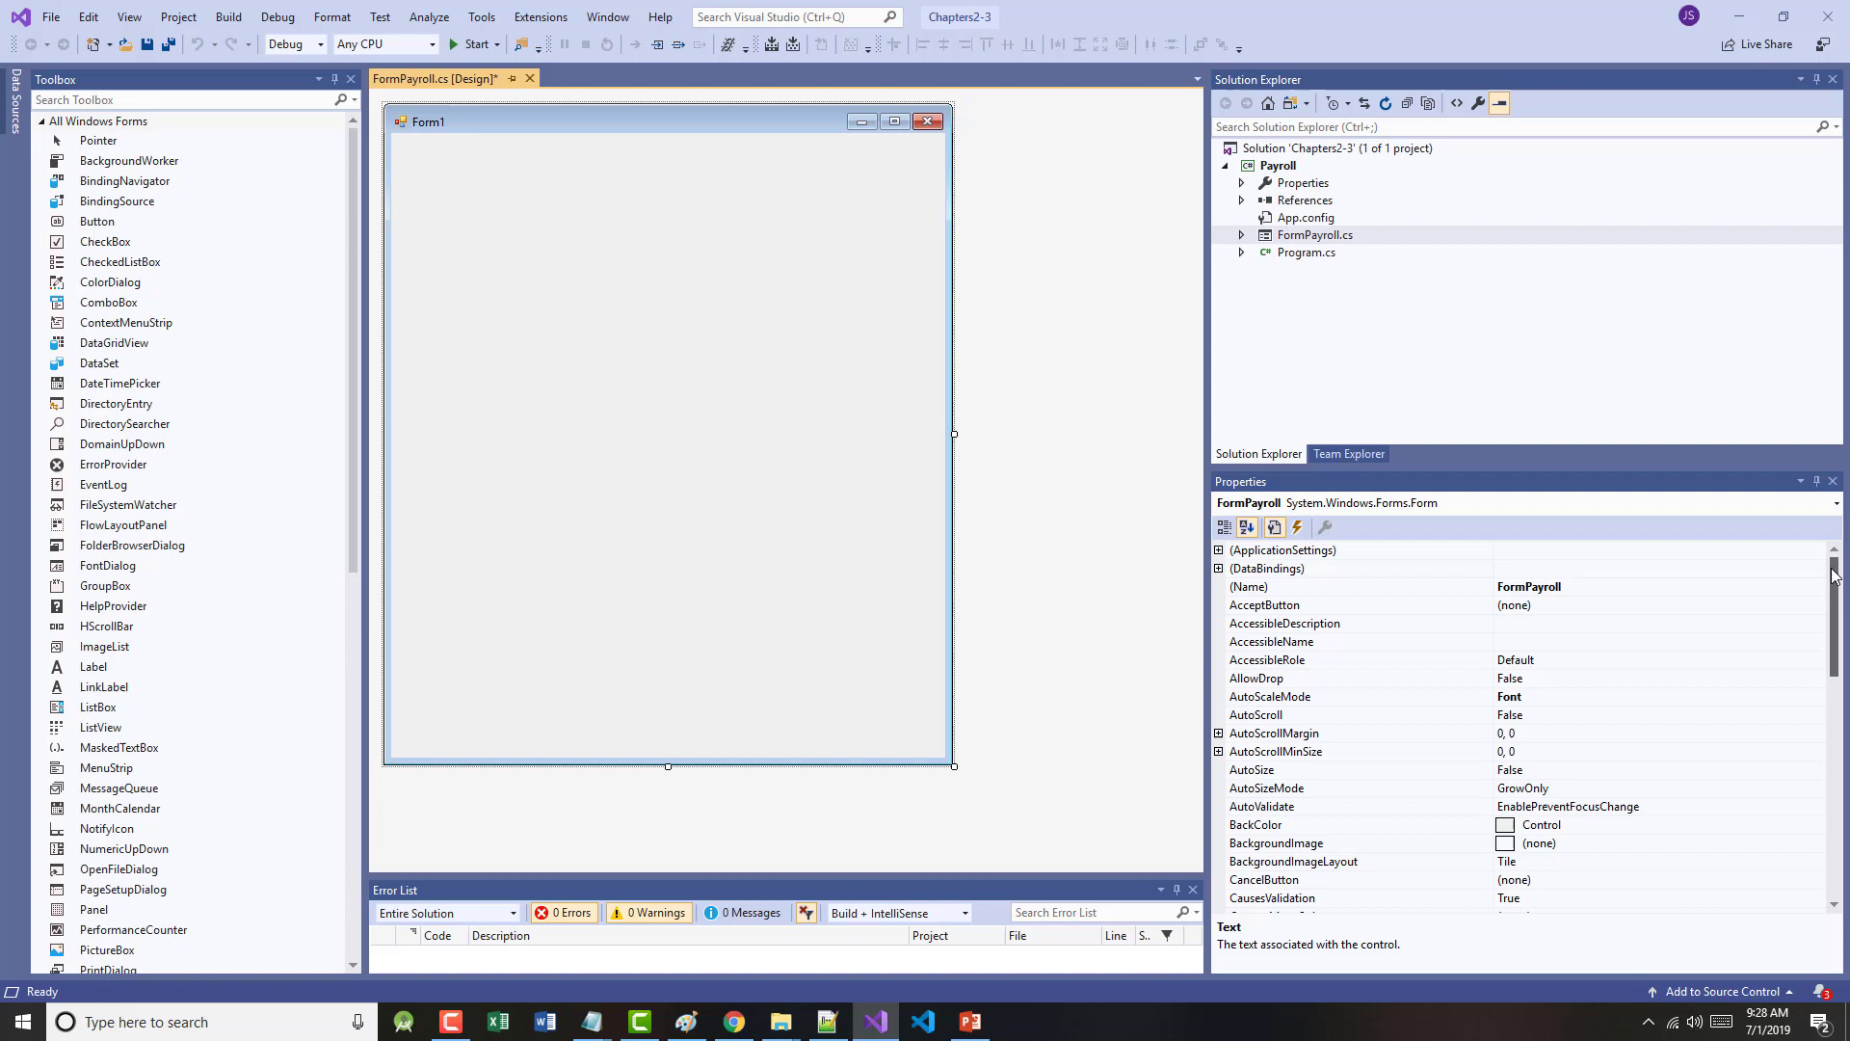
# - Set the form's Text to 'Payroll Program - Based on Chapters 2 & 3'
pyautogui.scroll(-3)
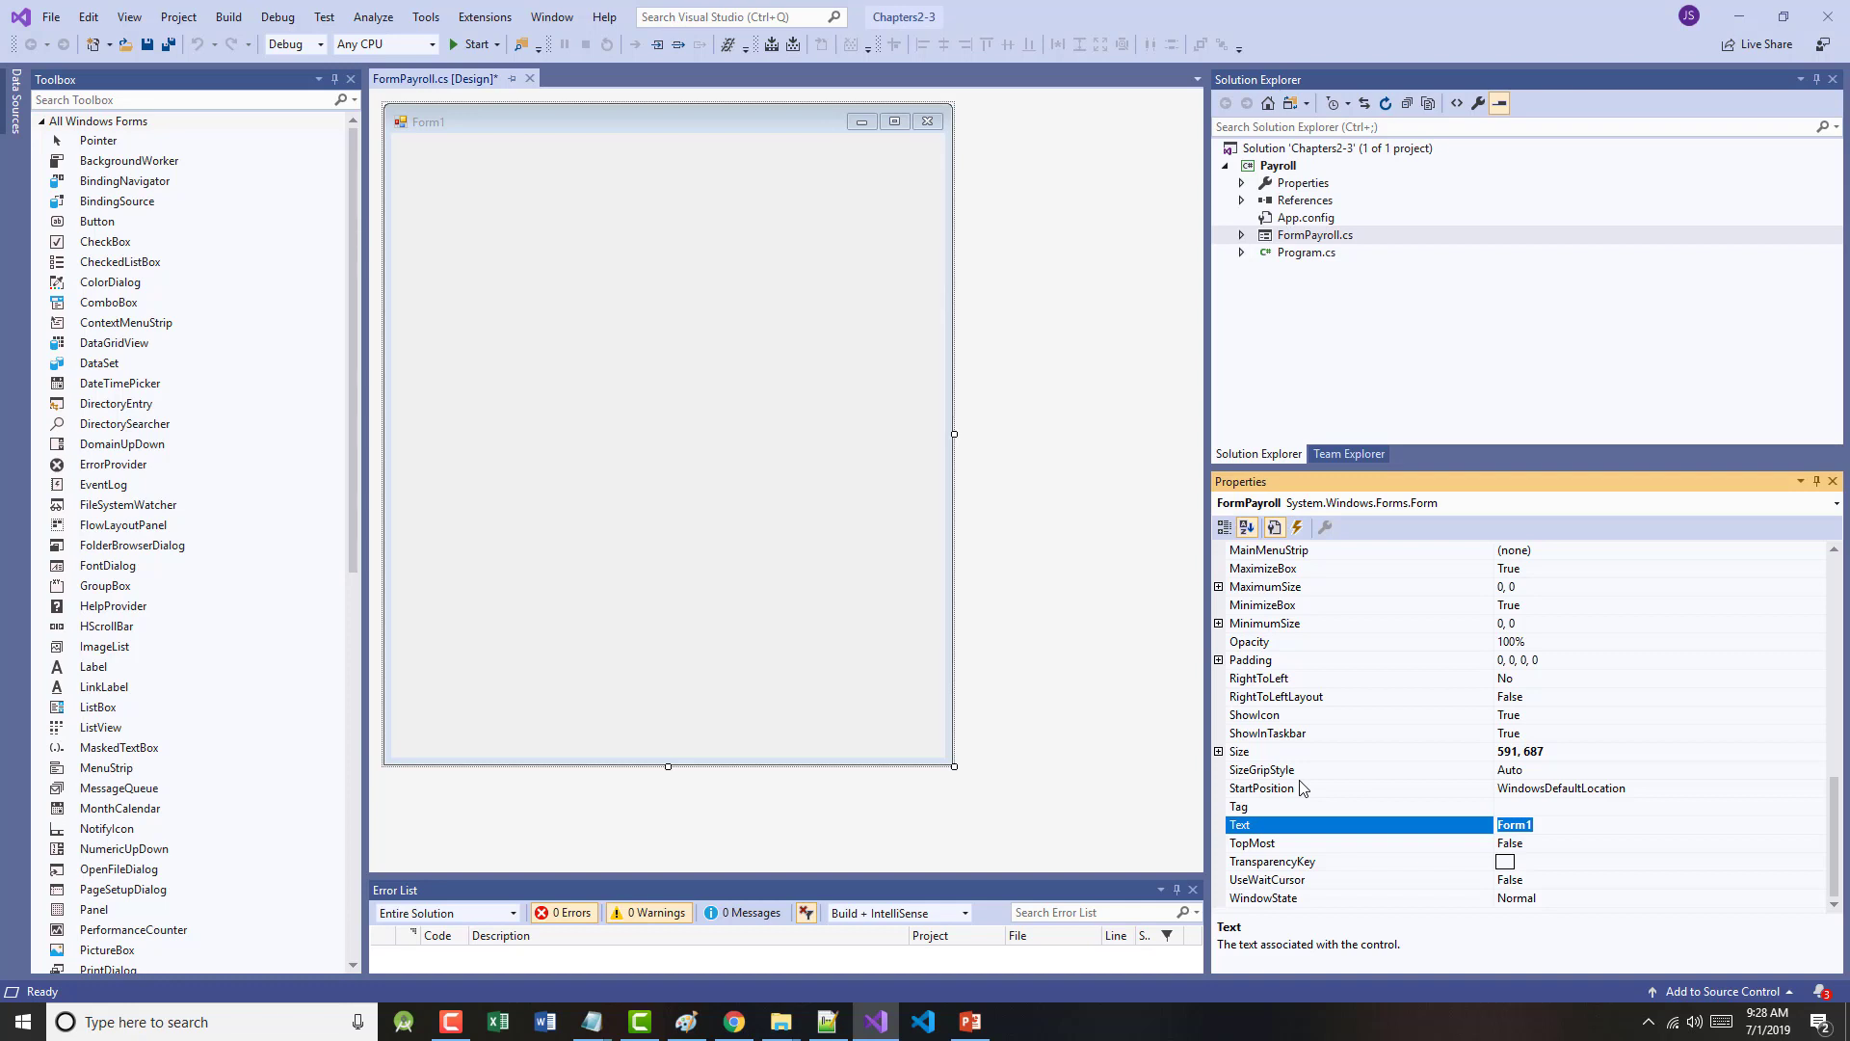
pyautogui.write('Payroll')
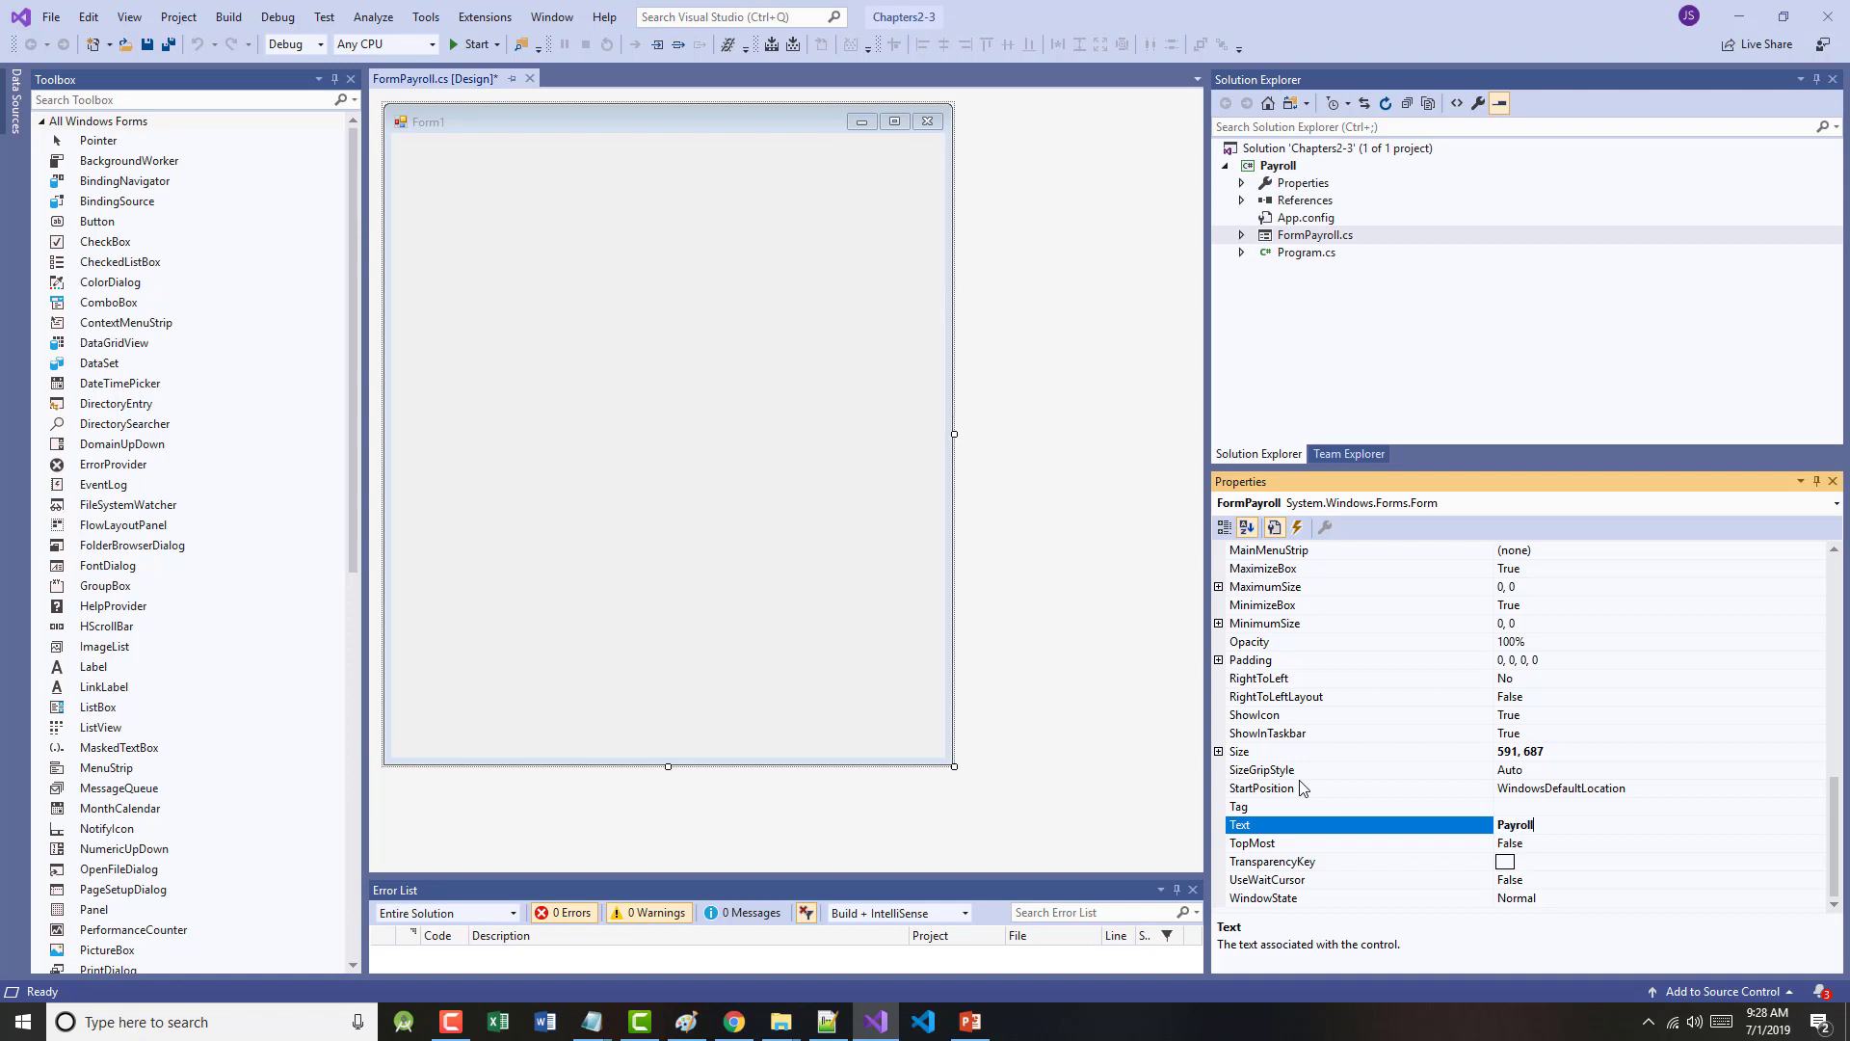
pyautogui.write('Program')
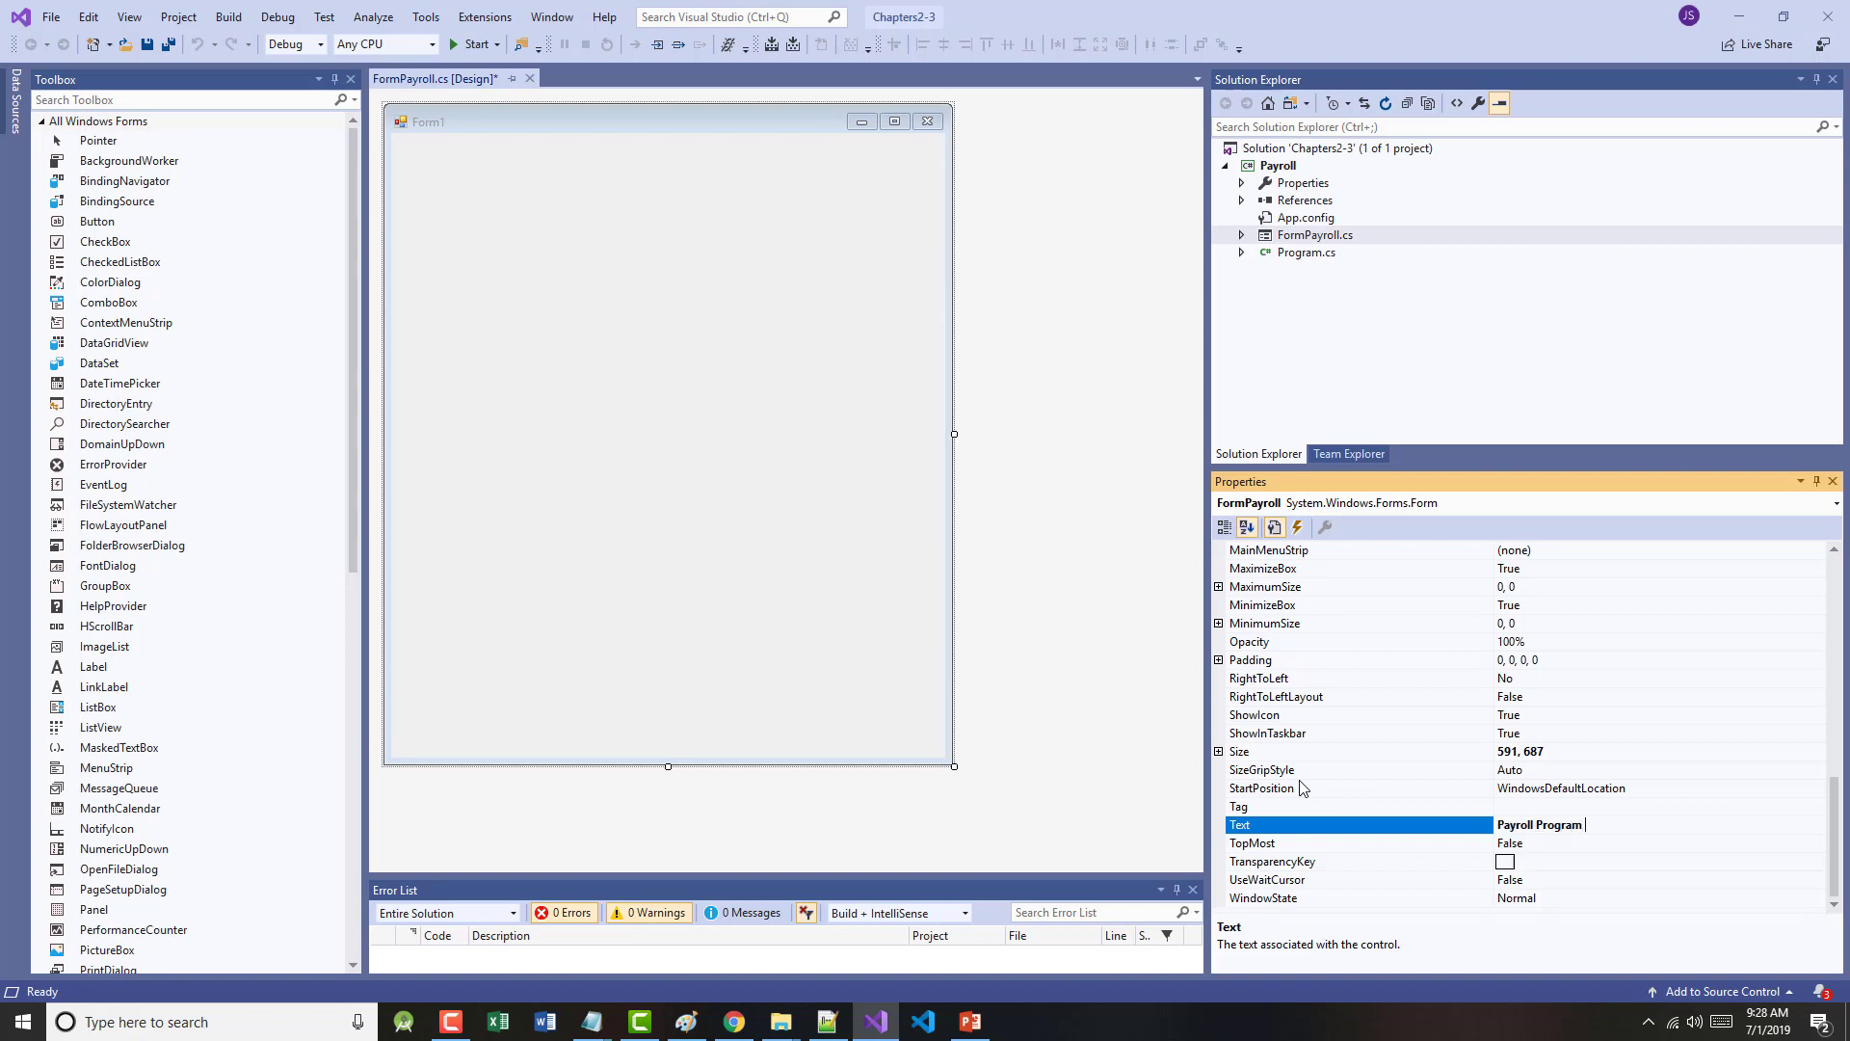
pyautogui.write('- Based on')
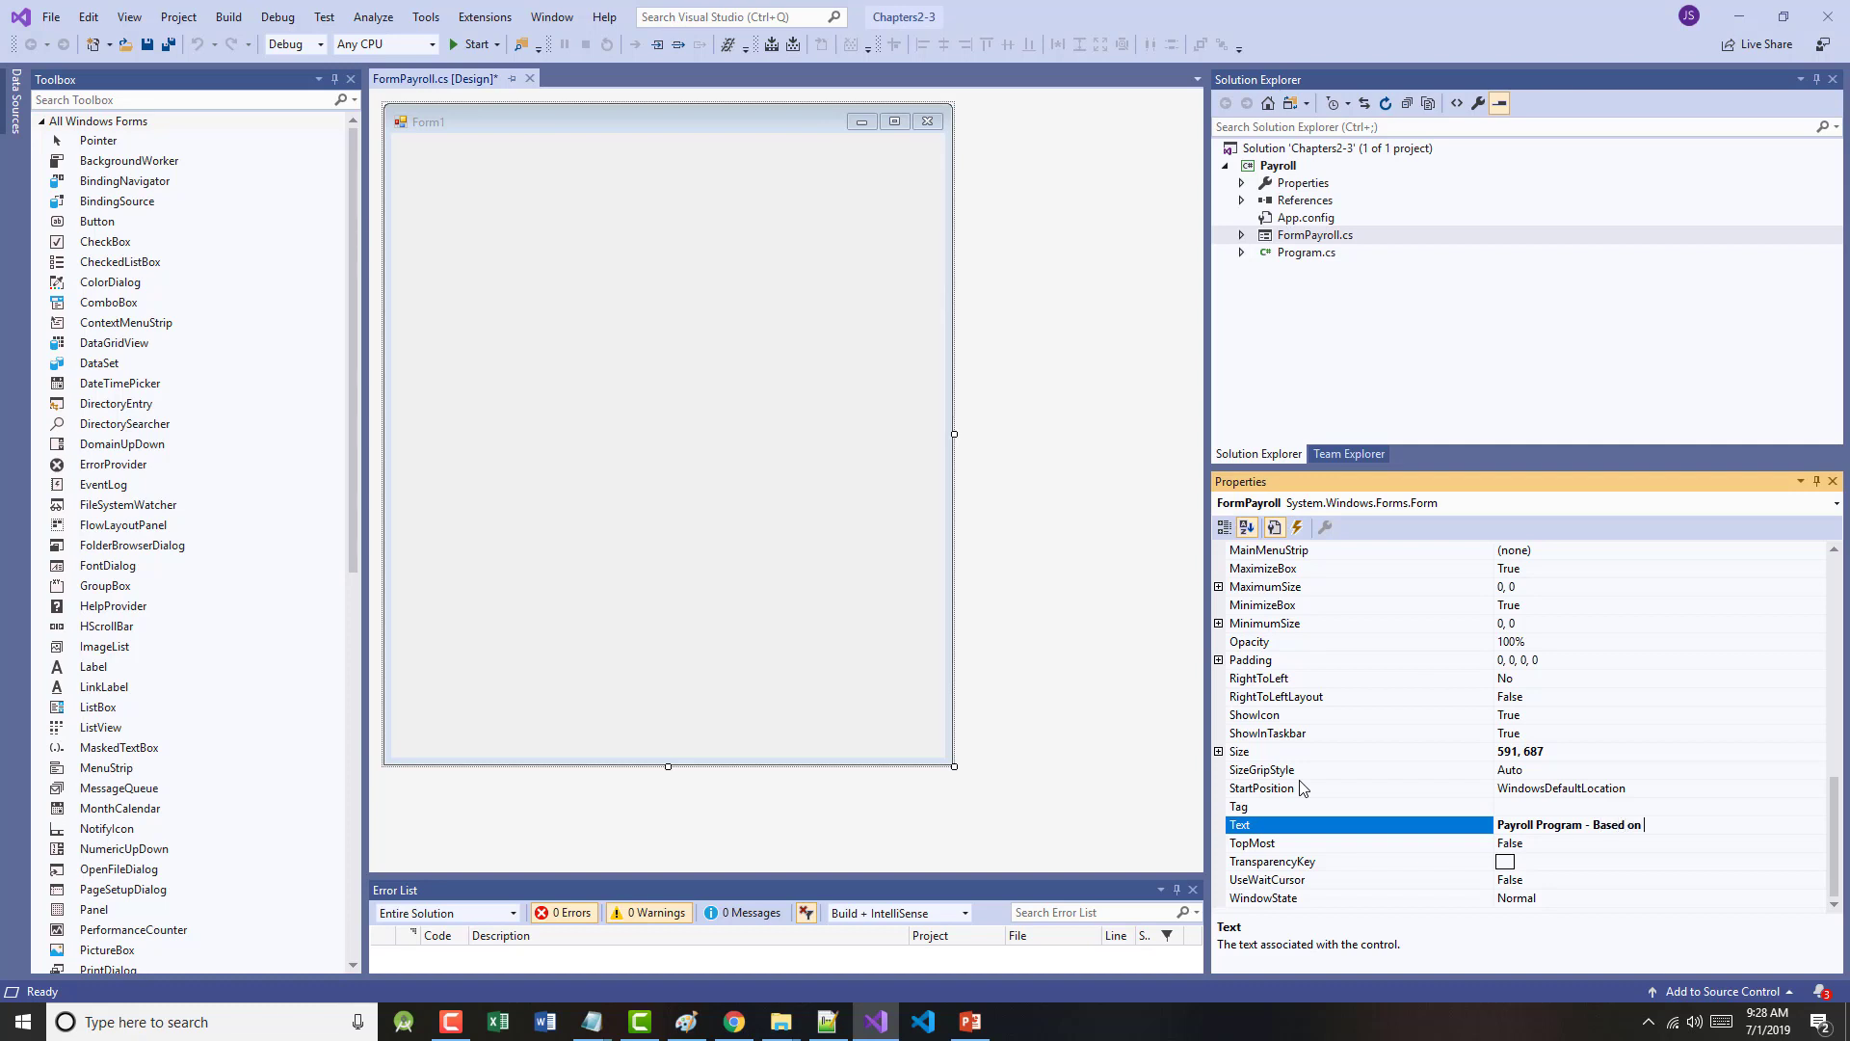
pyautogui.press('Backspace')
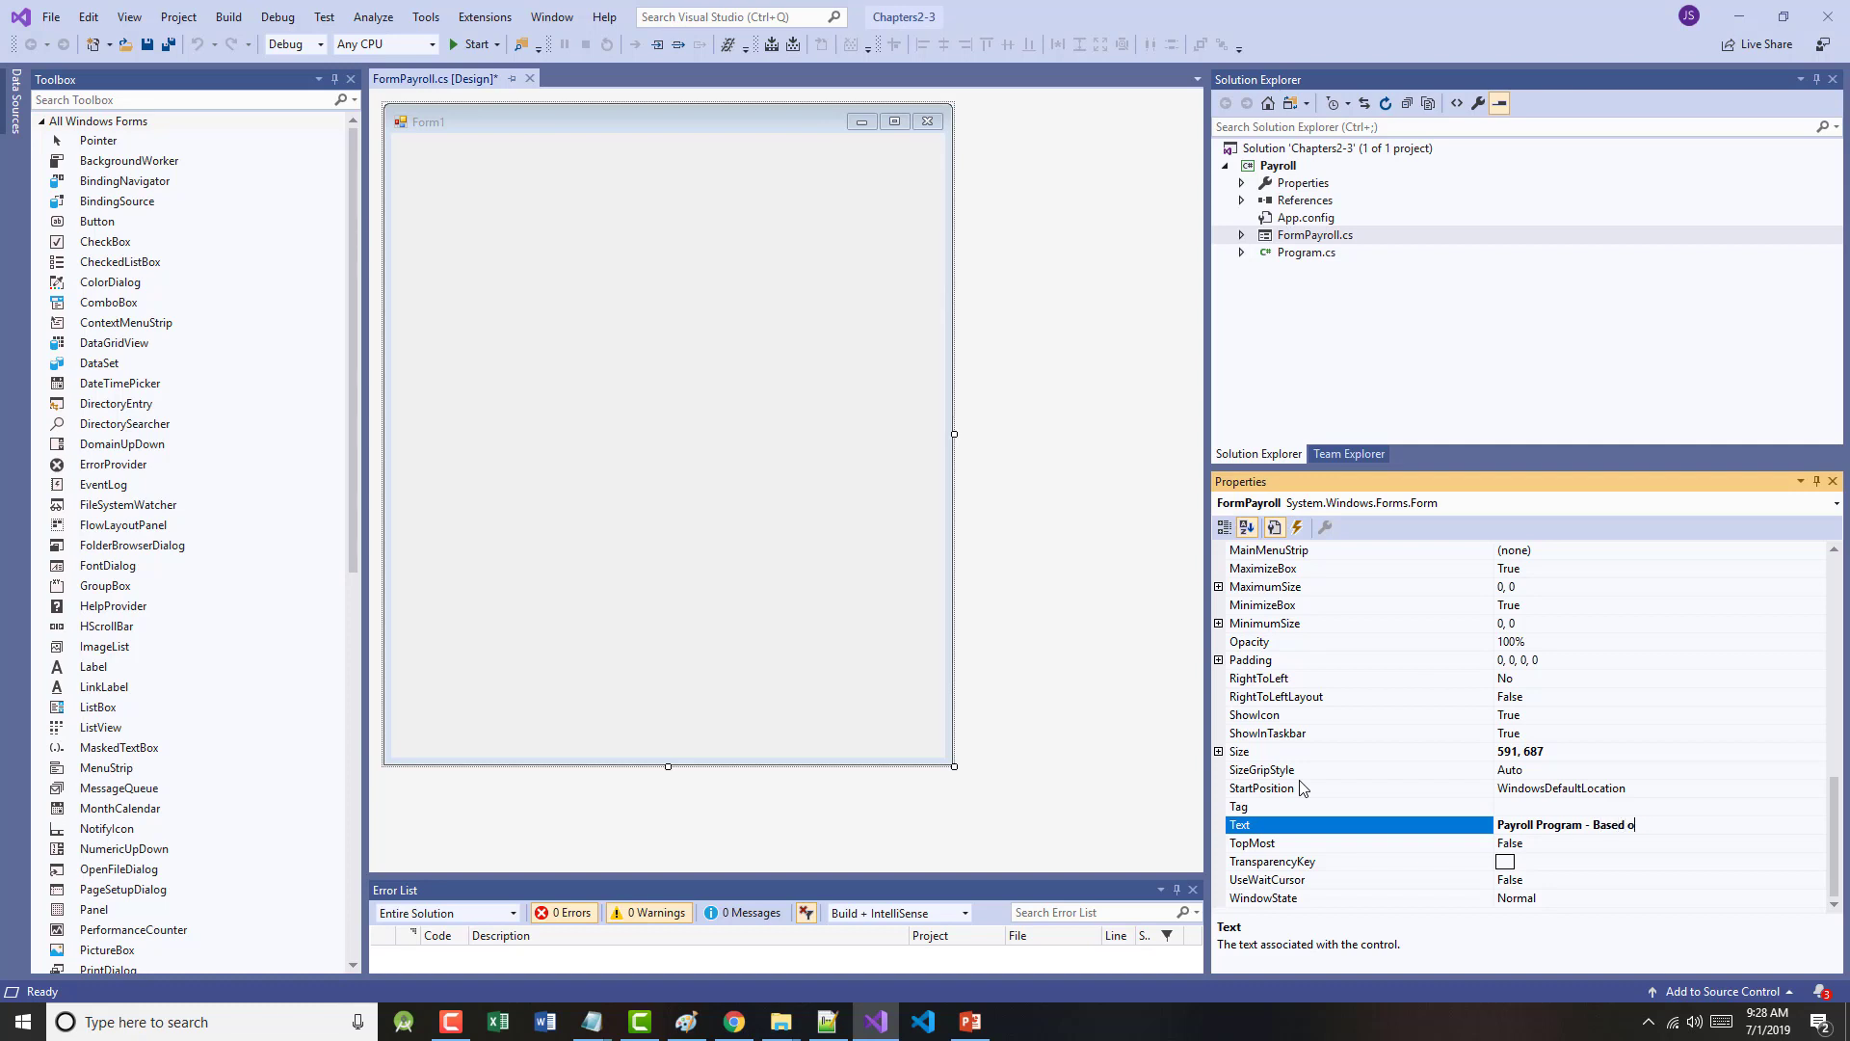
pyautogui.click(1594, 825)
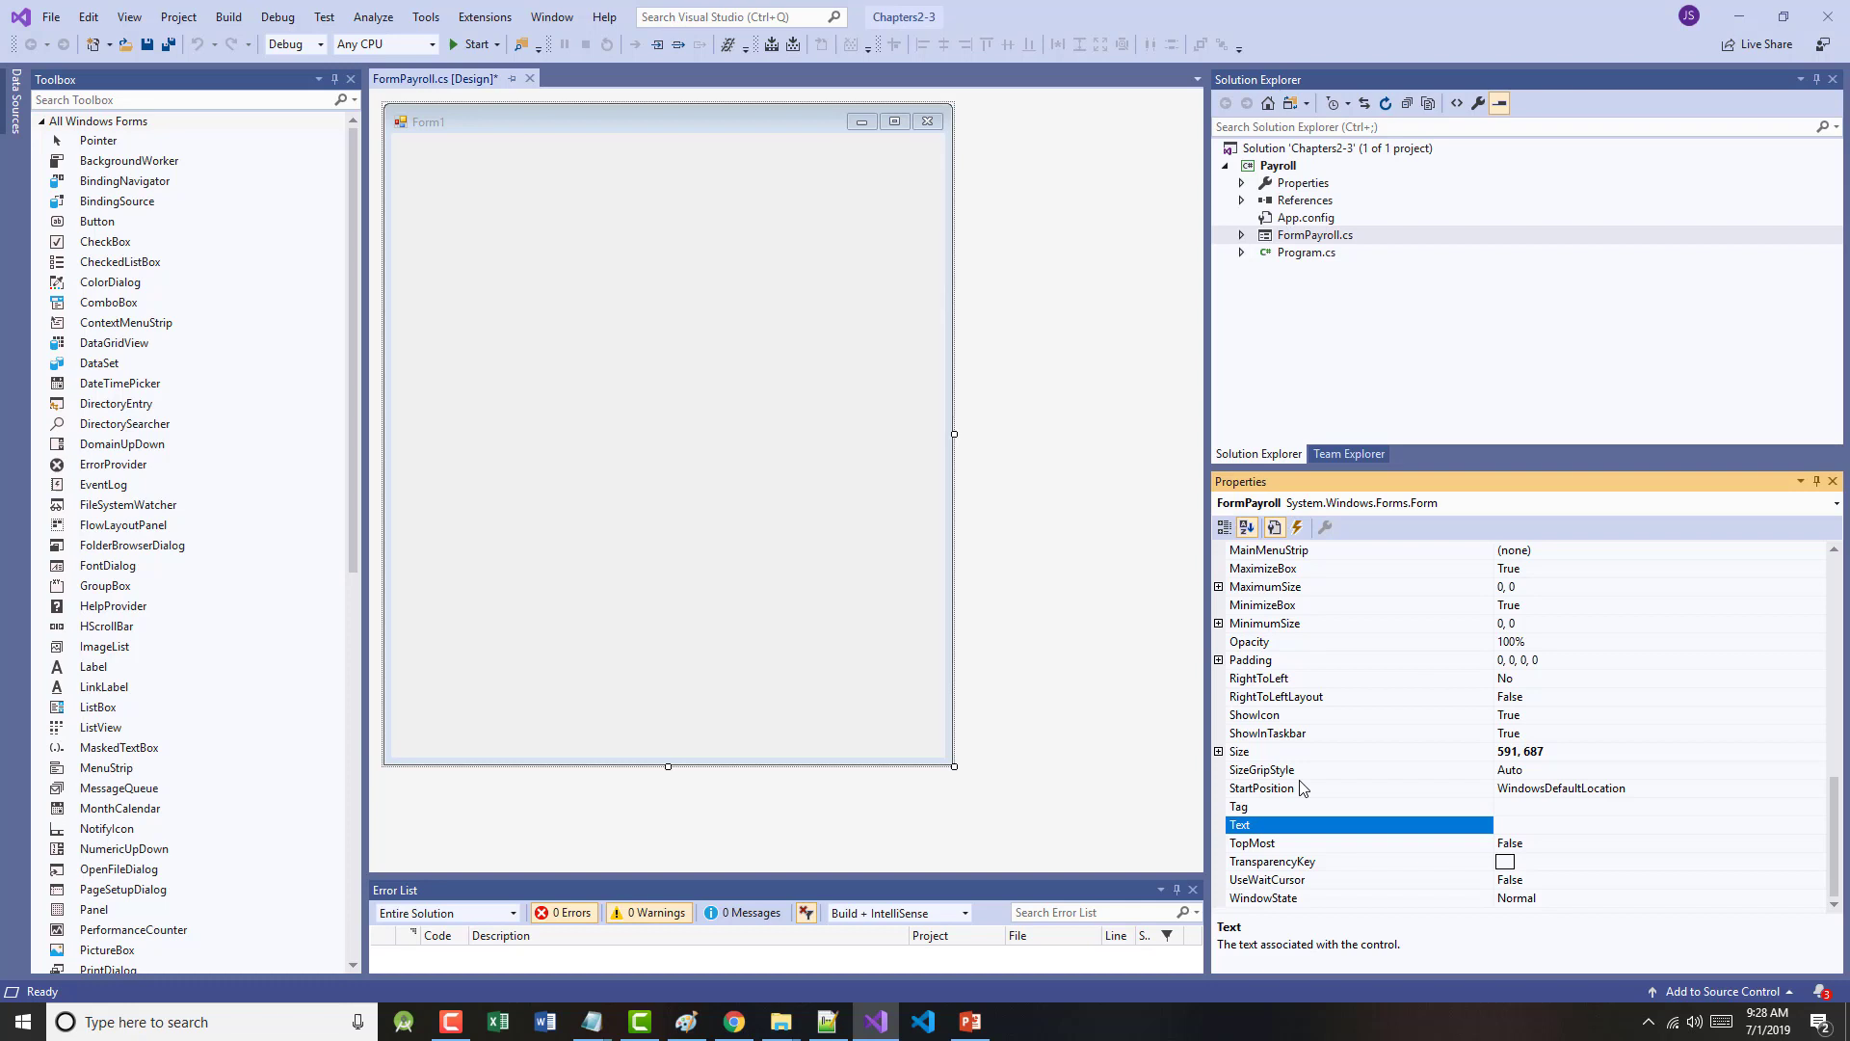
pyautogui.write('Payroll Program - Based on Chapters 2 & 3')
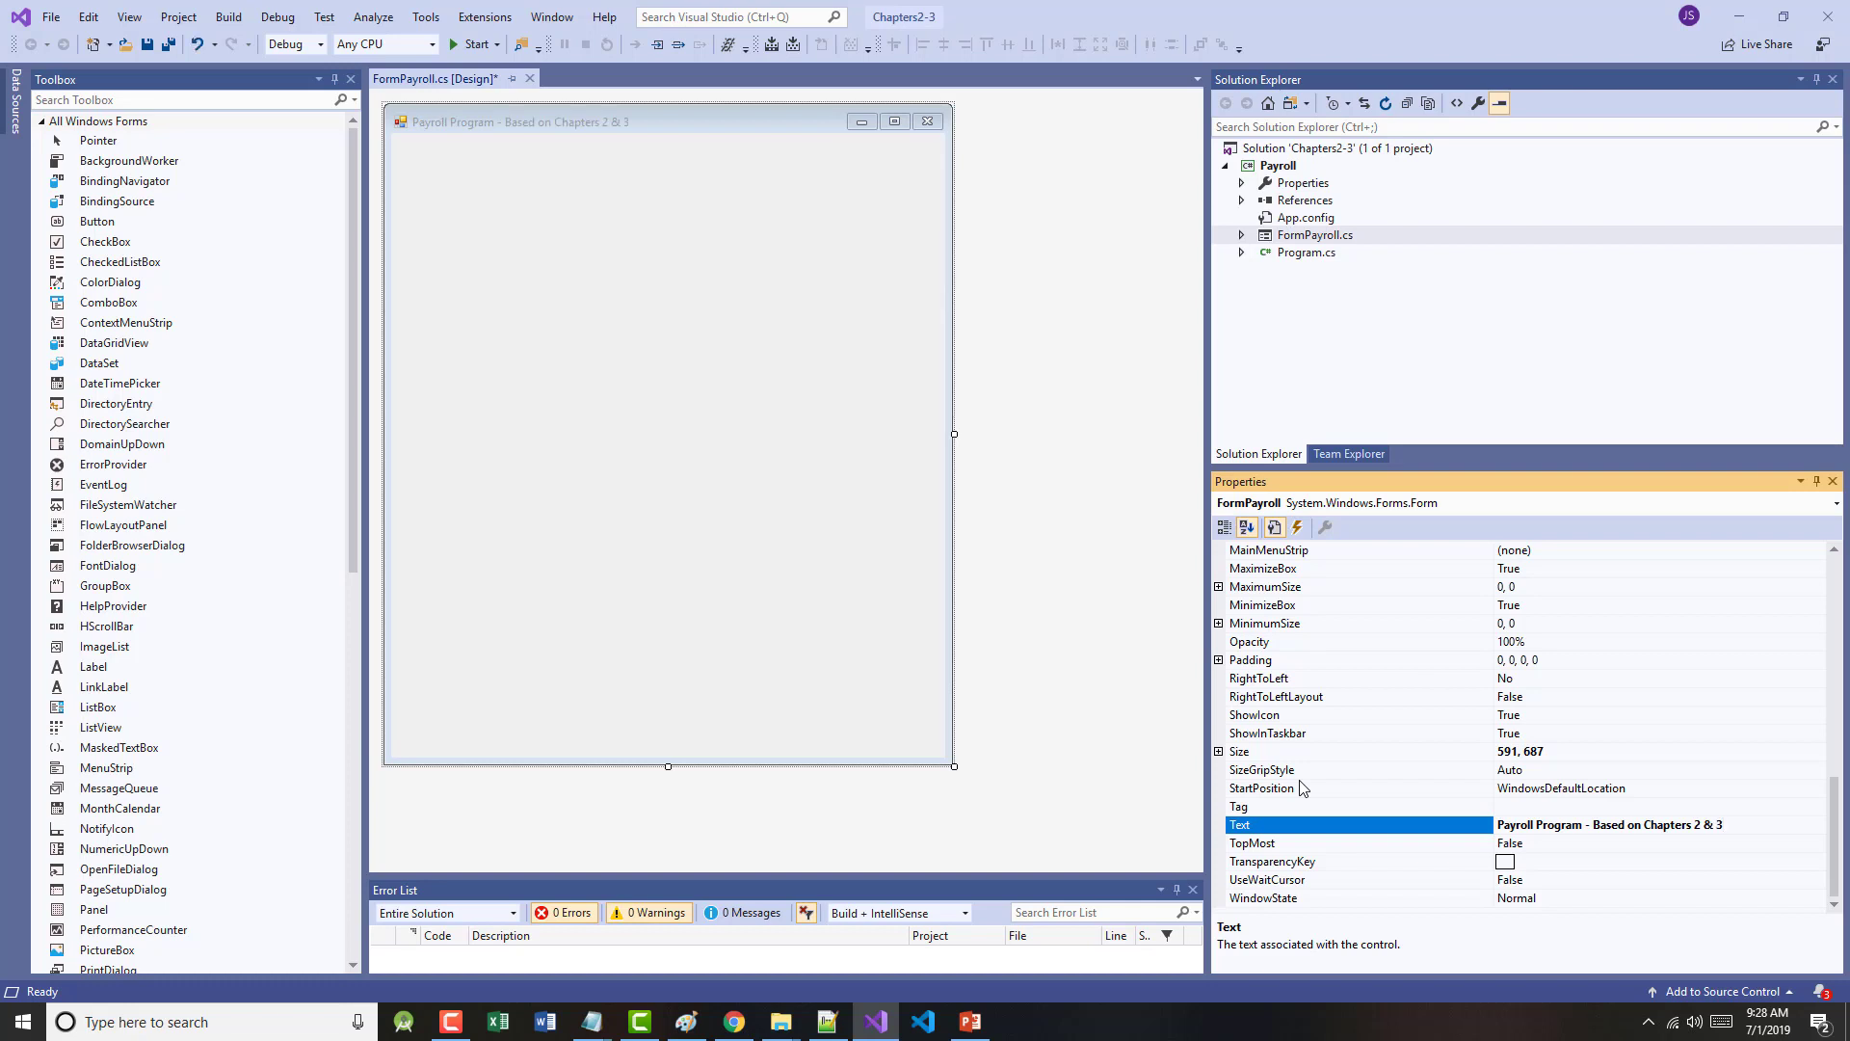
pyautogui.moveTo(1445, 792)
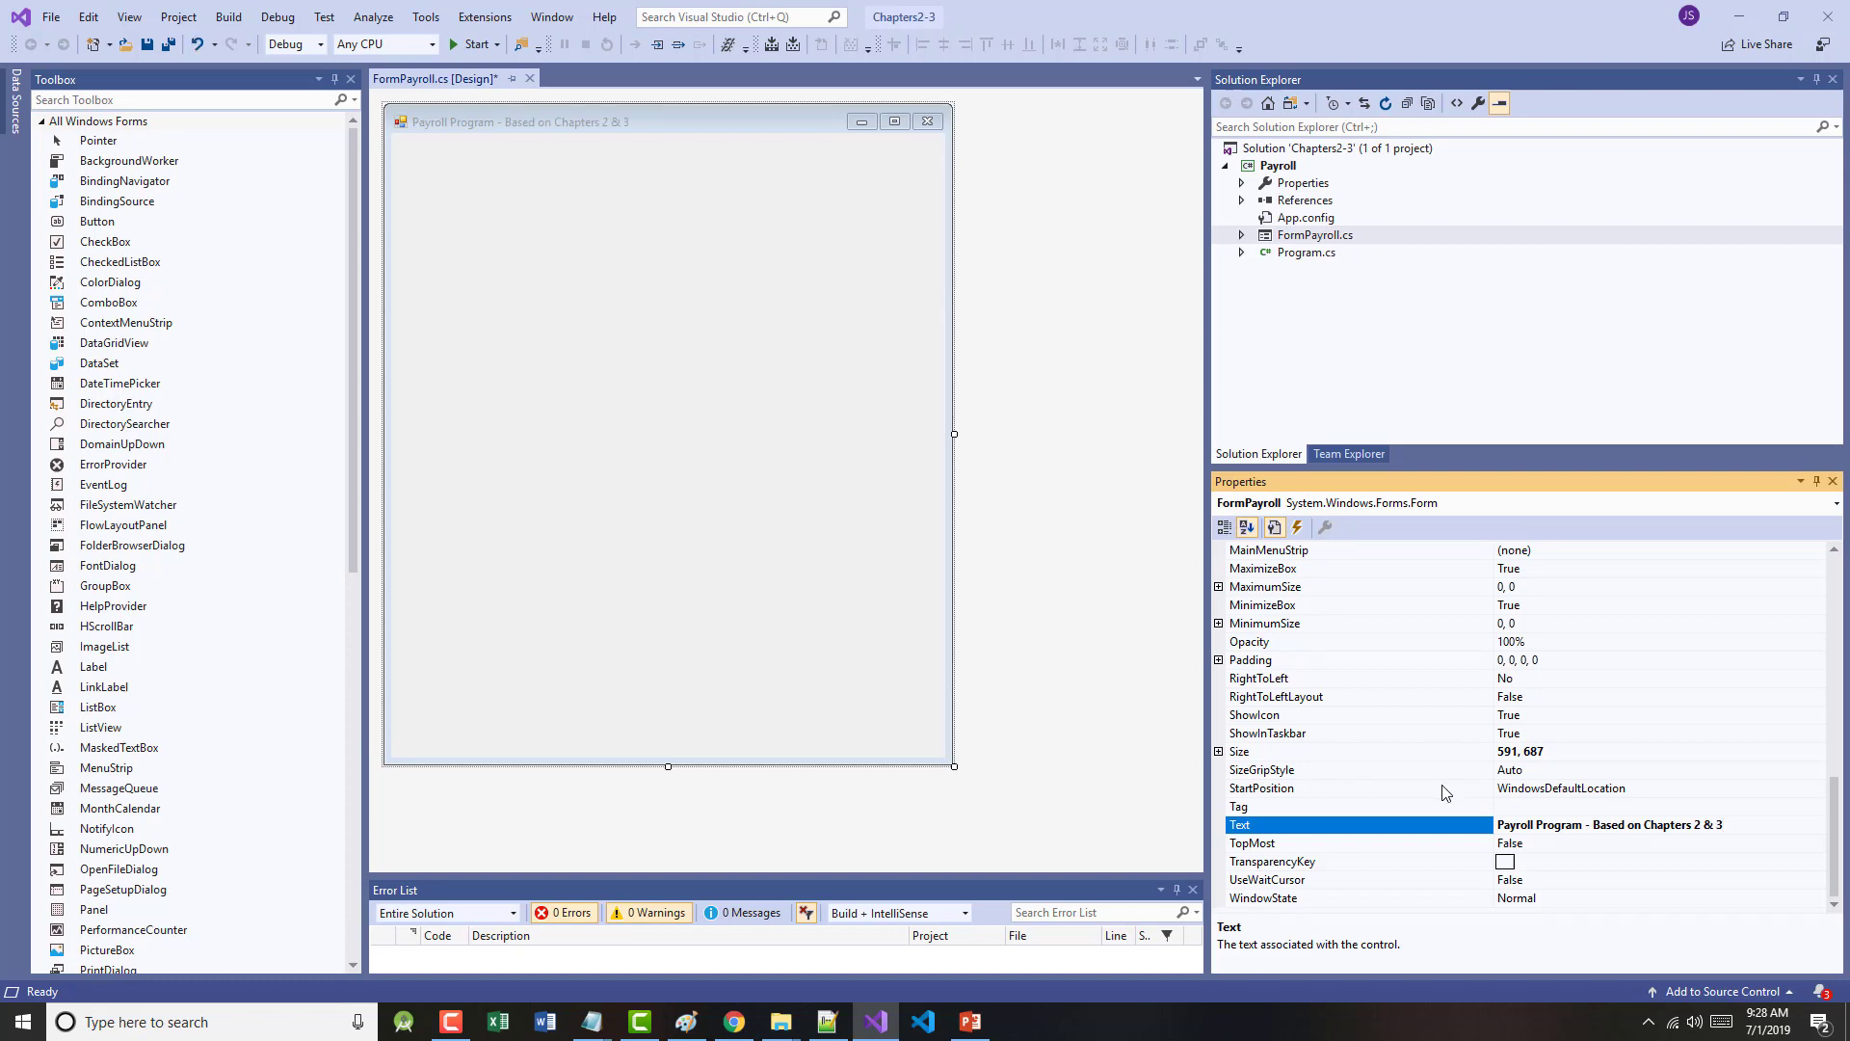
# - Set StartPosition to CenterParent and choose a pink (255,192,255) BackColor from the Custom palette
pyautogui.click(1817, 789)
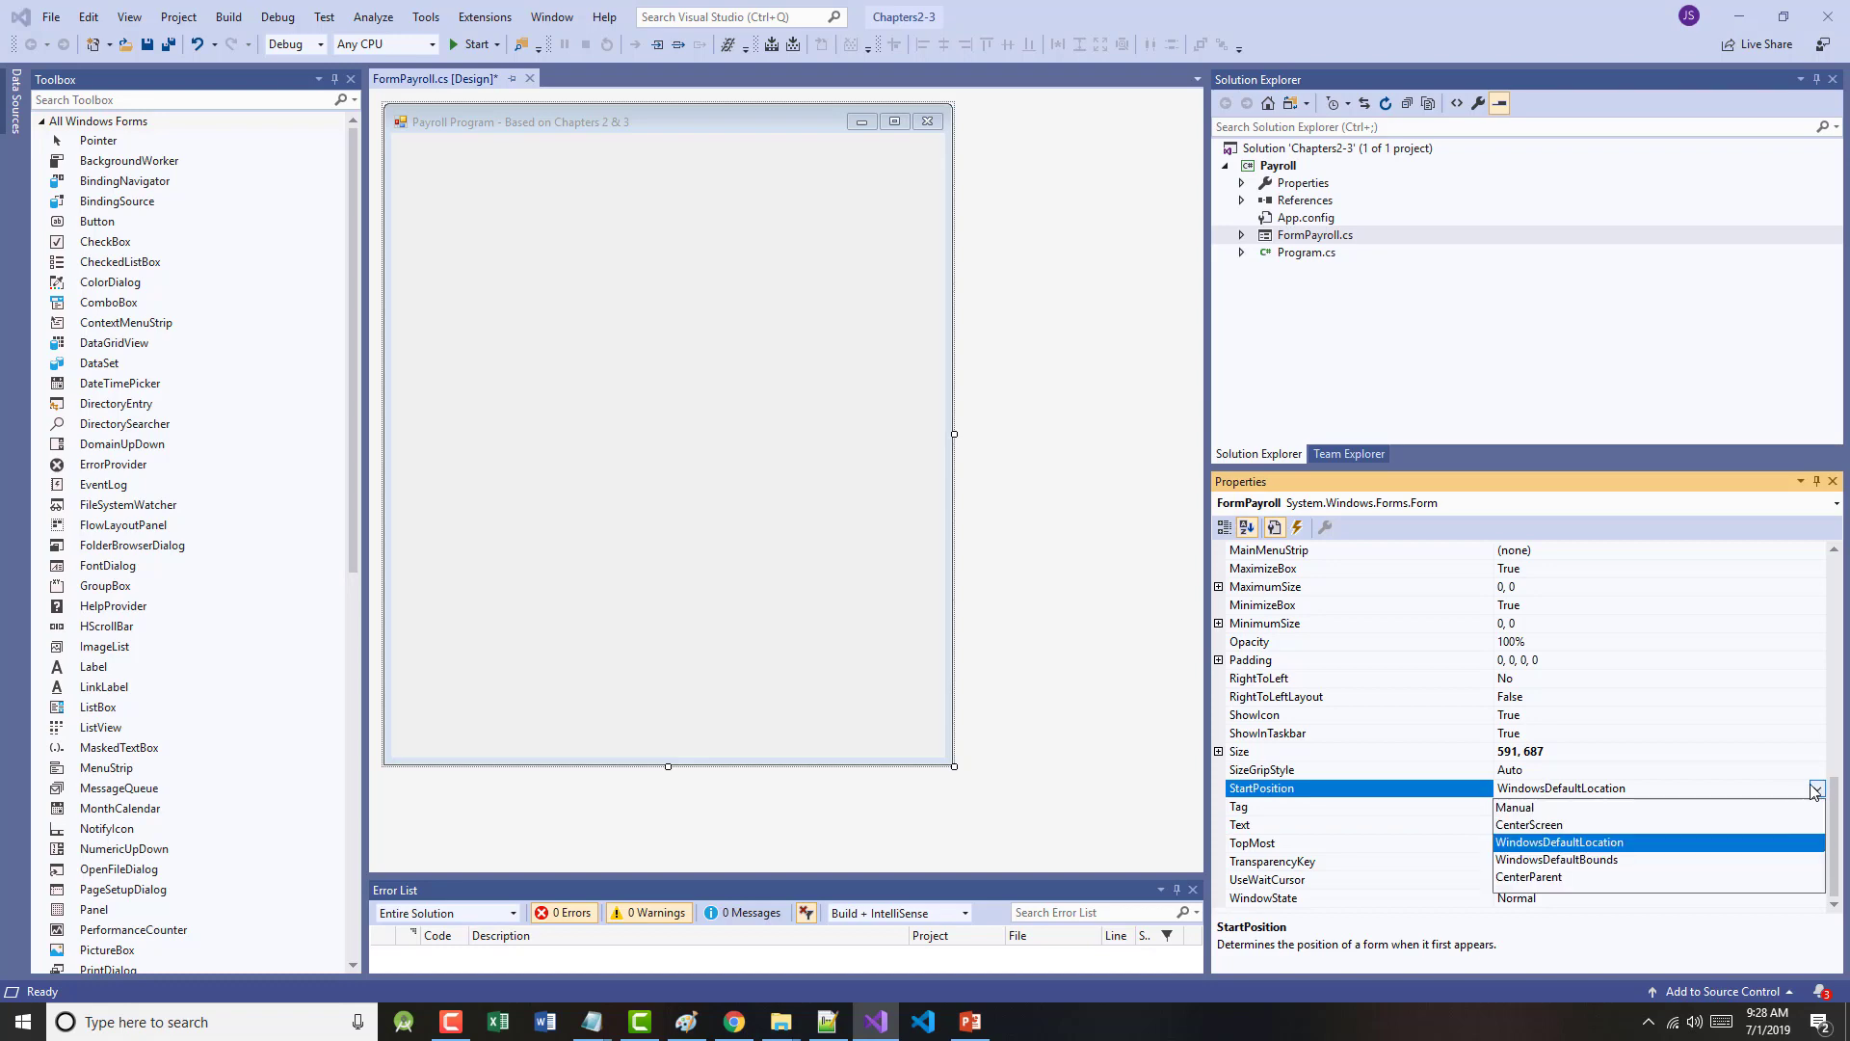
pyautogui.click(1528, 875)
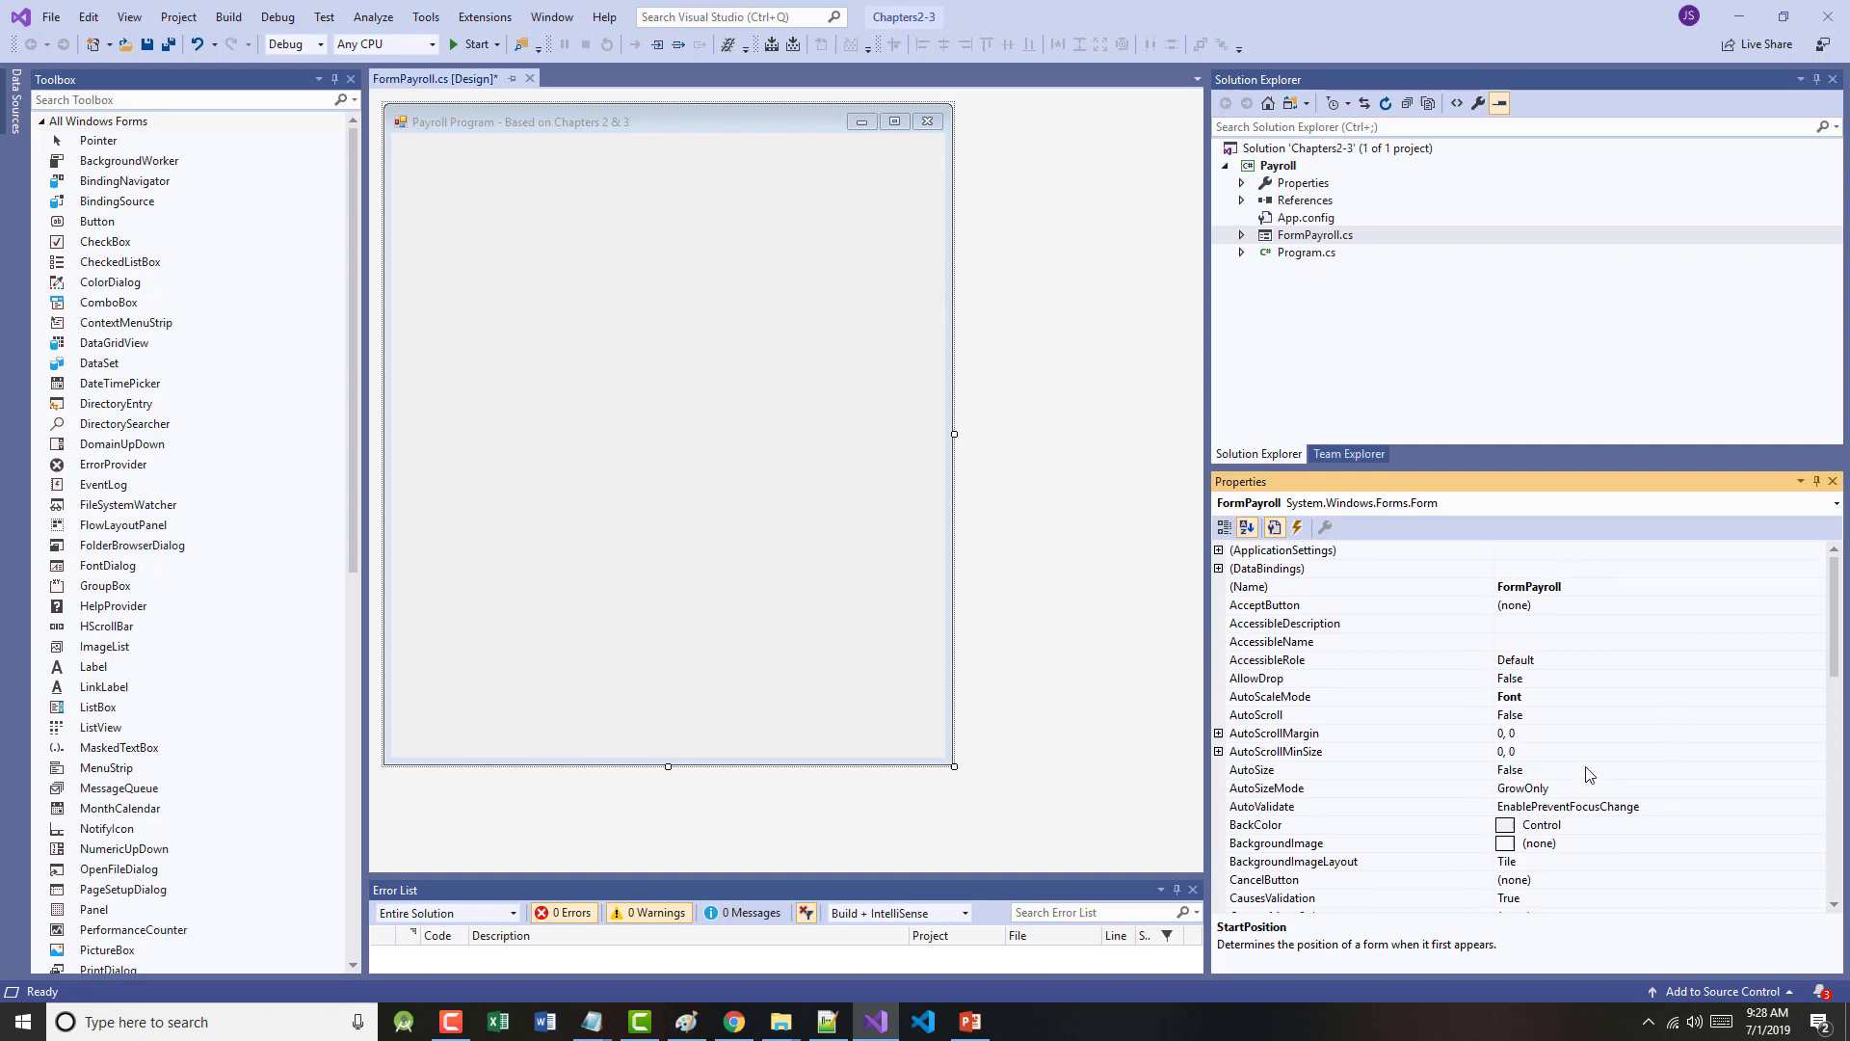
pyautogui.click(1256, 825)
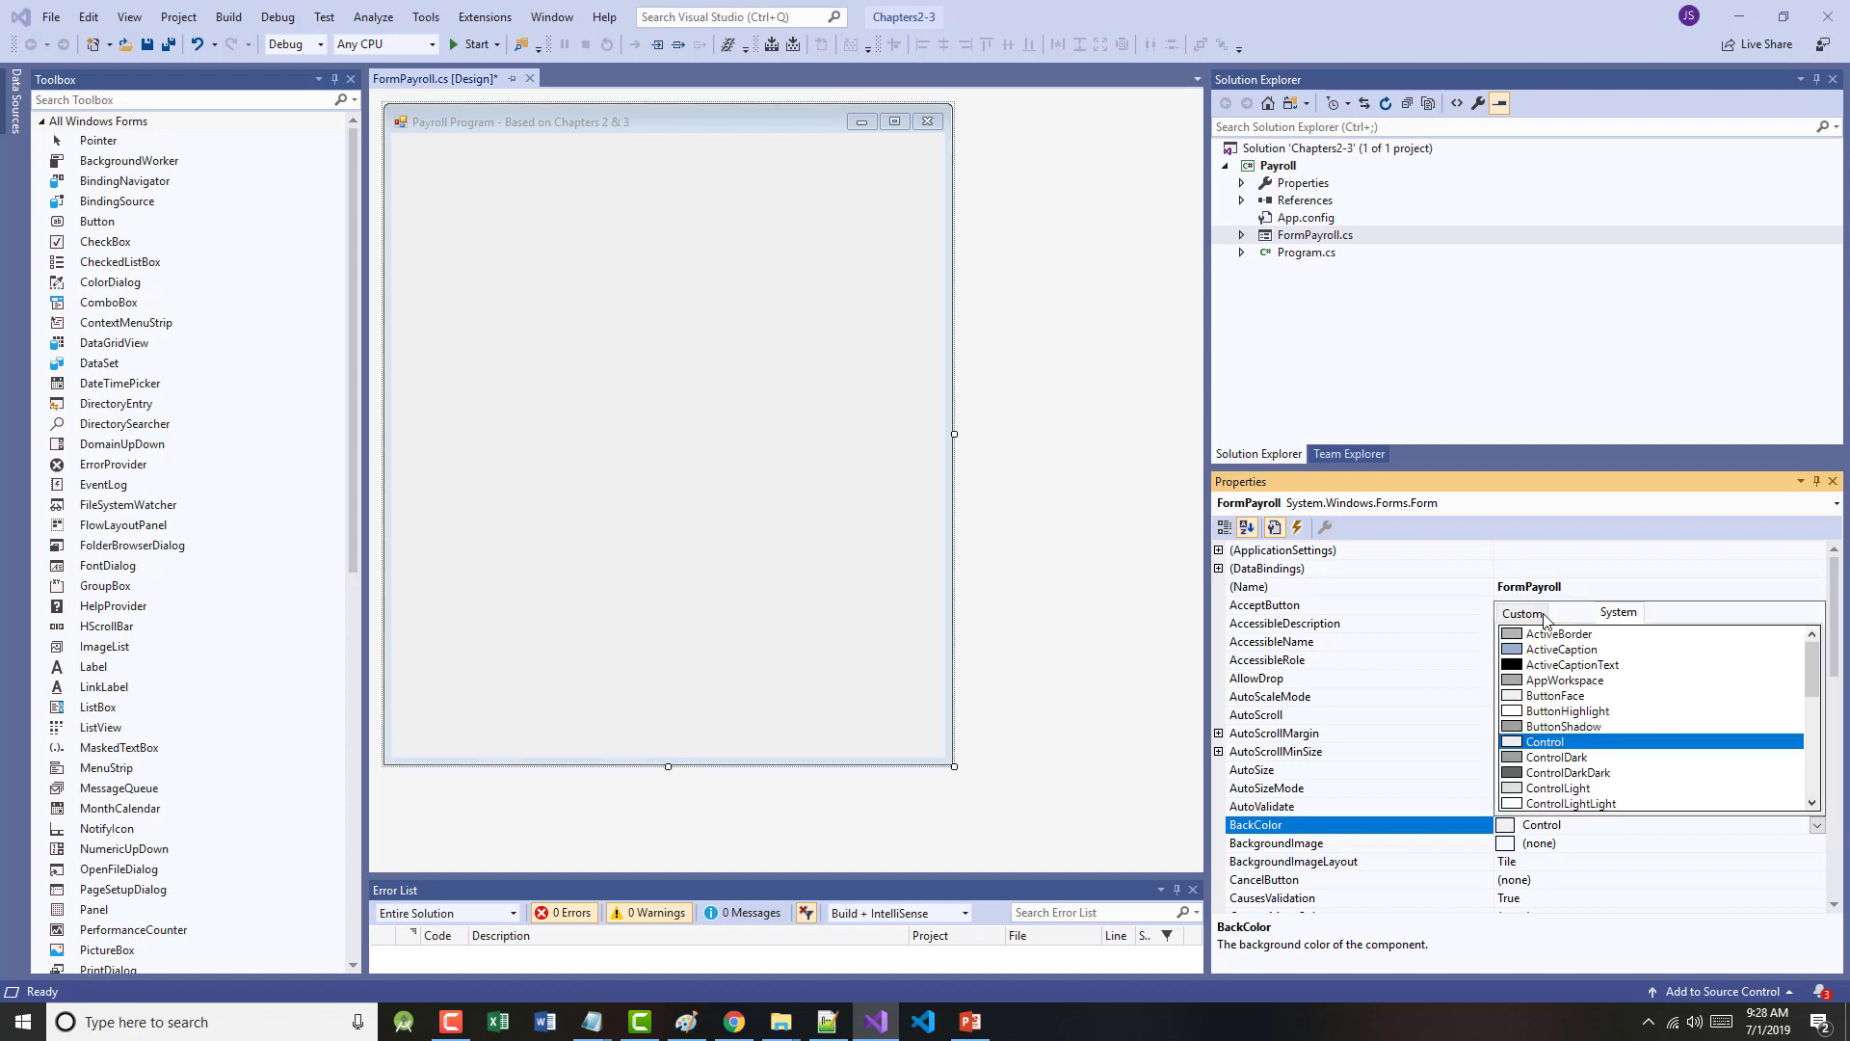
pyautogui.click(1522, 613)
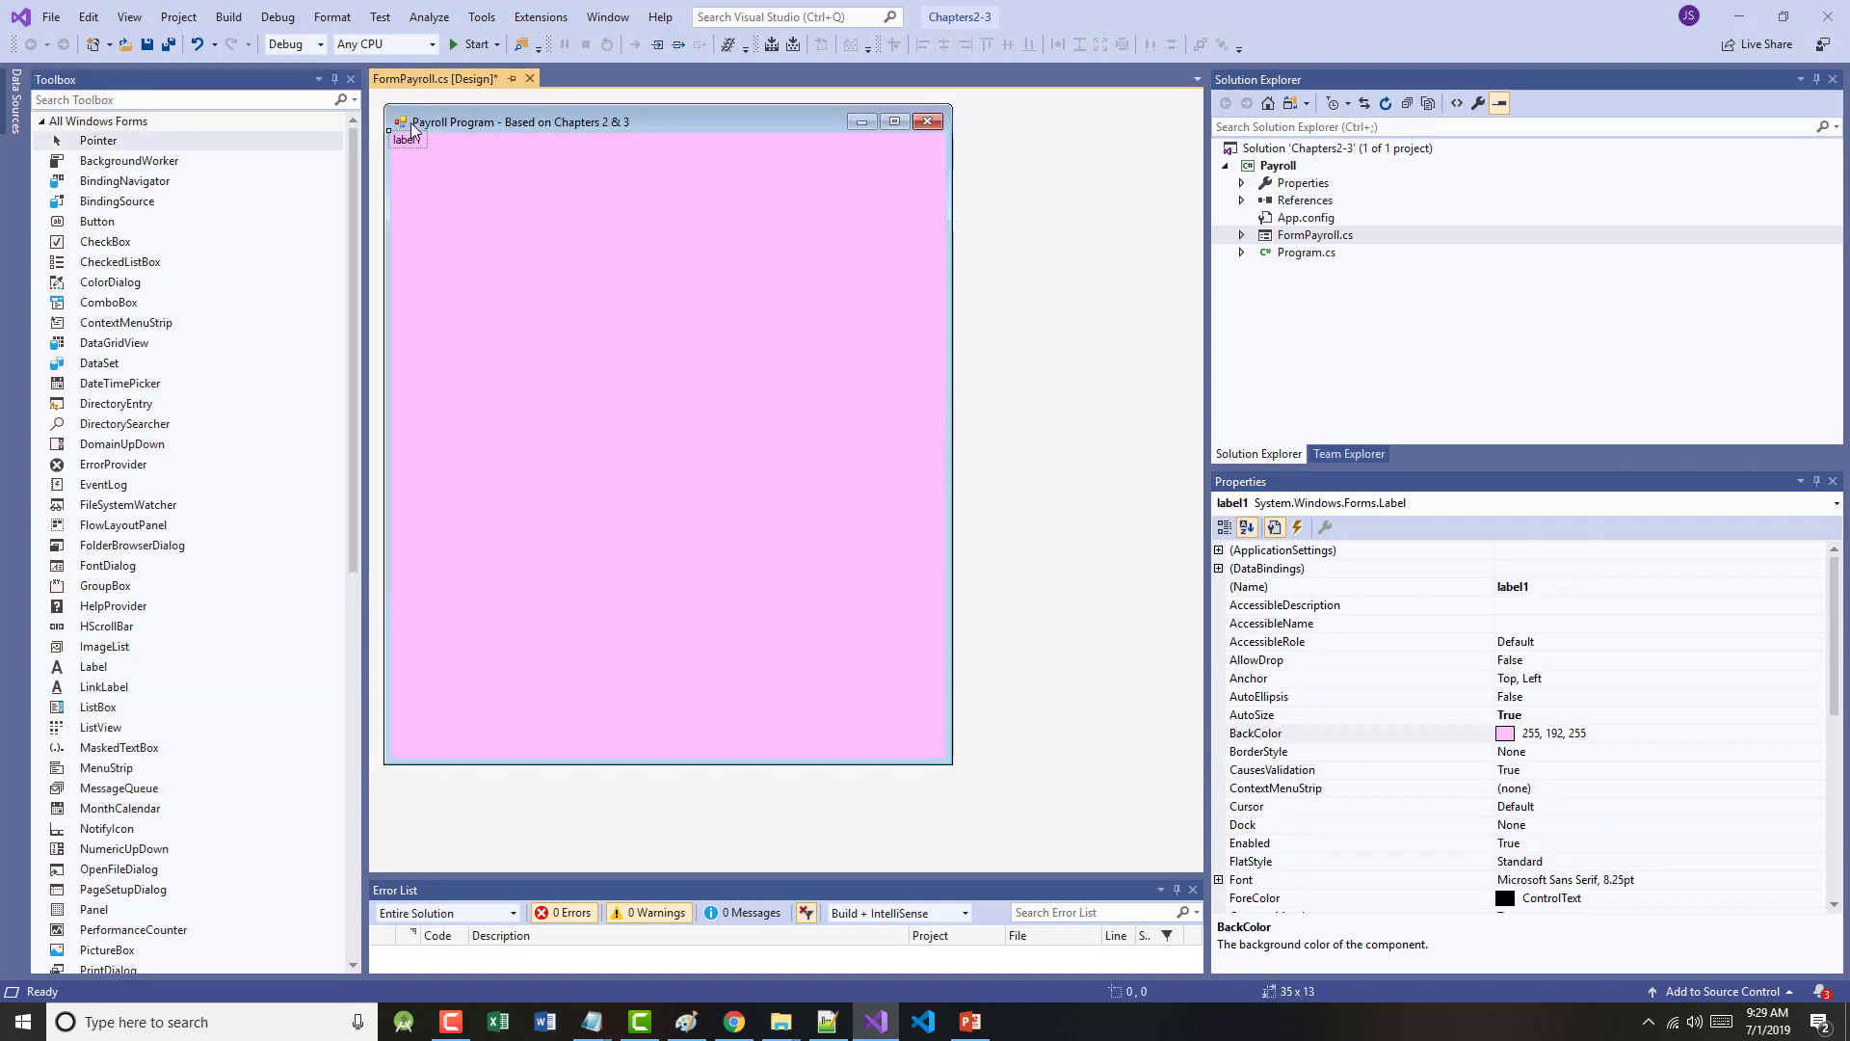
# - Position label1 upper left and space label2 through label5 evenly down the form
pyautogui.moveTo(409, 133); pyautogui.dragTo(469, 178)
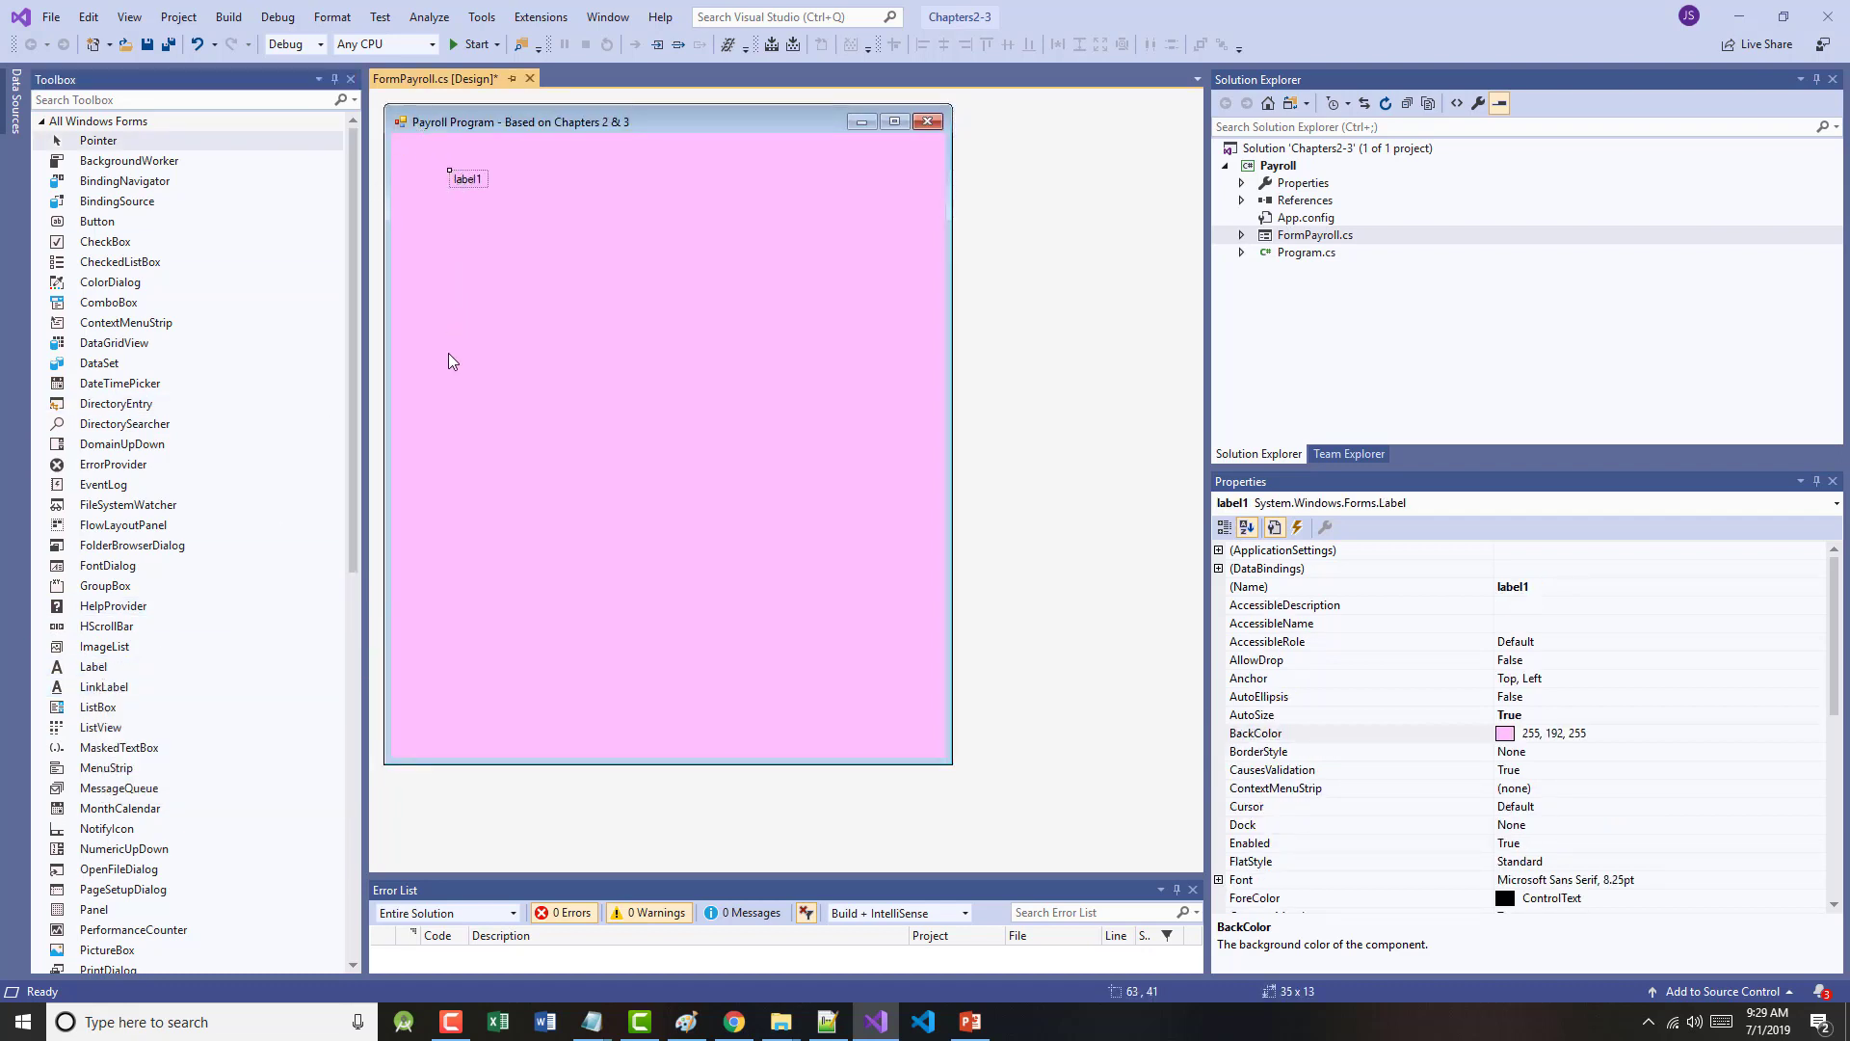
pyautogui.moveTo(484, 411)
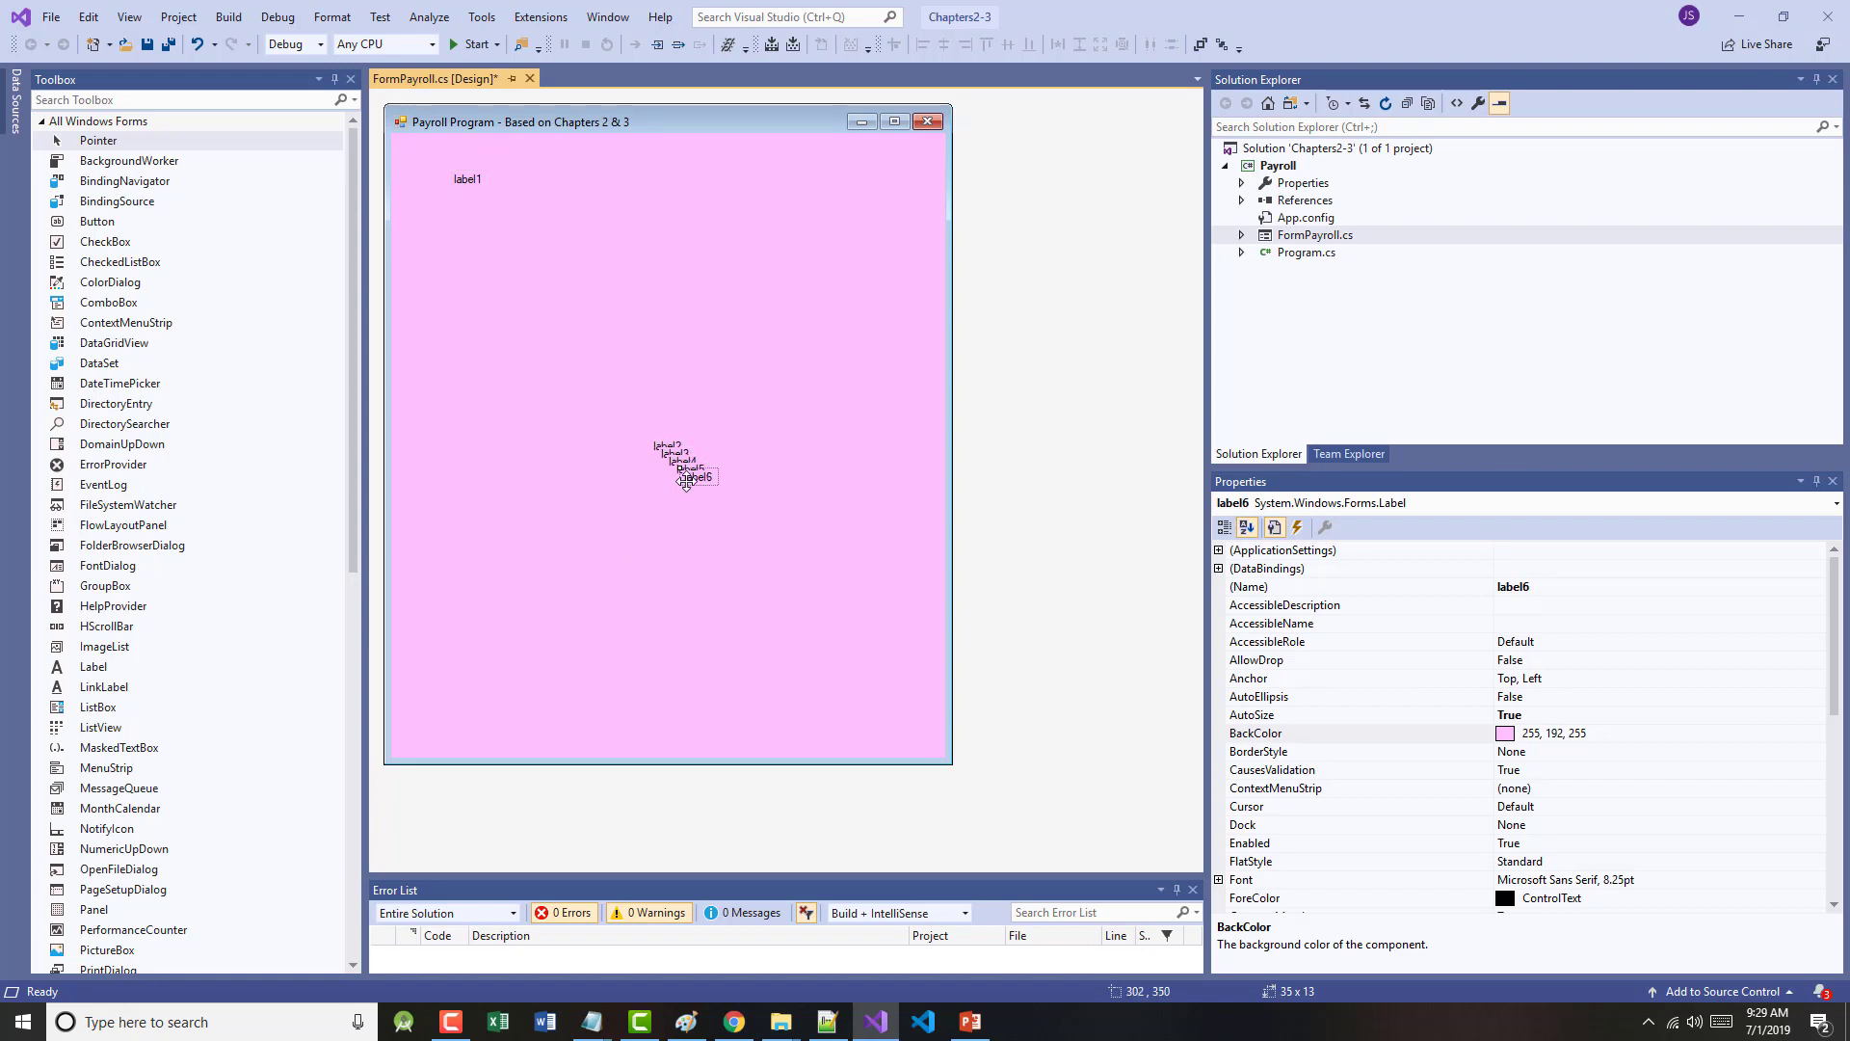
pyautogui.moveTo(688, 476); pyautogui.dragTo(466, 445)
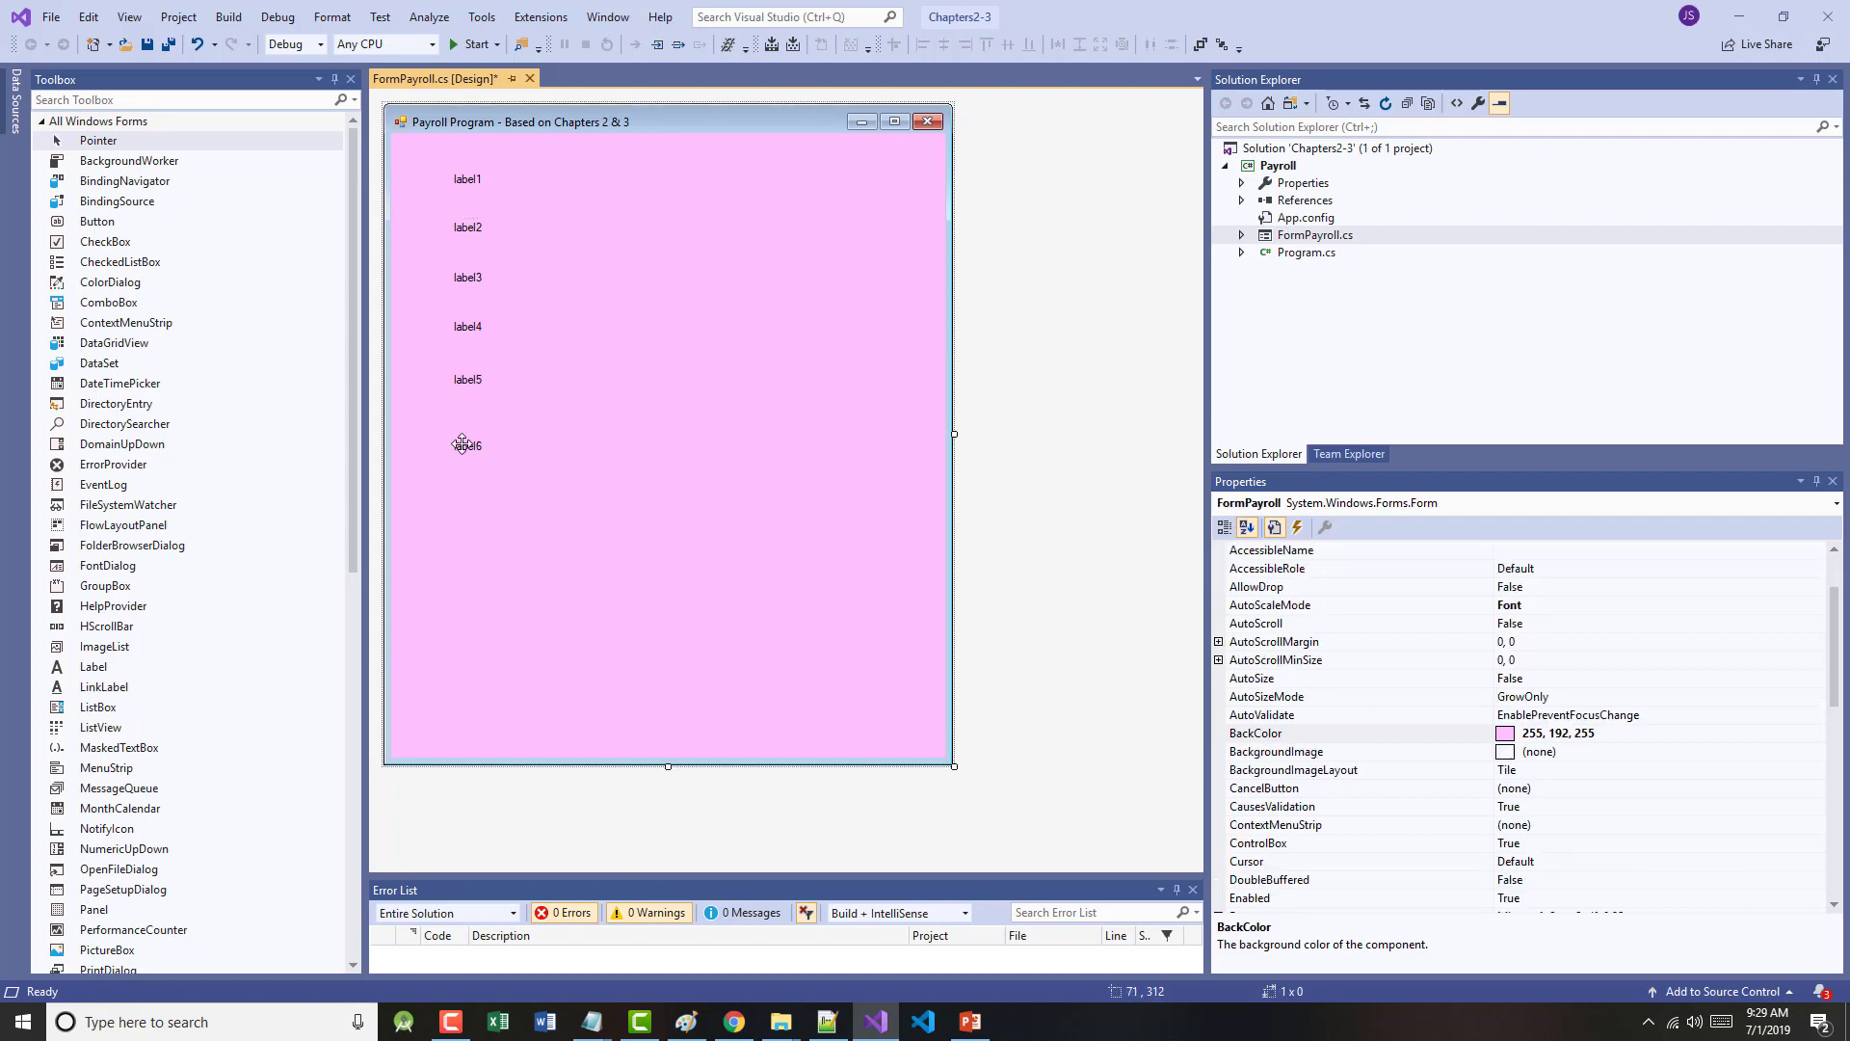
pyautogui.click(467, 378)
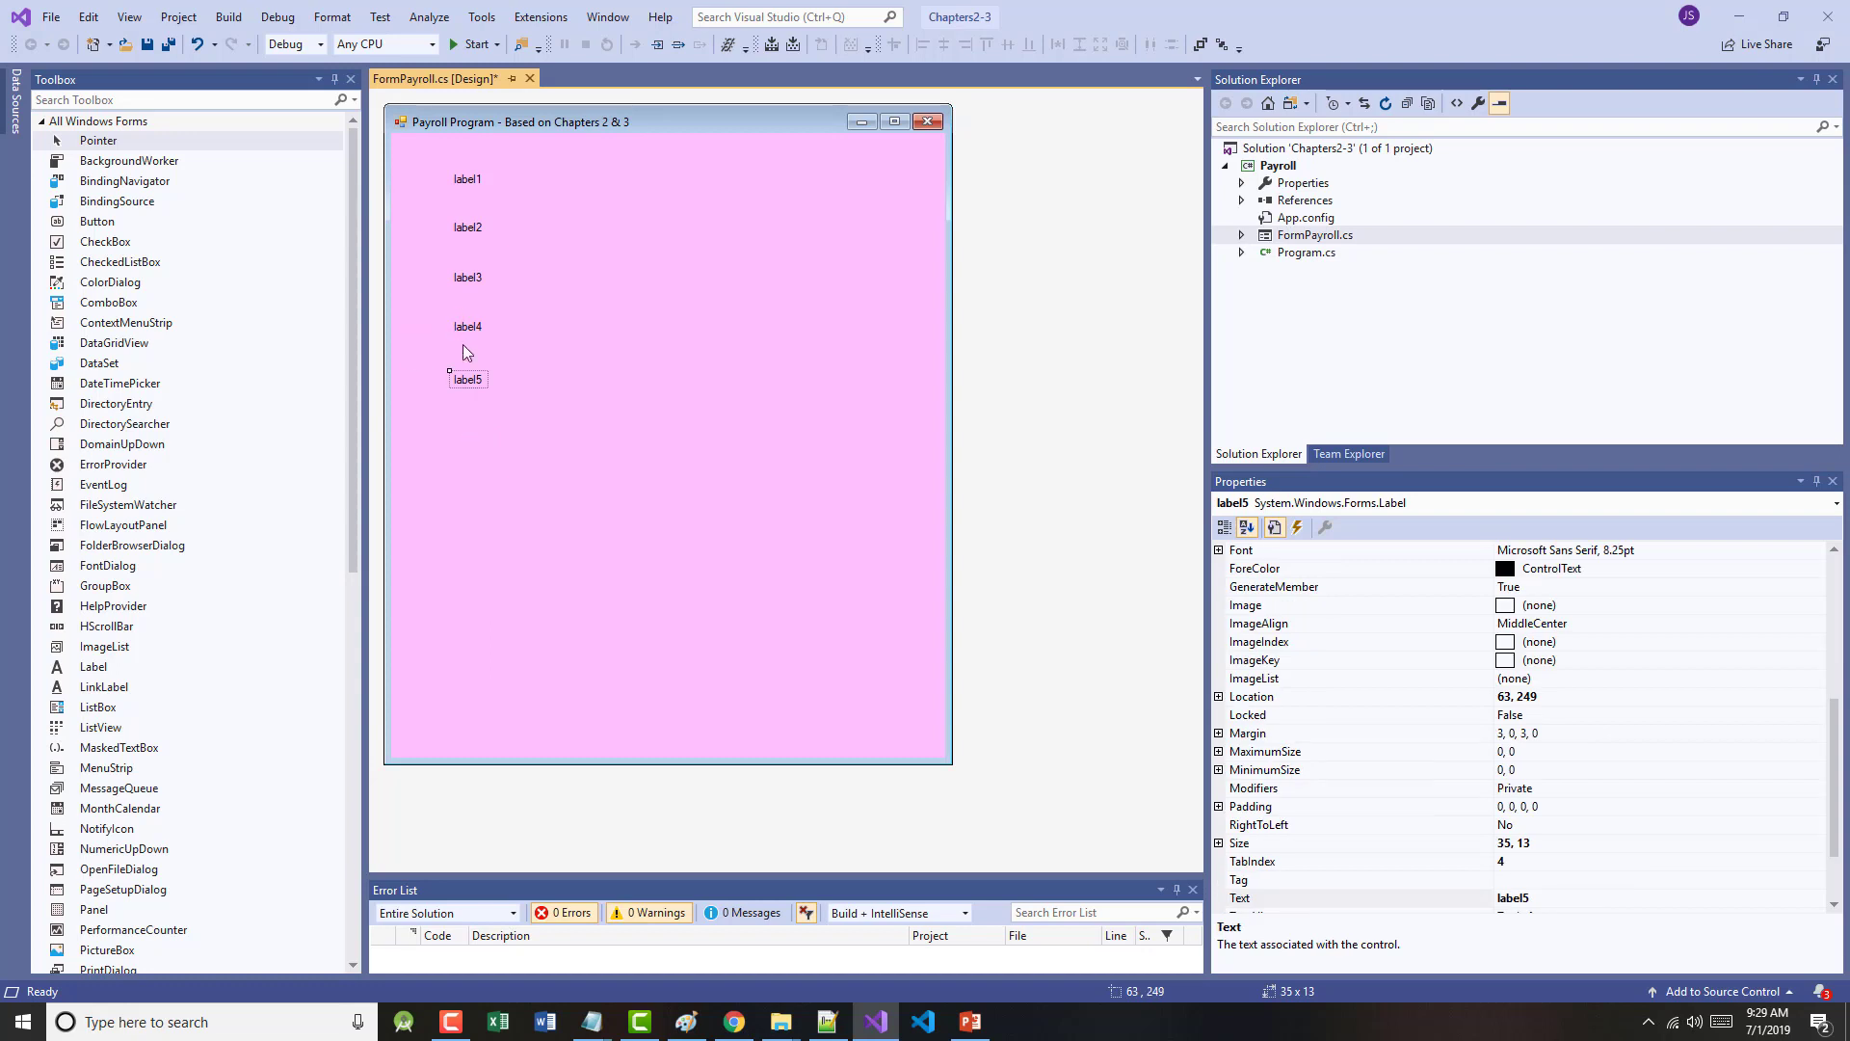
pyautogui.moveTo(466, 379); pyautogui.dragTo(457, 430)
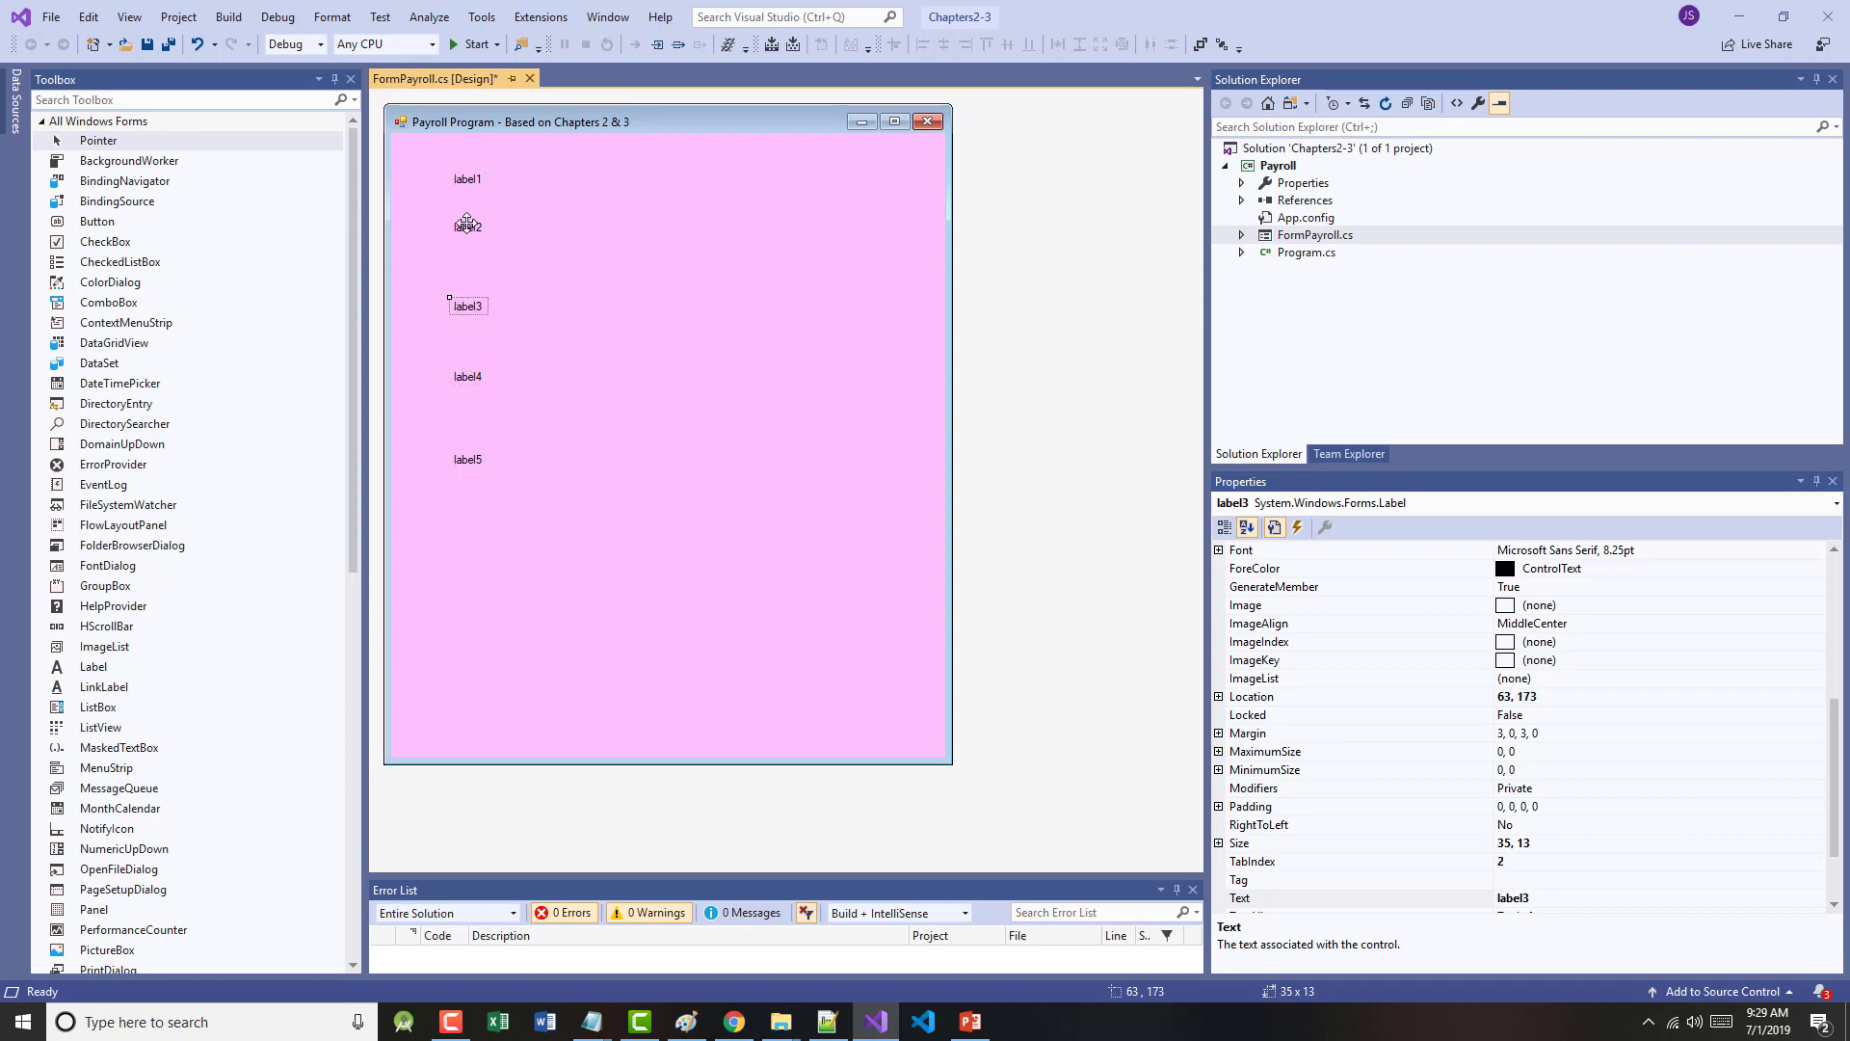
pyautogui.click(466, 478)
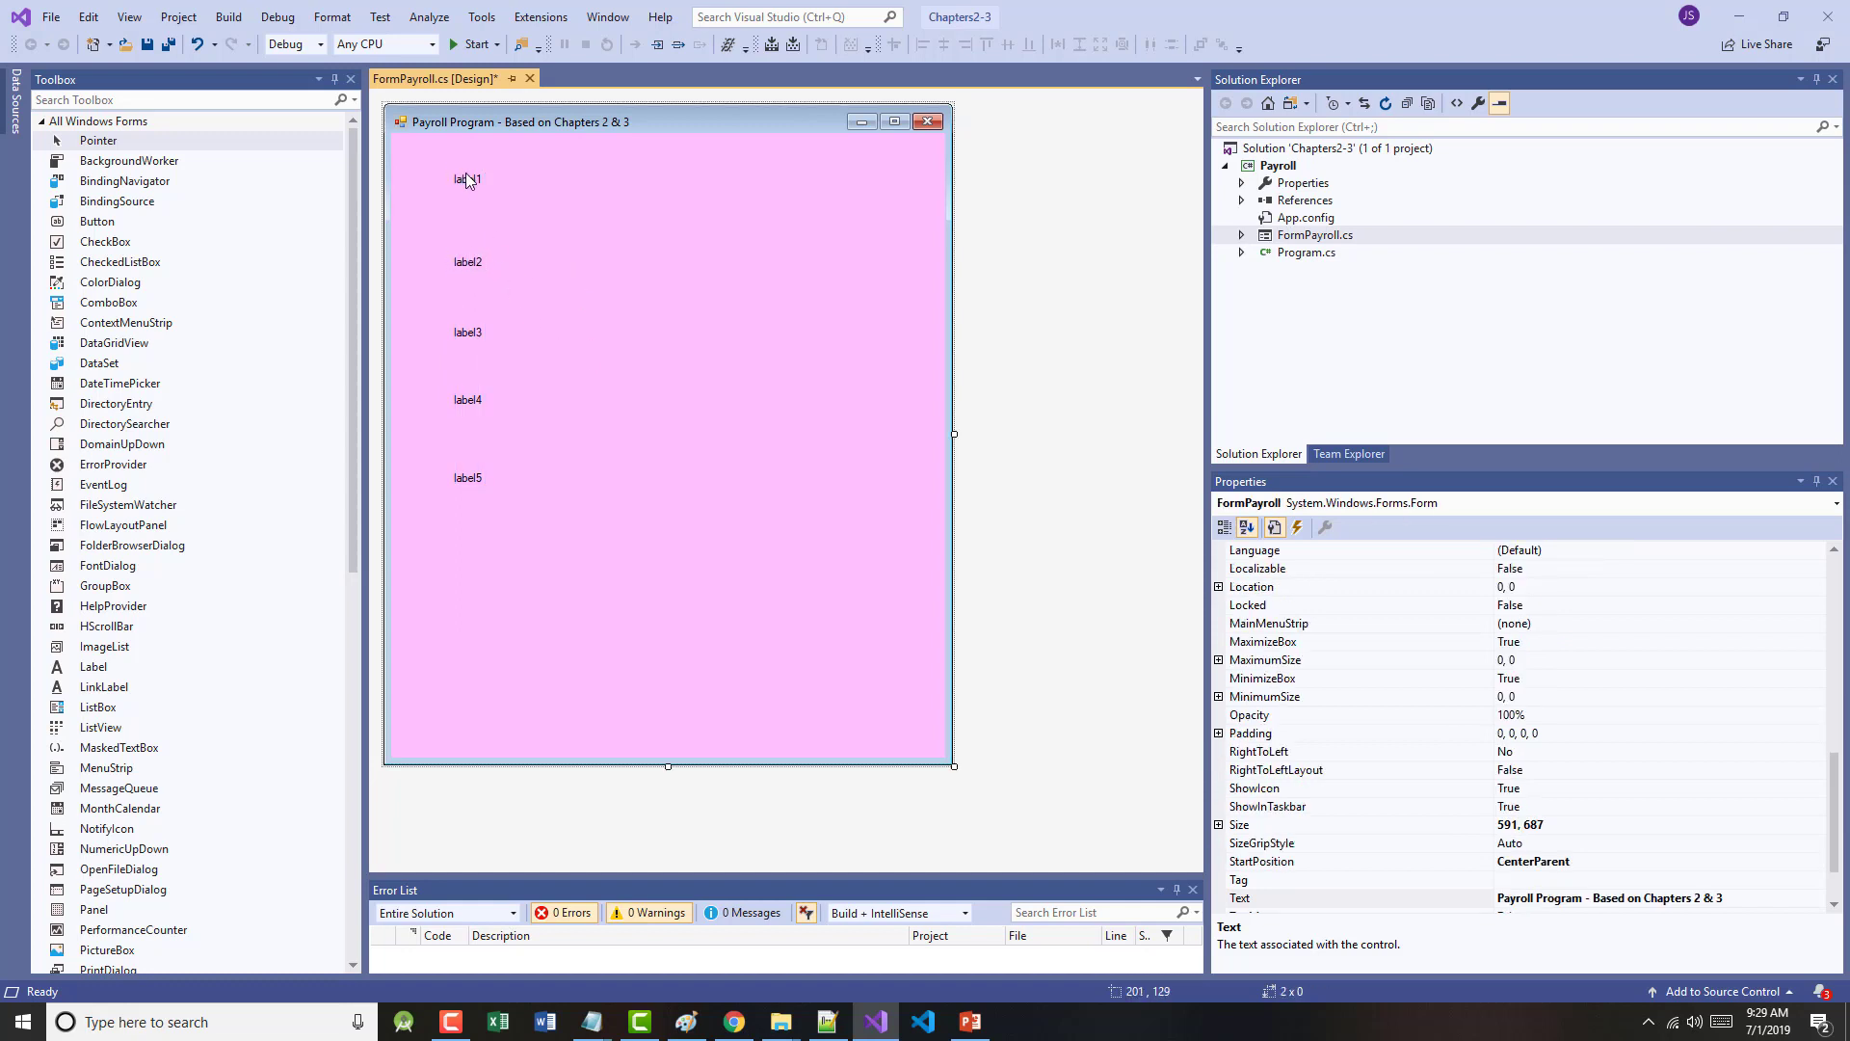
pyautogui.click(464, 181)
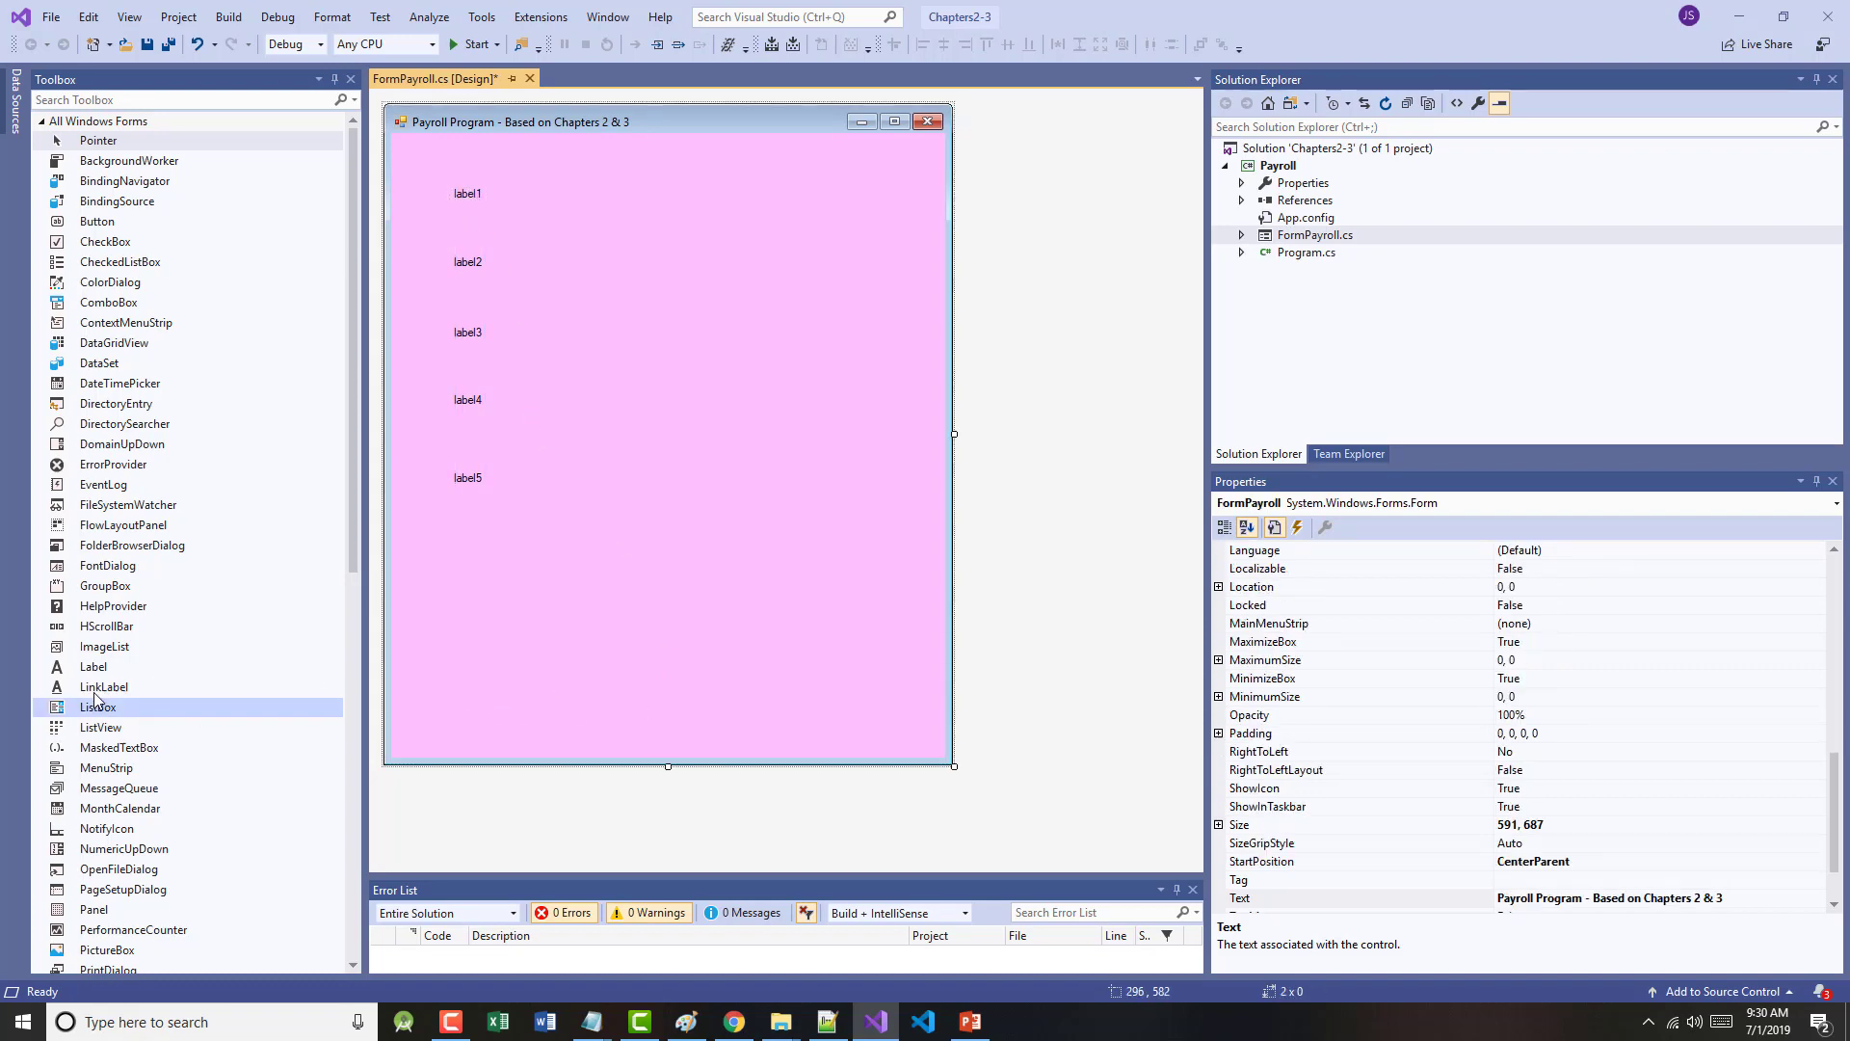
# - Add five TextBox controls aligned beside label1 through label5
pyautogui.scroll(-3)
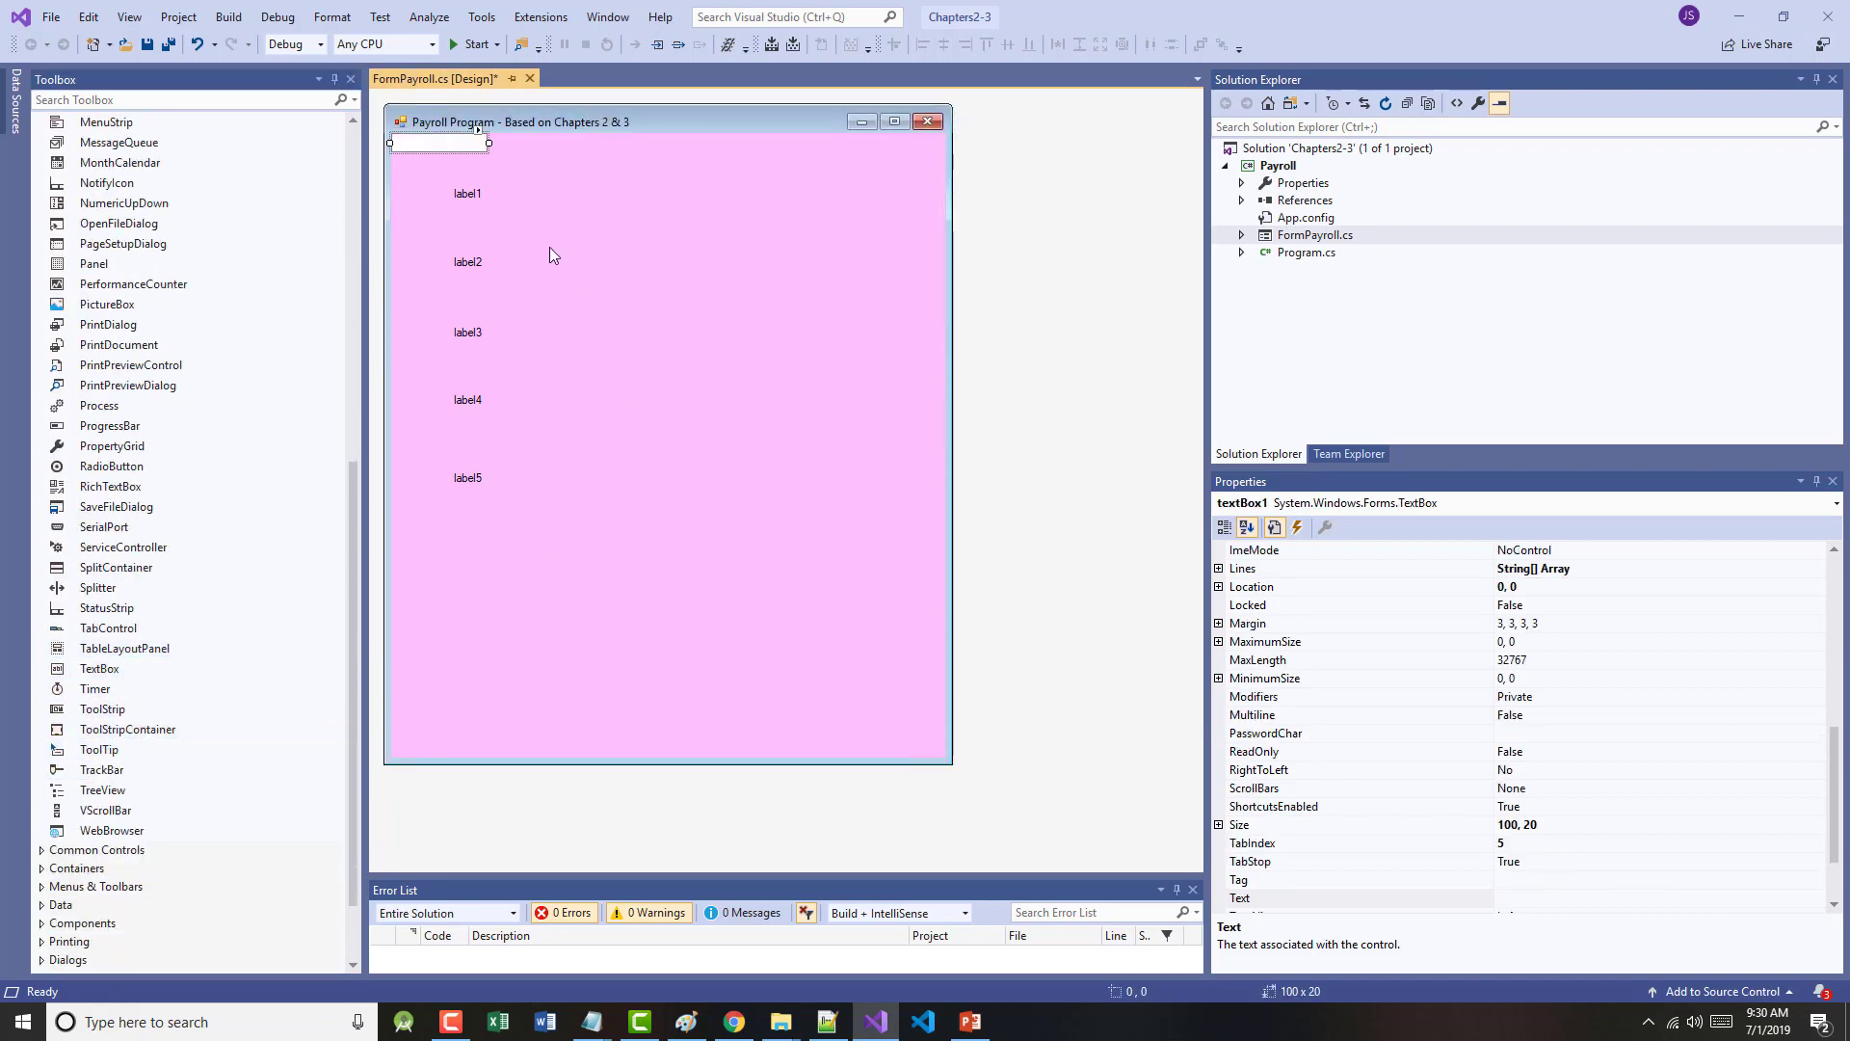
pyautogui.moveTo(438, 140); pyautogui.dragTo(647, 189)
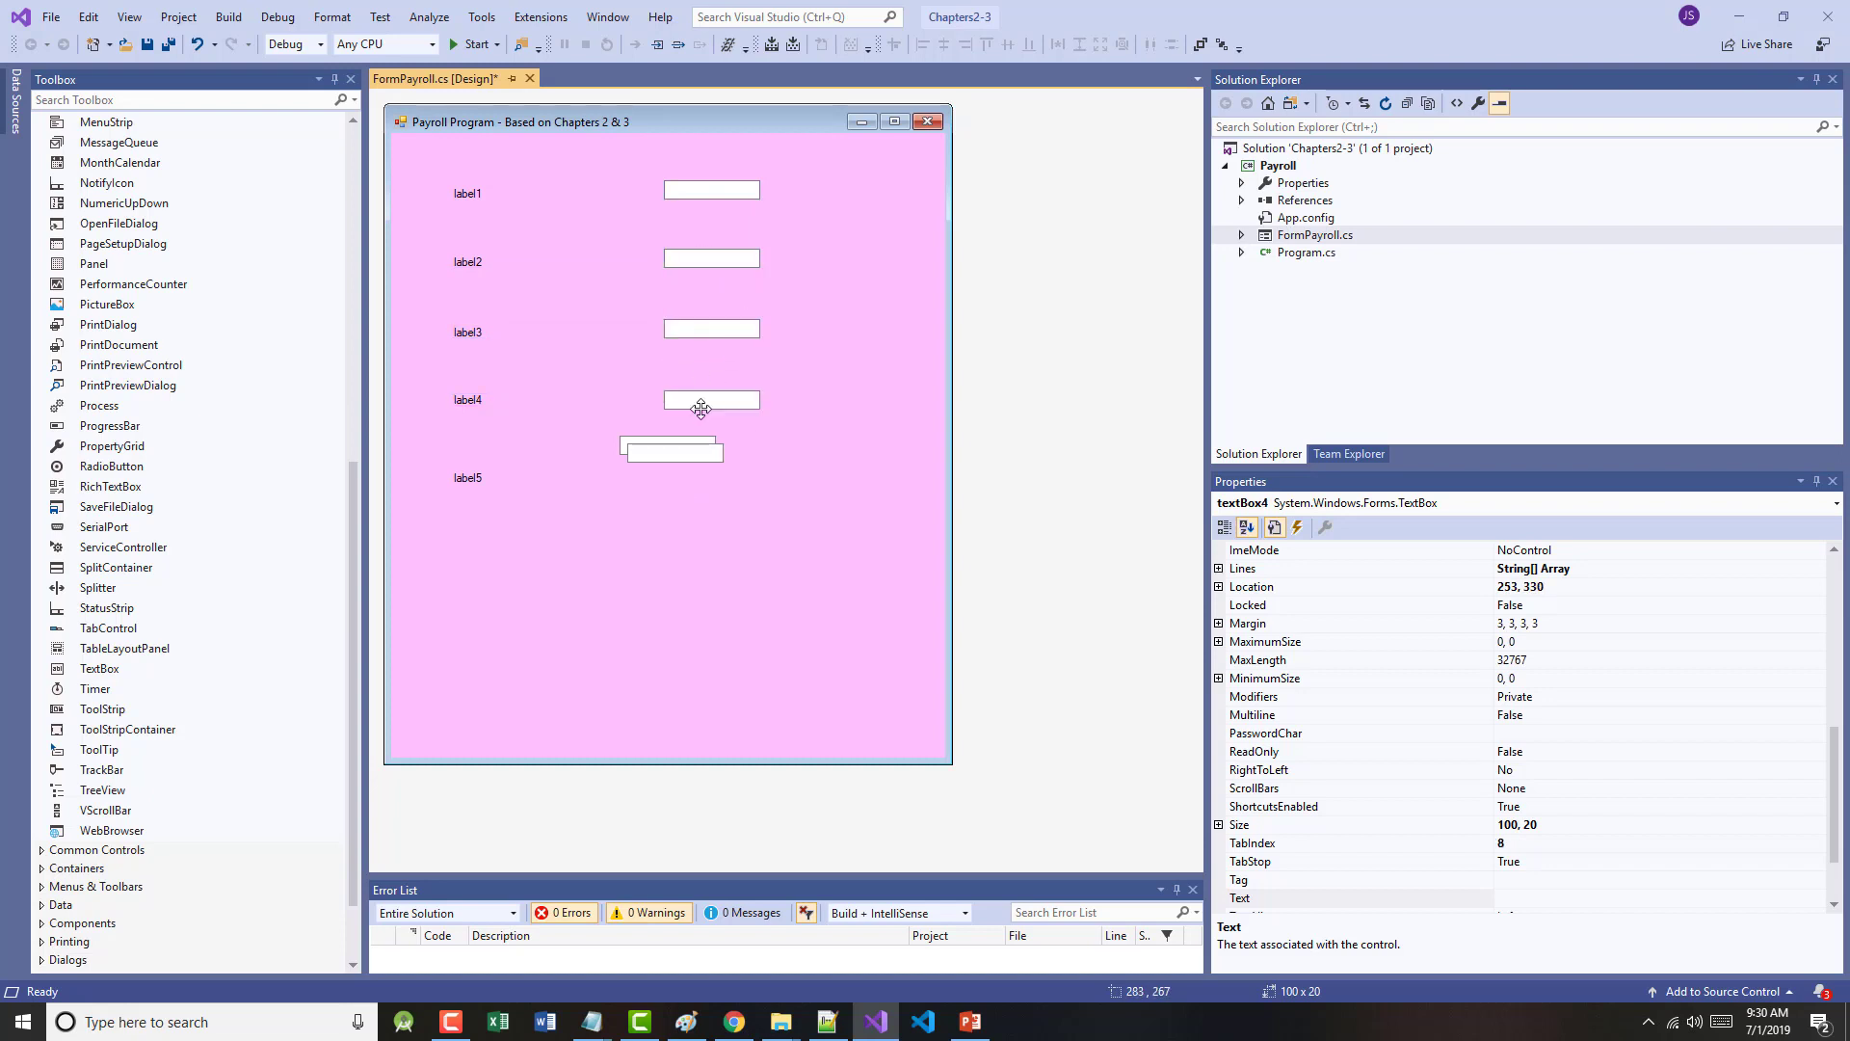
pyautogui.moveTo(671, 445); pyautogui.dragTo(694, 524)
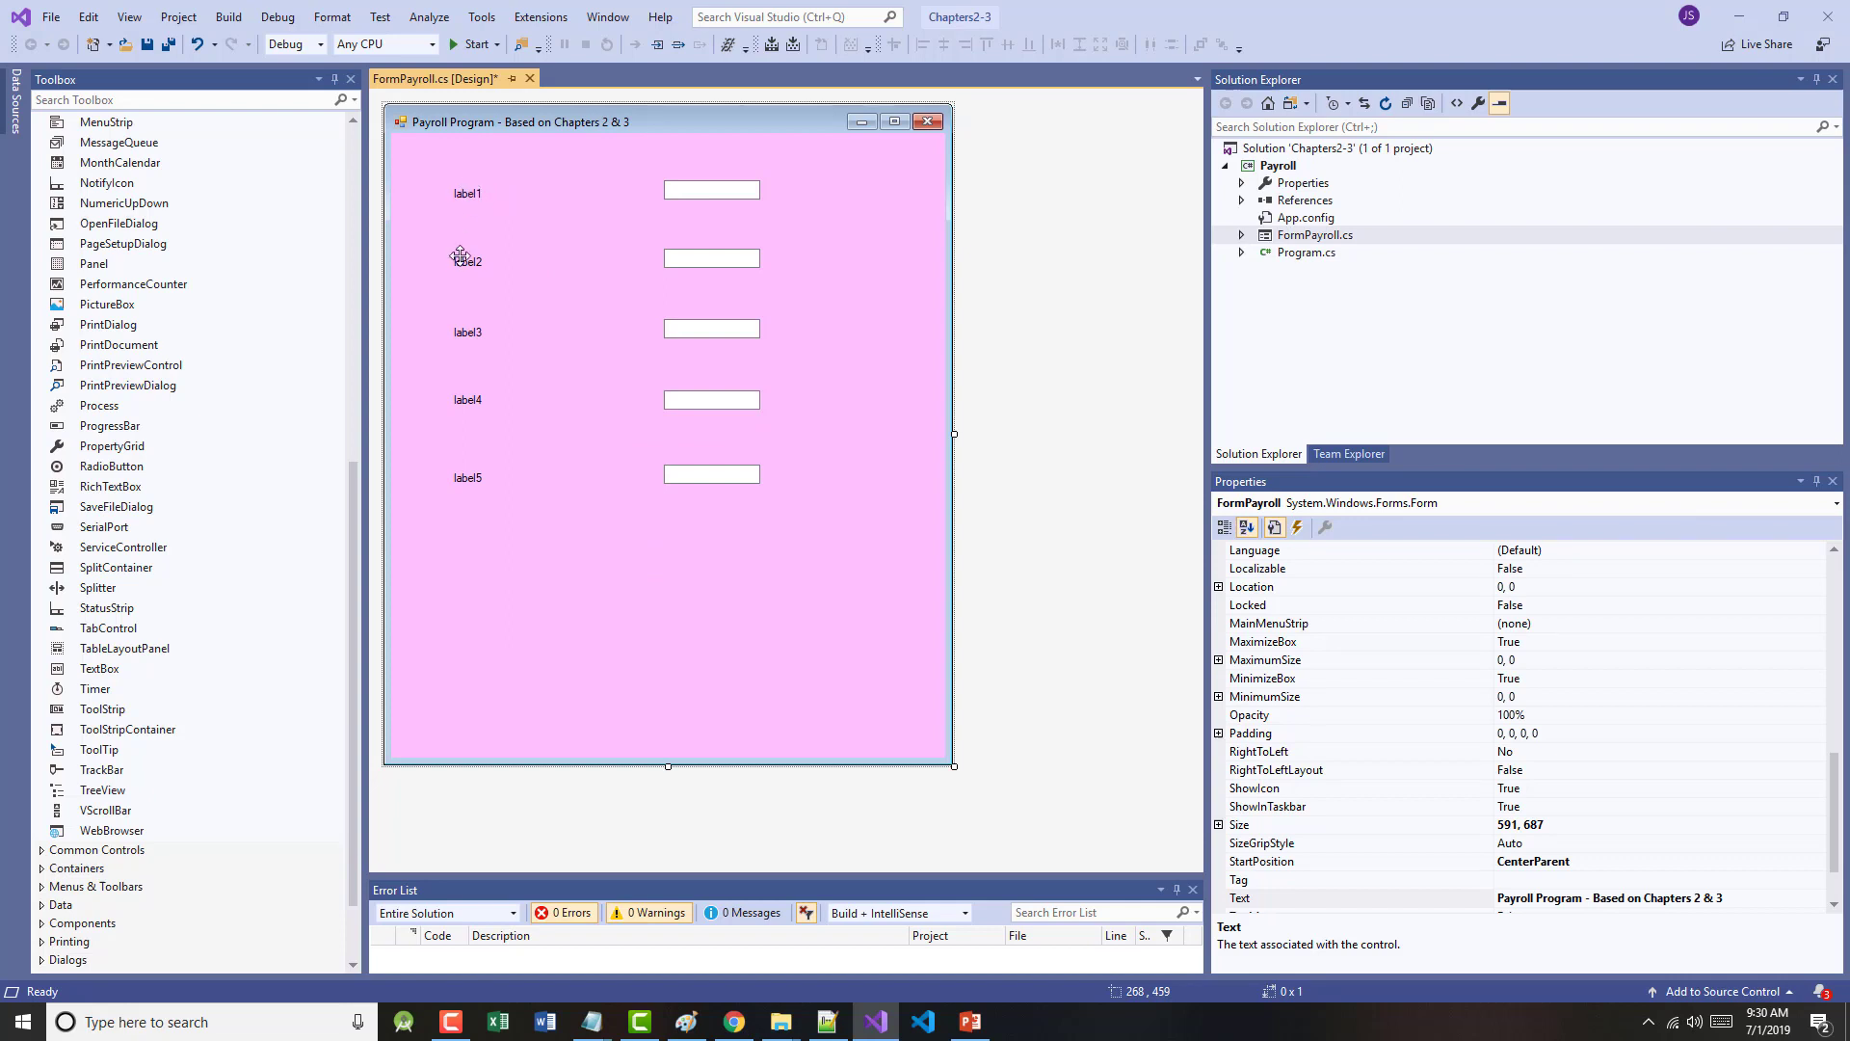
pyautogui.moveTo(462, 329)
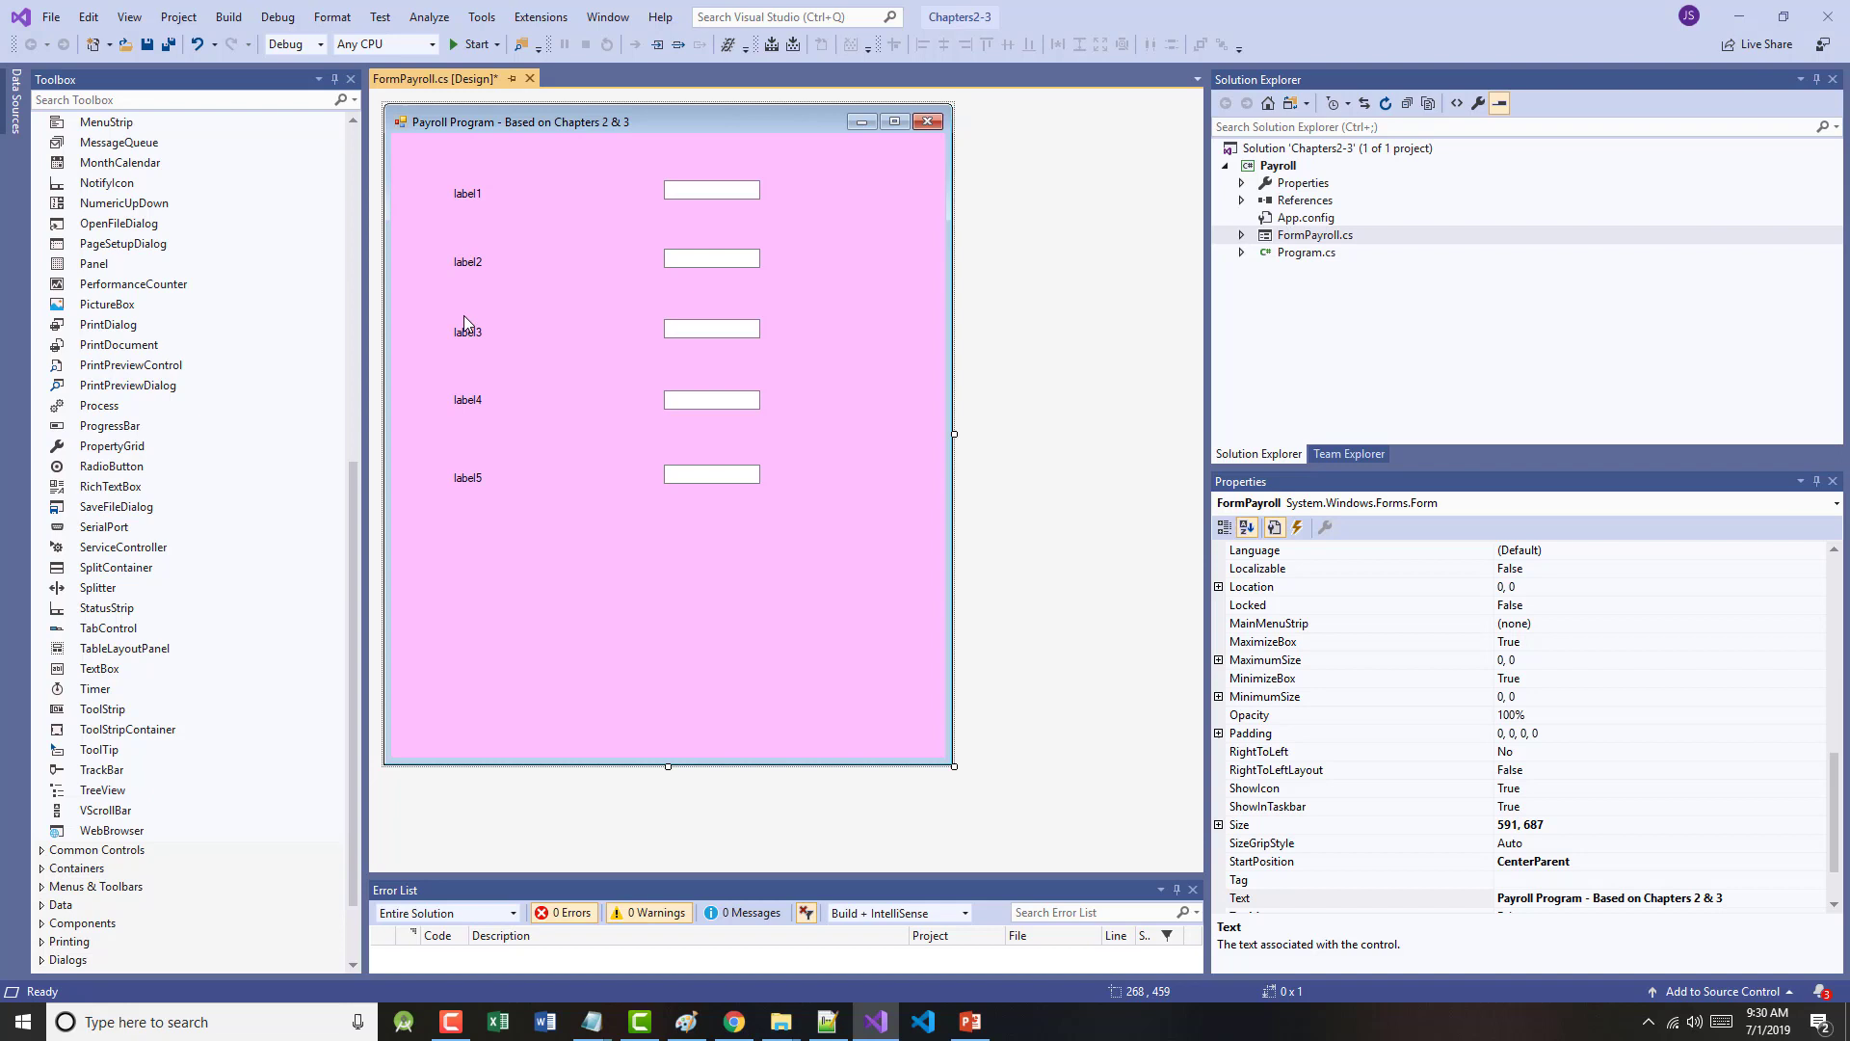
pyautogui.moveTo(478, 220)
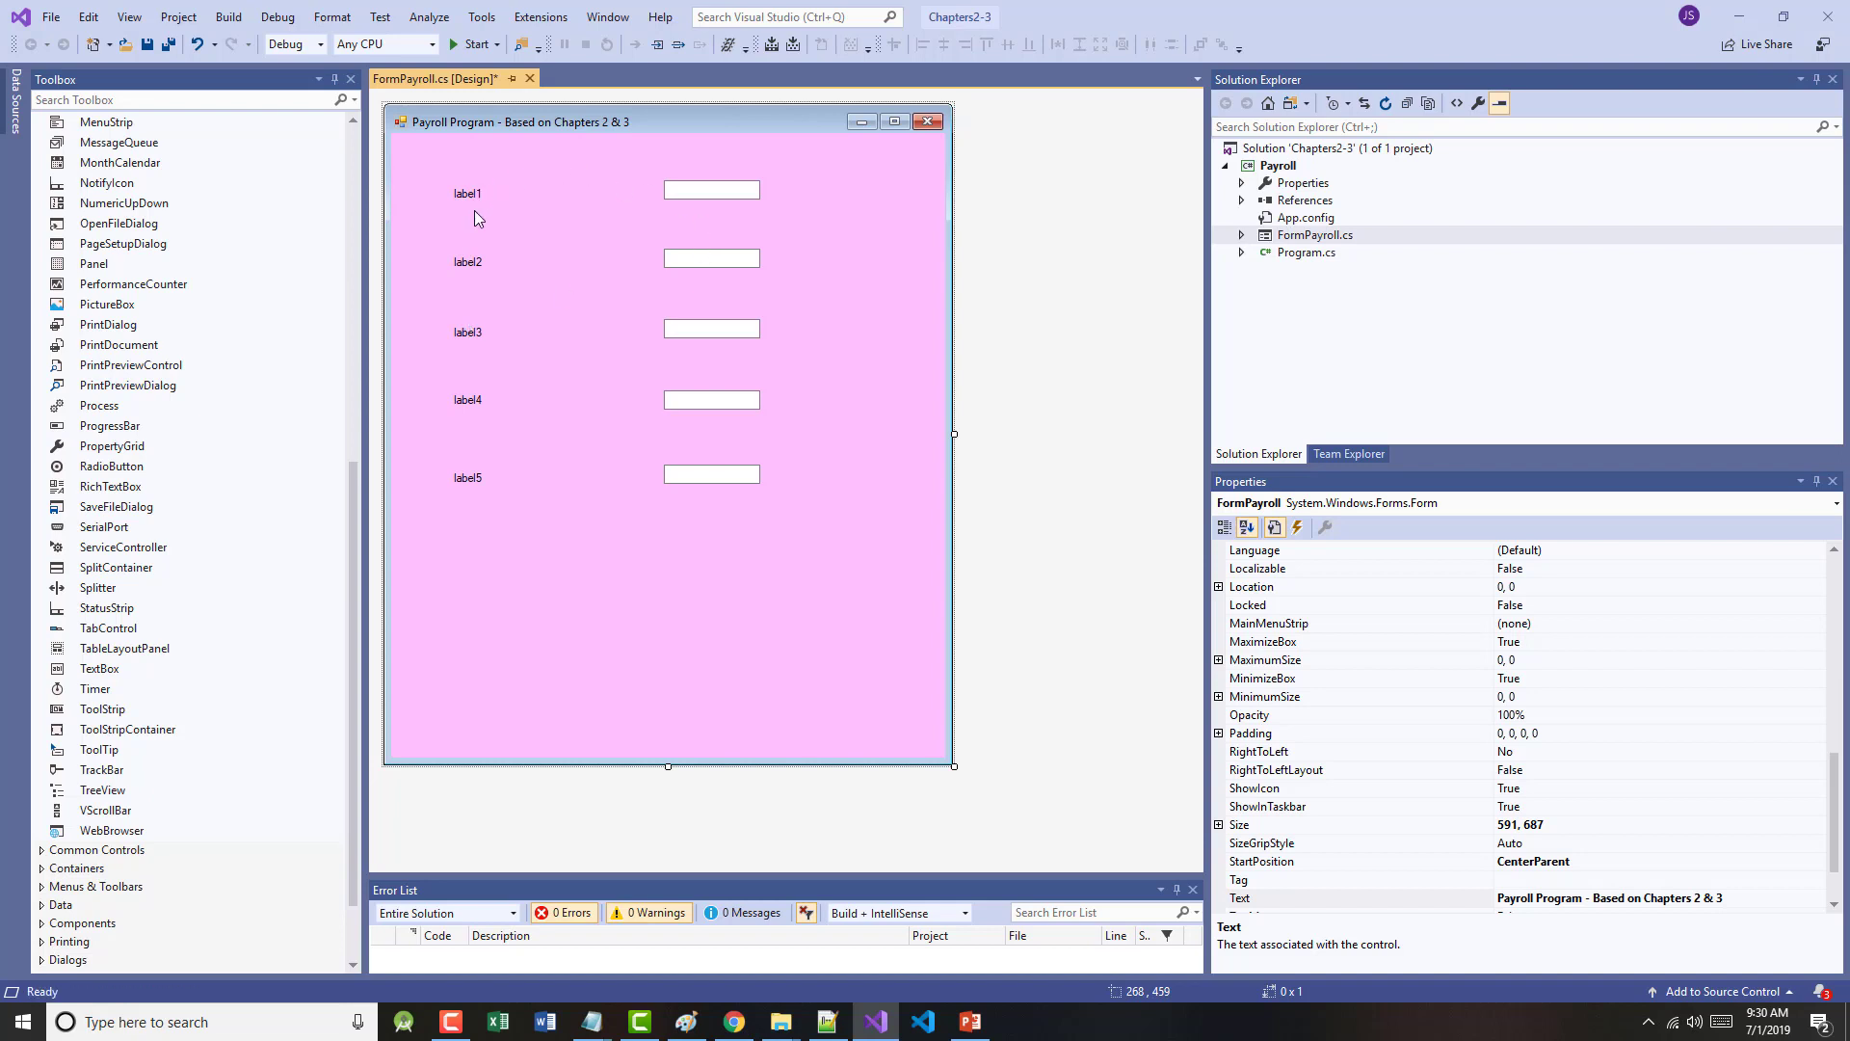
pyautogui.moveTo(469, 393)
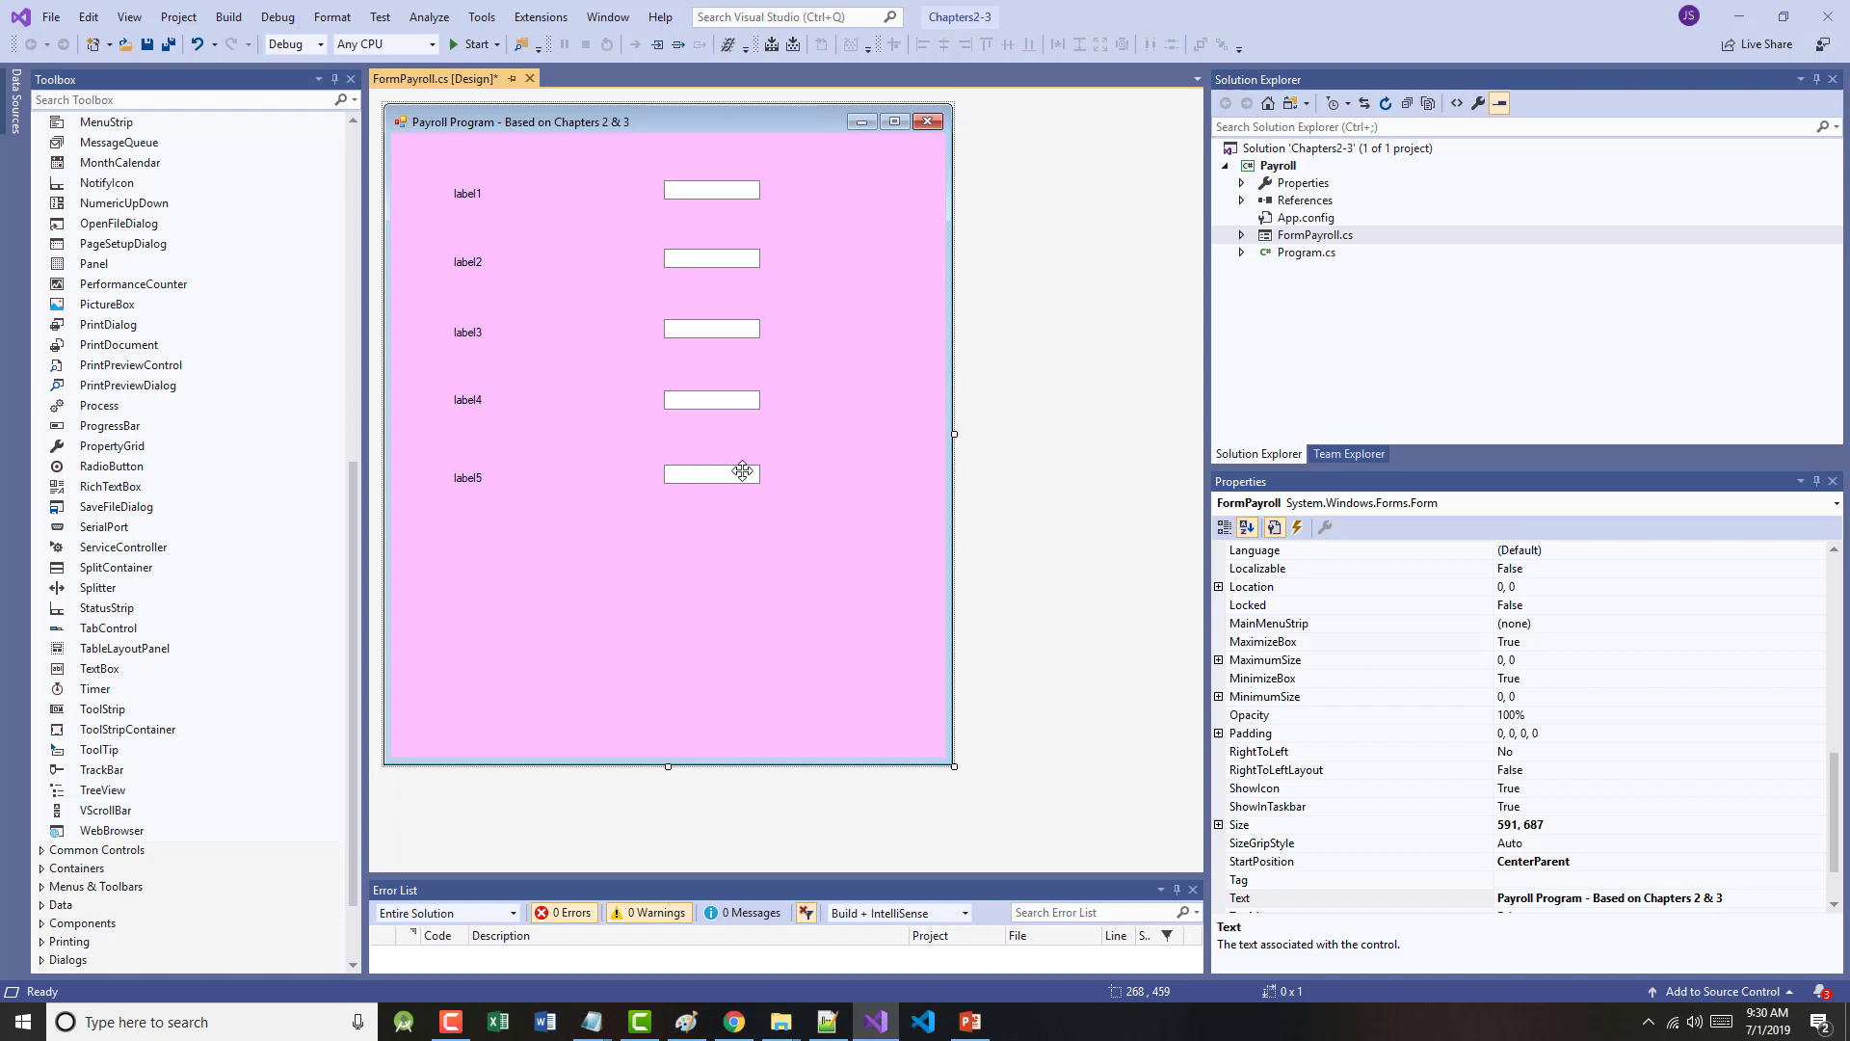
# - Make the fifth text box ReadOnly True with a pink BackColor matching the form
pyautogui.click(711, 474)
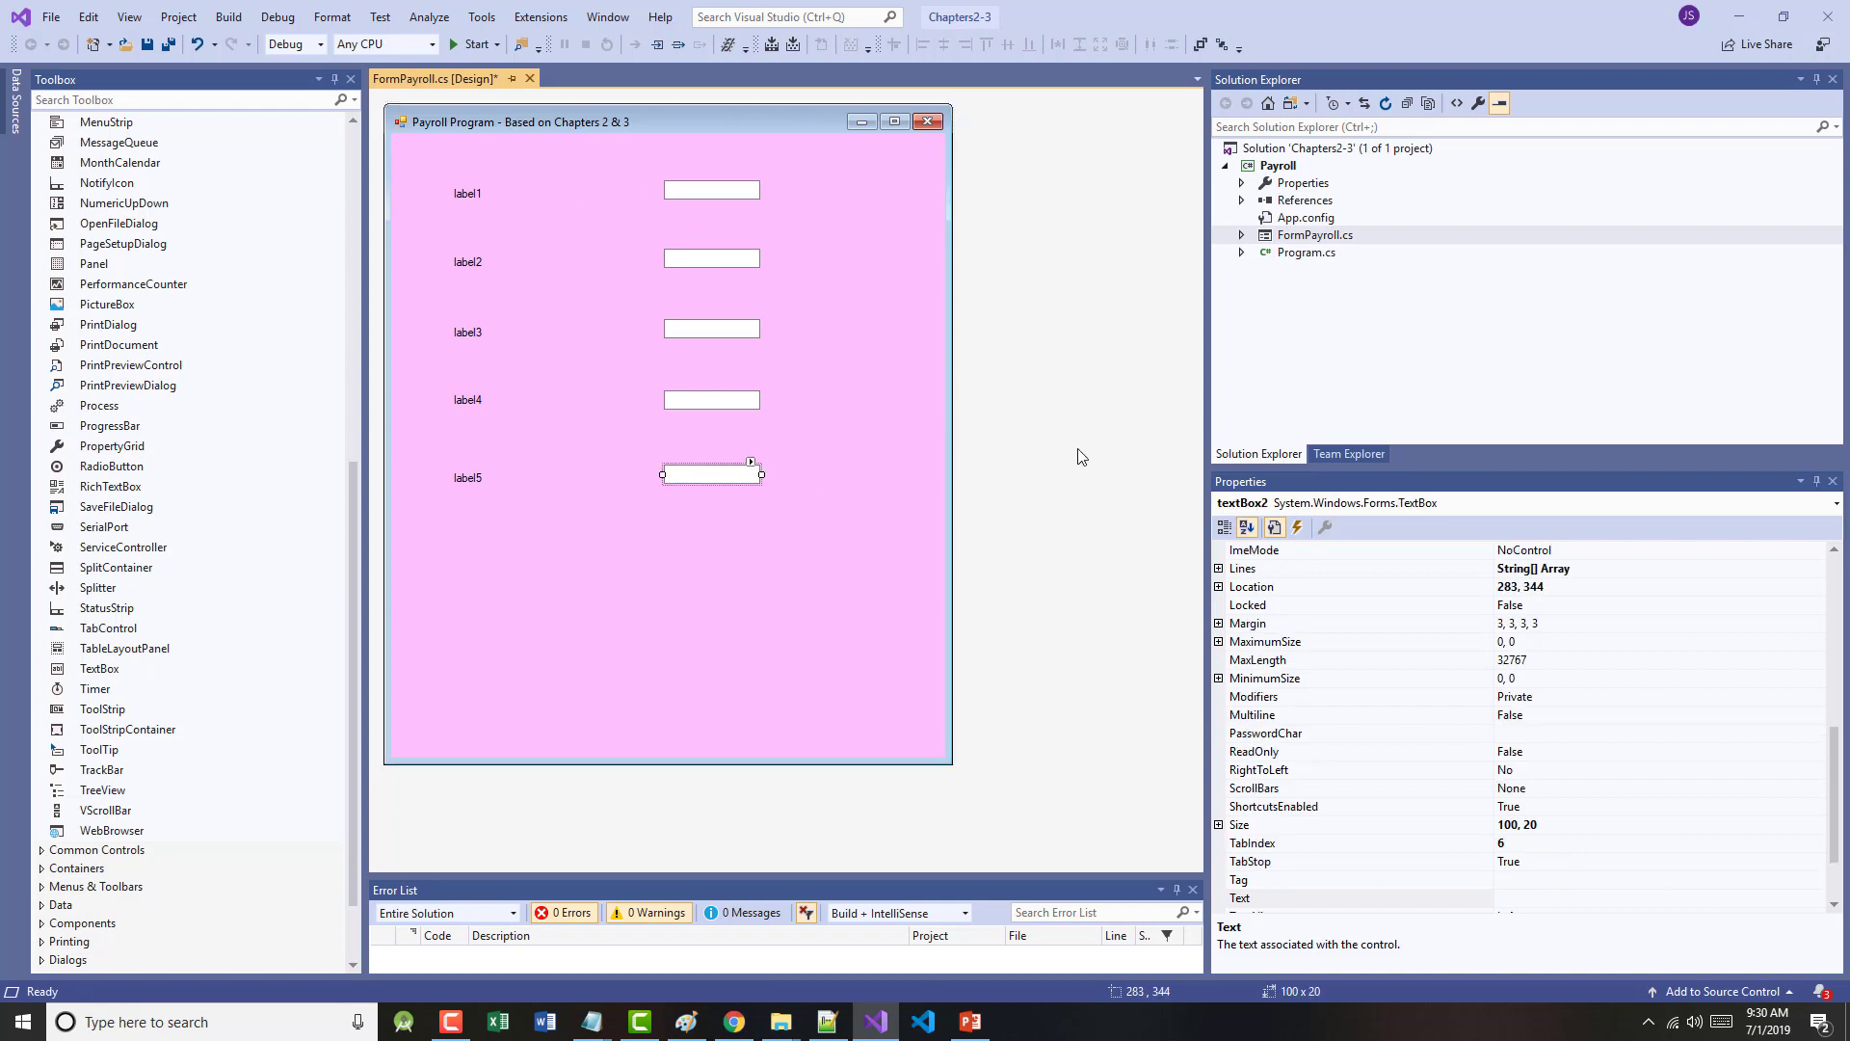
pyautogui.scroll(-3)
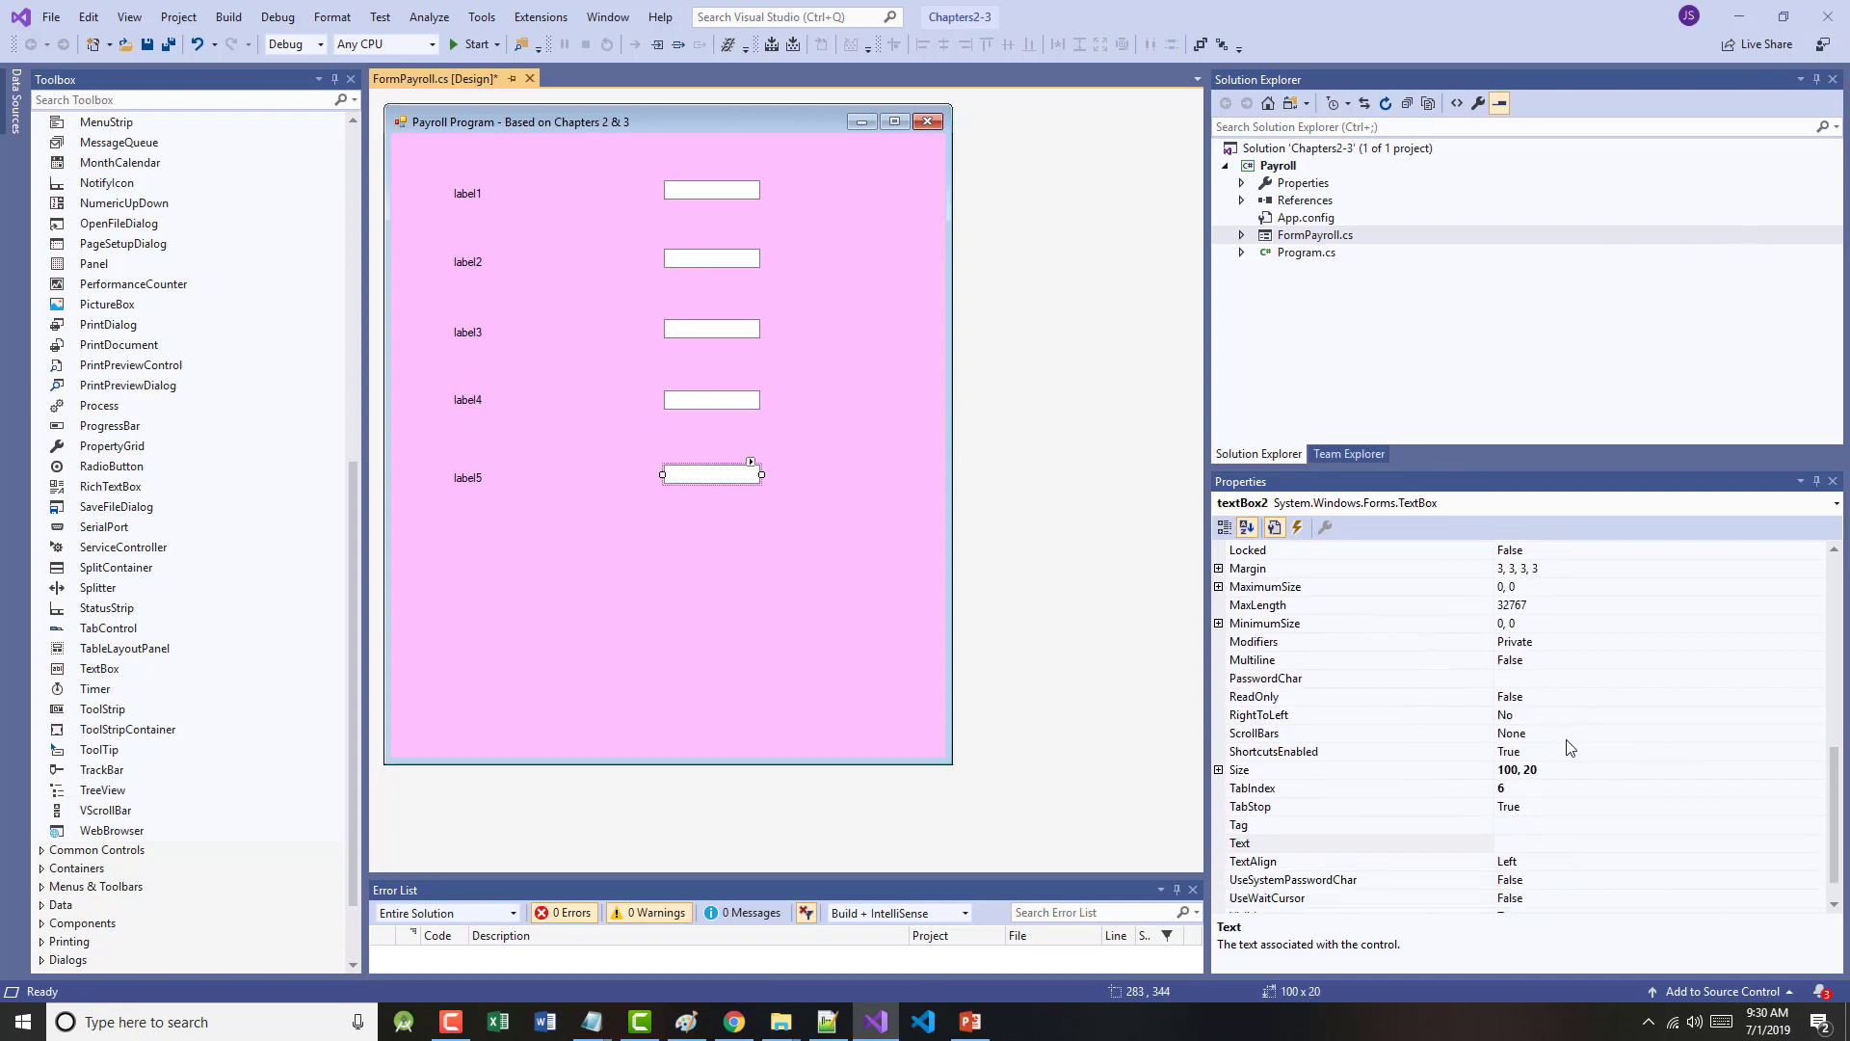
pyautogui.scroll(-3)
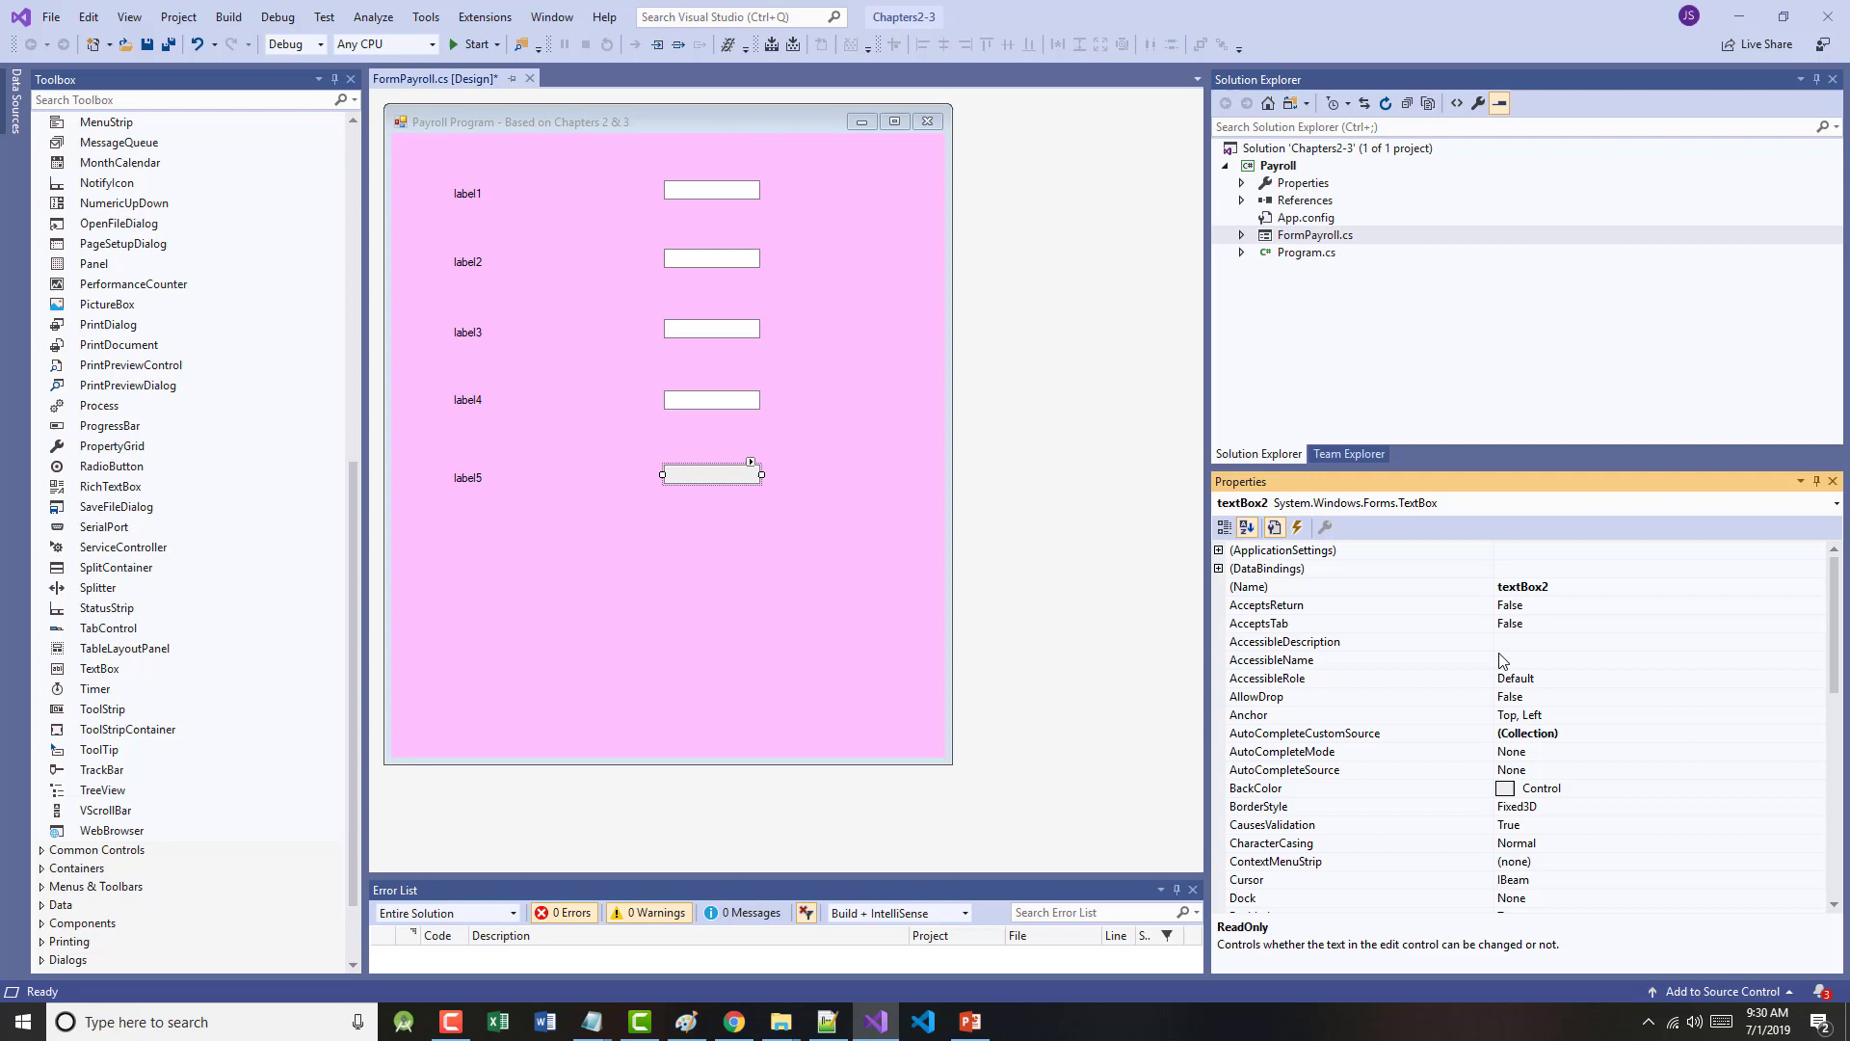
pyautogui.click(1299, 787)
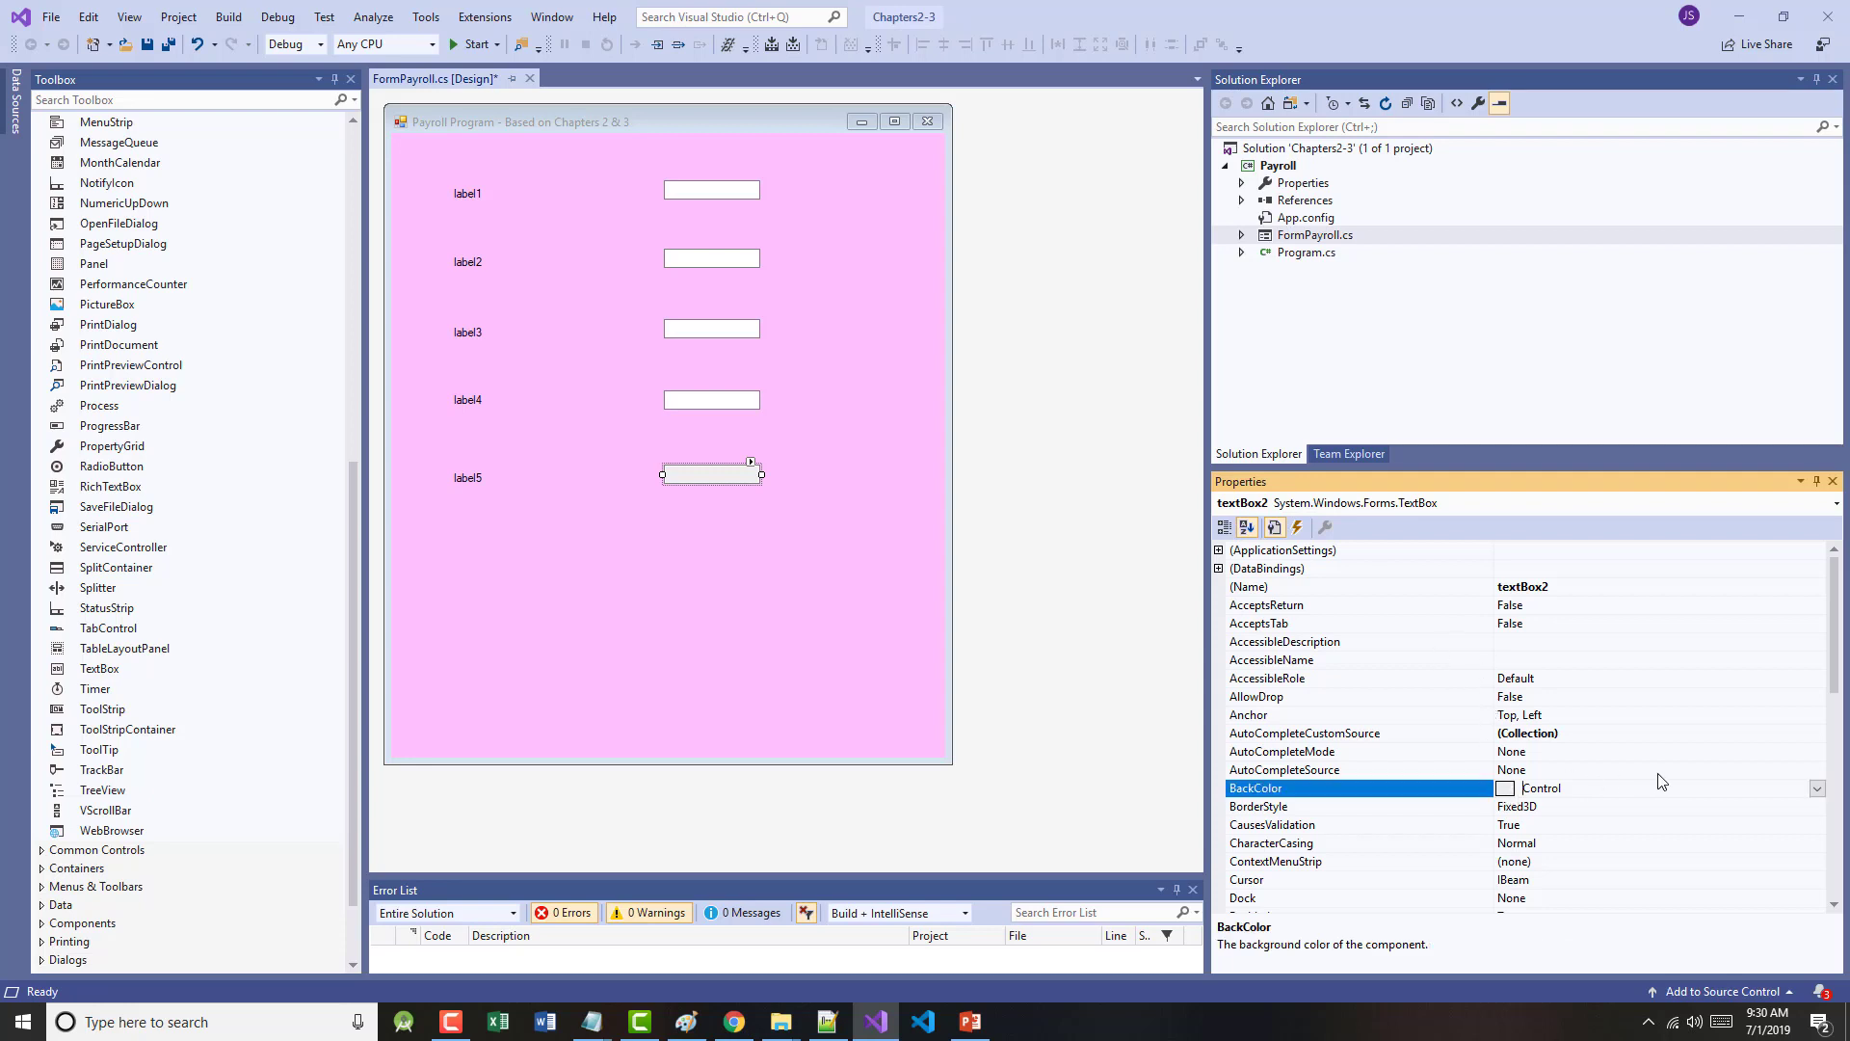
pyautogui.scroll(-3)
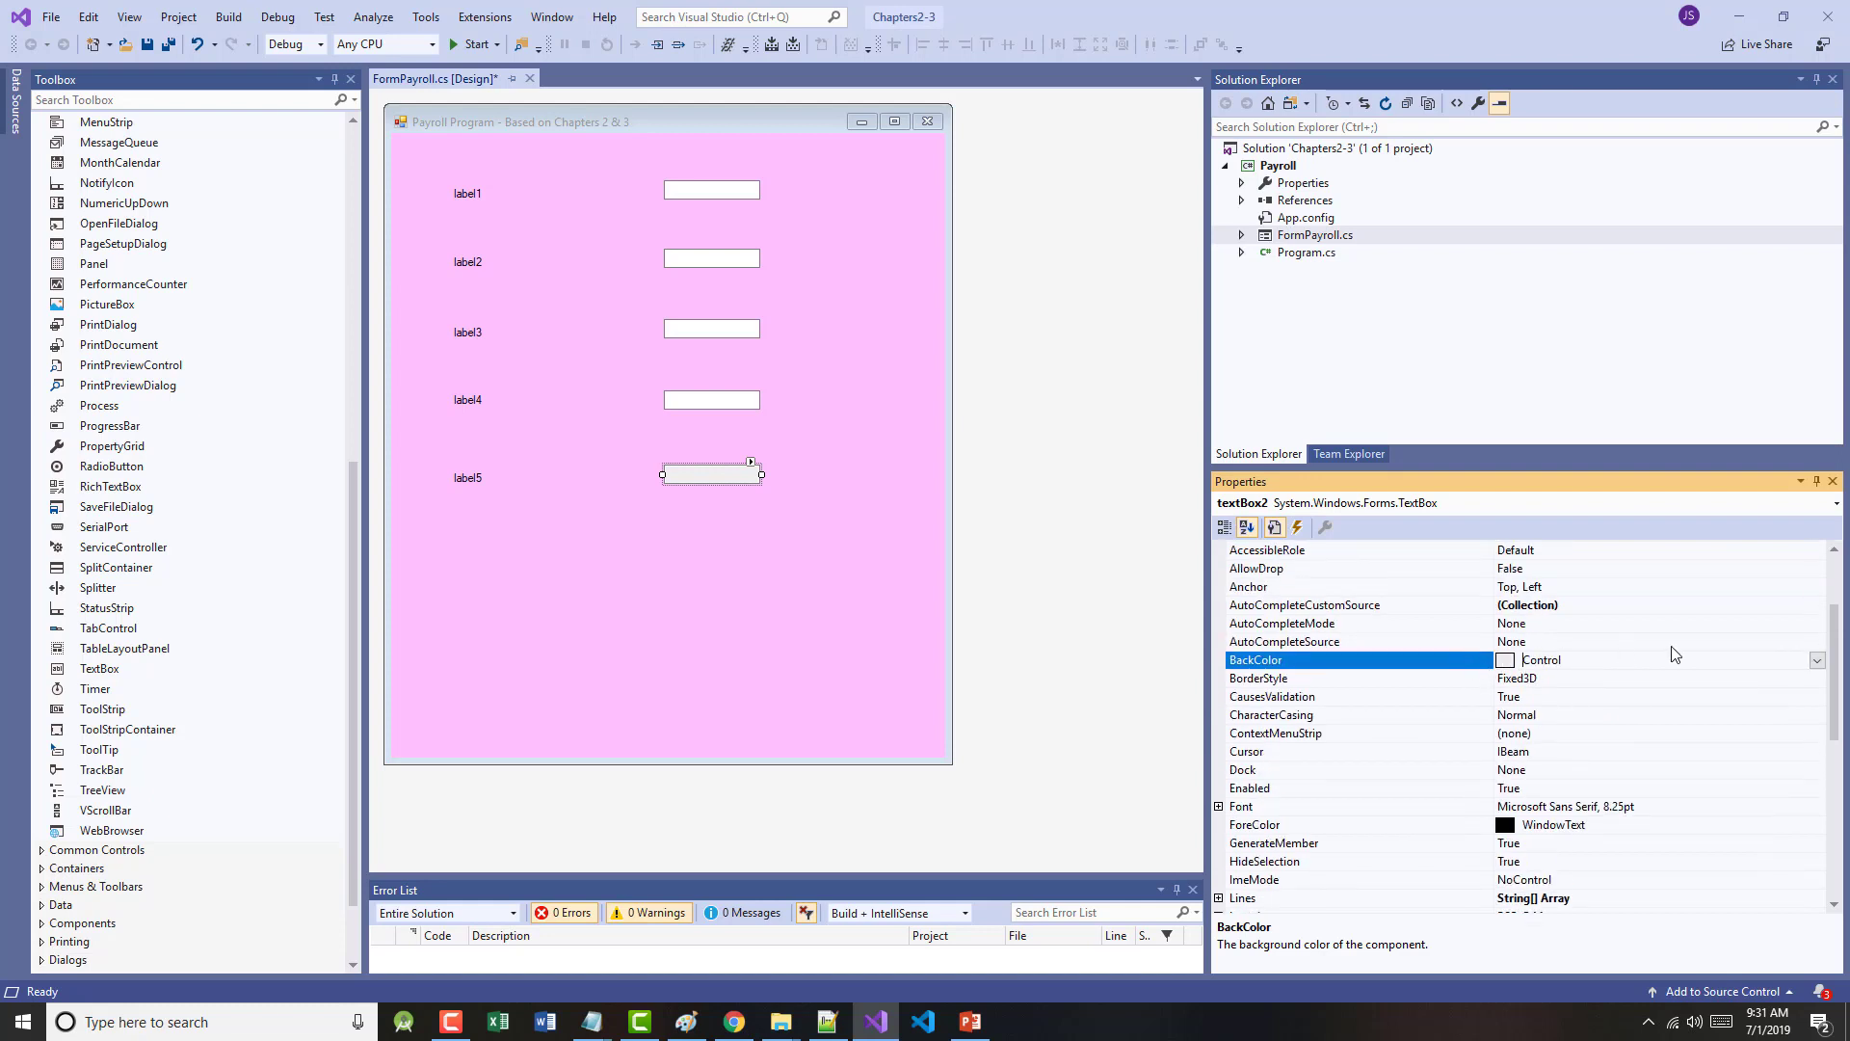
pyautogui.click(1815, 660)
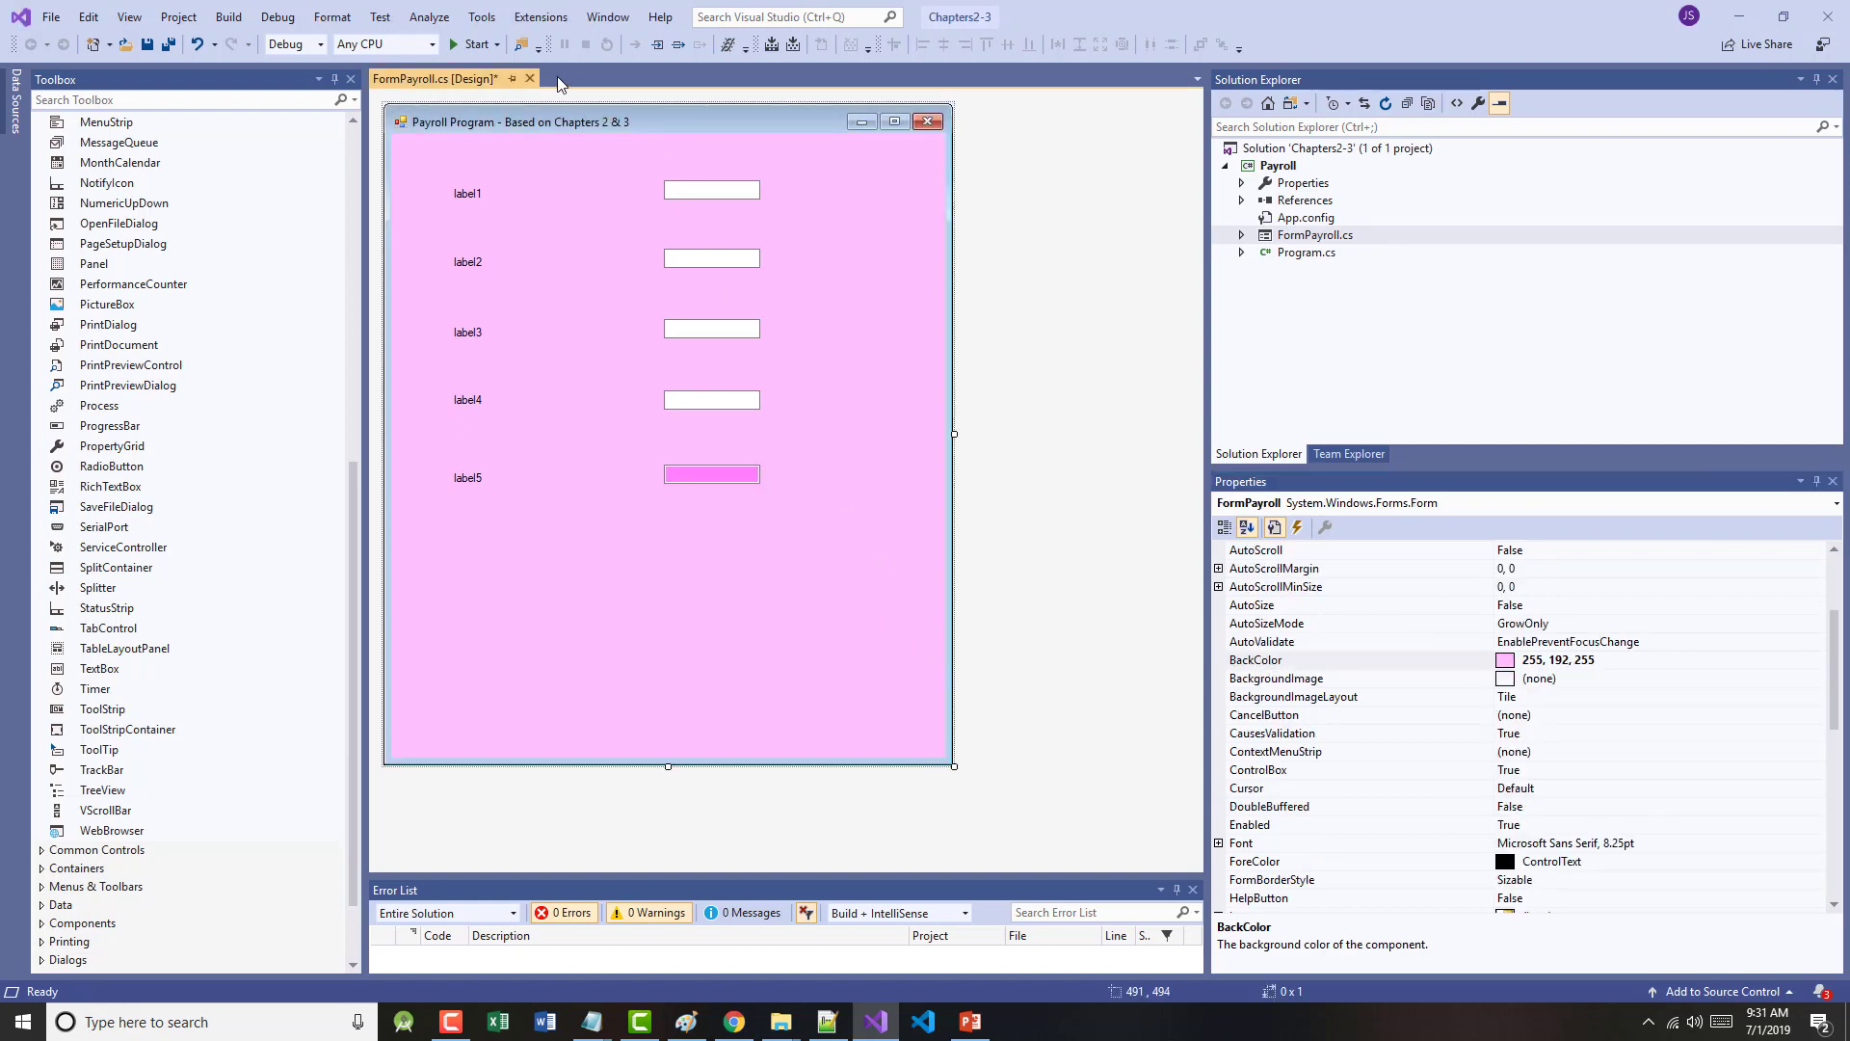
pyautogui.moveTo(459, 193)
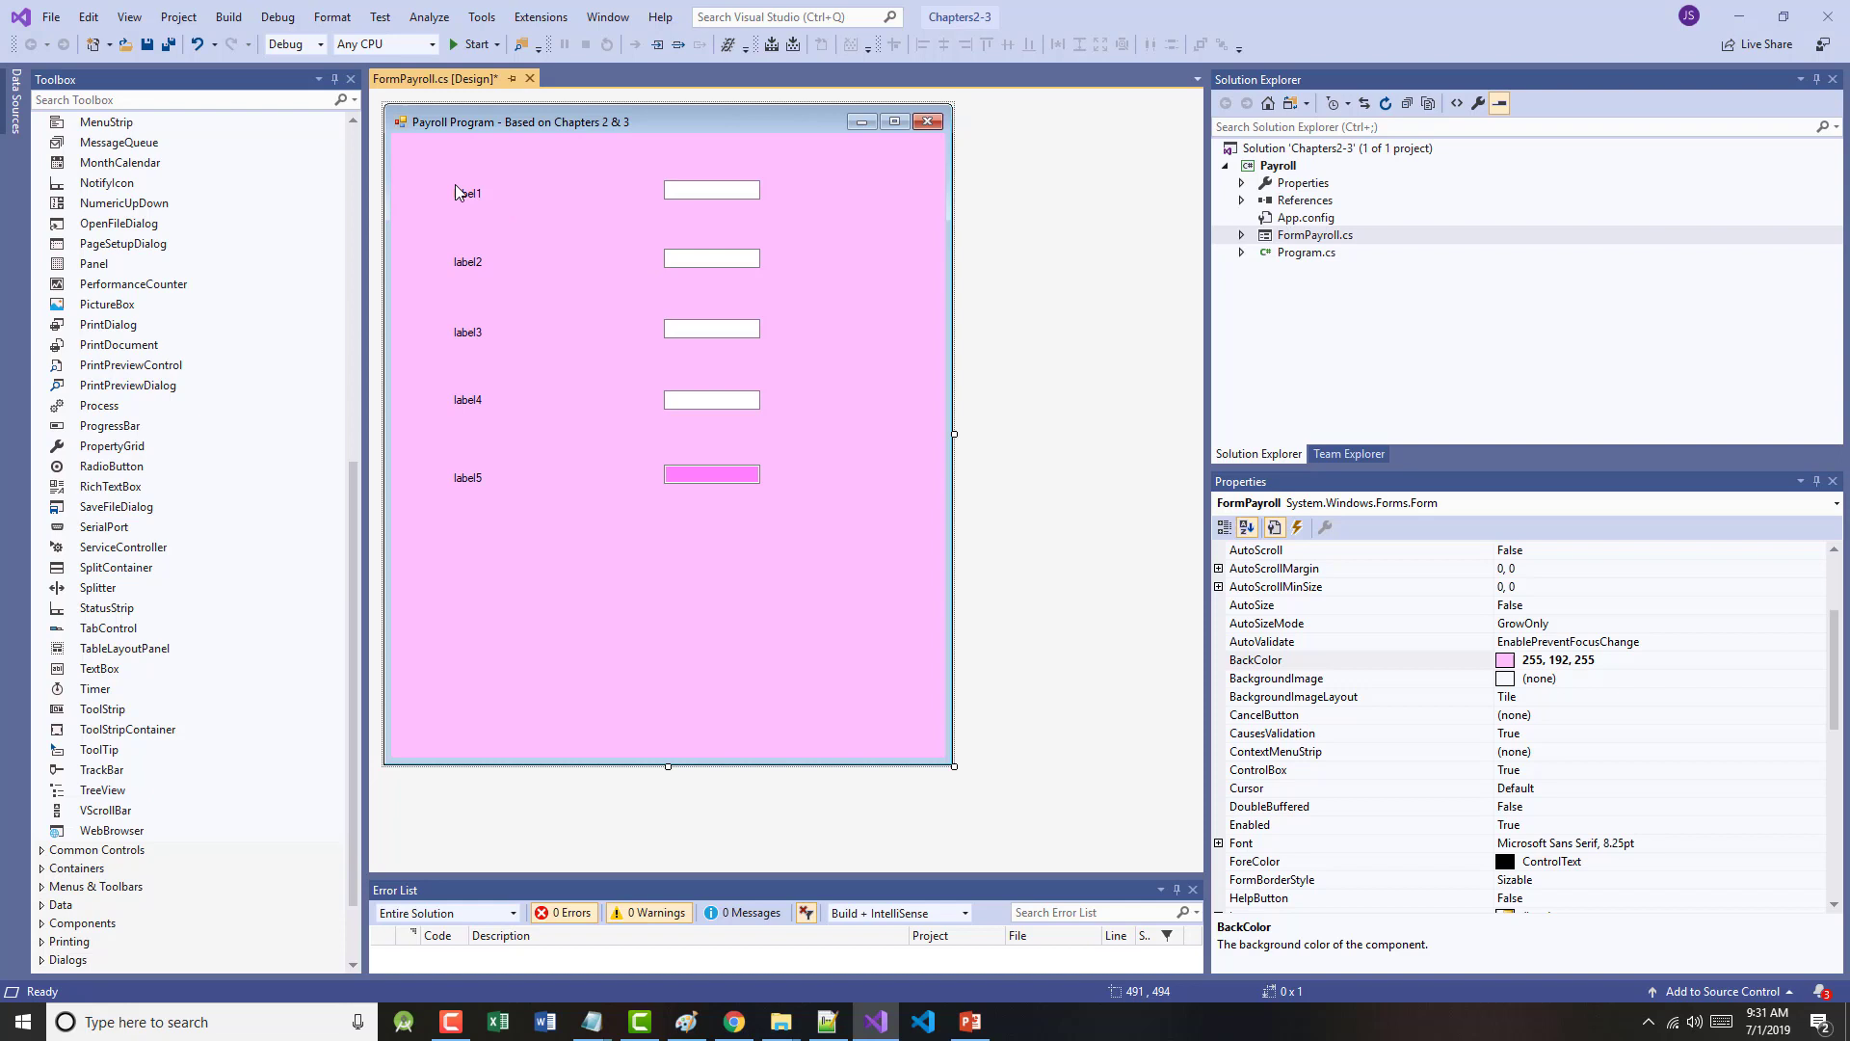
pyautogui.moveTo(462, 191)
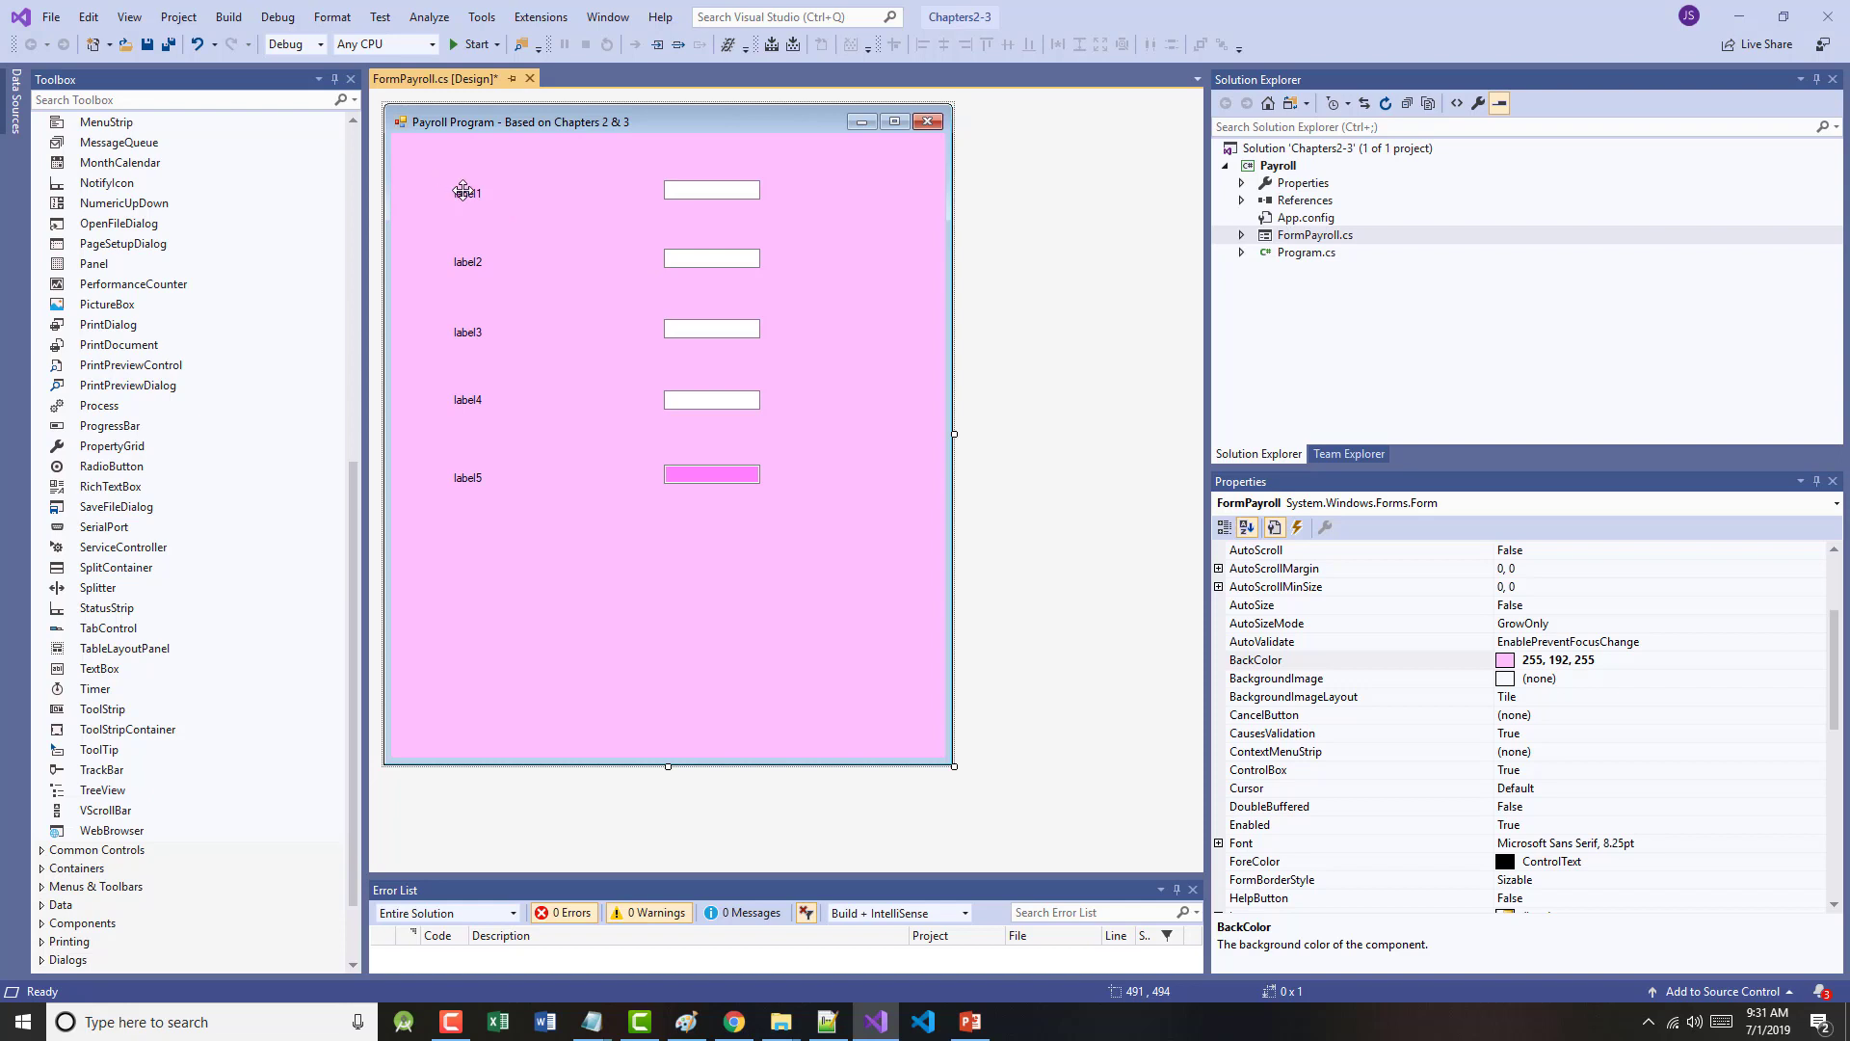
# - Name the first two labels labelFirstName and labelLastName
pyautogui.click(467, 190)
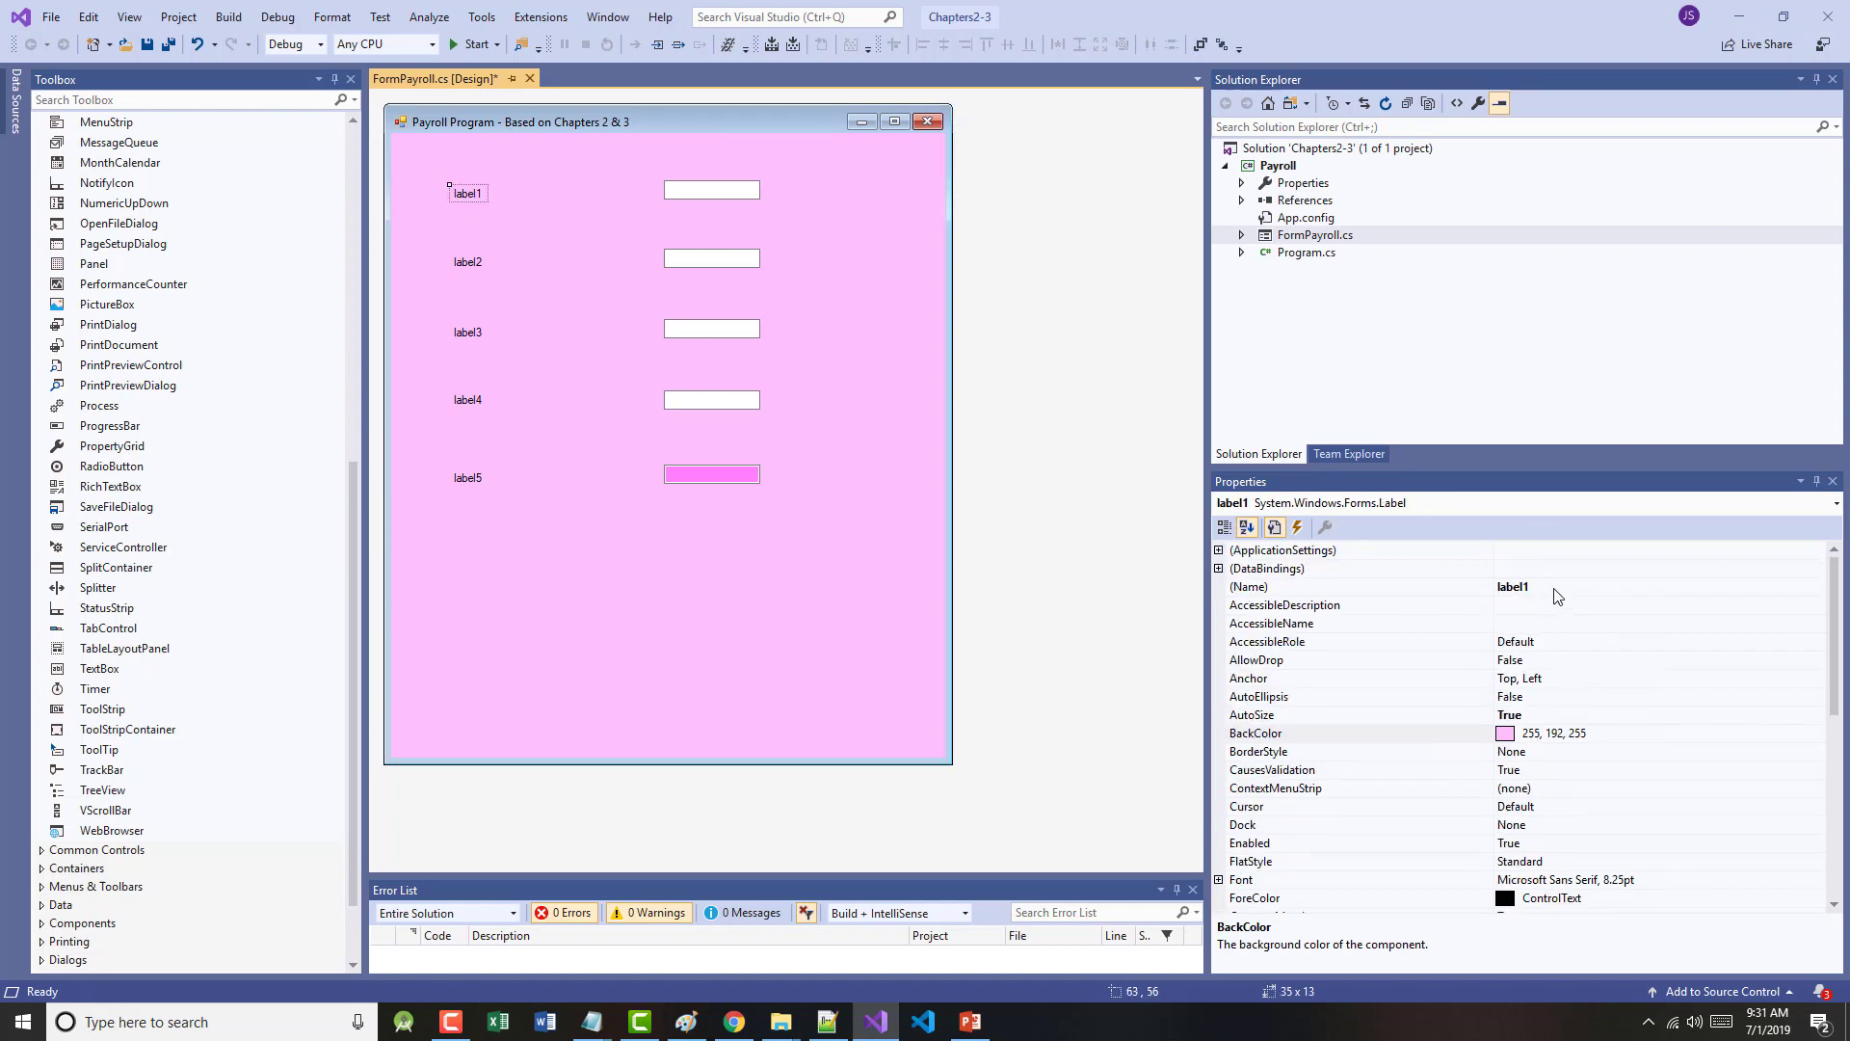
pyautogui.write('labelFlrstName')
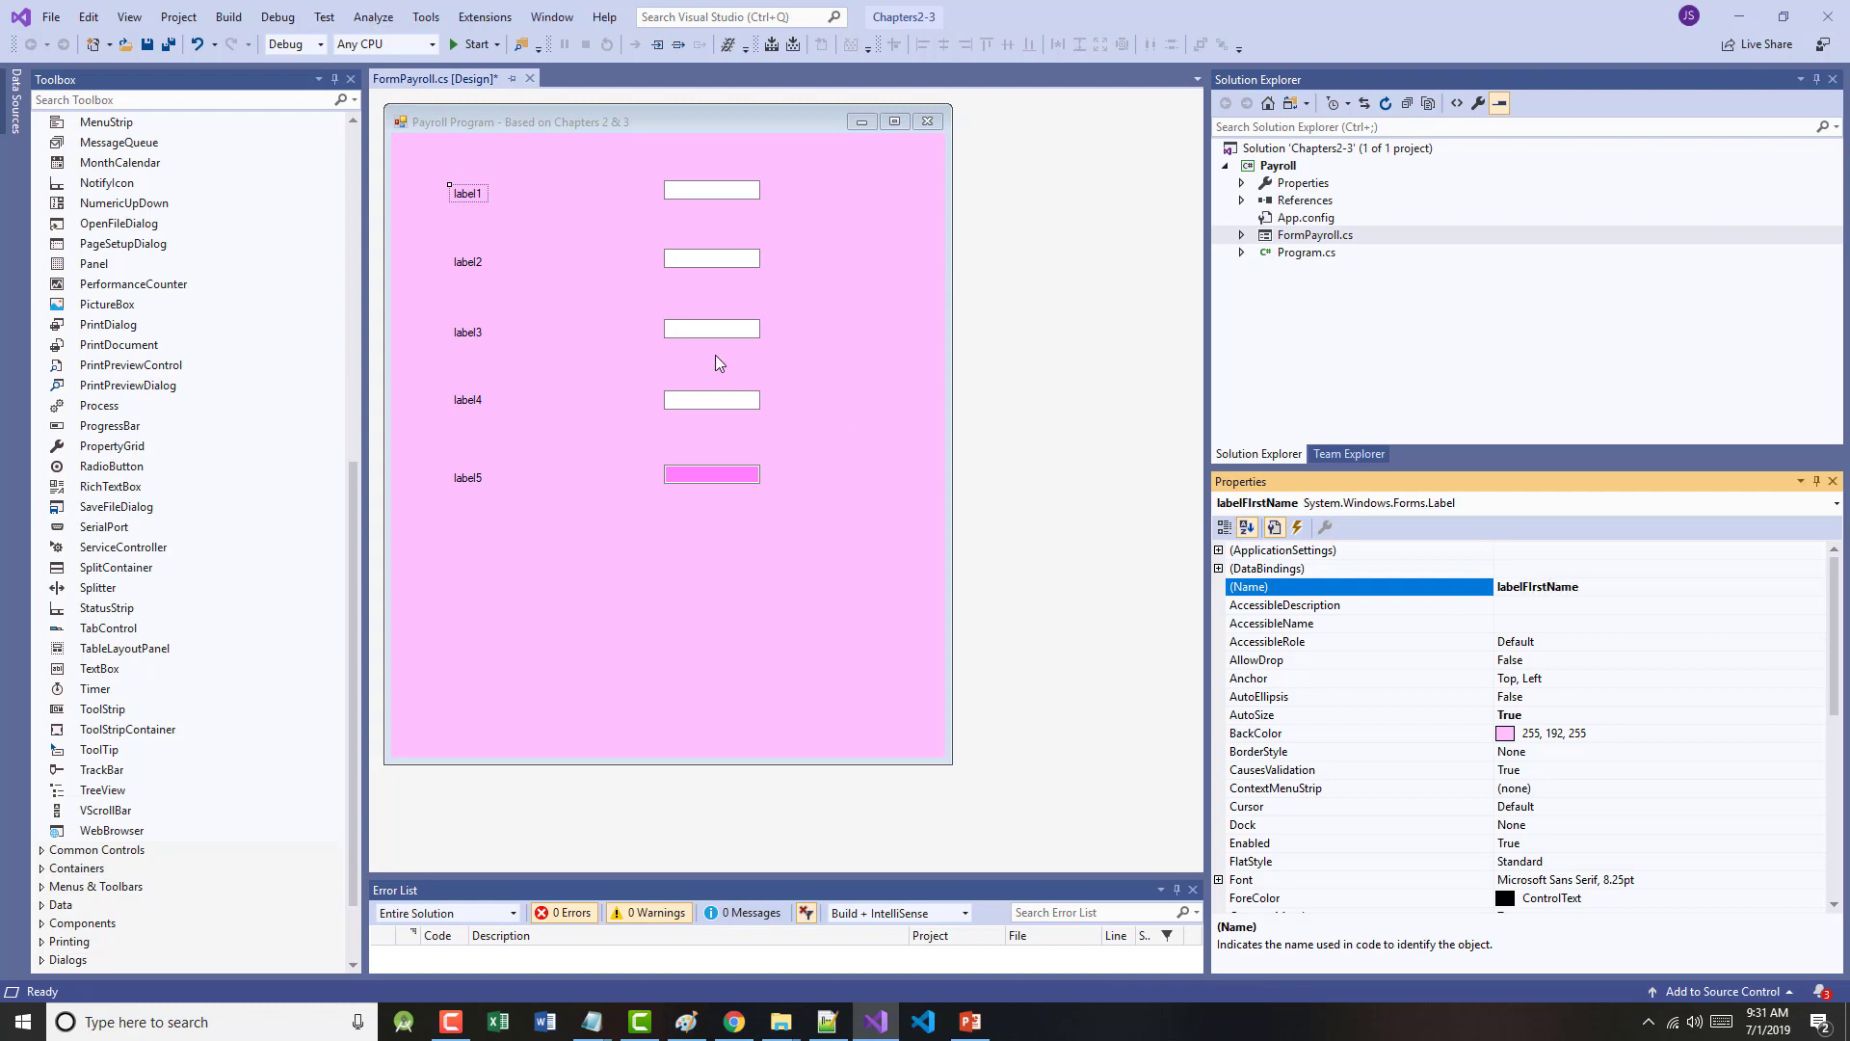
pyautogui.click(466, 263)
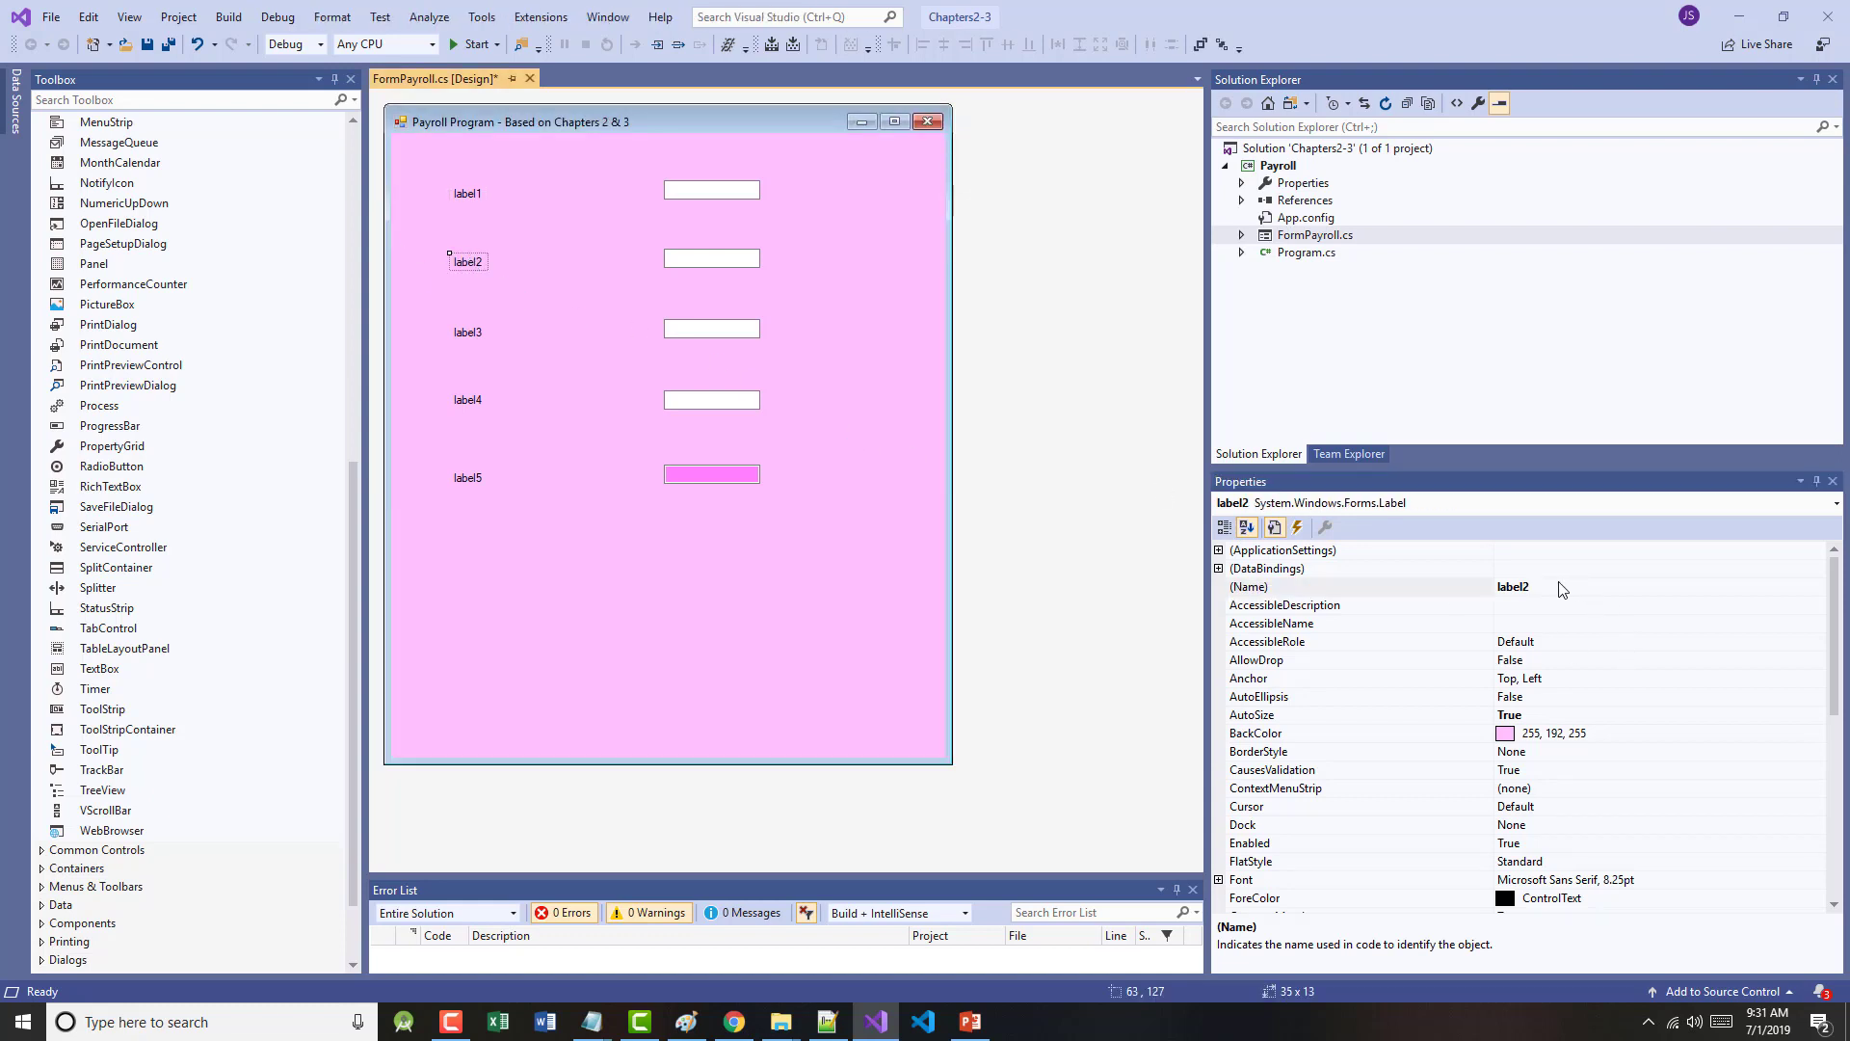
pyautogui.write('labellas')
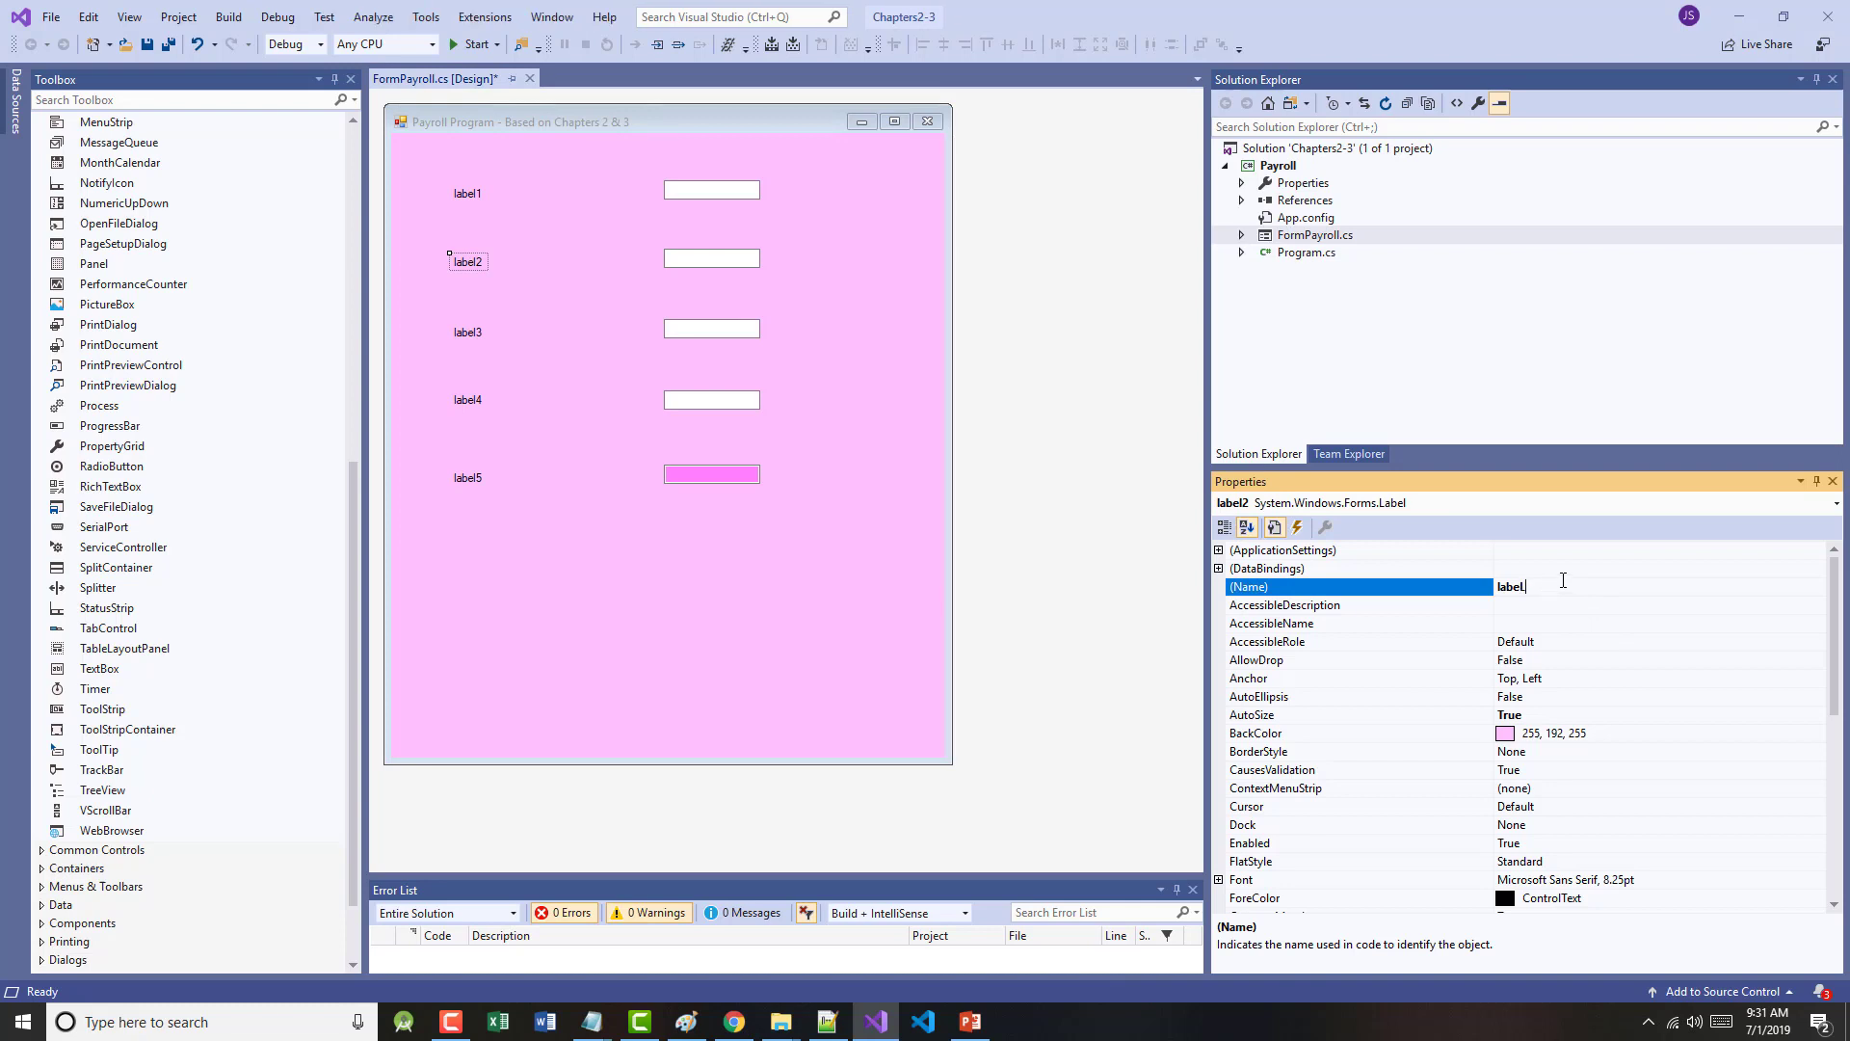
pyautogui.write('LastName')
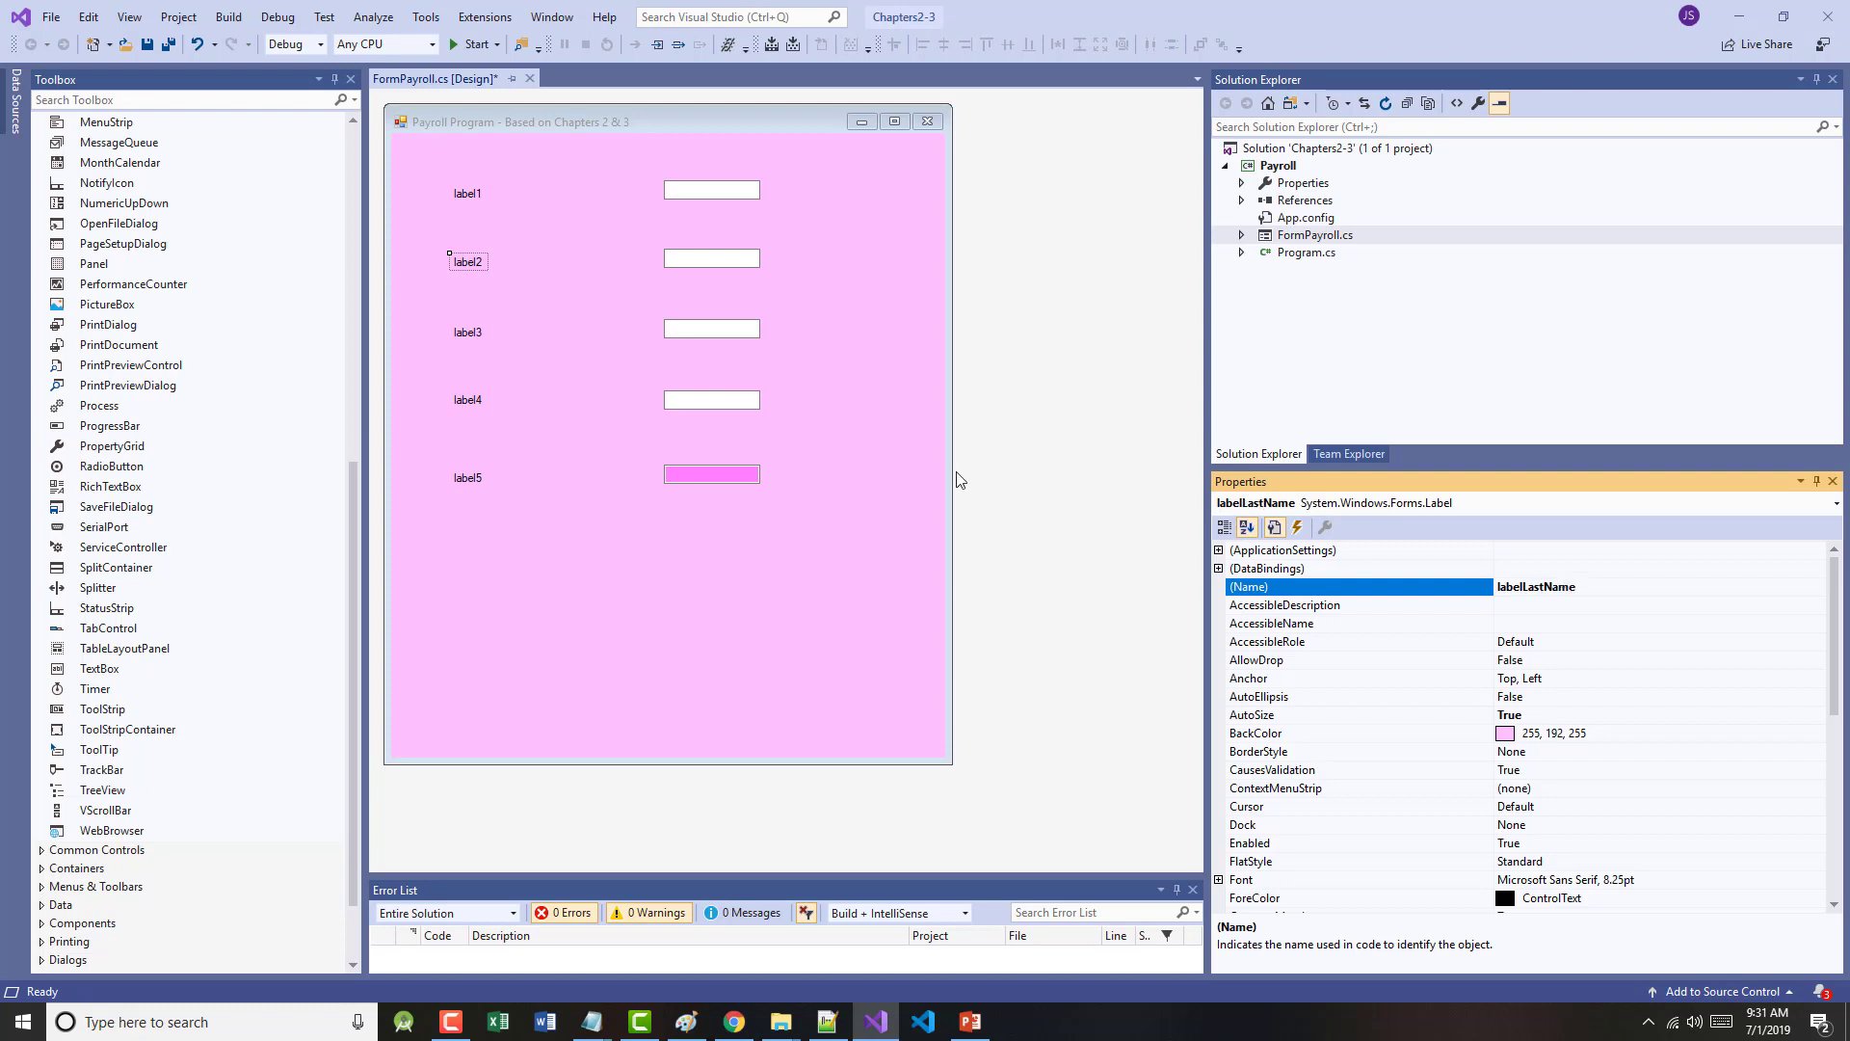
# - Name the remaining labels labelHoursWorked, labelHourlyRate and labelGrossPay
pyautogui.click(466, 332)
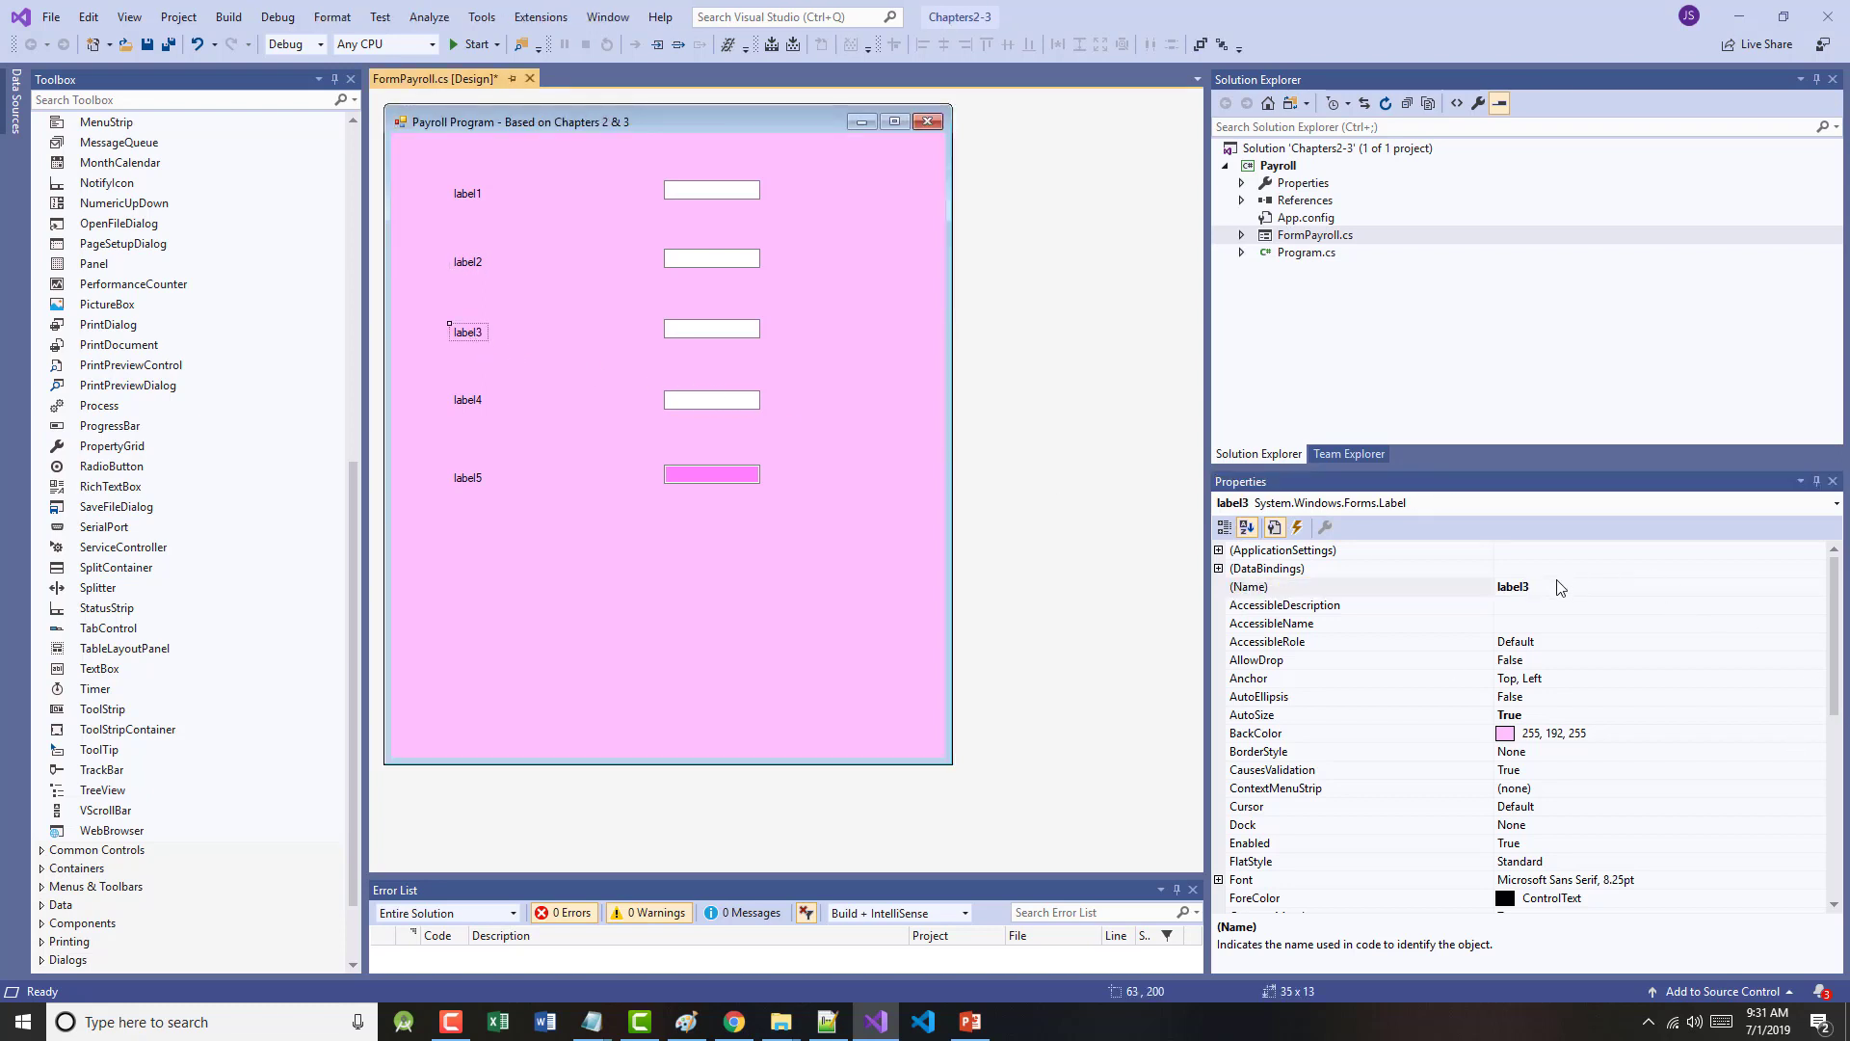
pyautogui.write('labelHour')
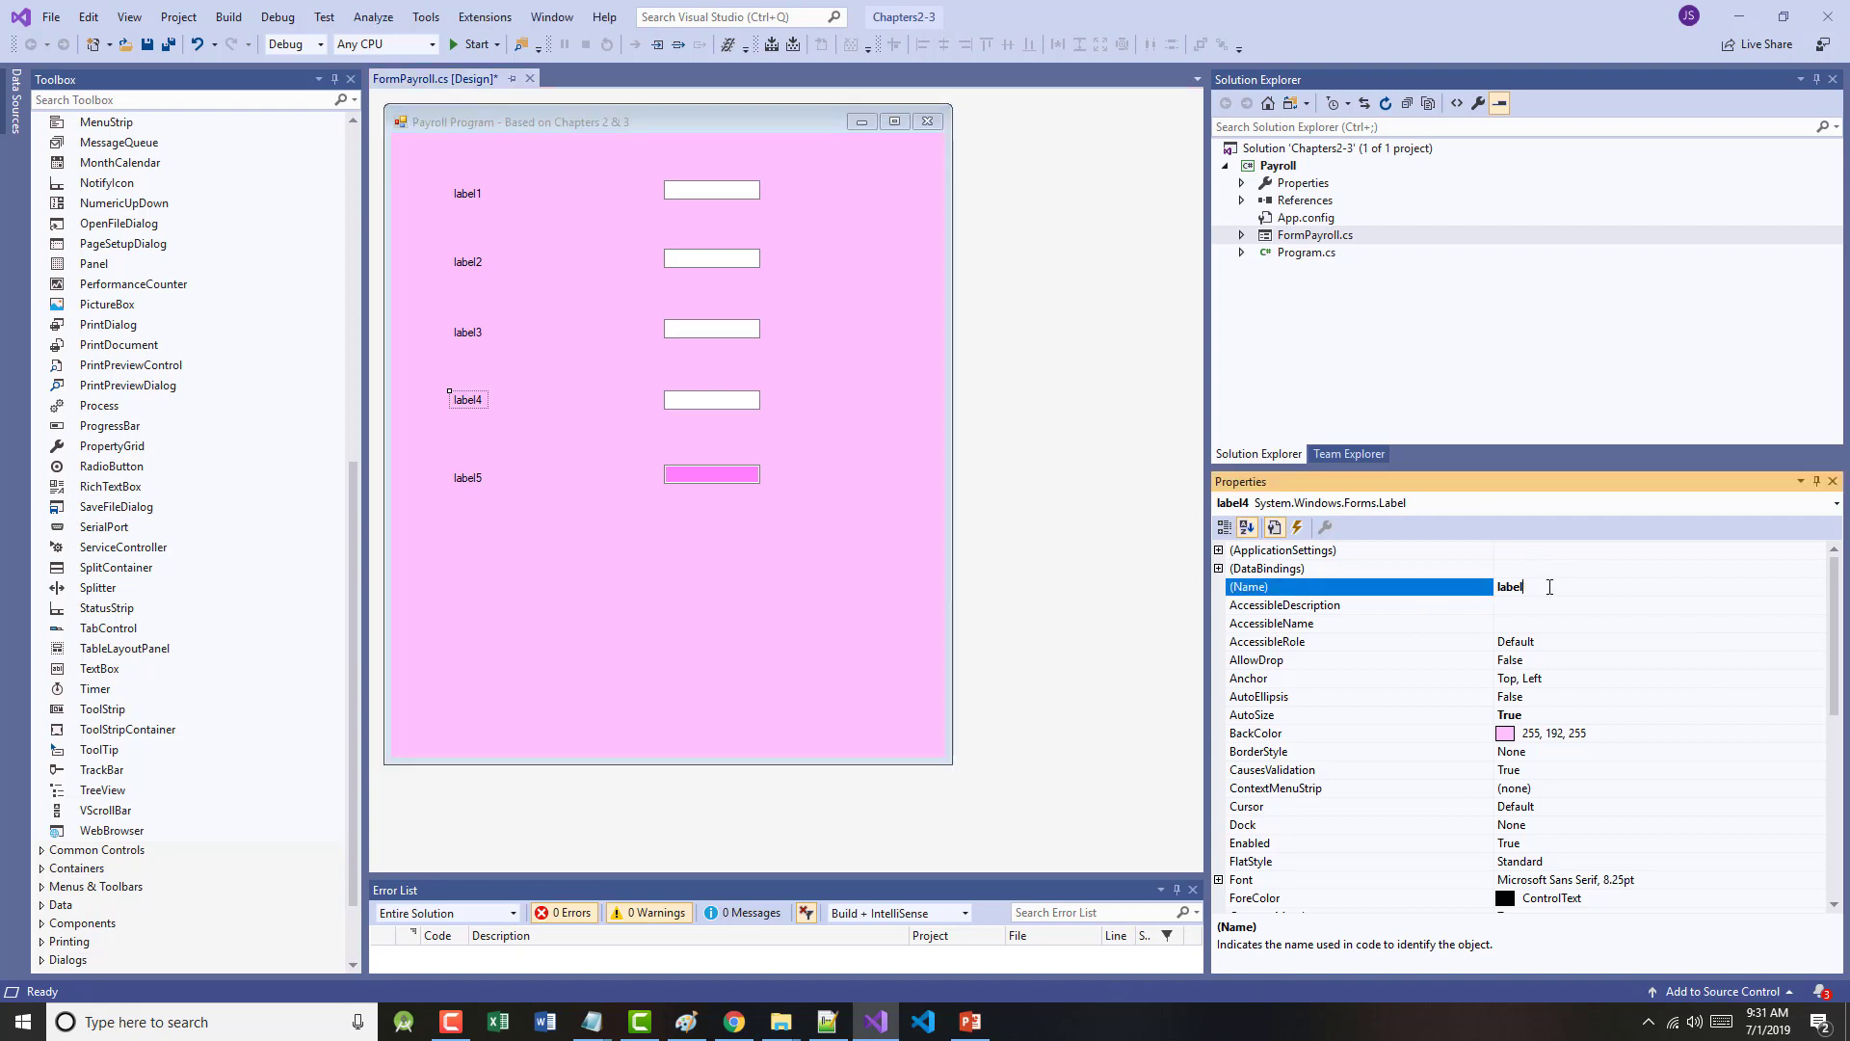
pyautogui.write('HourlyRat')
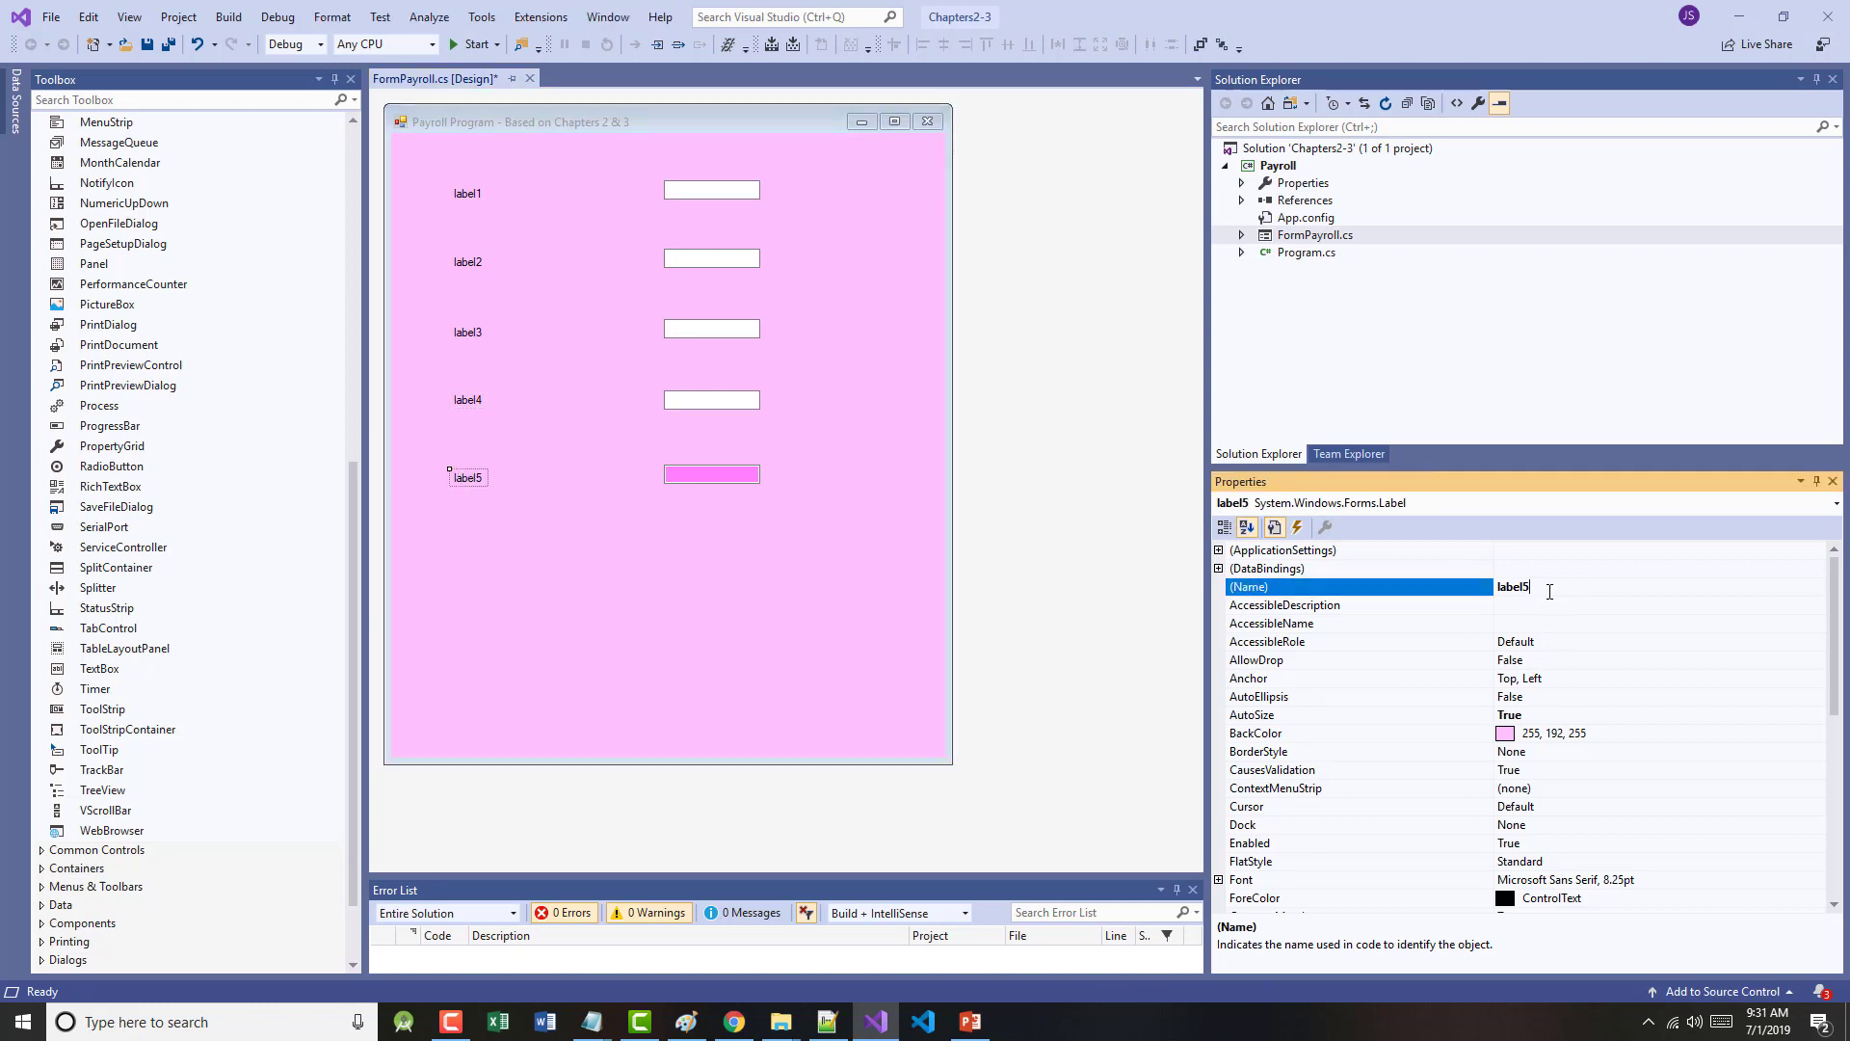
pyautogui.write('labelGrossP')
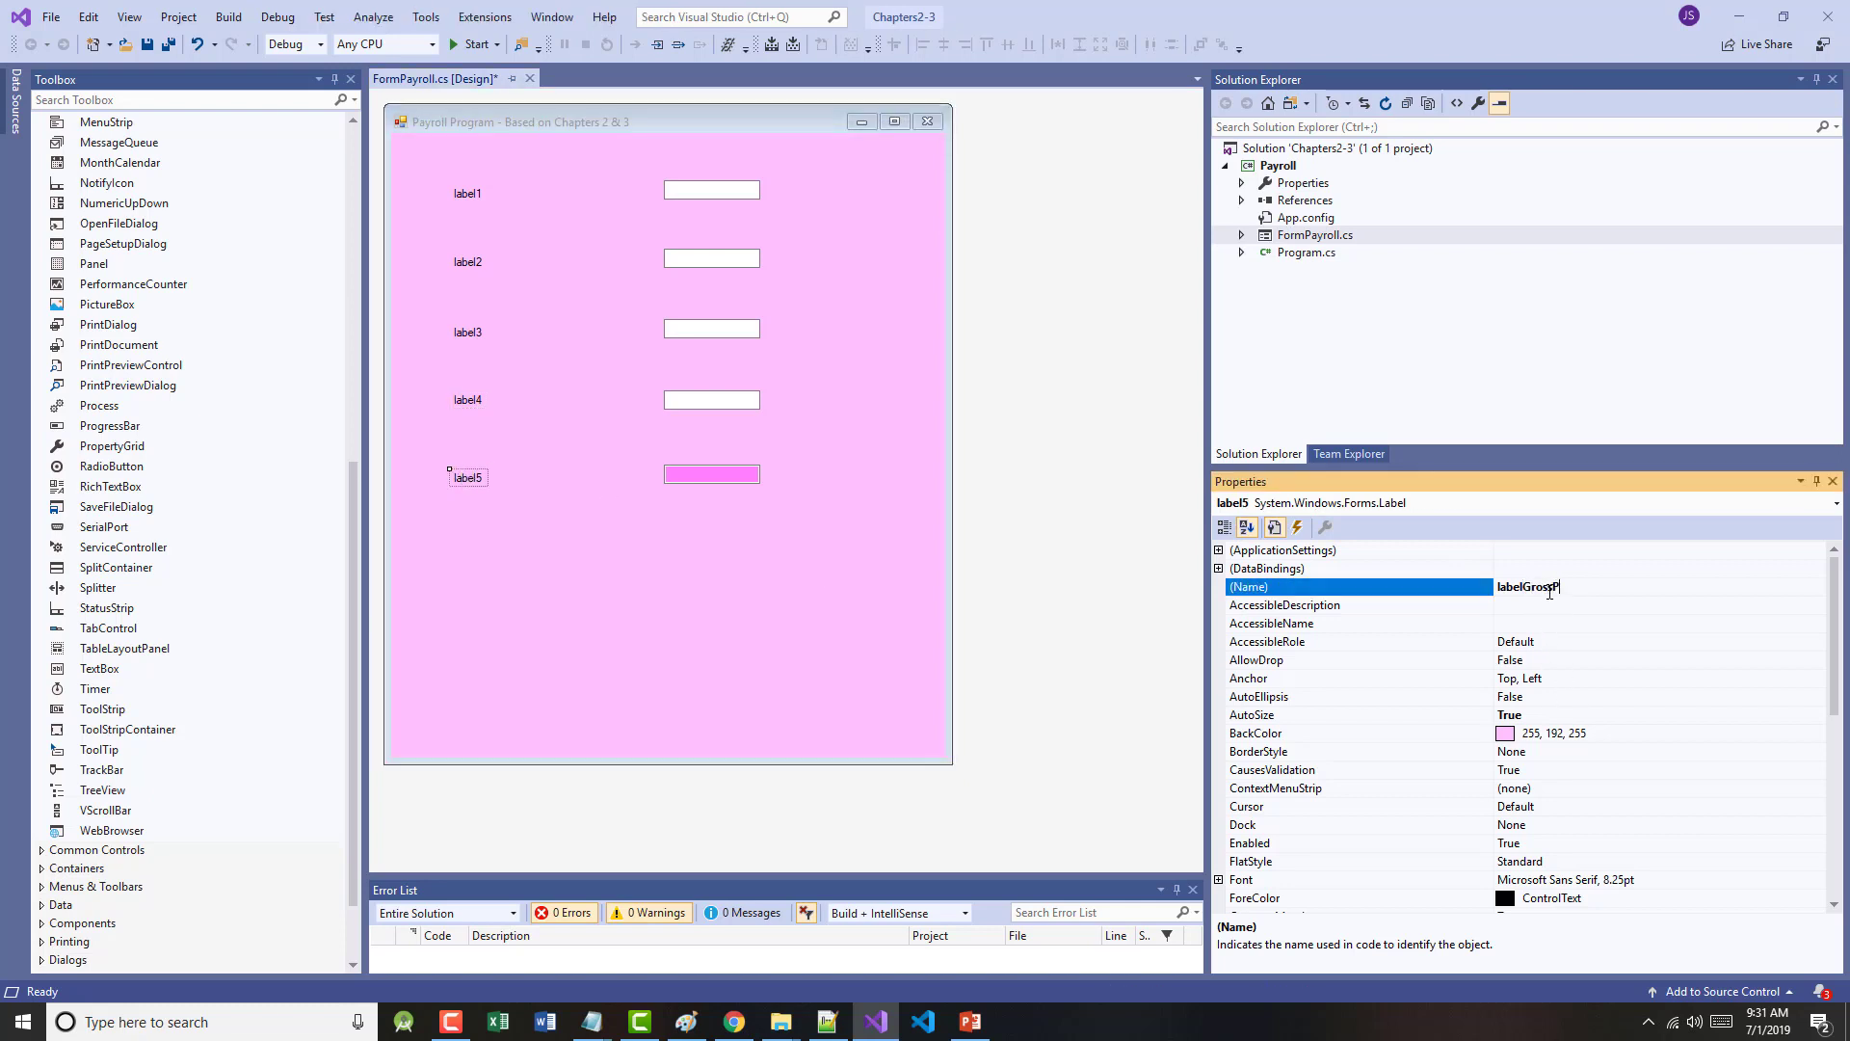
pyautogui.click(694, 582)
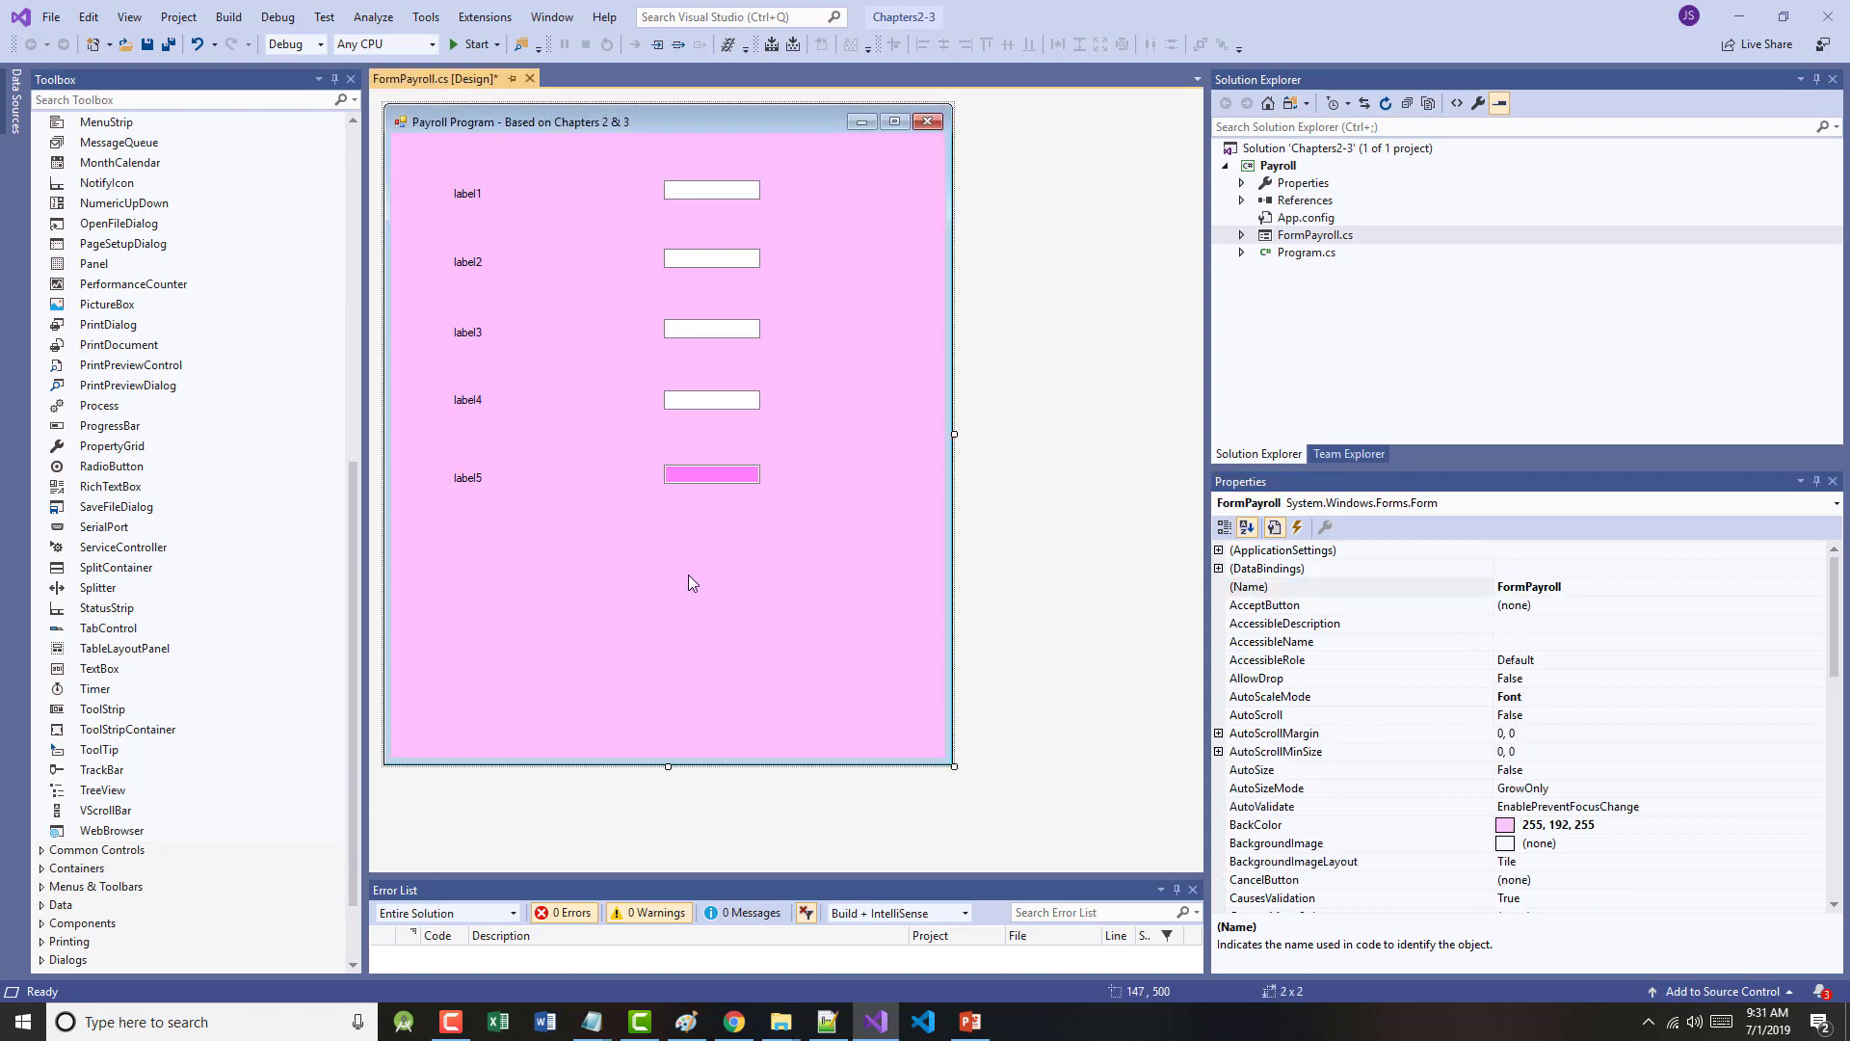
# - Name the bottom two text boxes textBoxGrossPay and textBoxHourlyRate
pyautogui.moveTo(711, 474); pyautogui.dragTo(885, 584)
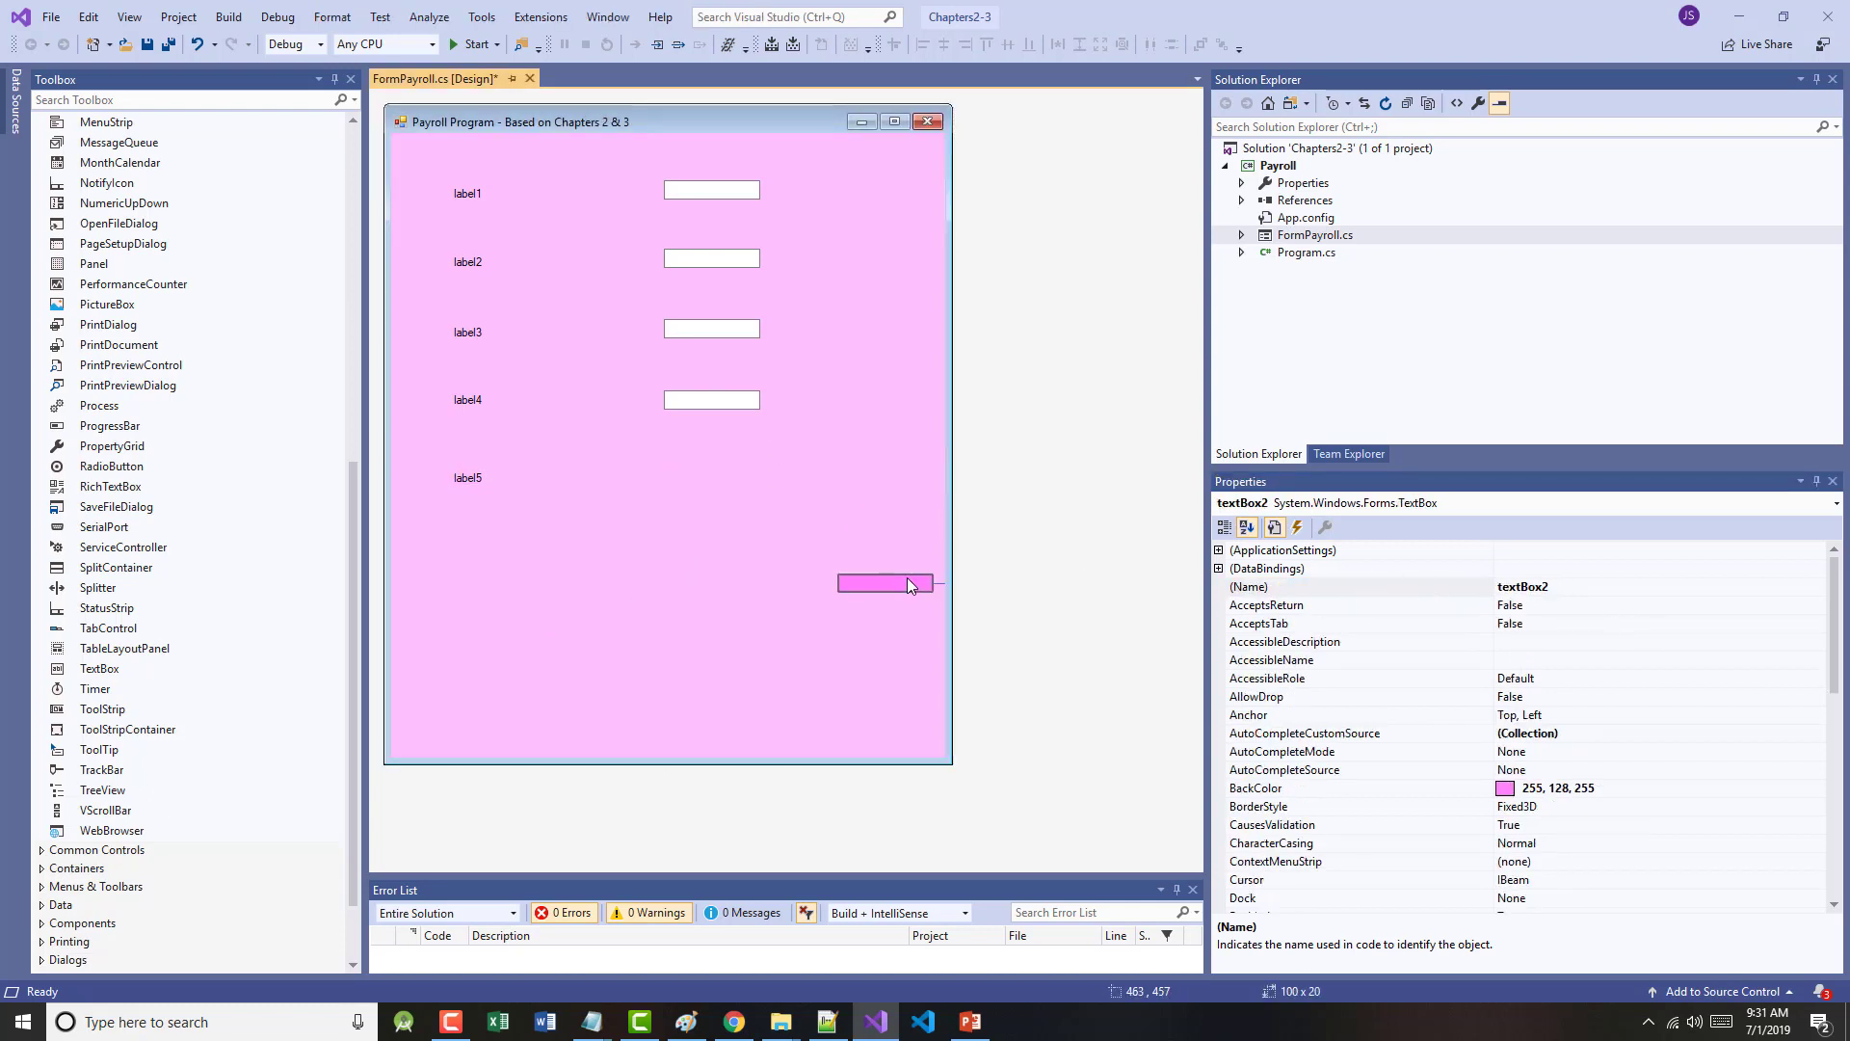
pyautogui.moveTo(885, 582); pyautogui.dragTo(711, 474)
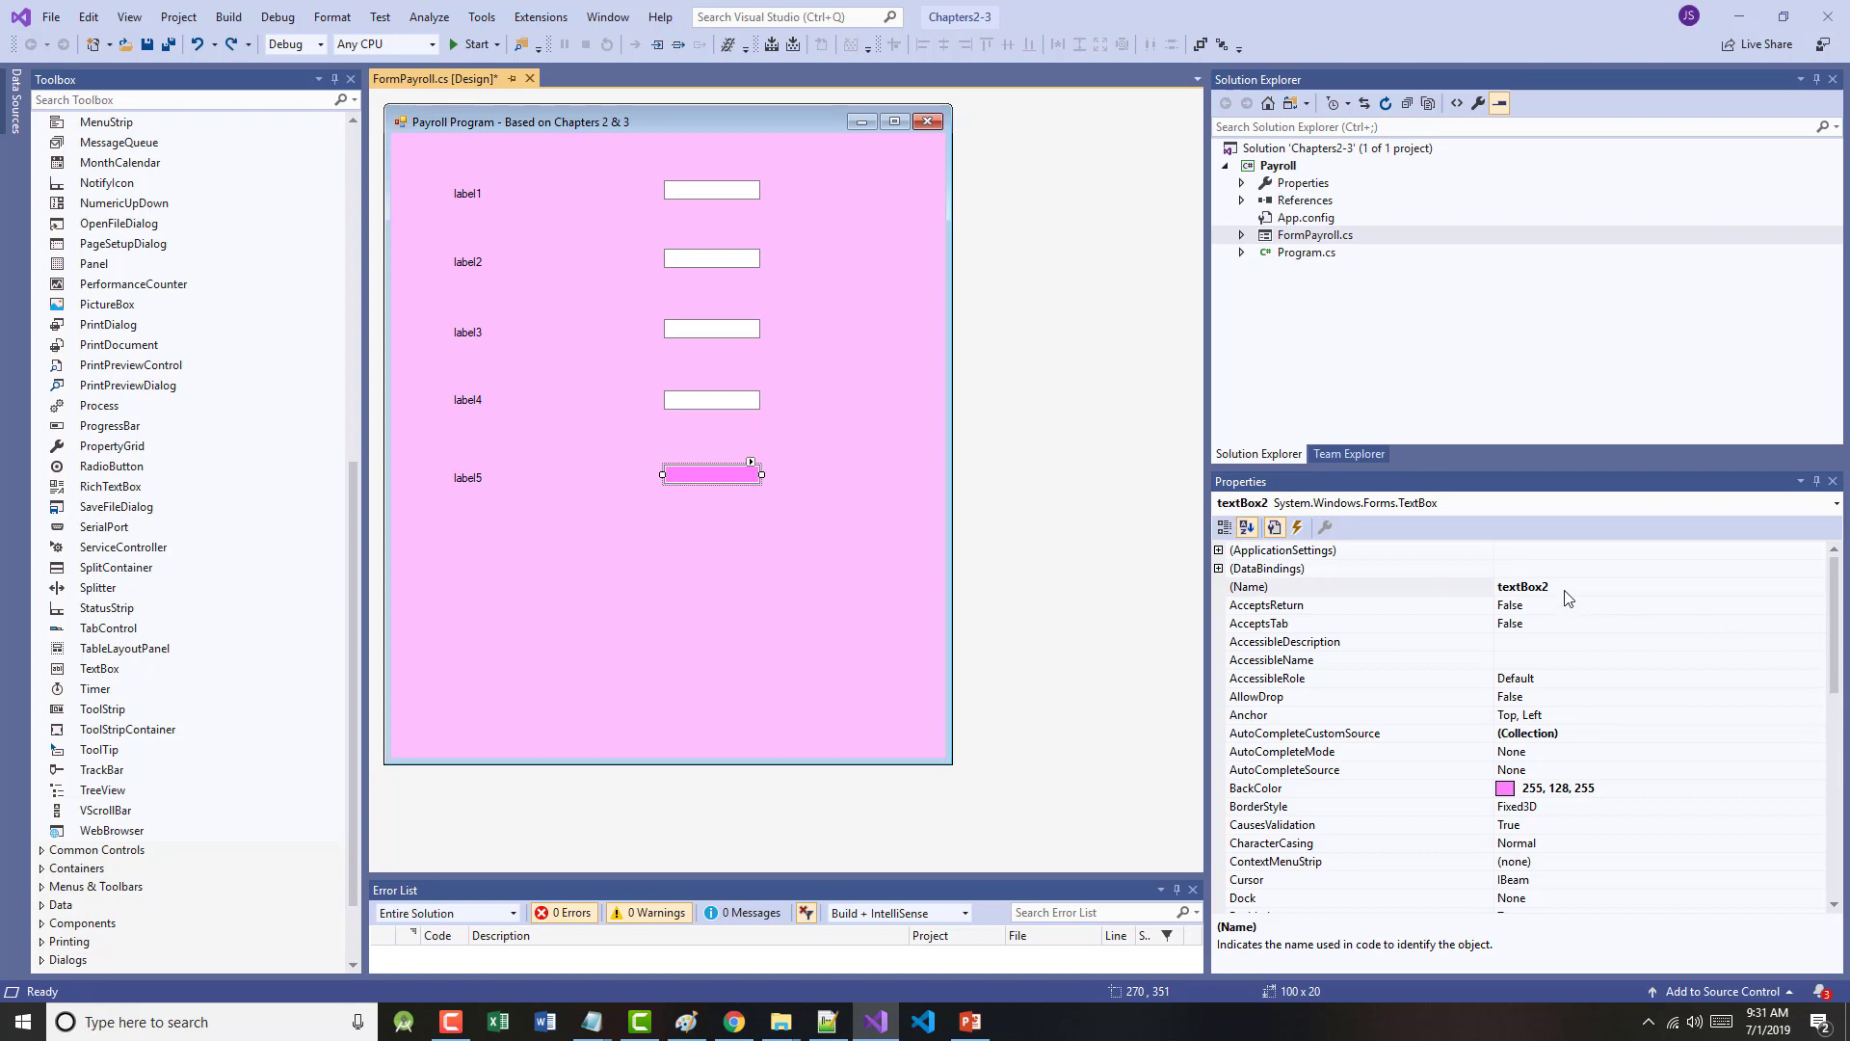
pyautogui.write('textBoxGrossPay')
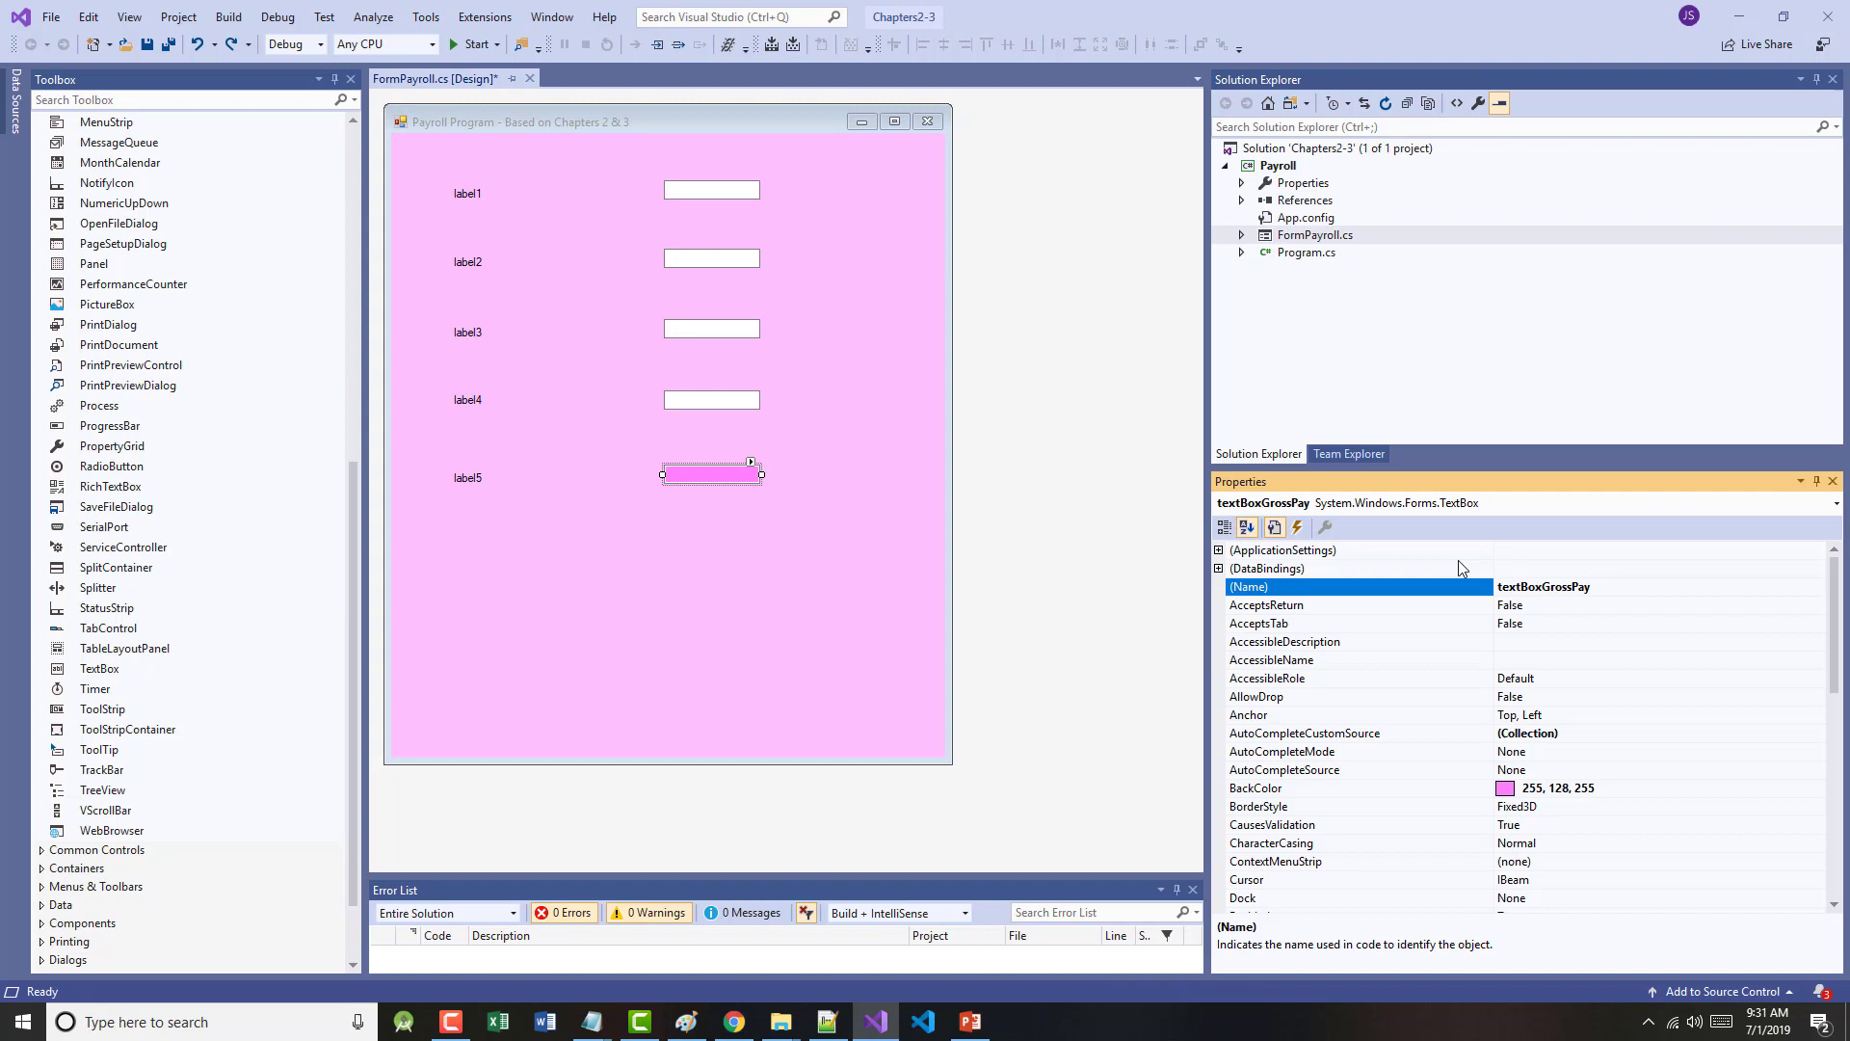
pyautogui.click(711, 399)
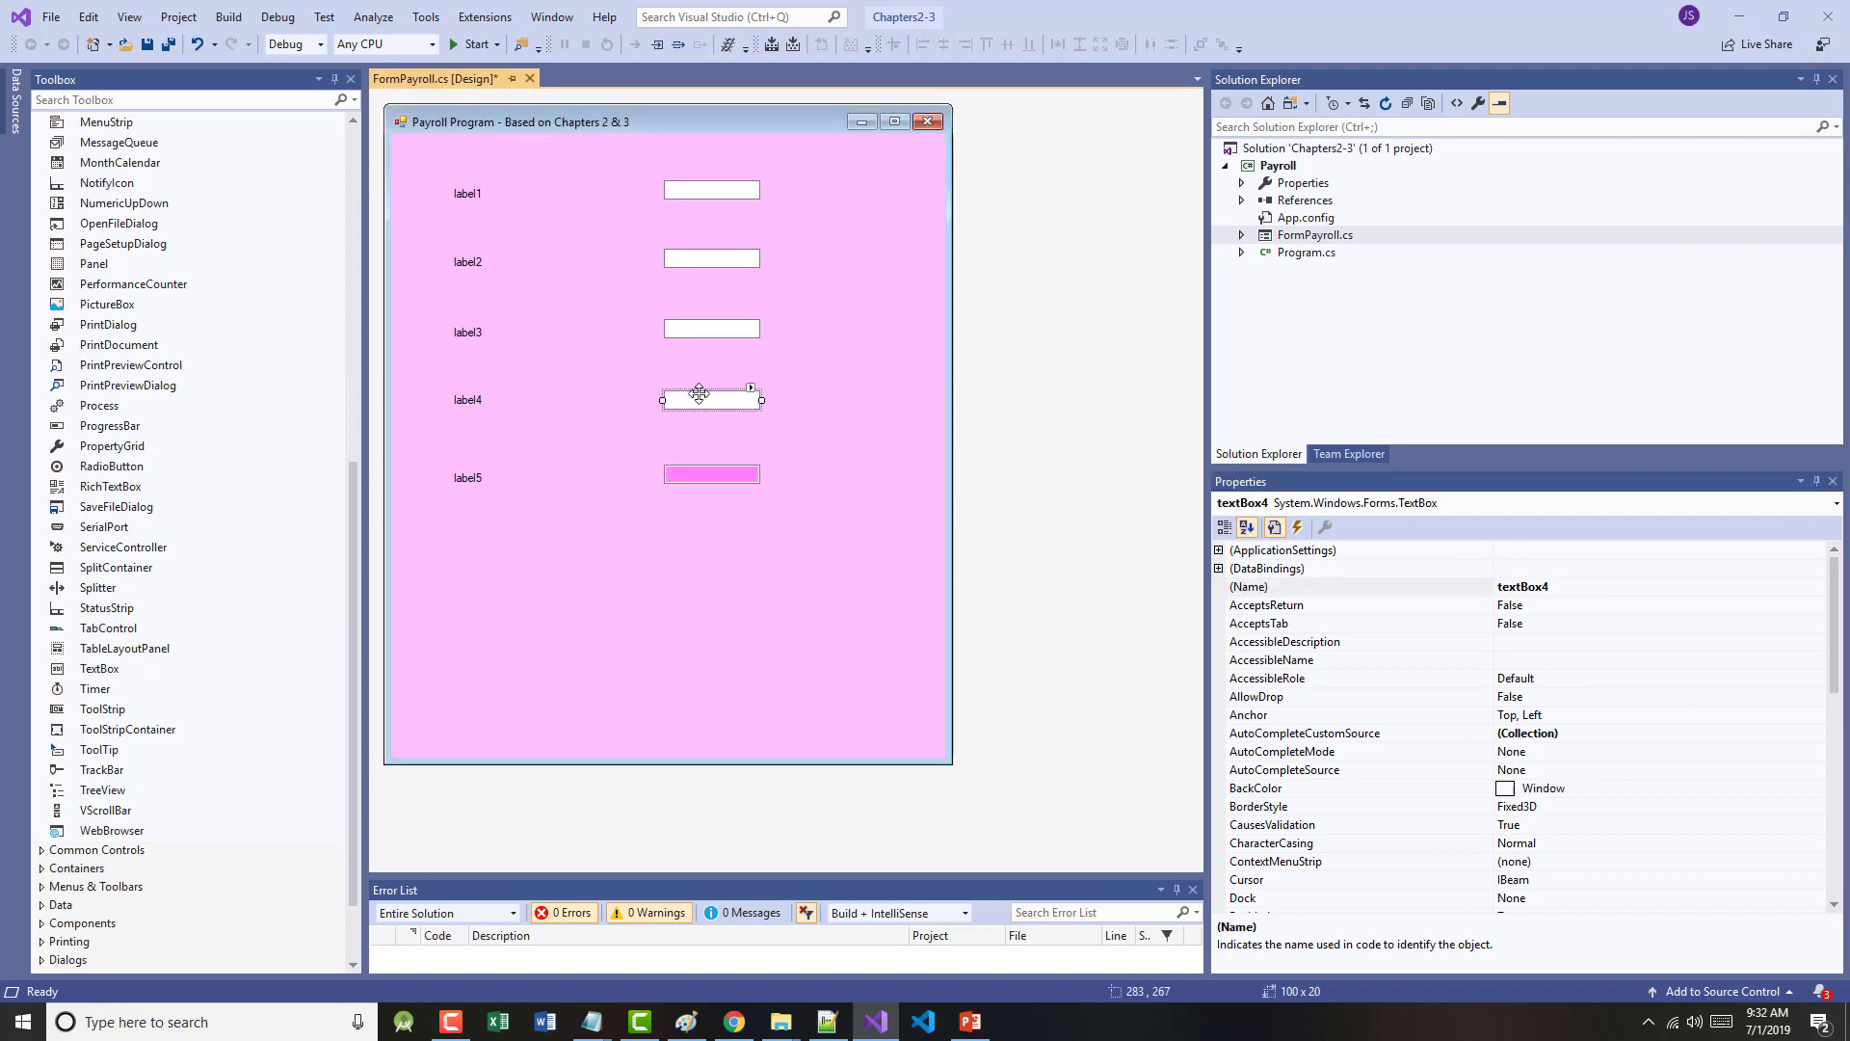
pyautogui.click(1561, 586)
pyautogui.write('Hourly')
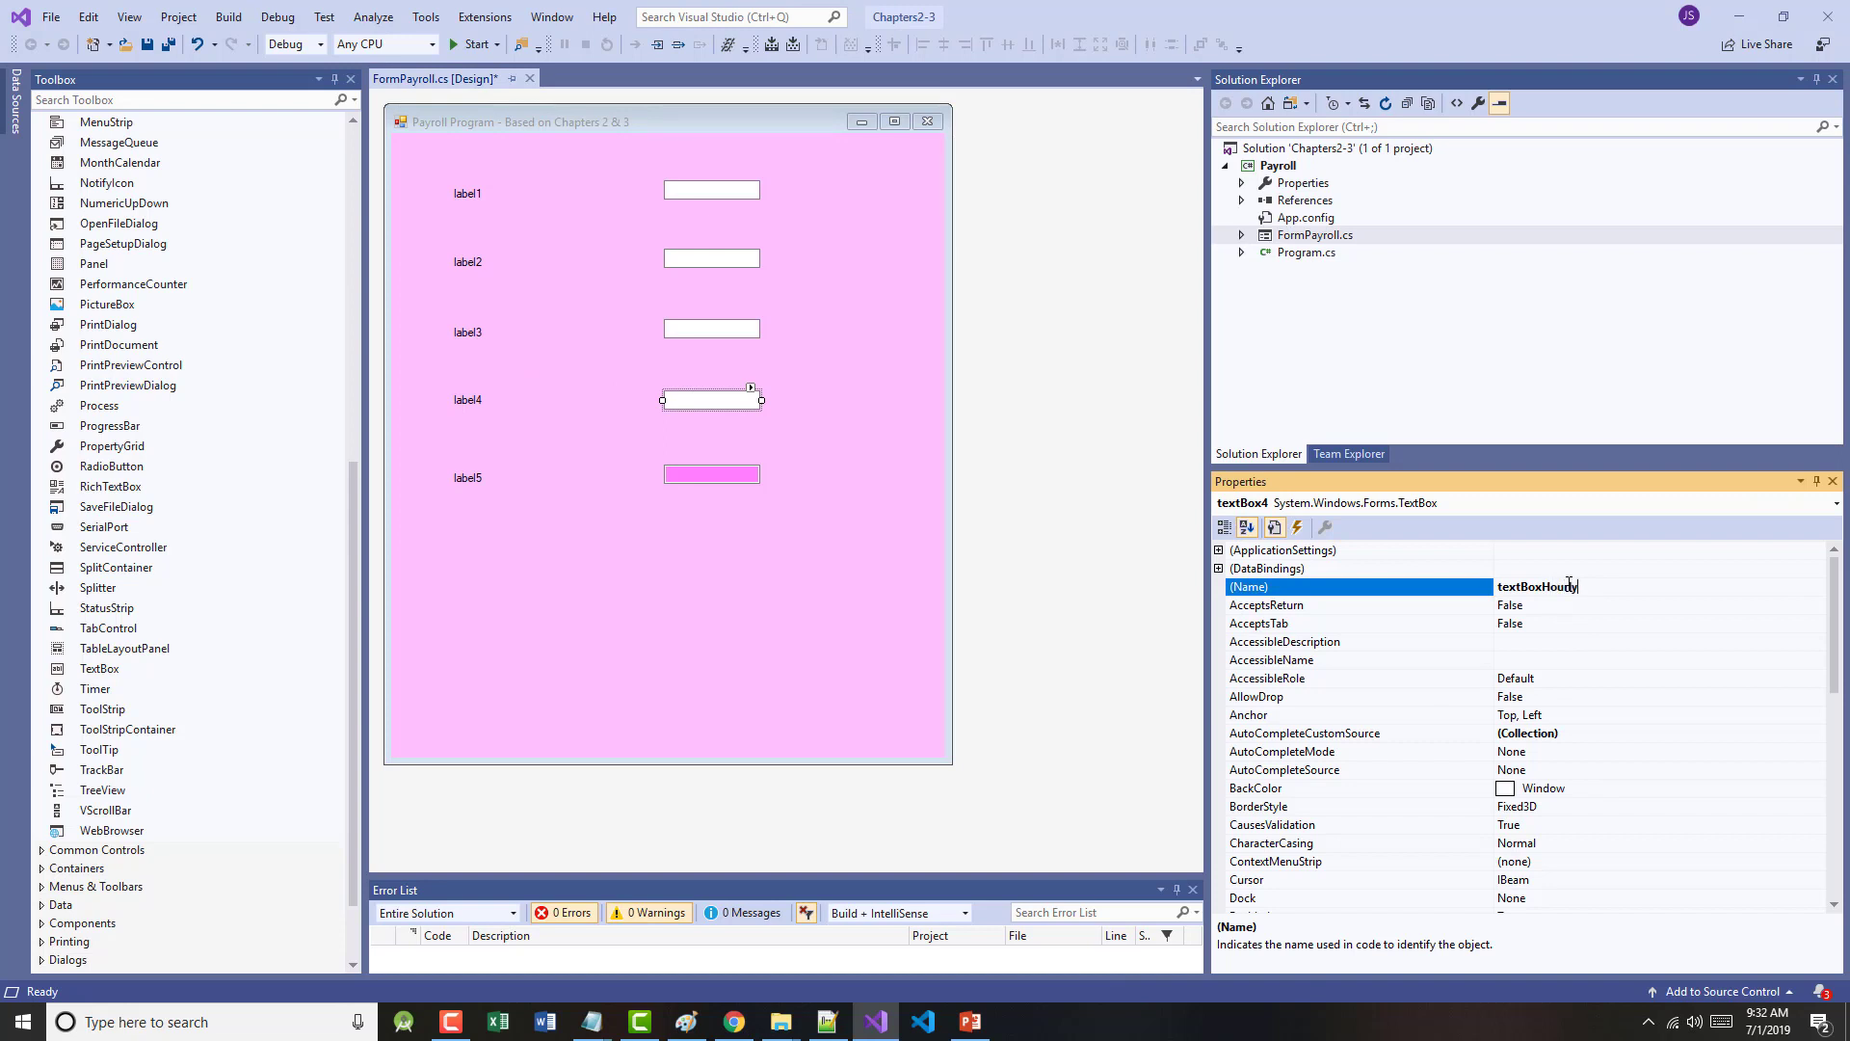
pyautogui.write('Rate')
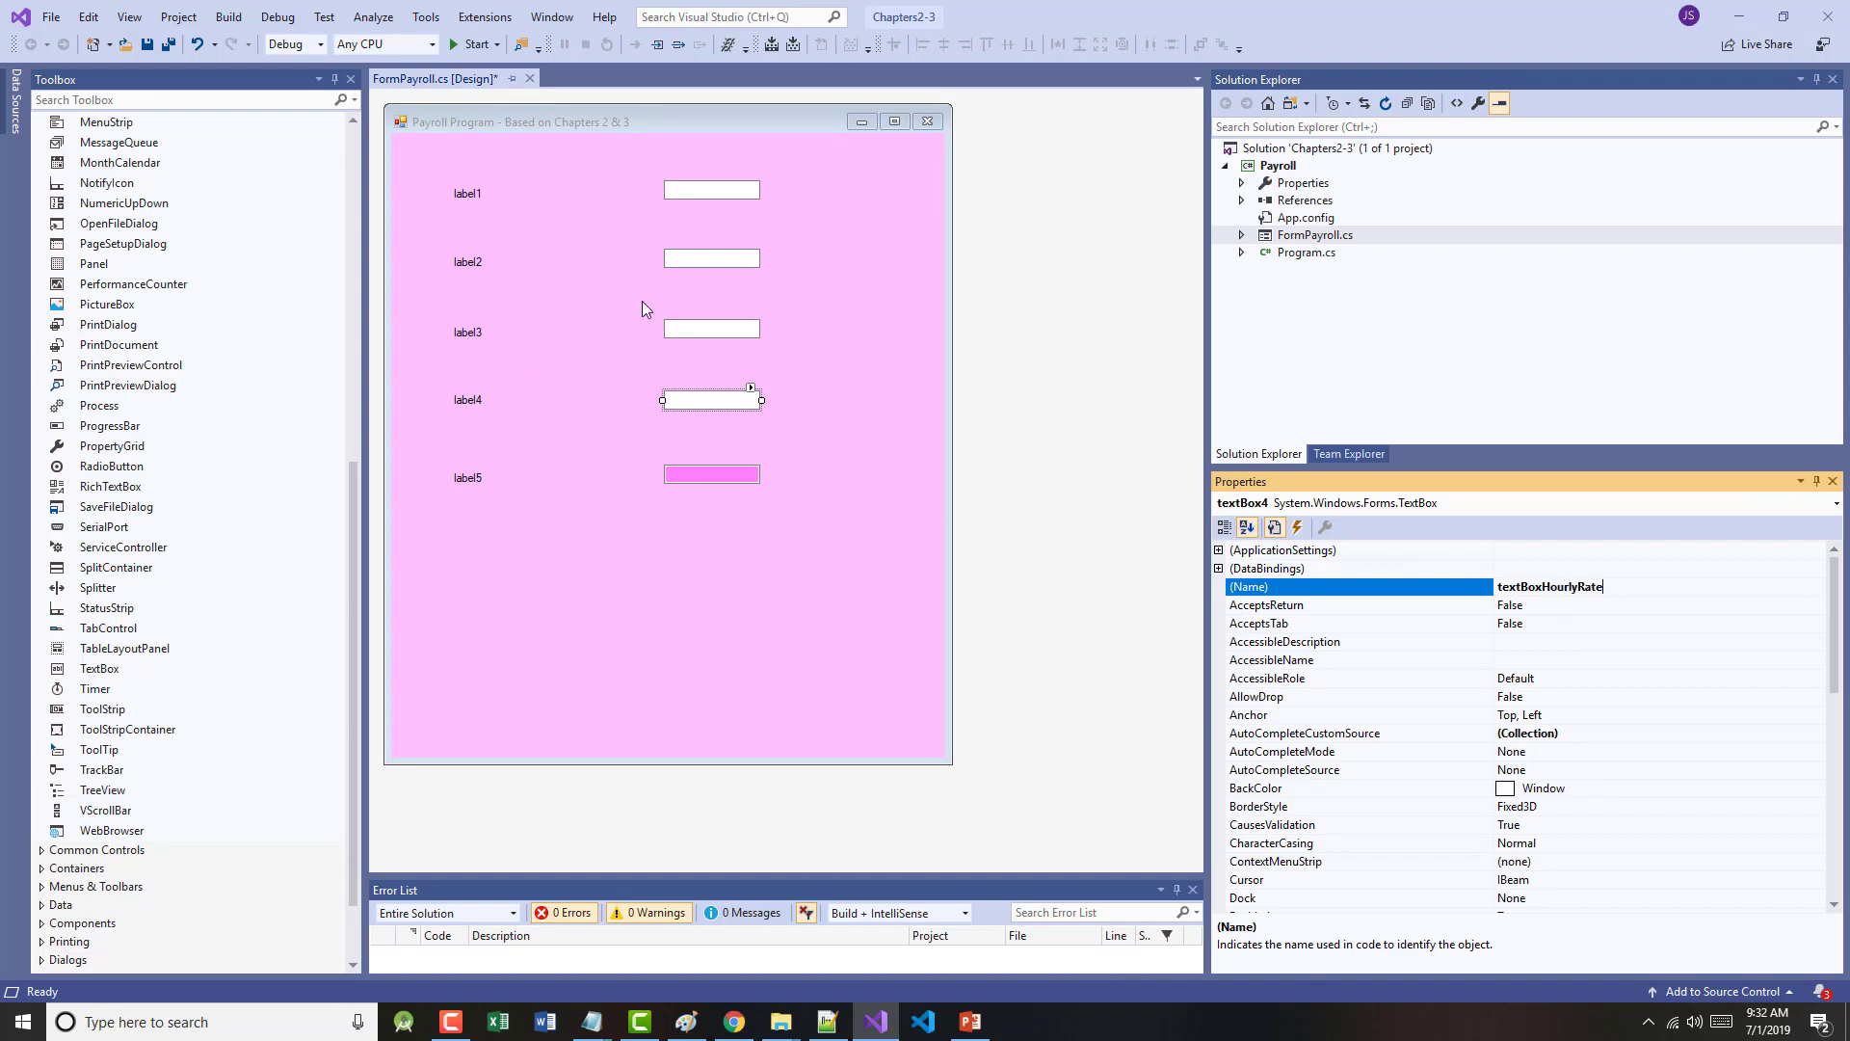
# - Name the other text boxes textBoxHoursWorked and textBoxFirstName
pyautogui.click(711, 328)
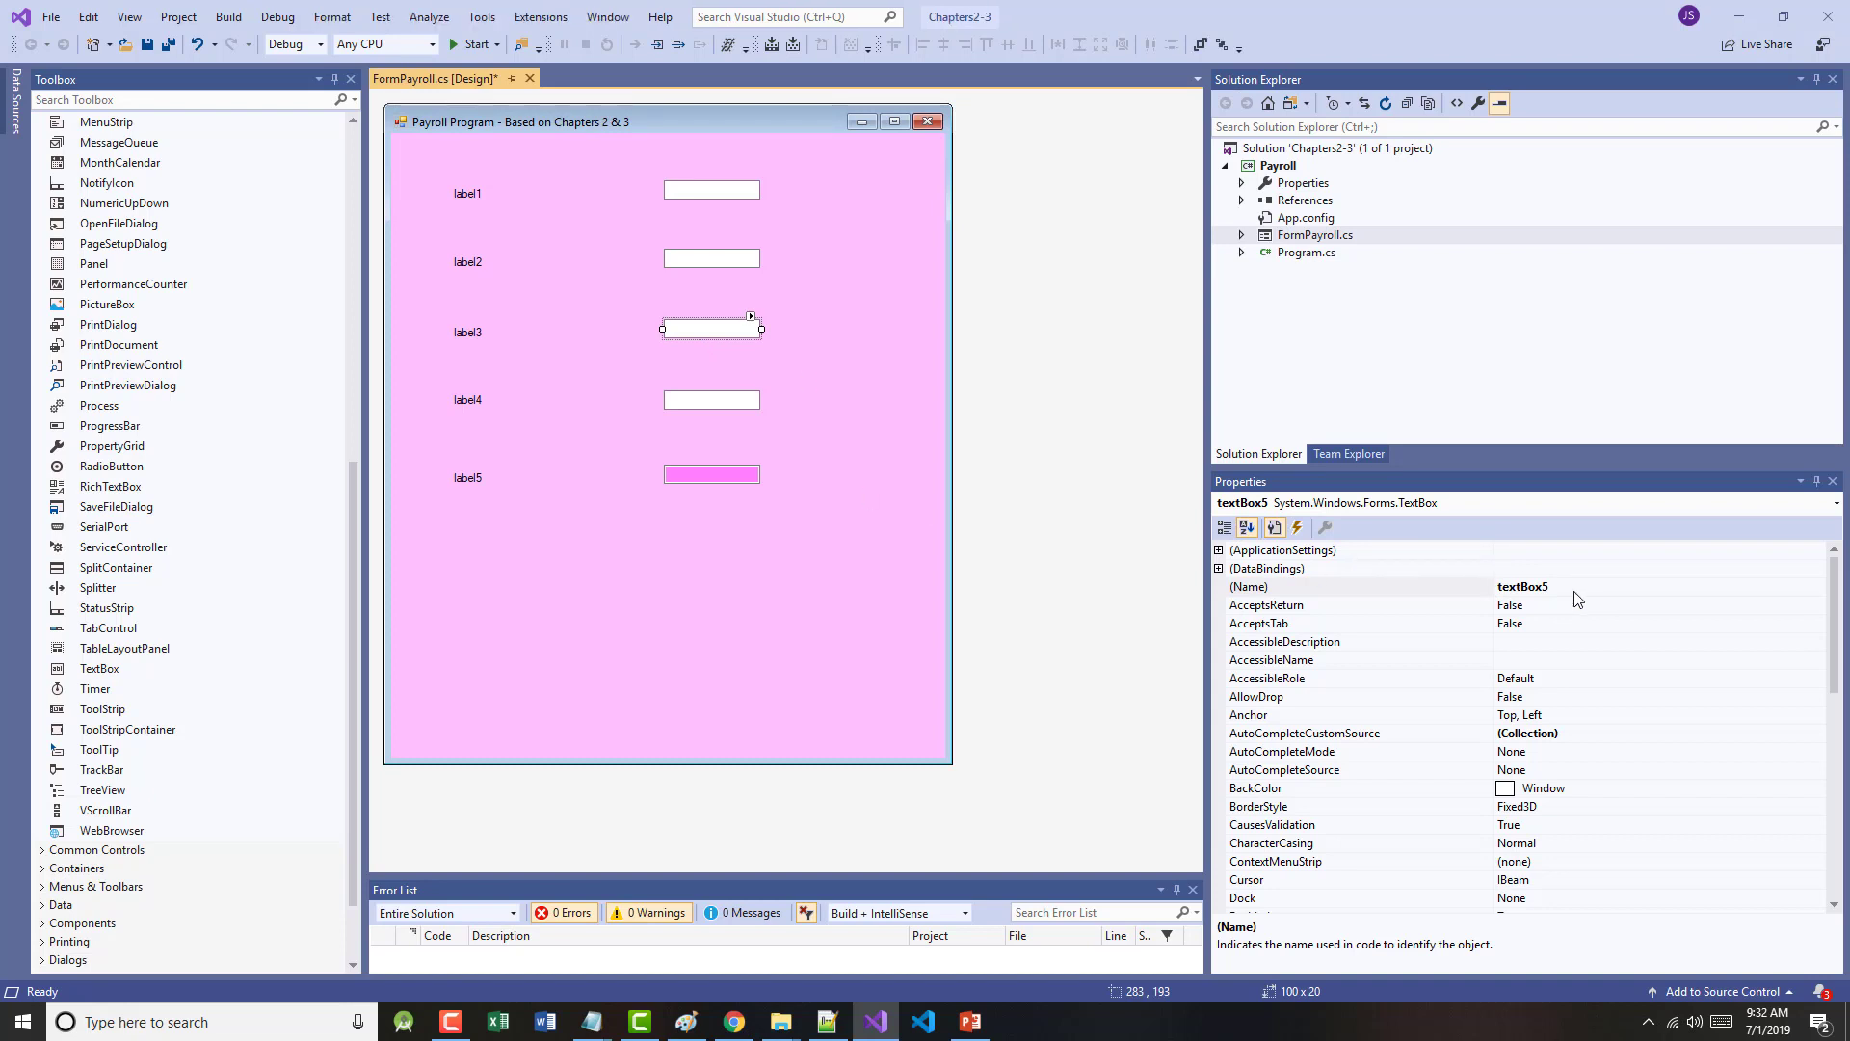
pyautogui.write('textBoxHour')
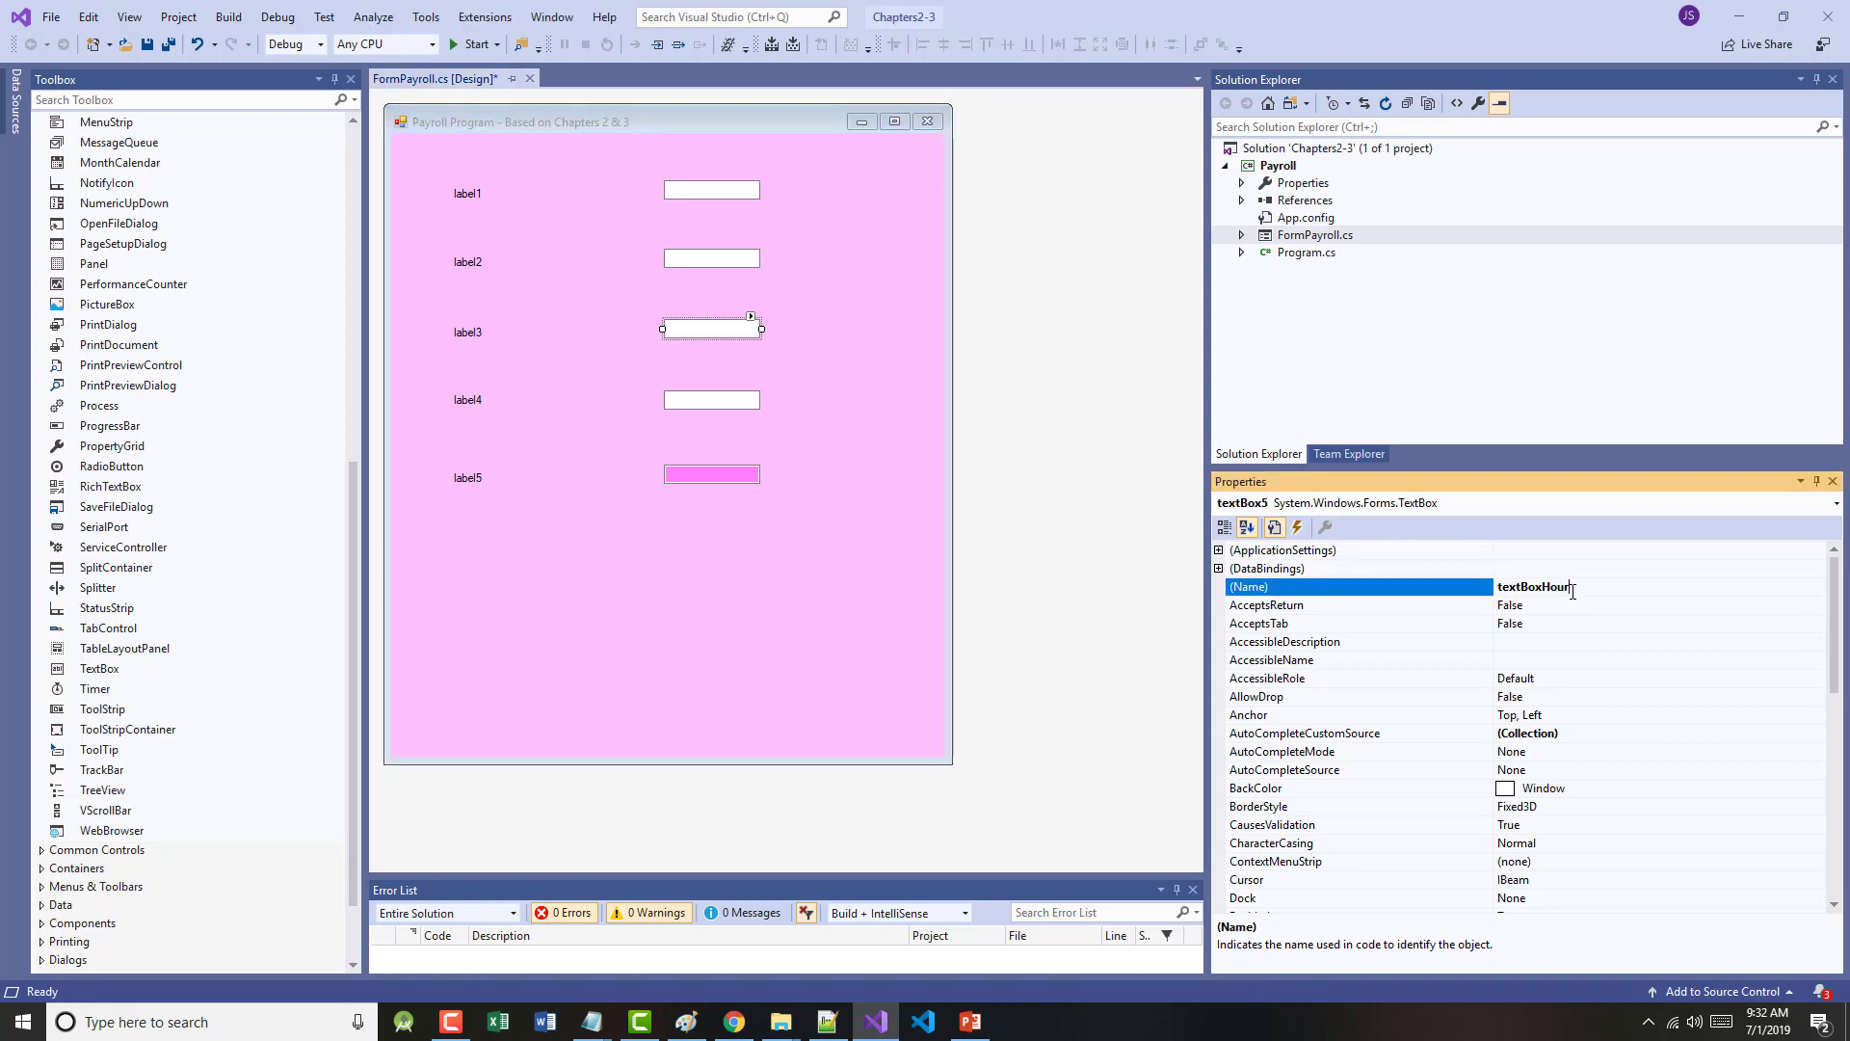
pyautogui.write('sWorked')
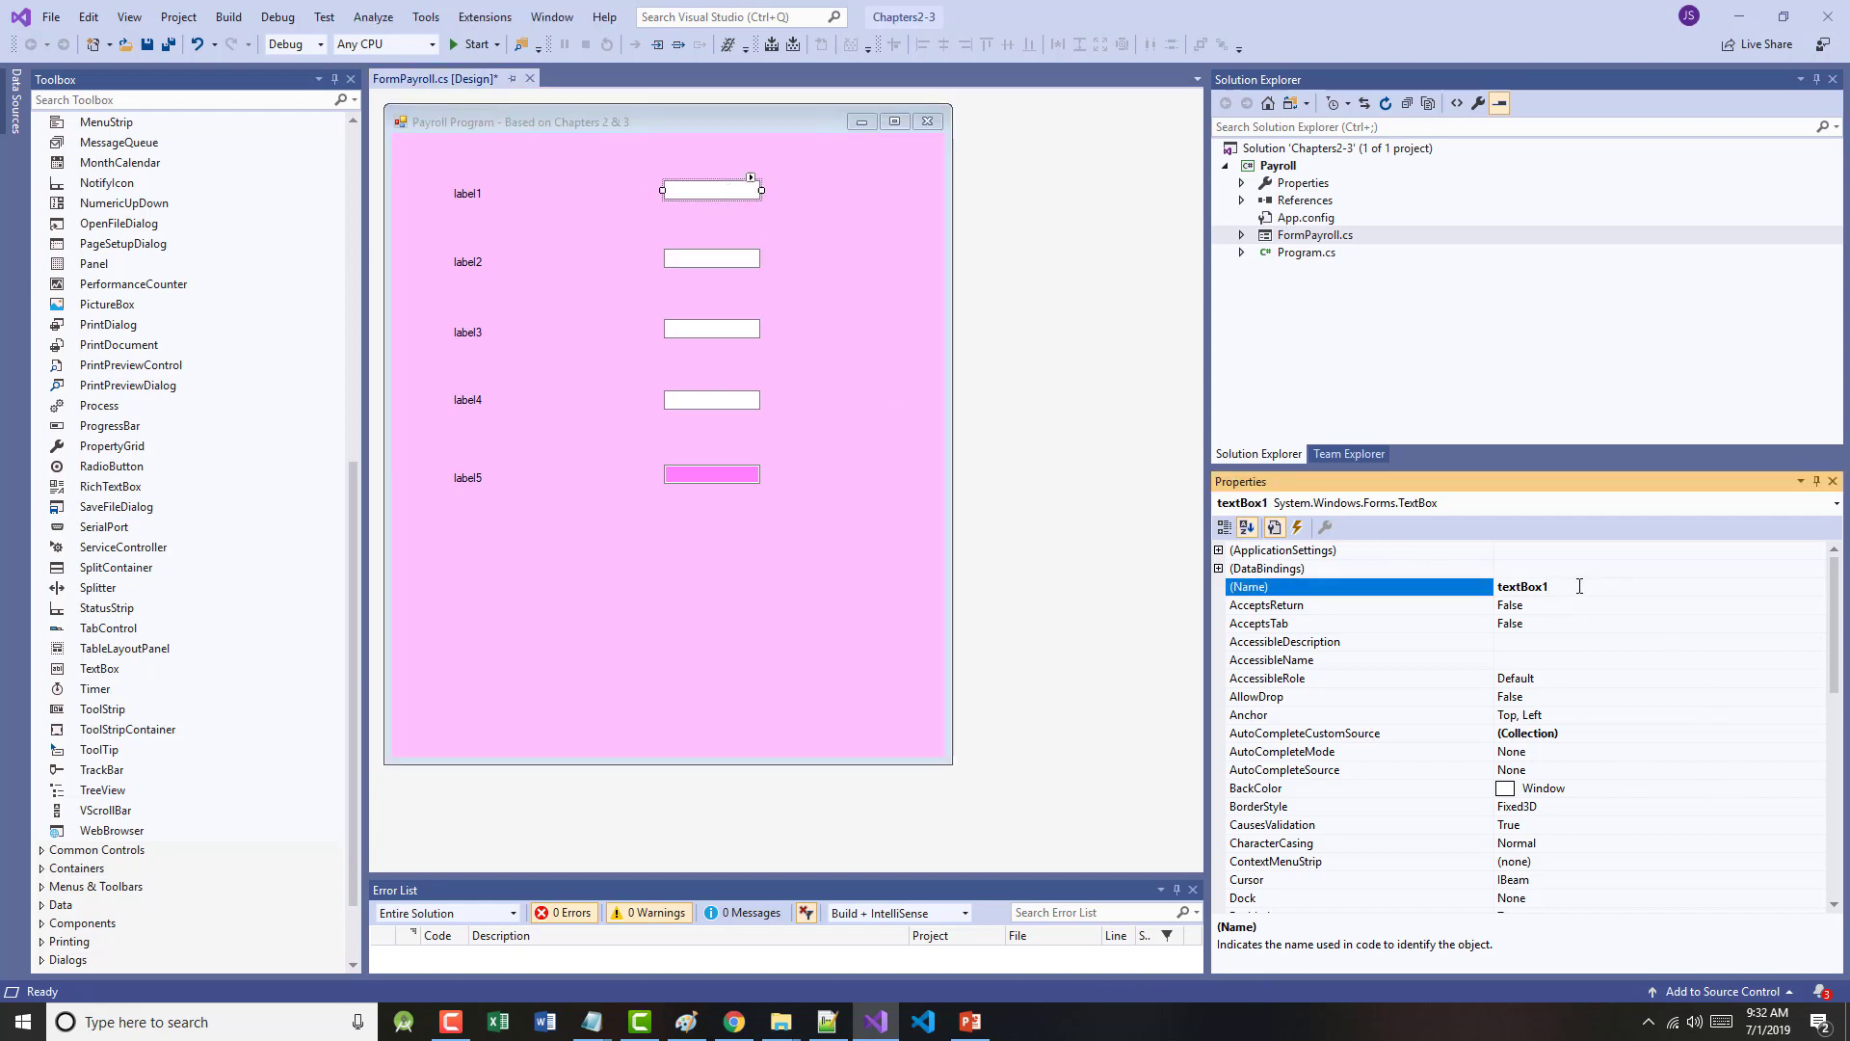
pyautogui.write('textBoxFirstName')
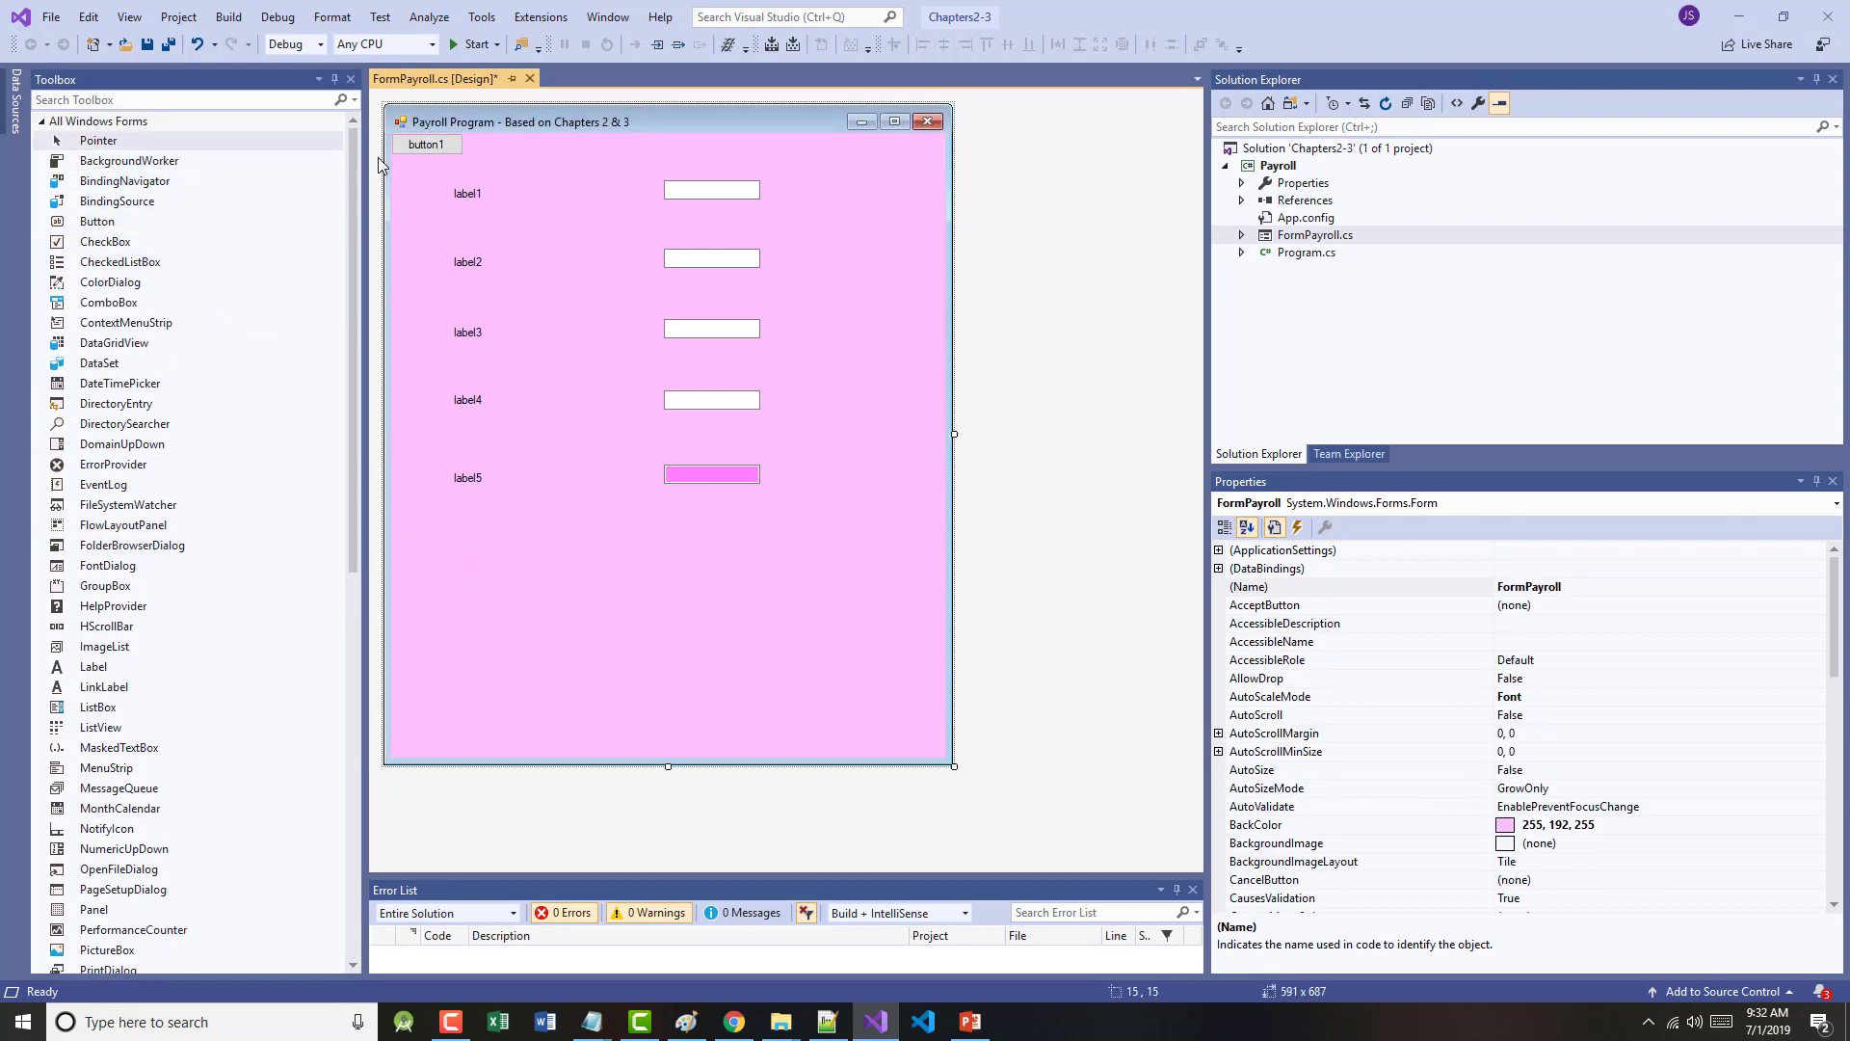
# - Place three buttons evenly spaced in a row below the gross-pay field
pyautogui.moveTo(426, 143); pyautogui.dragTo(465, 565)
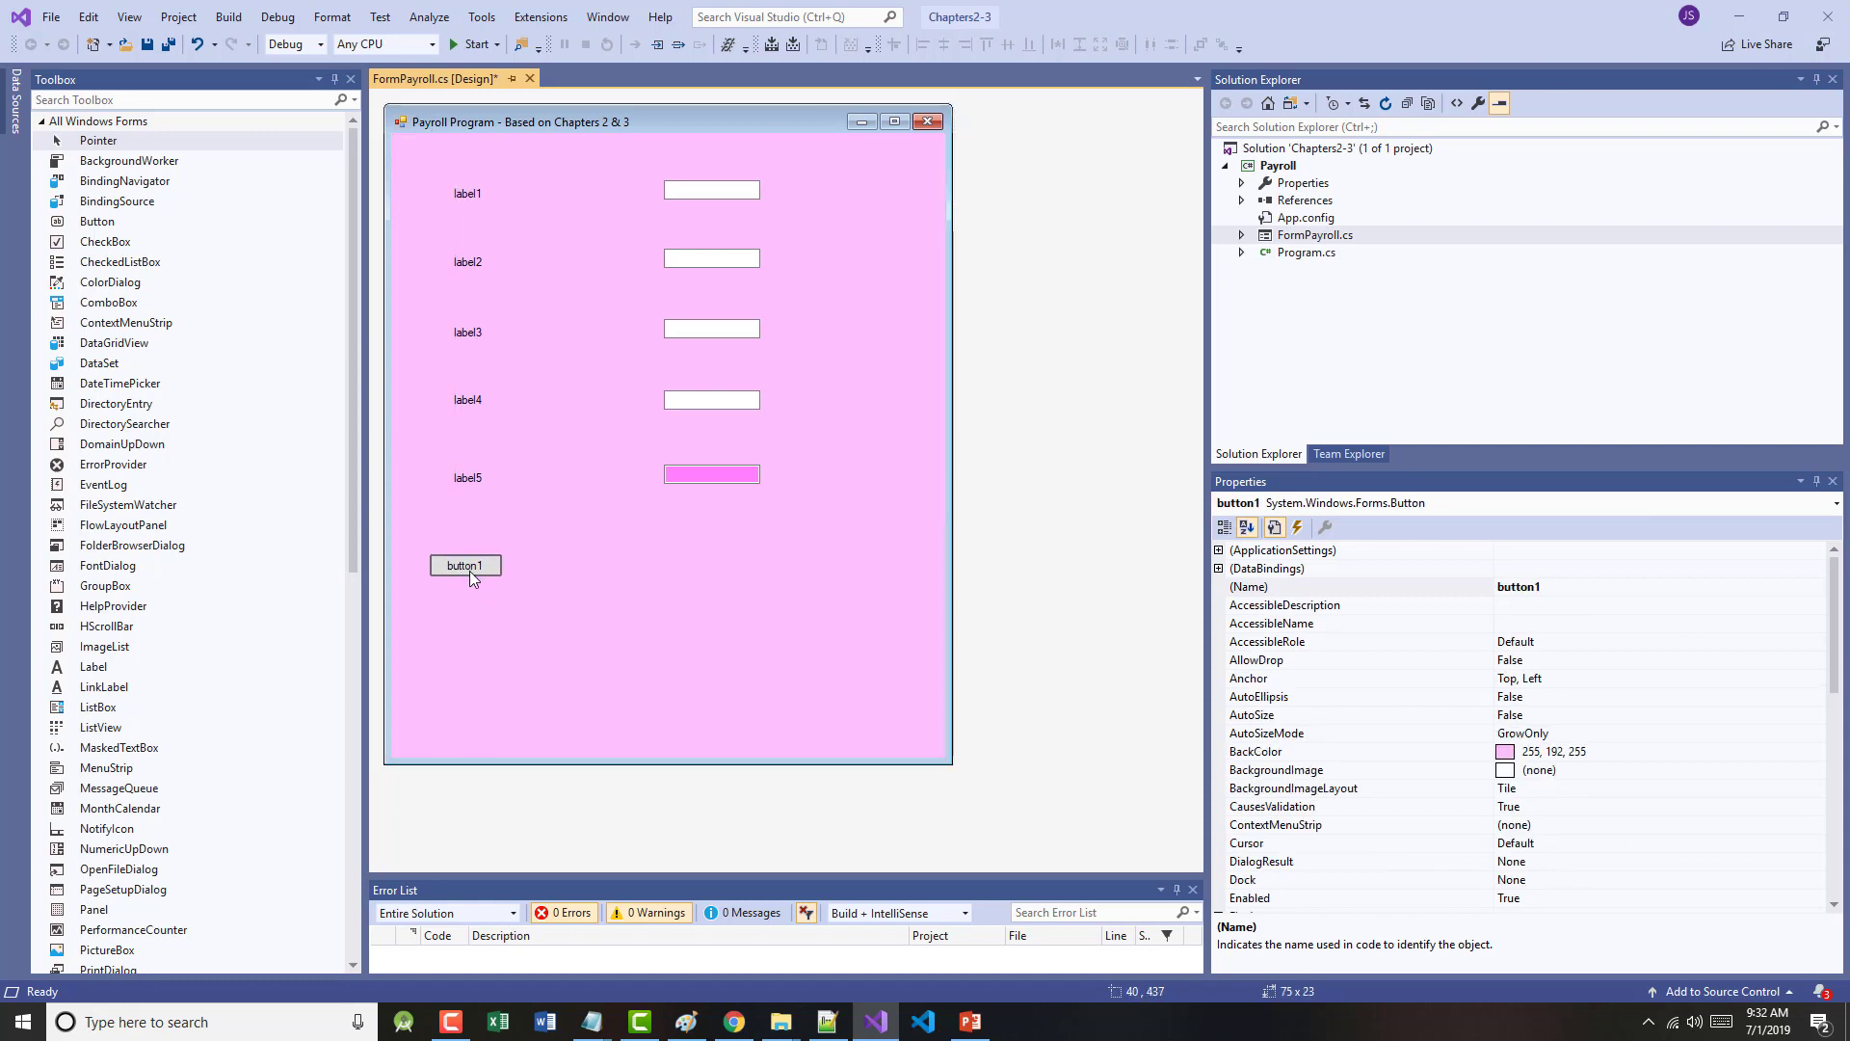
pyautogui.click(464, 566)
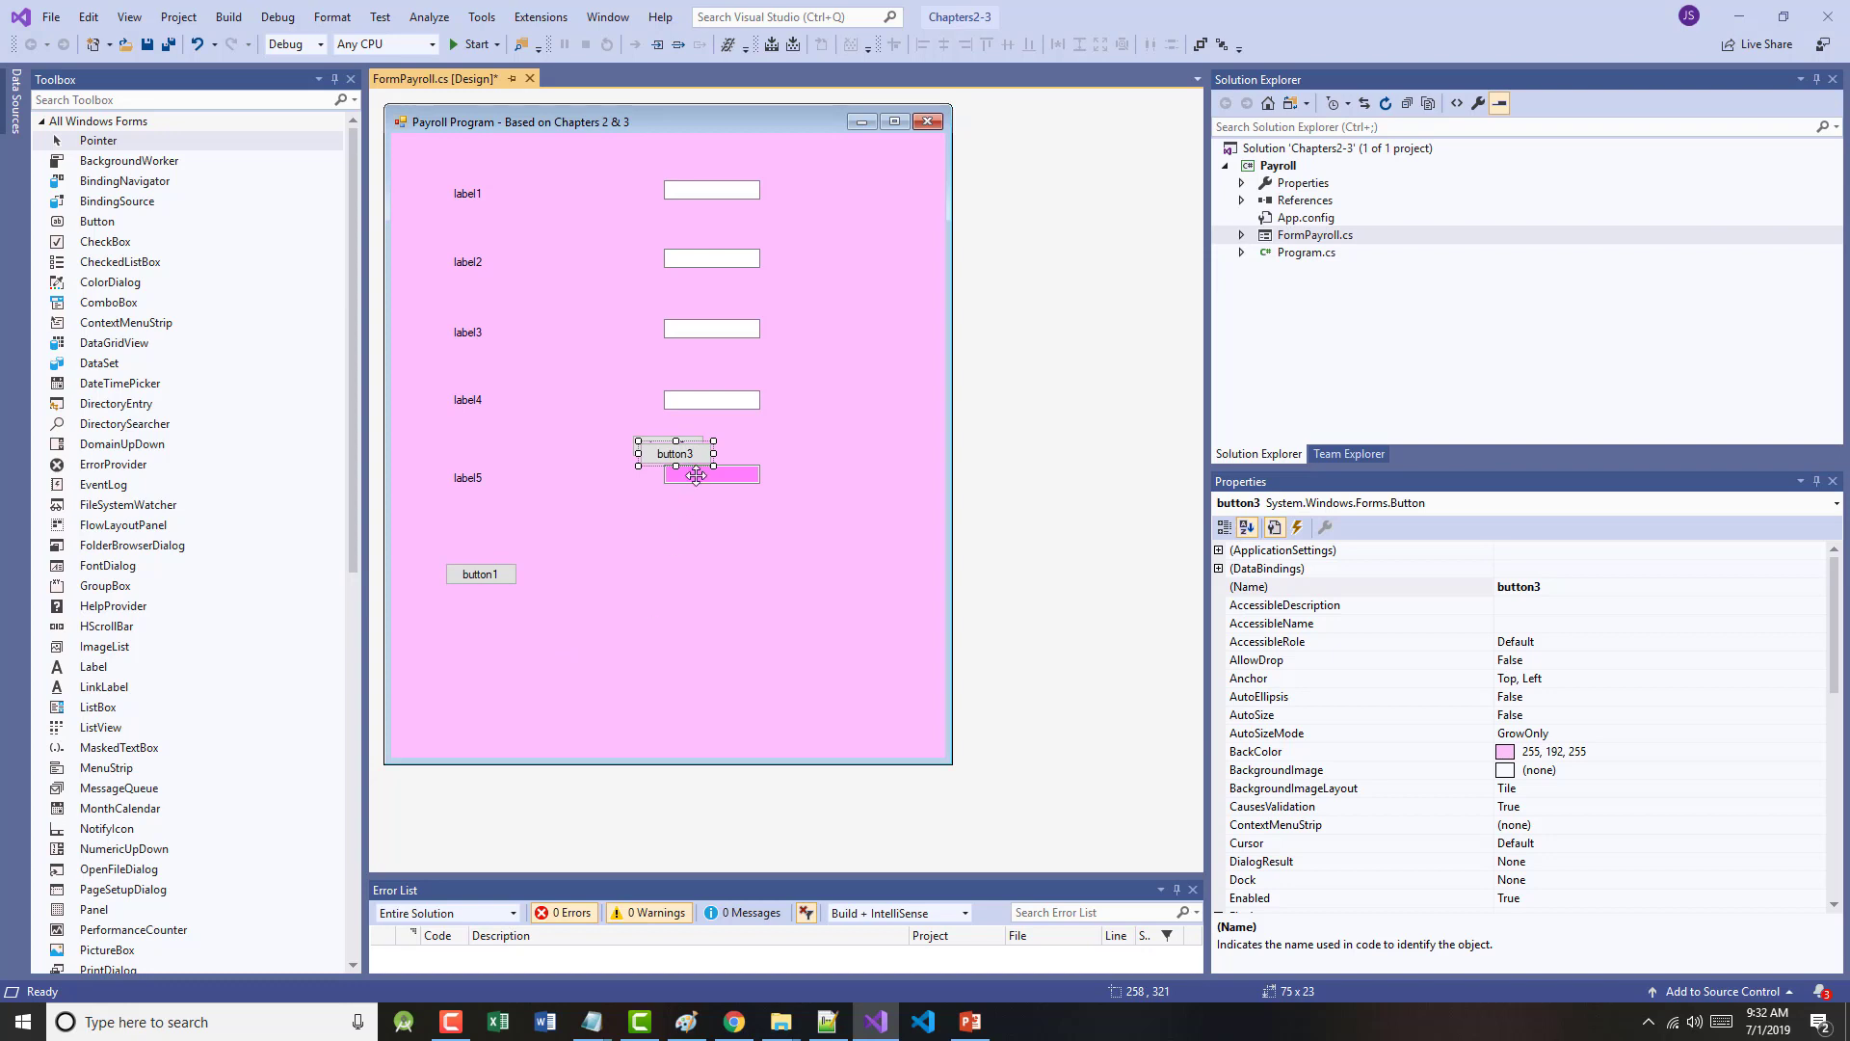
pyautogui.moveTo(673, 451); pyautogui.dragTo(805, 575)
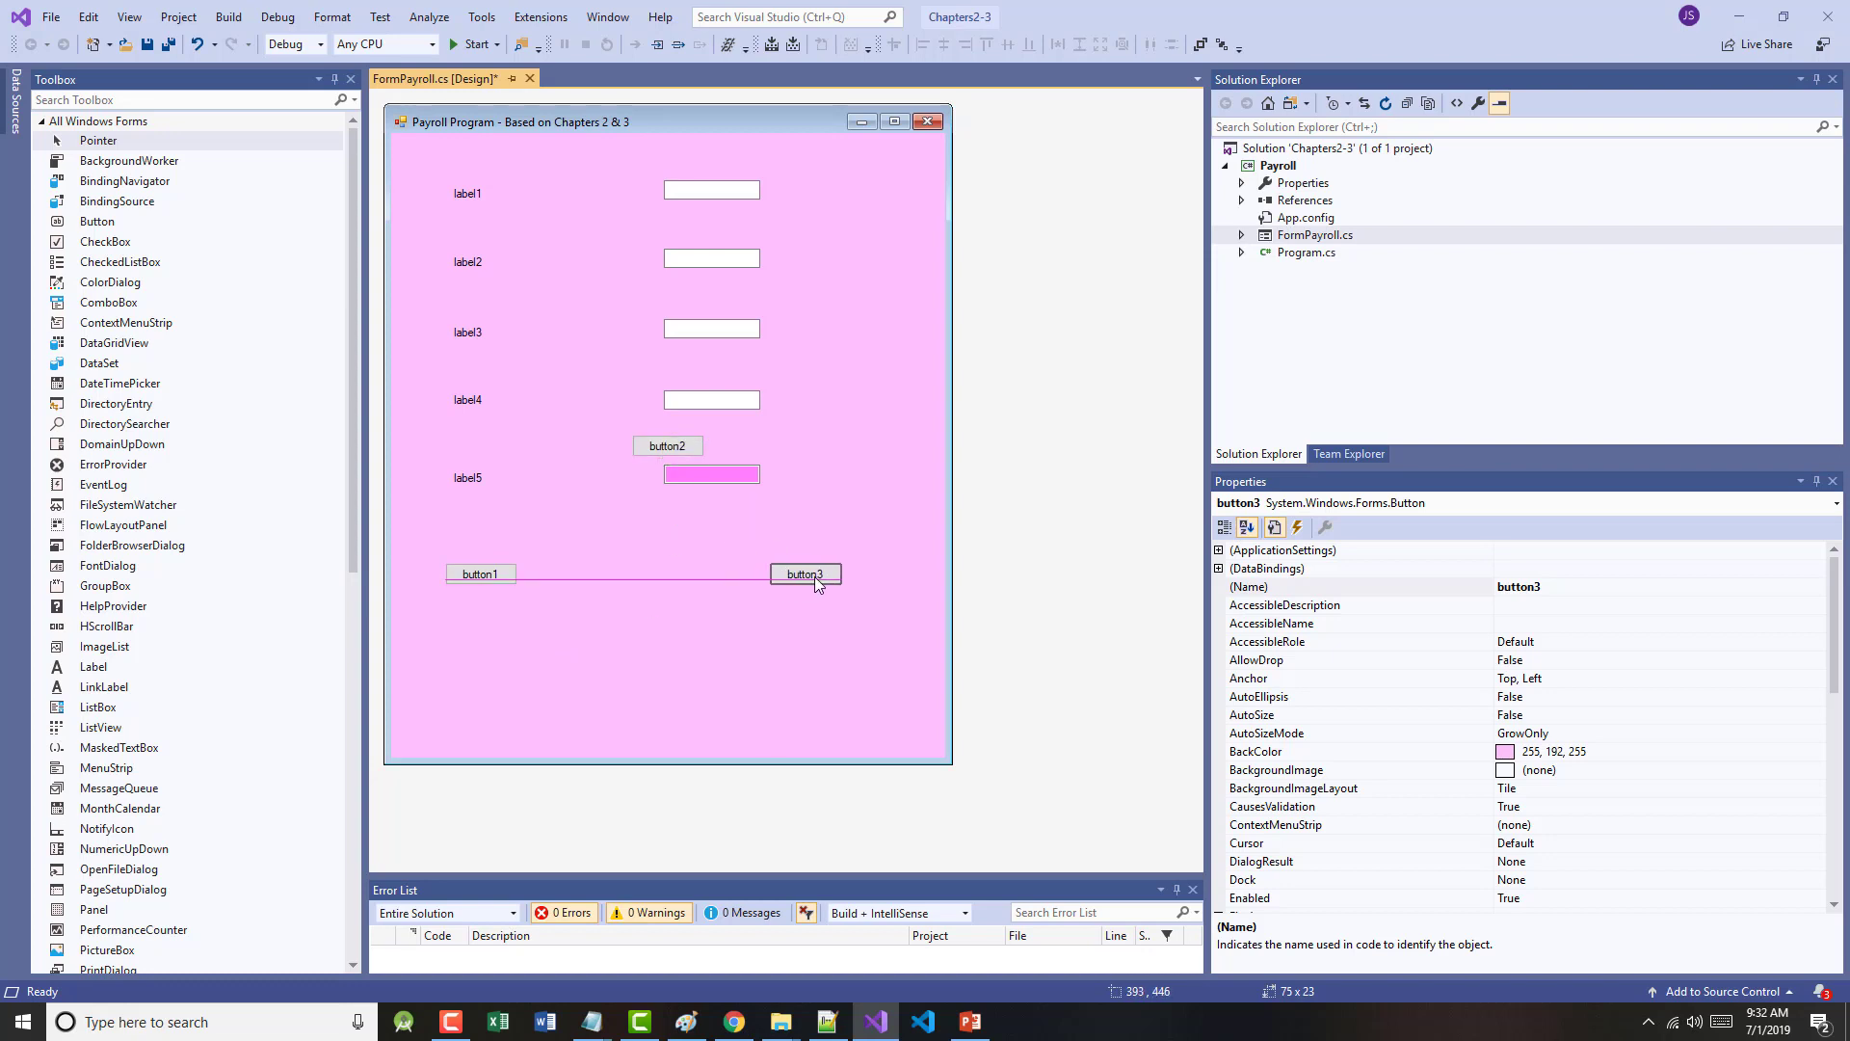
pyautogui.moveTo(667, 445); pyautogui.dragTo(646, 574)
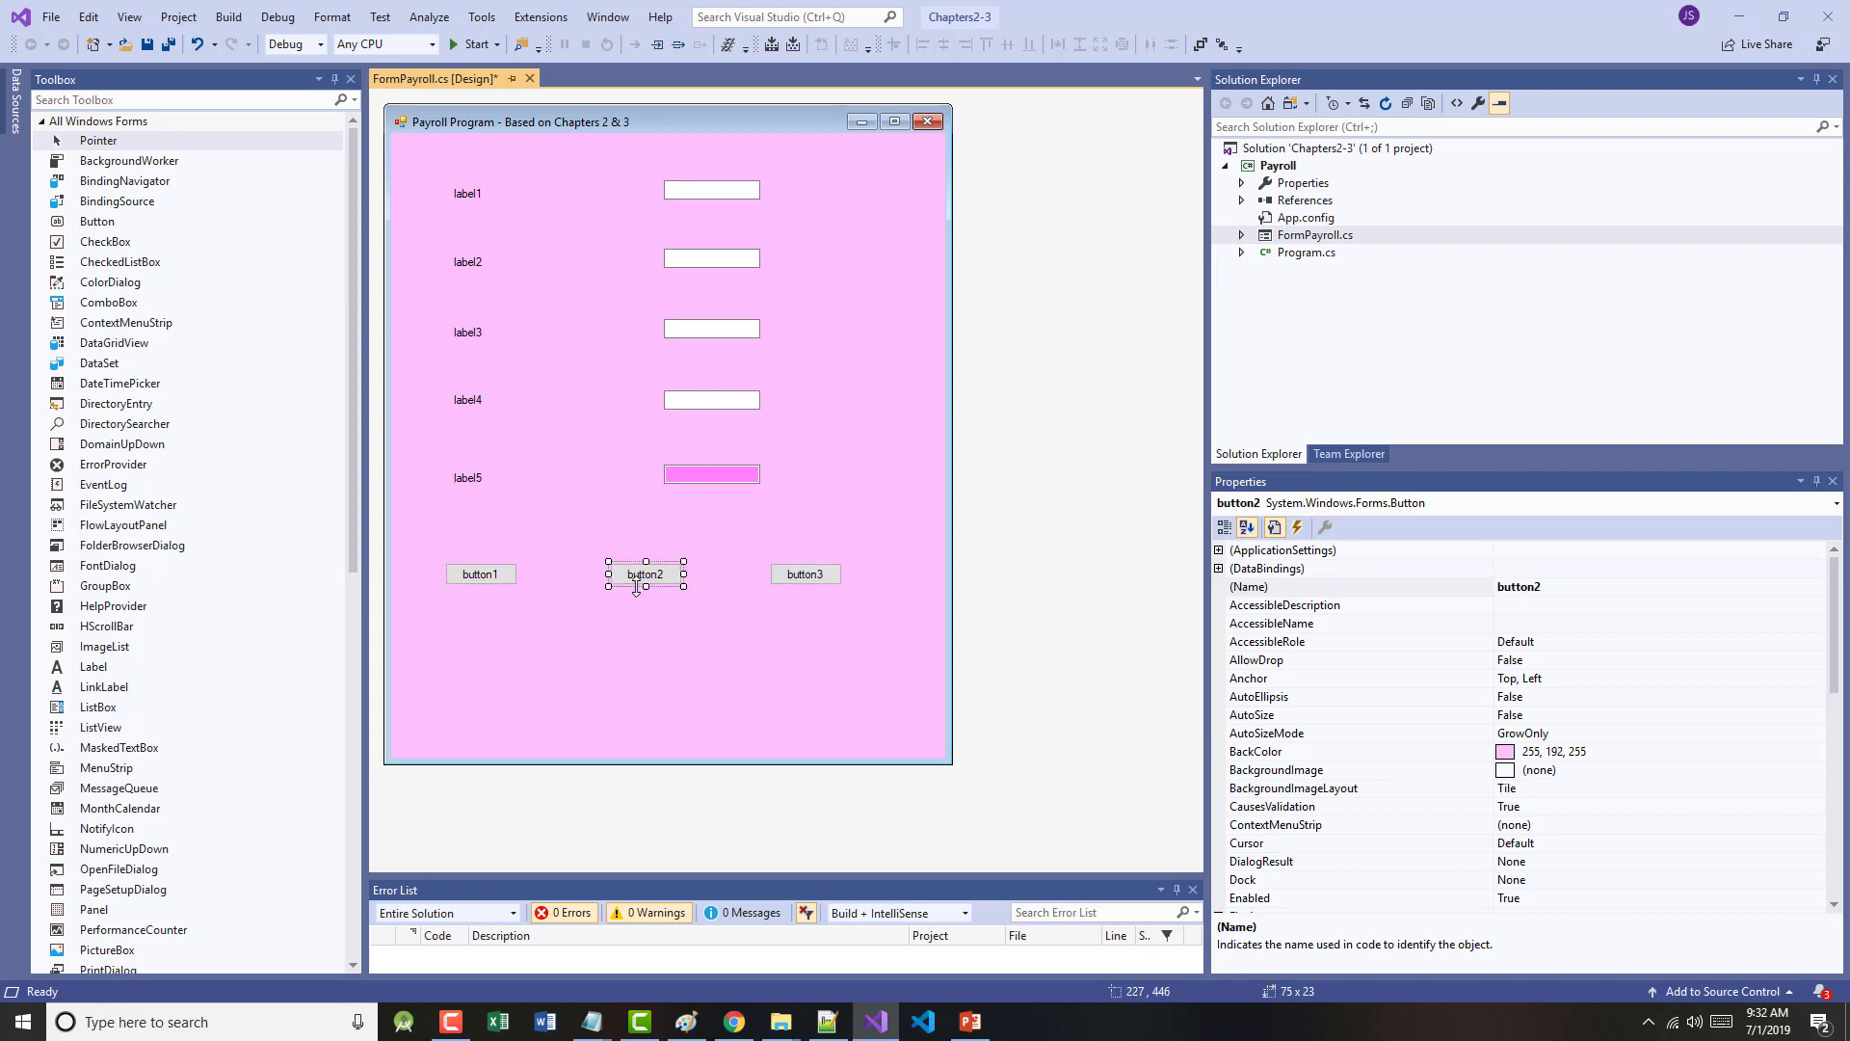
# - Name the buttons buttonCalculate, buttonClear and buttonExit from left to right
pyautogui.click(480, 574)
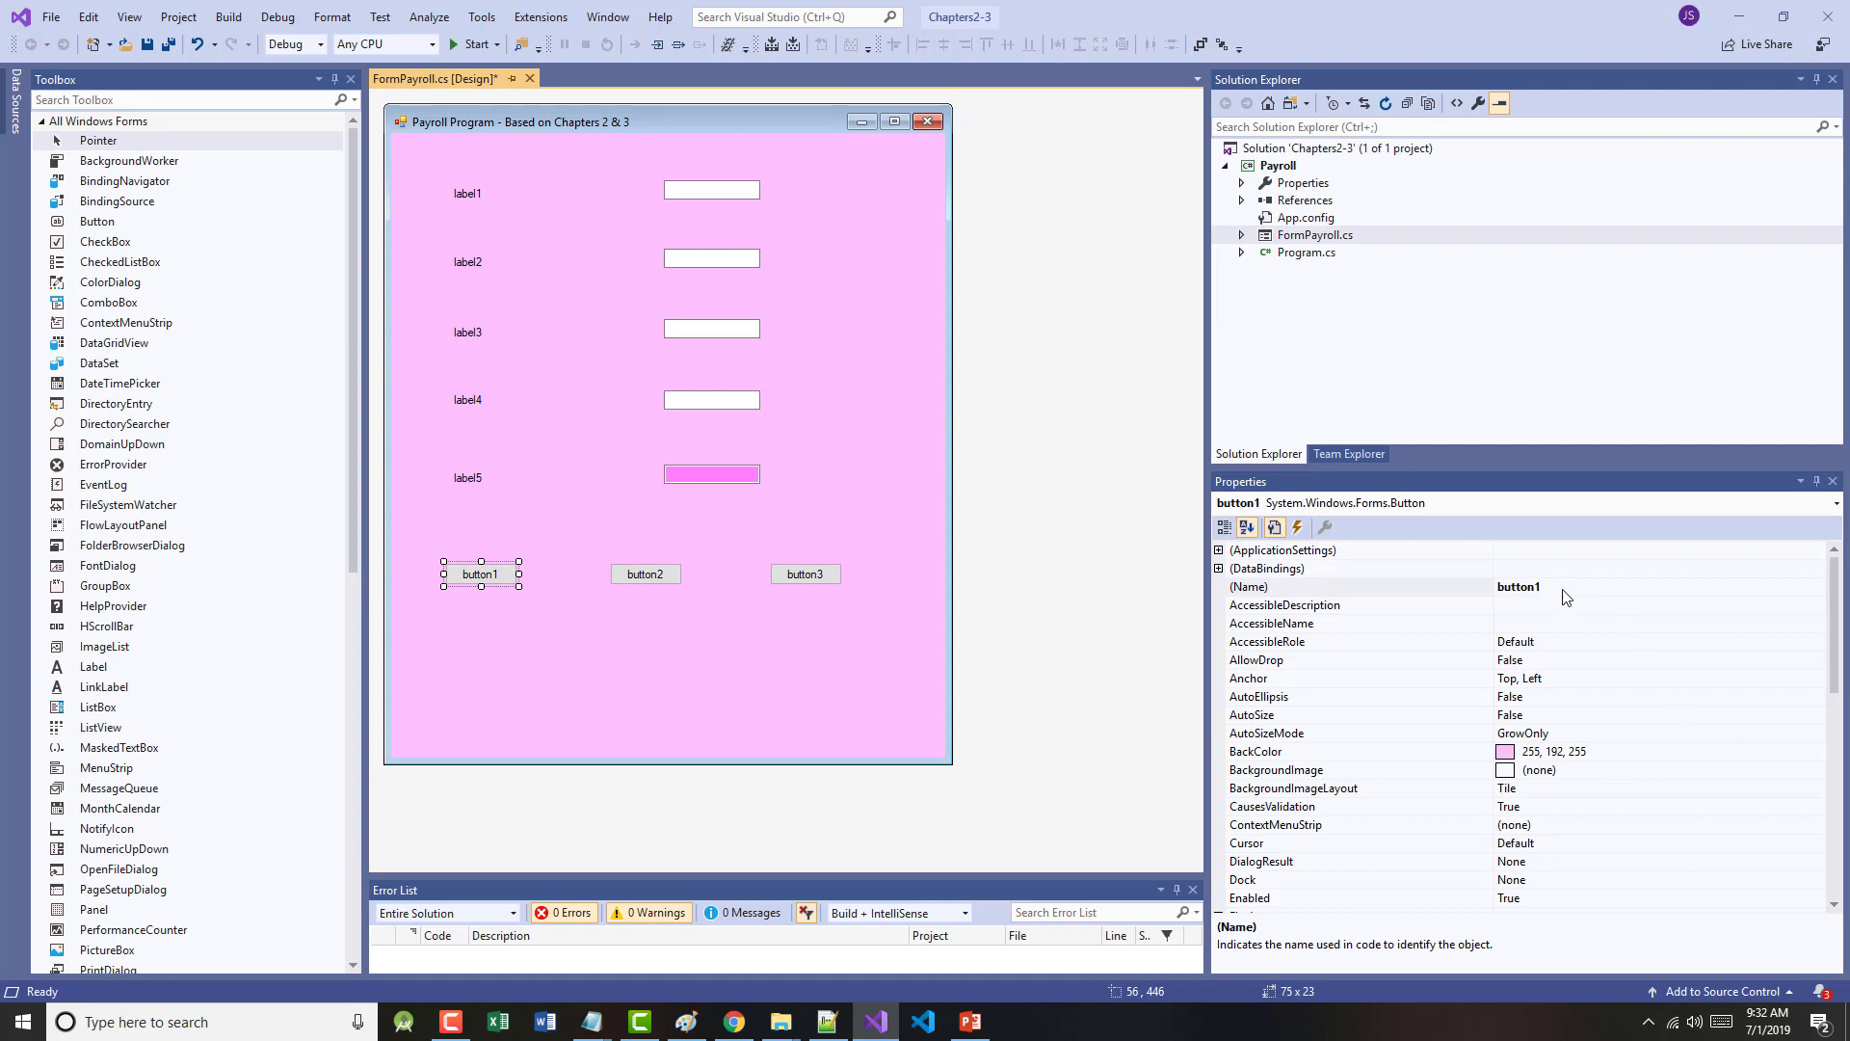
pyautogui.write('buttonCalculate')
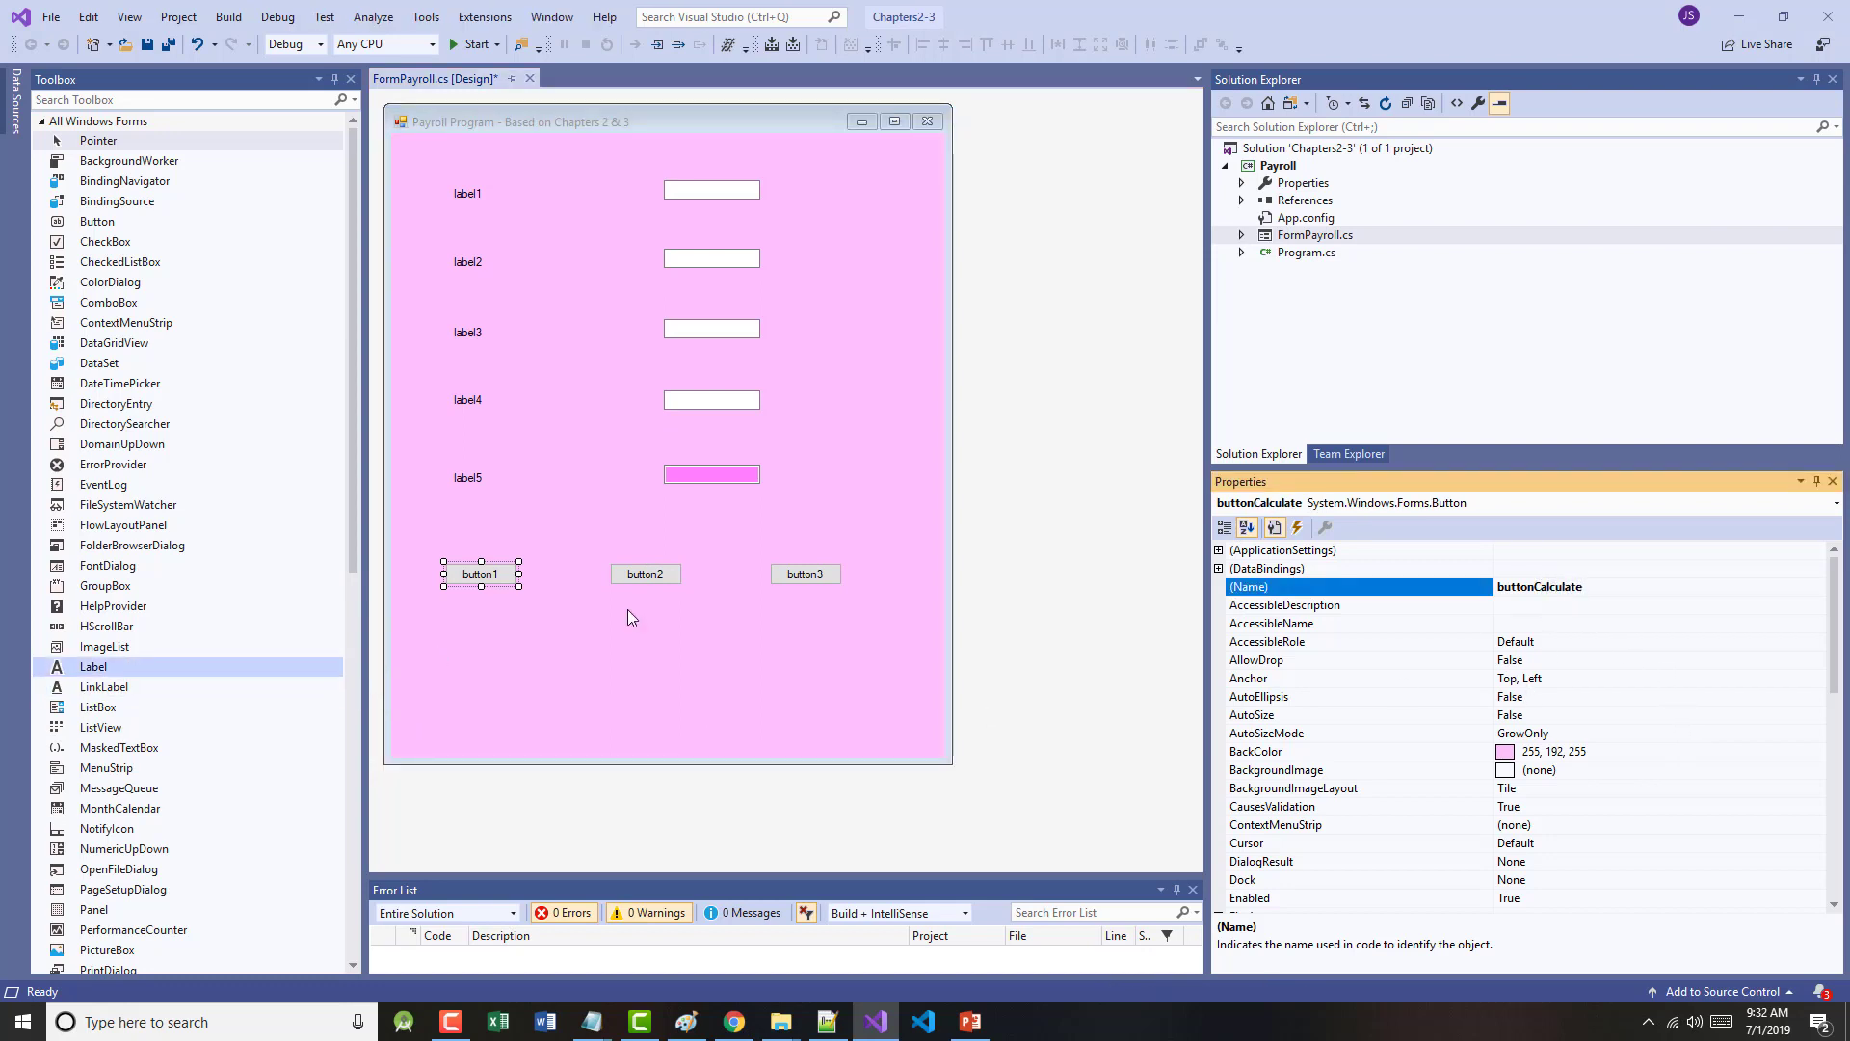
pyautogui.click(644, 575)
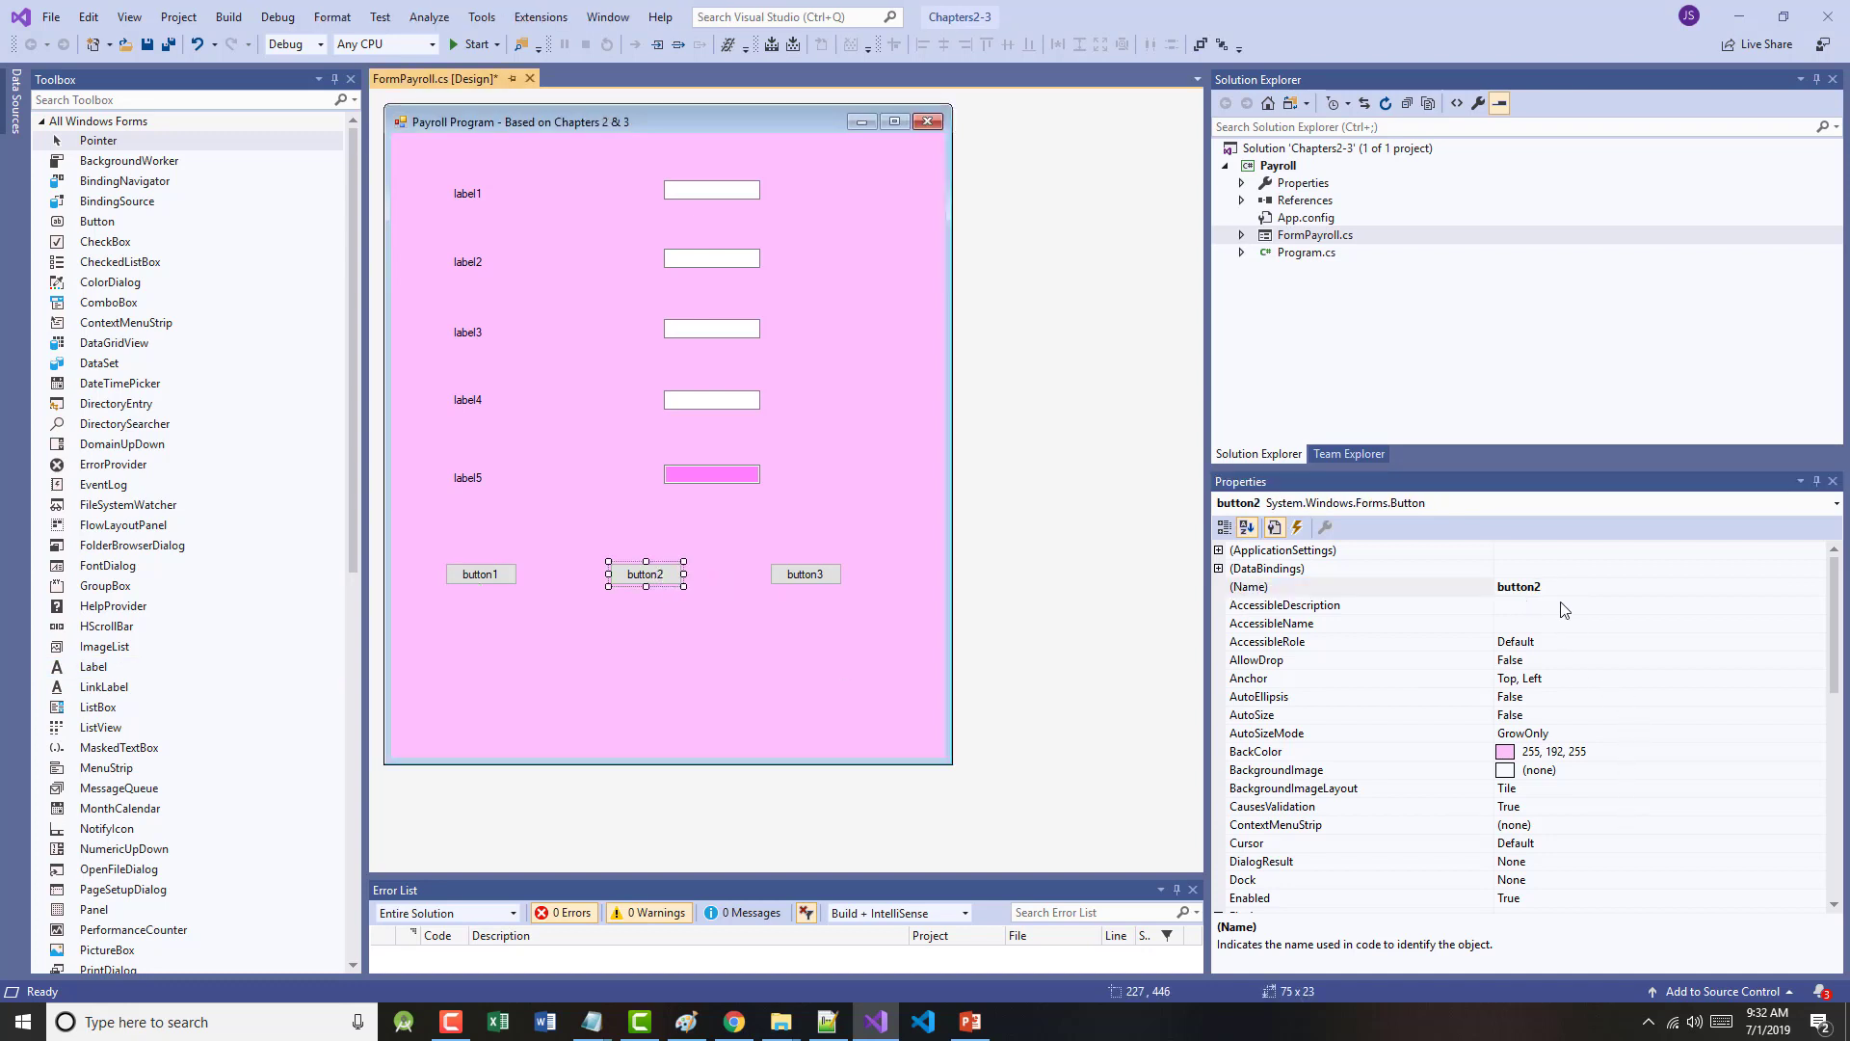
pyautogui.write('buttonClear')
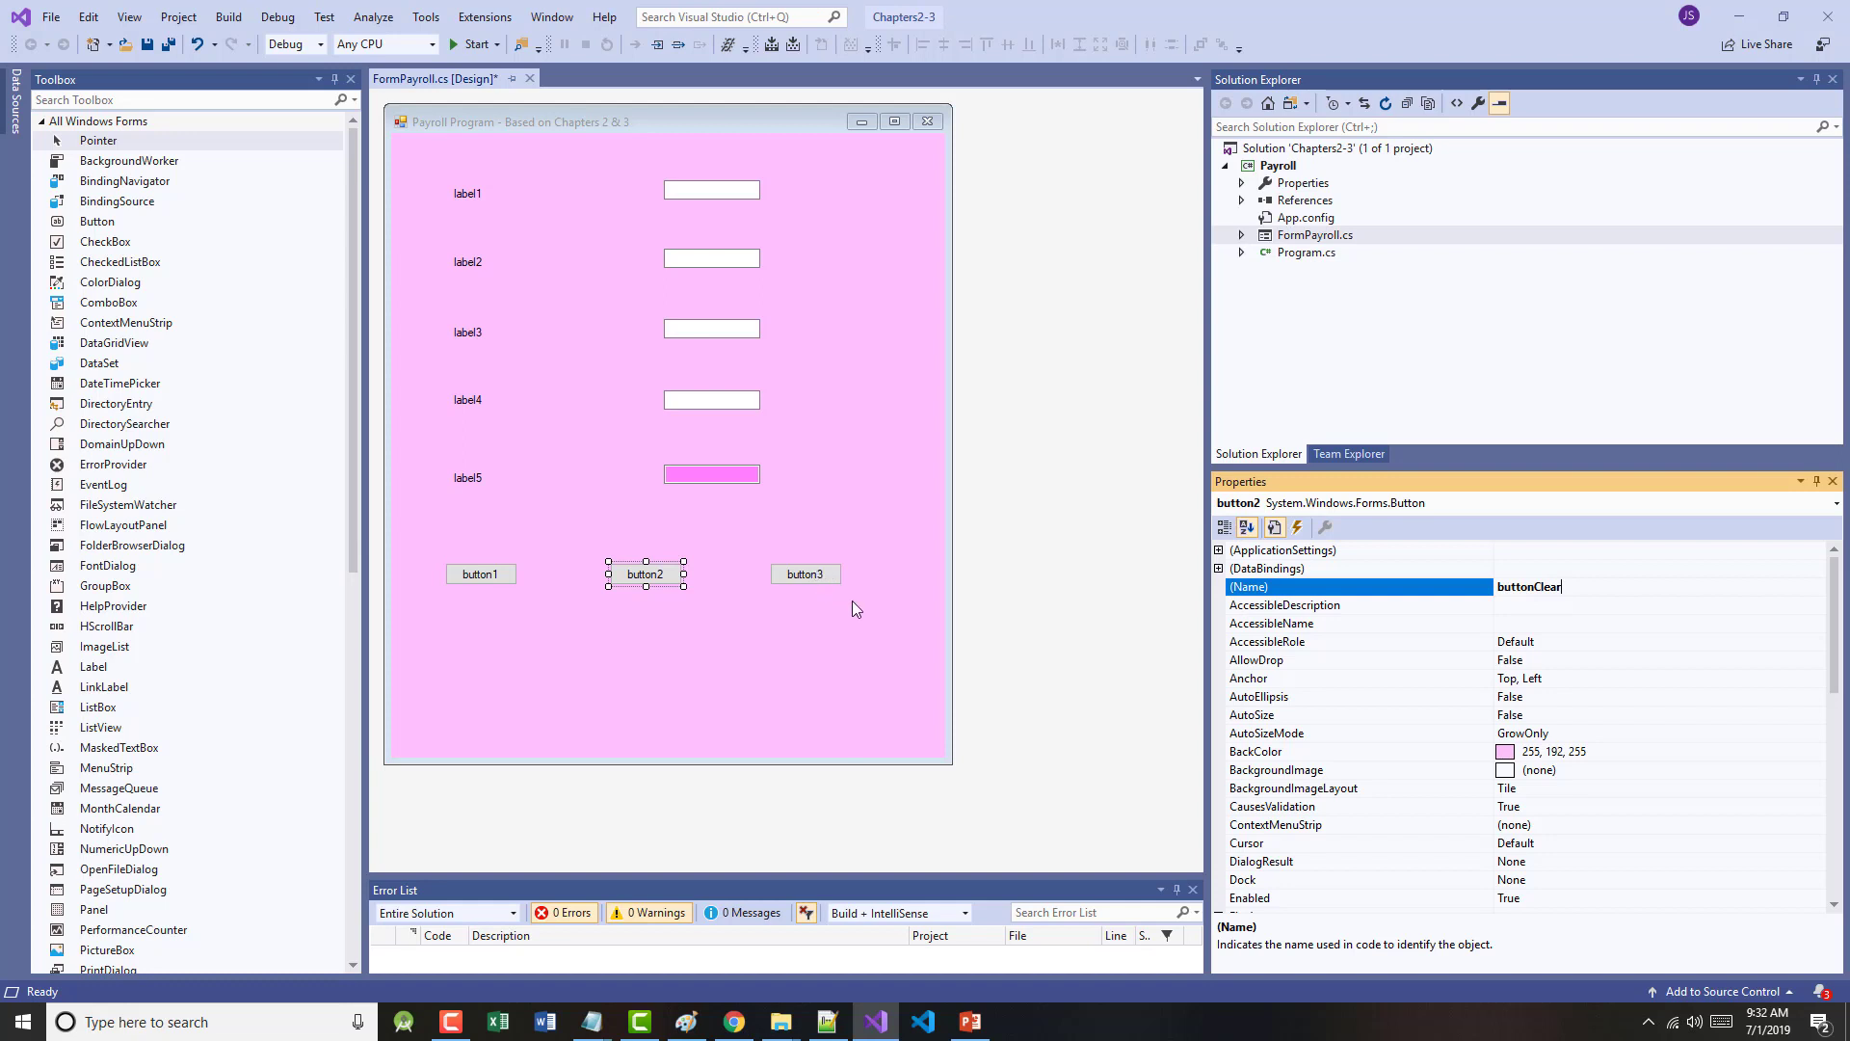
pyautogui.click(806, 575)
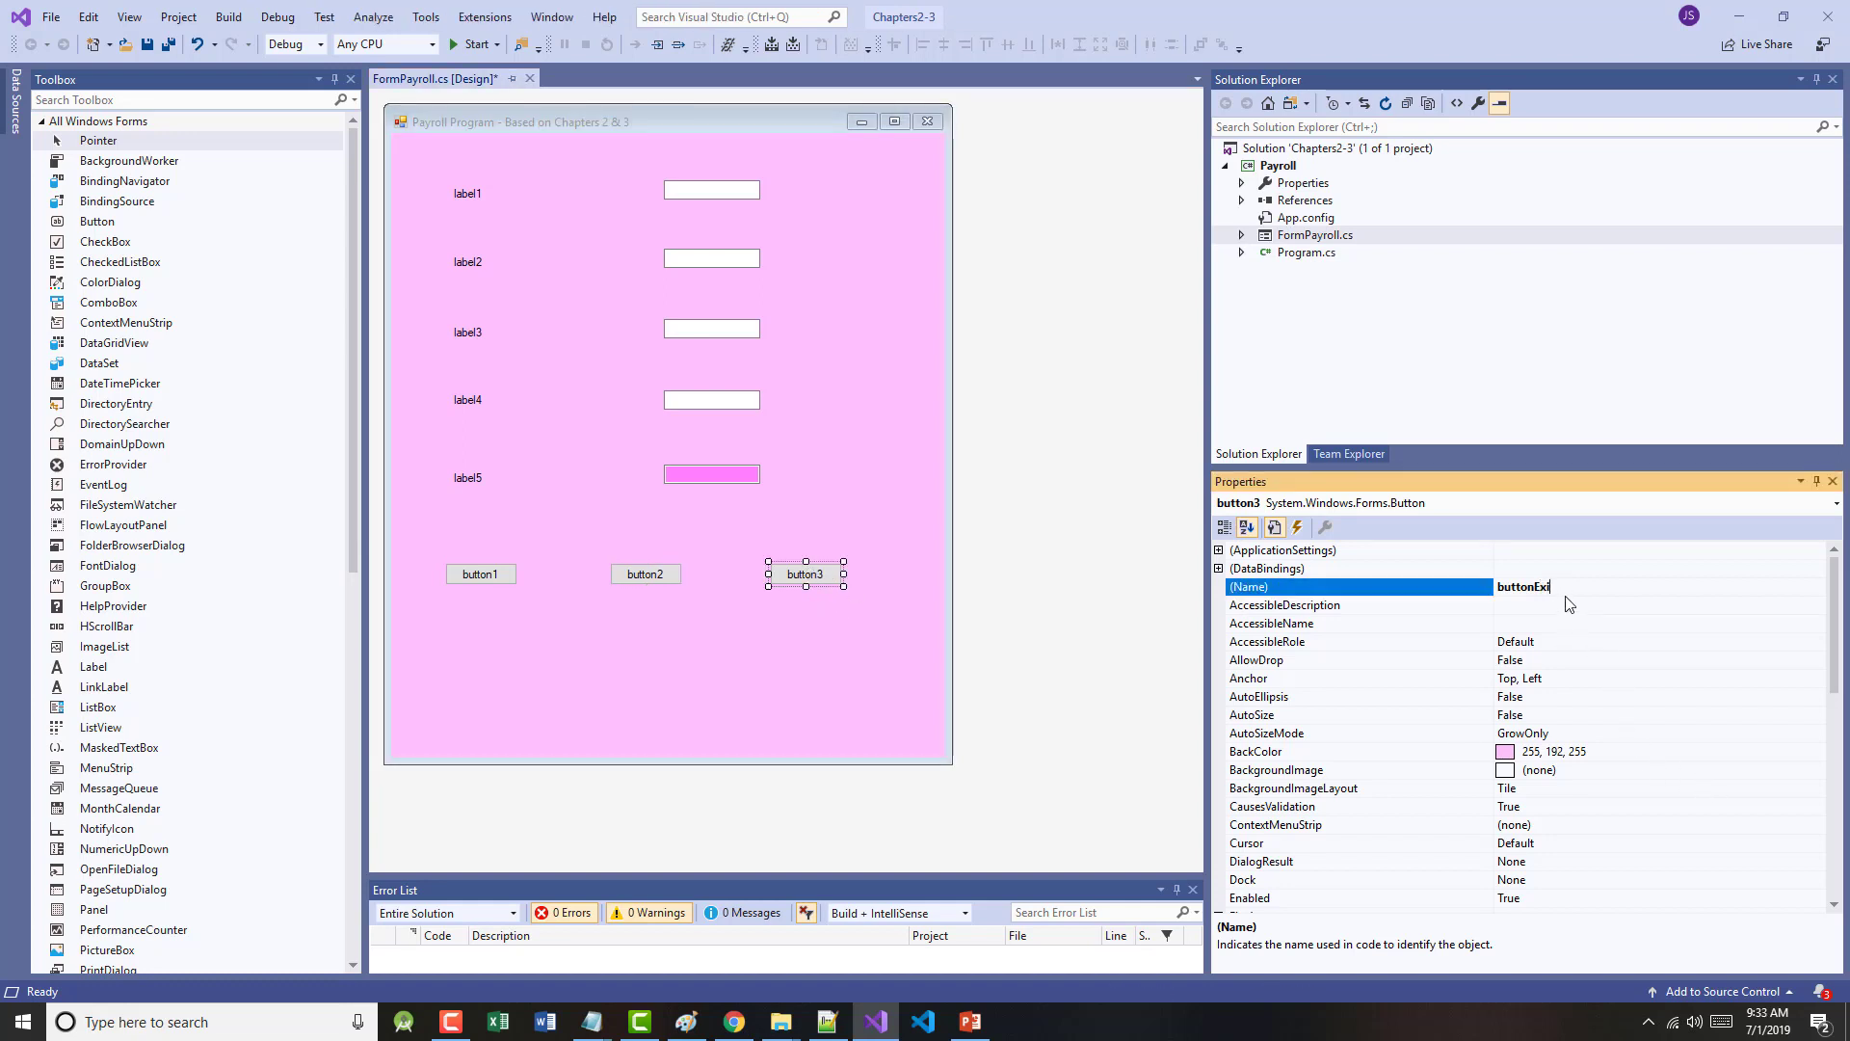
pyautogui.write('buttonExit')
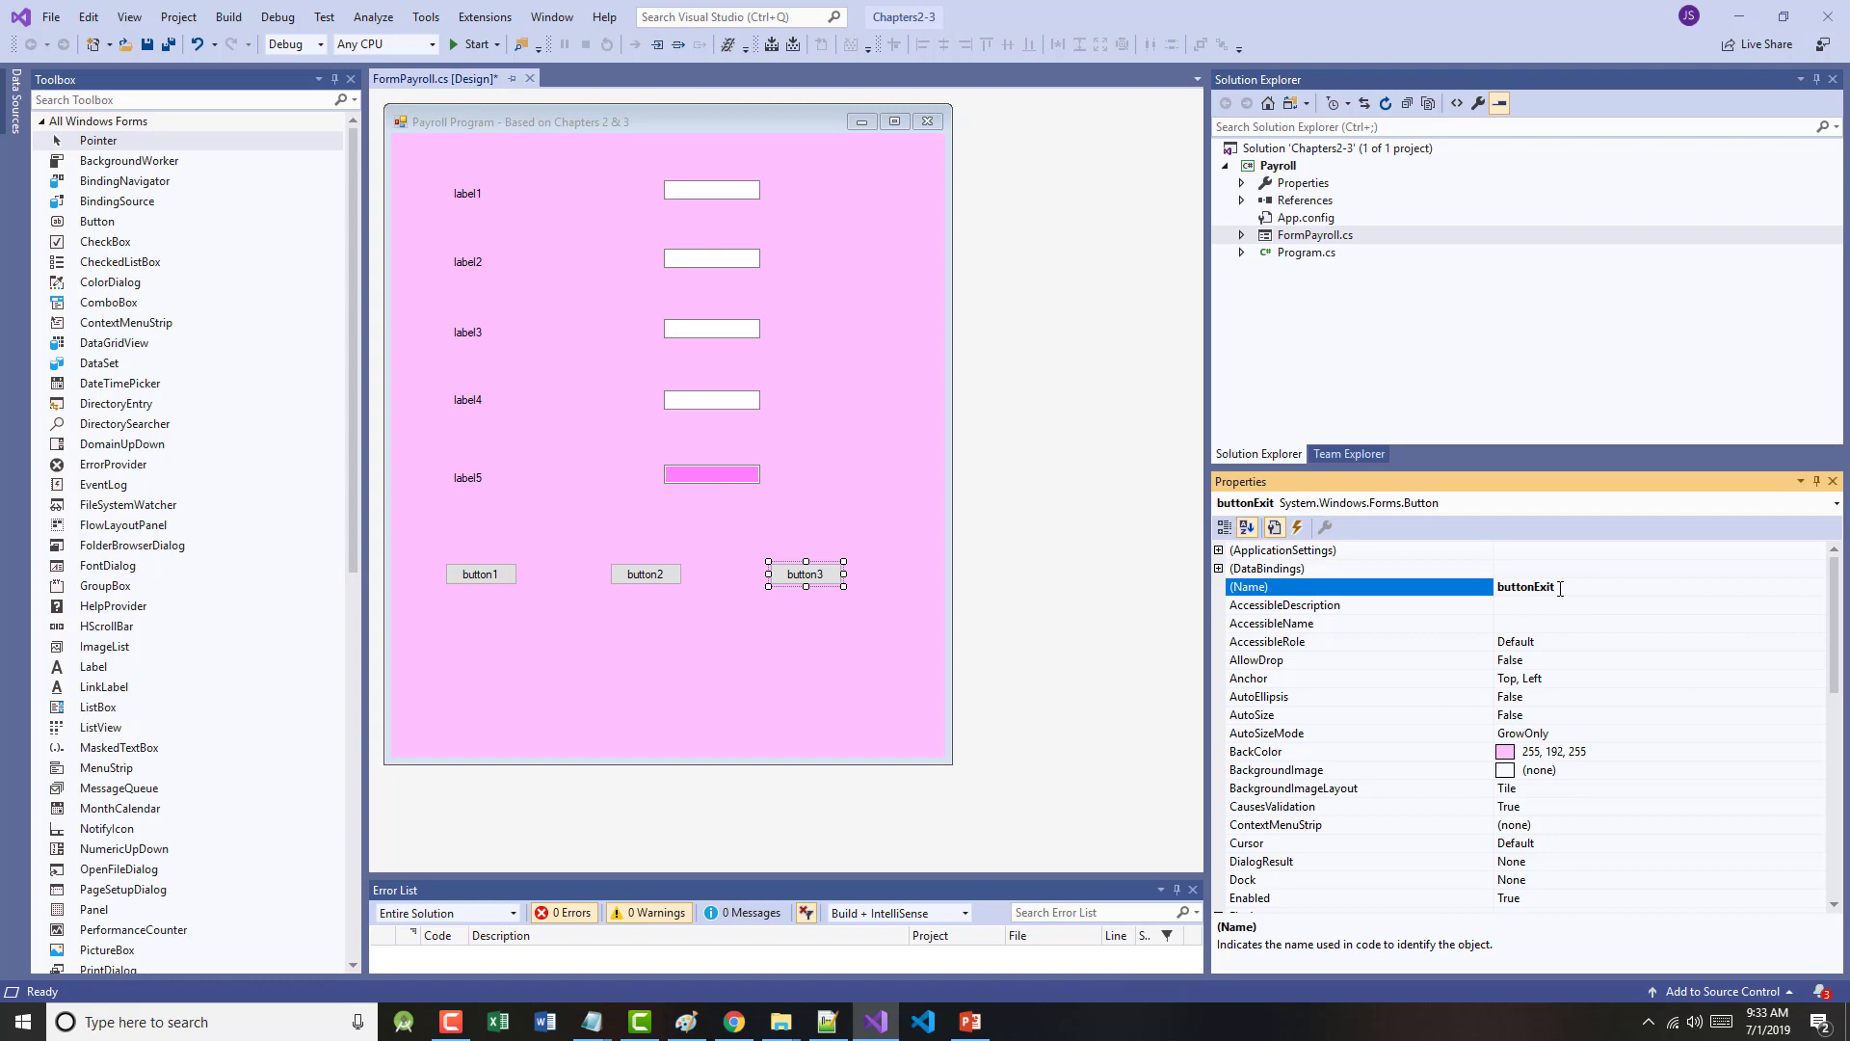
# - Rename the misspelled textBoxLstName control to textBoxLastName
pyautogui.click(1835, 503)
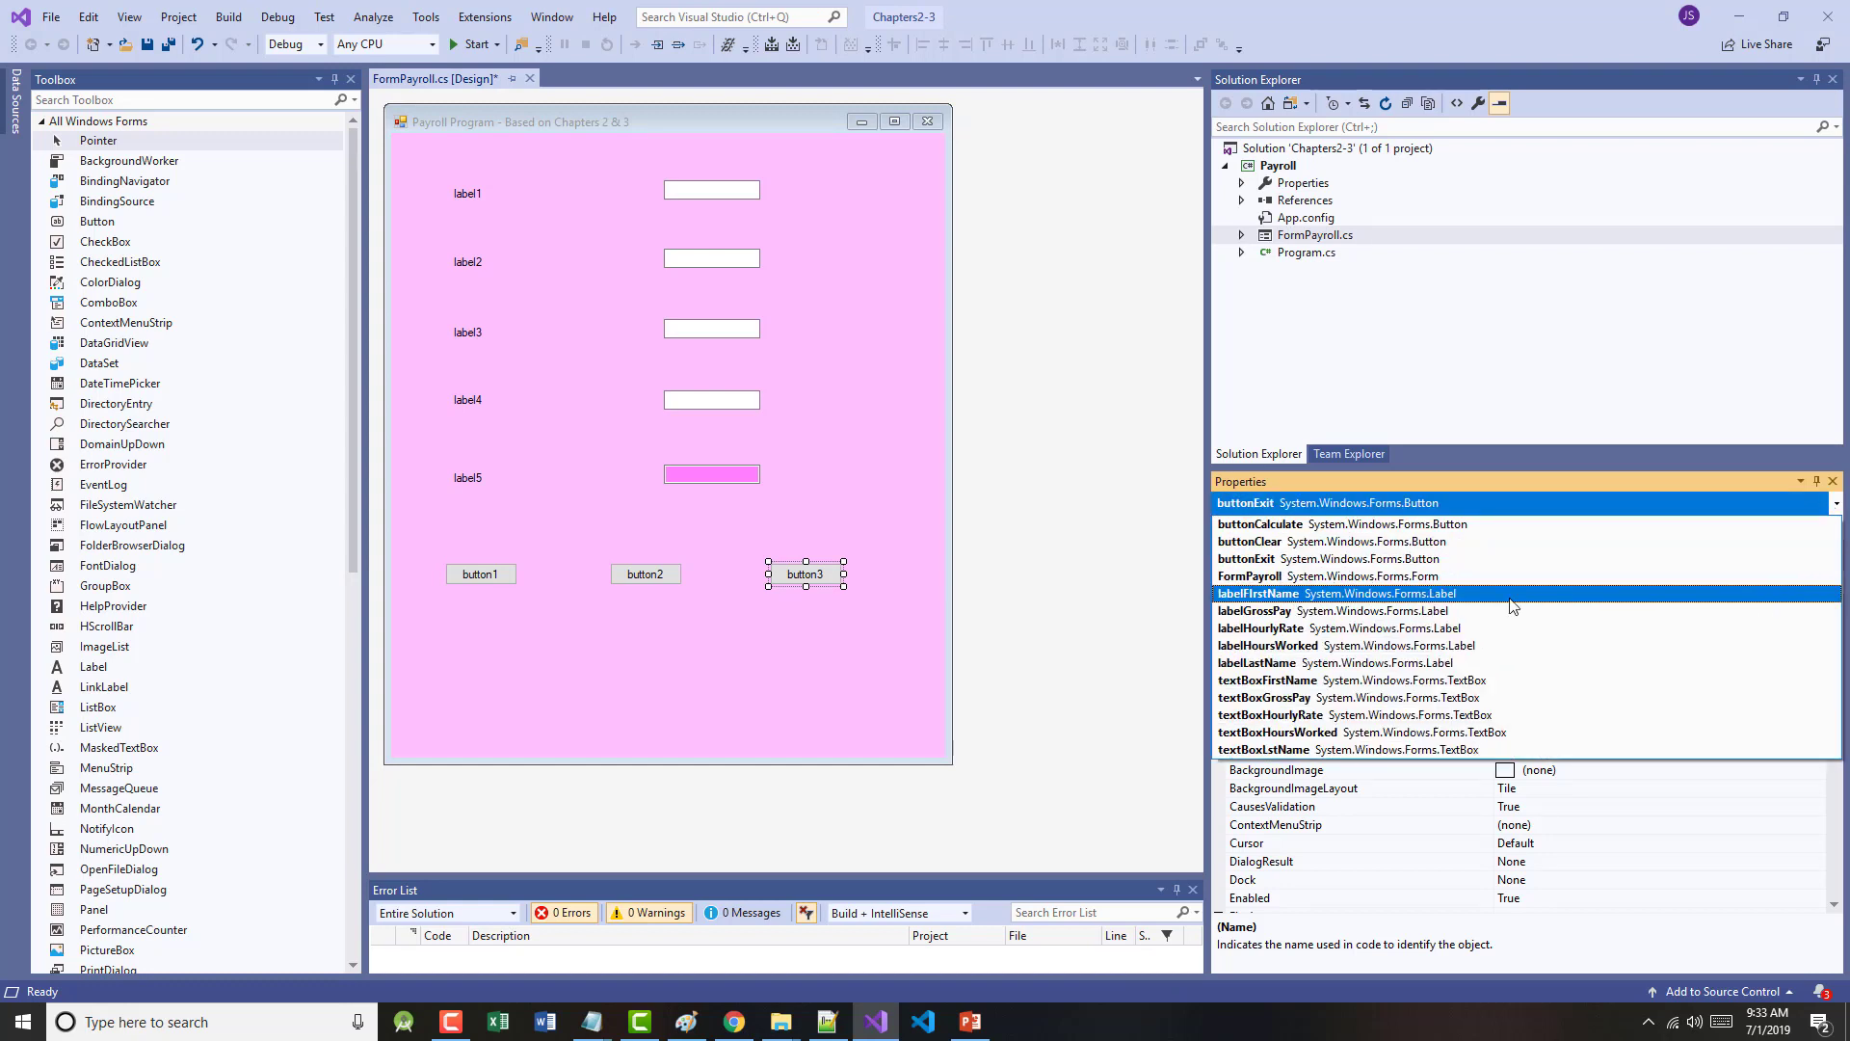
pyautogui.click(1270, 714)
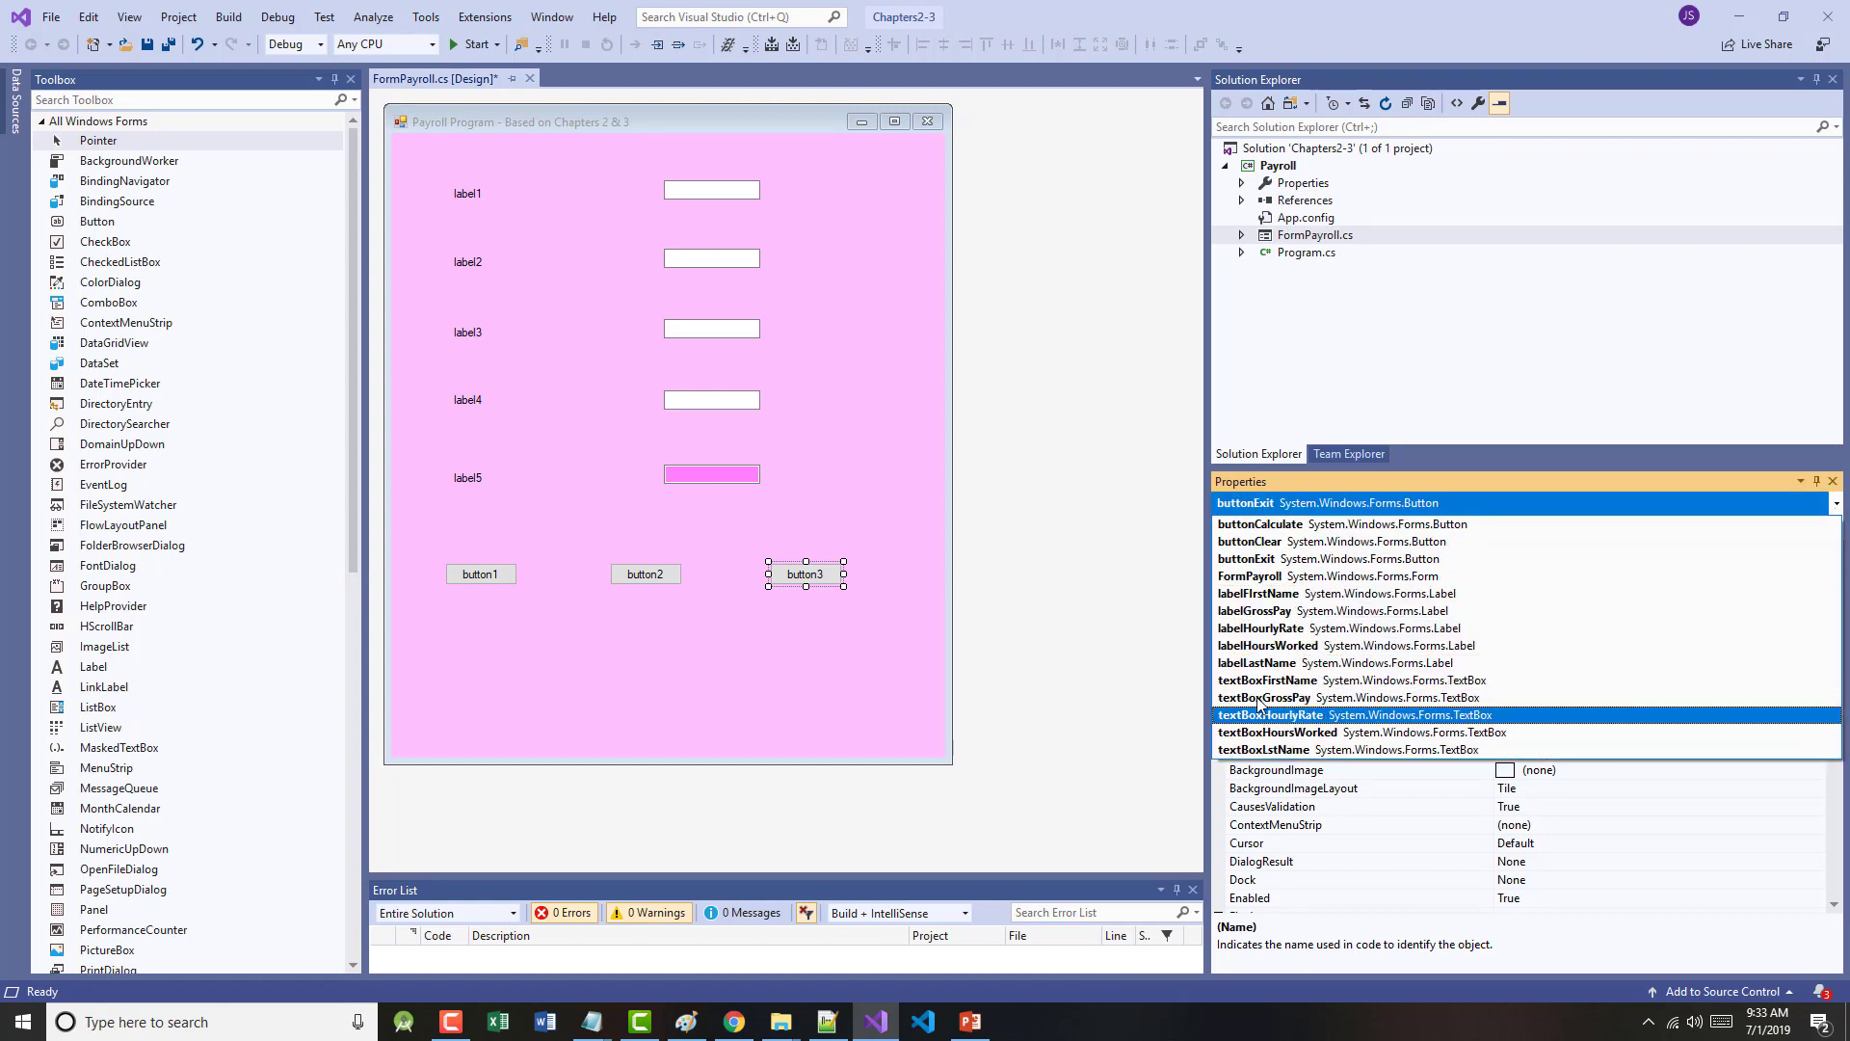
pyautogui.click(1264, 697)
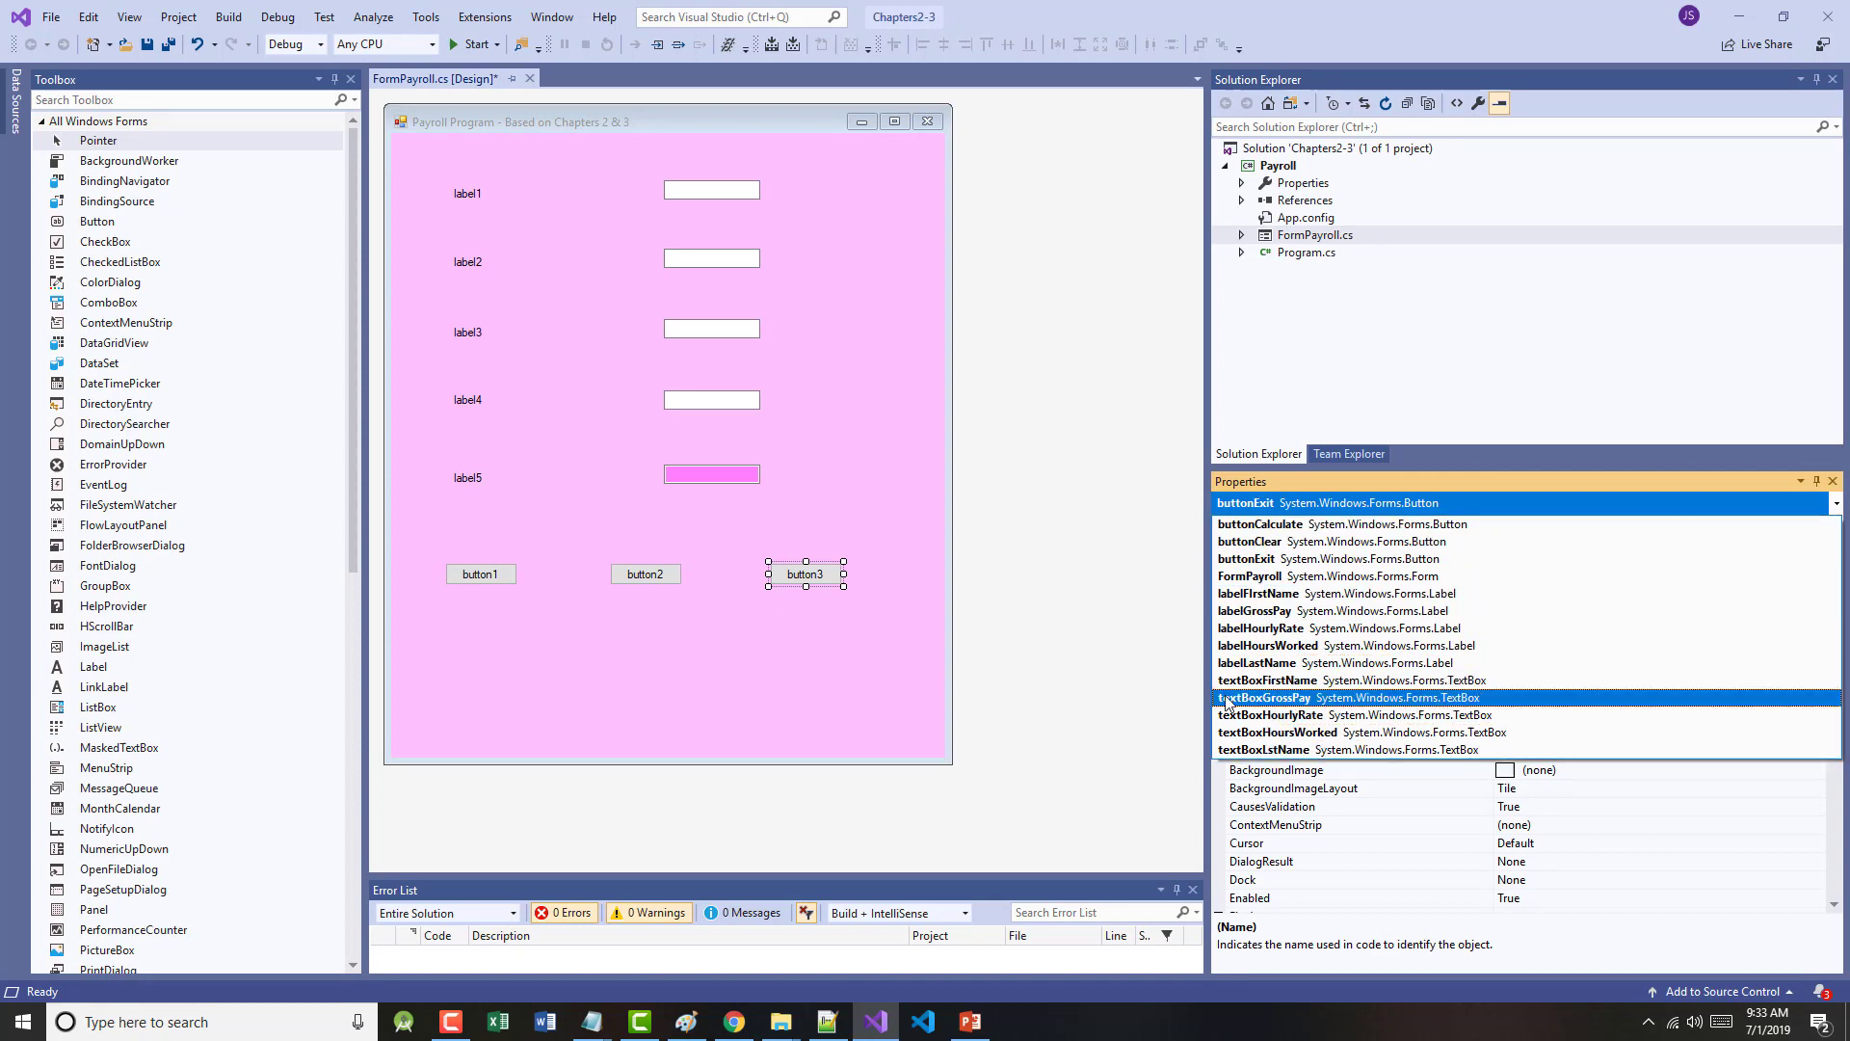
pyautogui.click(1256, 594)
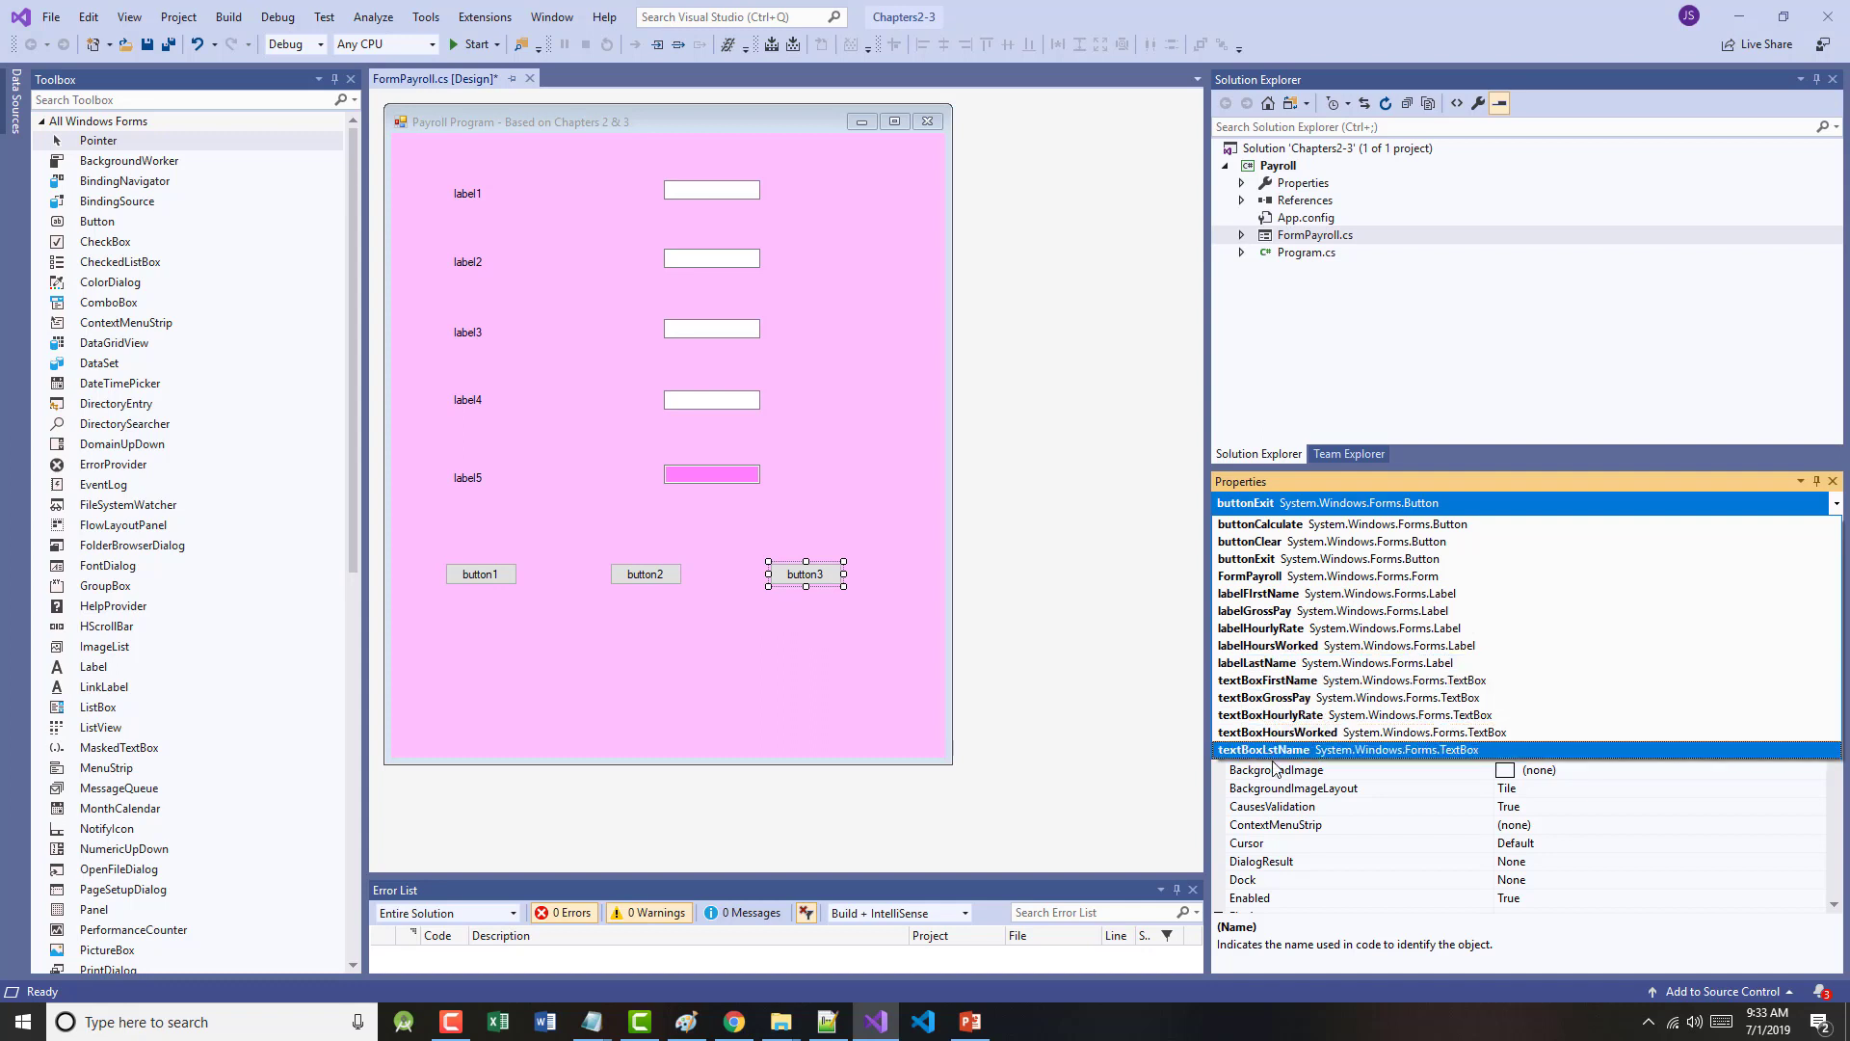
pyautogui.click(1261, 629)
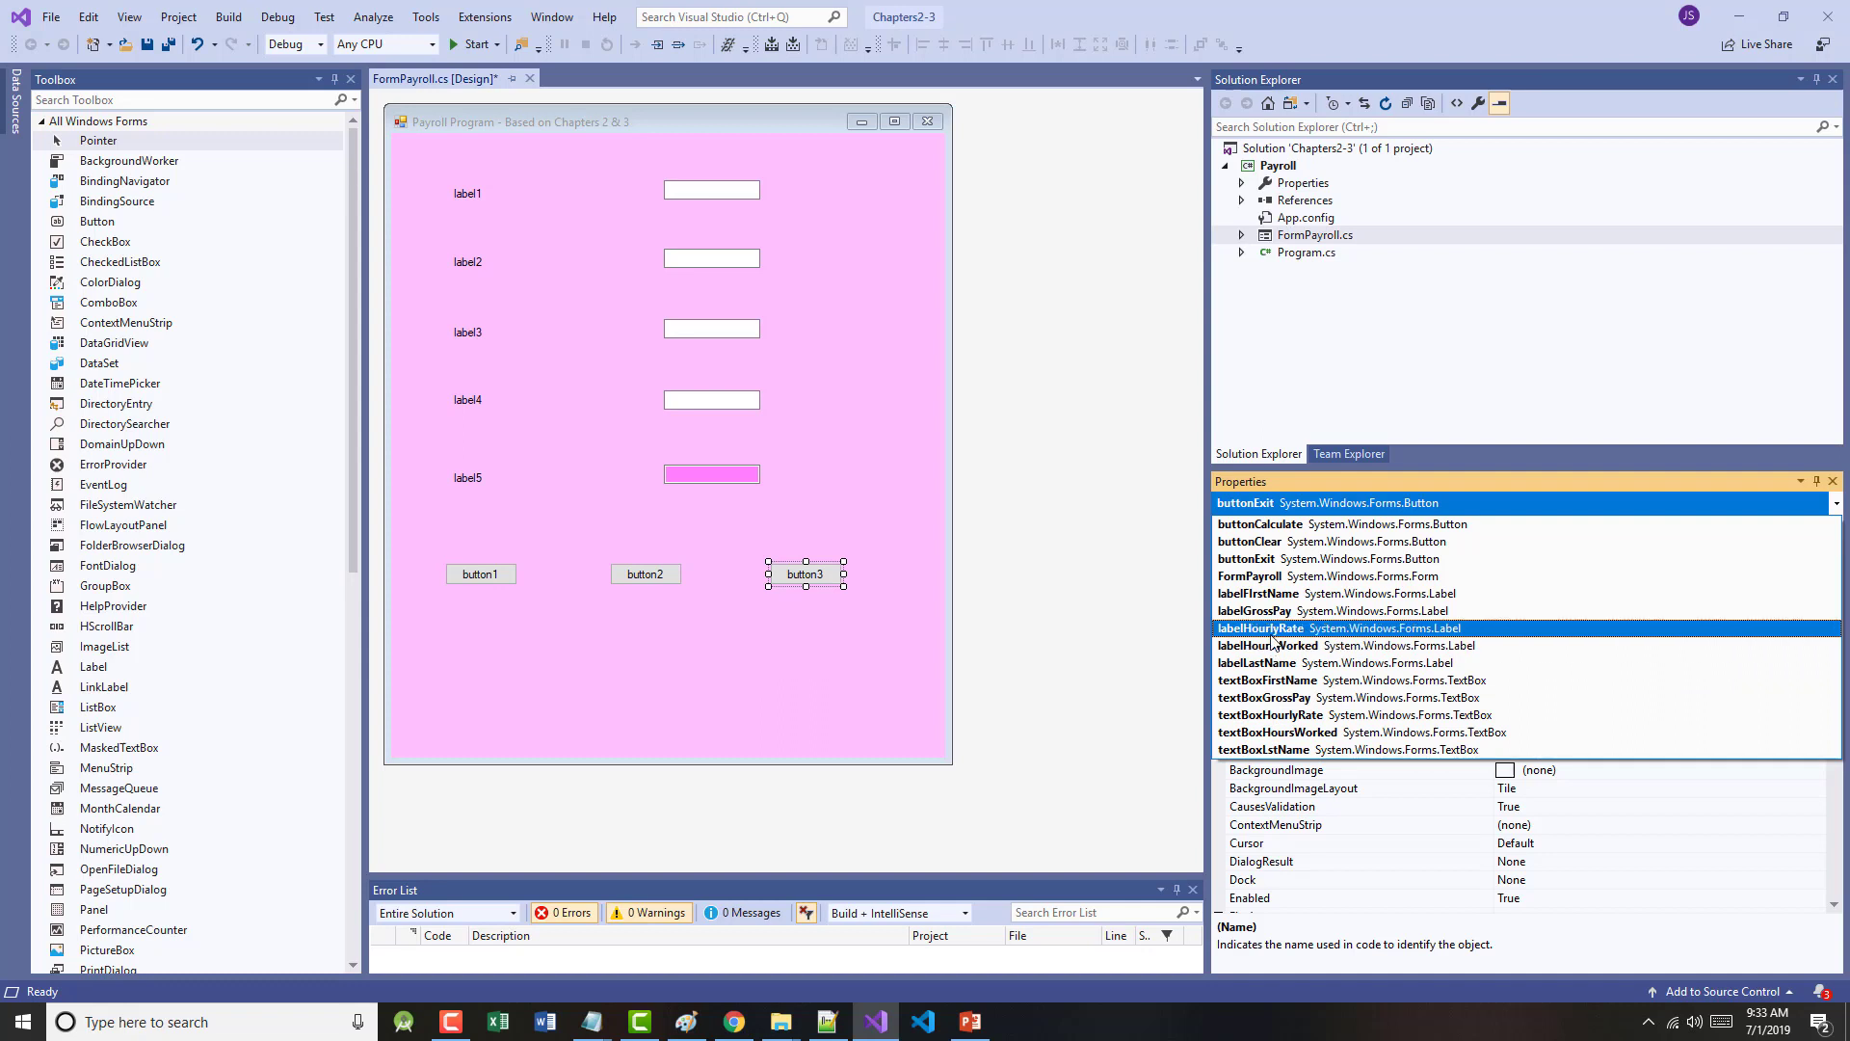
pyautogui.click(1263, 748)
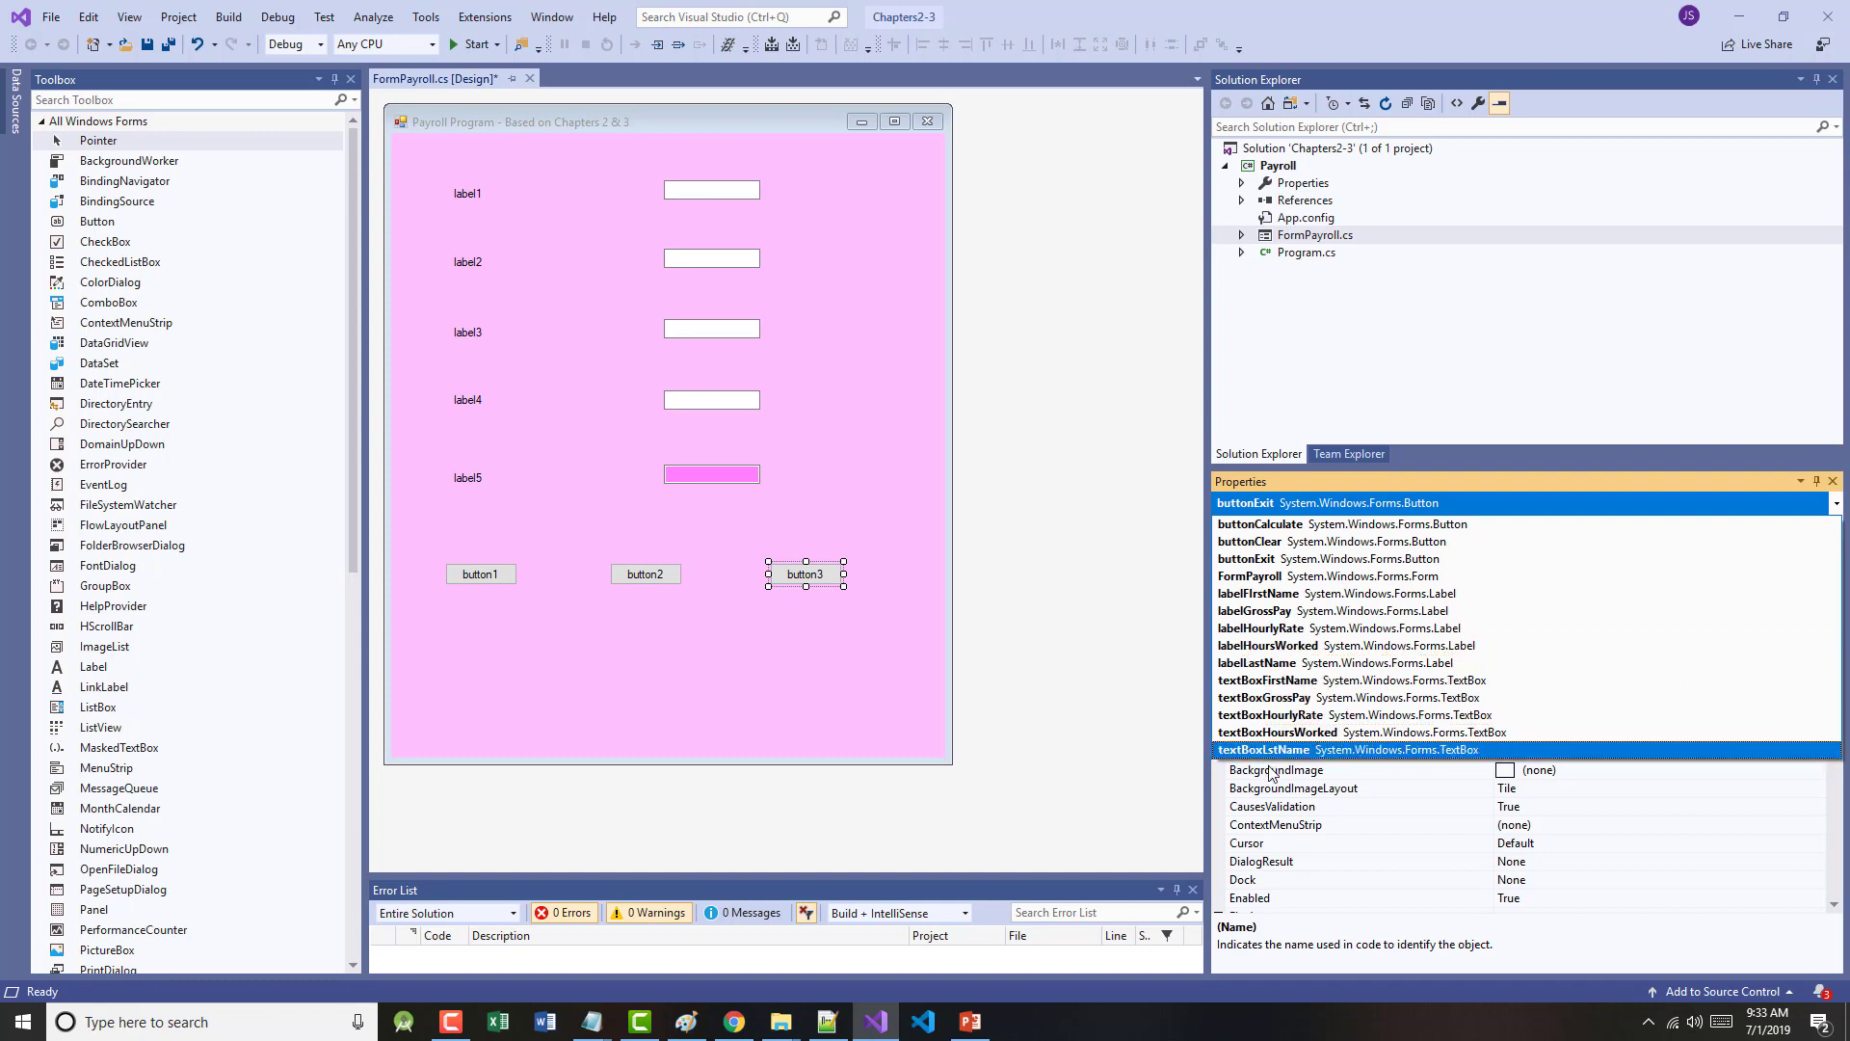
pyautogui.moveTo(1276, 796)
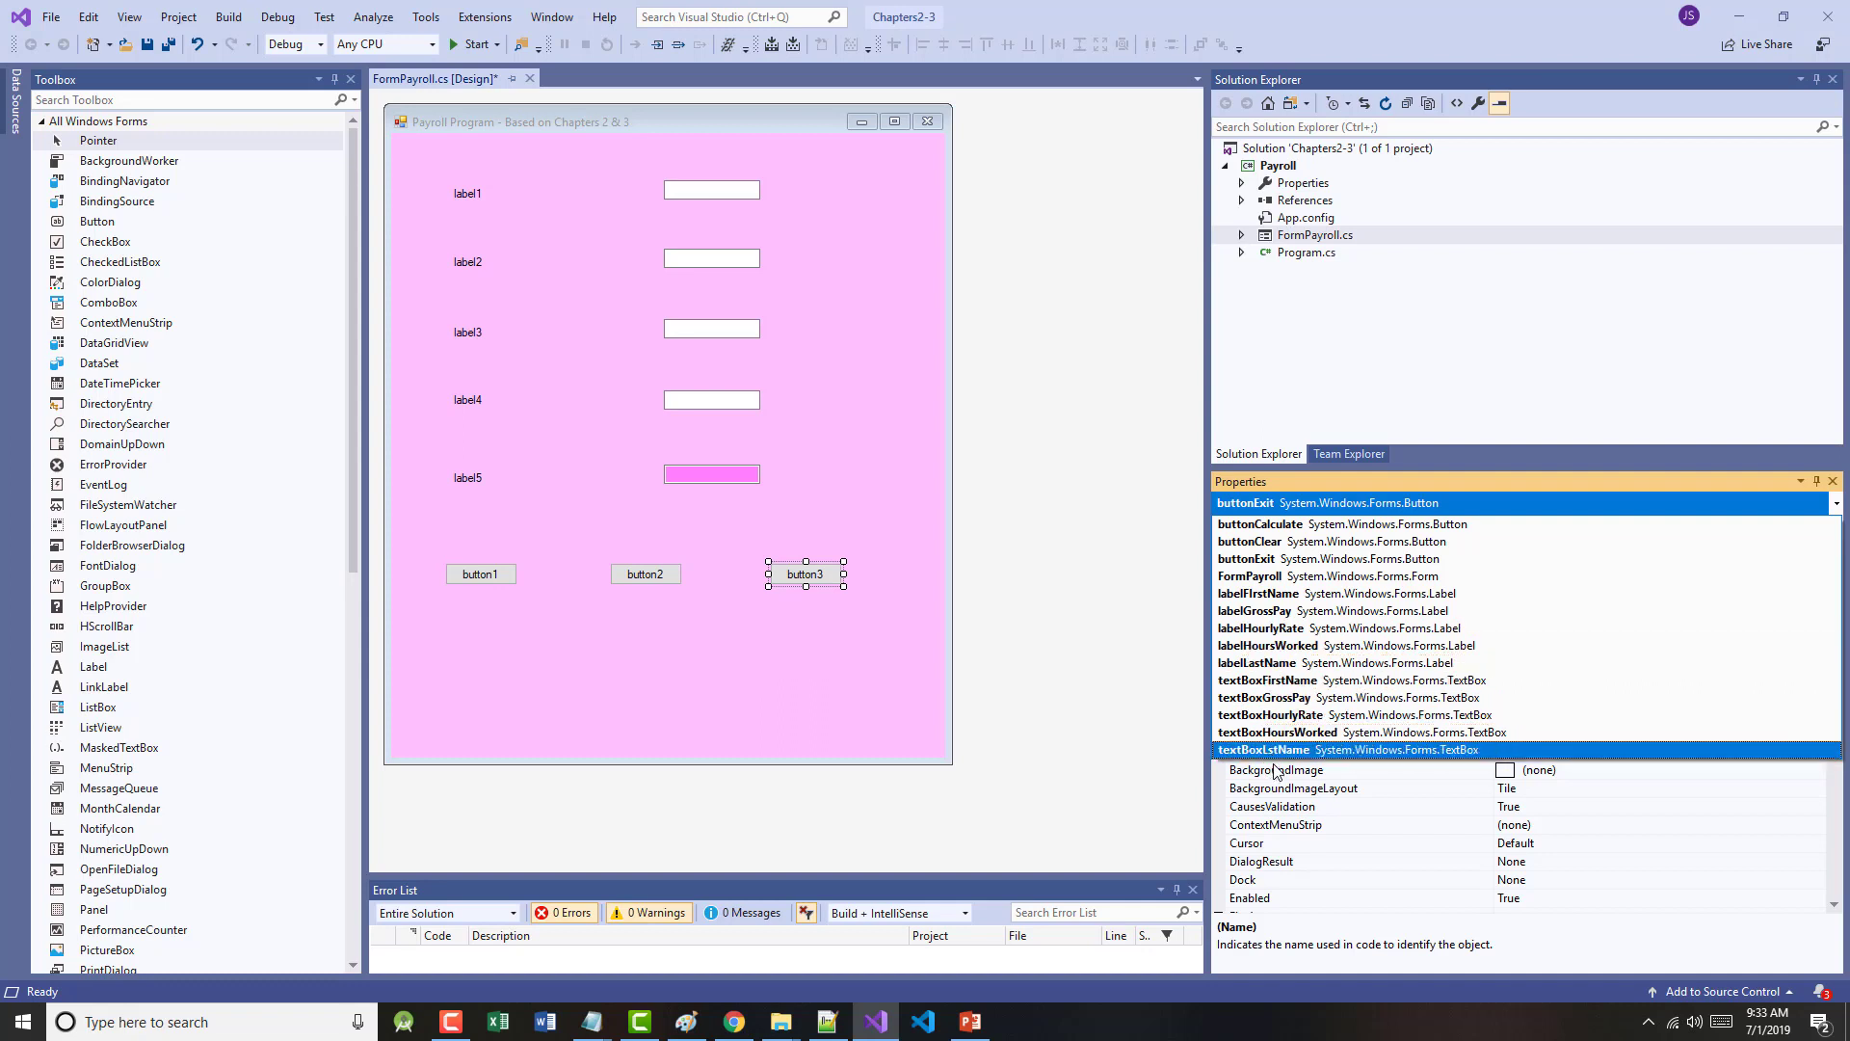
pyautogui.click(711, 258)
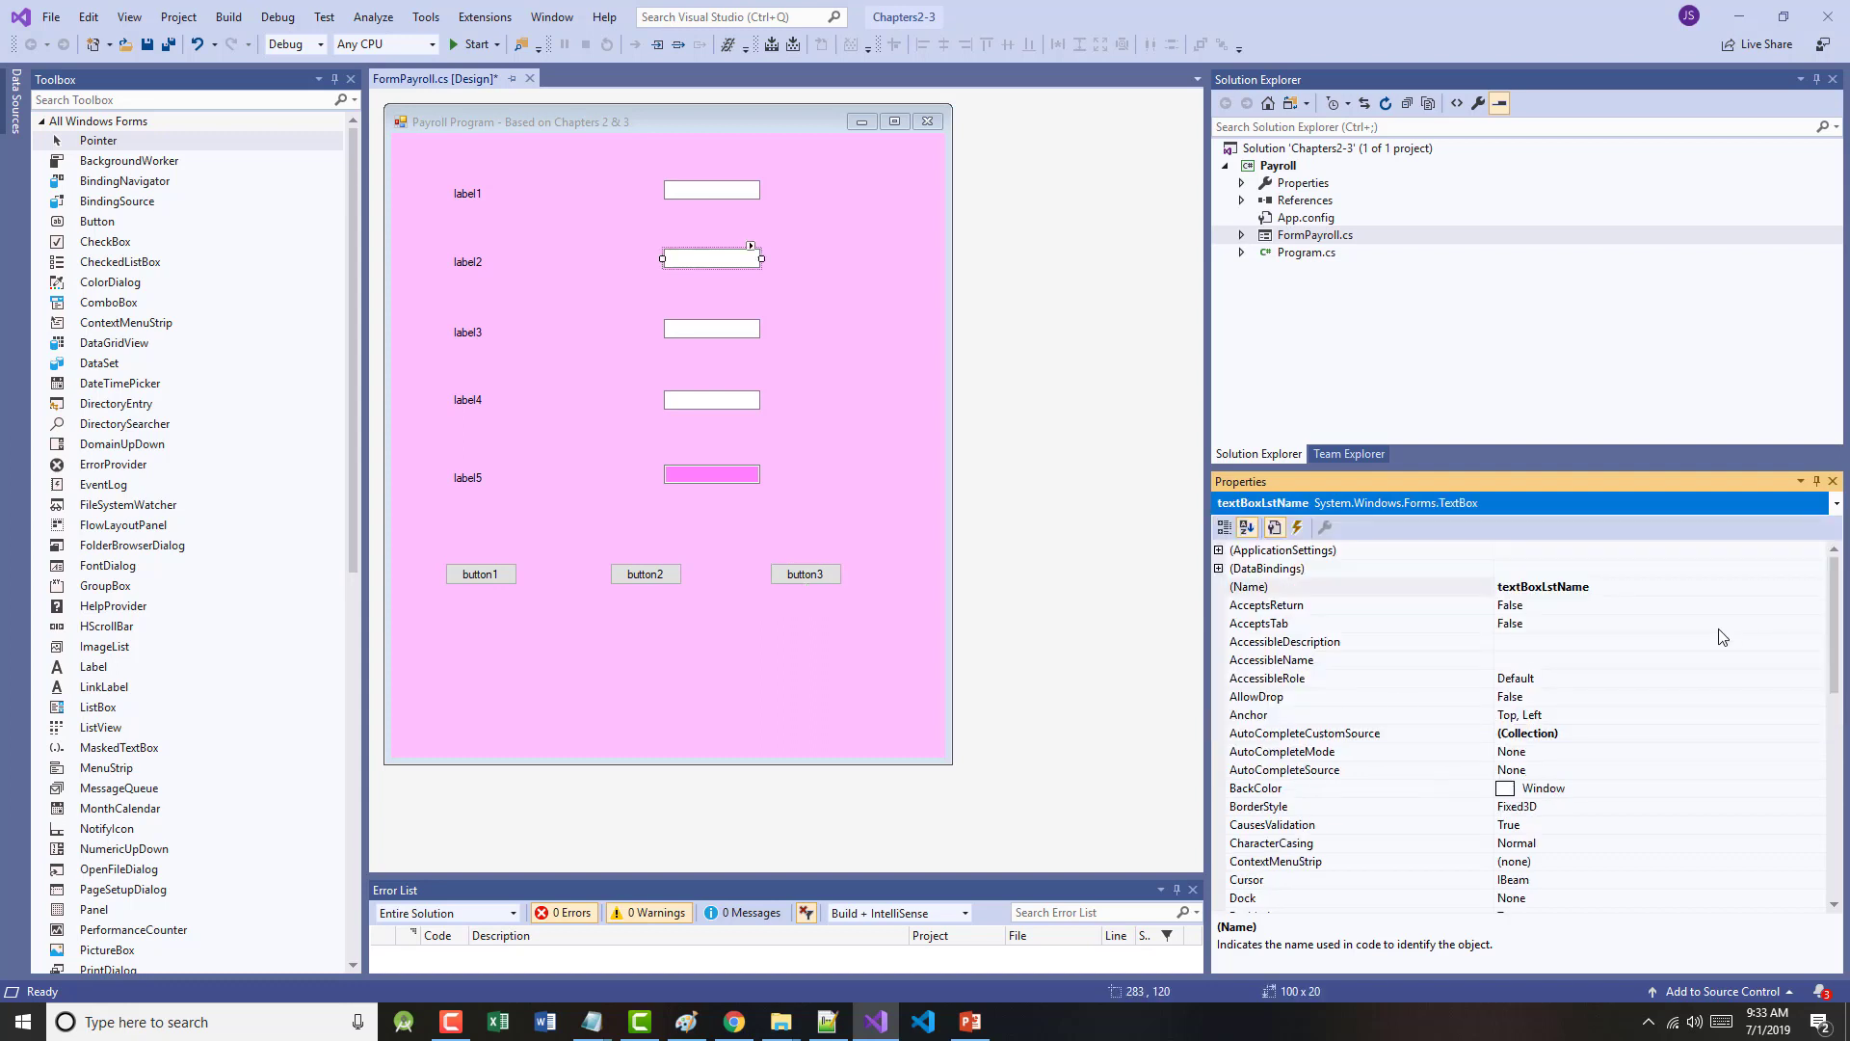
pyautogui.click(1249, 586)
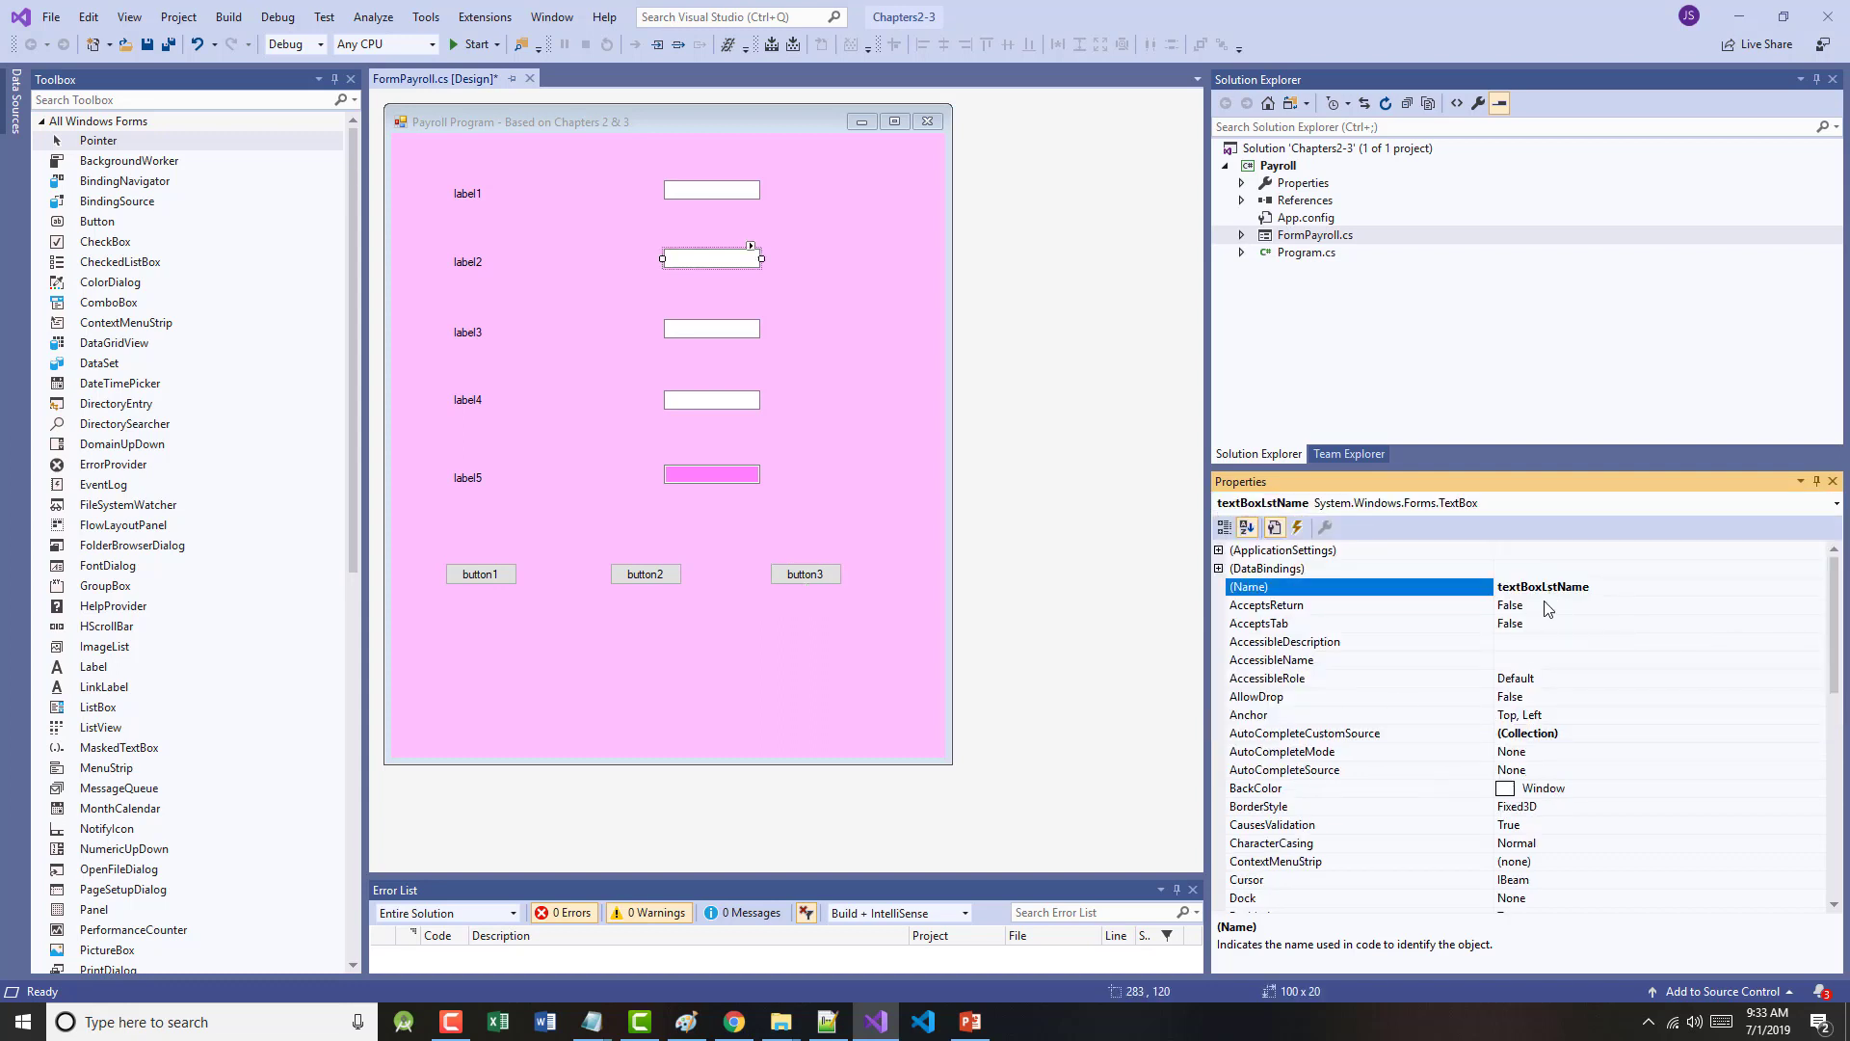
pyautogui.write('textBoxLastName')
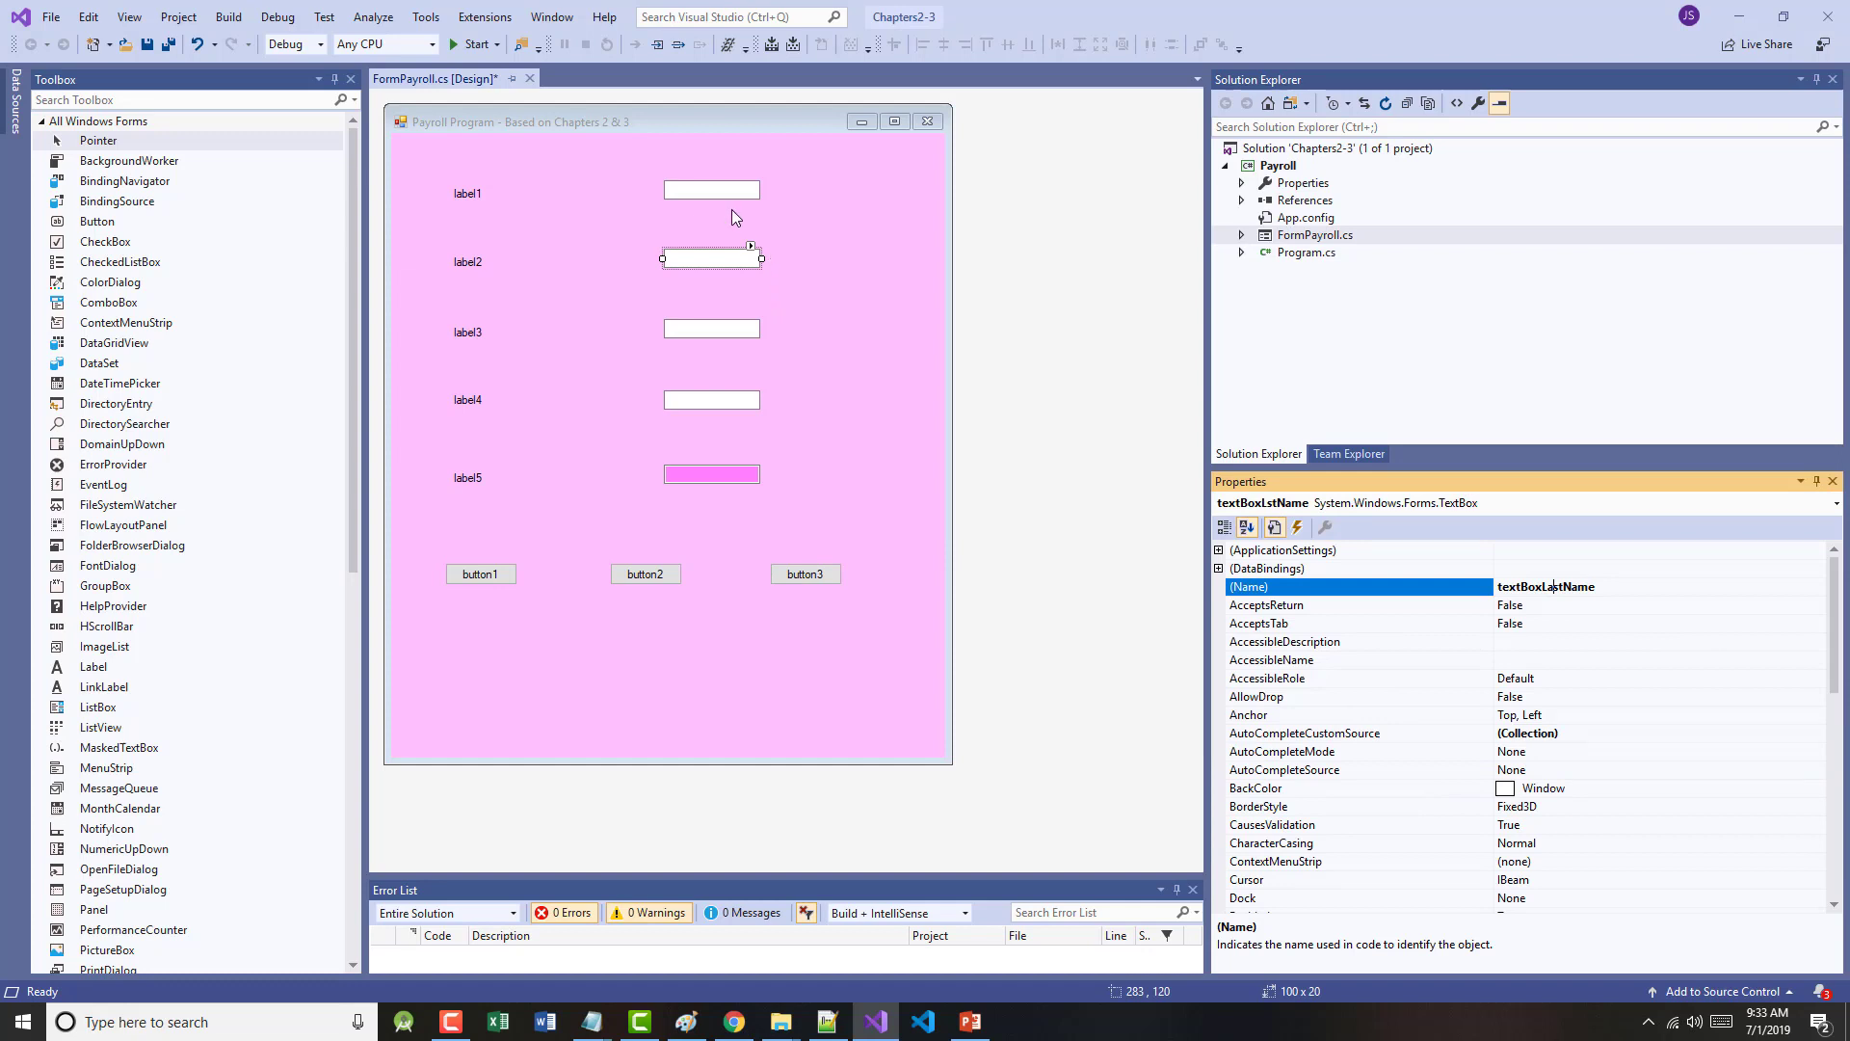
# - Review each label, text box, button and the FormPayroll form to confirm their names
pyautogui.click(711, 188)
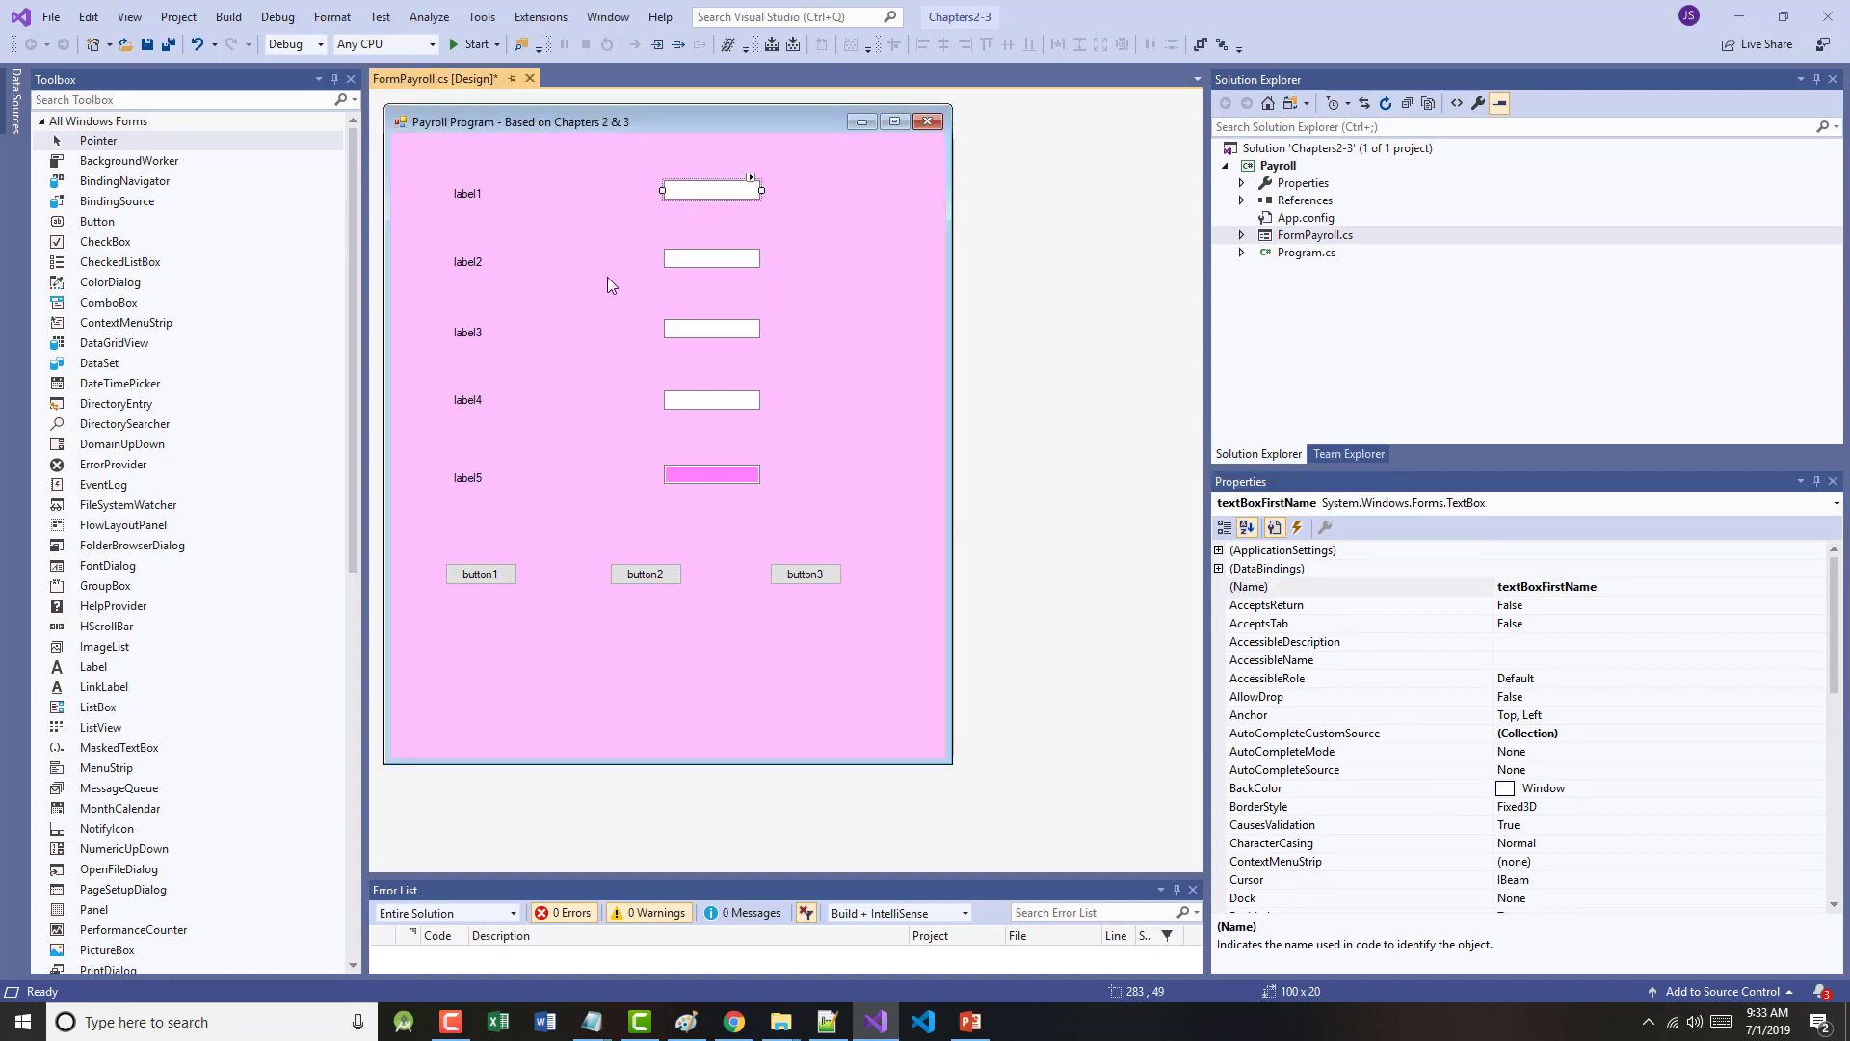
pyautogui.click(466, 192)
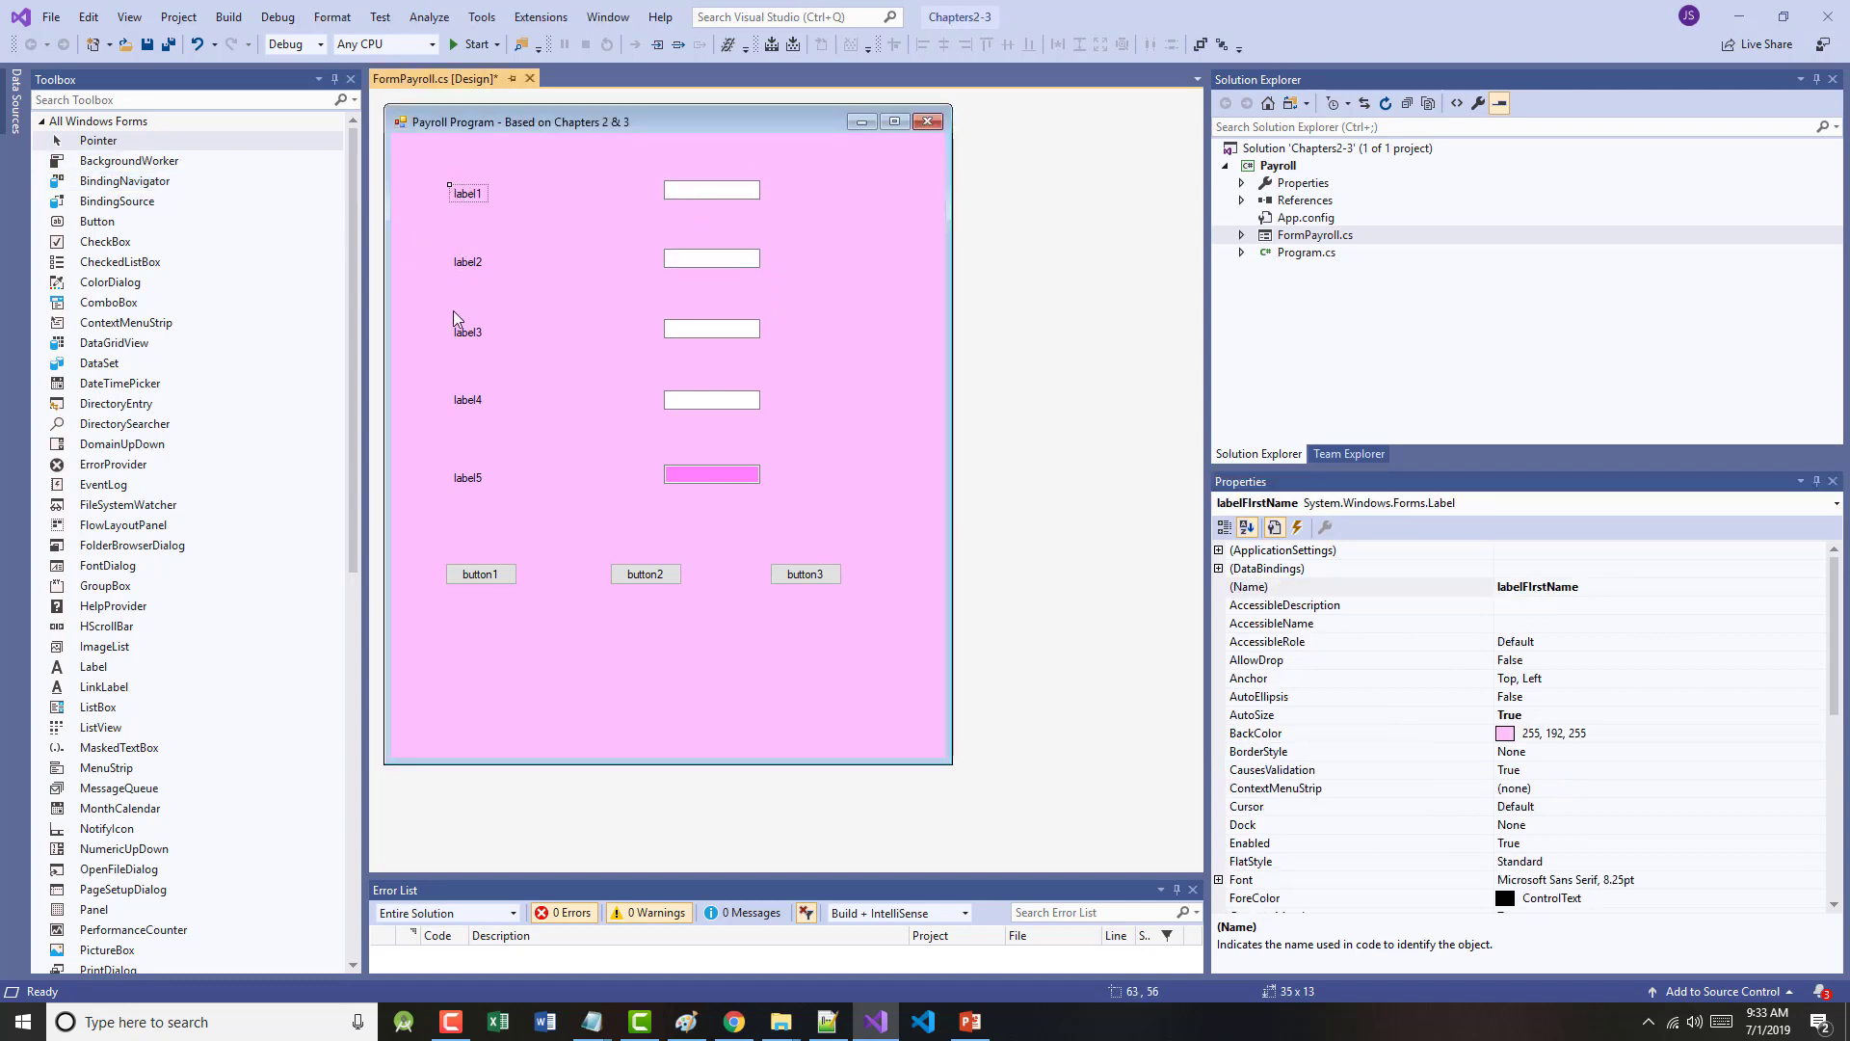
pyautogui.click(467, 262)
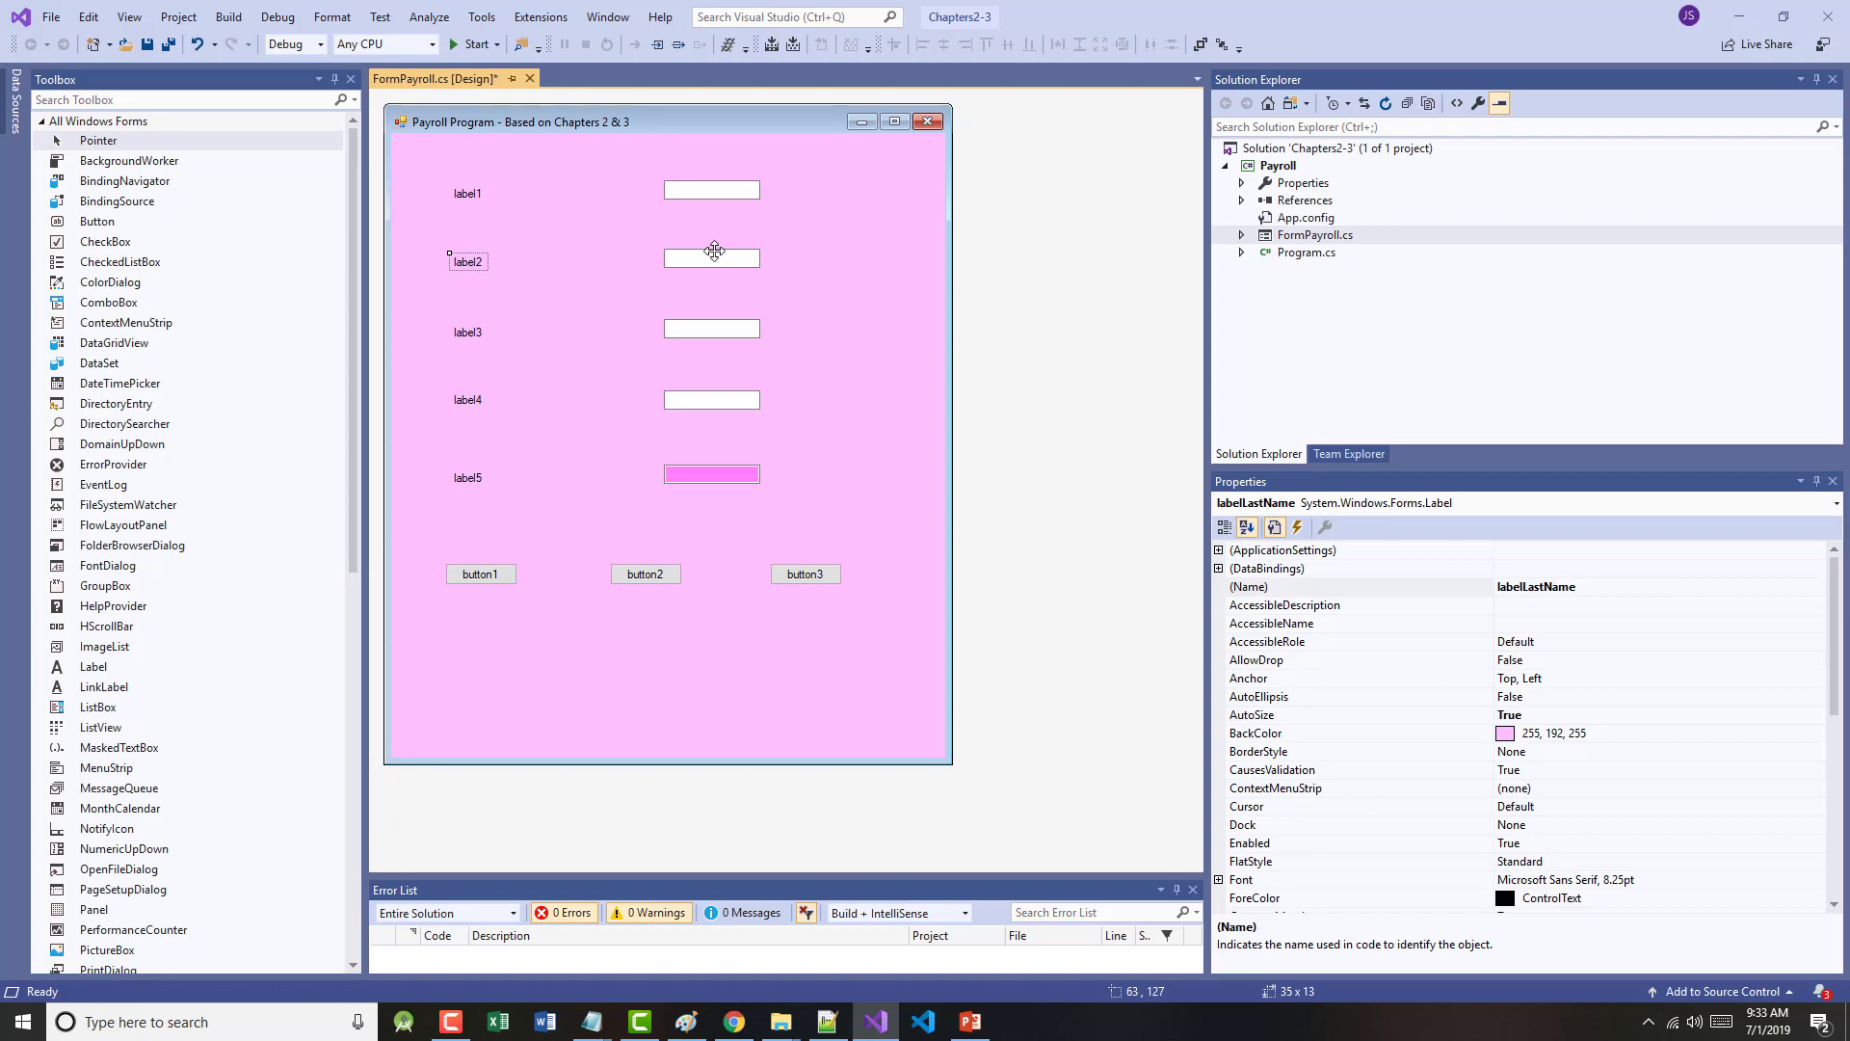
pyautogui.click(711, 258)
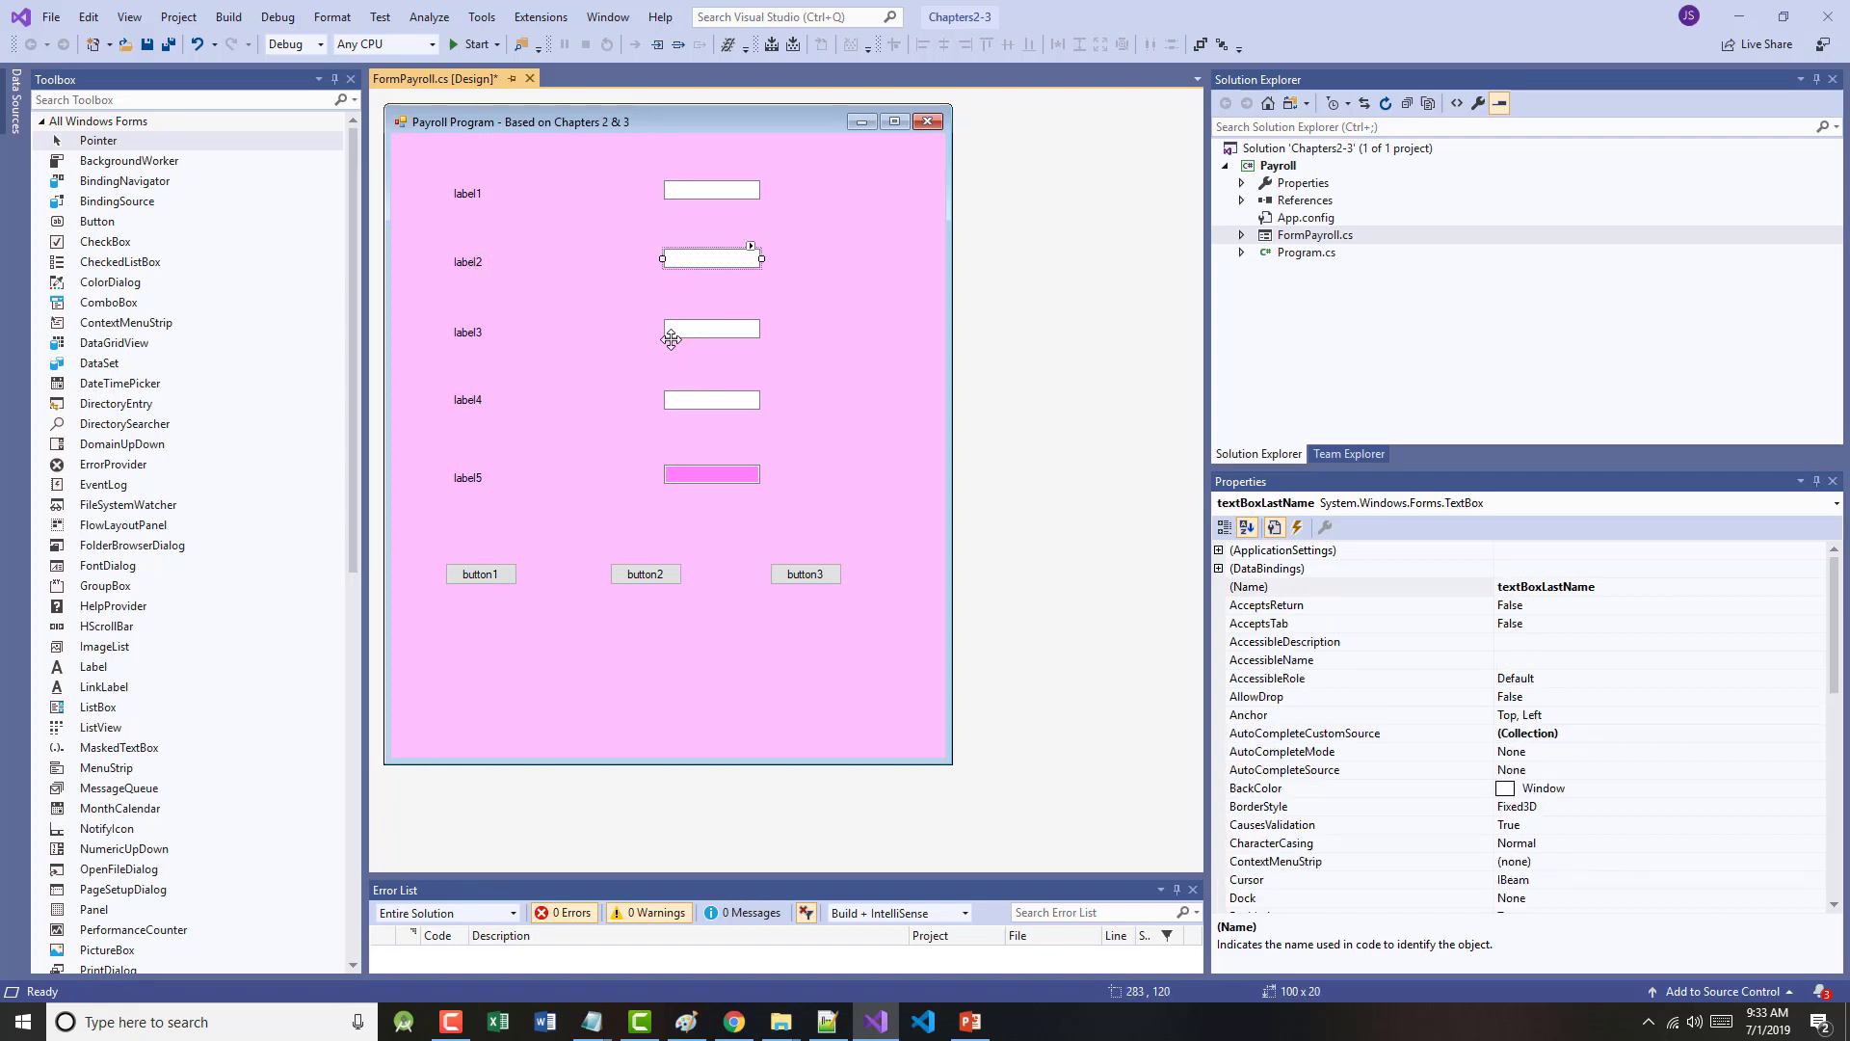
pyautogui.click(712, 328)
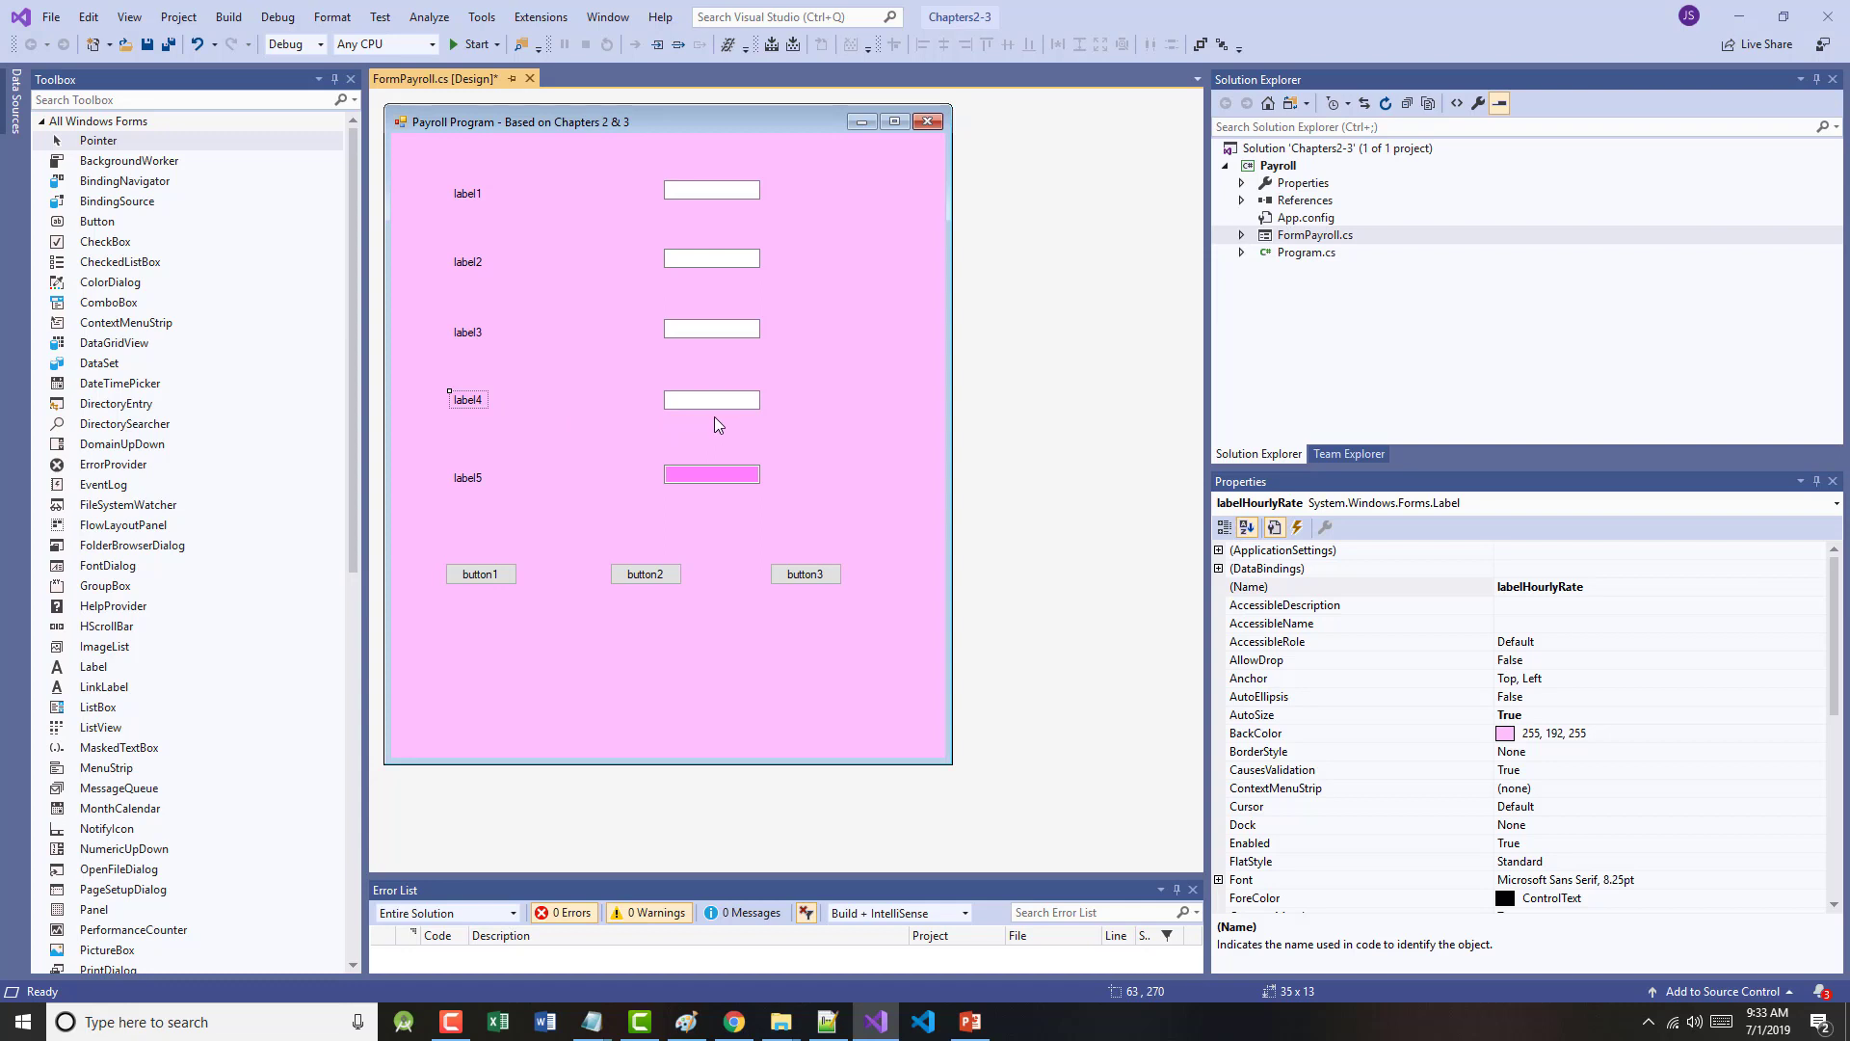
pyautogui.click(712, 399)
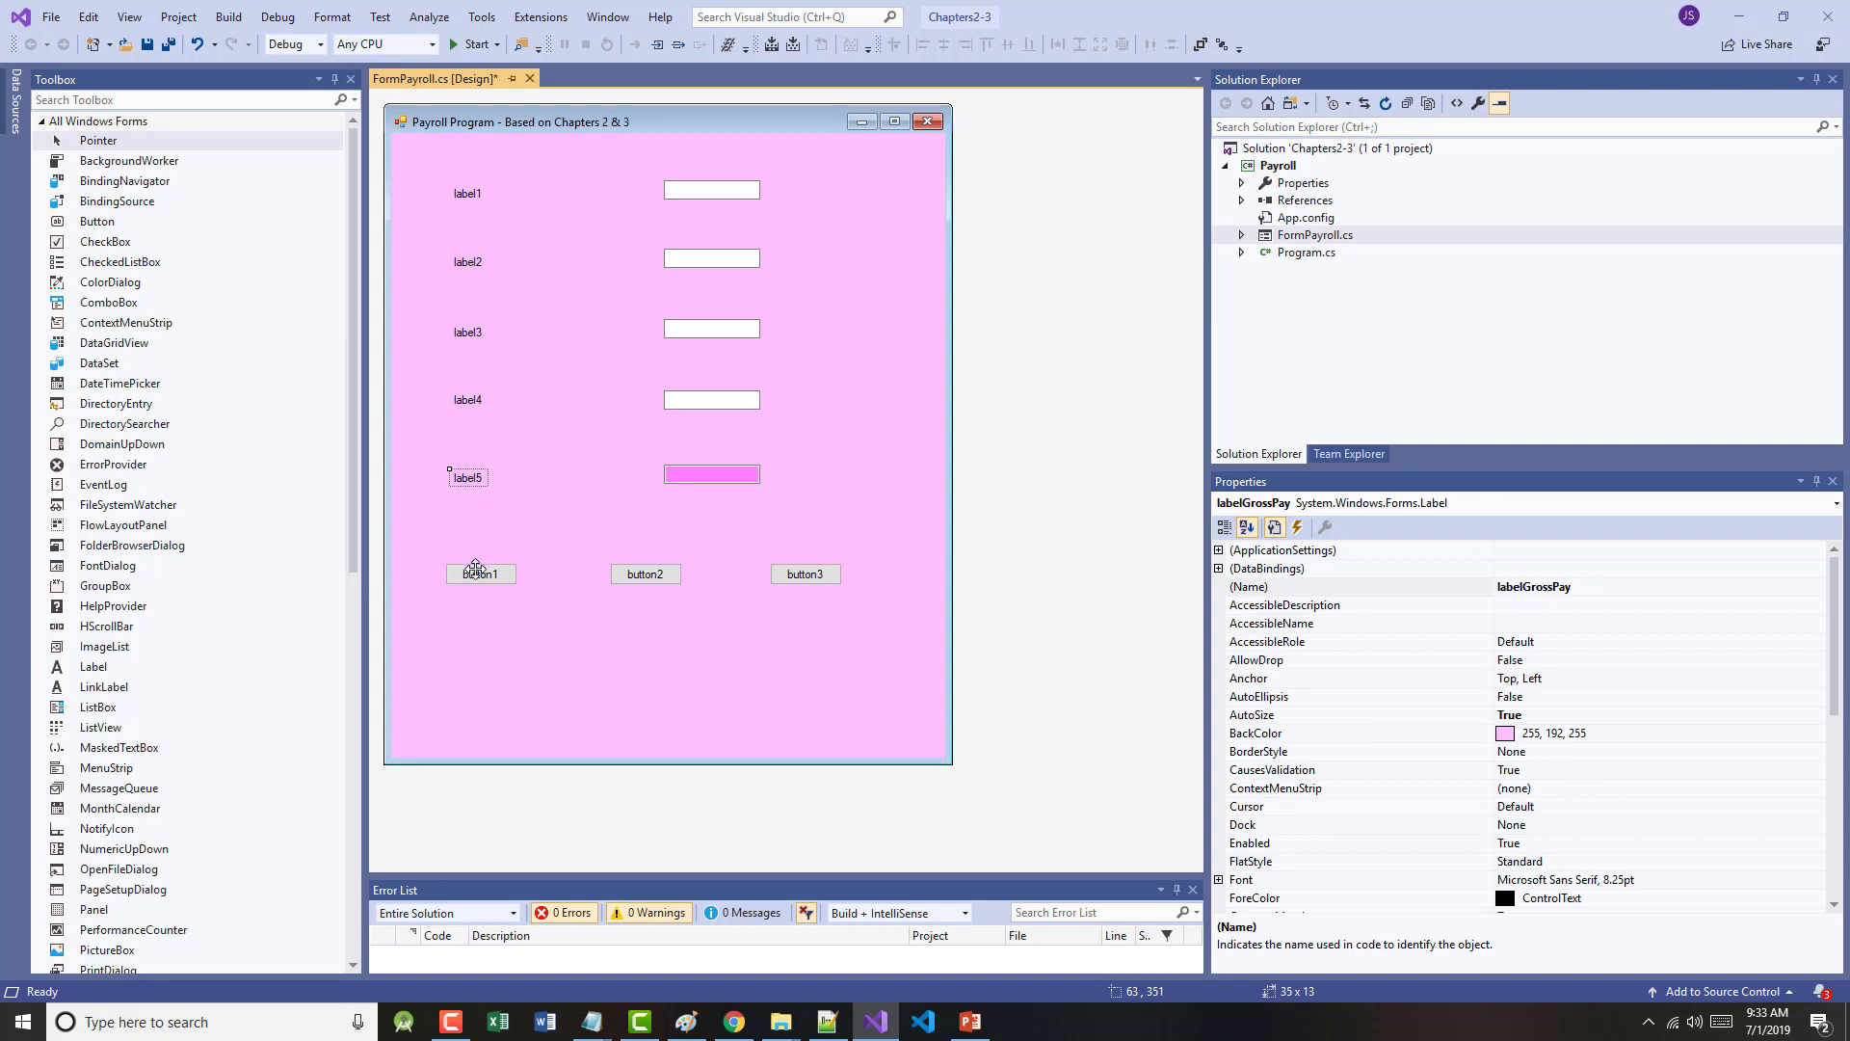
pyautogui.click(482, 575)
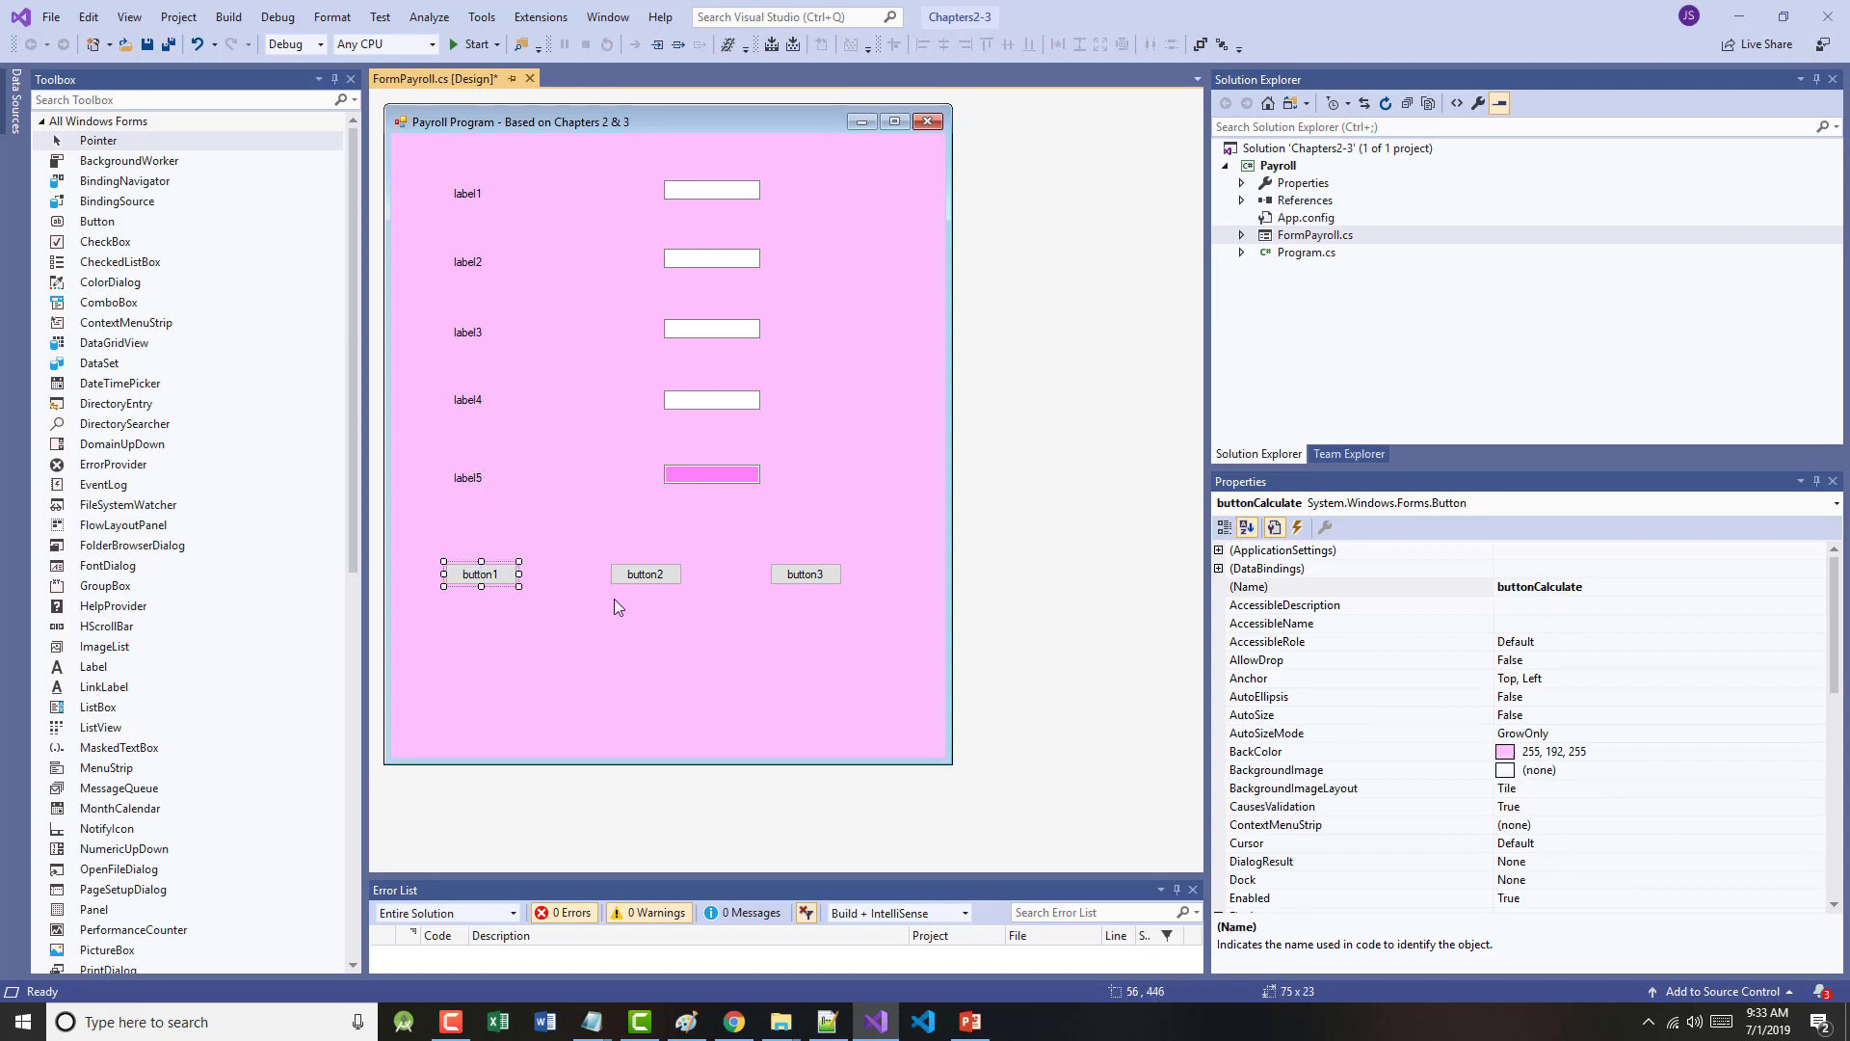
pyautogui.click(646, 575)
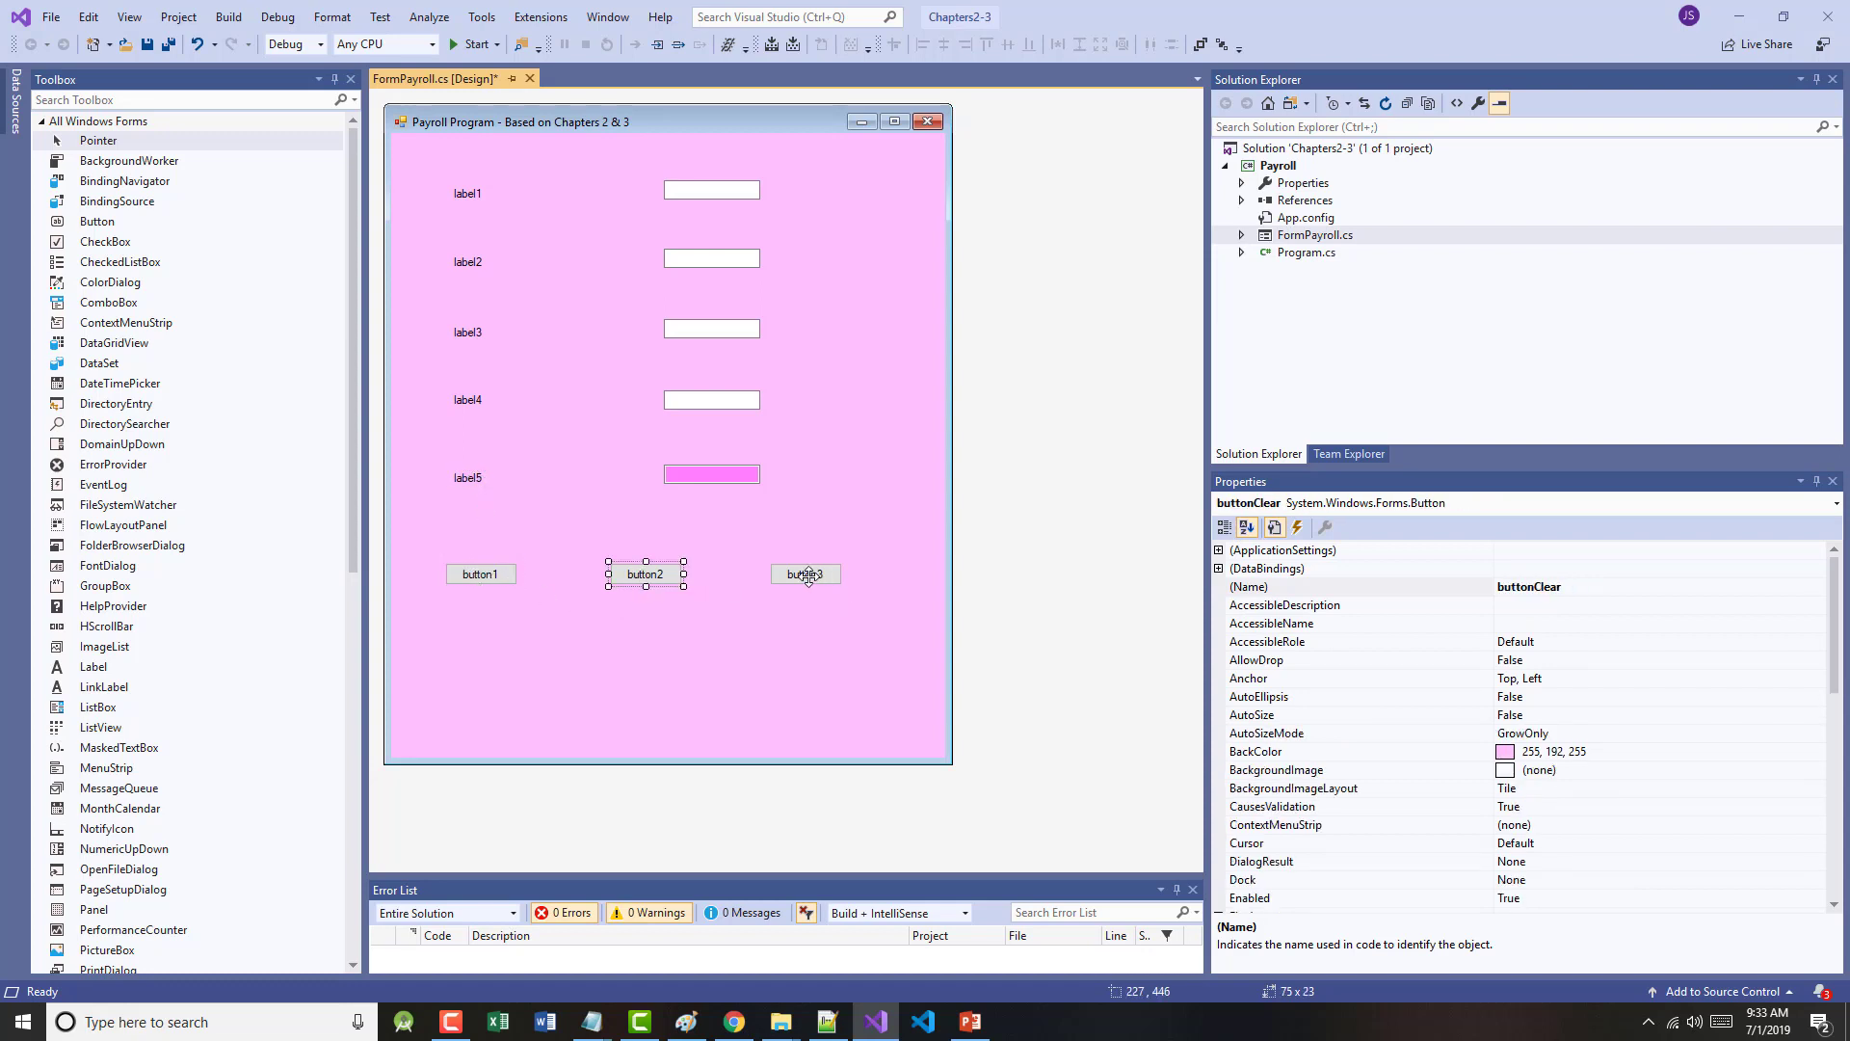
pyautogui.click(490, 372)
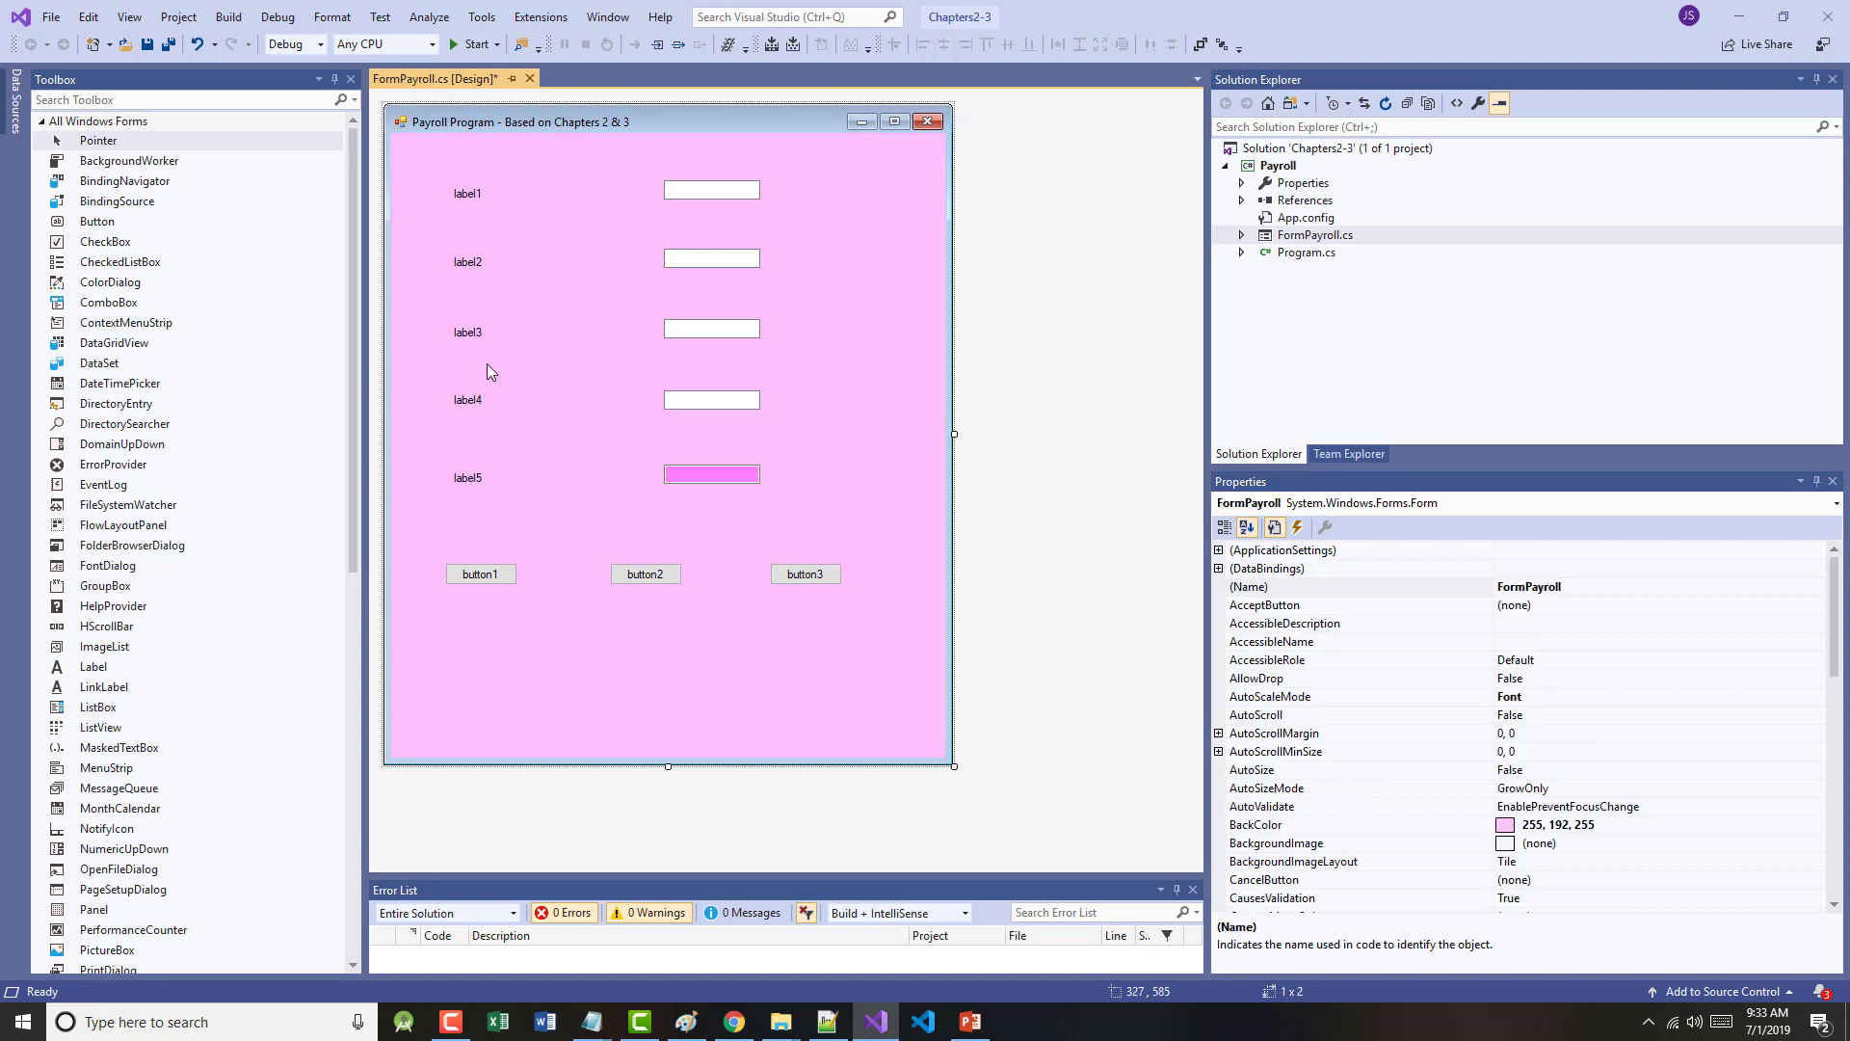
pyautogui.moveTo(675, 509)
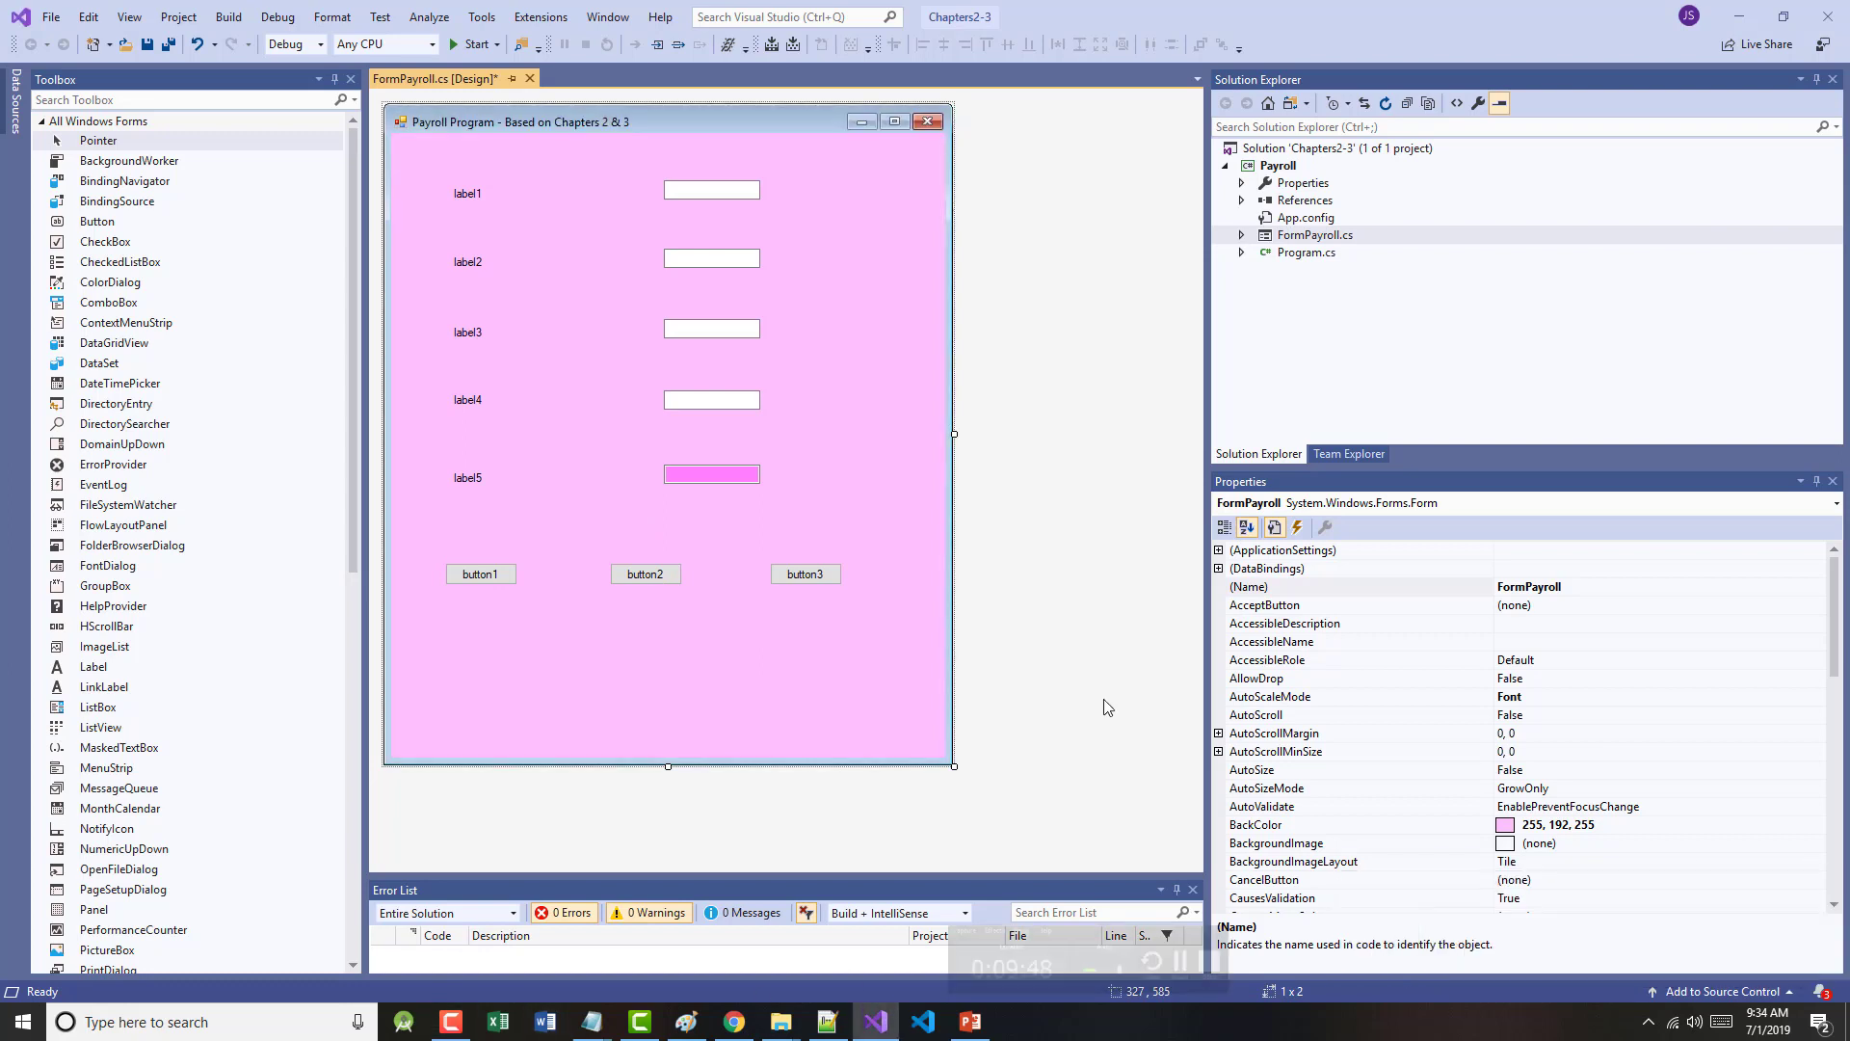
# - Set labelFirstName AutoSize to False and stretch it to 214 by 23 toward its text box
pyautogui.click(467, 193)
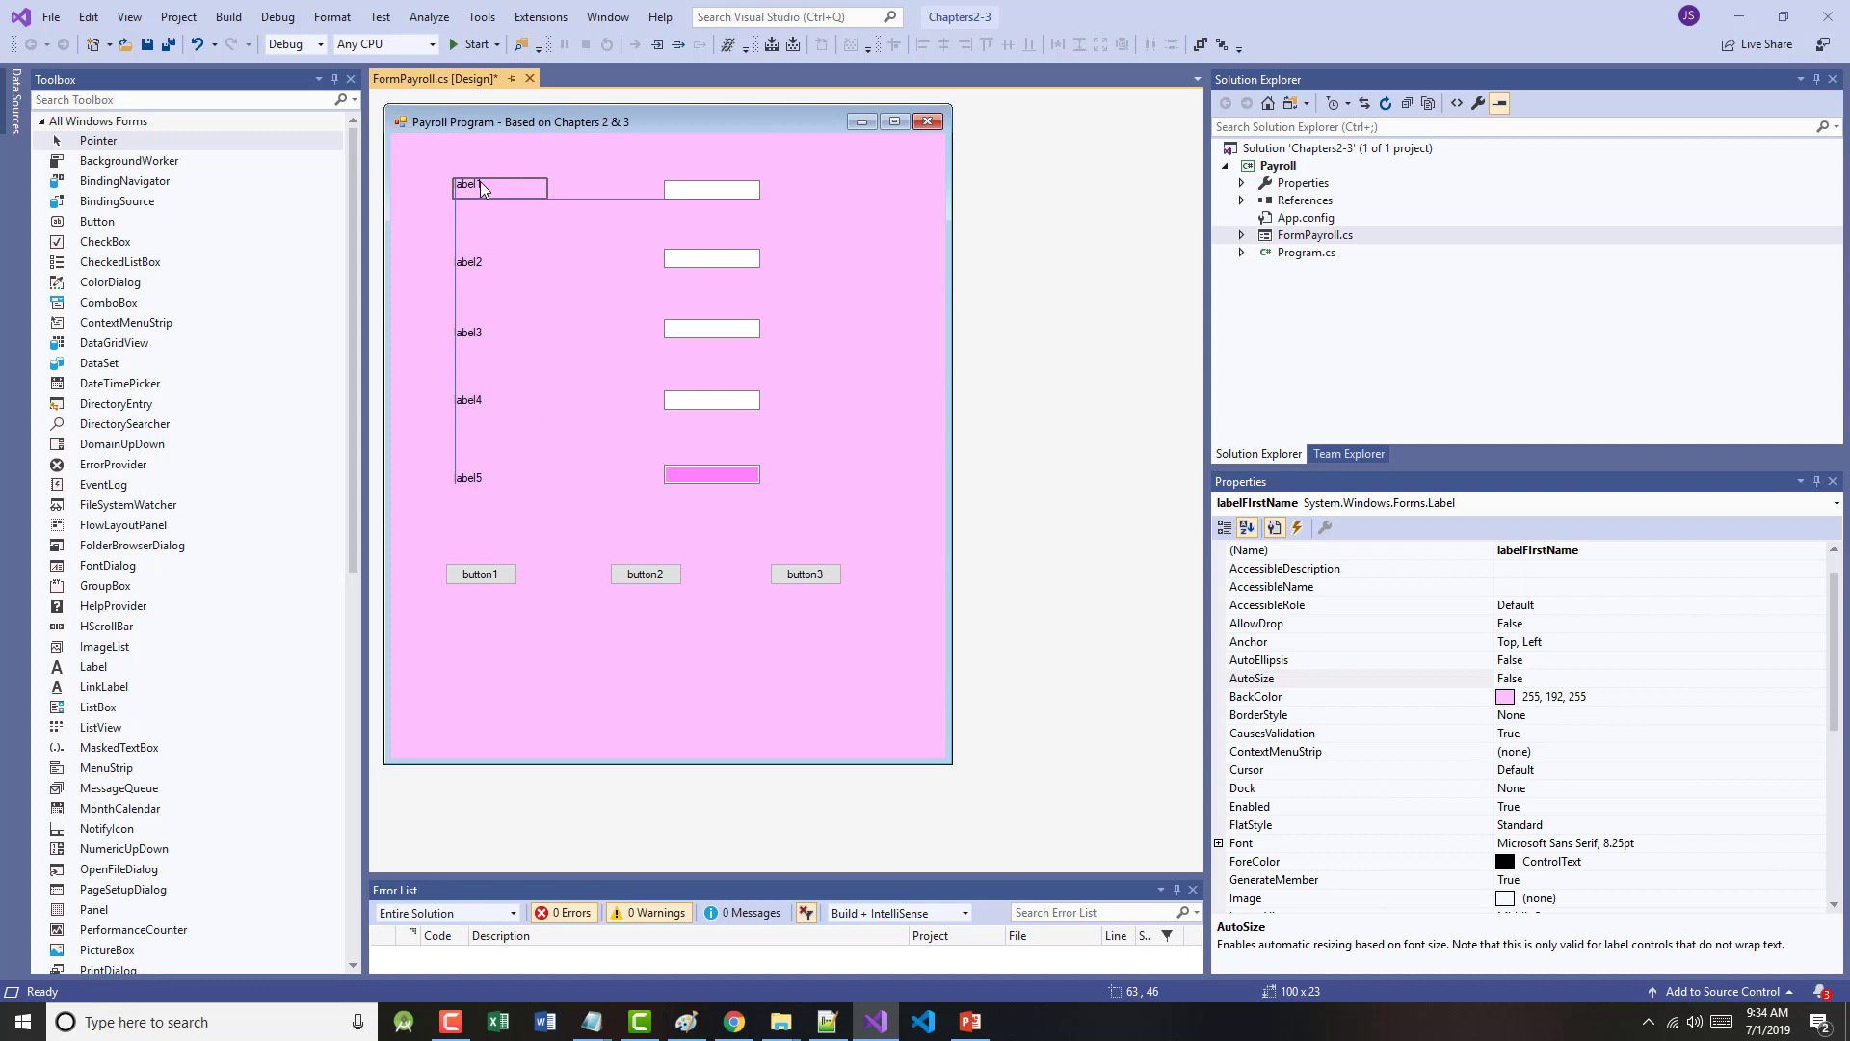
pyautogui.click(482, 187)
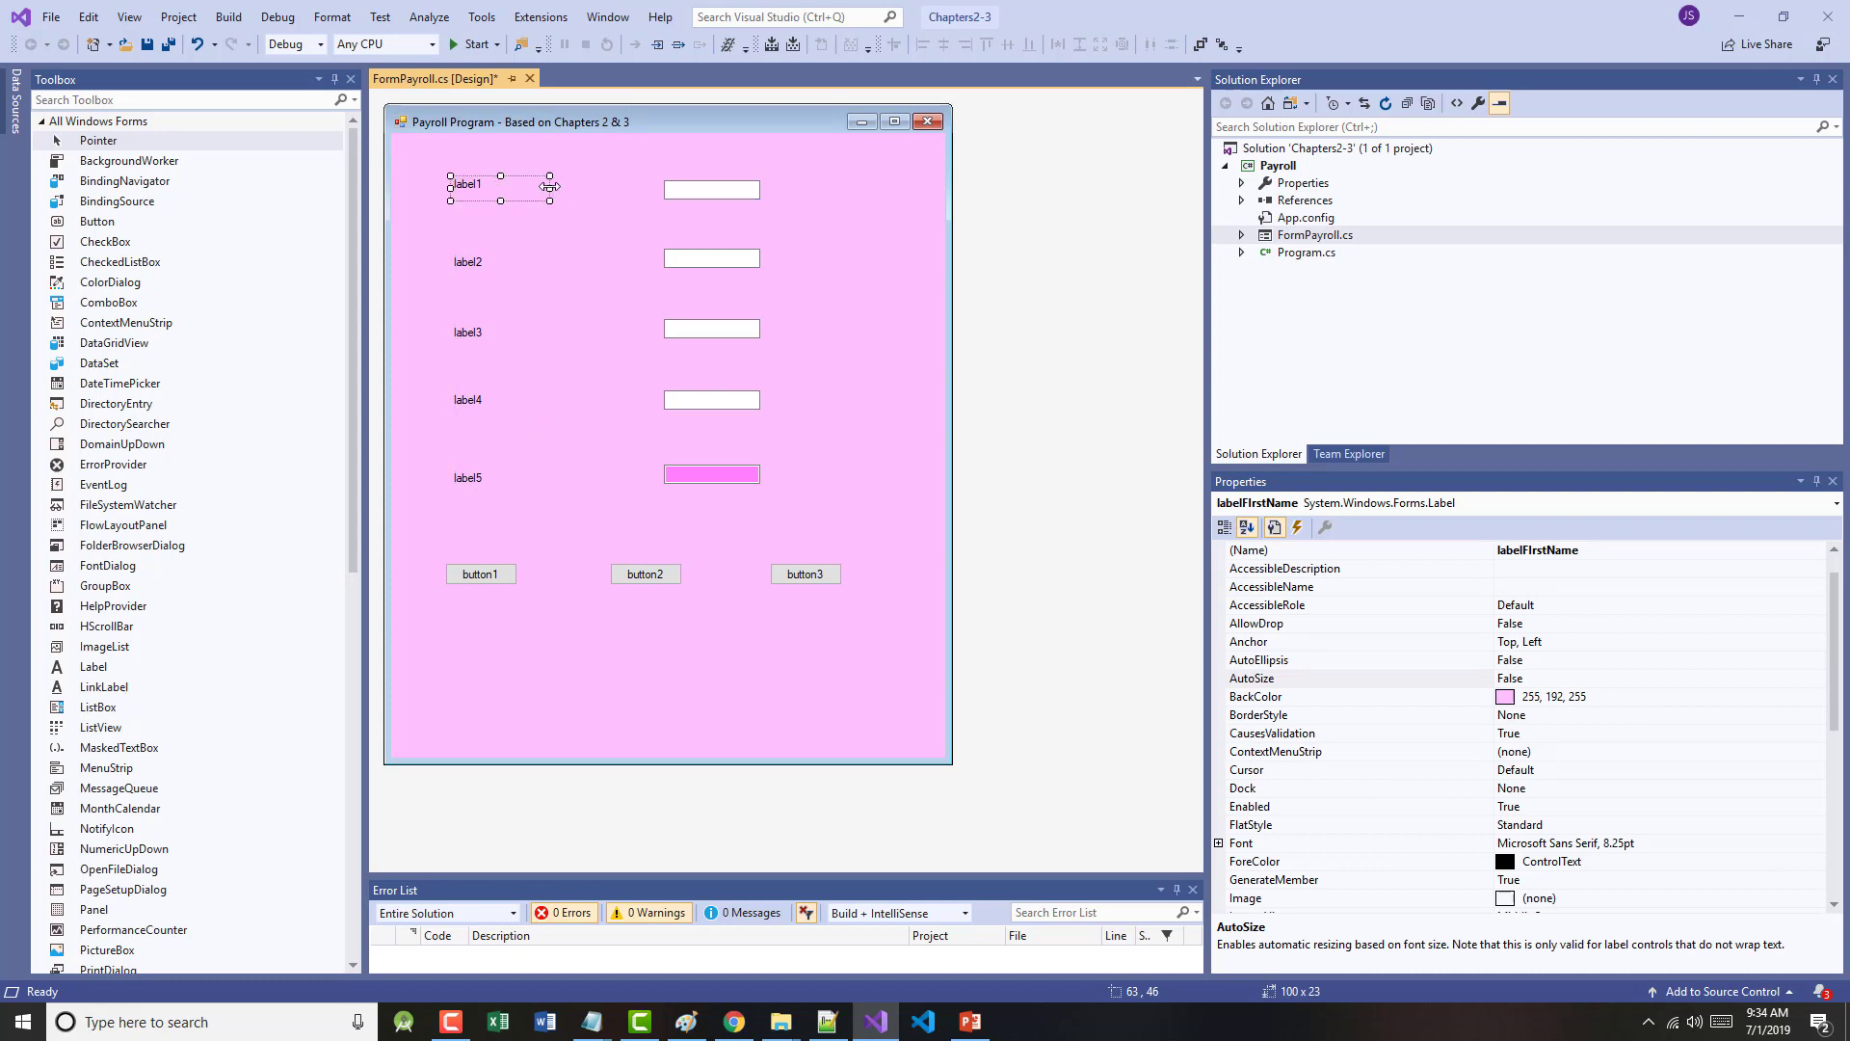
pyautogui.moveTo(553, 185); pyautogui.dragTo(655, 191)
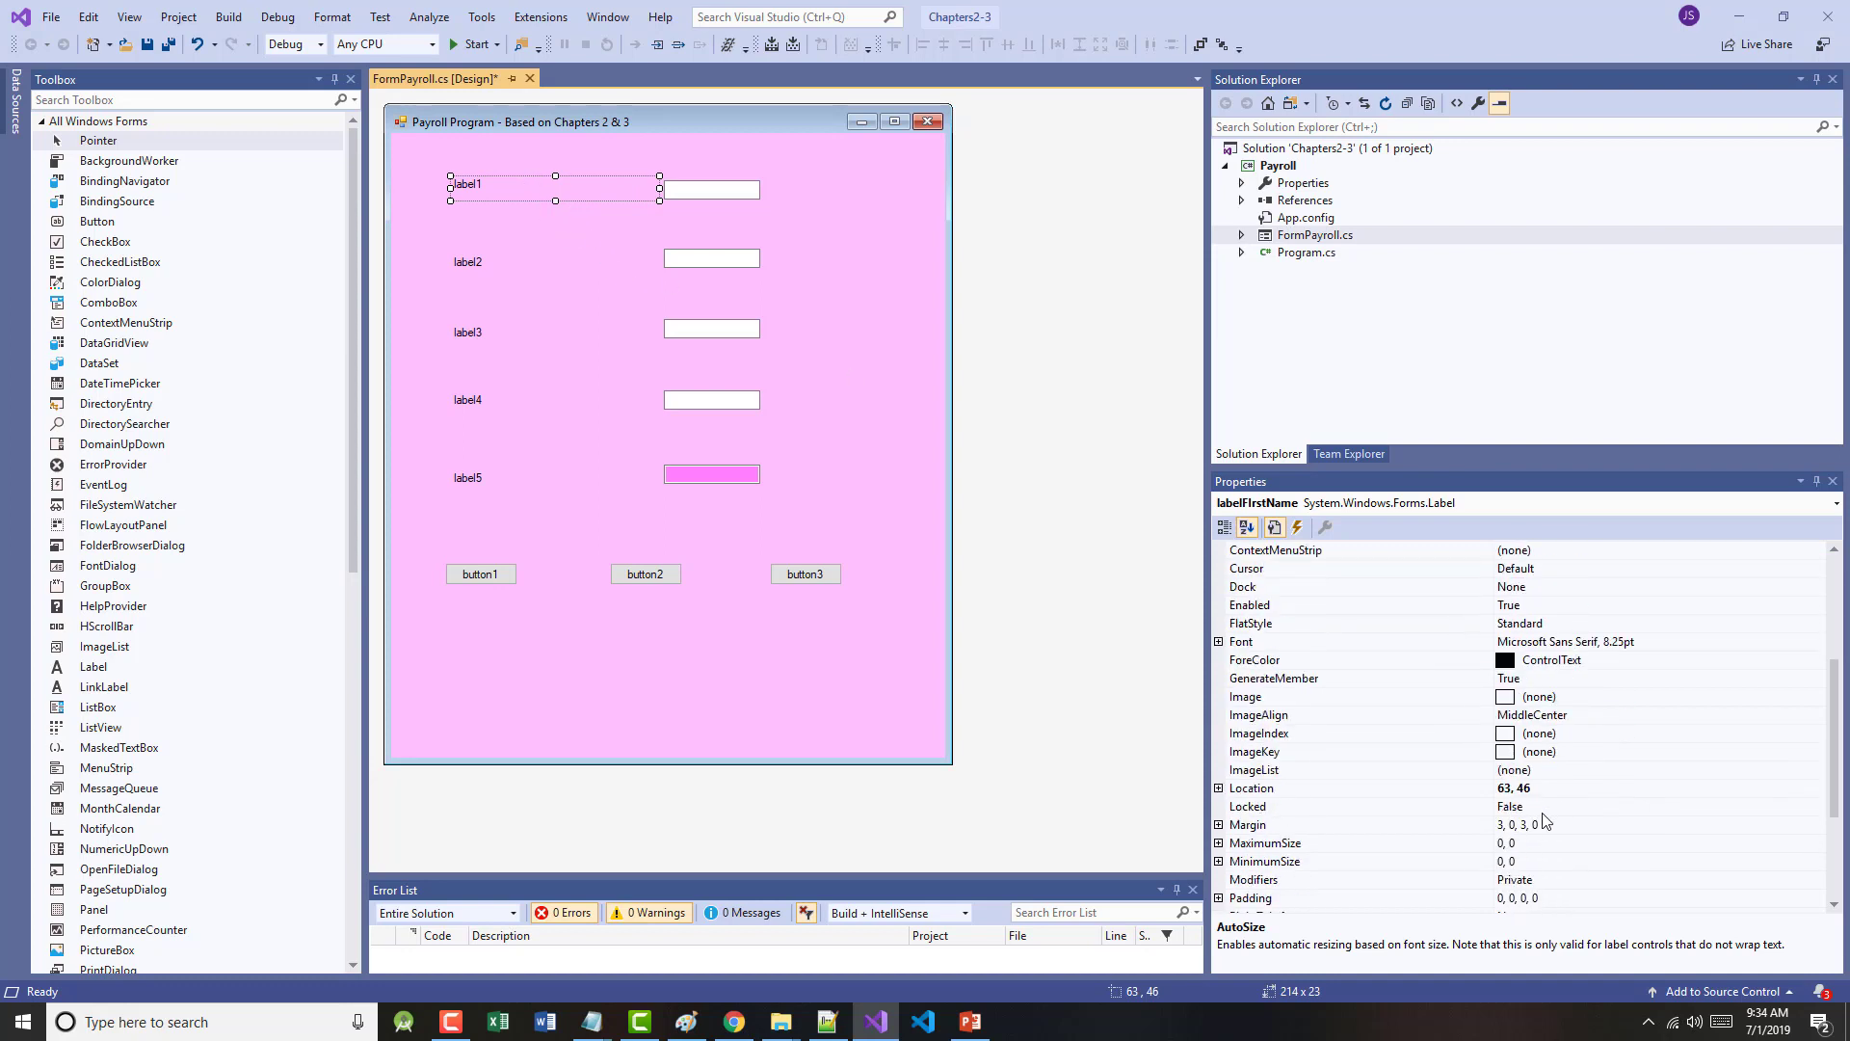
pyautogui.scroll(-3)
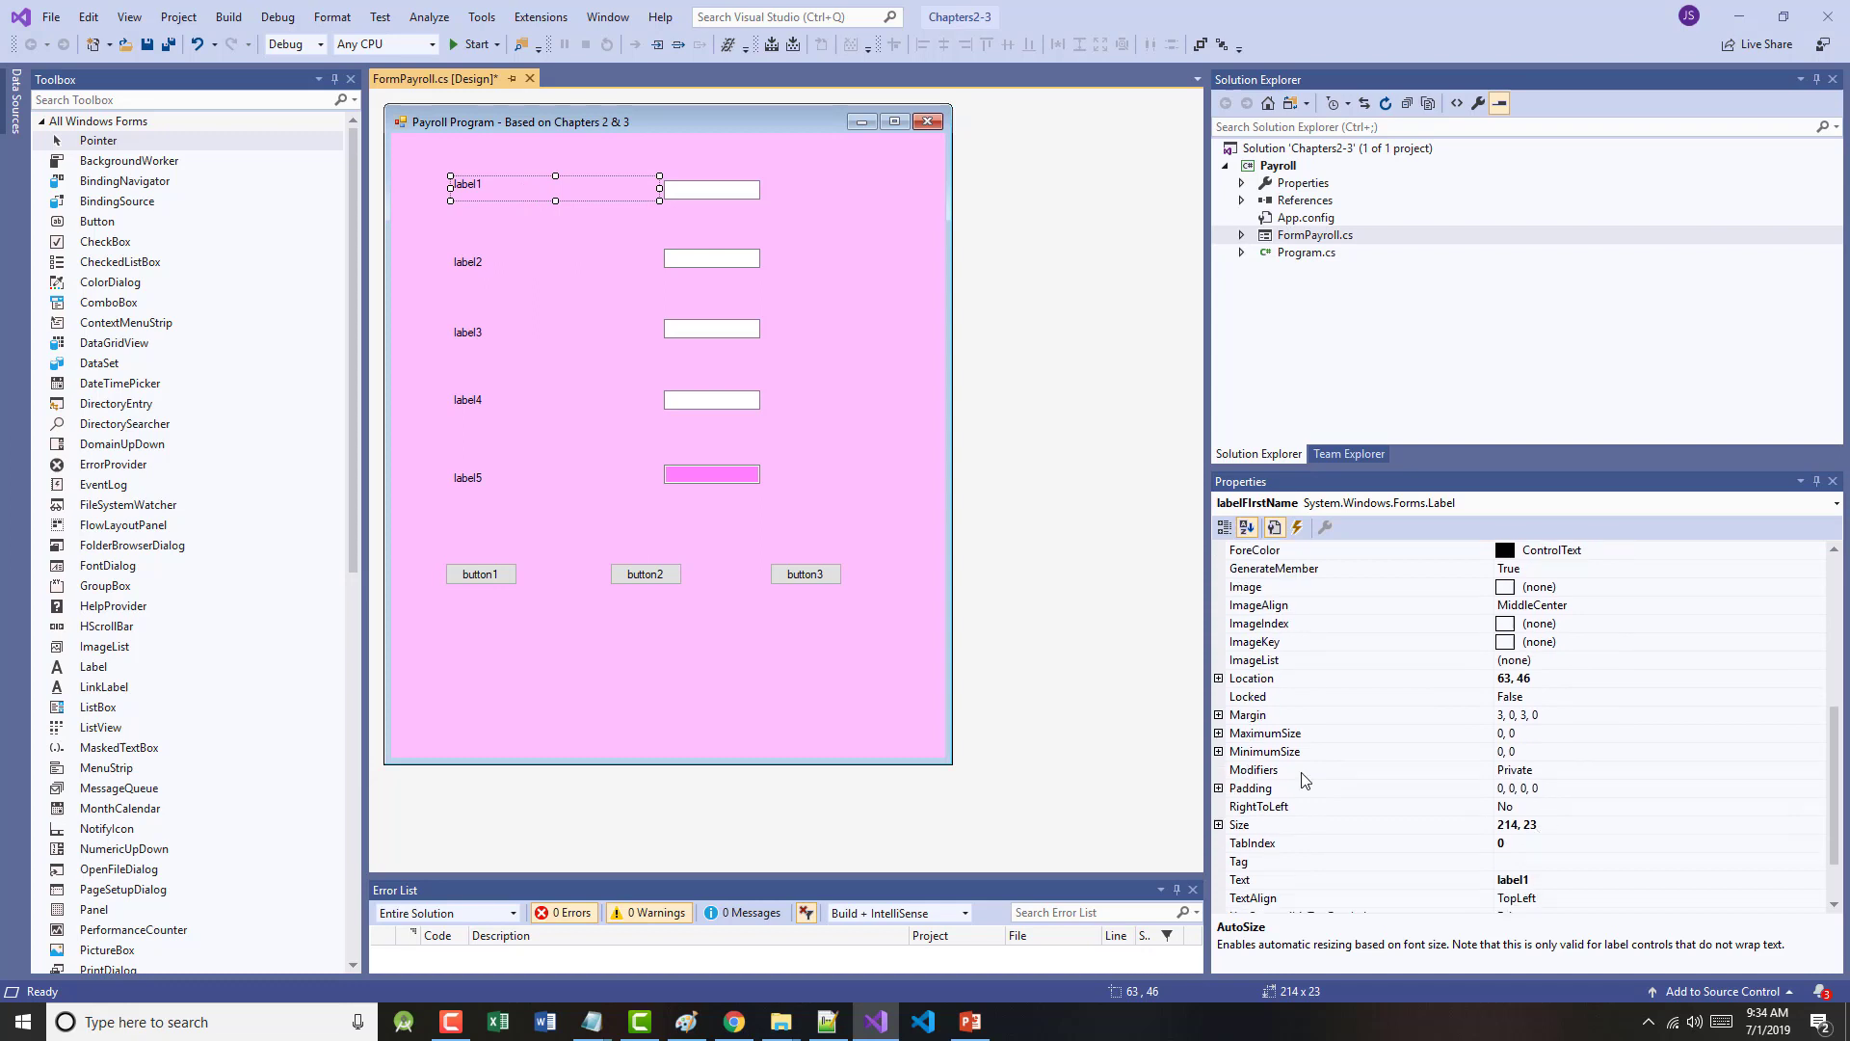
pyautogui.click(570, 501)
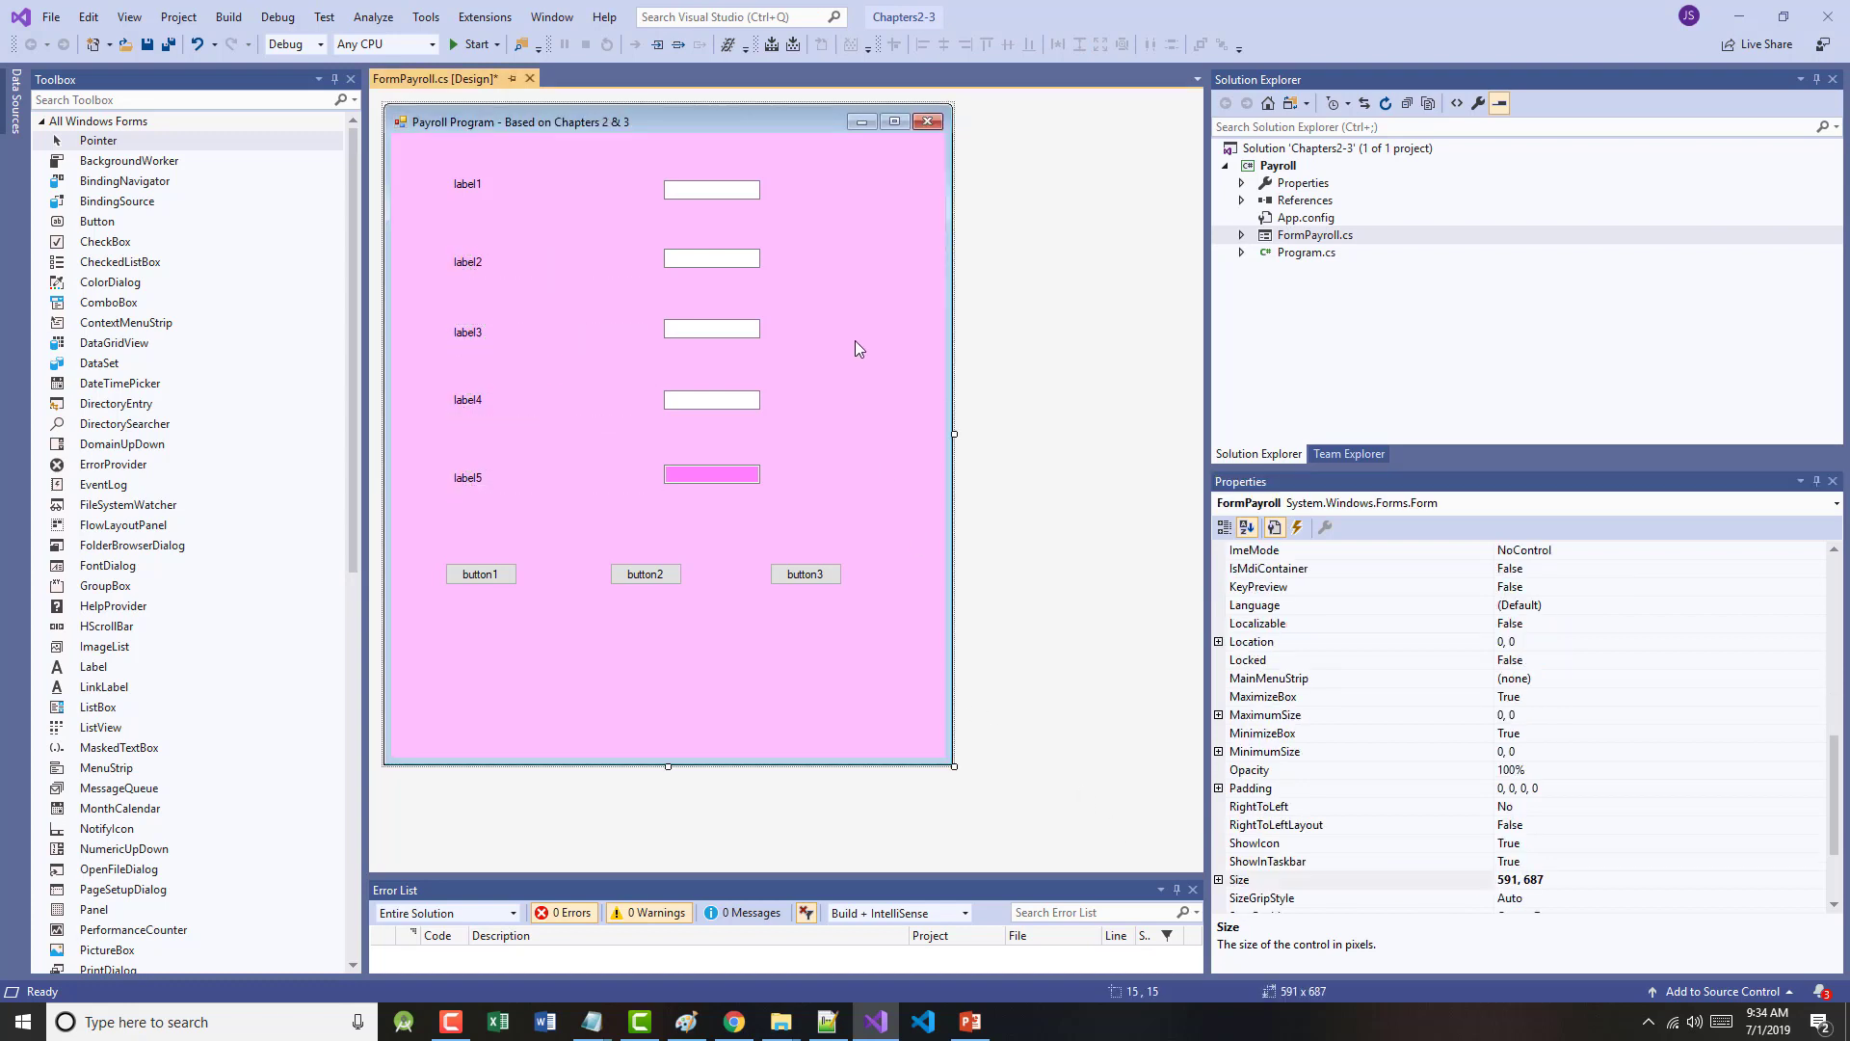
pyautogui.click(469, 185)
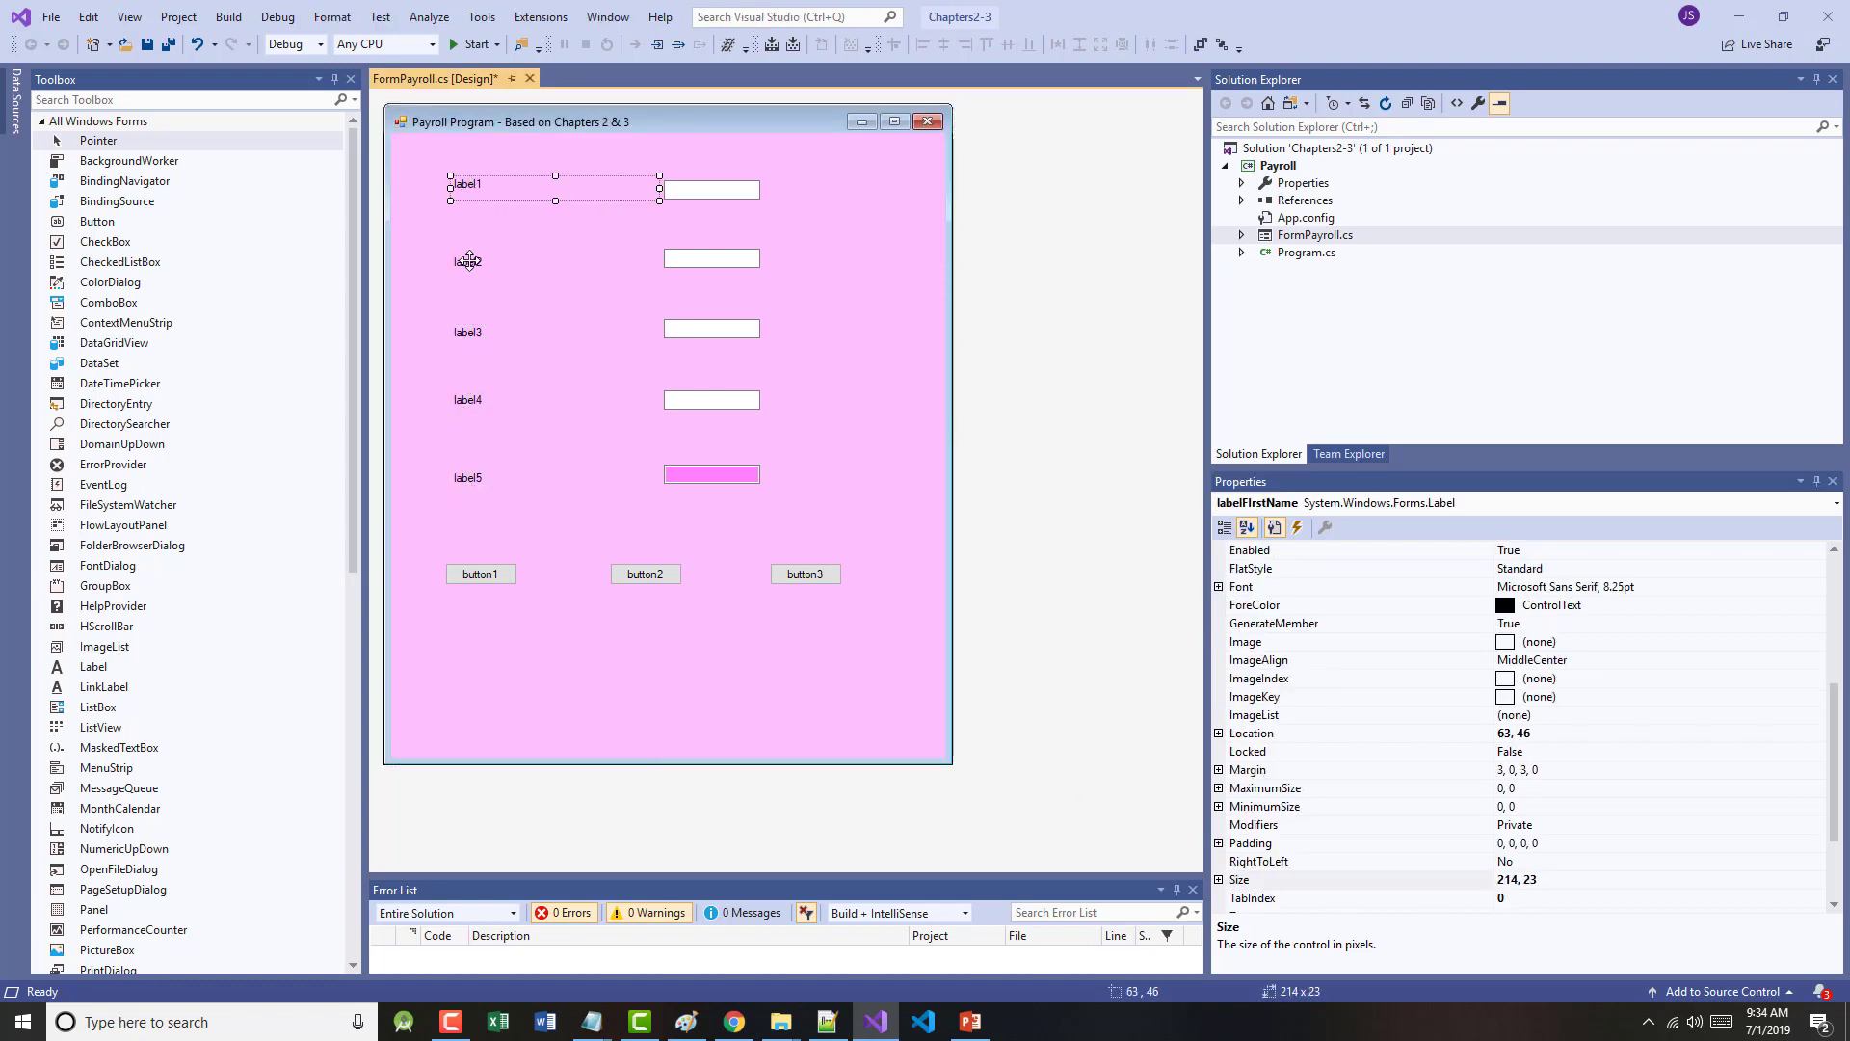
pyautogui.click(466, 258)
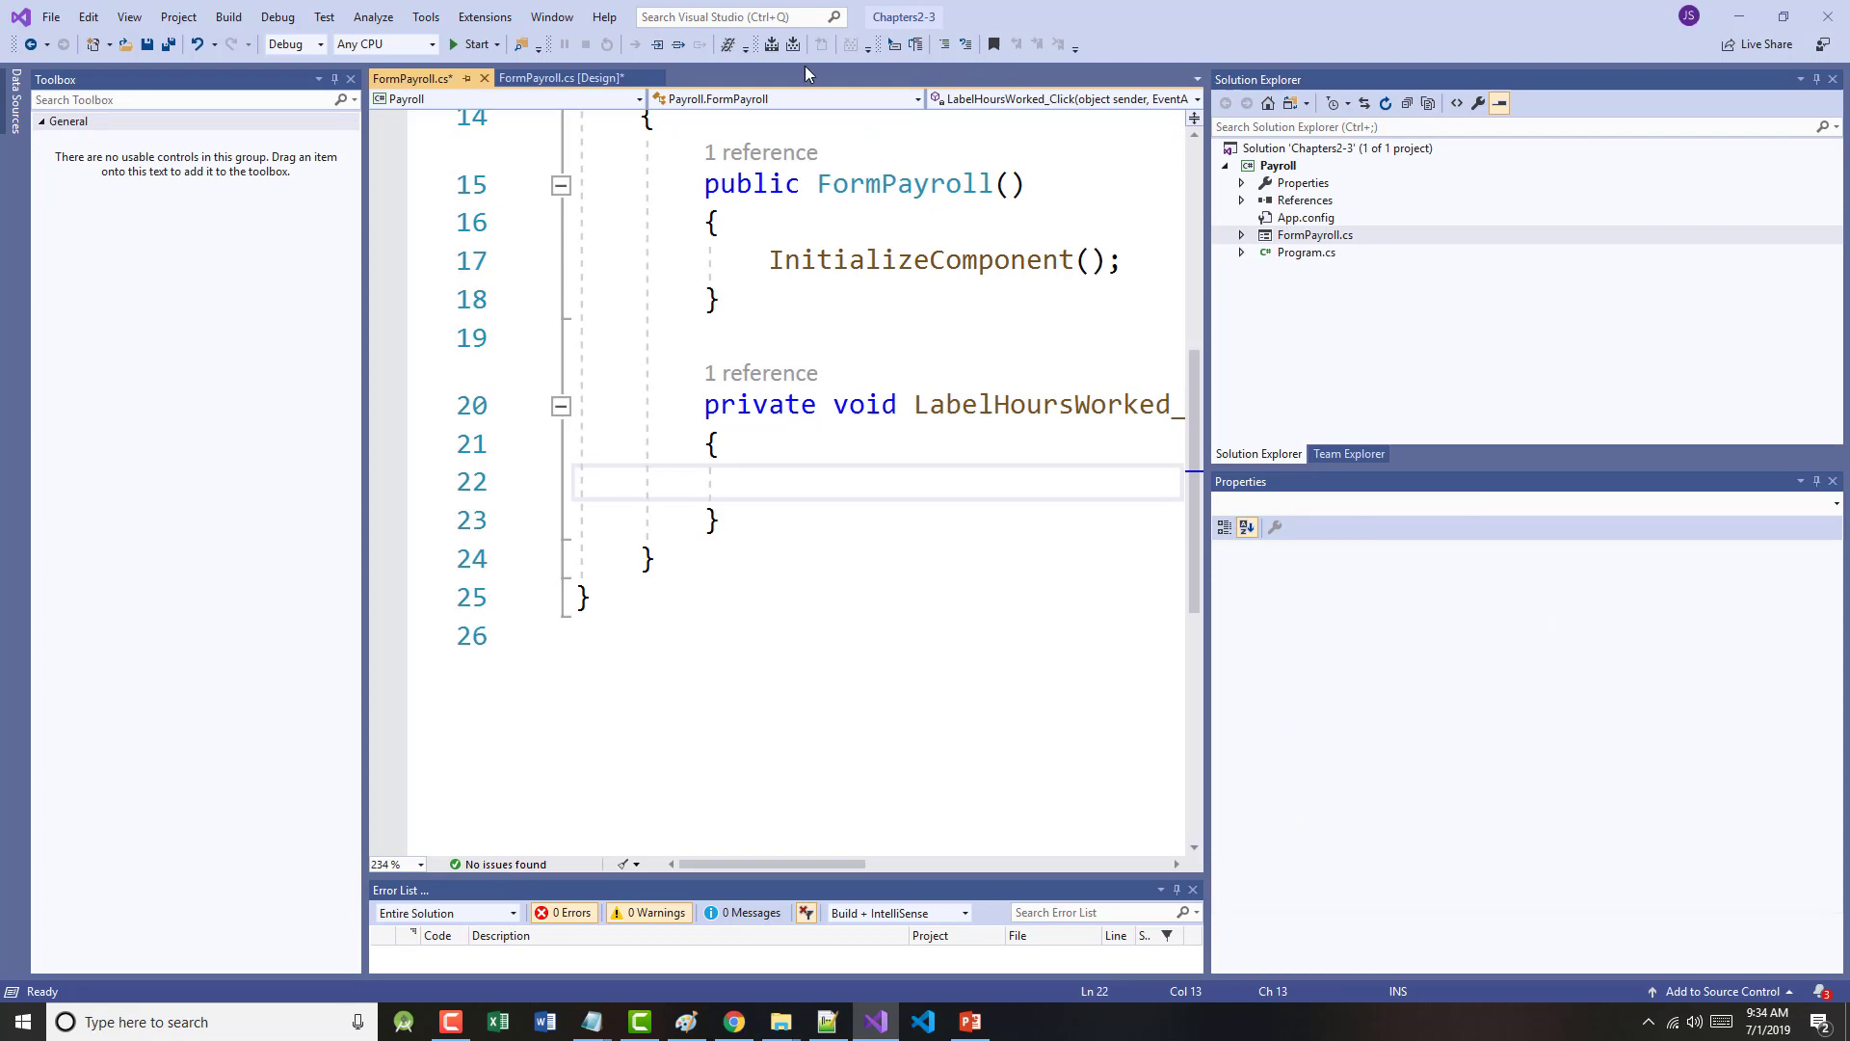
# - Switch from the FormPayroll.cs code back to the form designer view
pyautogui.click(969, 1022)
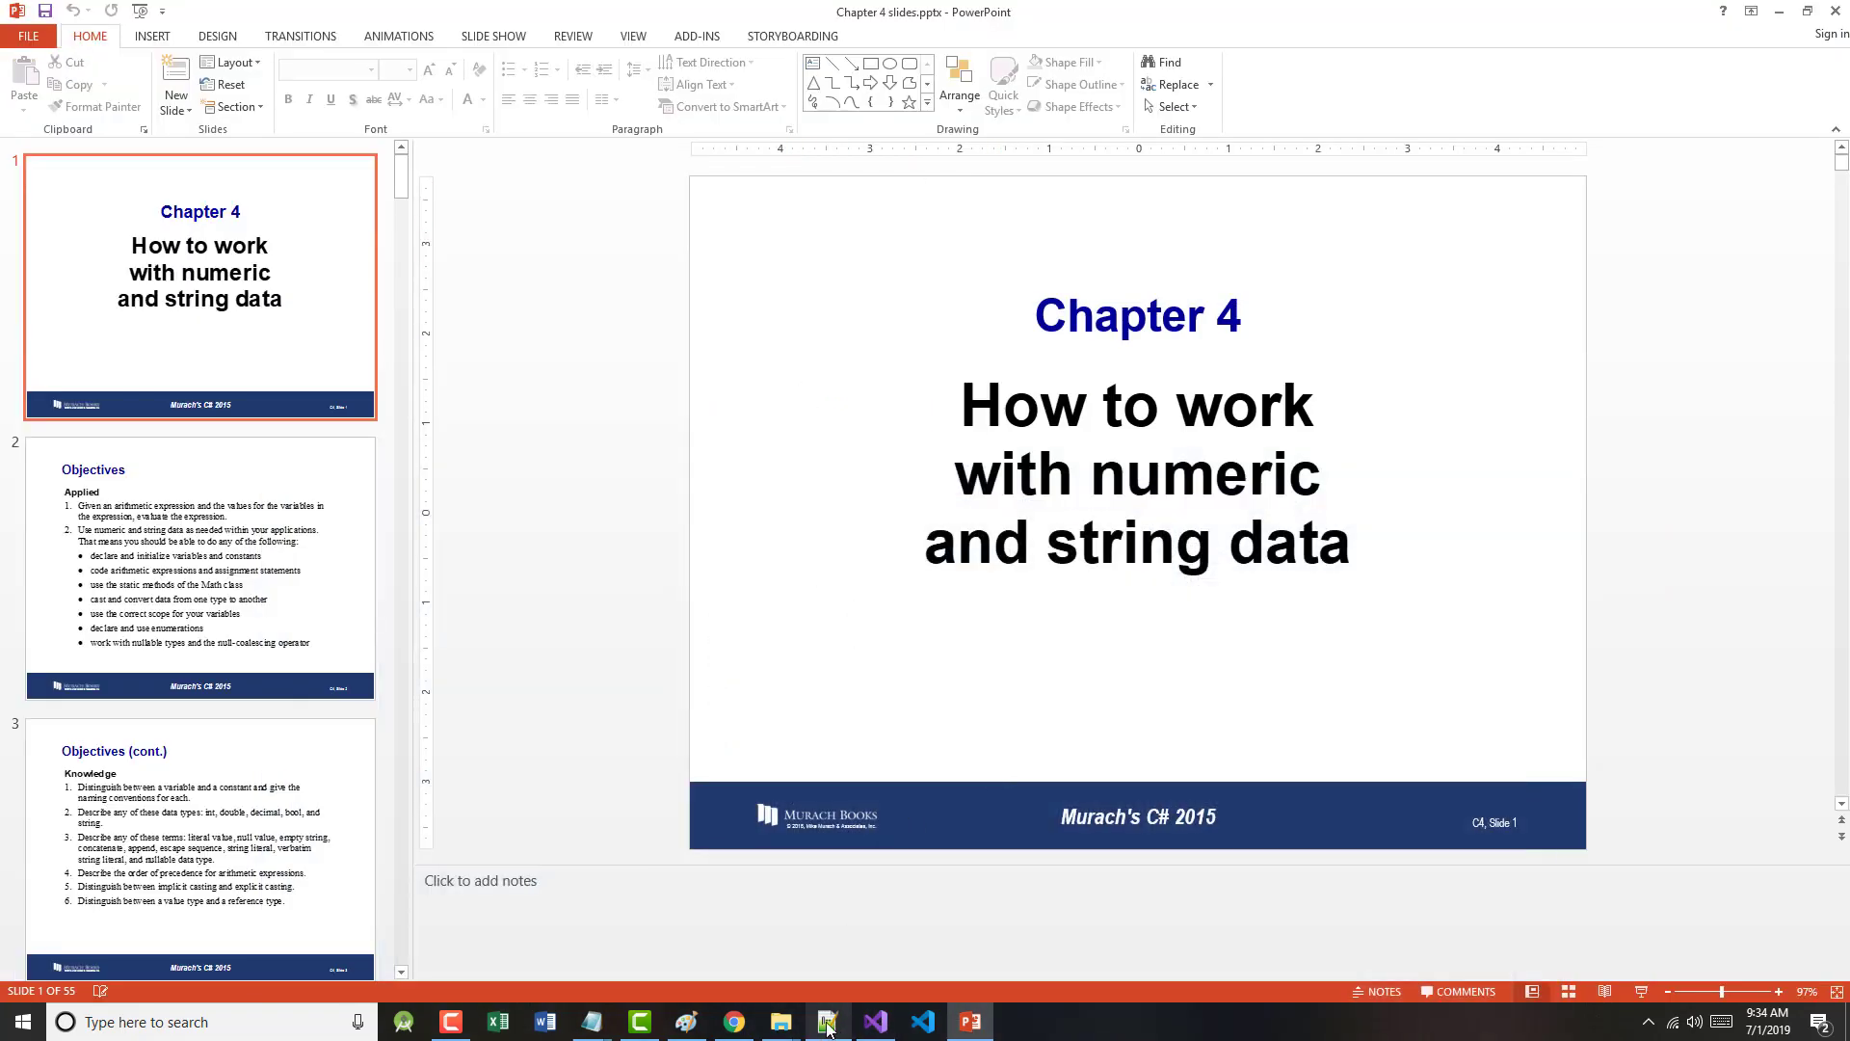
pyautogui.click(828, 1022)
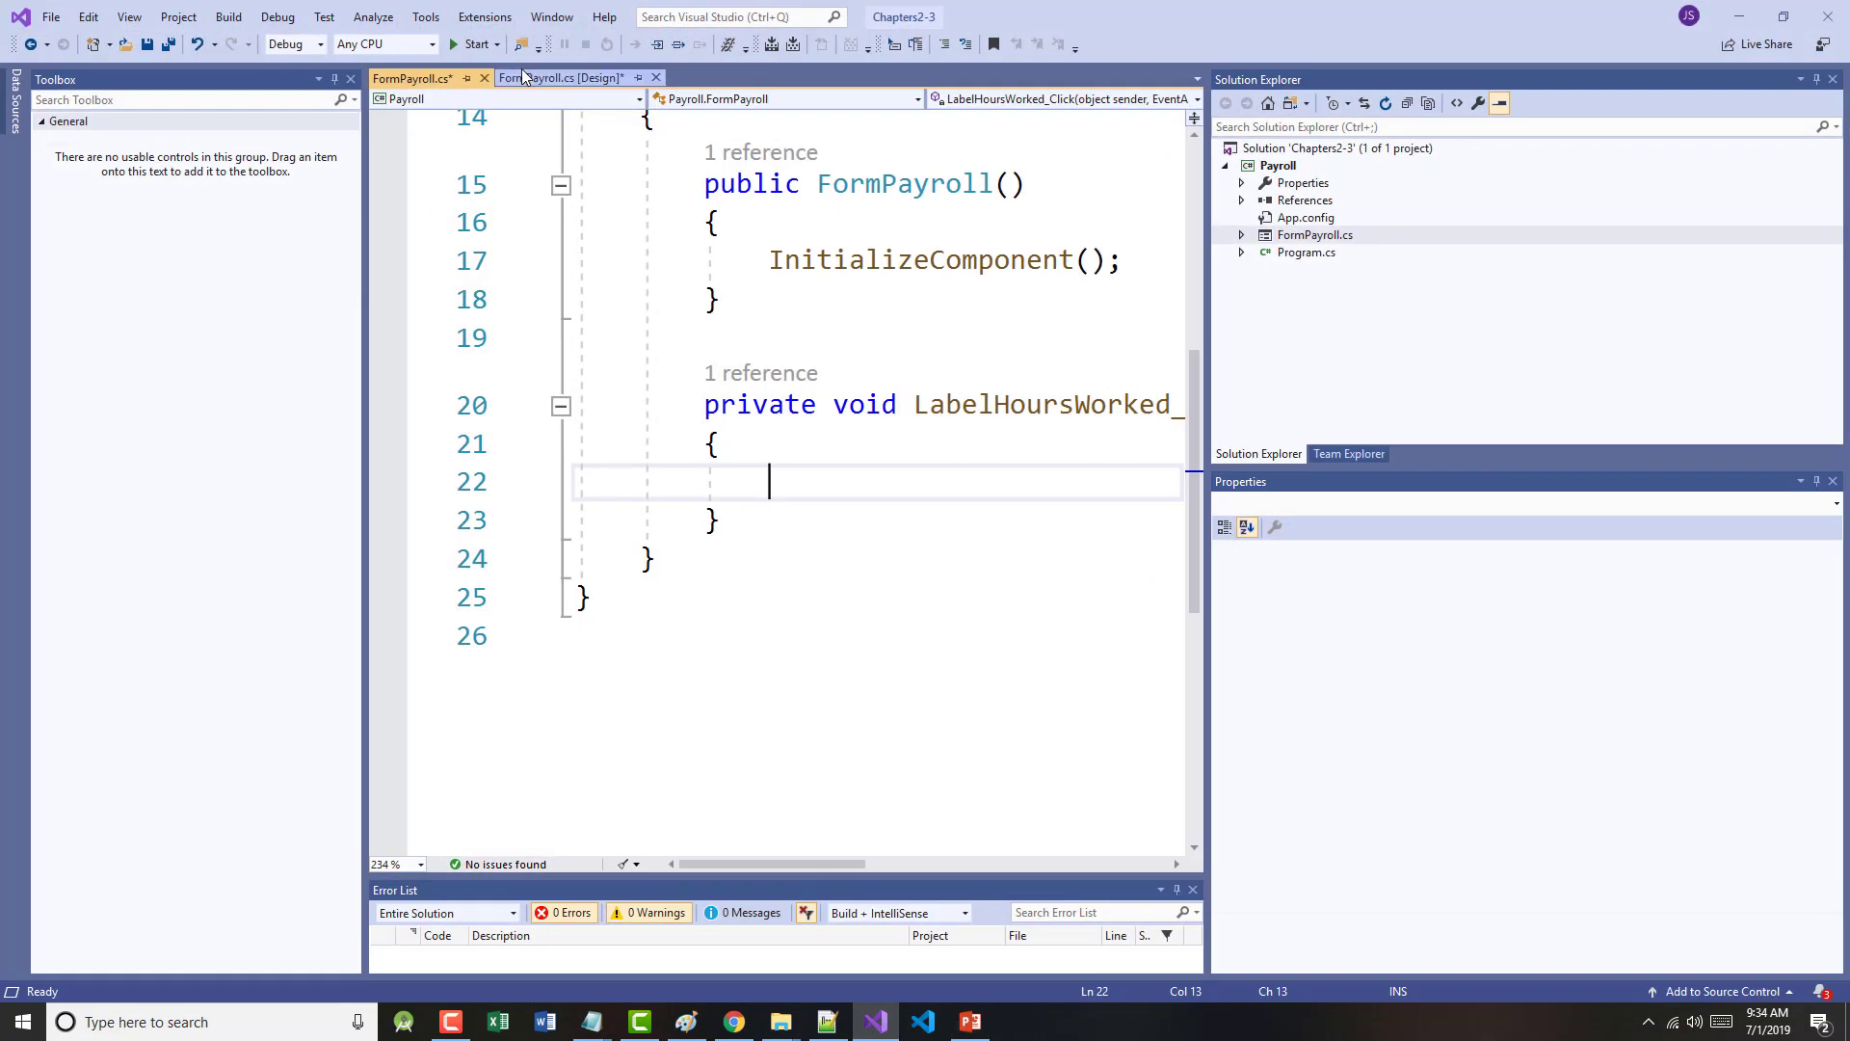
pyautogui.click(564, 77)
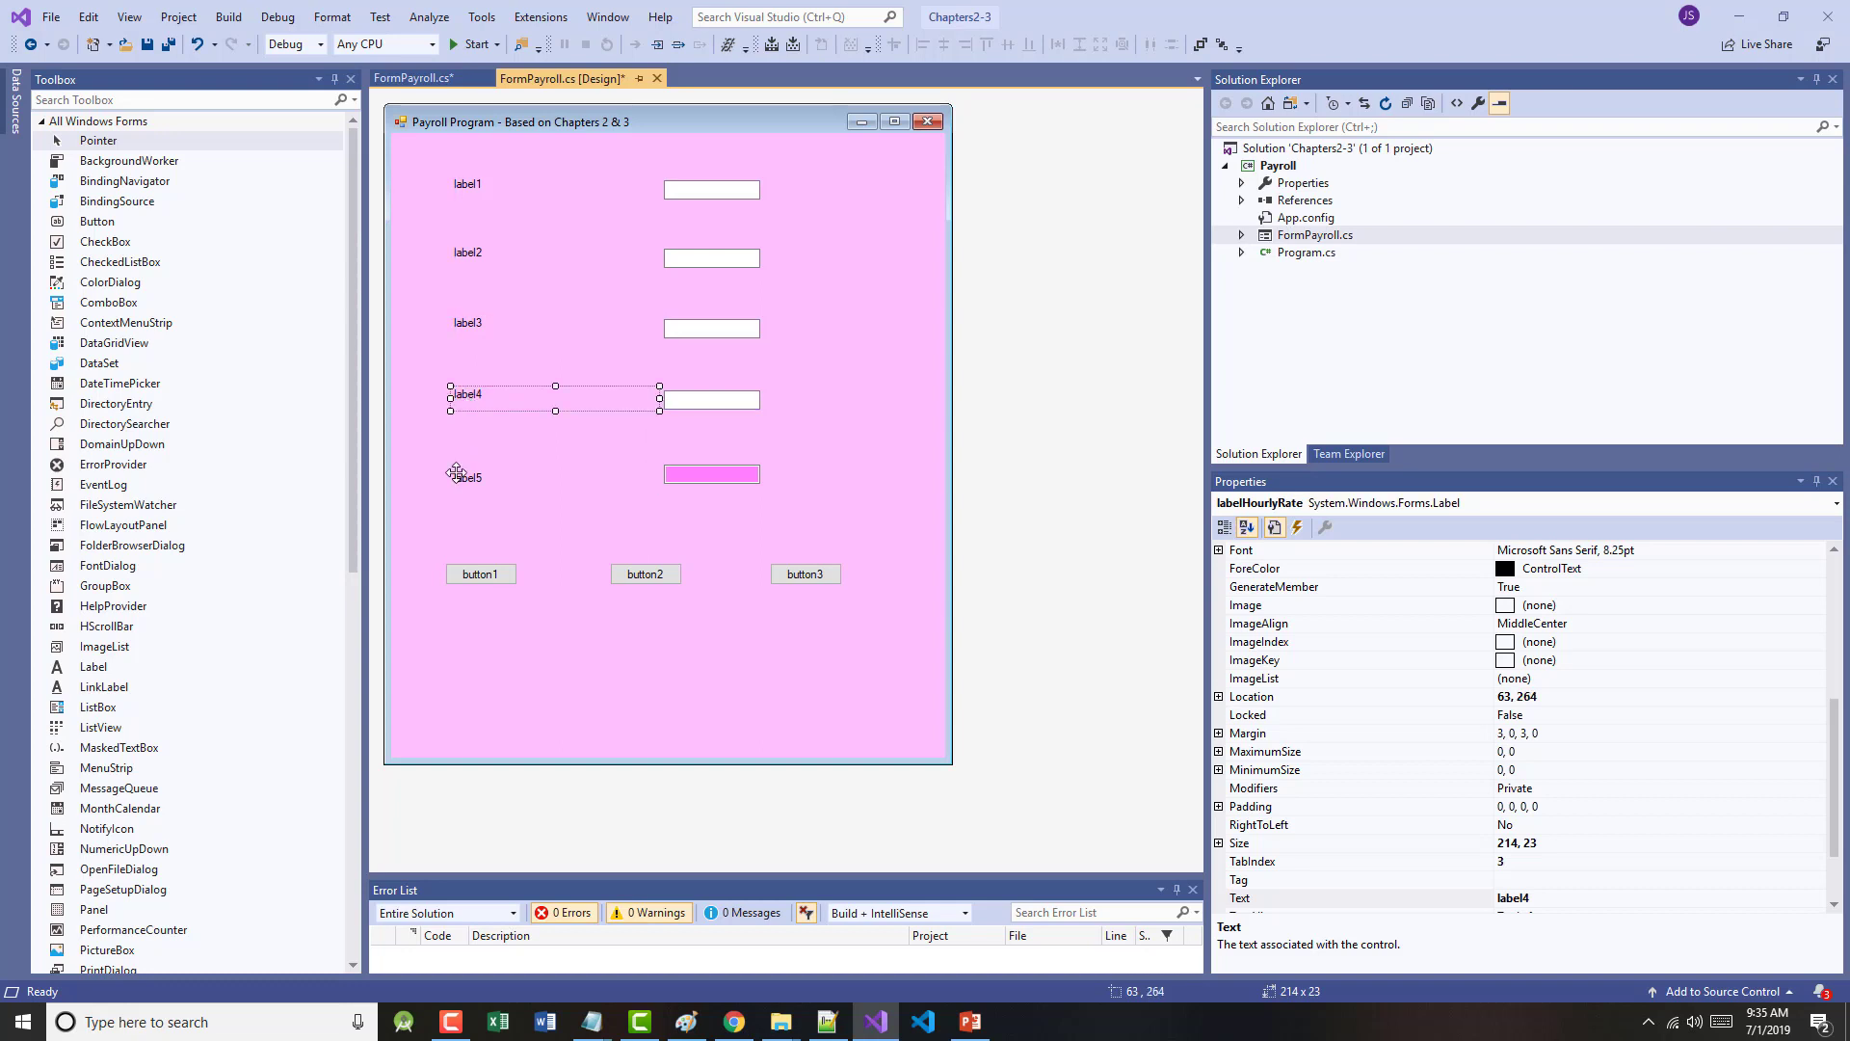
pyautogui.click(466, 474)
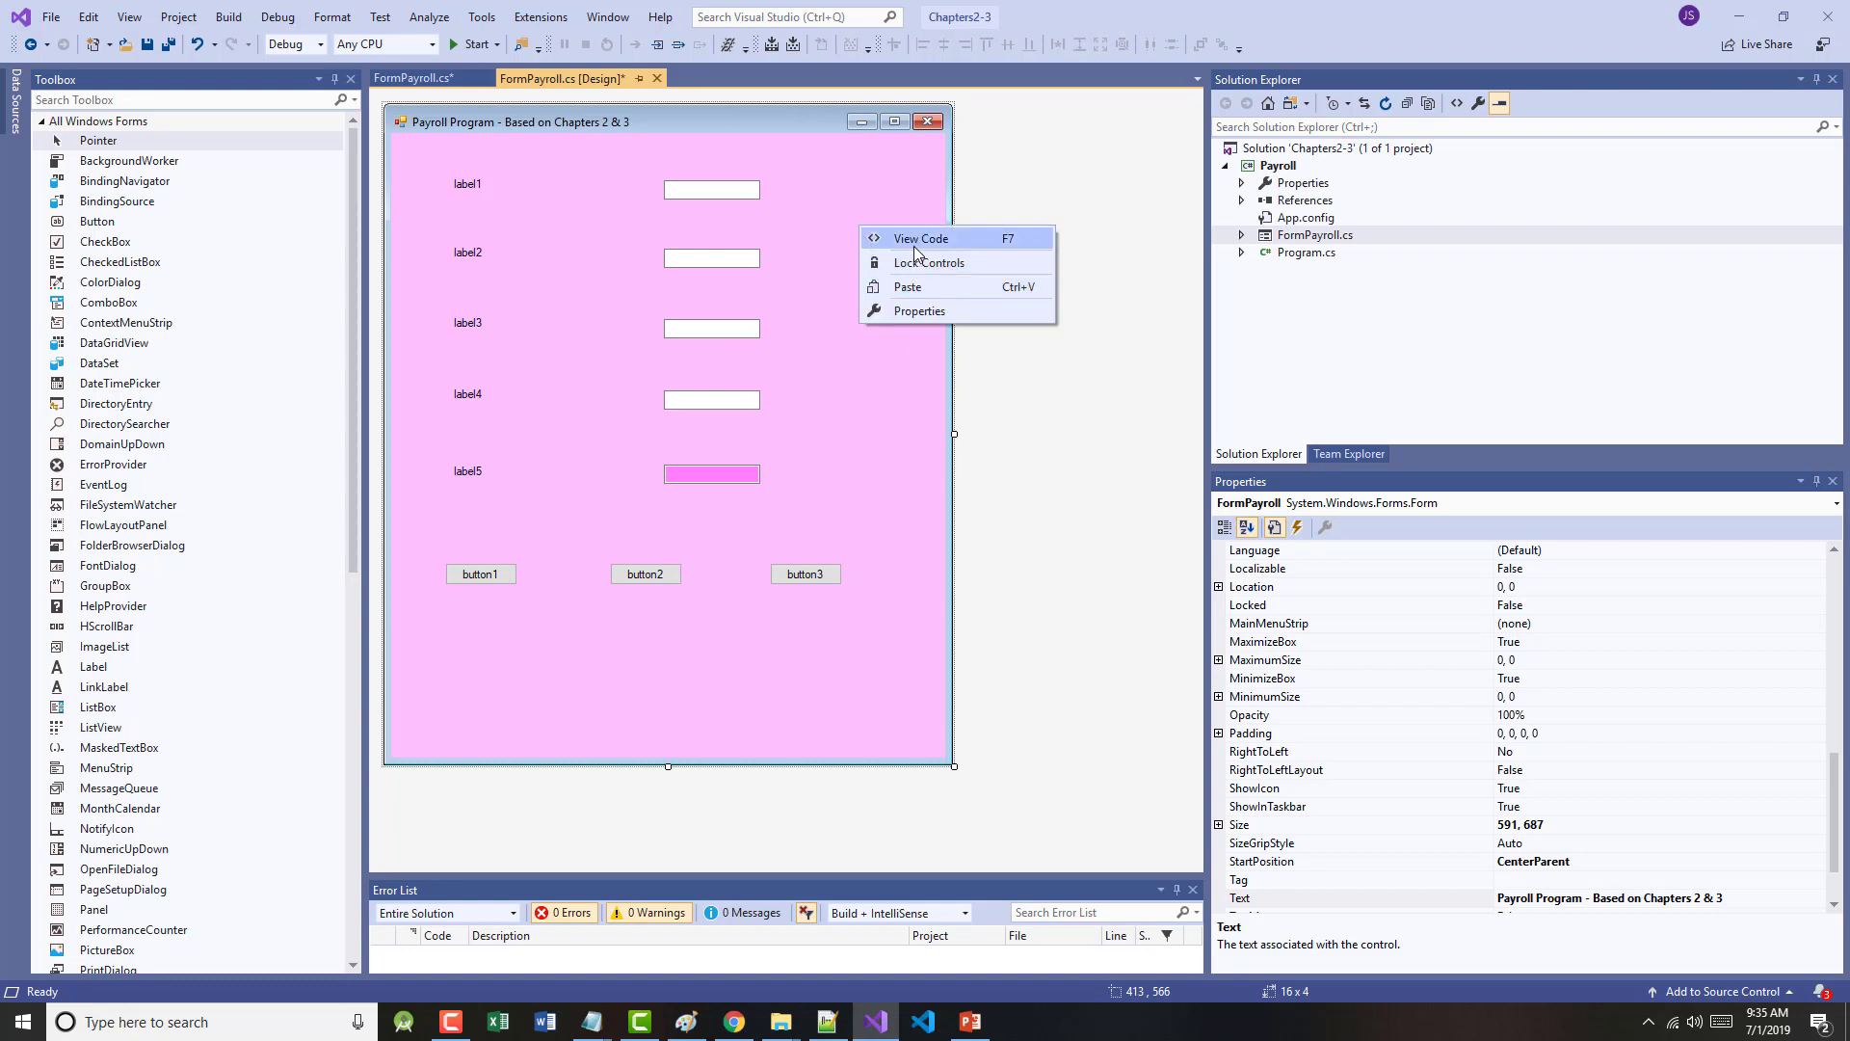
pyautogui.click(922, 239)
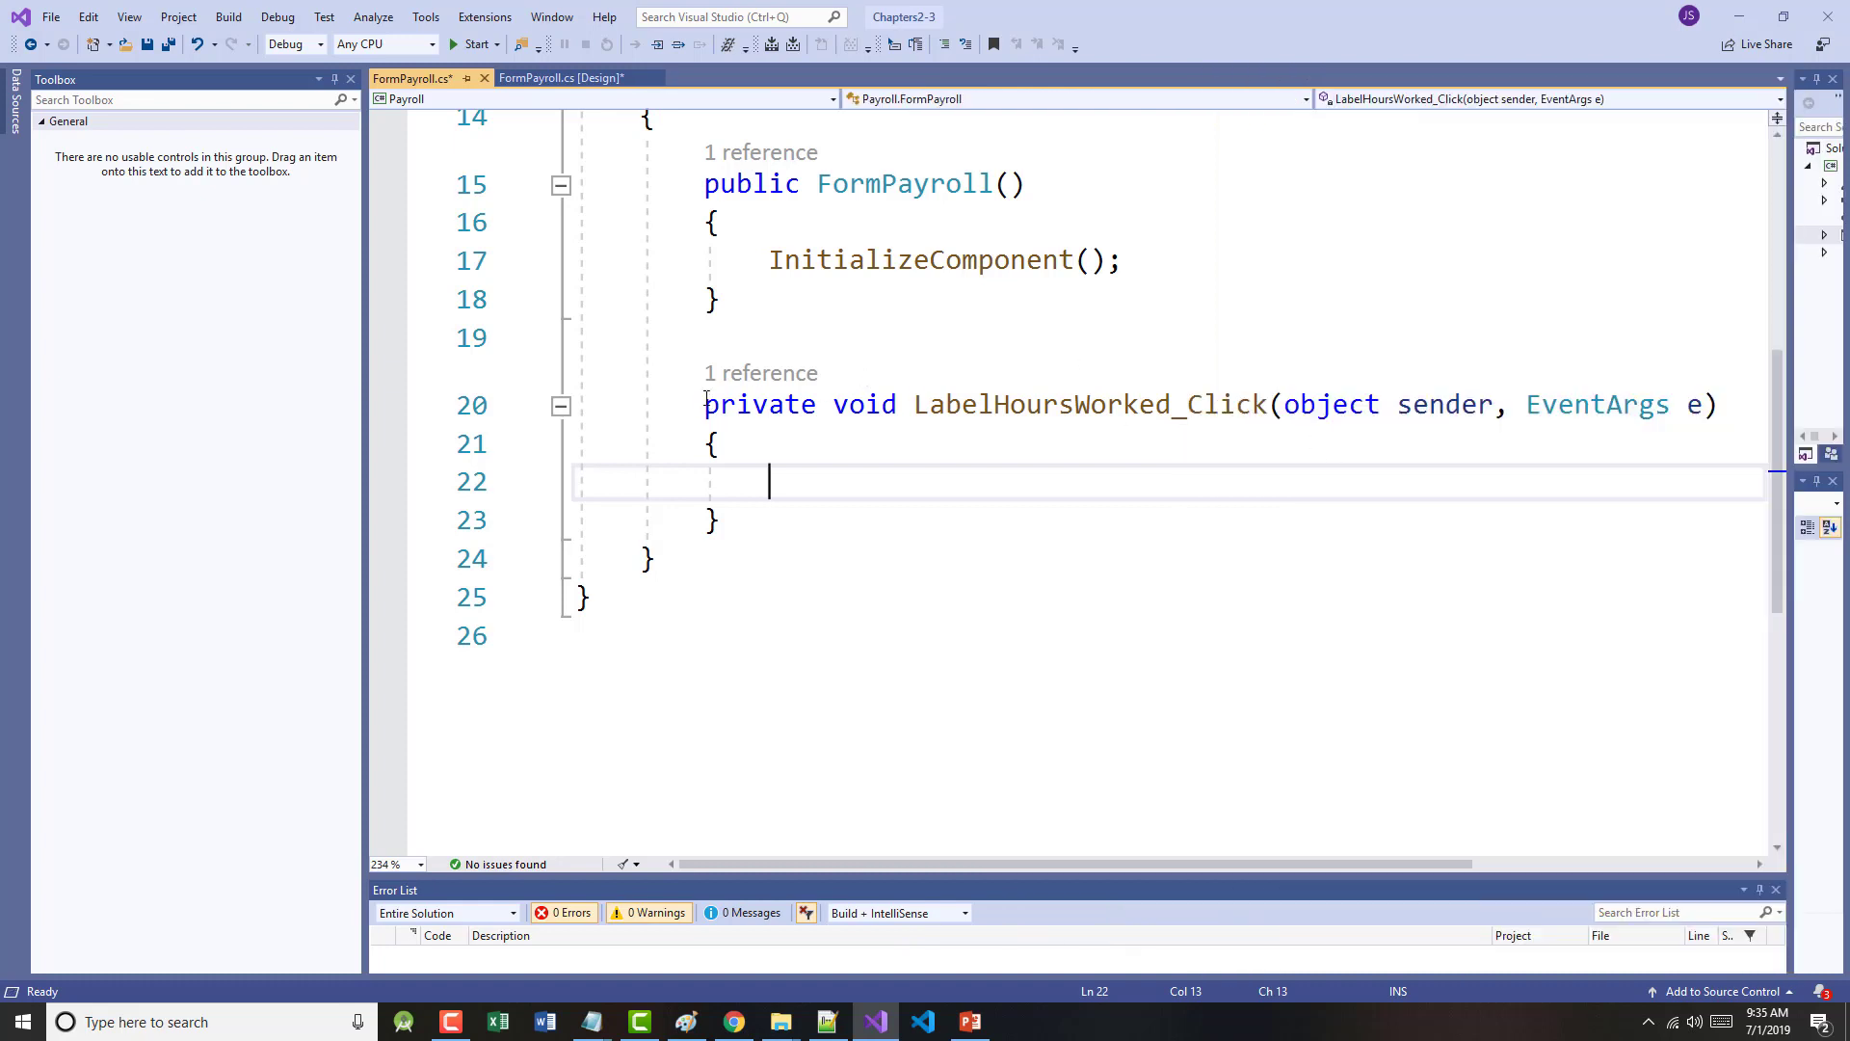
pyautogui.moveTo(1812, 320)
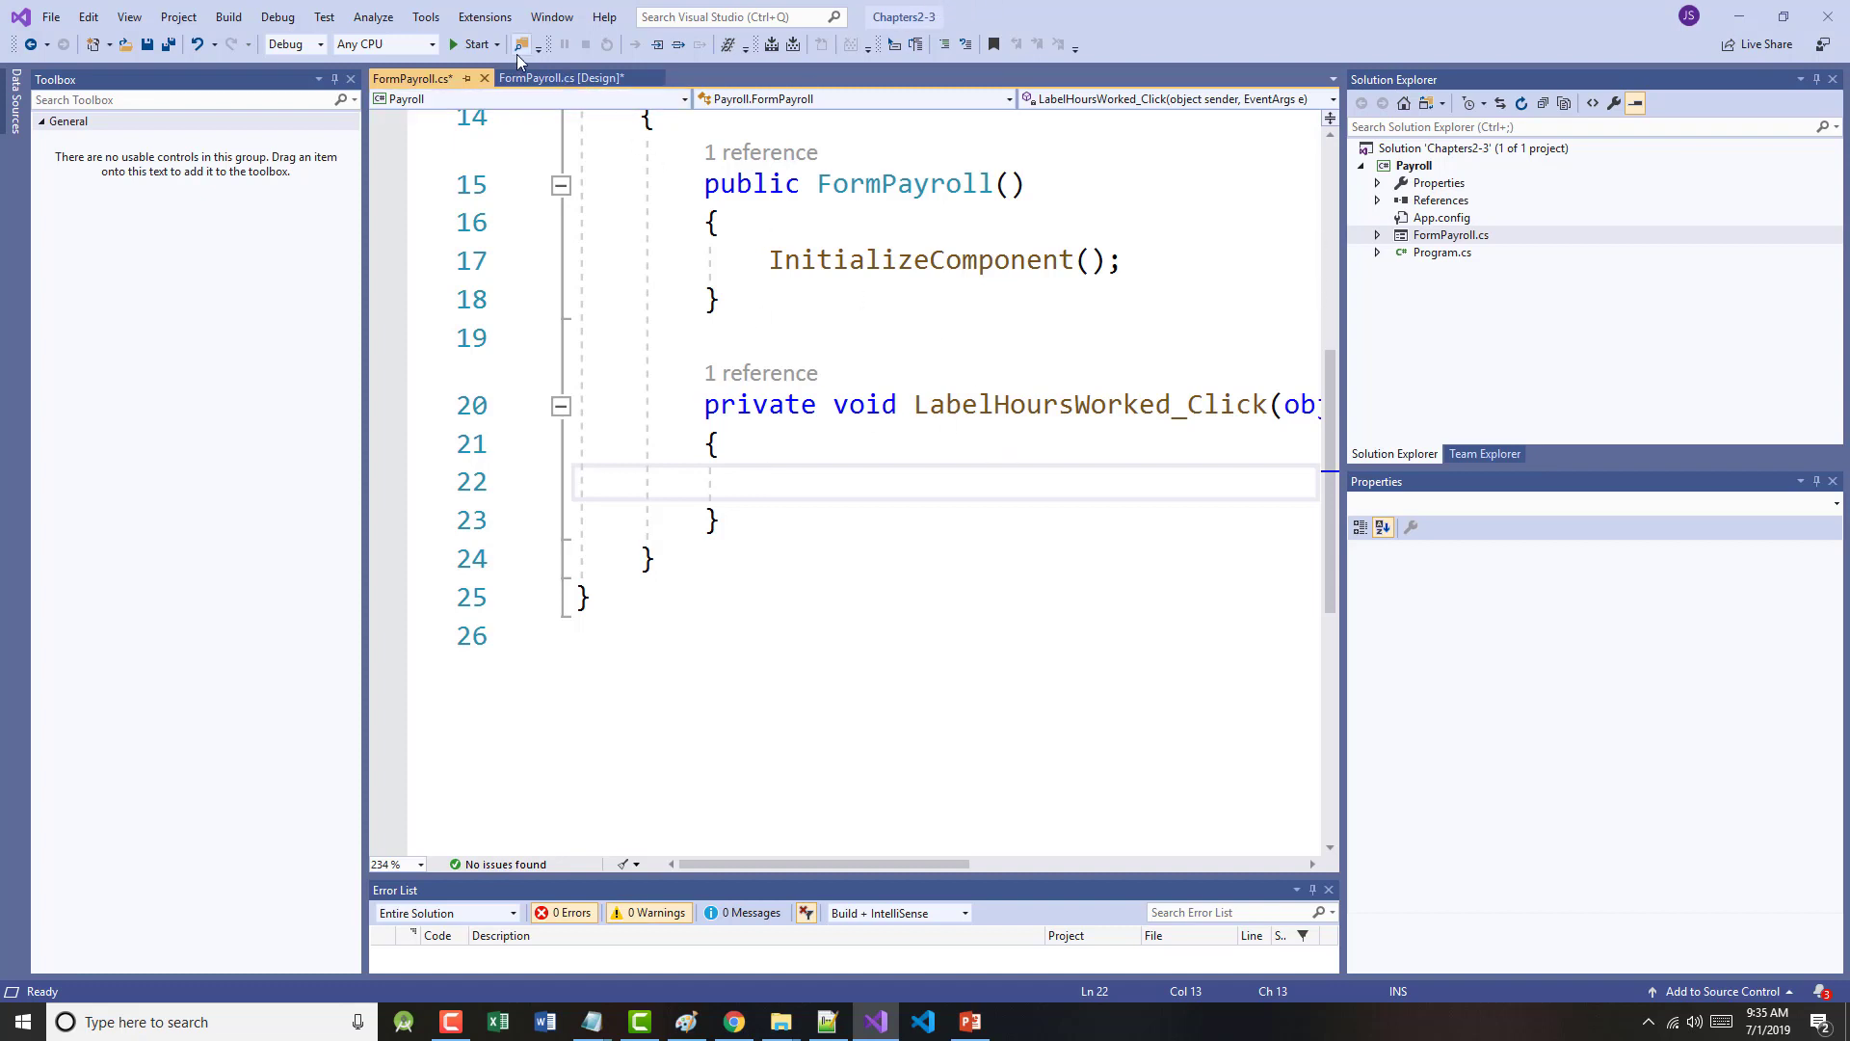
pyautogui.click(563, 77)
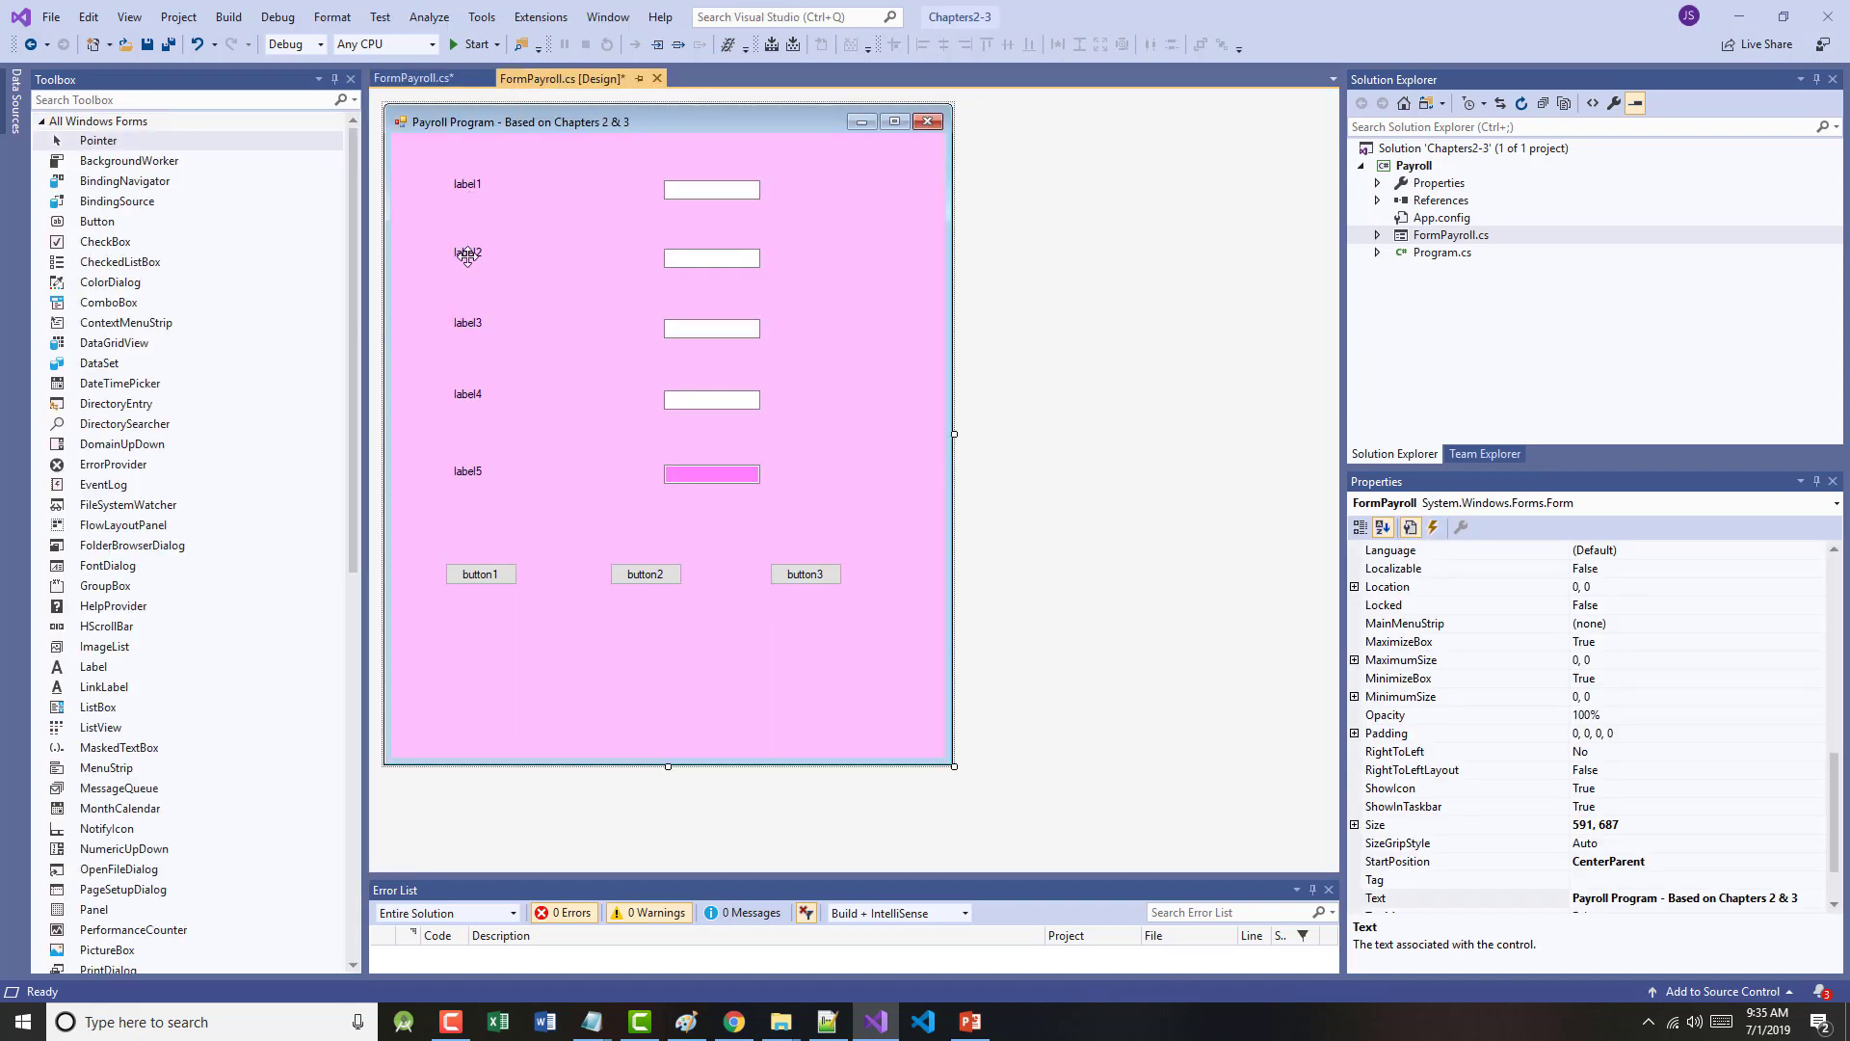
pyautogui.click(467, 254)
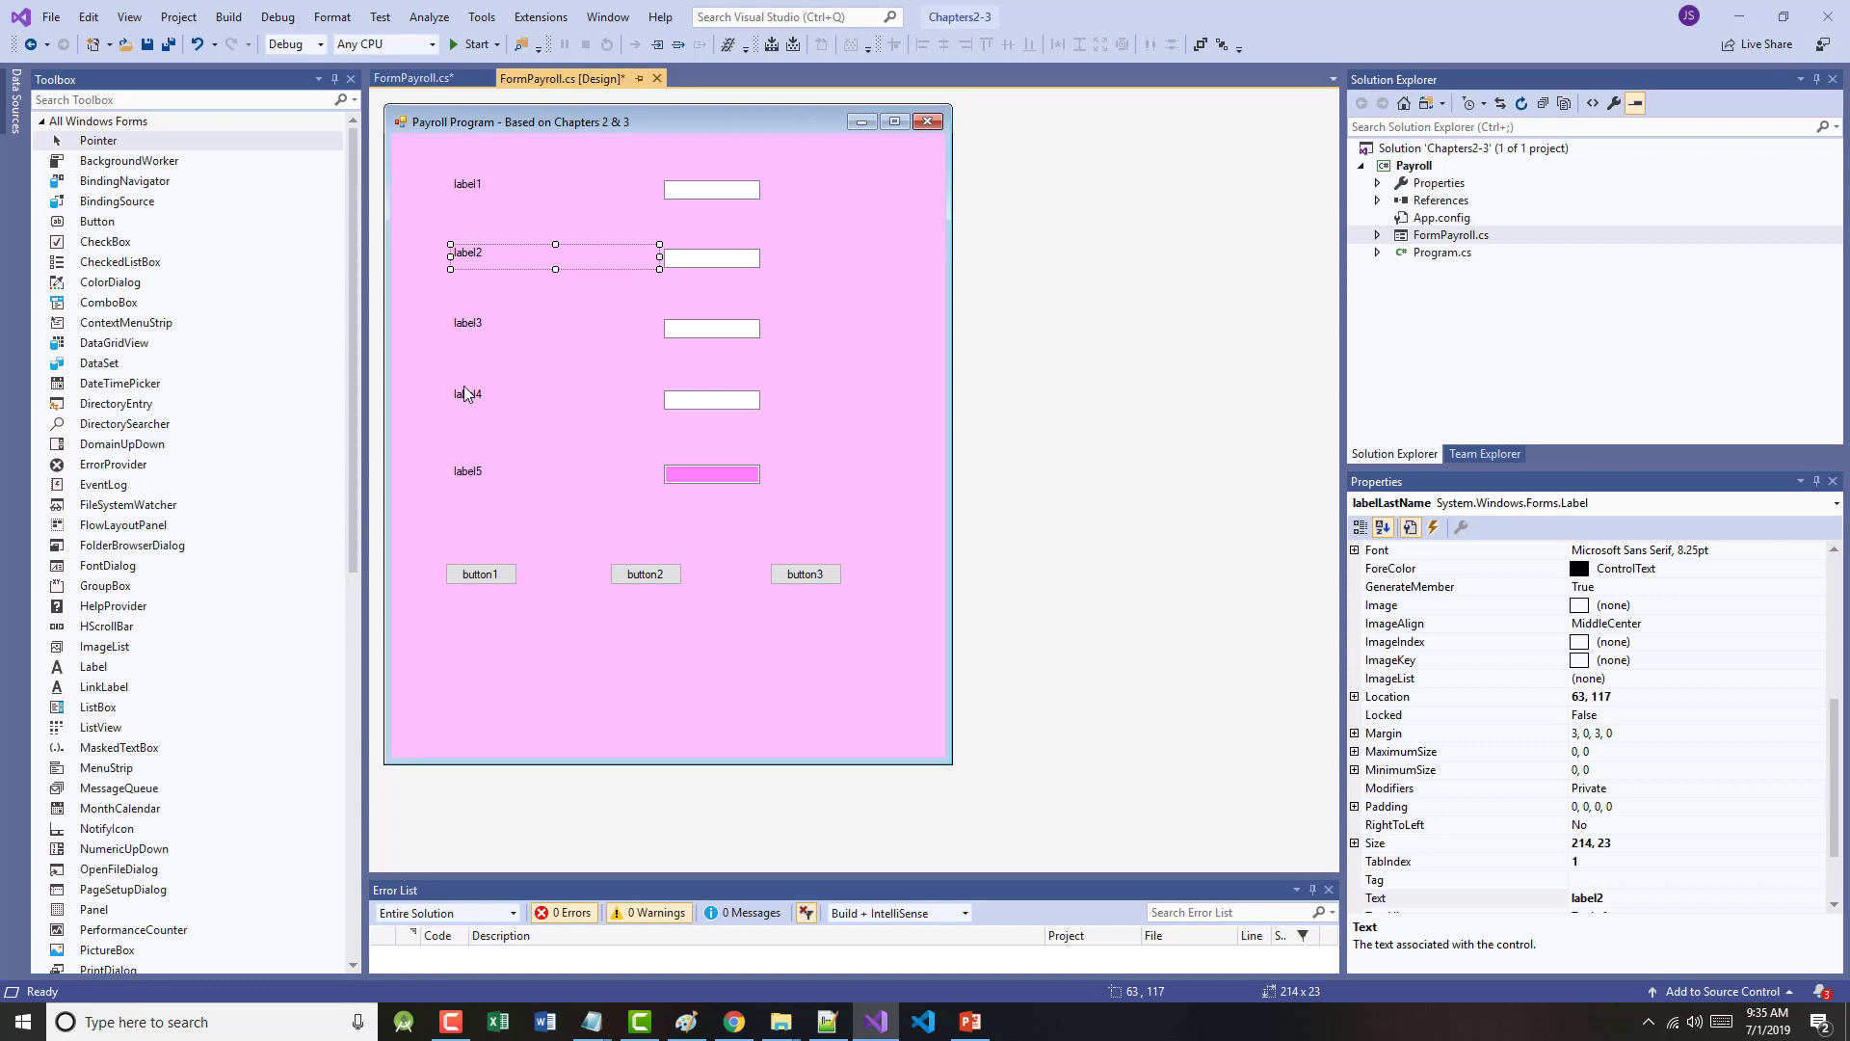
pyautogui.click(467, 394)
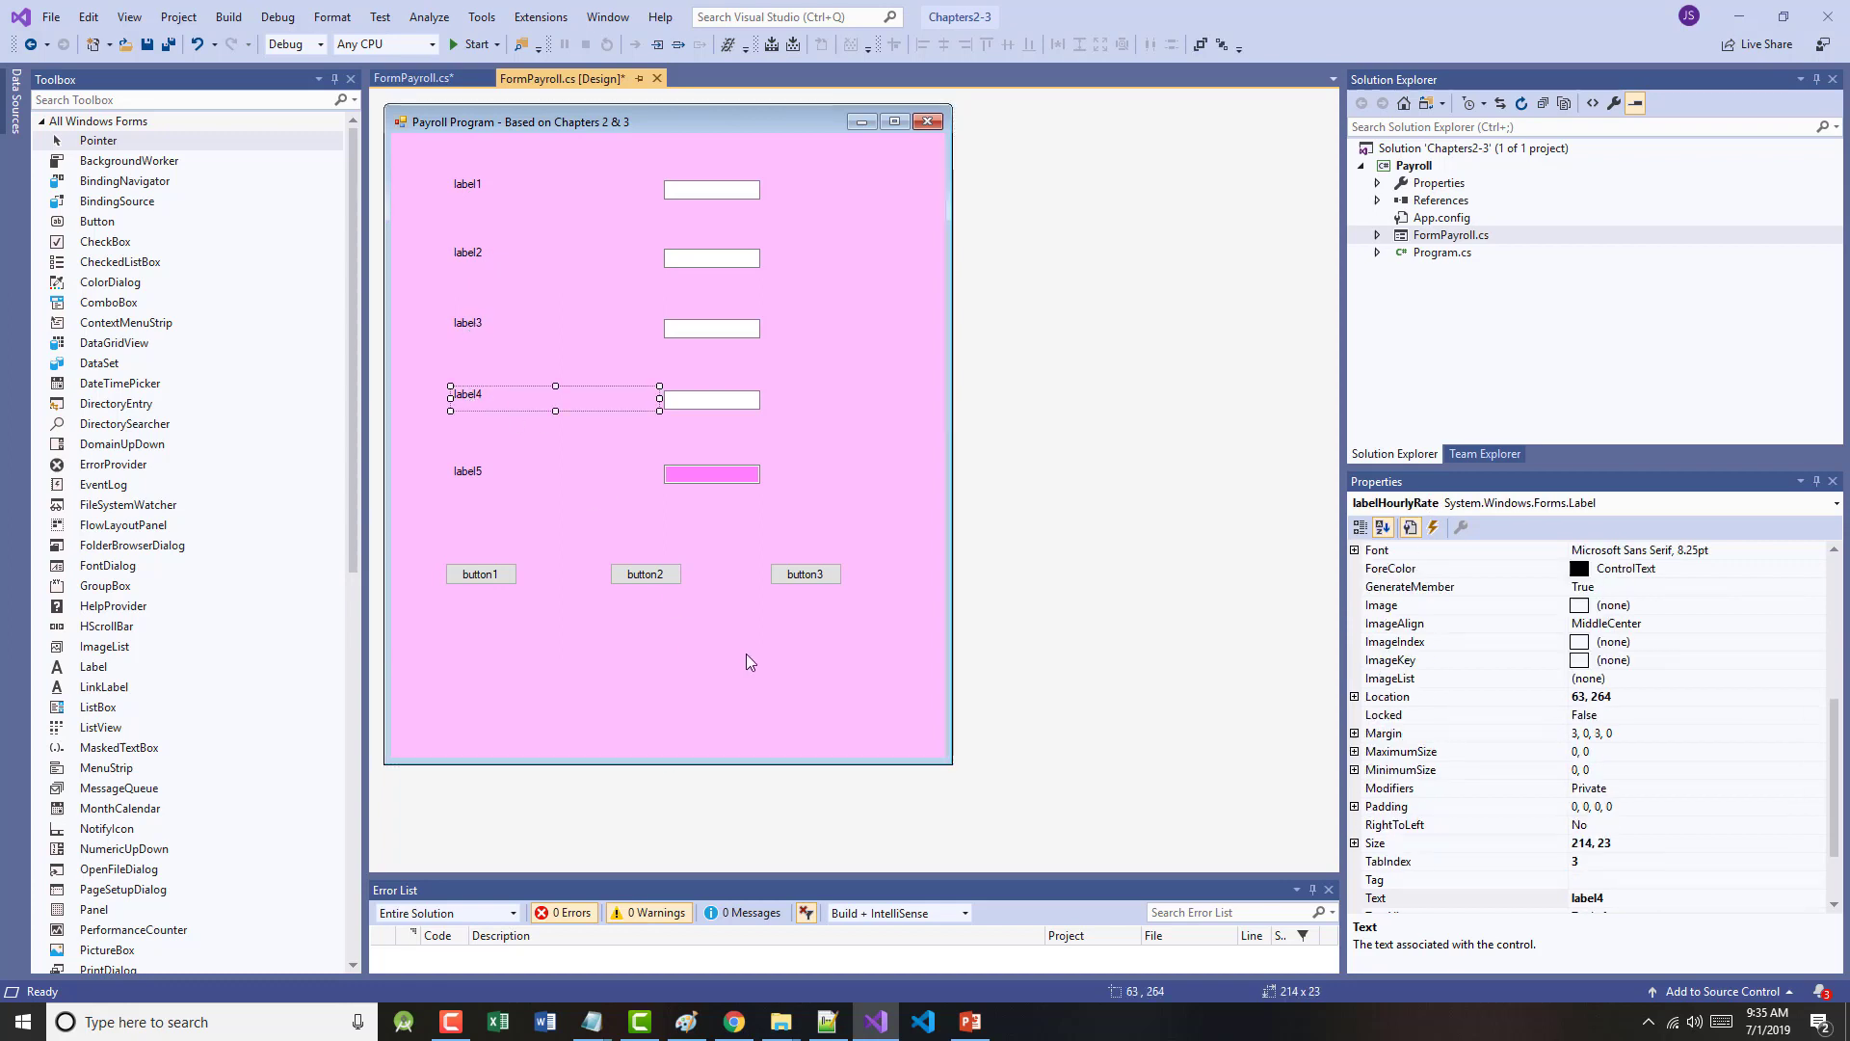
pyautogui.moveTo(460, 324)
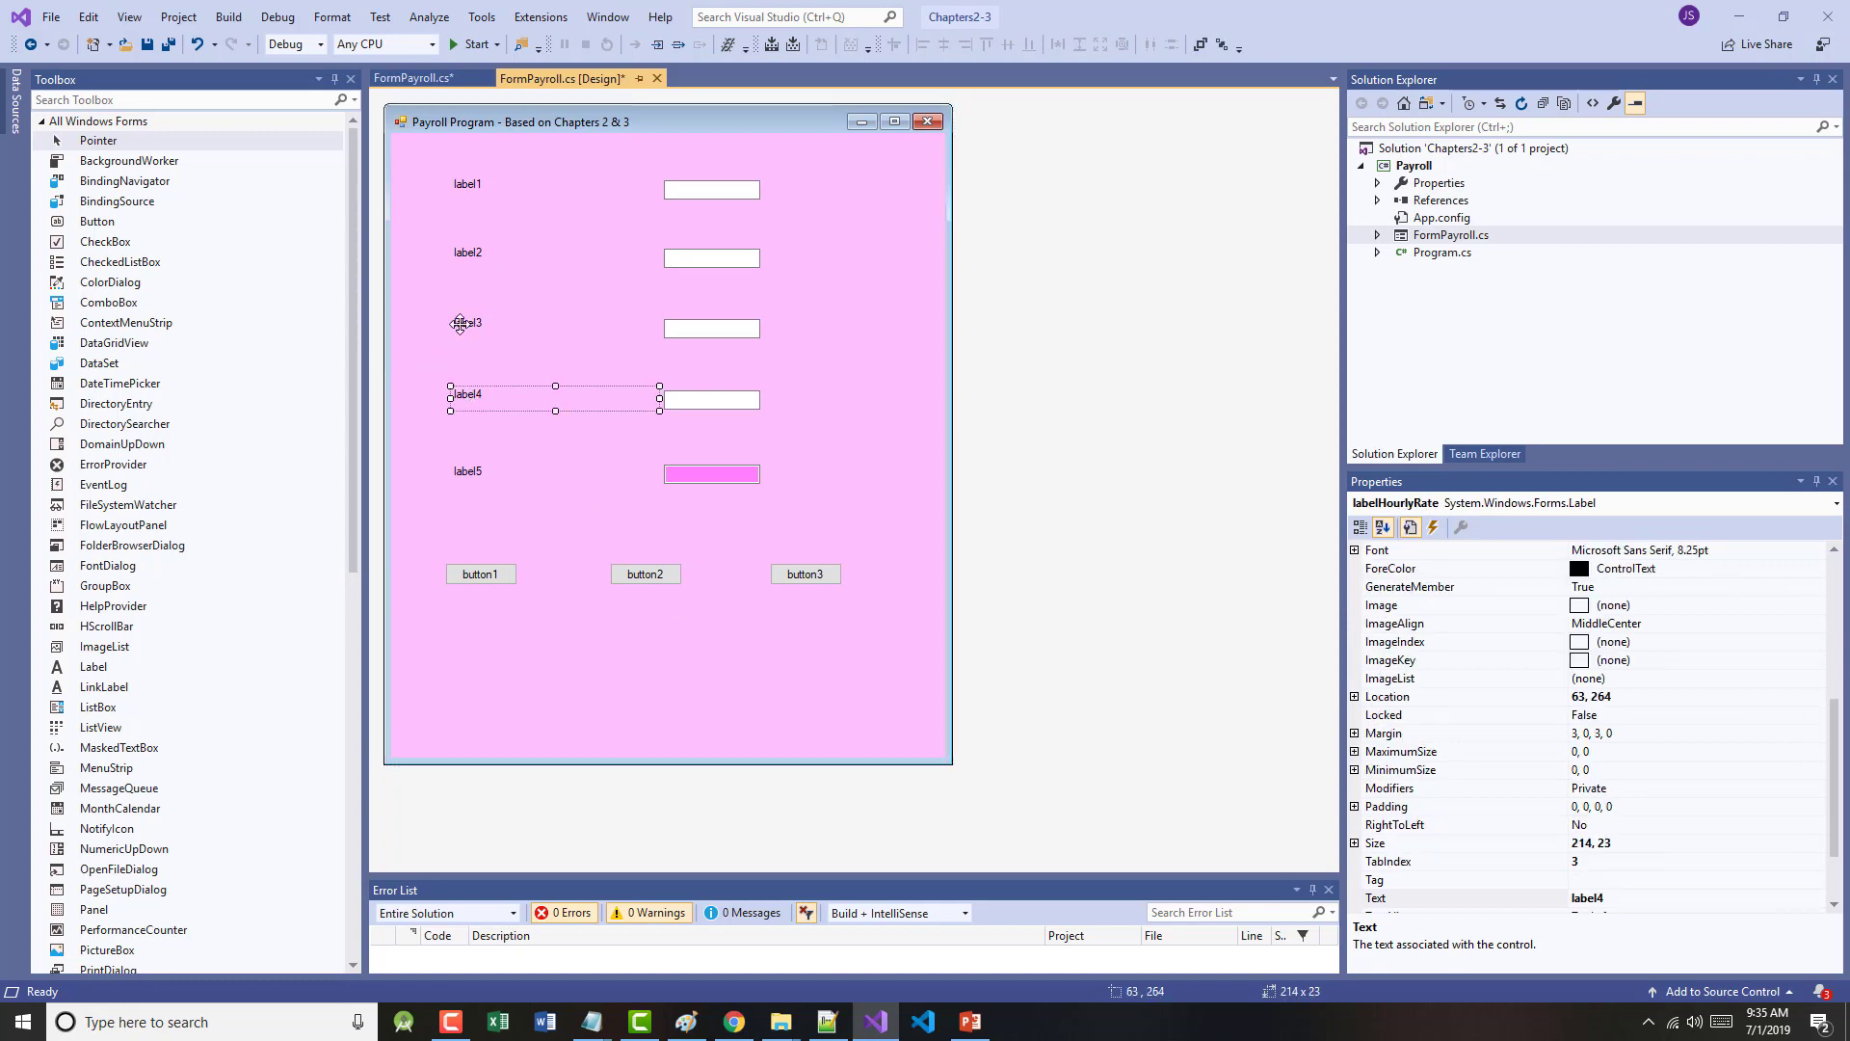
pyautogui.click(465, 324)
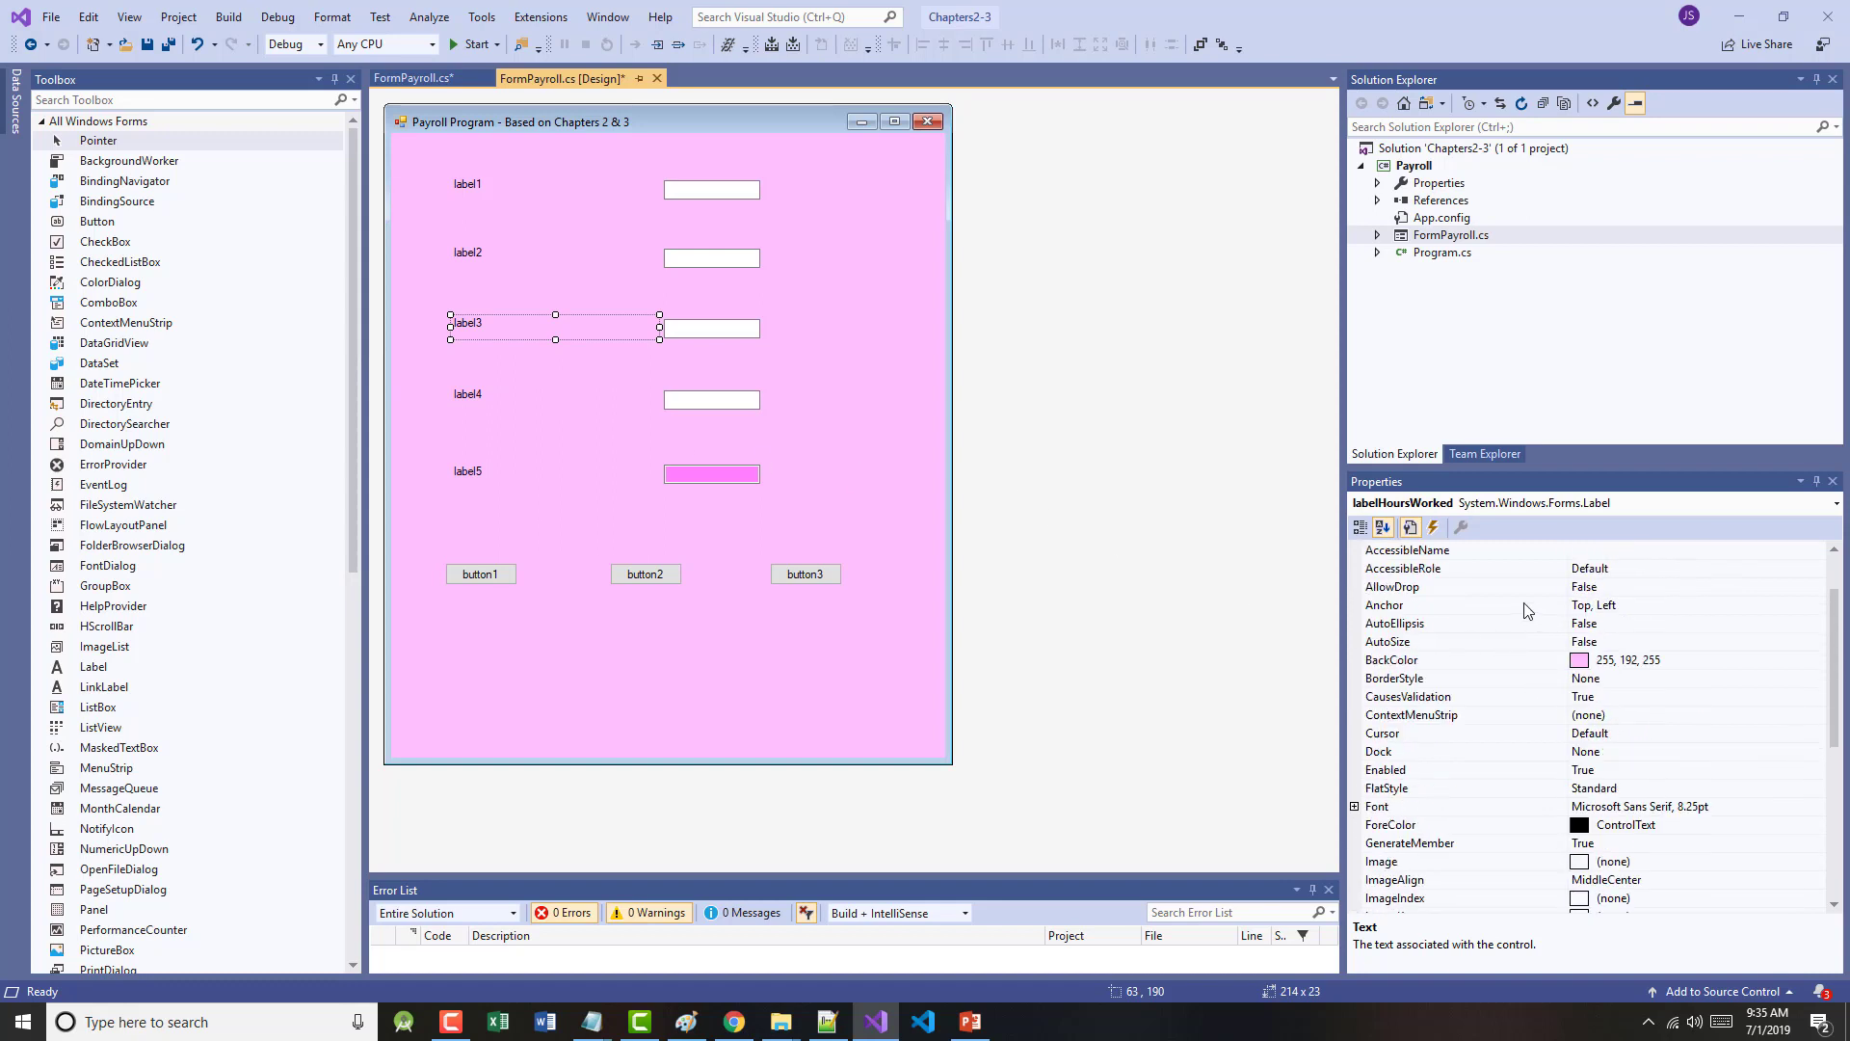
pyautogui.click(1384, 527)
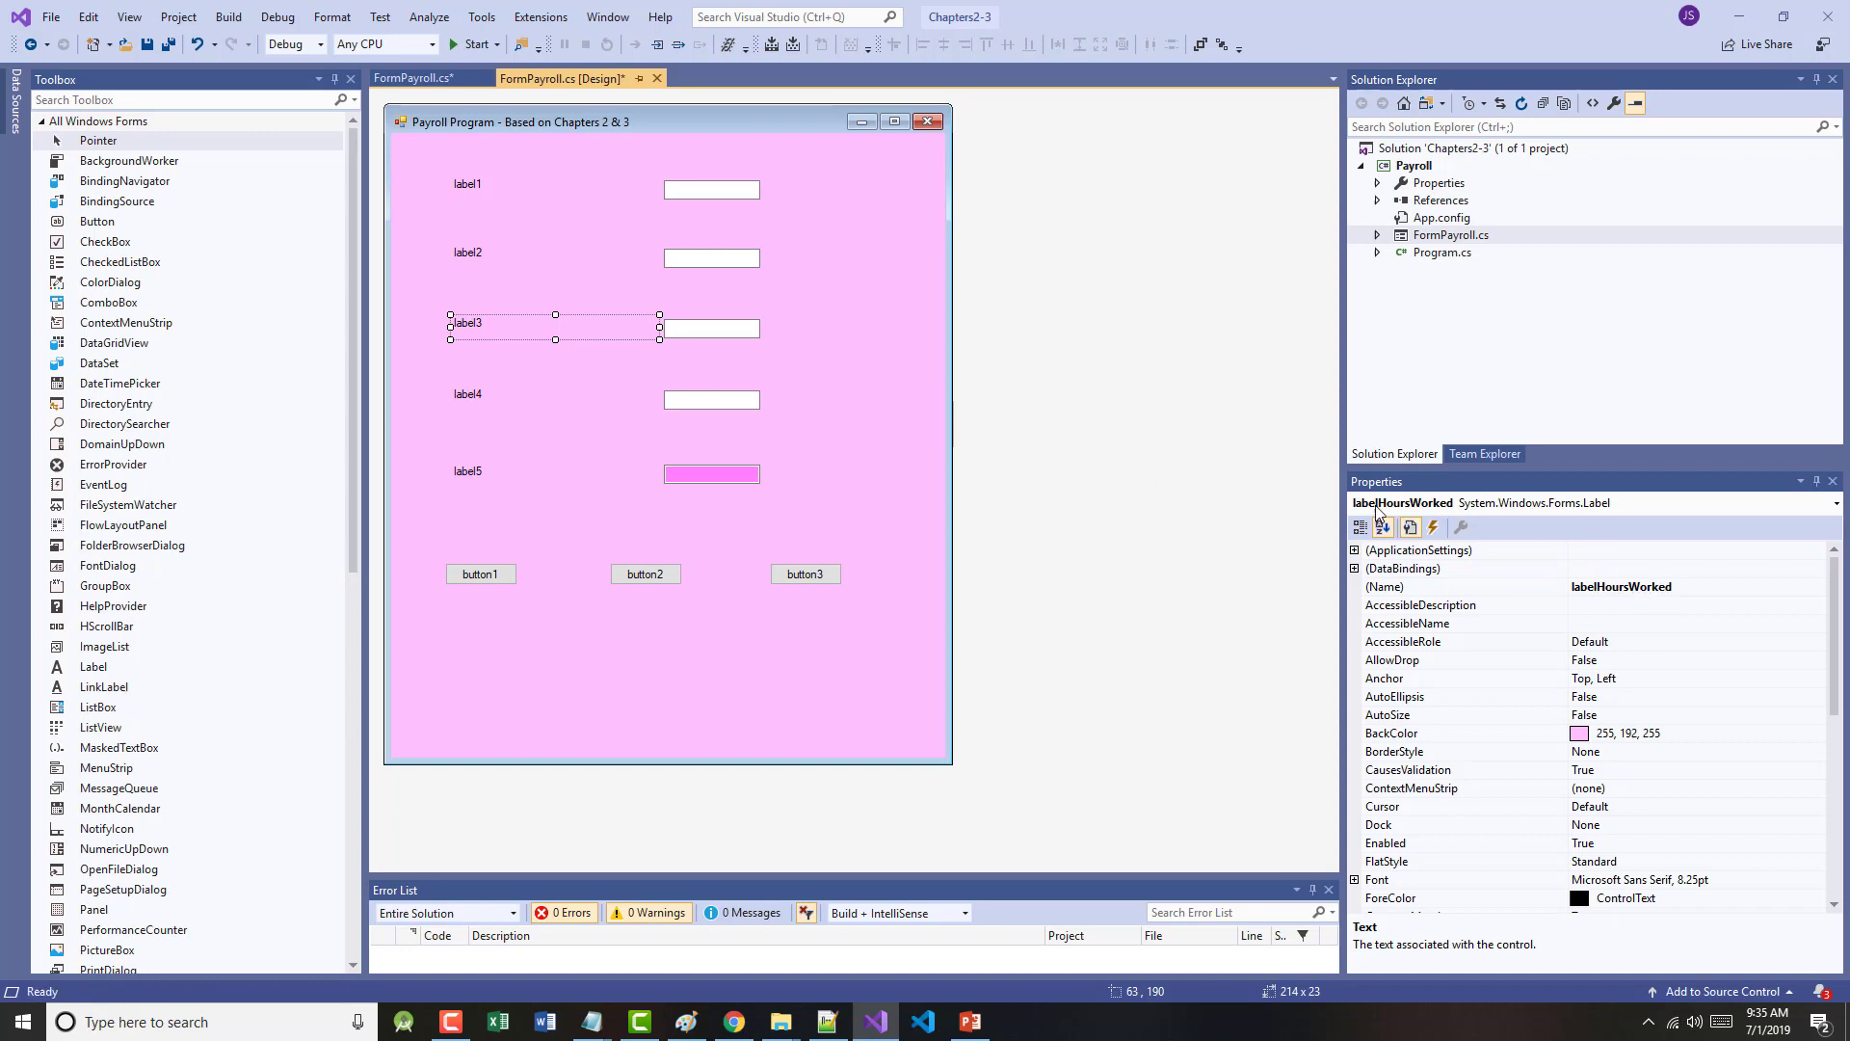
pyautogui.moveTo(1433, 526)
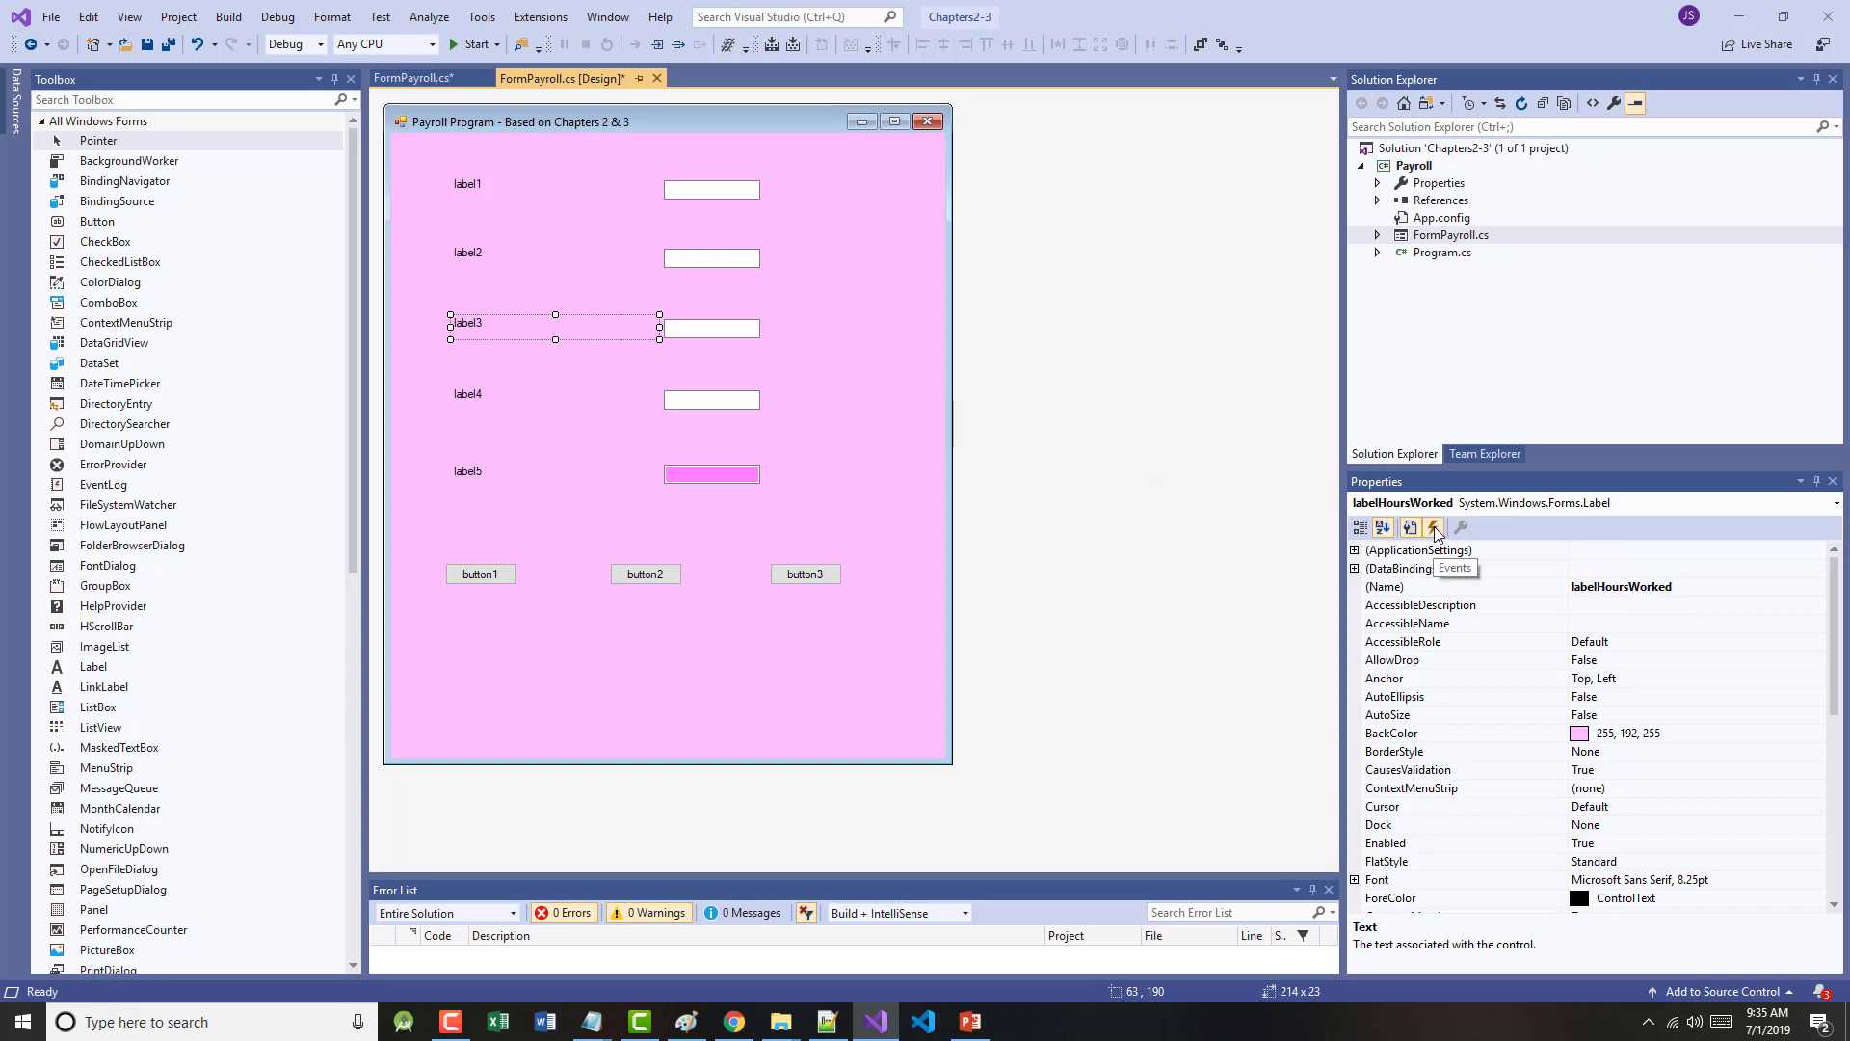
pyautogui.click(1432, 527)
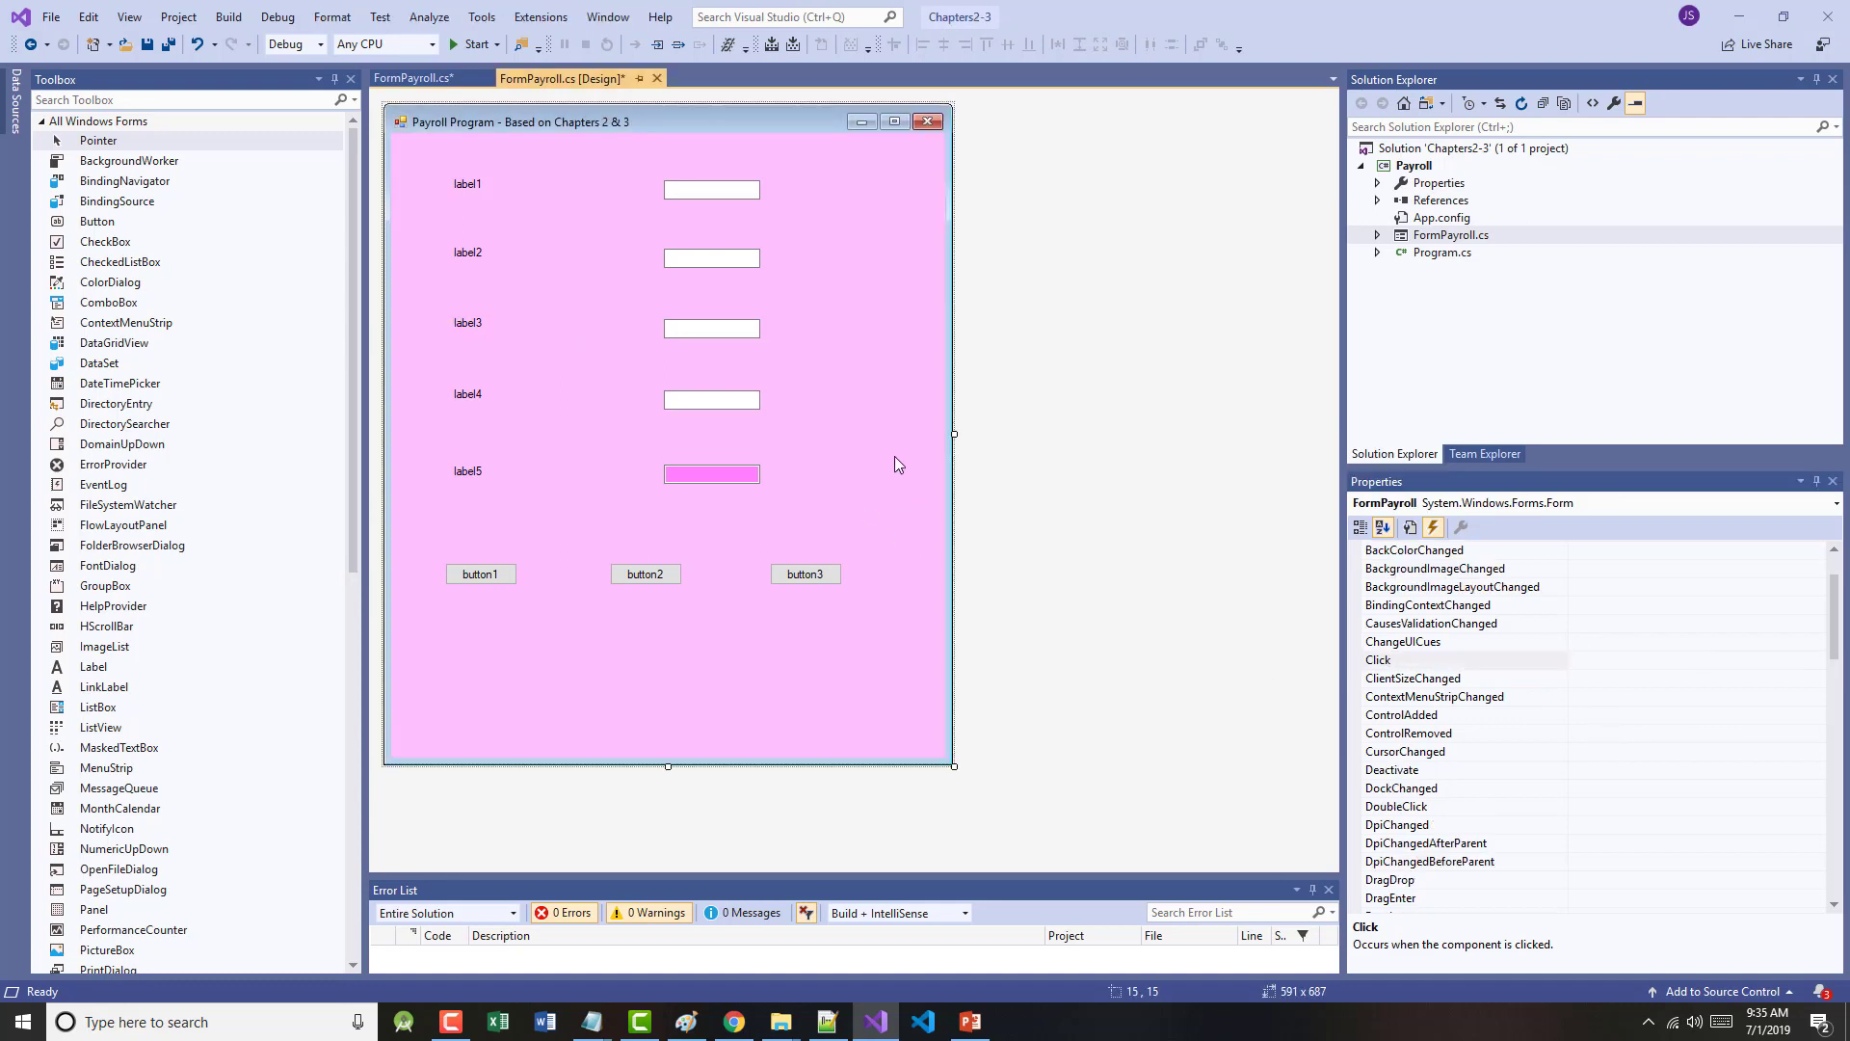
pyautogui.rightClick(899, 465)
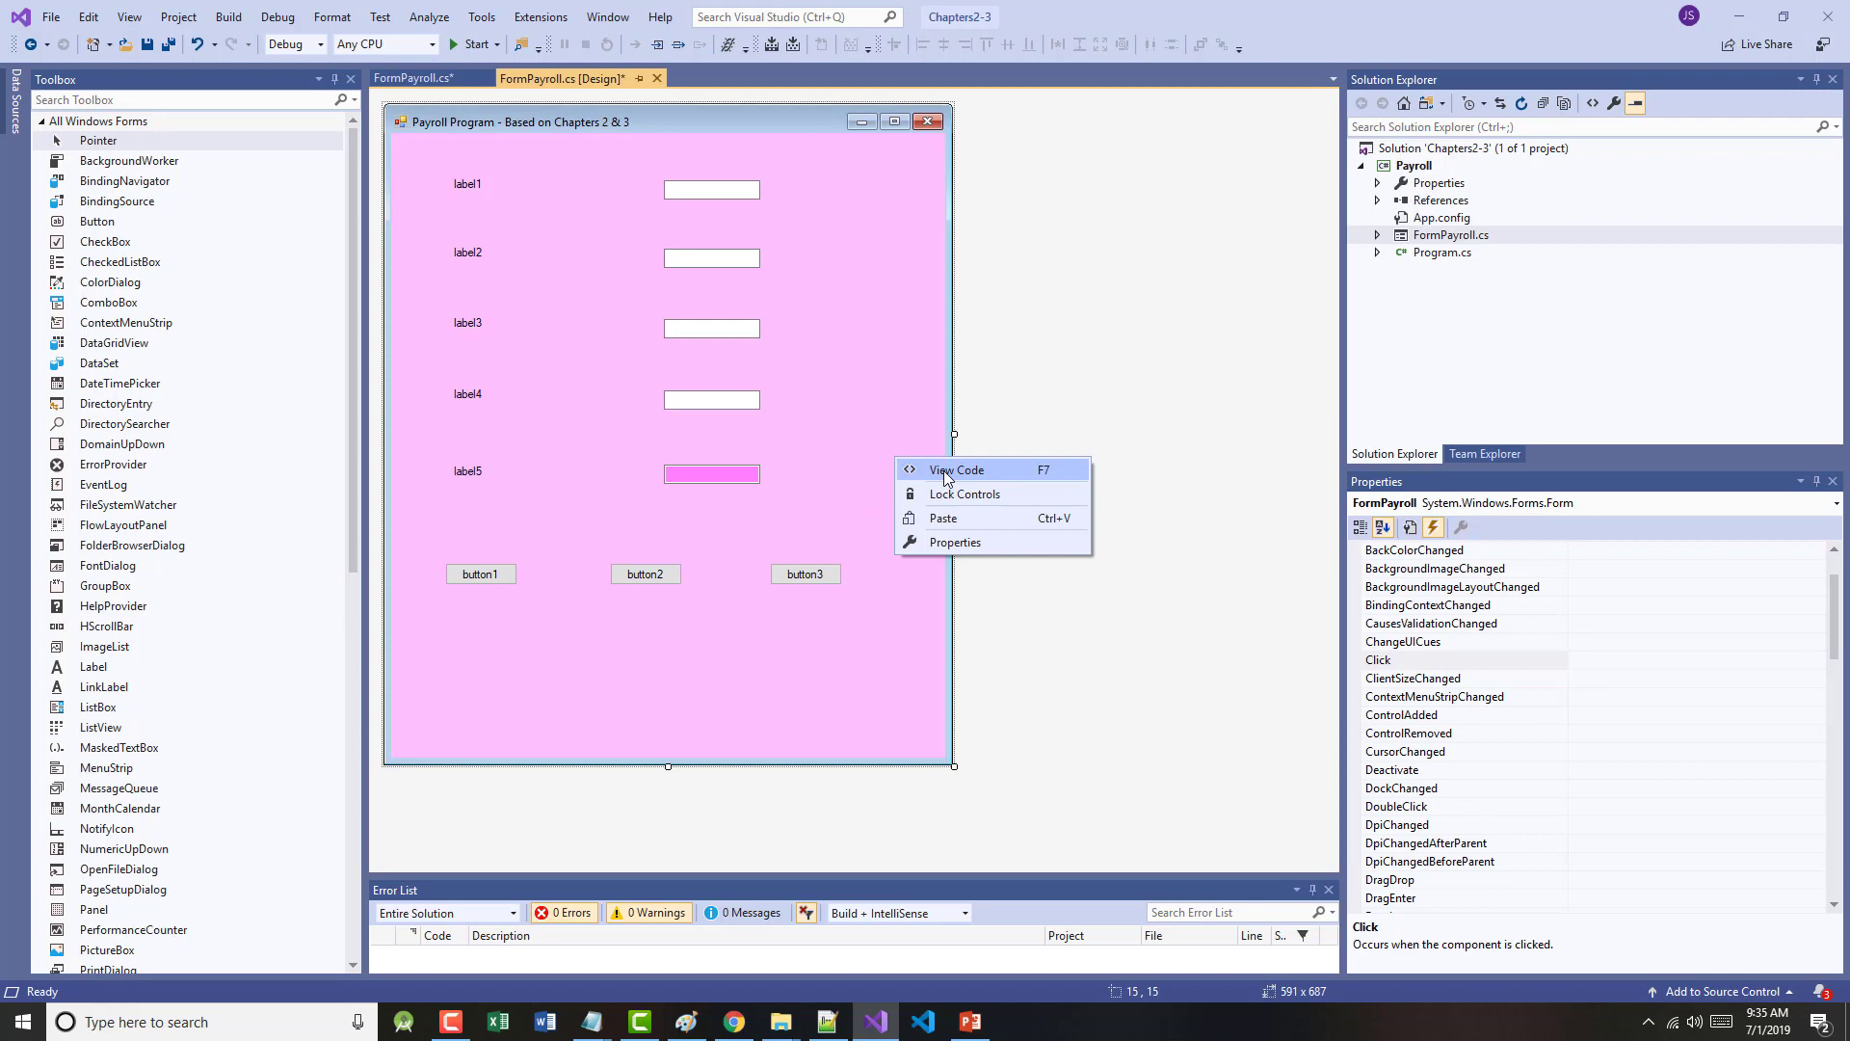
pyautogui.click(956, 468)
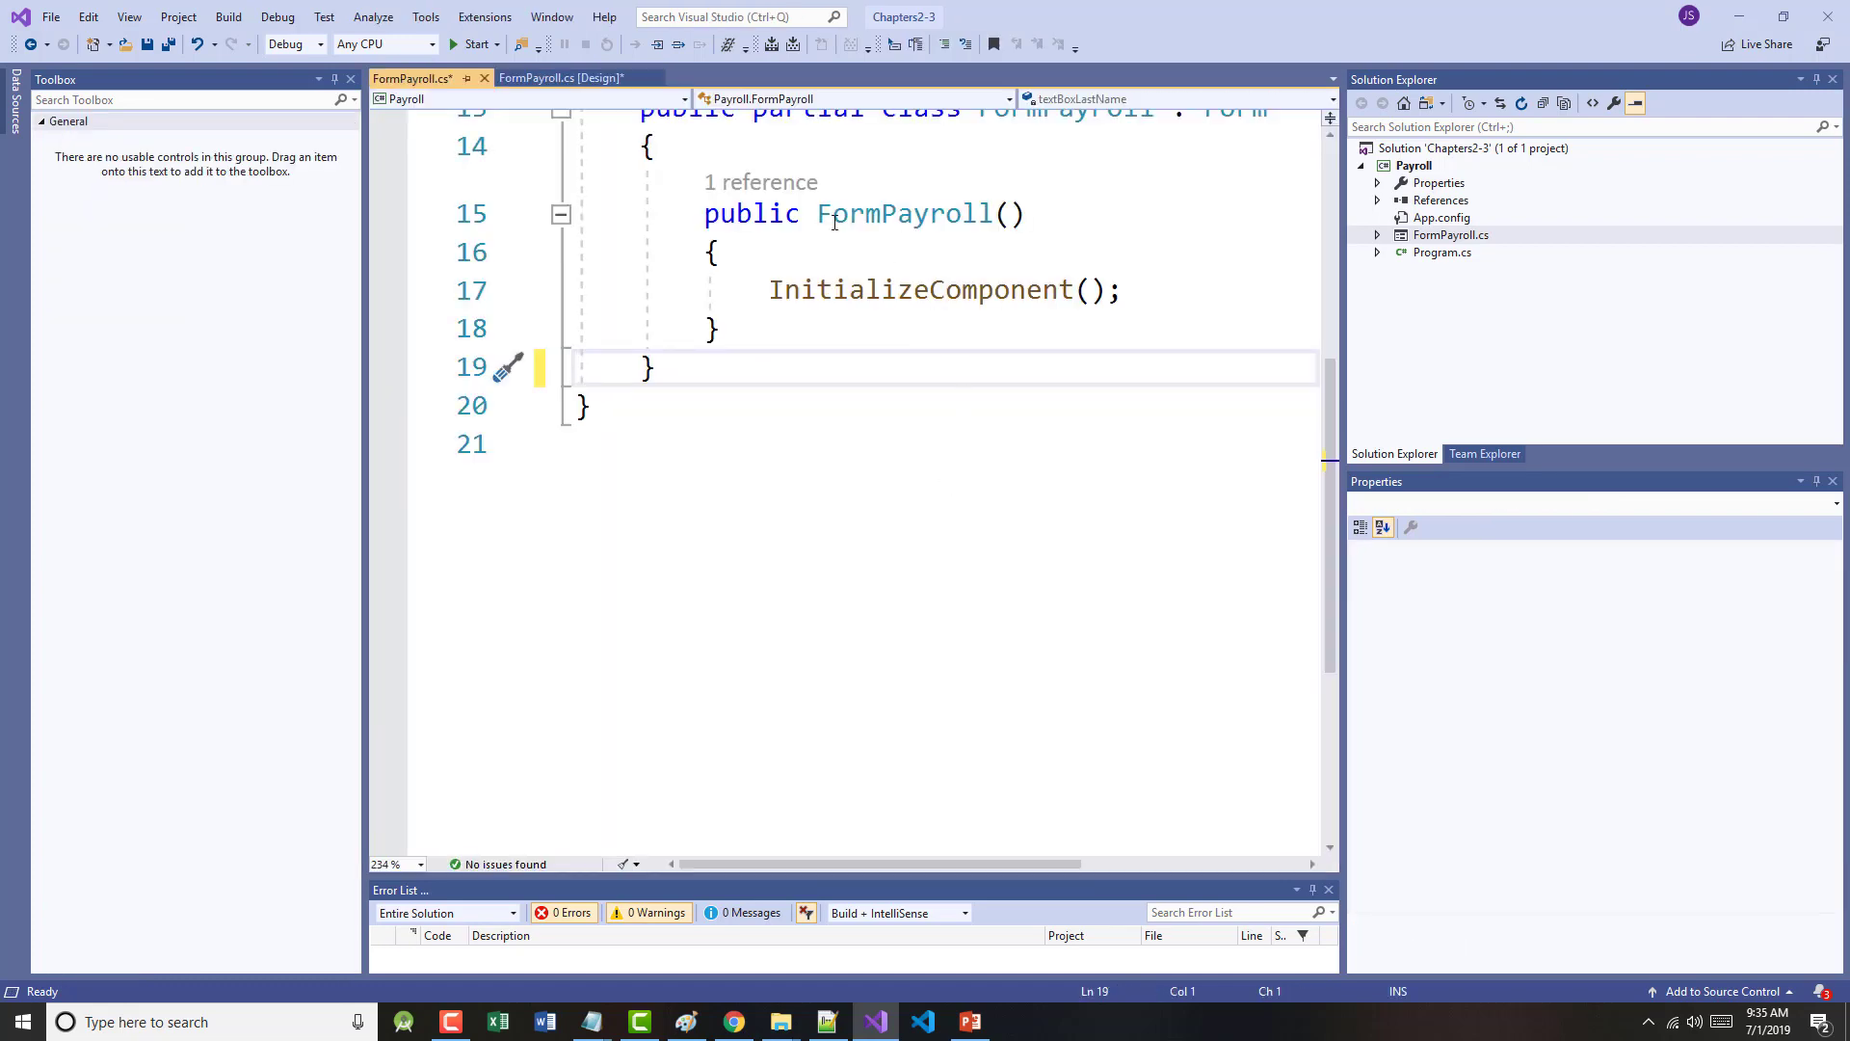
pyautogui.click(563, 77)
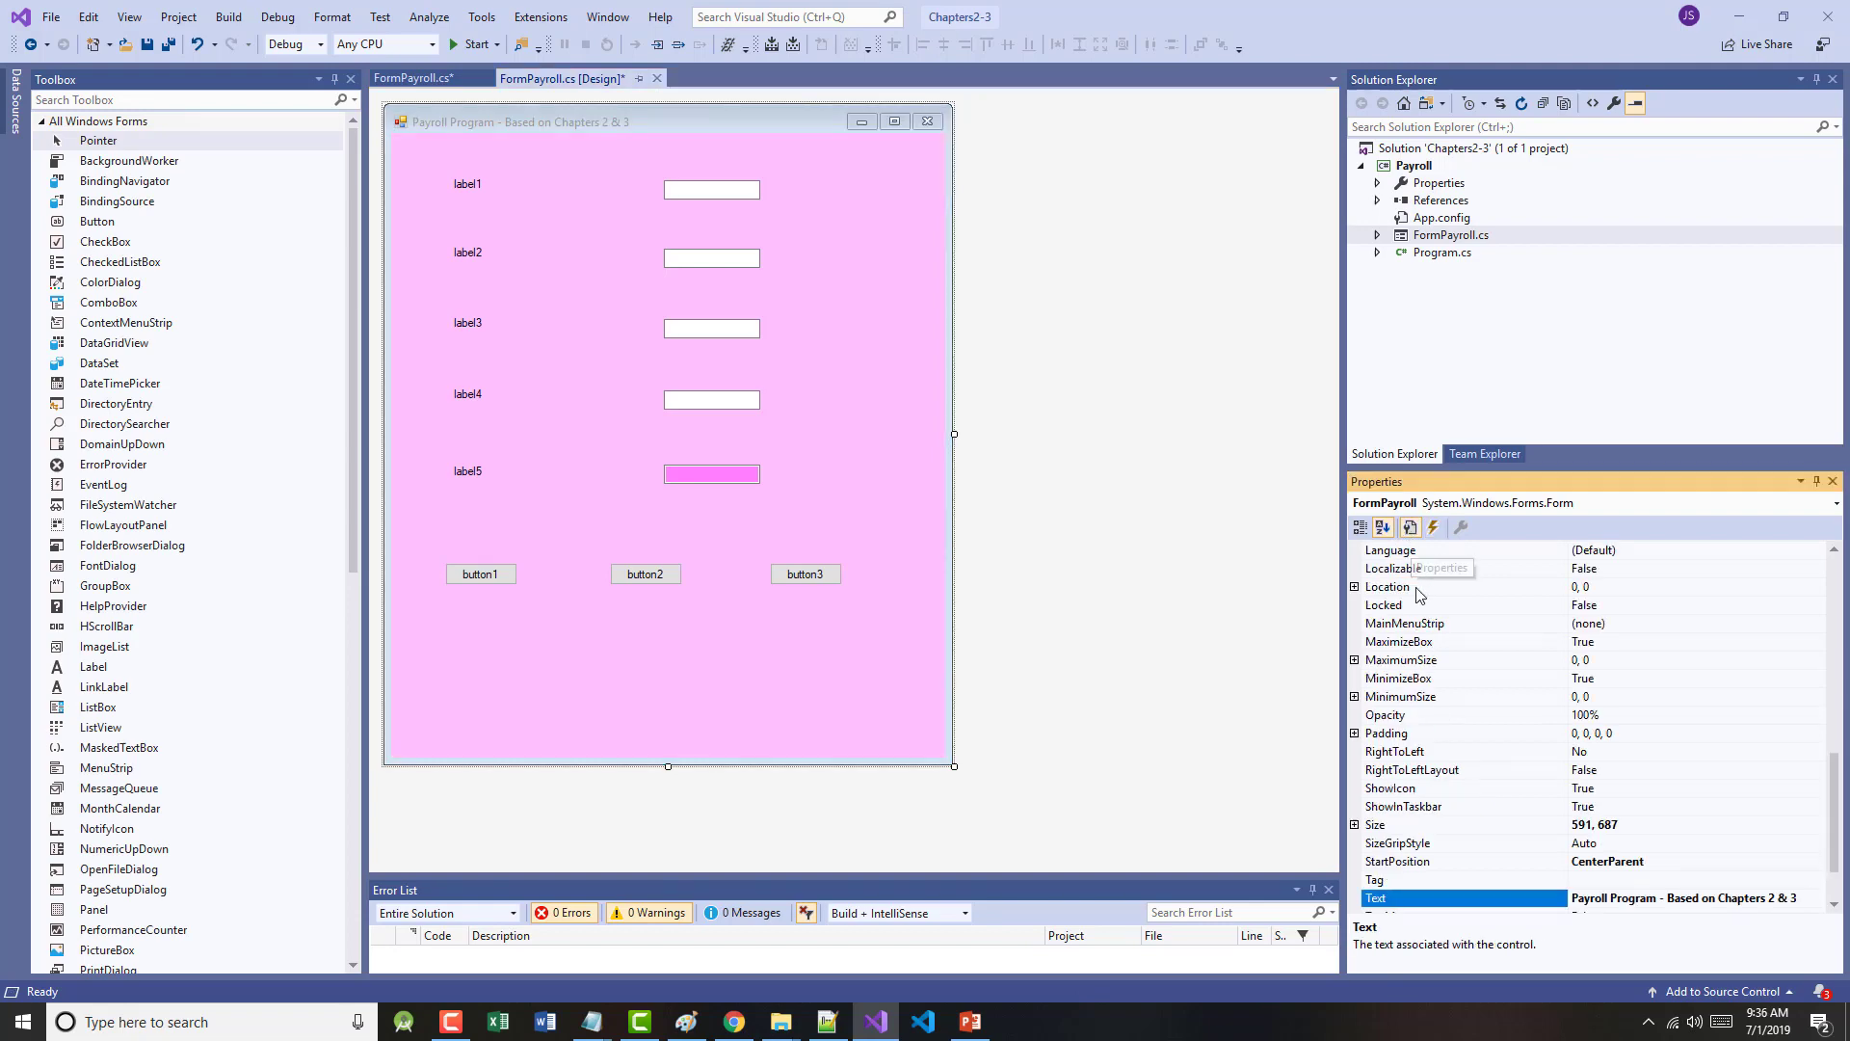
# - Set the first two labels' text to First Name: and Last Name:
pyautogui.click(1384, 526)
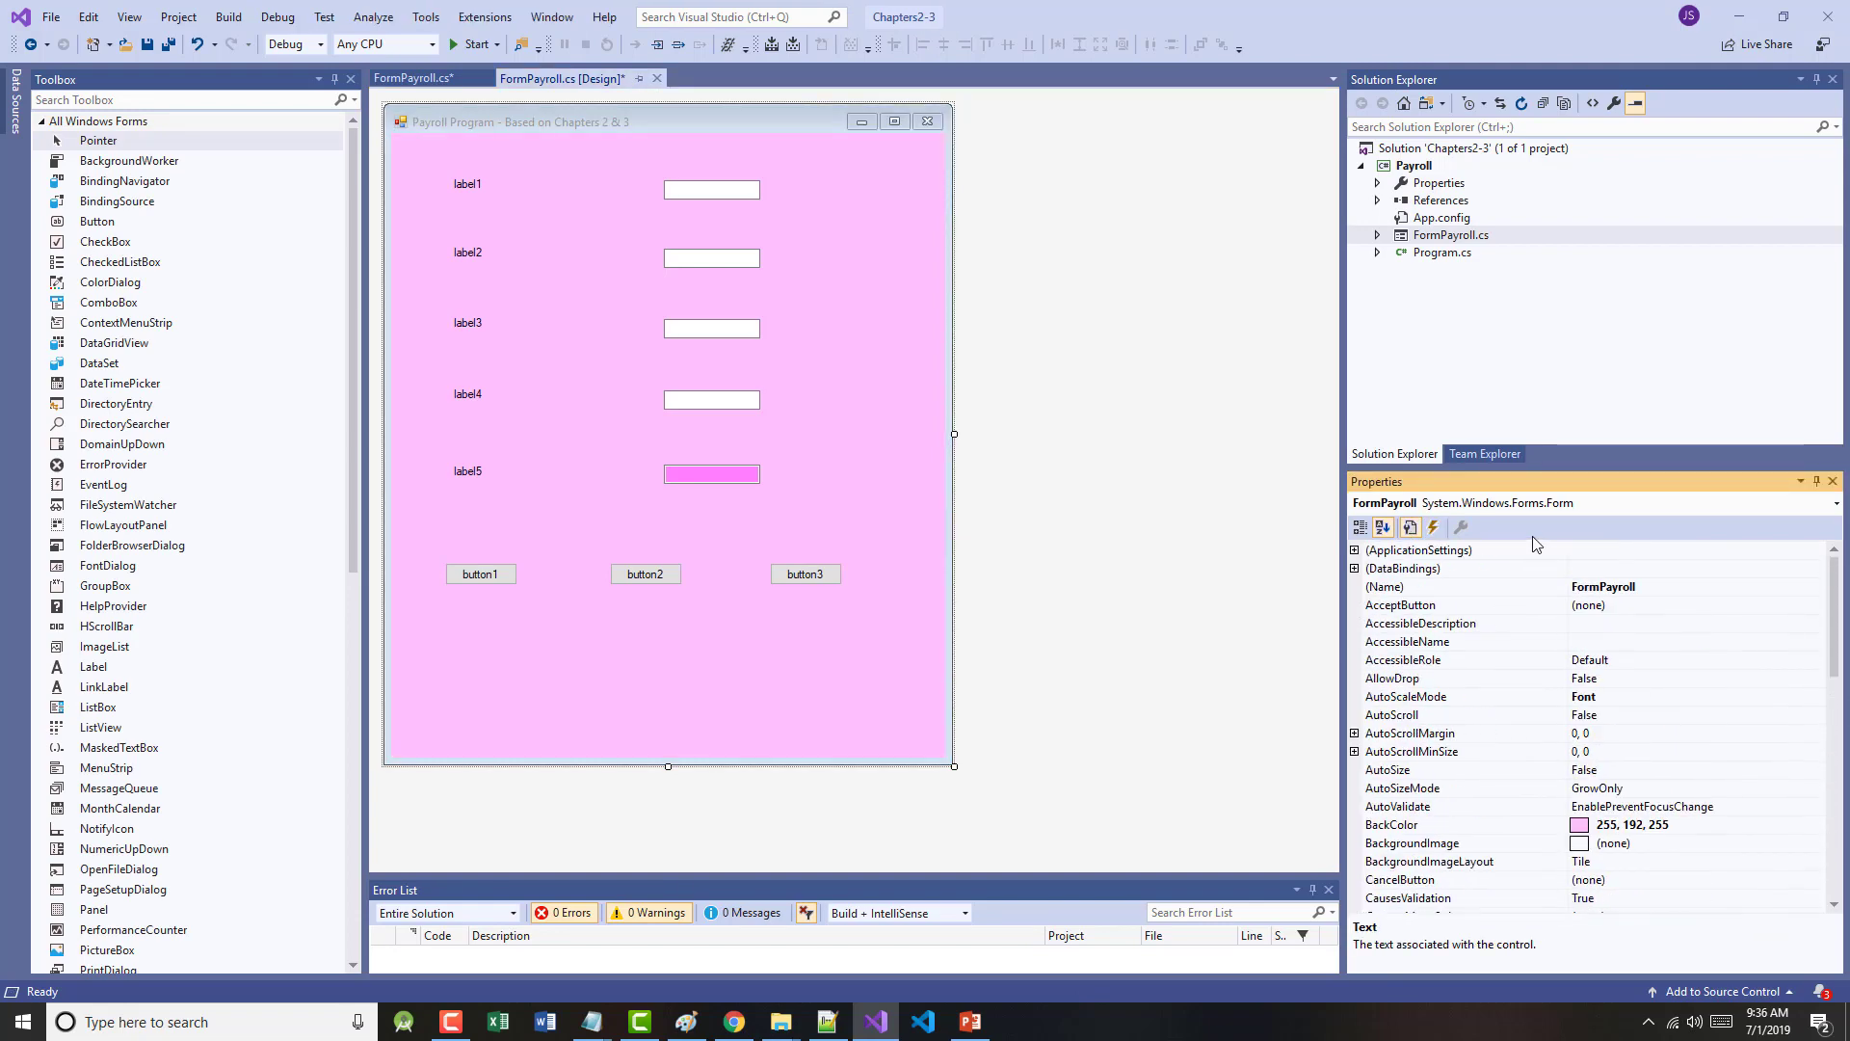
pyautogui.moveTo(671, 700)
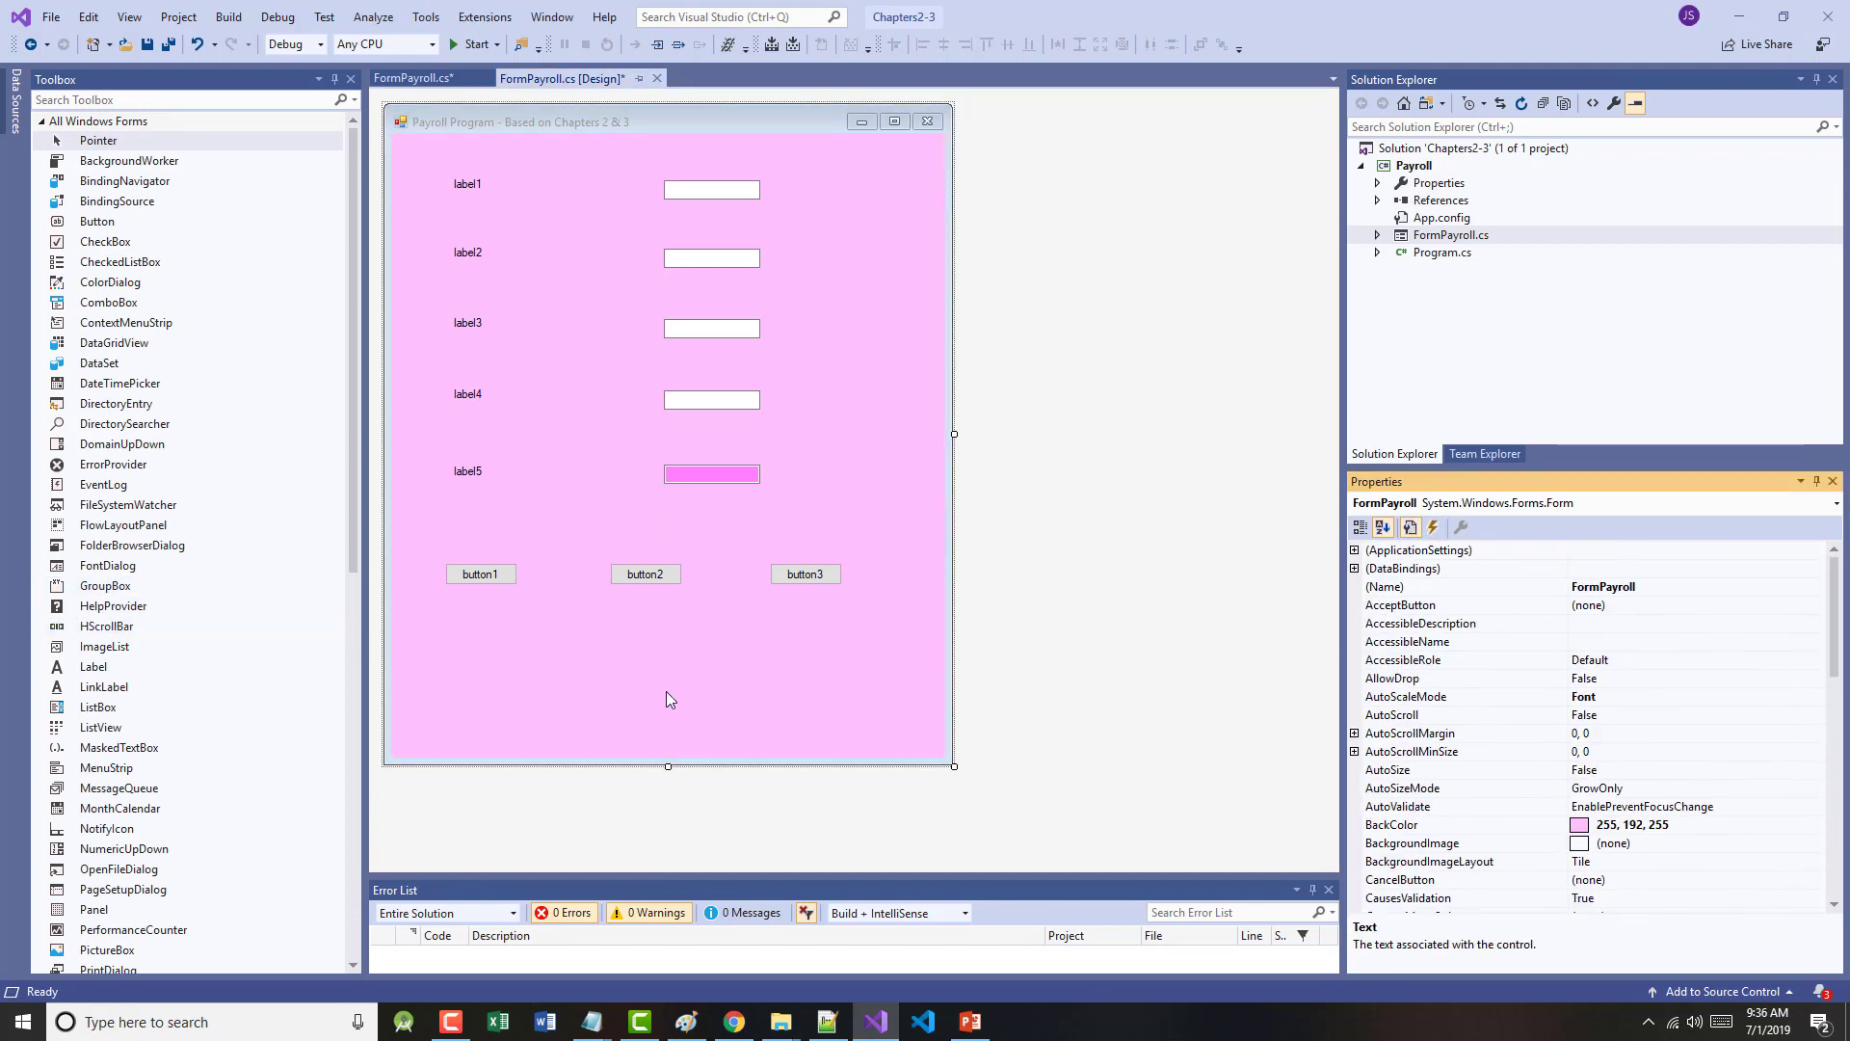
pyautogui.click(467, 185)
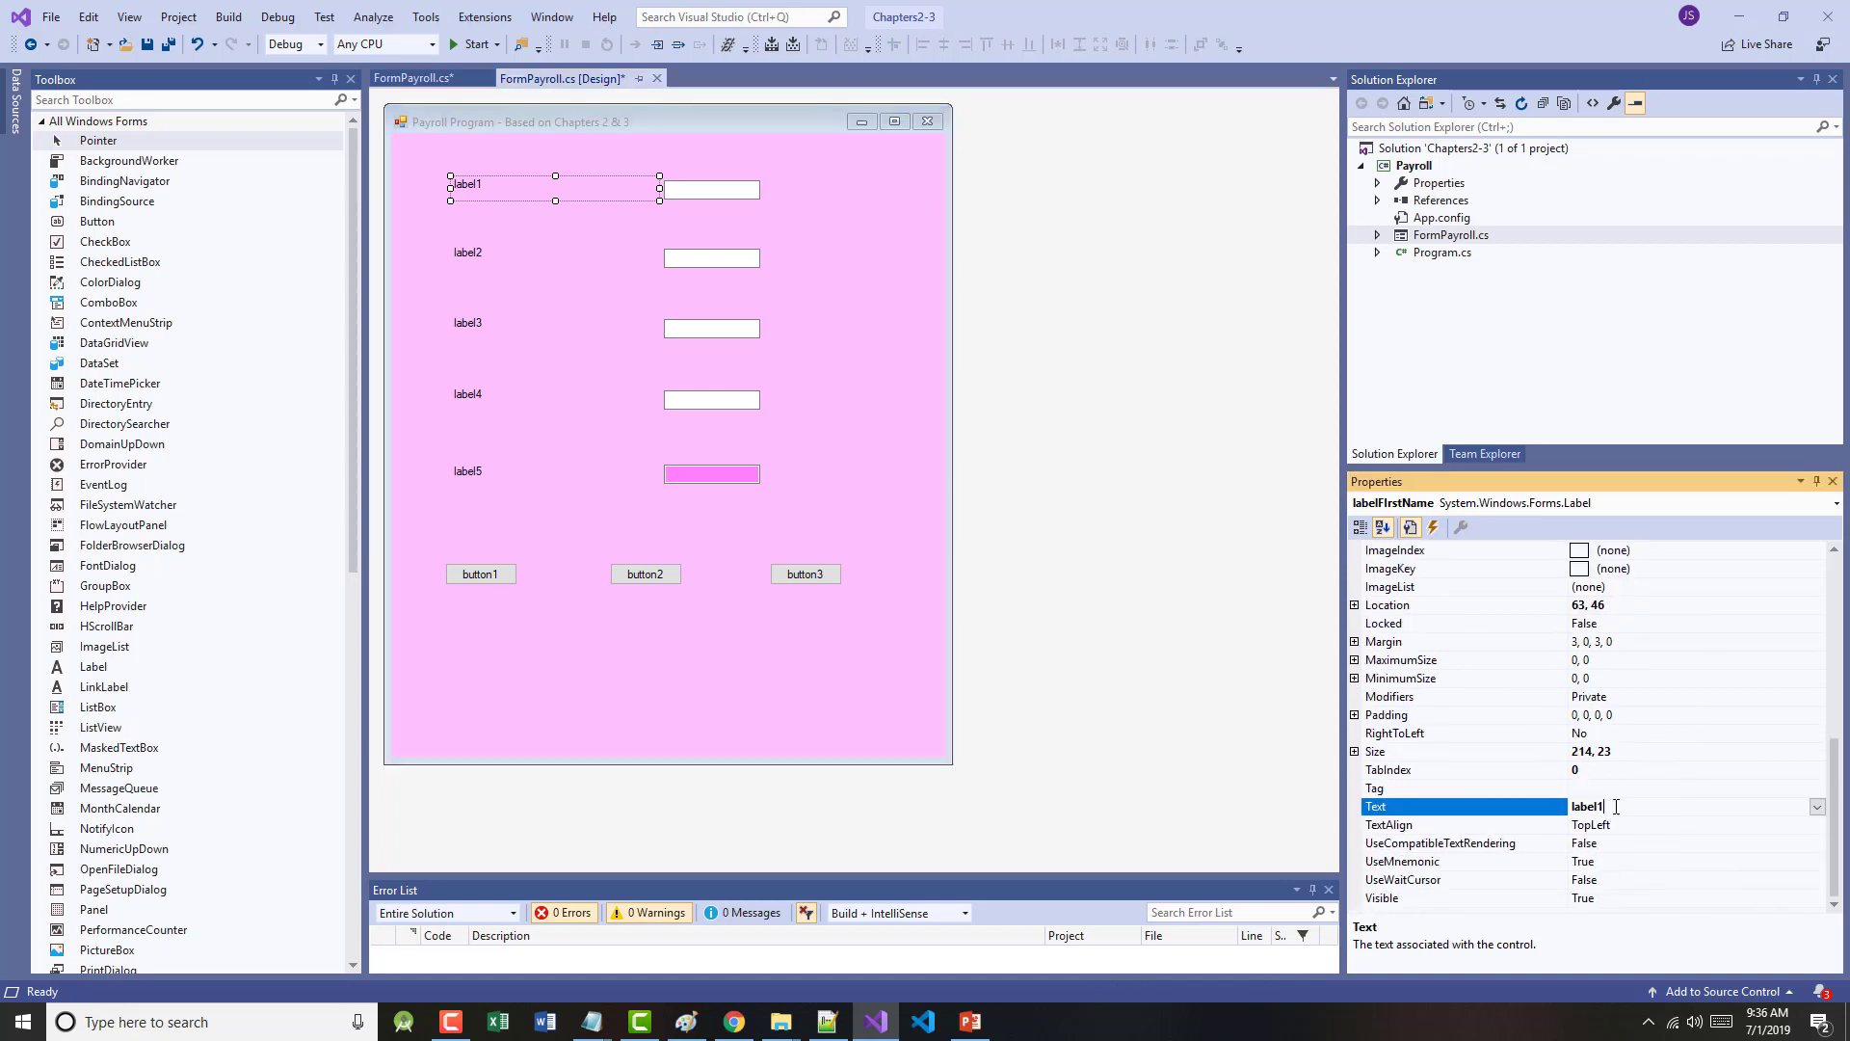
pyautogui.write('First')
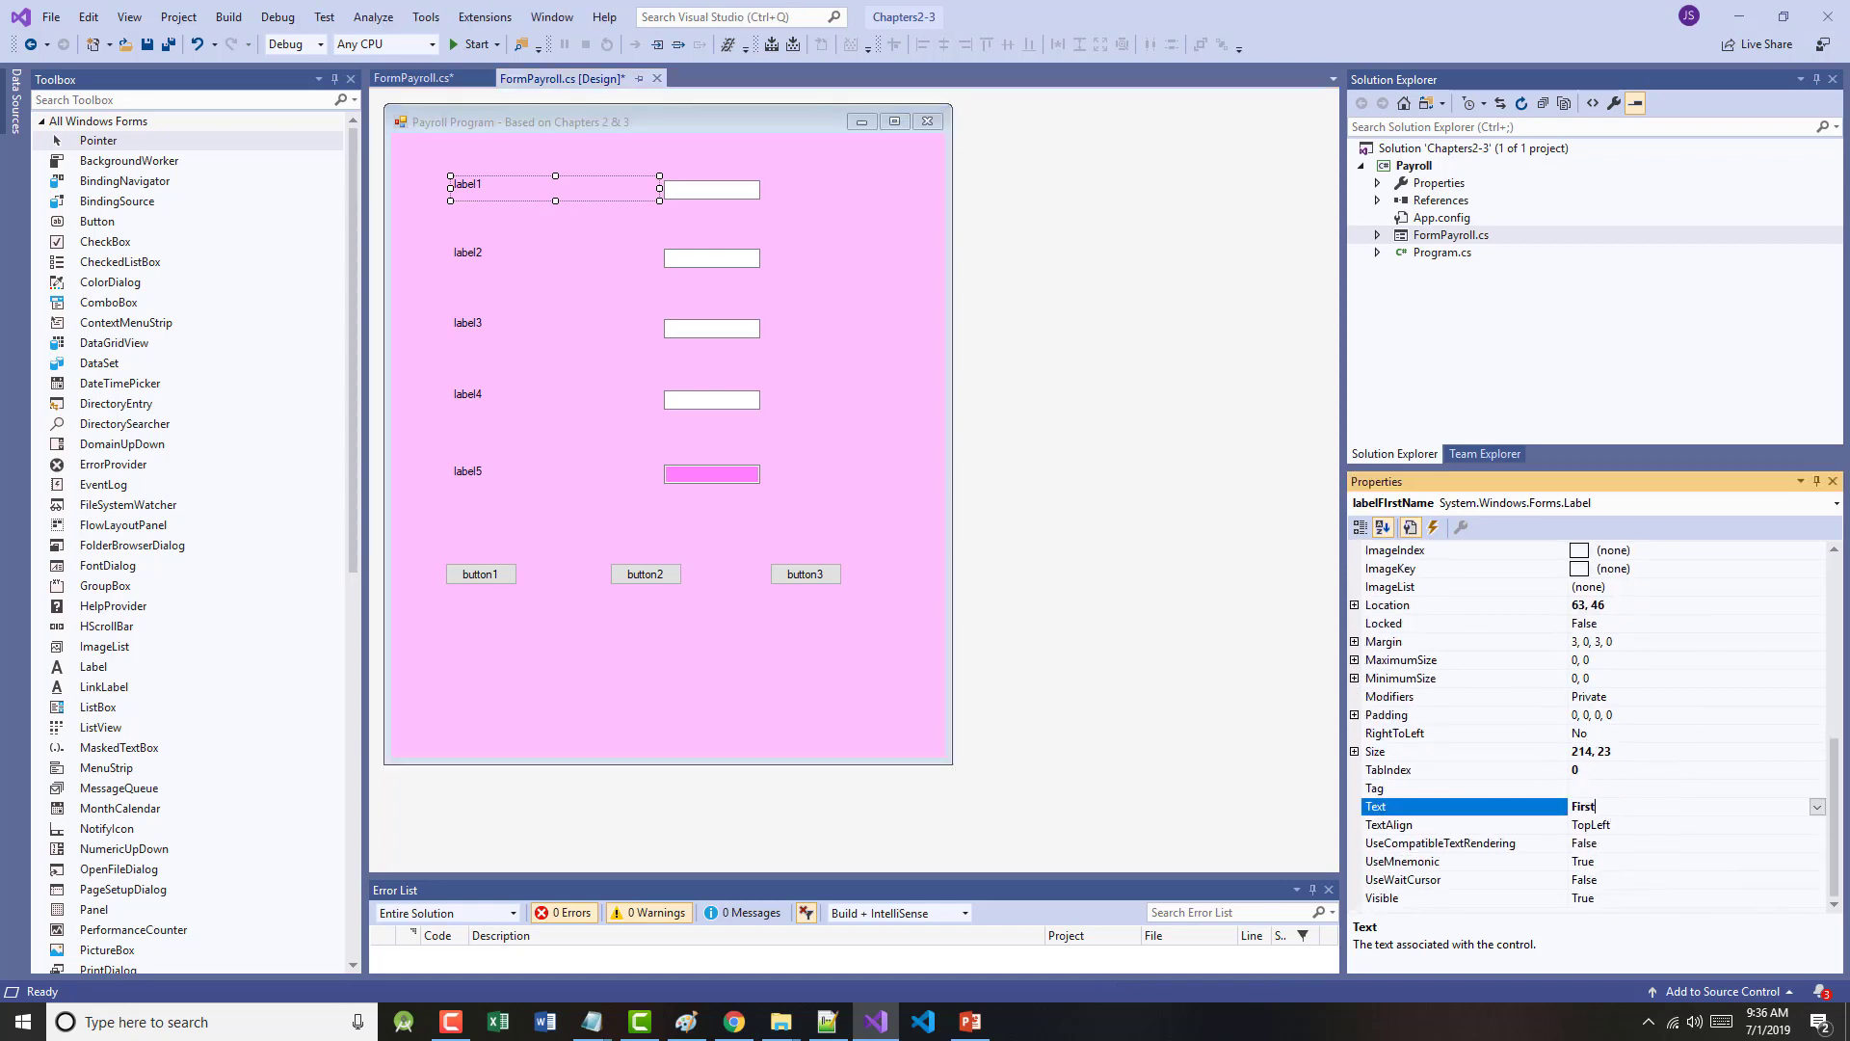
pyautogui.write('First Name:')
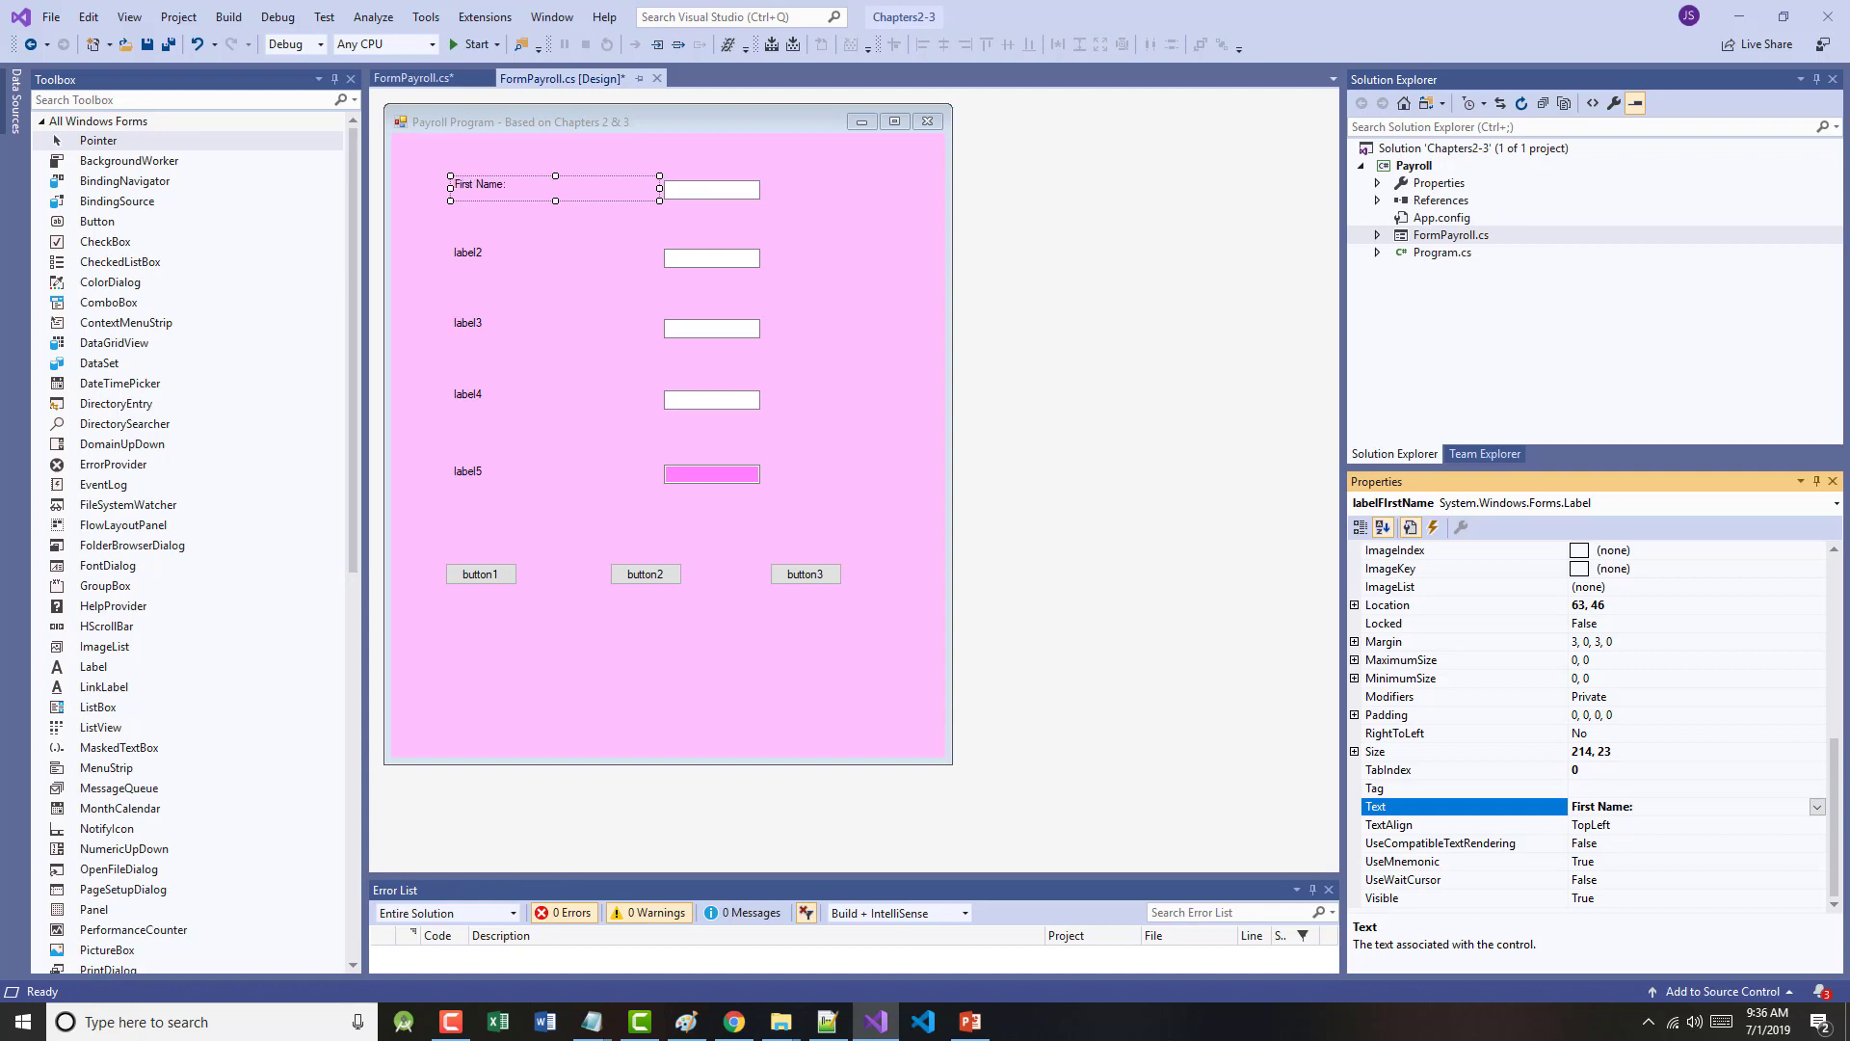
pyautogui.click(466, 252)
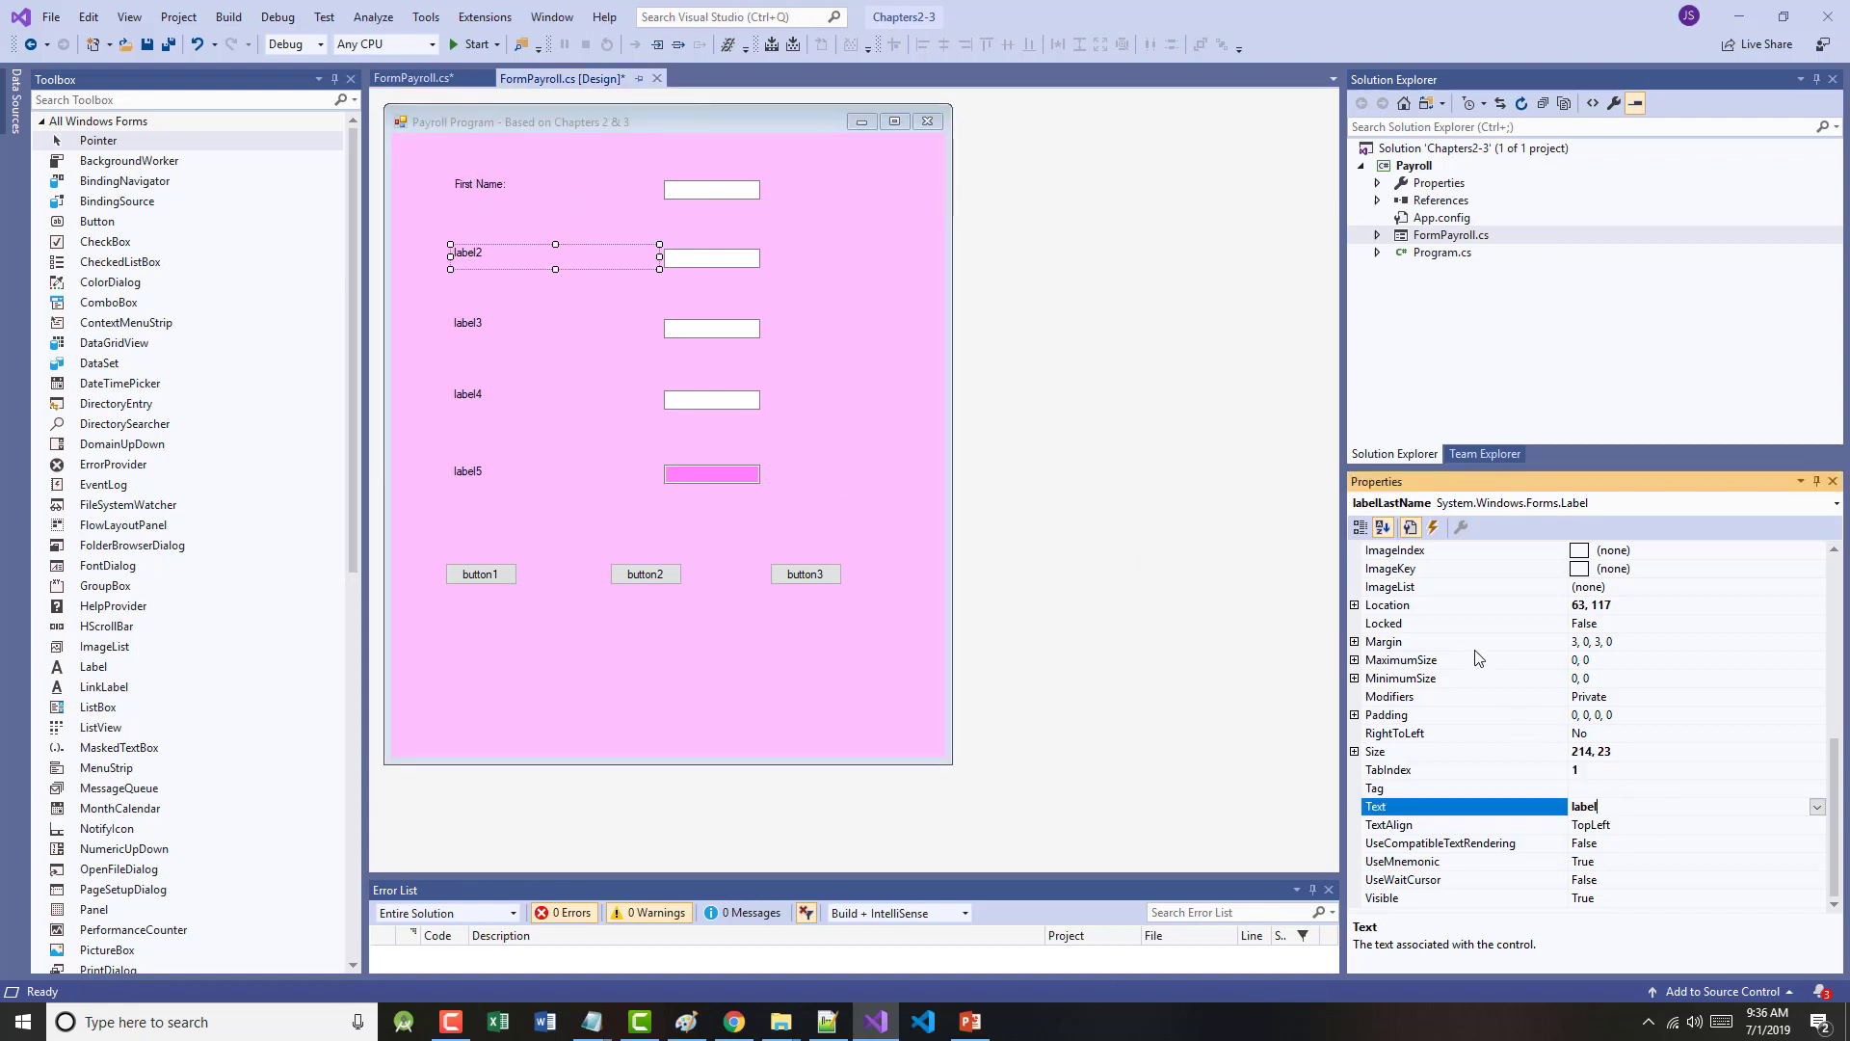
pyautogui.write('lLast Name:')
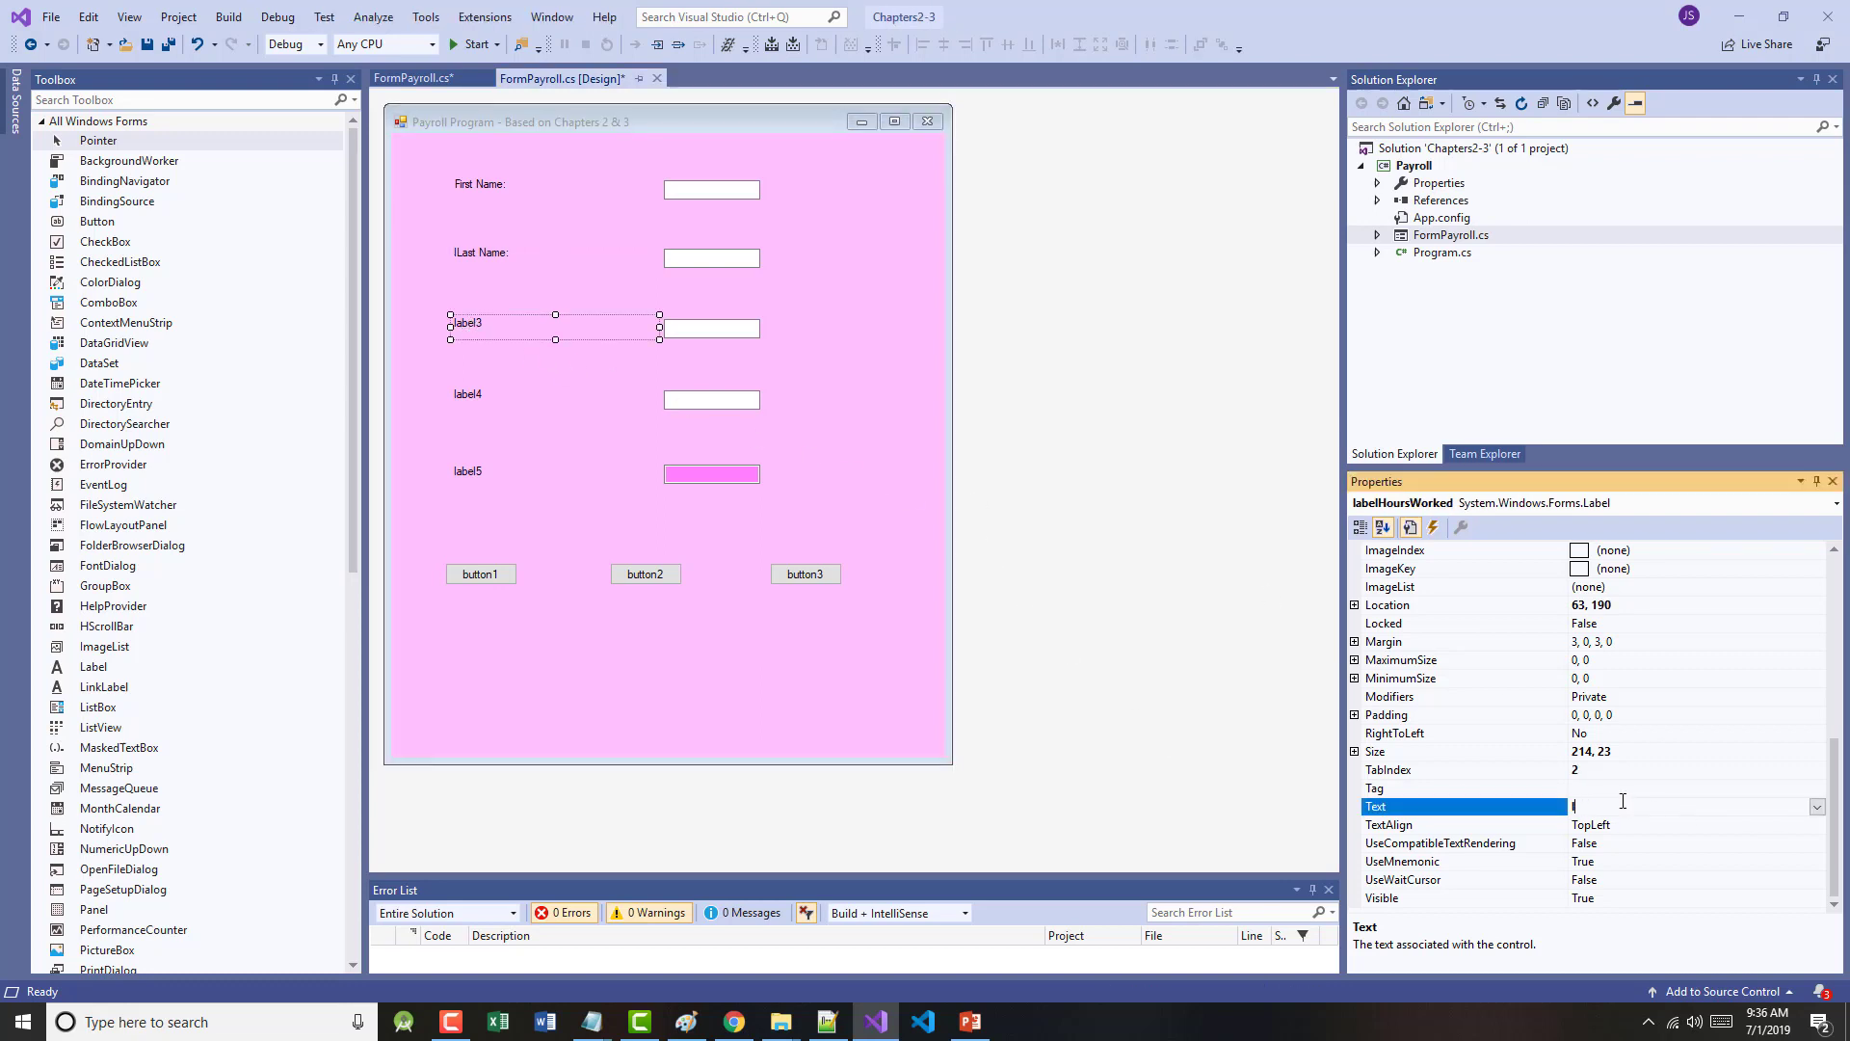
# - Set the remaining labels' text to Hours Worked:, Hourly Rate: and Gross Pay:
pyautogui.write('Hours Worked:')
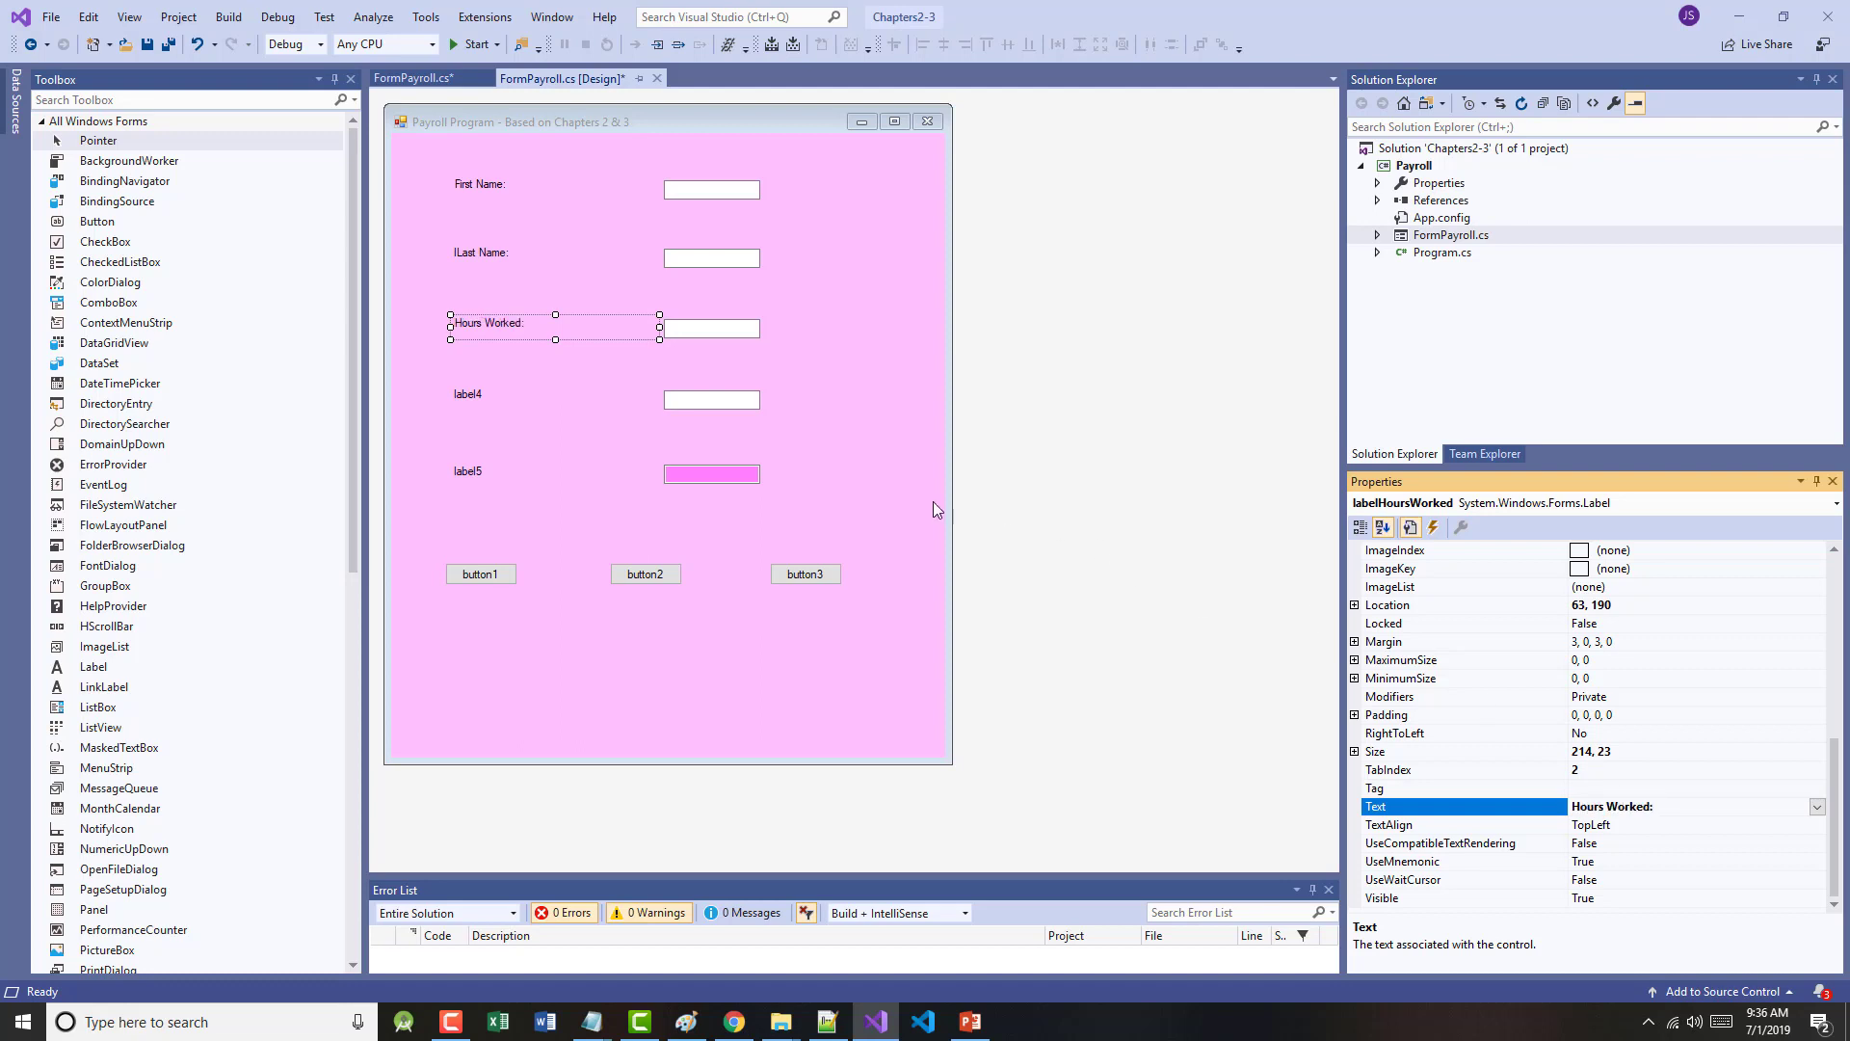
pyautogui.click(466, 393)
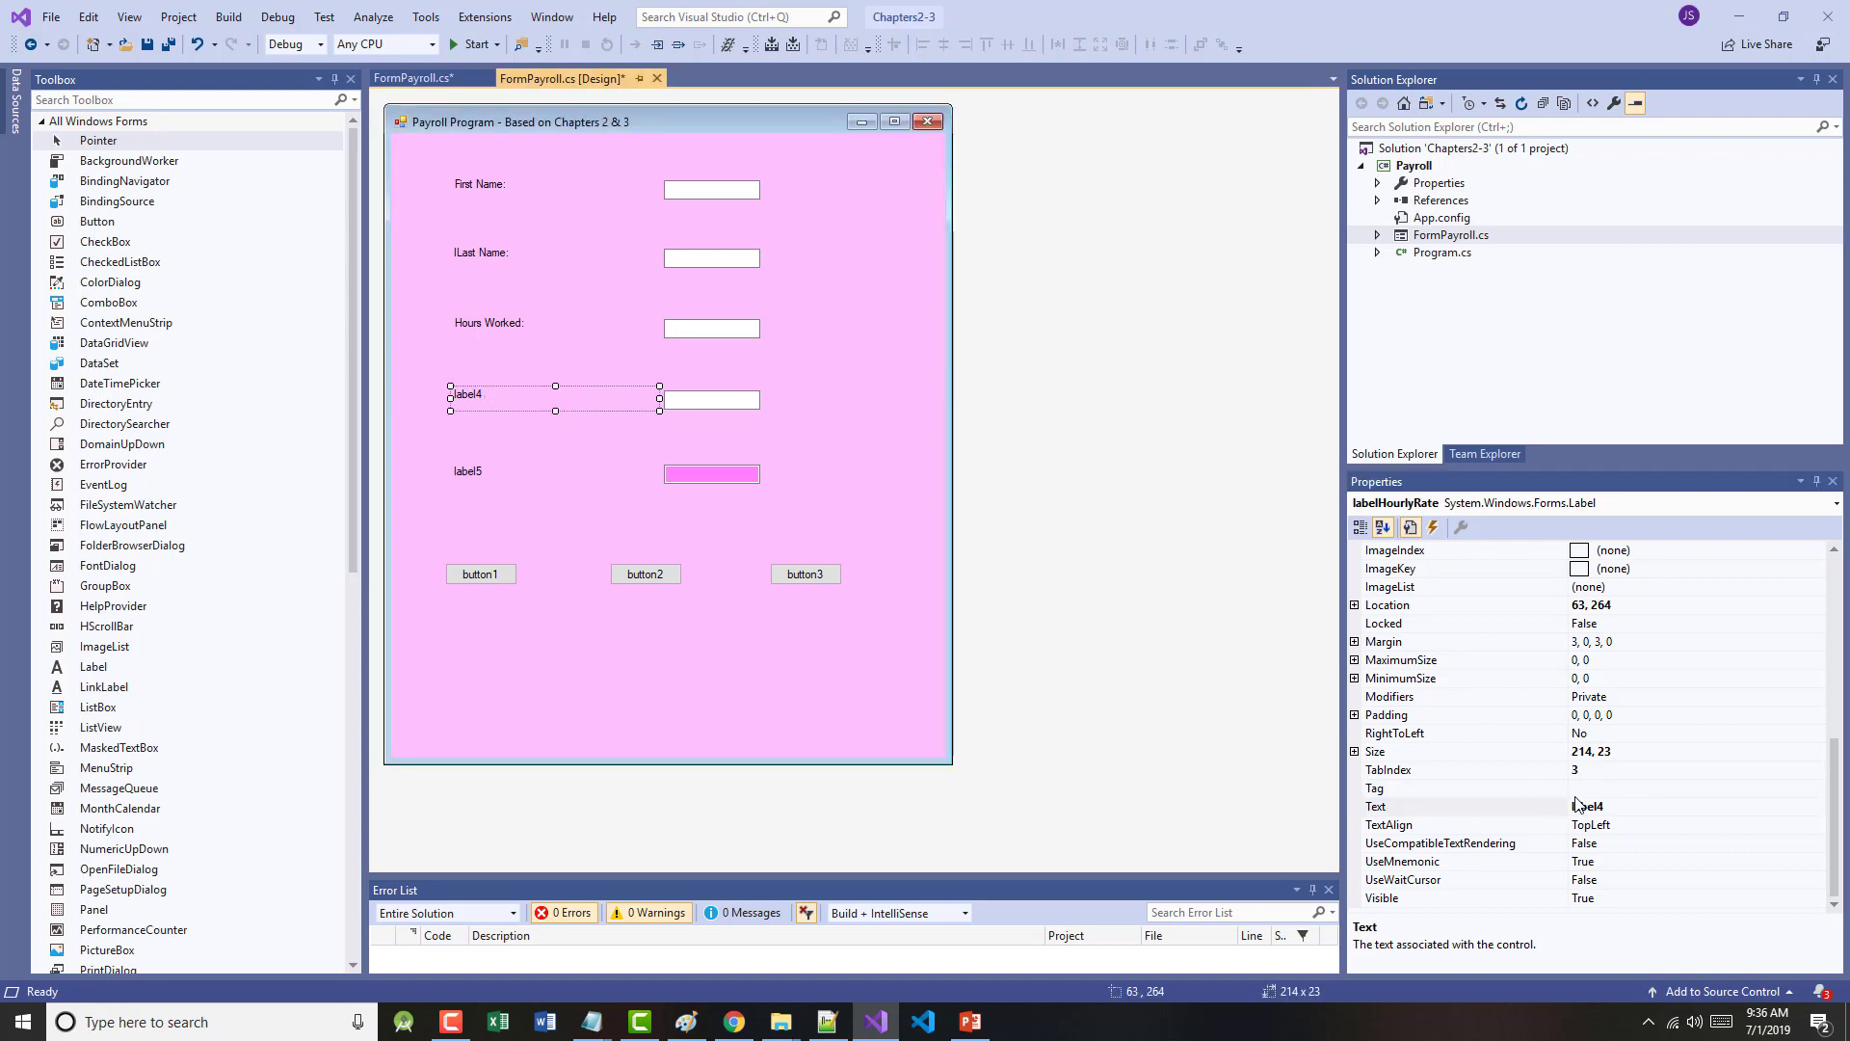
pyautogui.click(1630, 805)
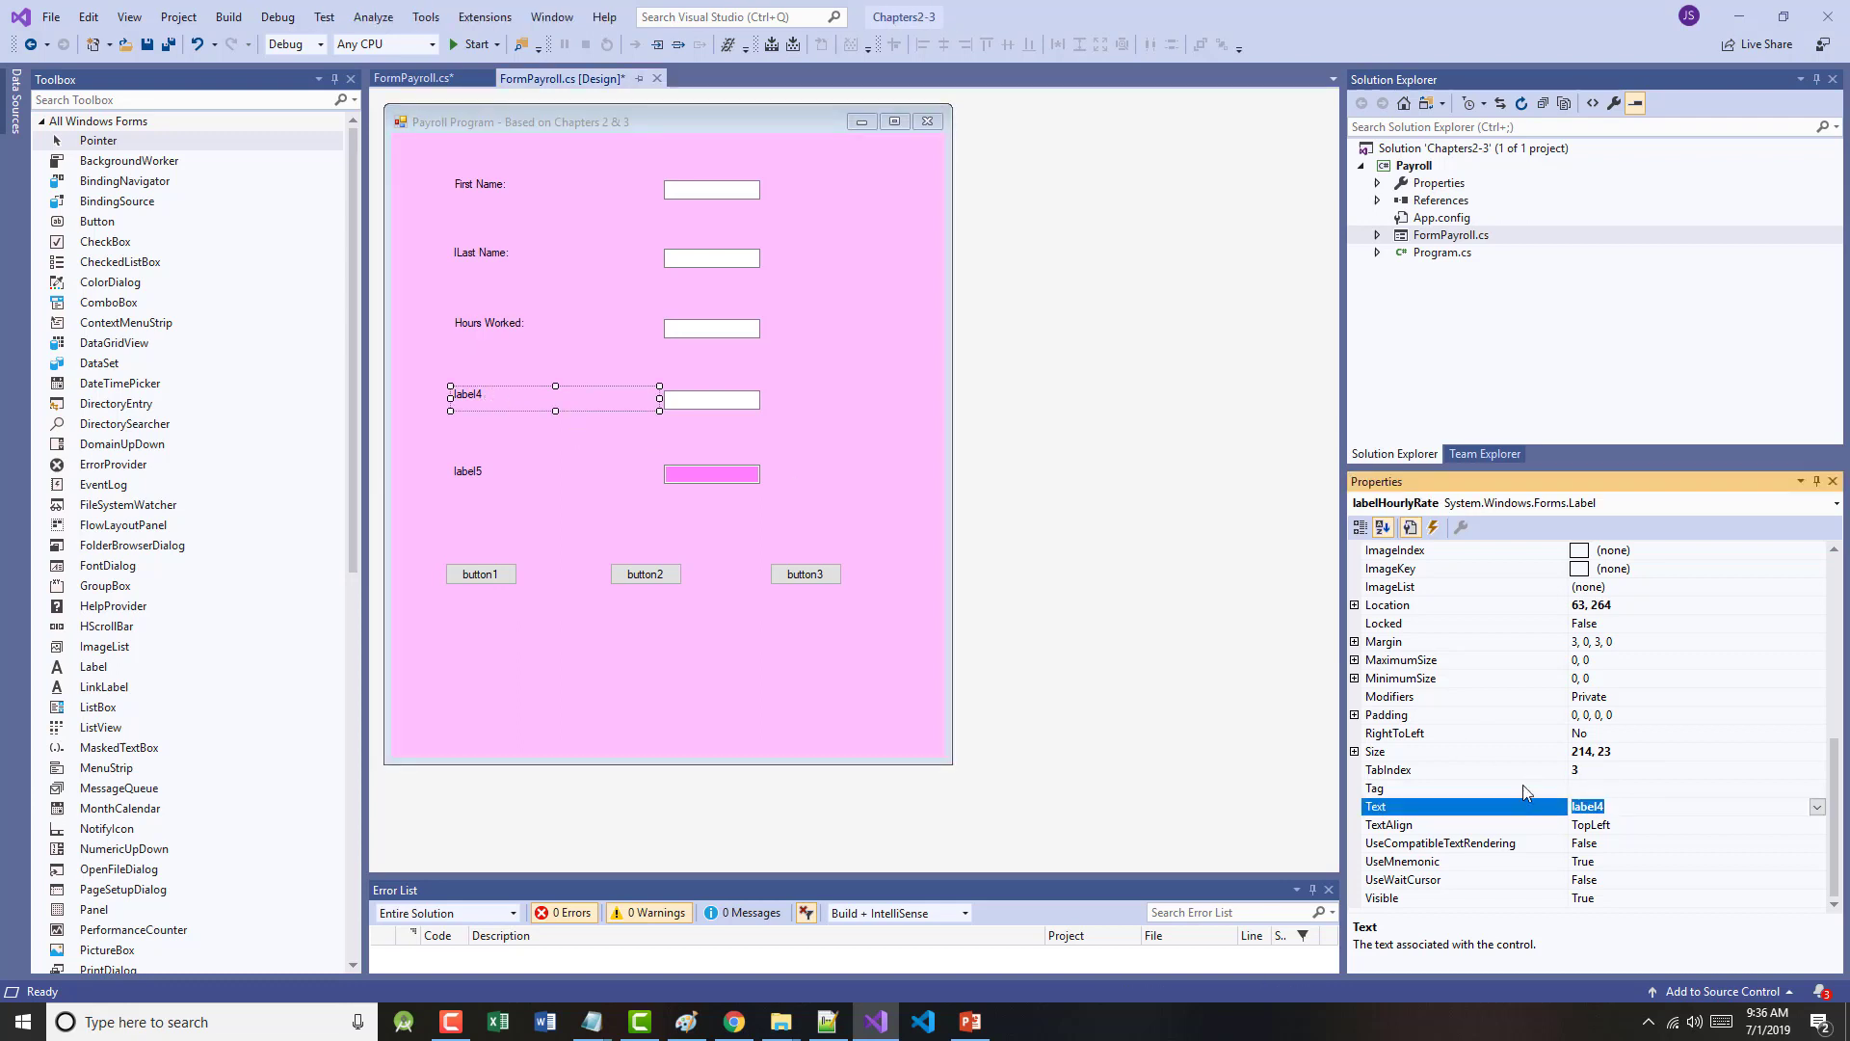
pyautogui.write('HOurly')
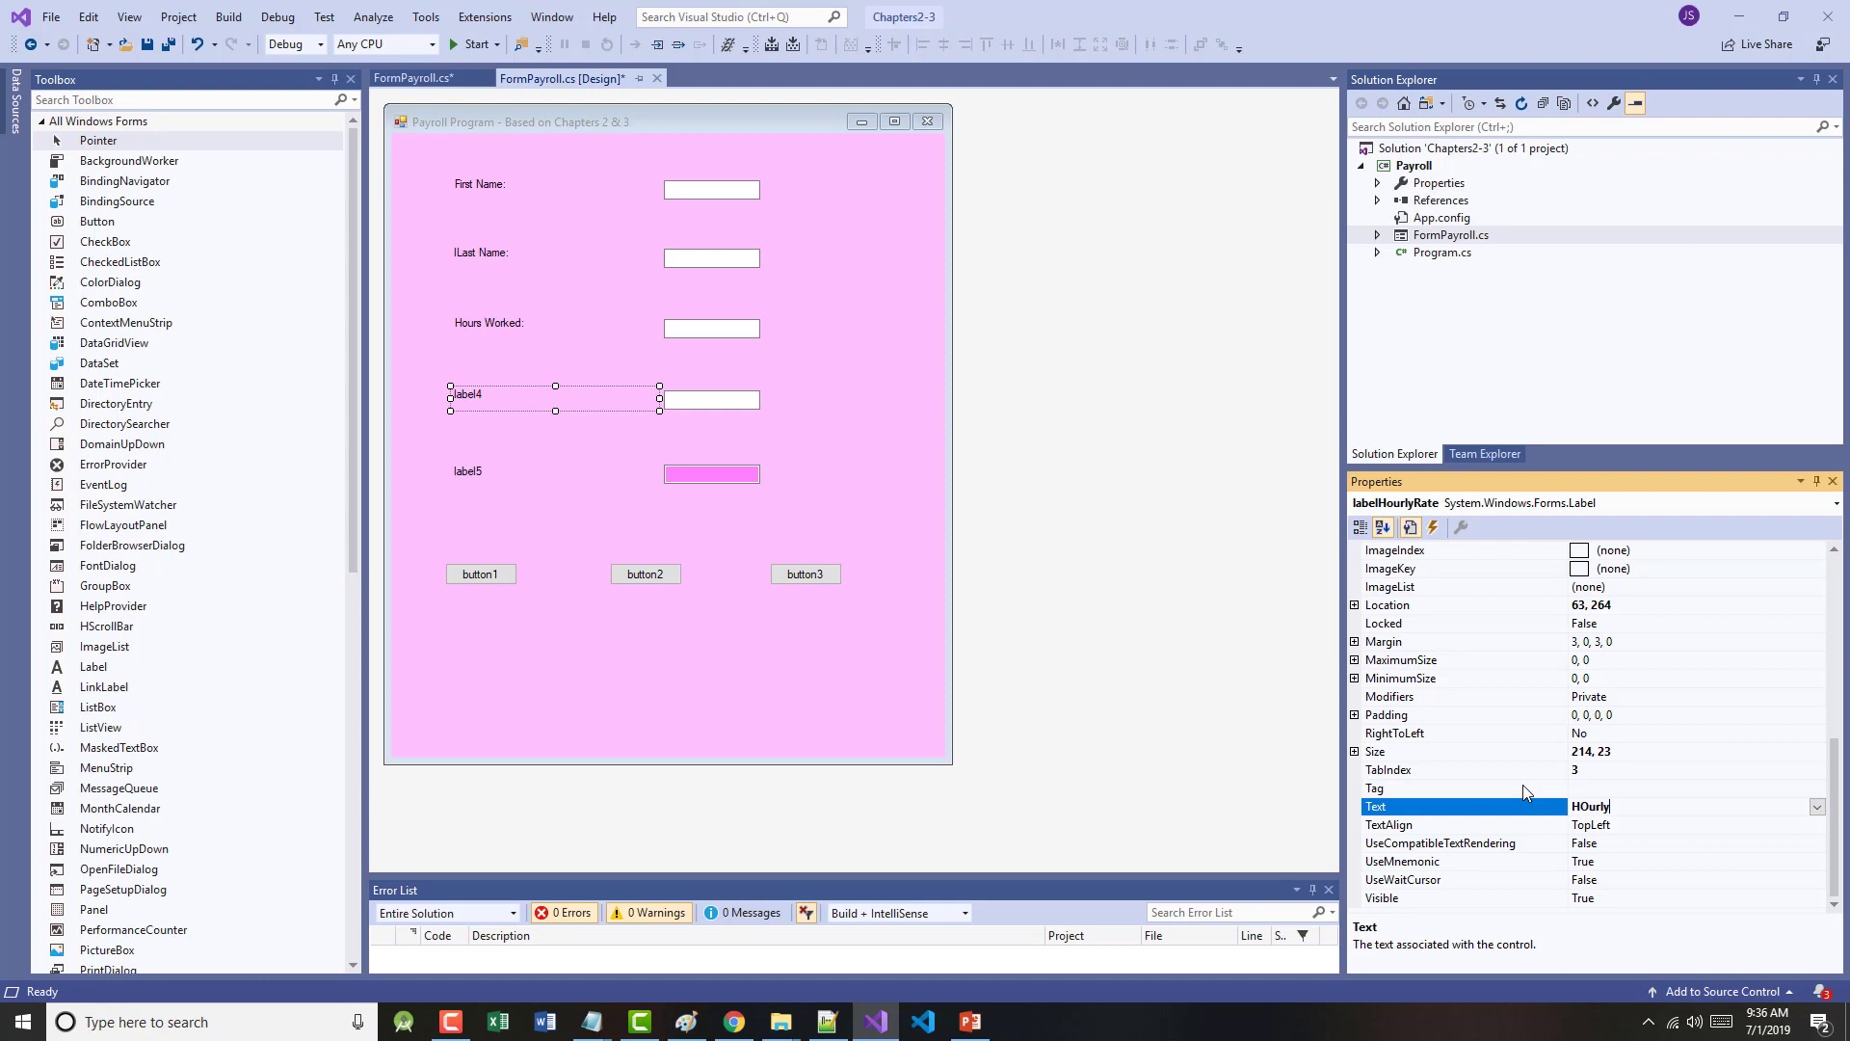
pyautogui.write('Hourly')
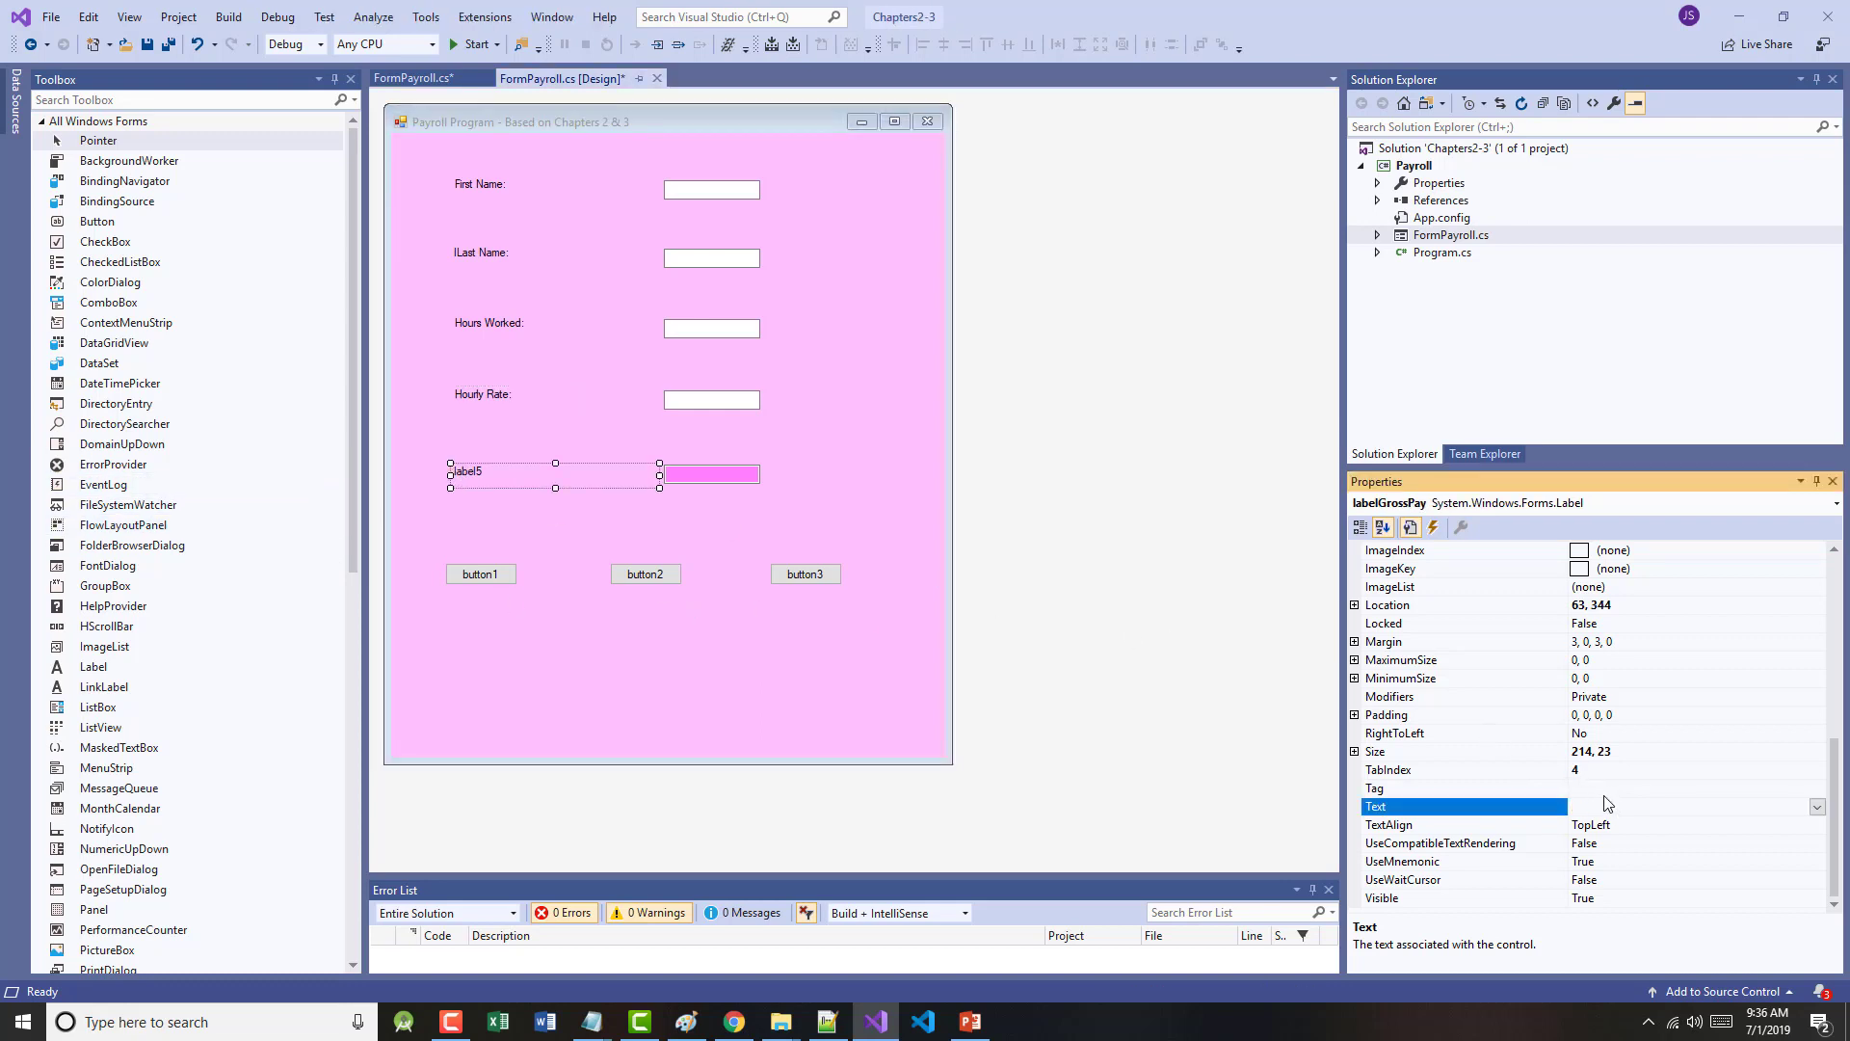
pyautogui.write('GrossPay')
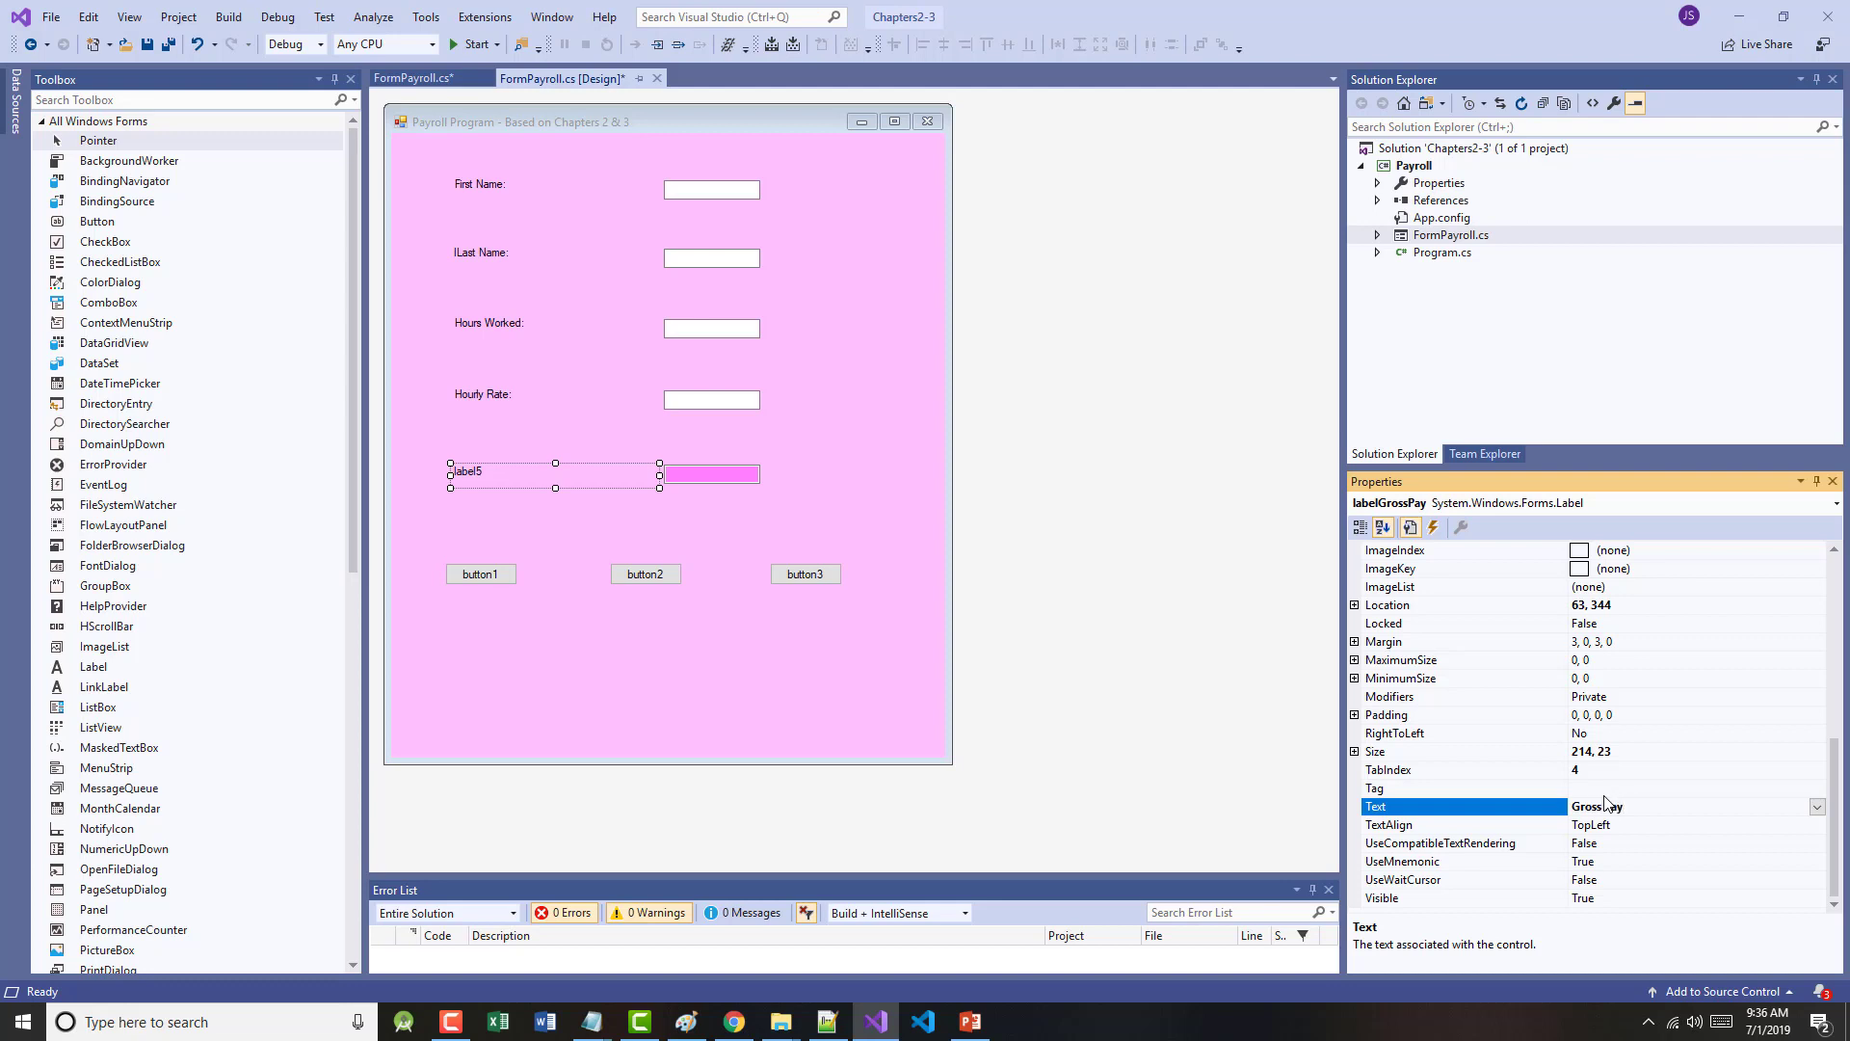
pyautogui.write('Gross Pay:')
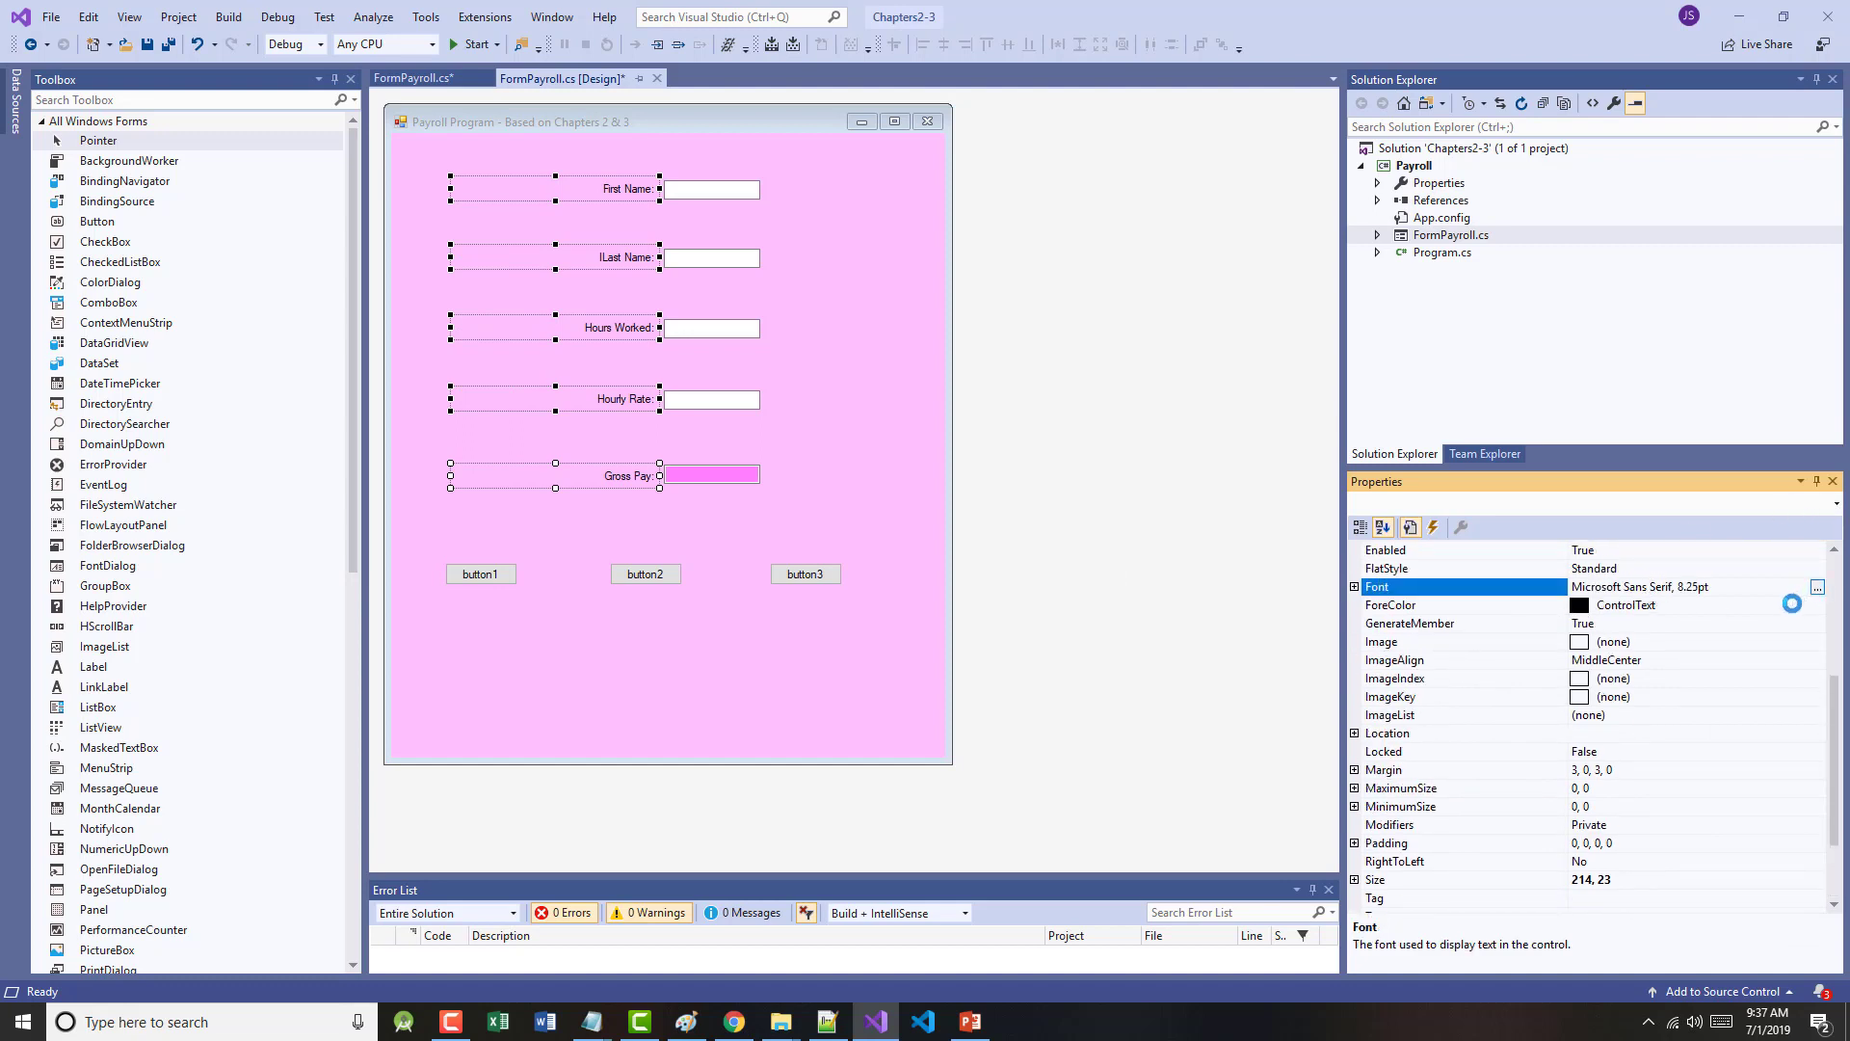
# - Give the selected labels a bold 14pt font, then shorten the form's height
pyautogui.click(1816, 586)
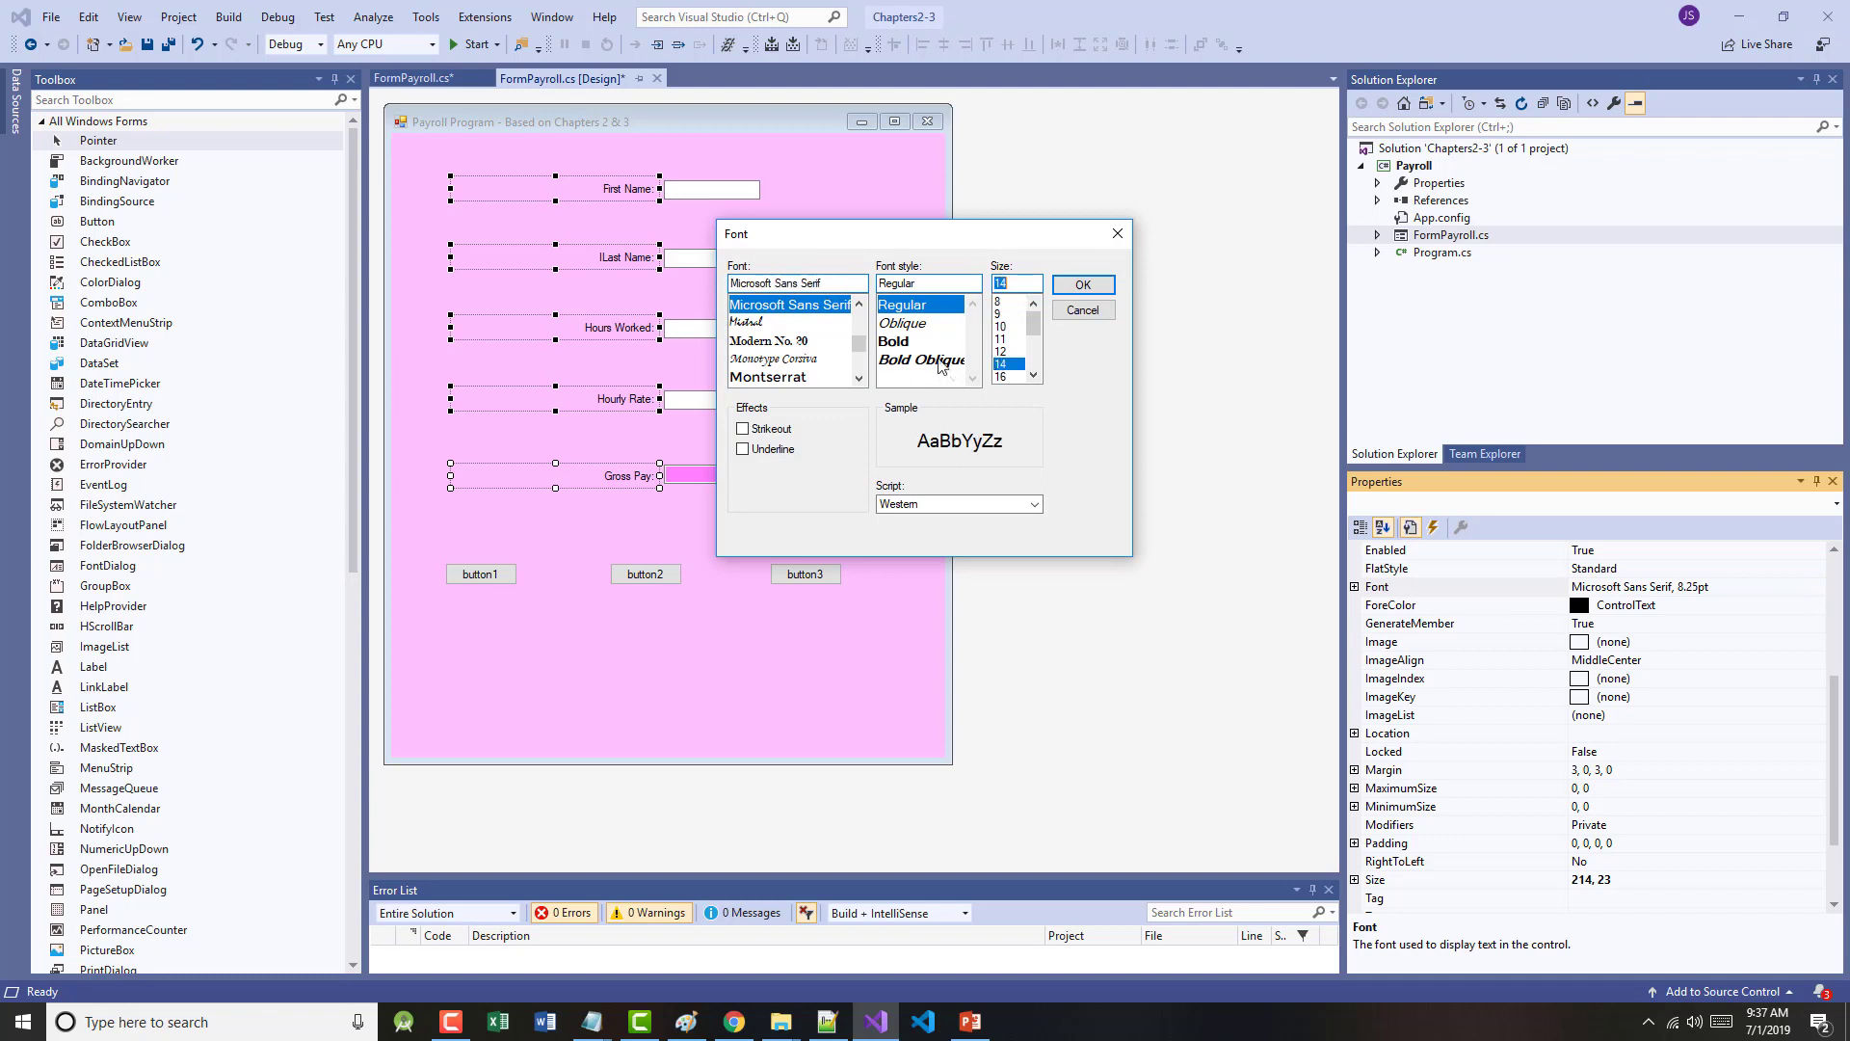
pyautogui.click(894, 339)
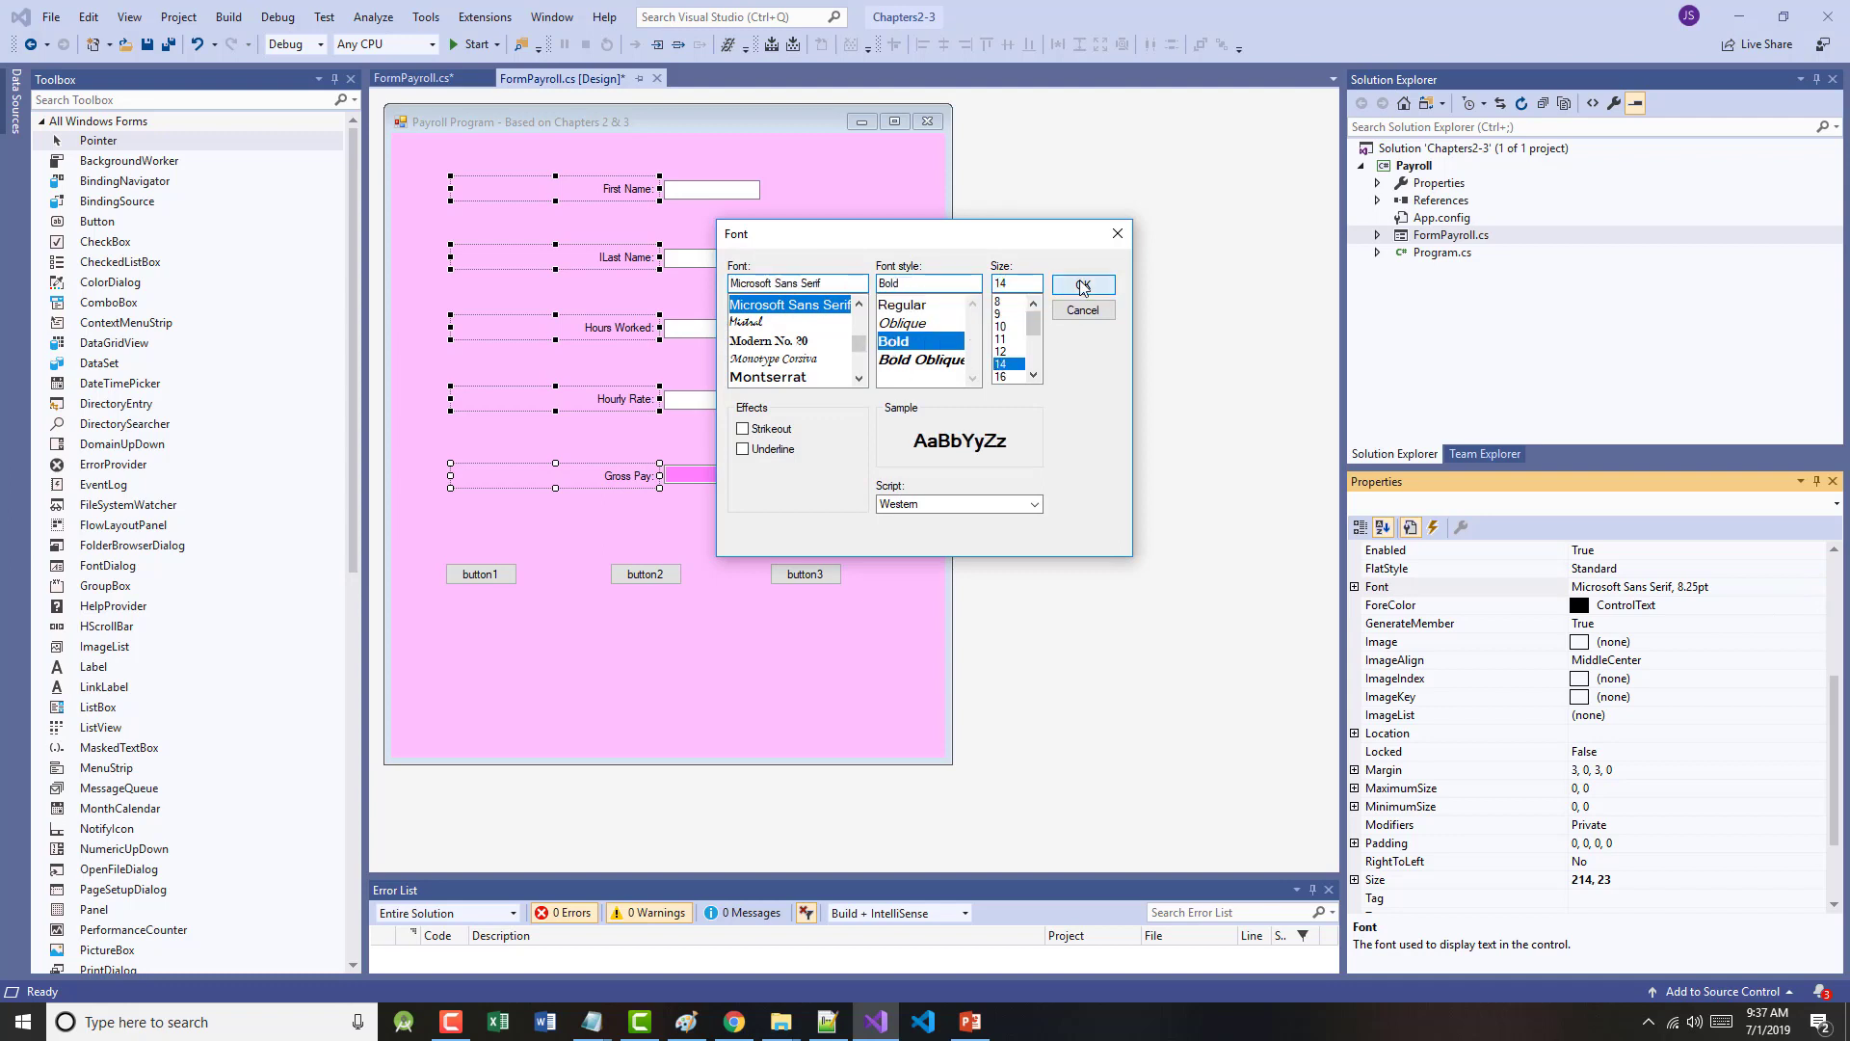
pyautogui.click(1083, 286)
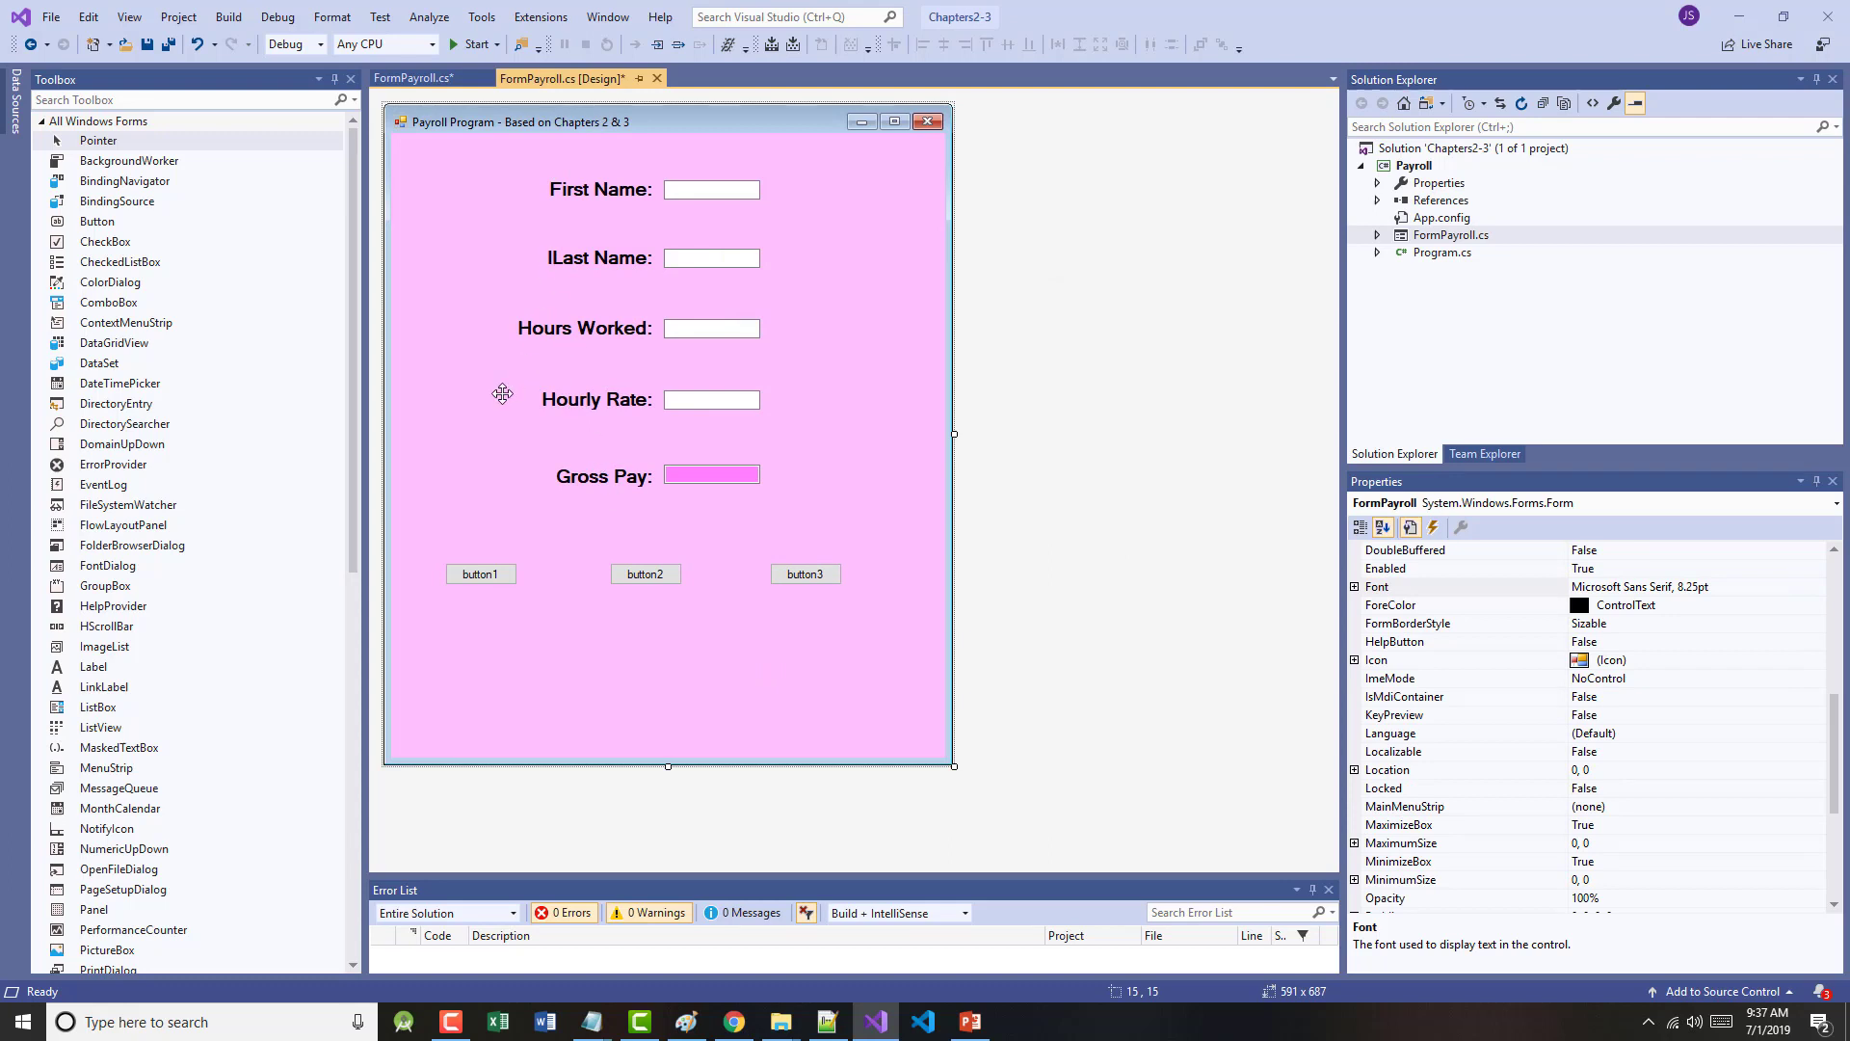
pyautogui.moveTo(777, 652)
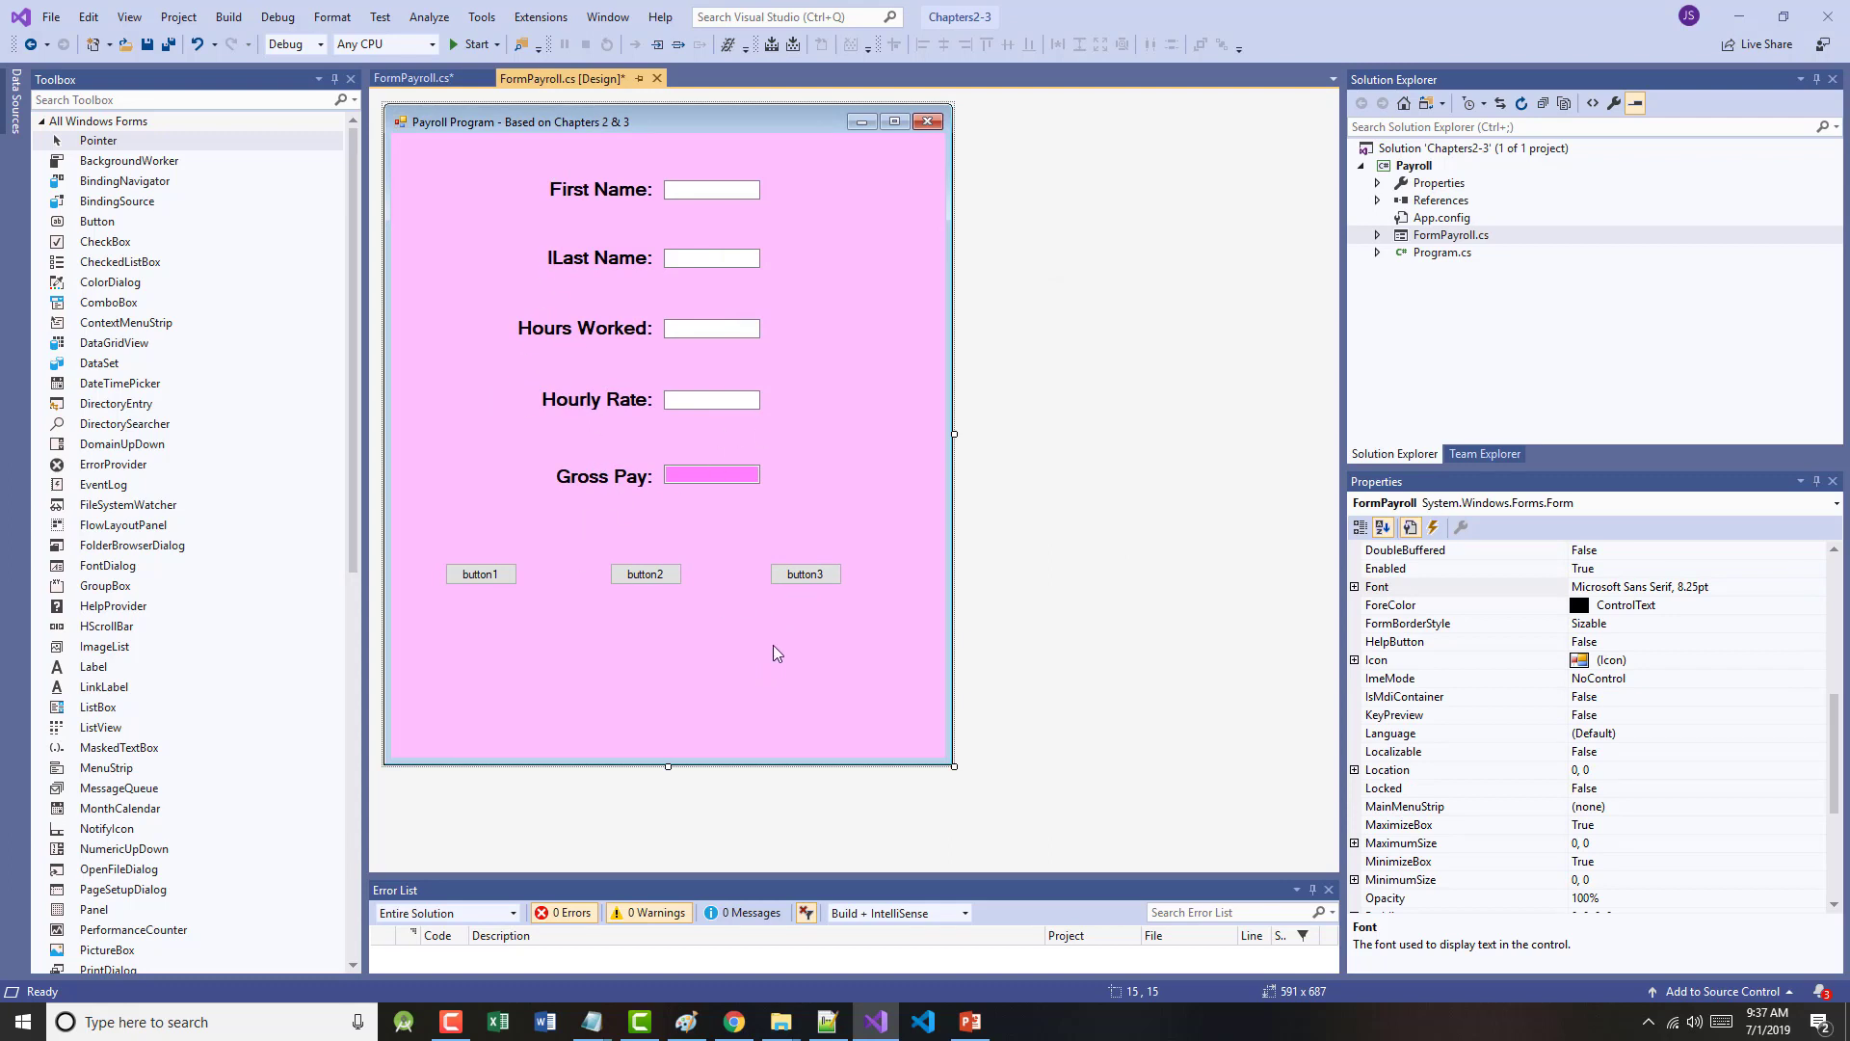
pyautogui.moveTo(667, 767)
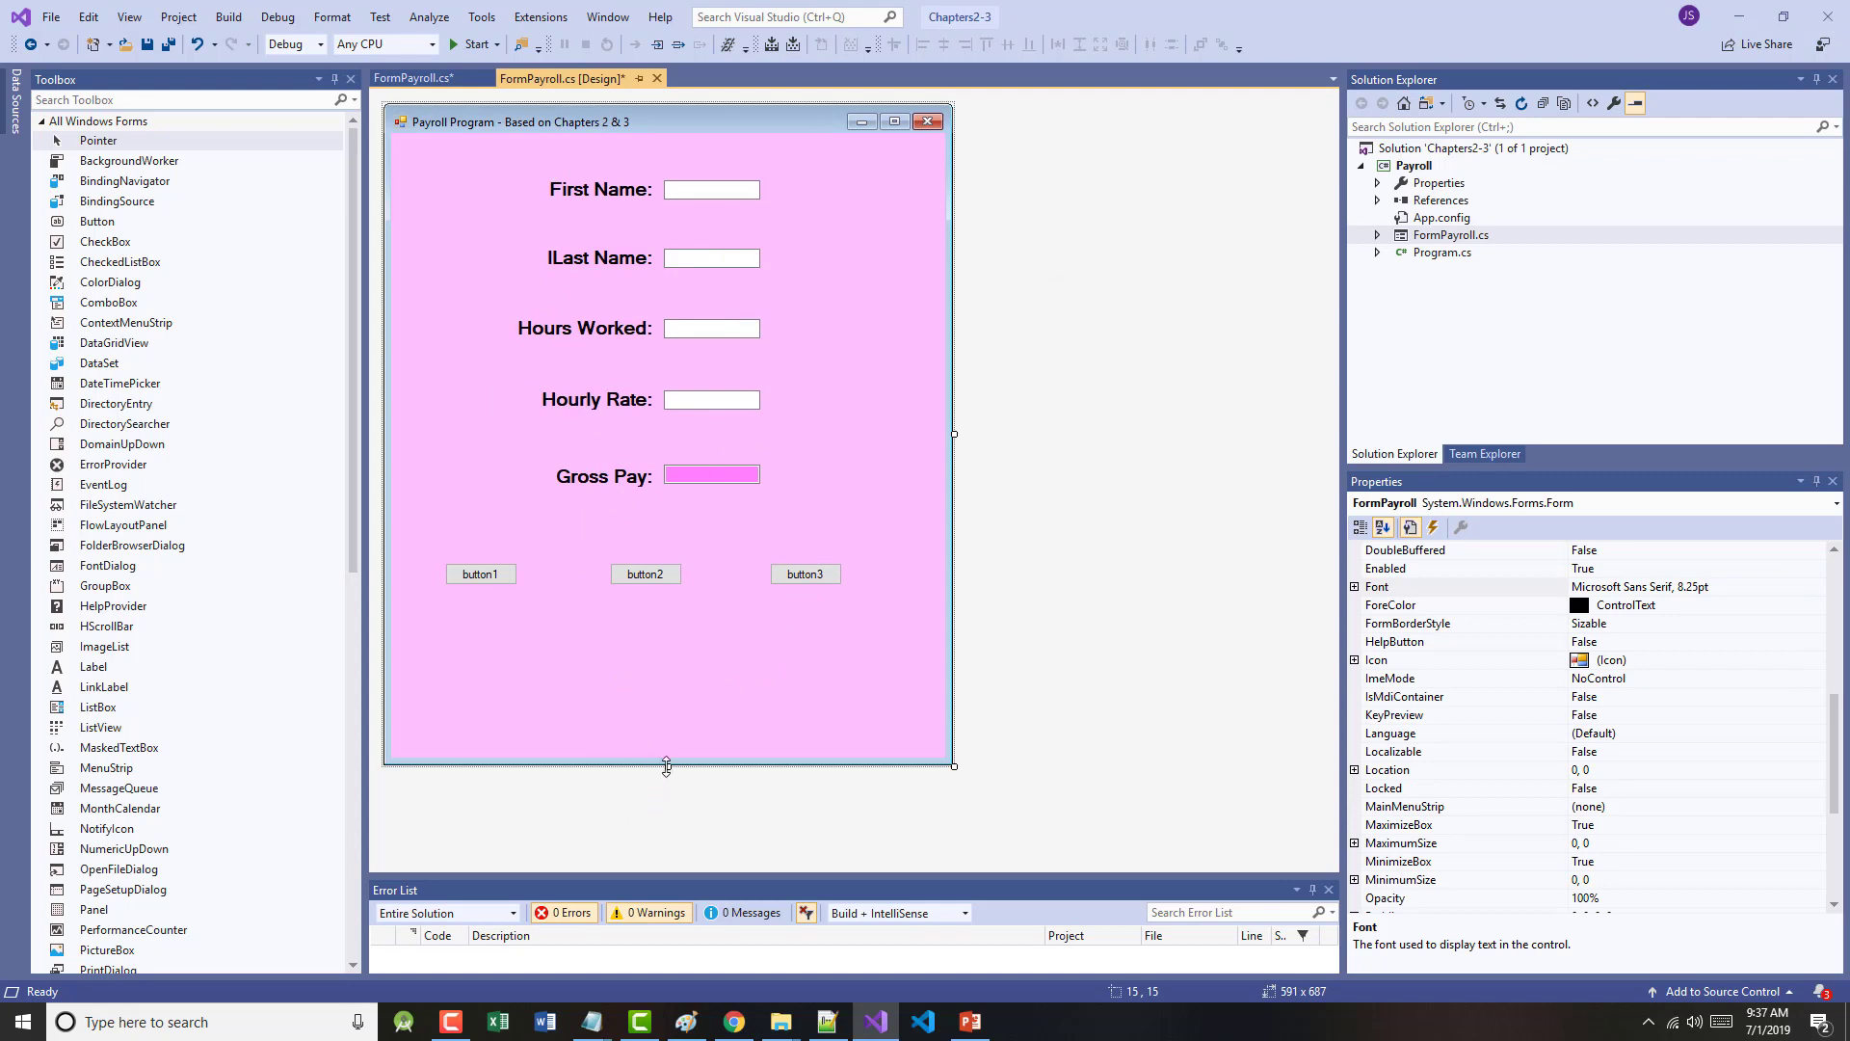
pyautogui.moveTo(667, 767); pyautogui.dragTo(667, 678)
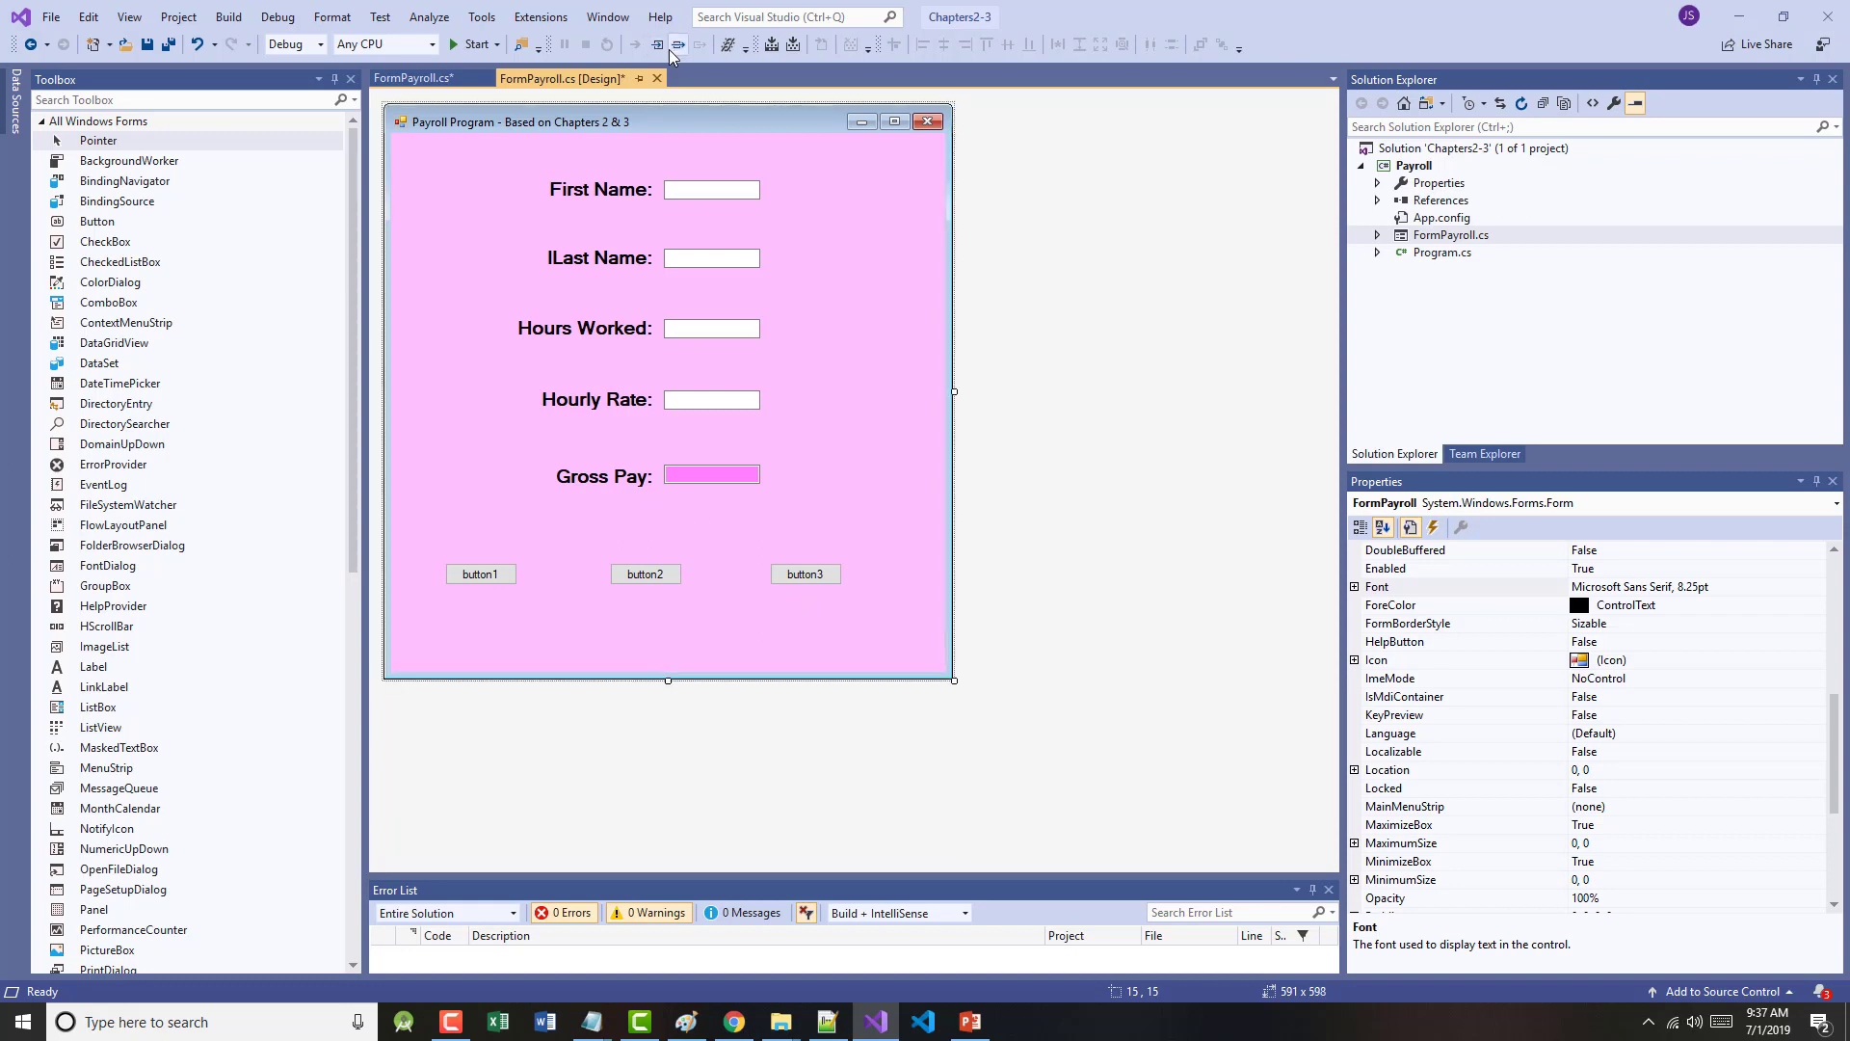
pyautogui.moveTo(671, 684)
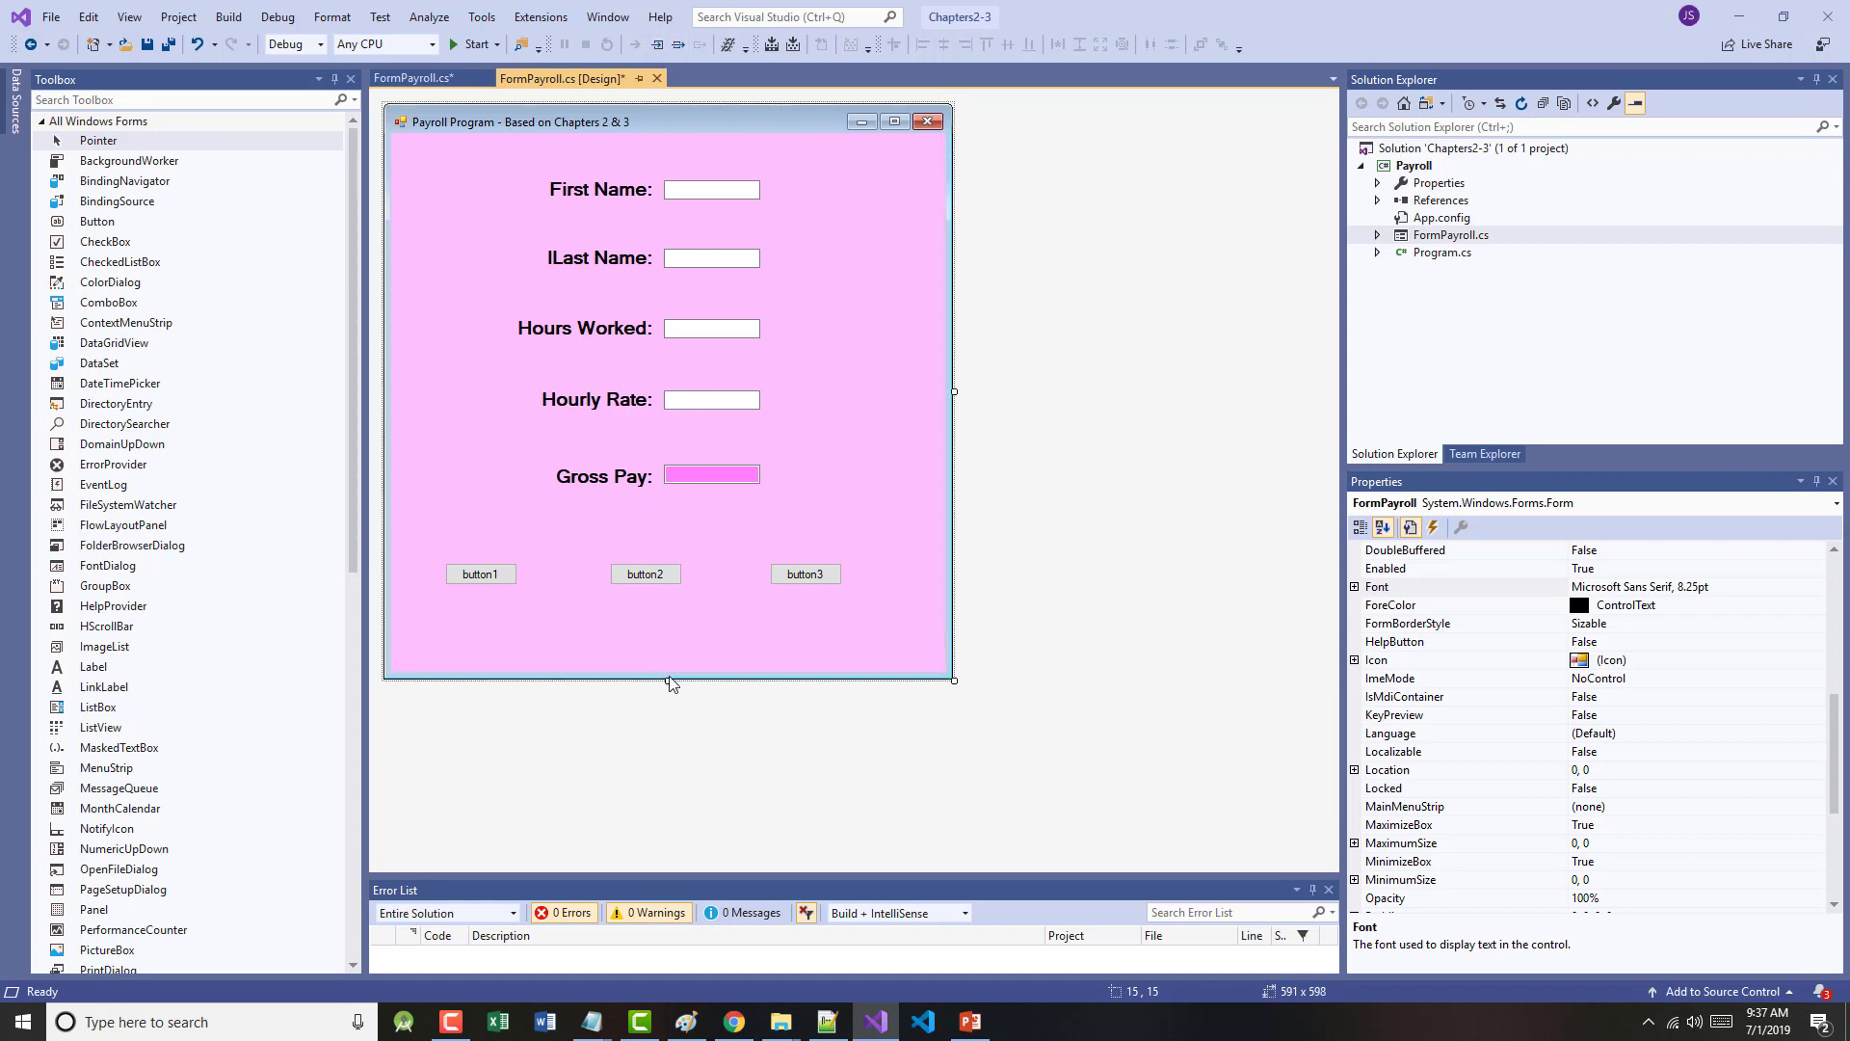
pyautogui.moveTo(671, 682); pyautogui.dragTo(671, 655)
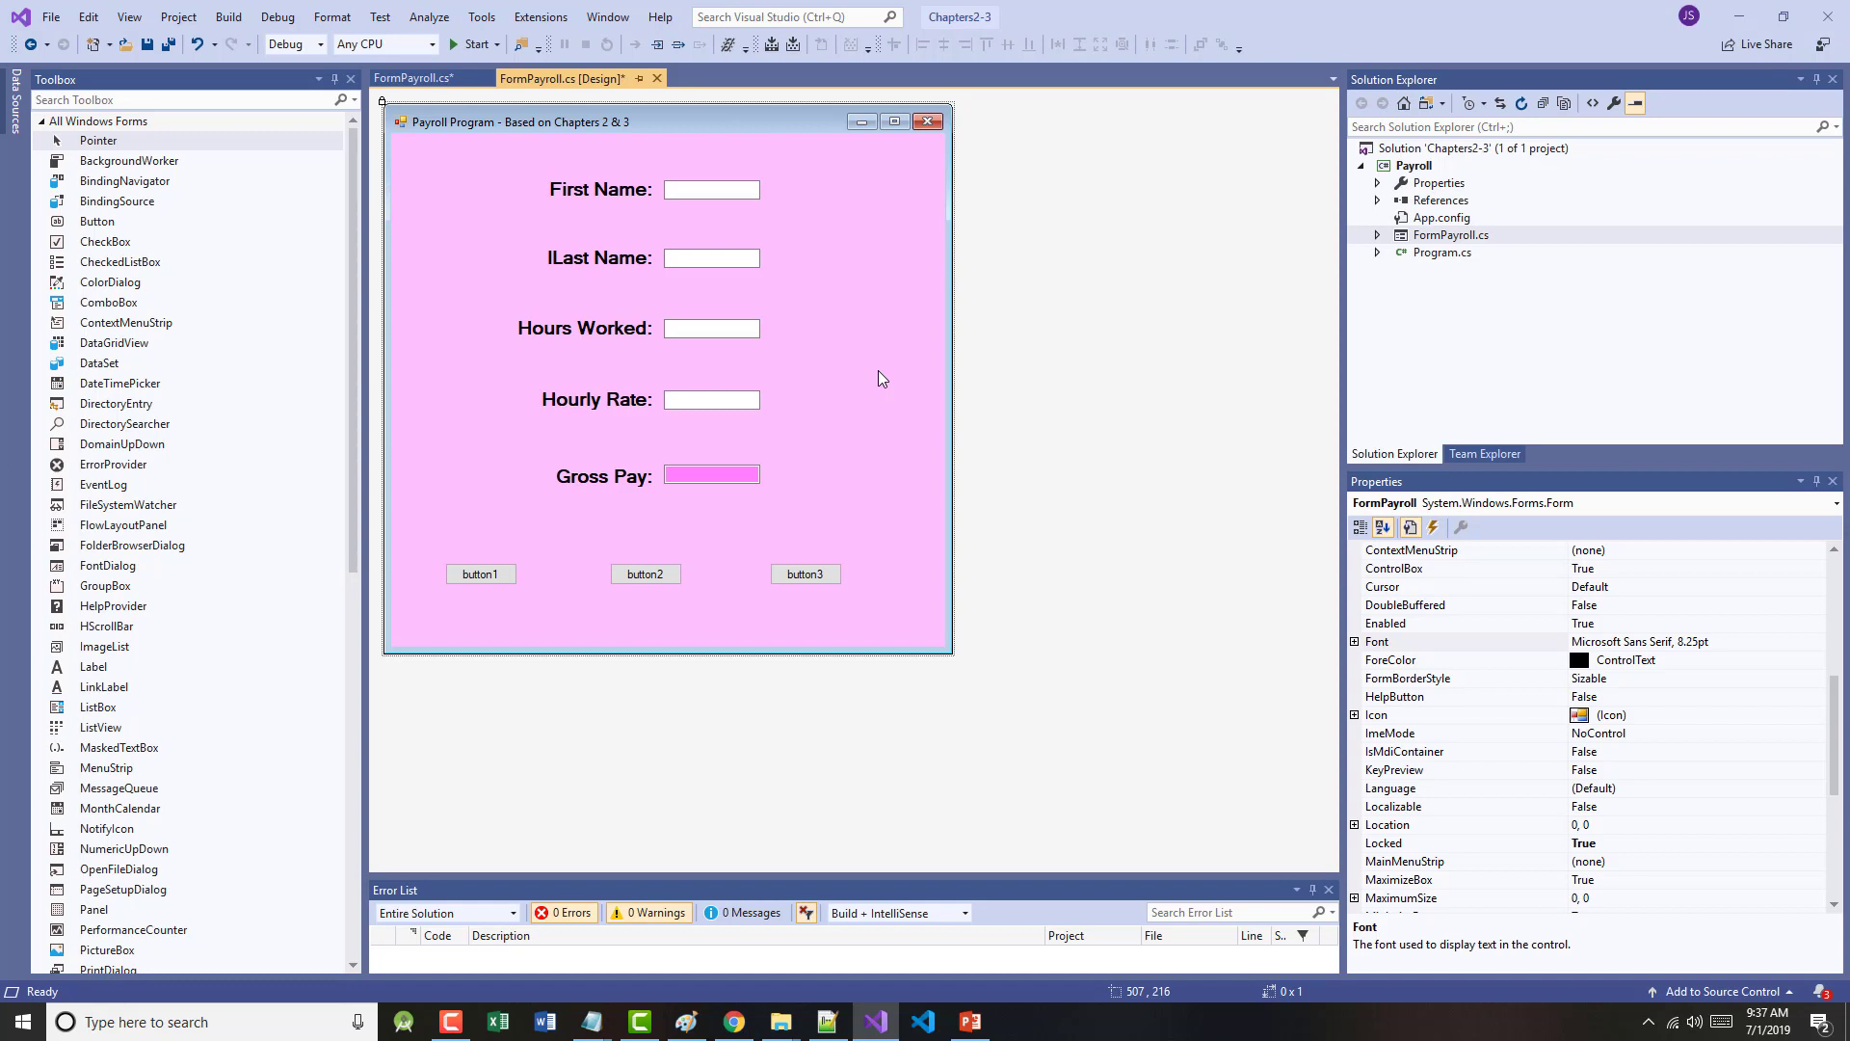
# - Set the three buttons' Text to Calculate, Clear and Exit
pyautogui.click(480, 574)
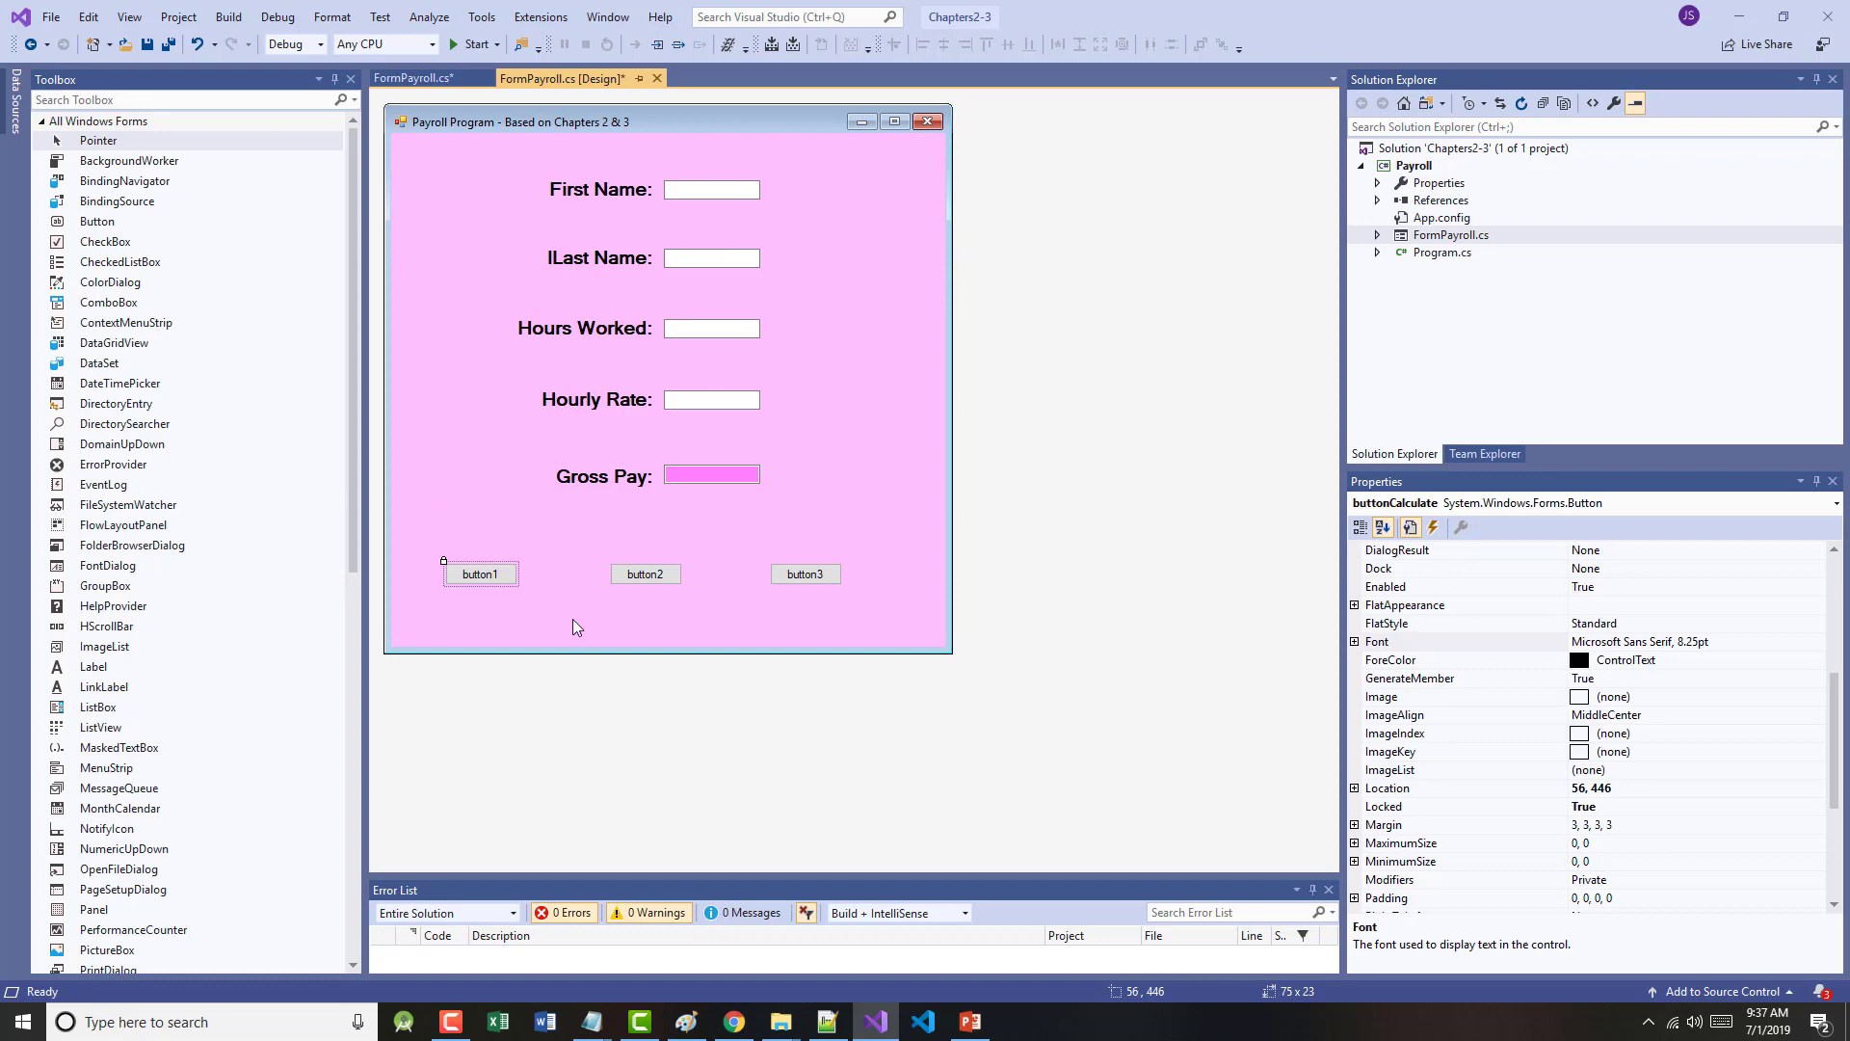
pyautogui.click(1384, 526)
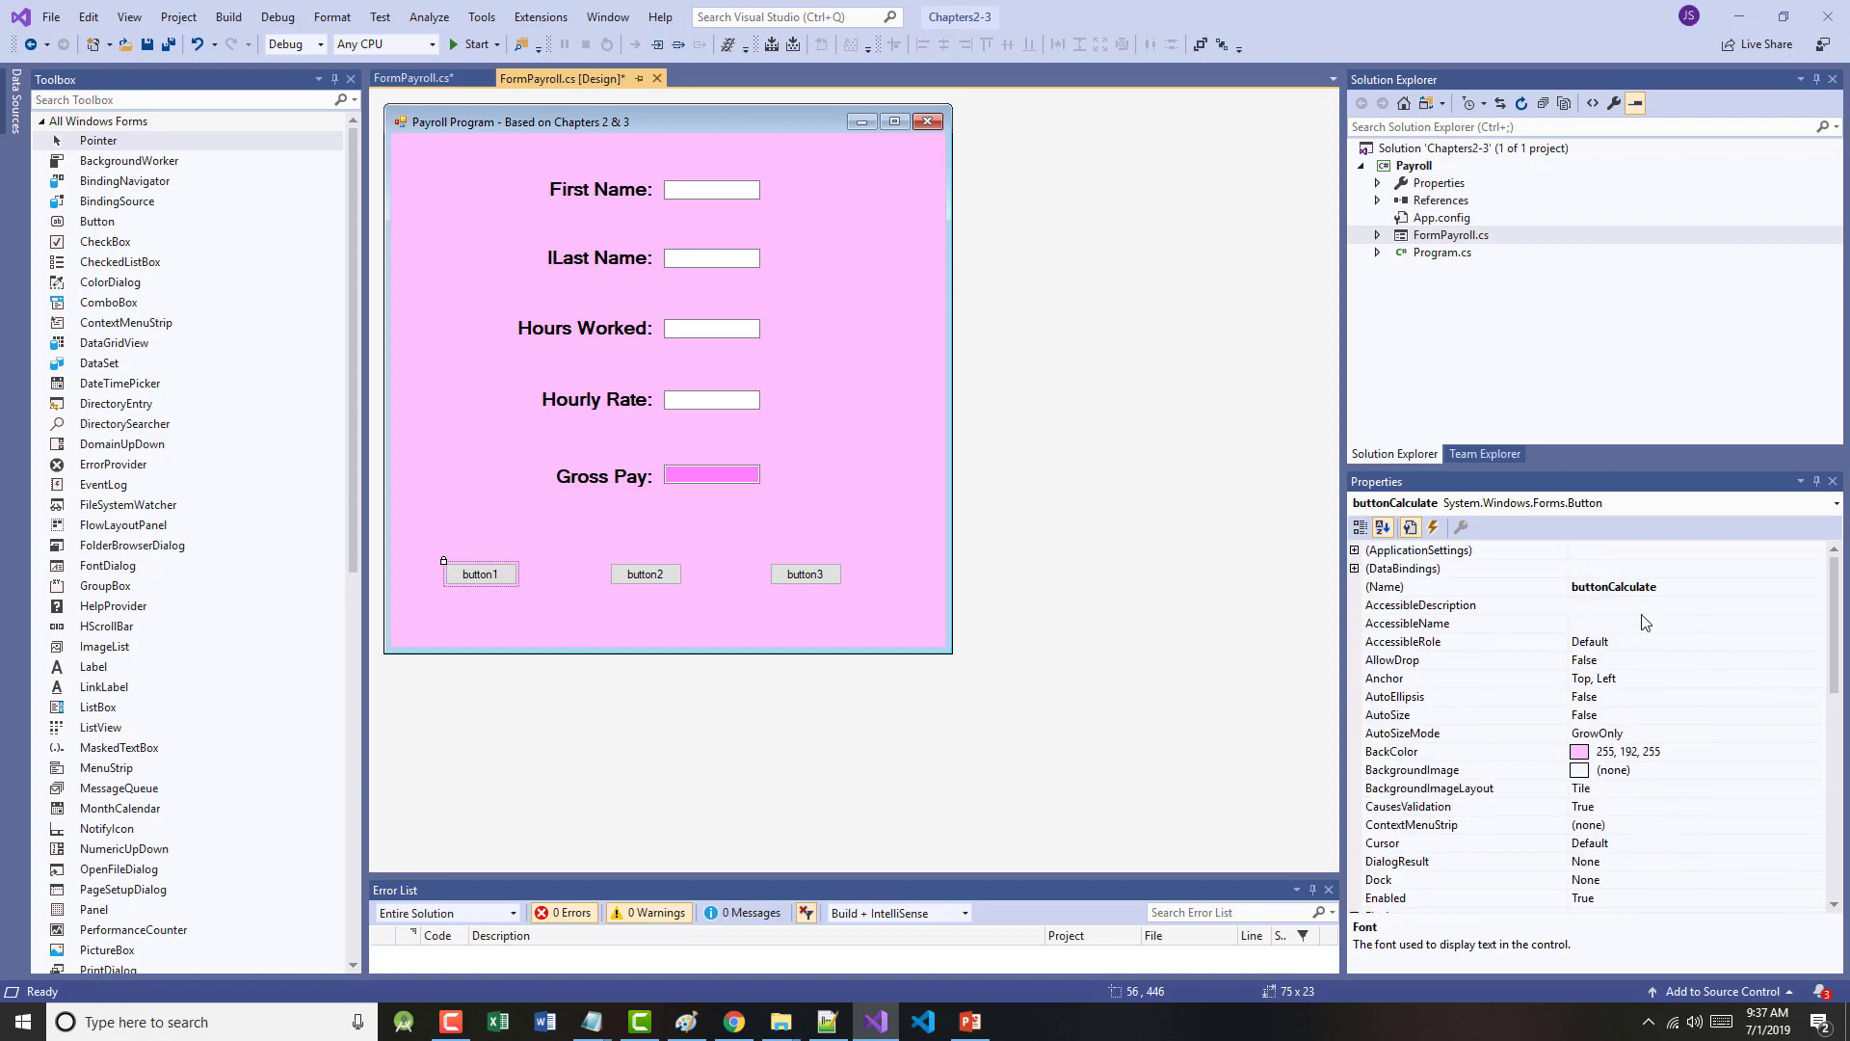
pyautogui.scroll(-3)
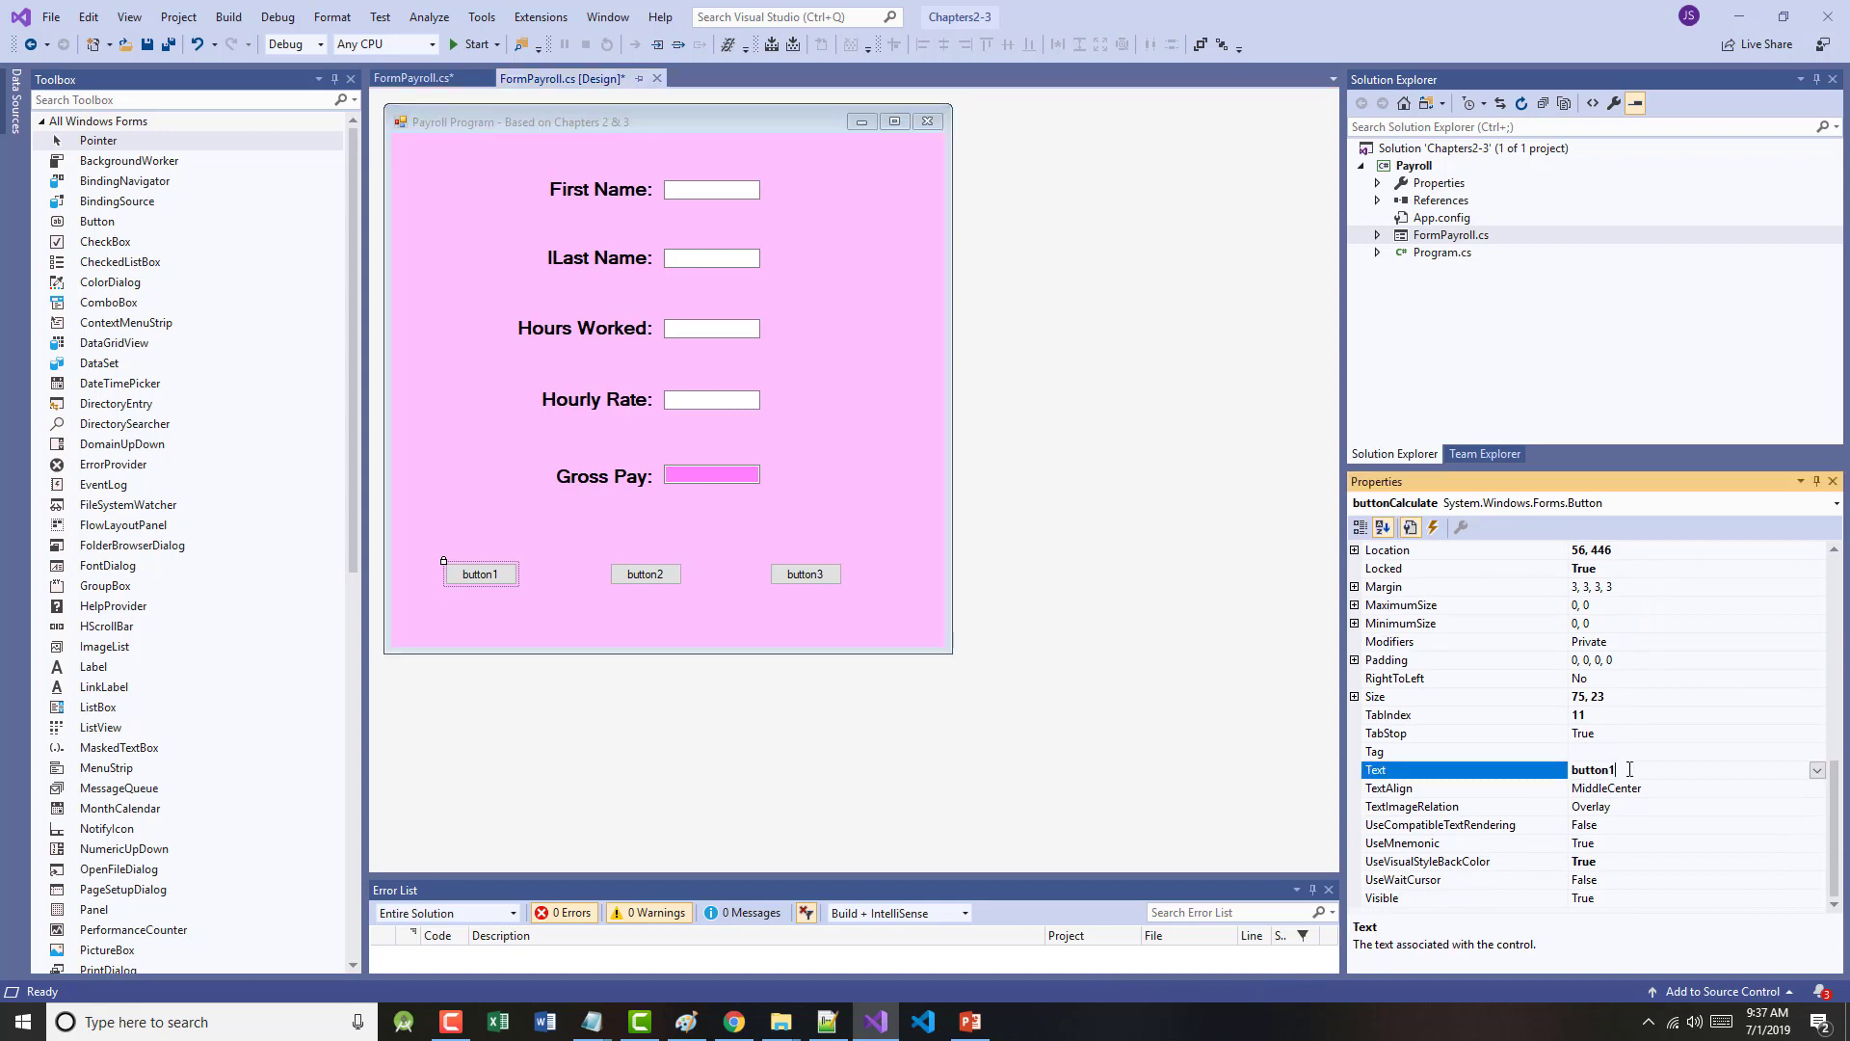
pyautogui.write('Calculate')
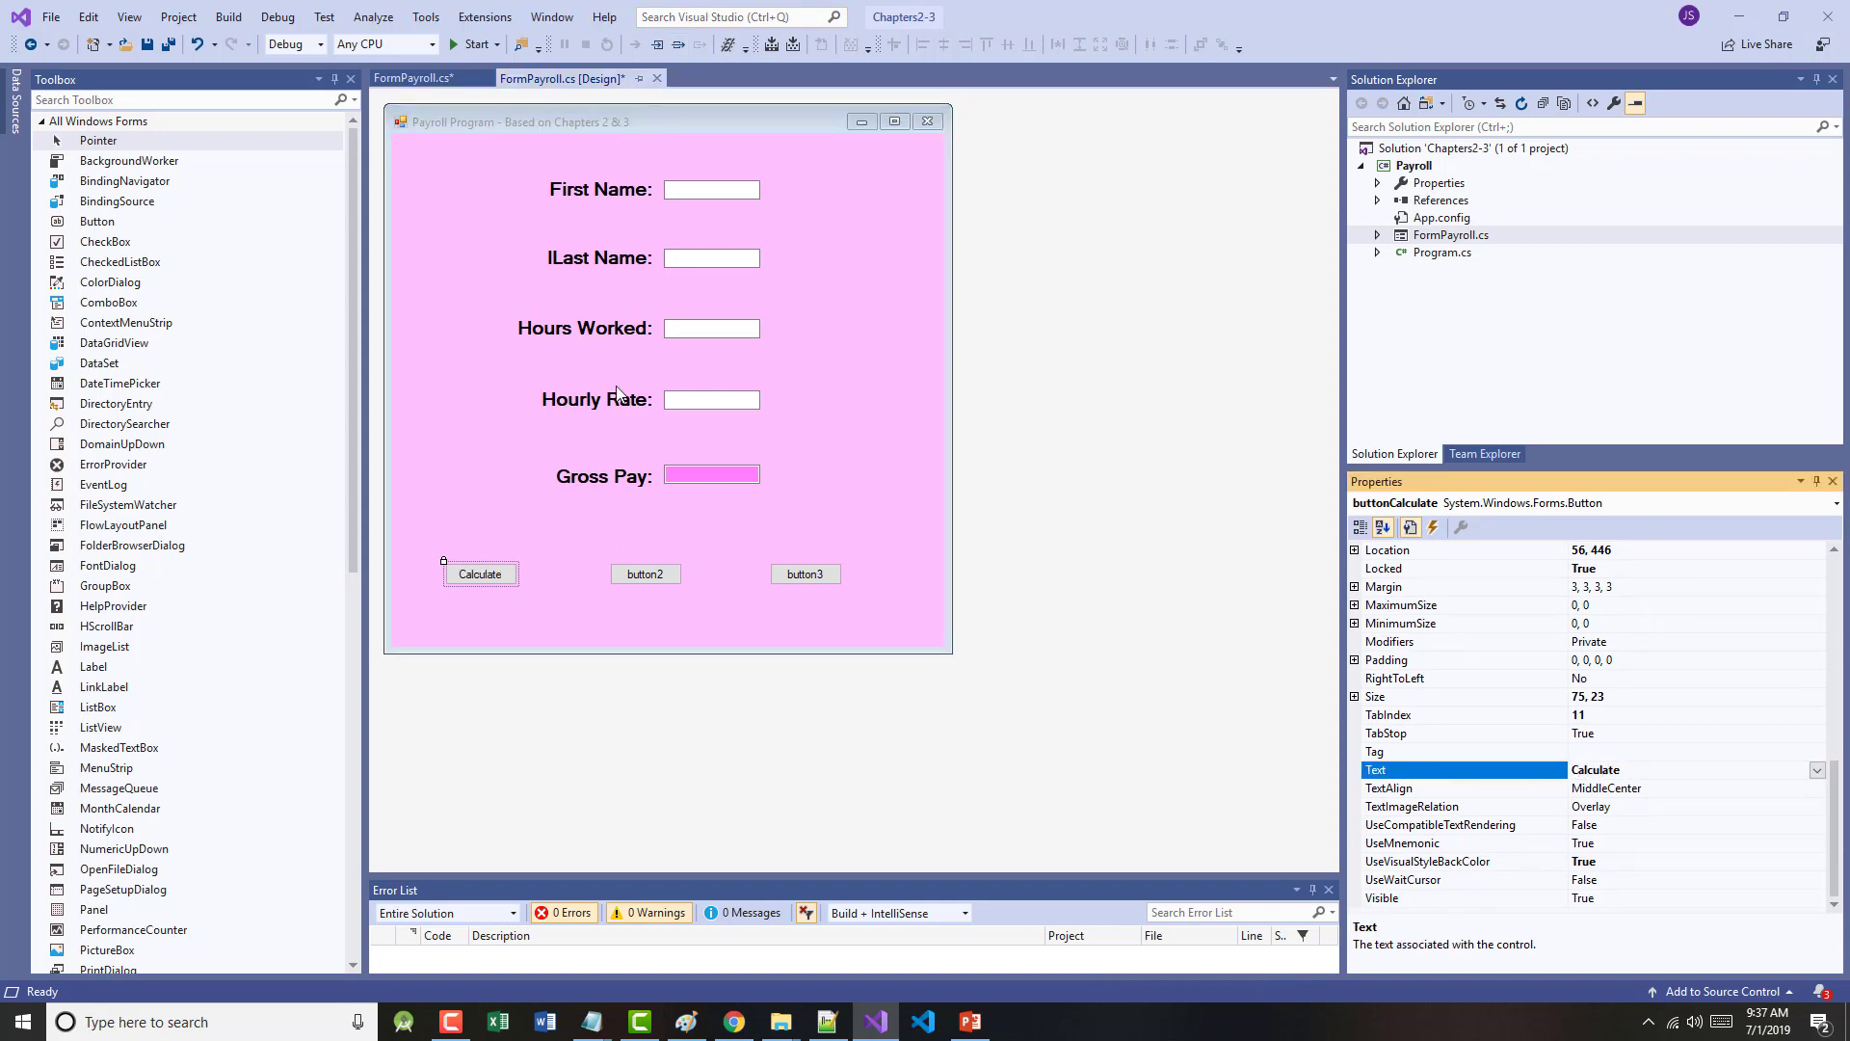
pyautogui.click(643, 574)
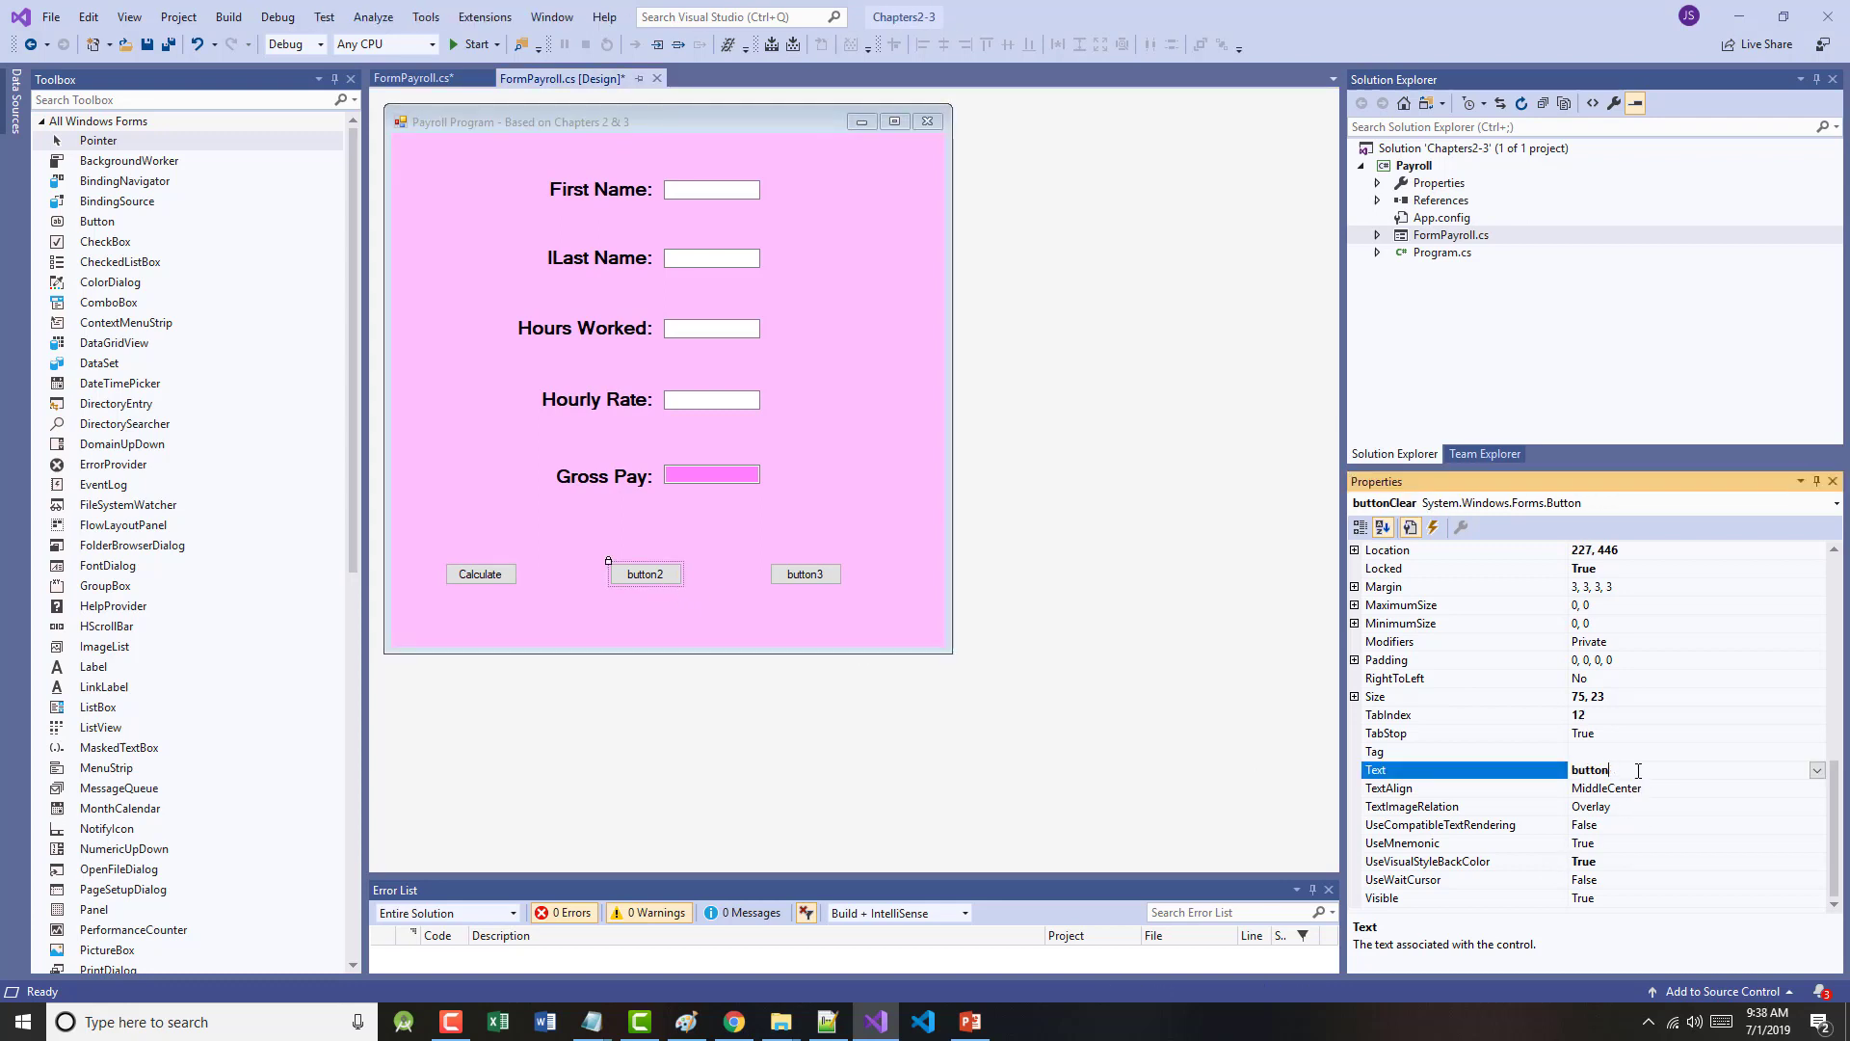
pyautogui.write('Clear')
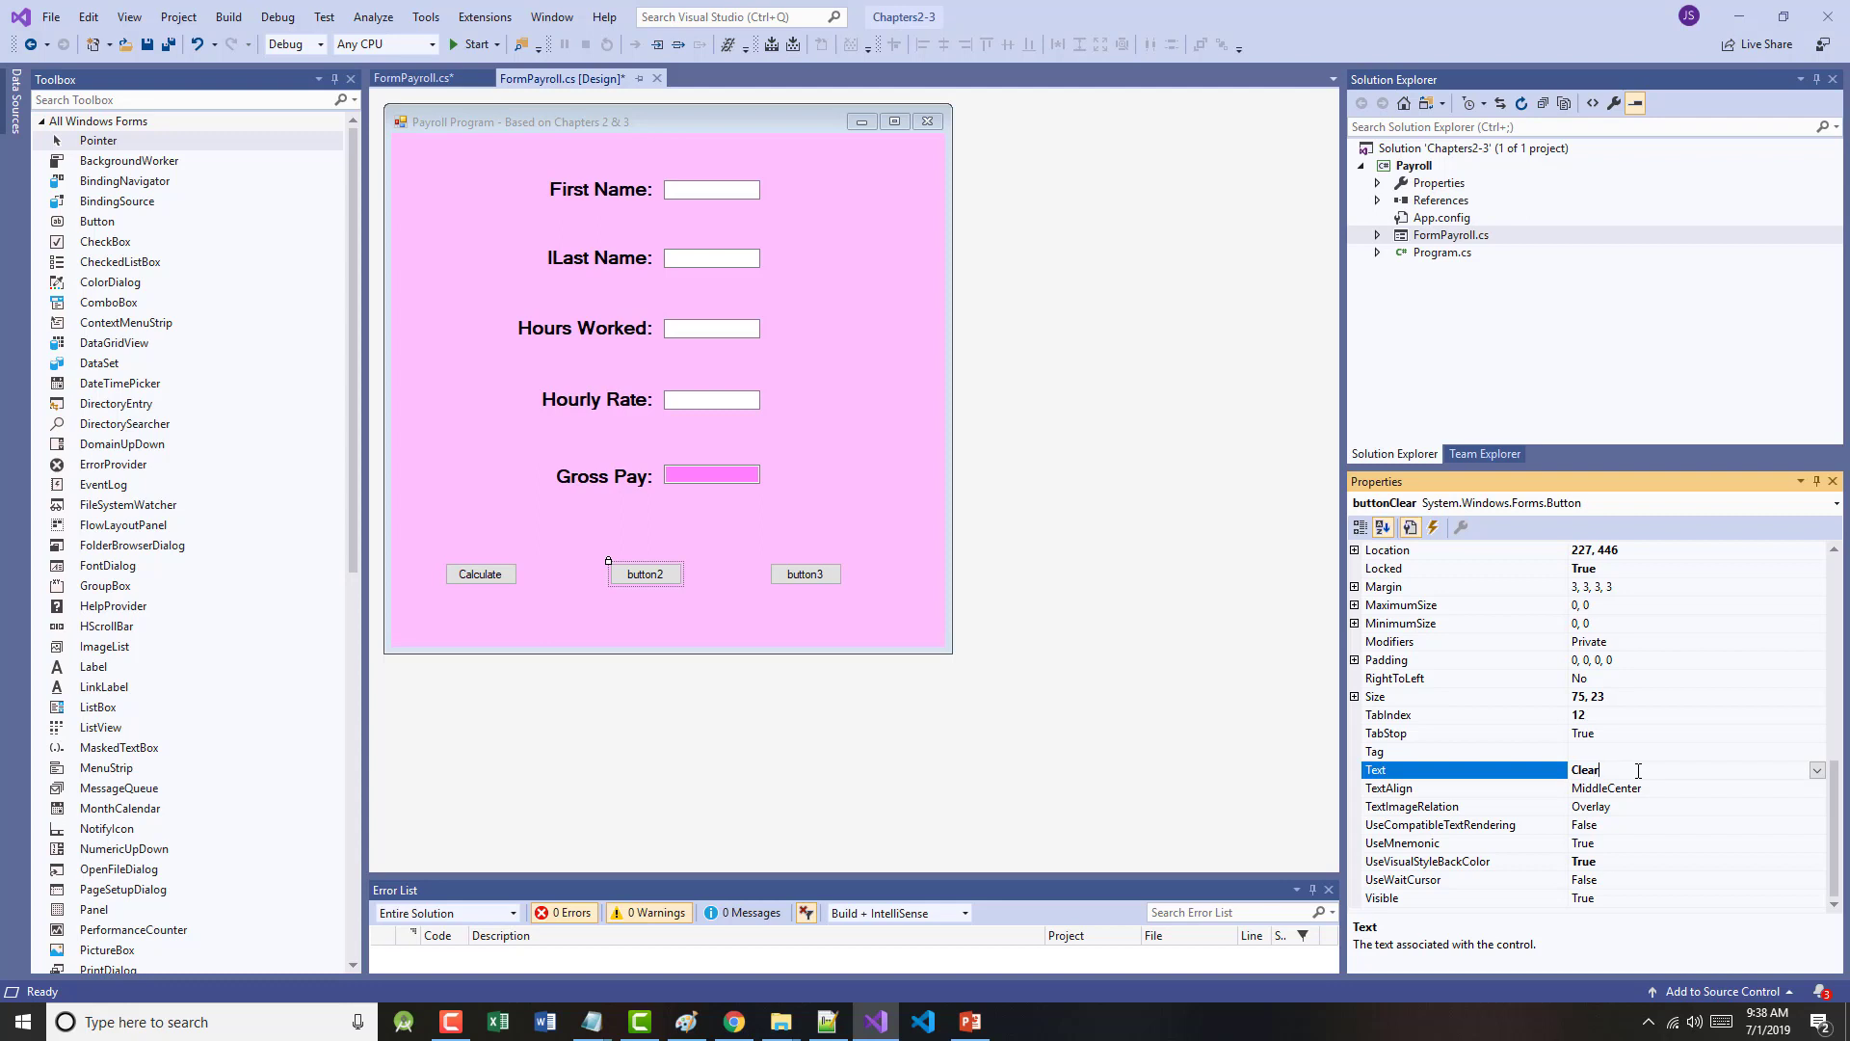
pyautogui.click(806, 575)
pyautogui.write('Exit')
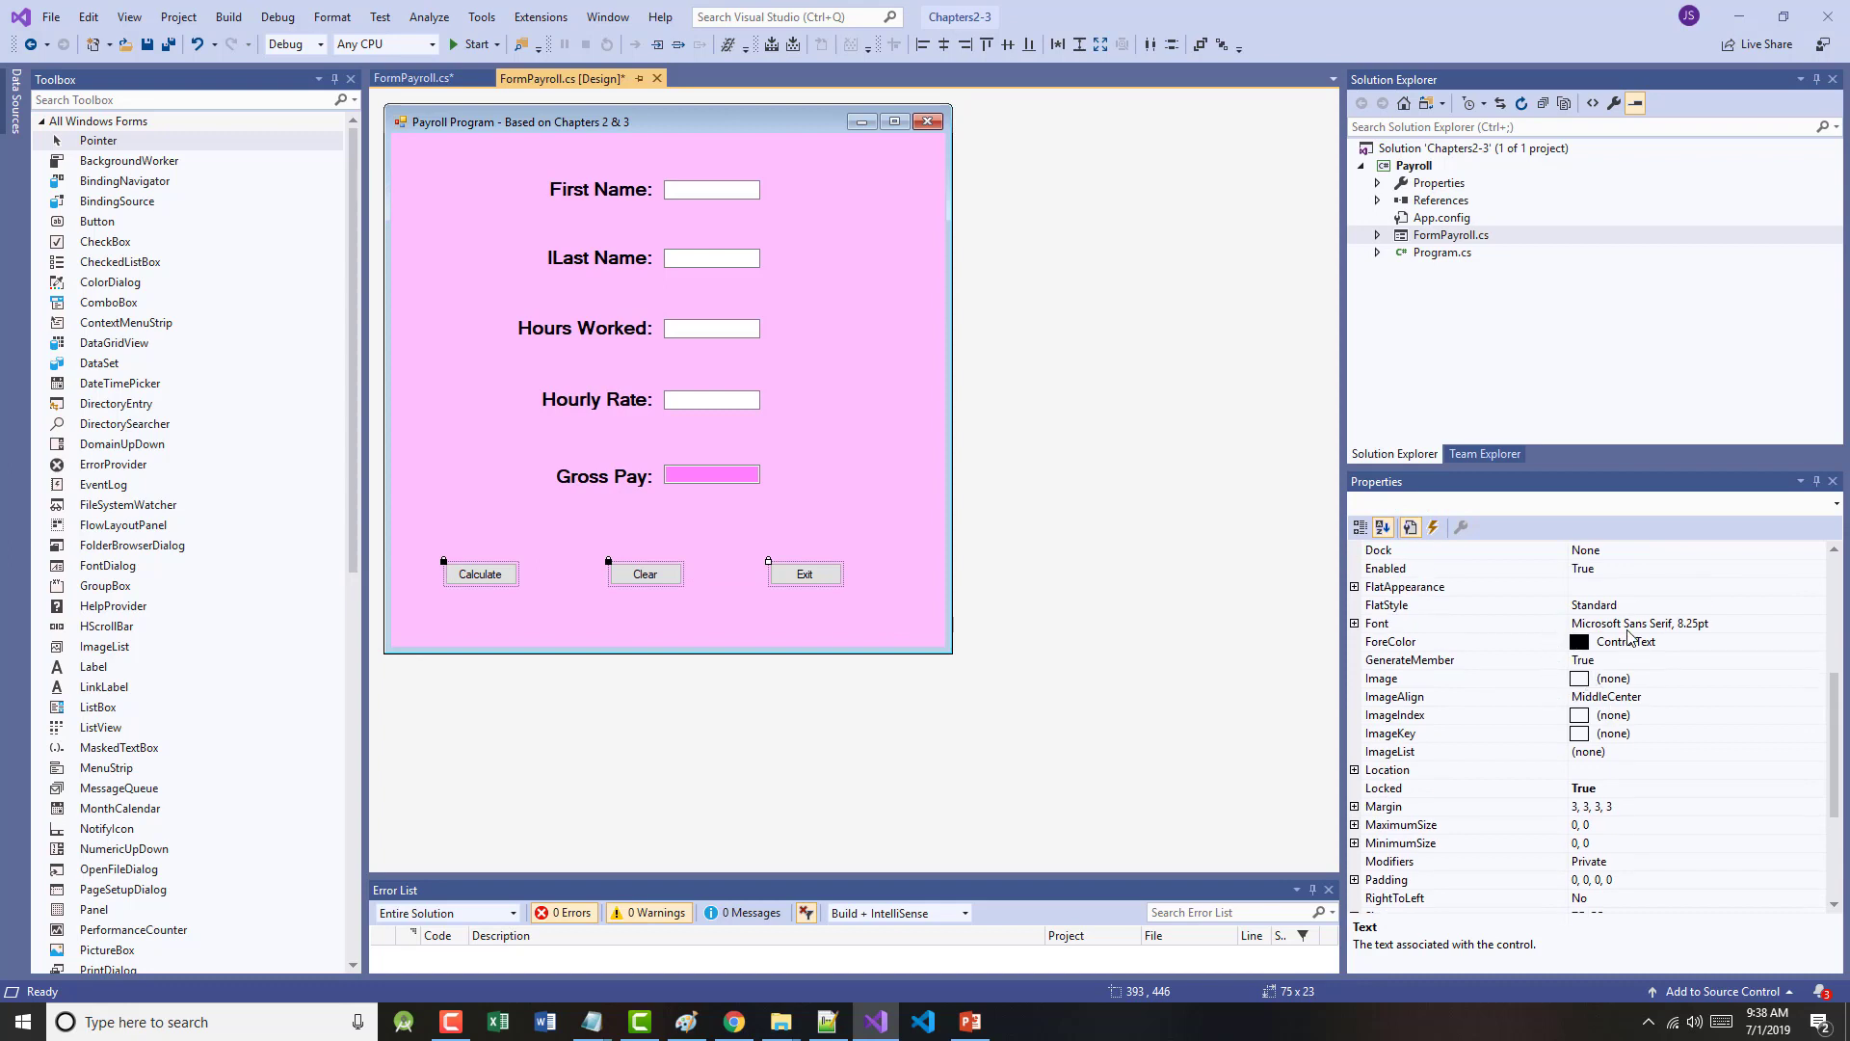
# - Give the Calculate, Clear and Exit buttons a bold, larger caption font
pyautogui.click(1640, 623)
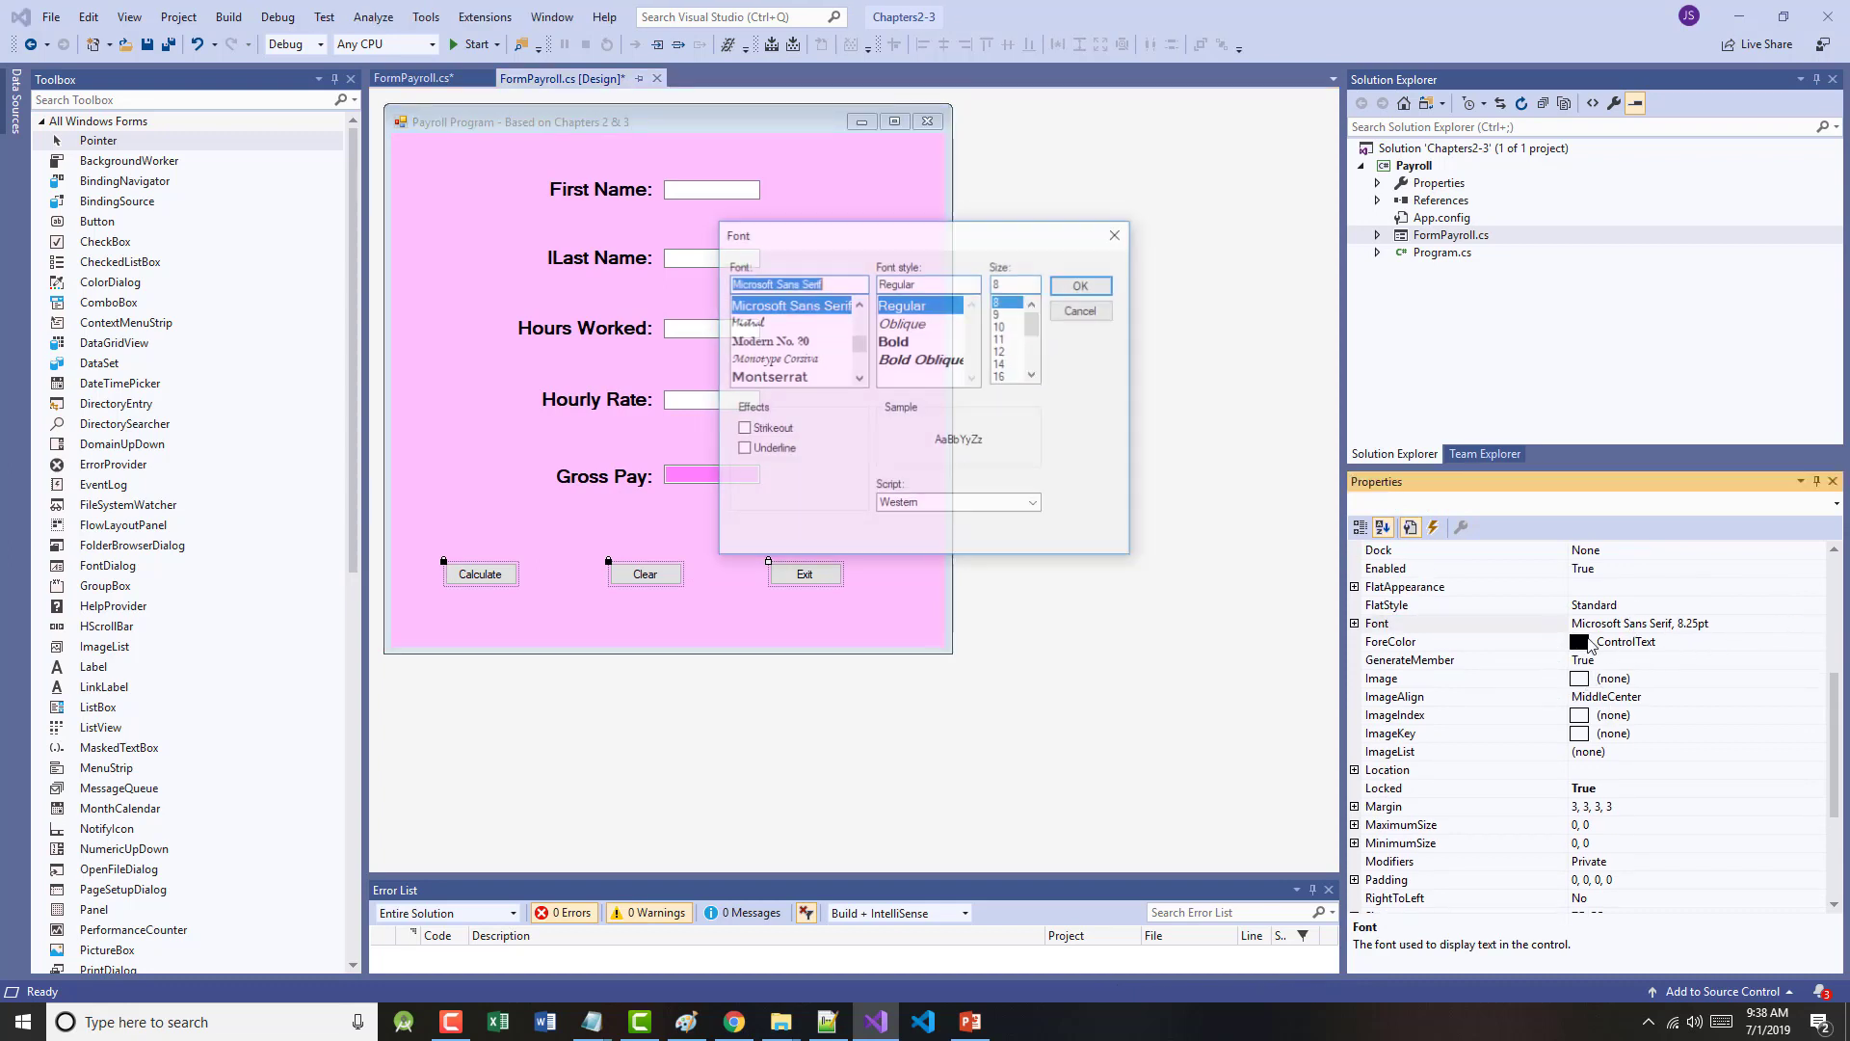
pyautogui.click(894, 339)
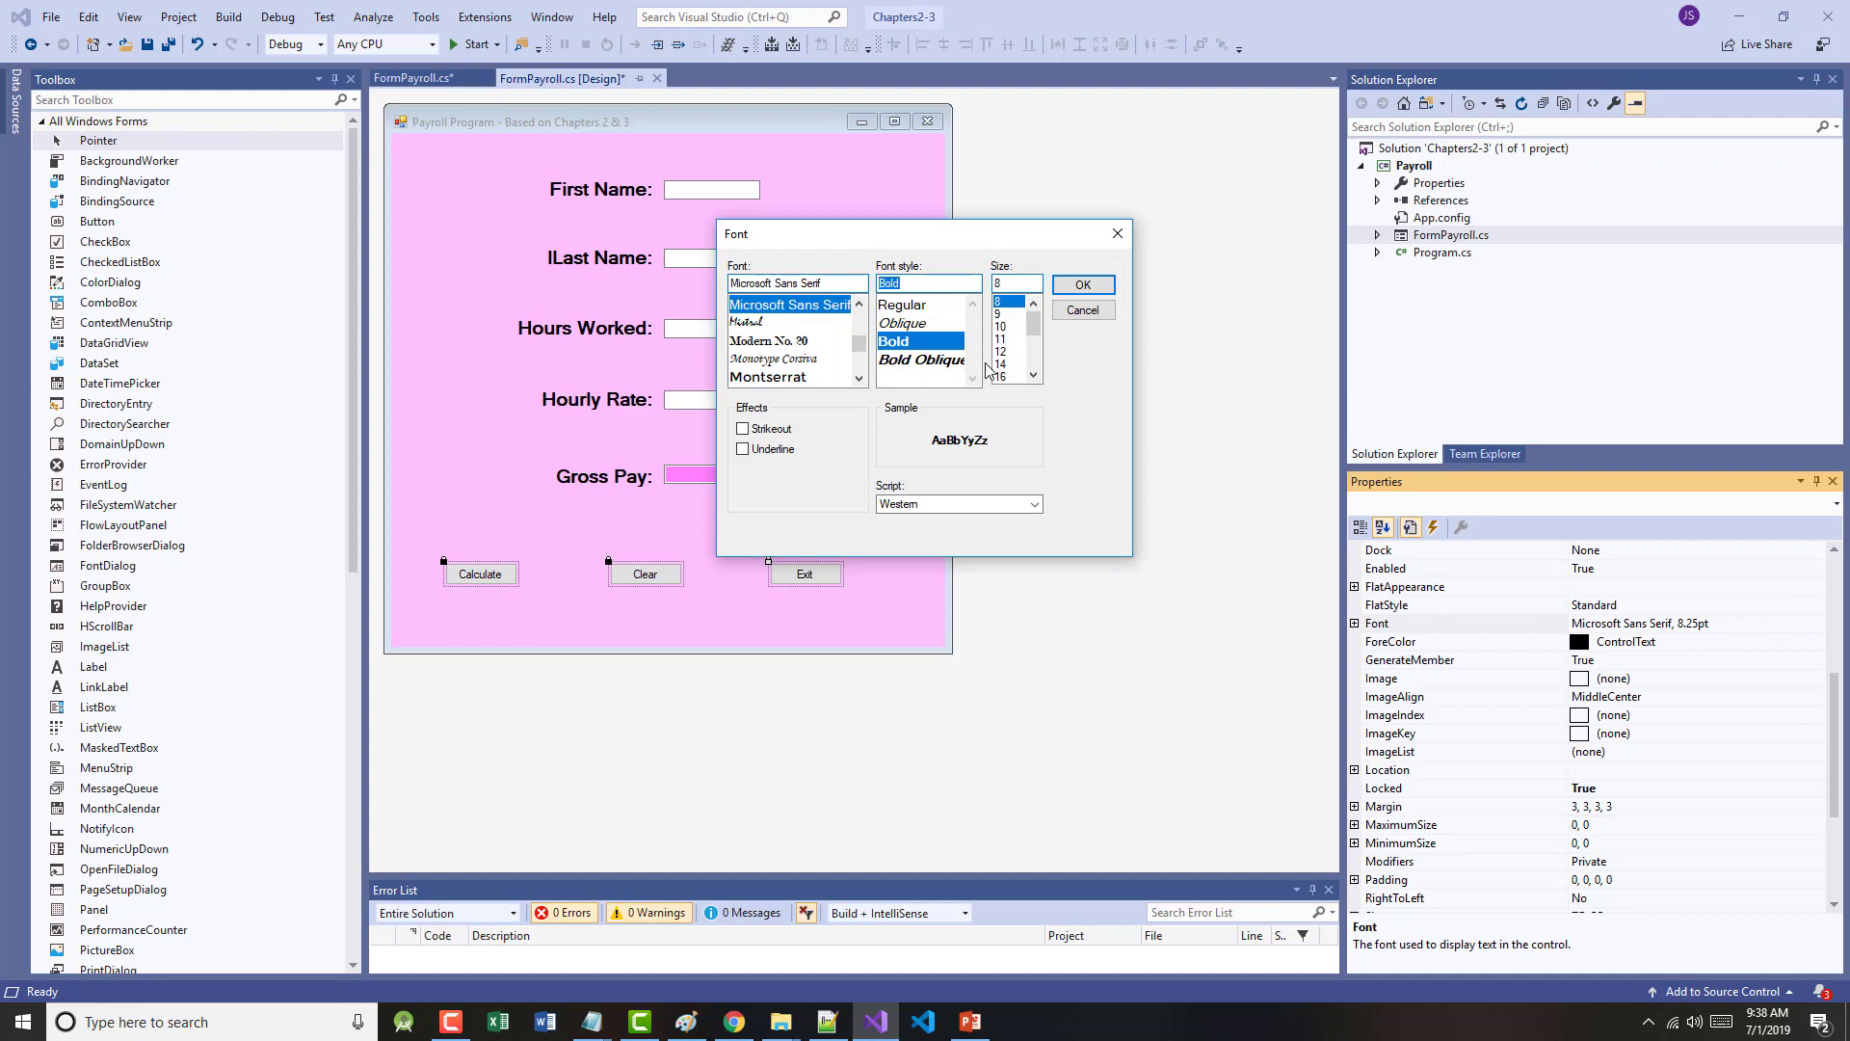
pyautogui.click(1083, 285)
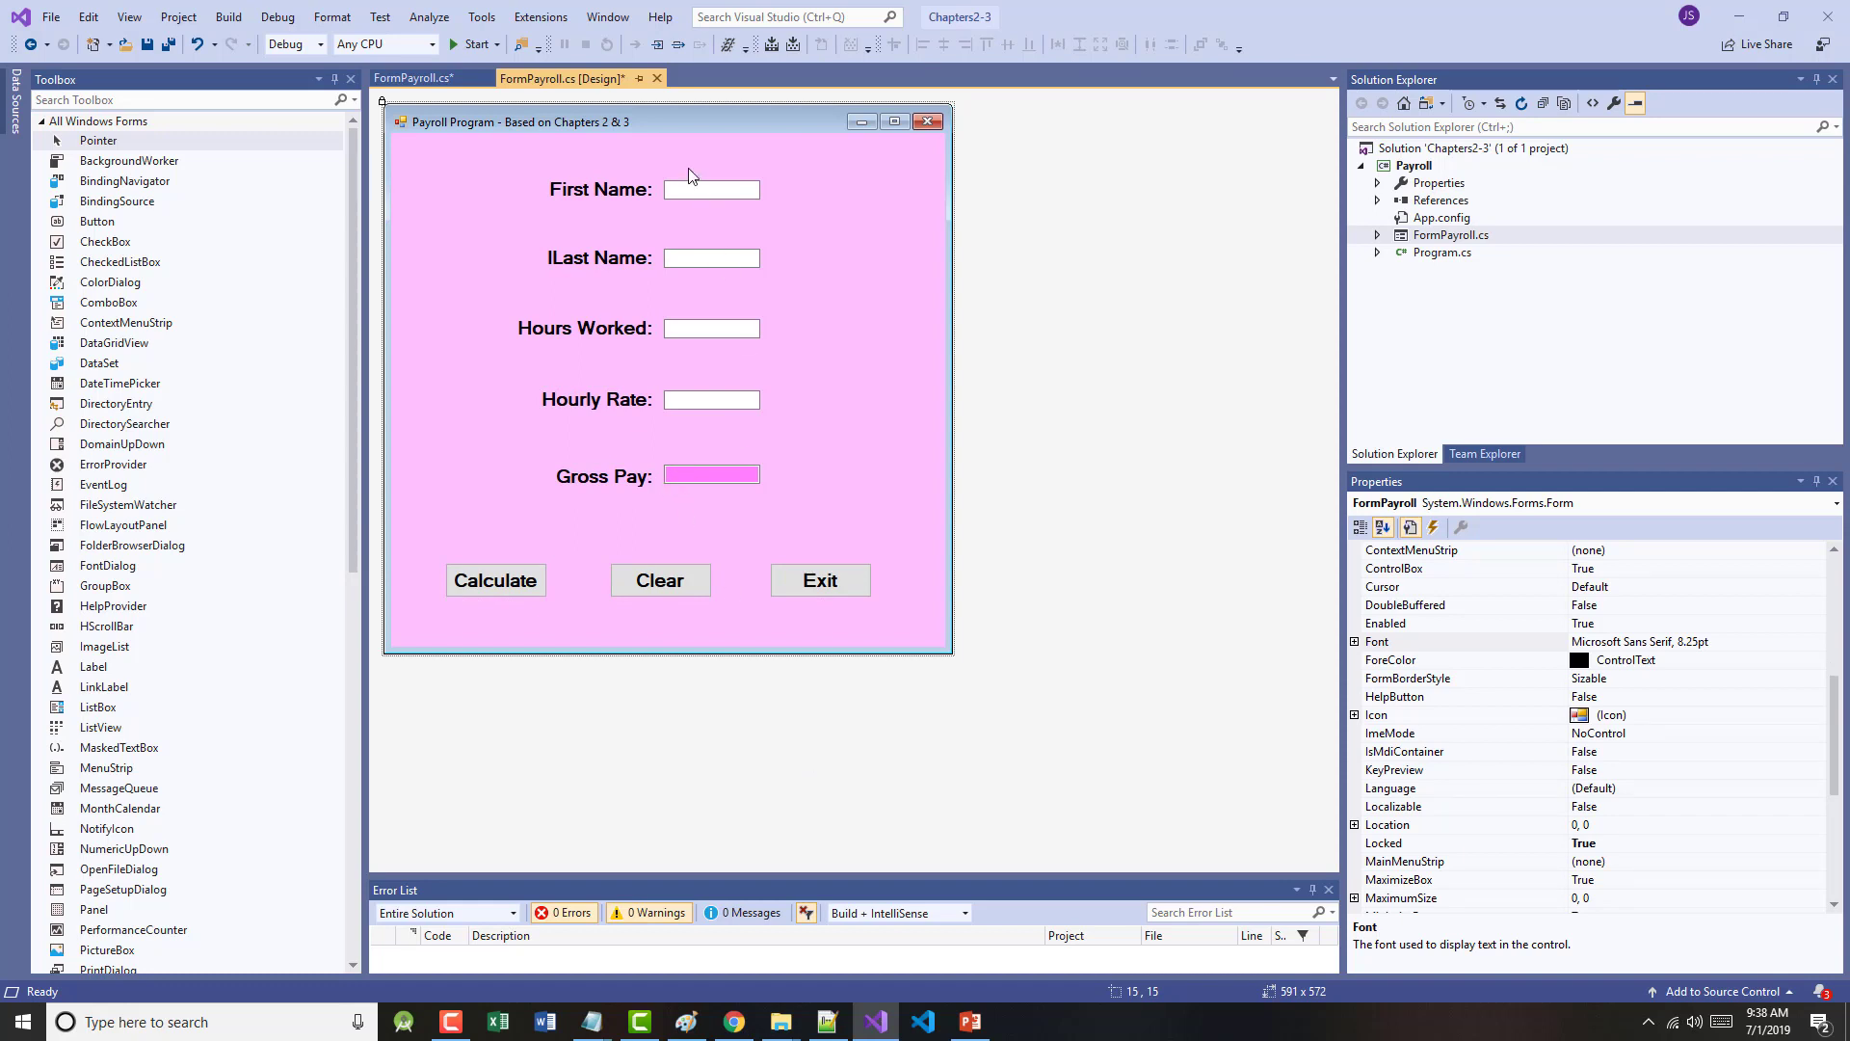
pyautogui.moveTo(710, 208)
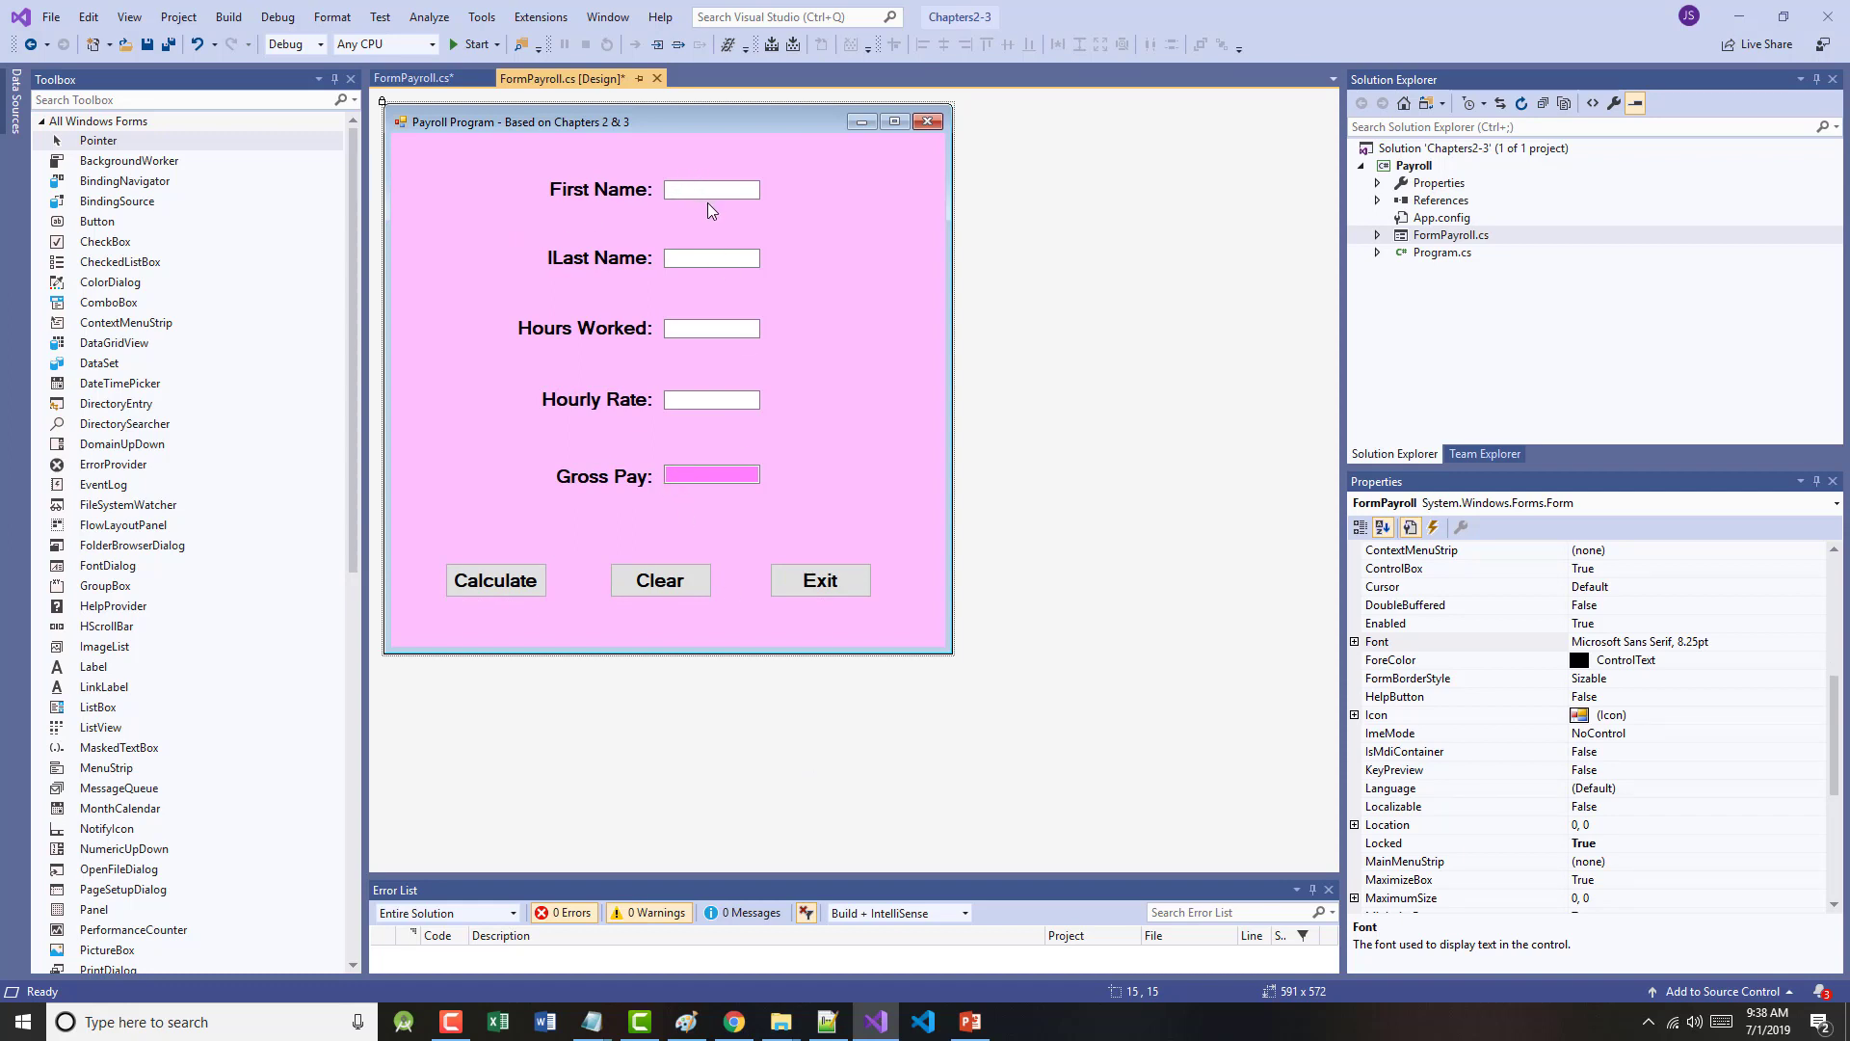
pyautogui.moveTo(441, 263)
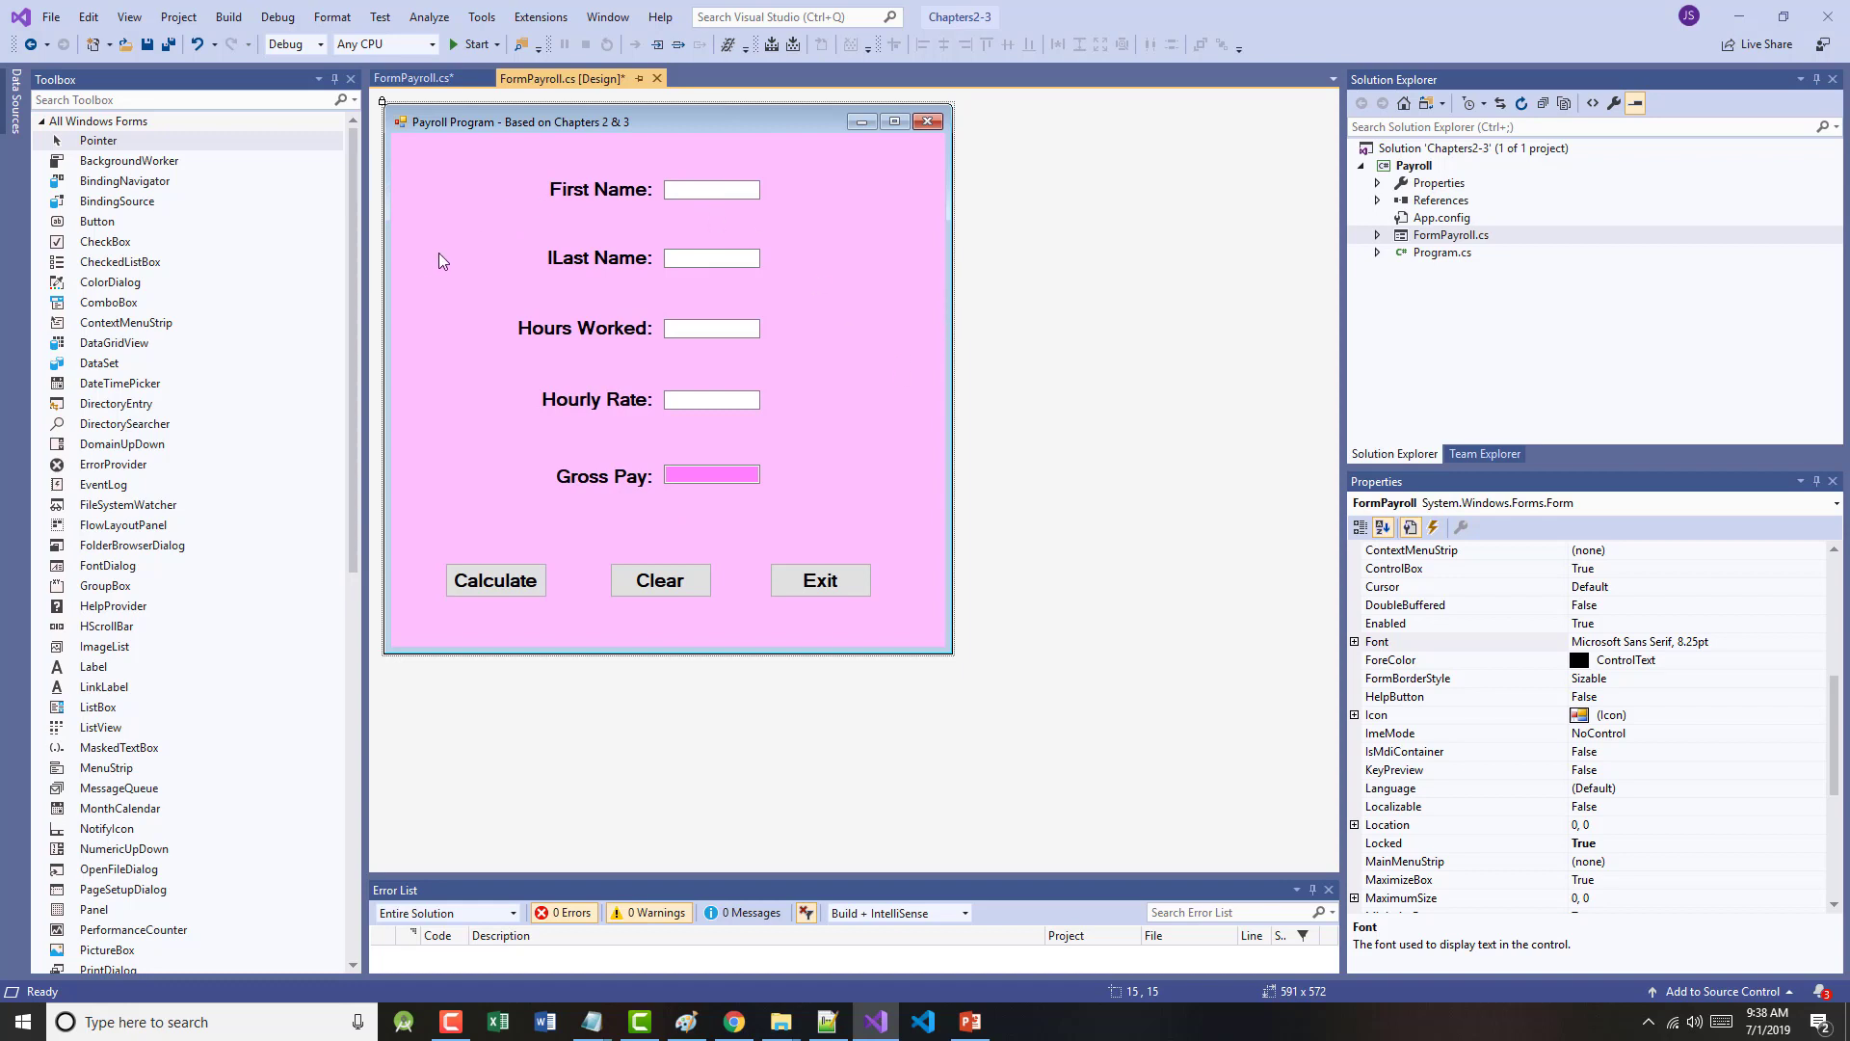
# - Unlock the form's controls, select all five text boxes and drag them wider
pyautogui.rightClick(744, 343)
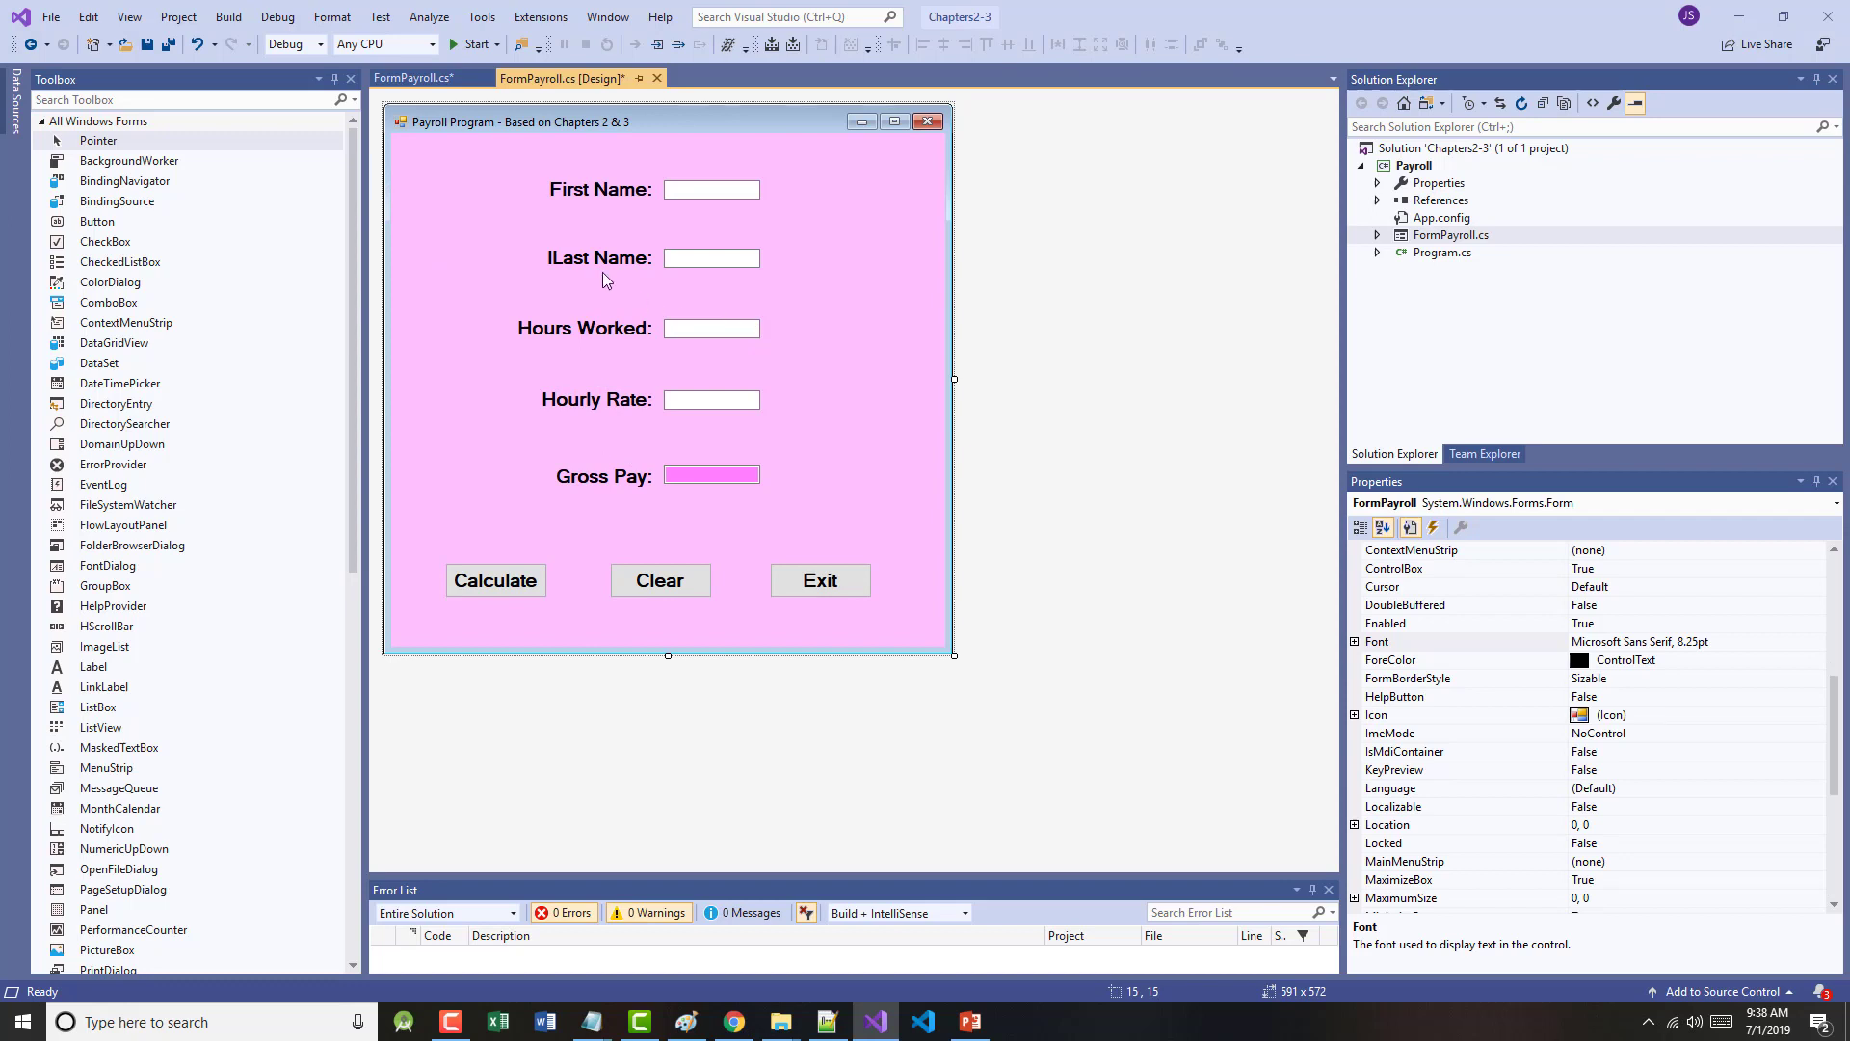
pyautogui.press('ctrl+a')
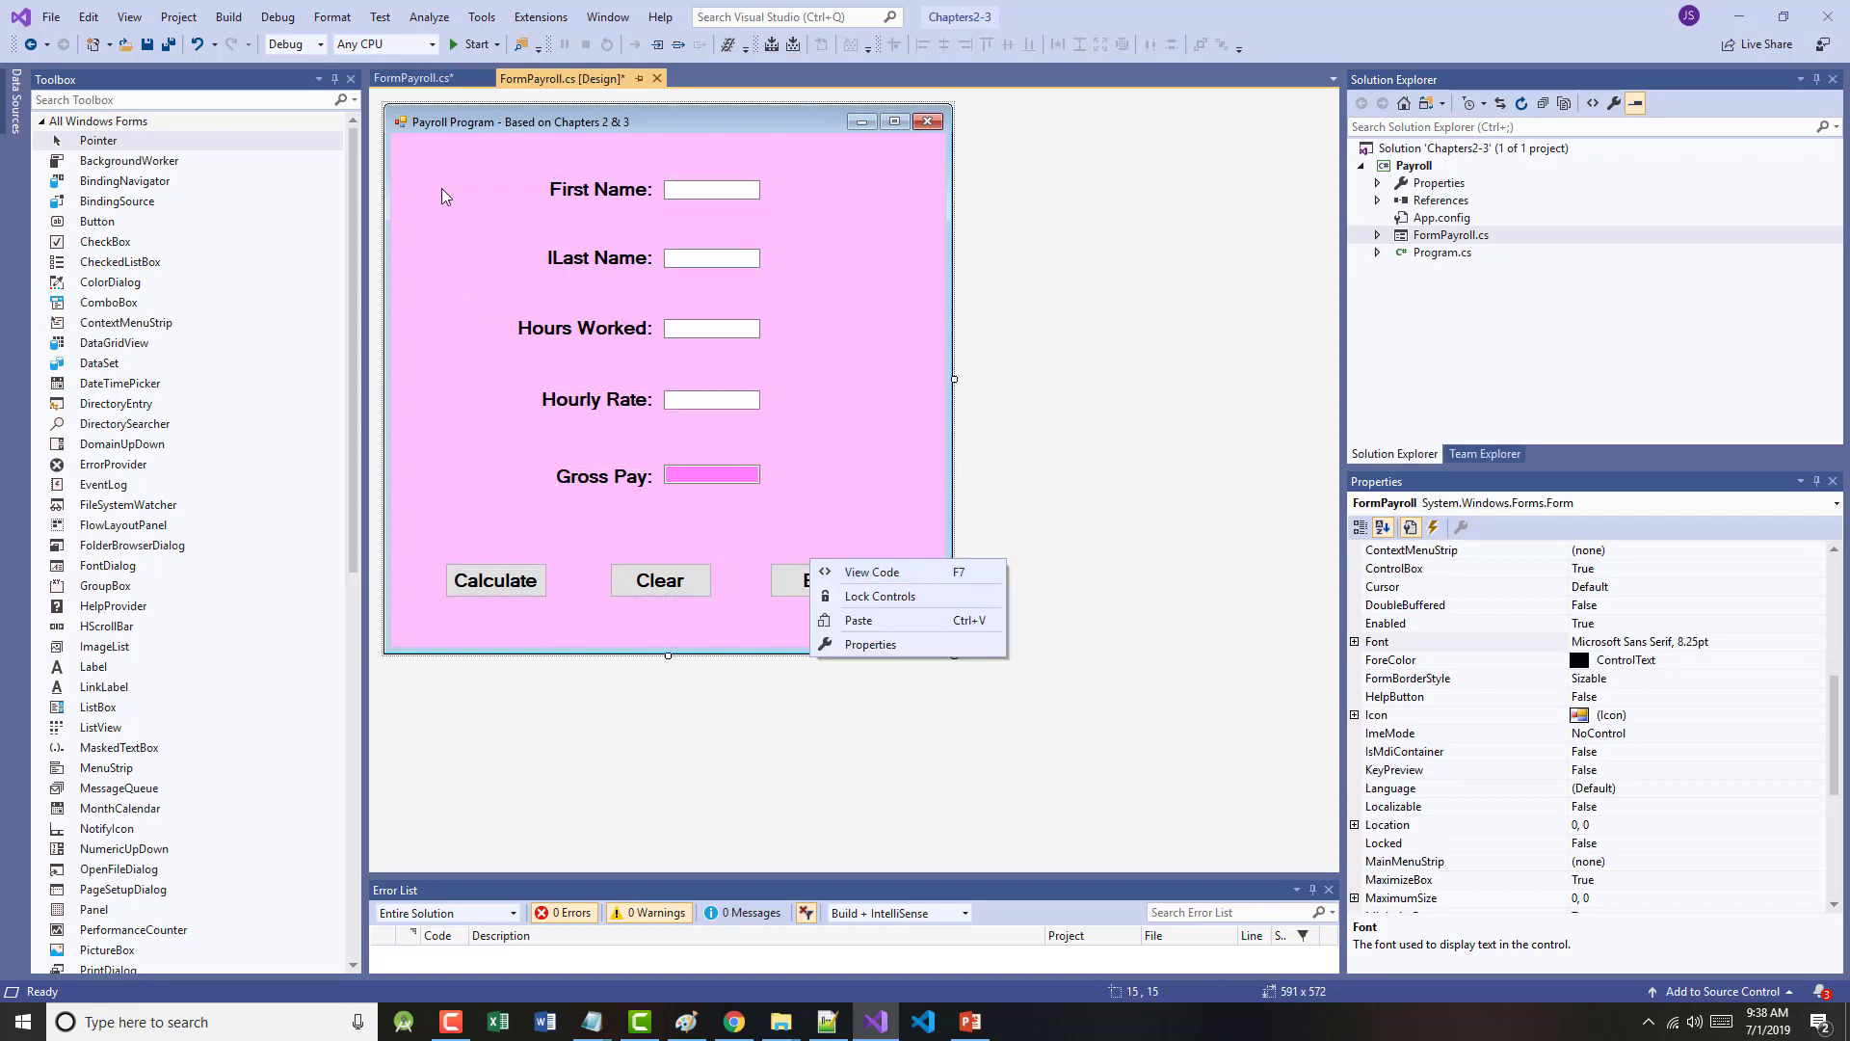
pyautogui.click(660, 580)
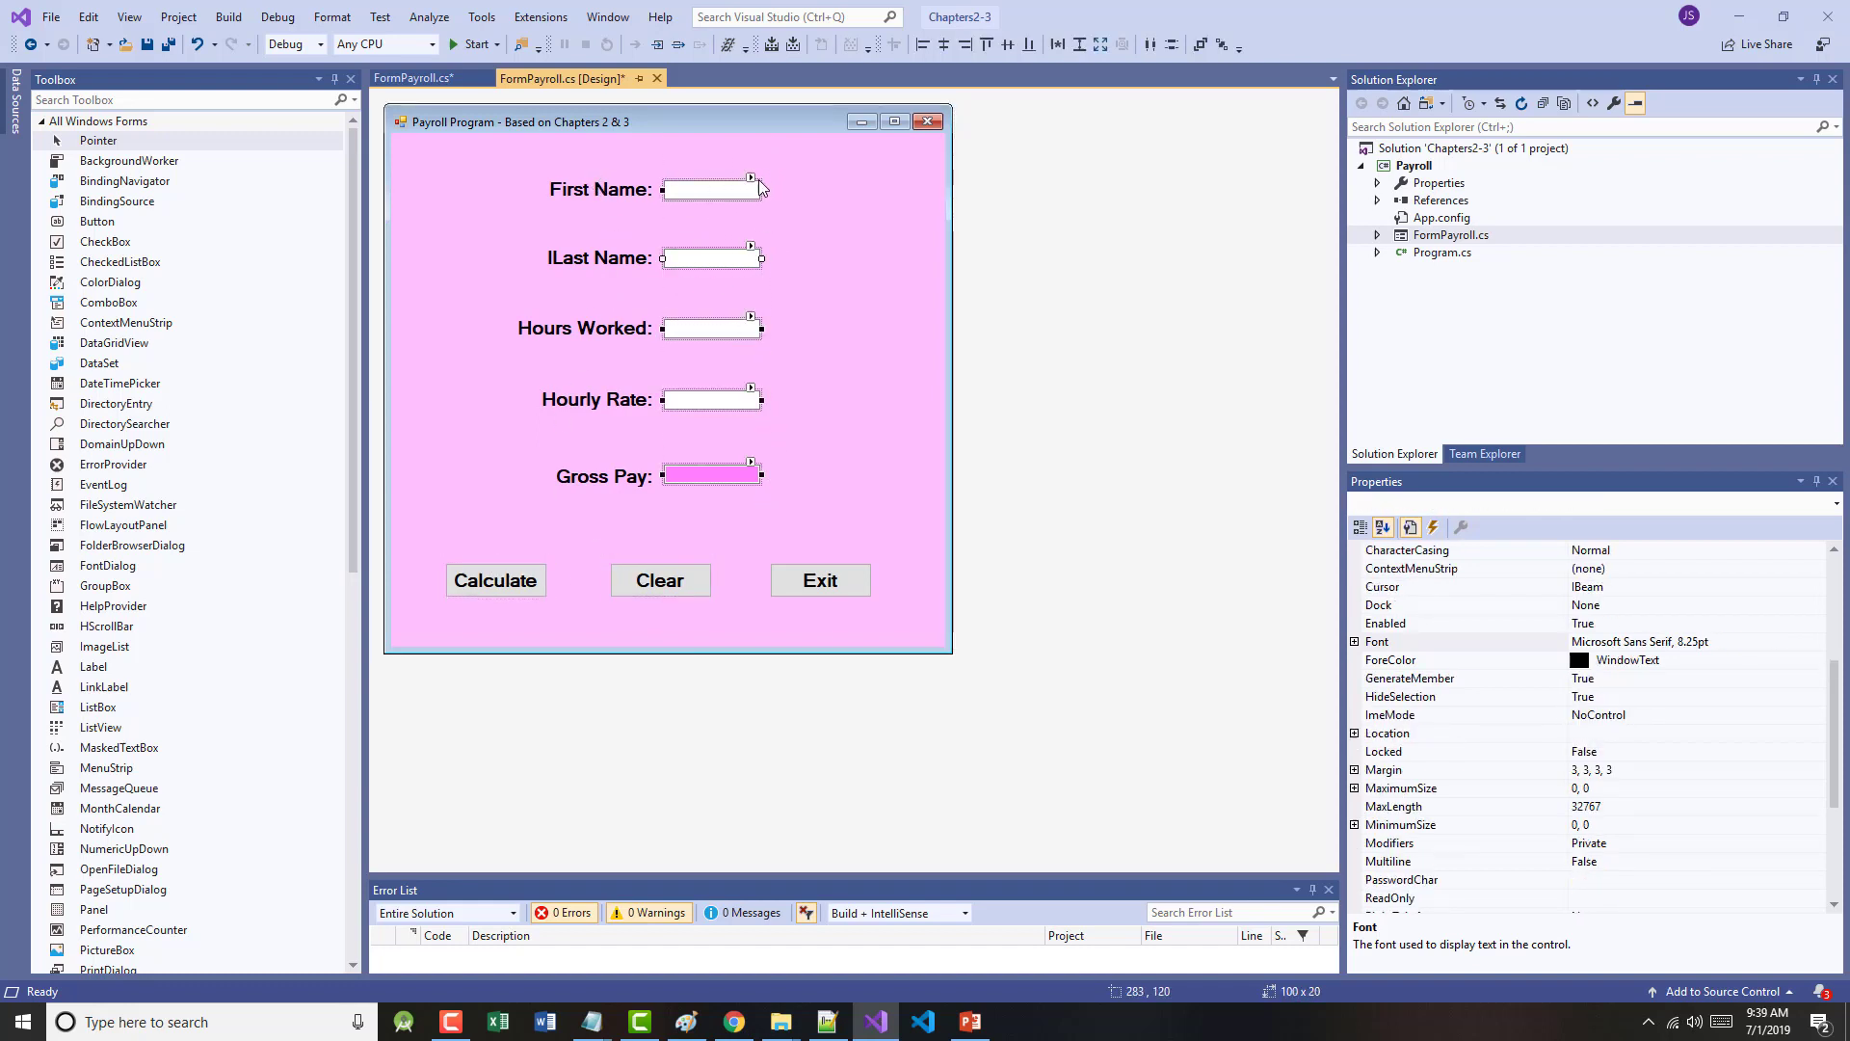
pyautogui.moveTo(765, 187); pyautogui.dragTo(841, 197)
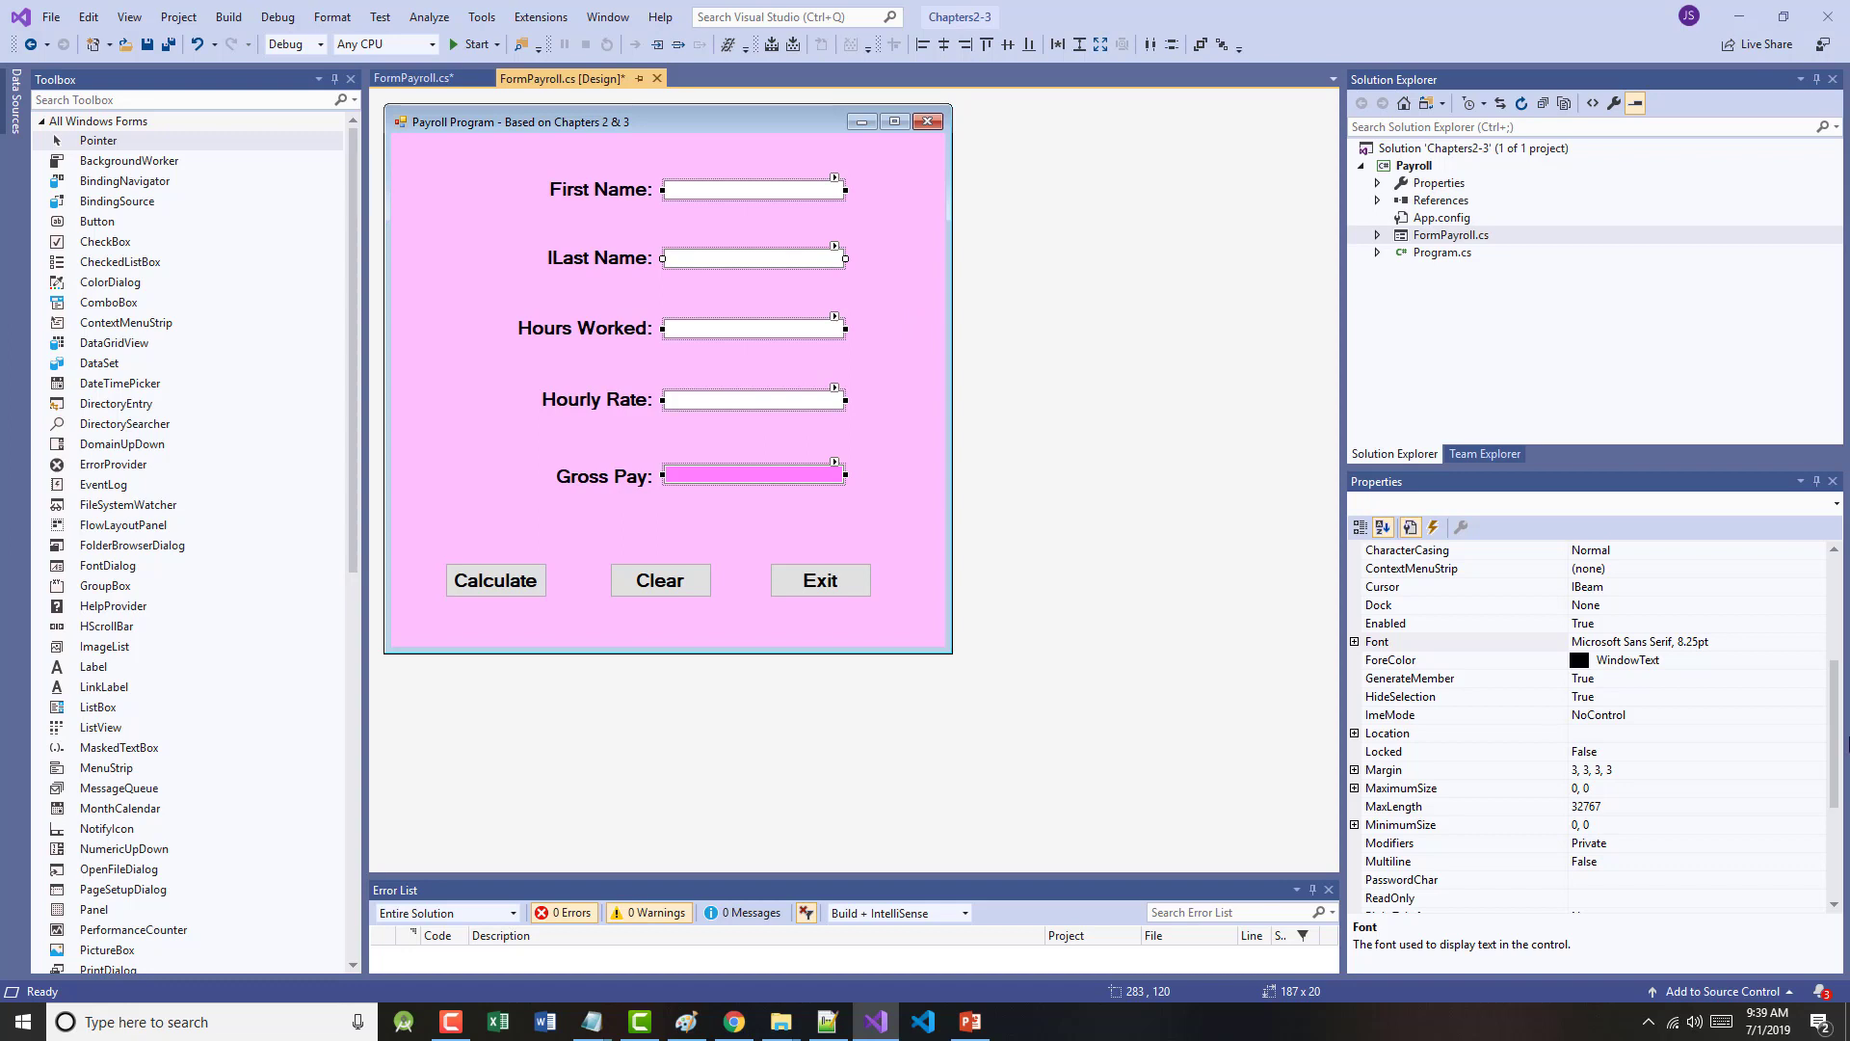
# - Give the text boxes the bold 14 point font and lock the controls again
pyautogui.click(1417, 641)
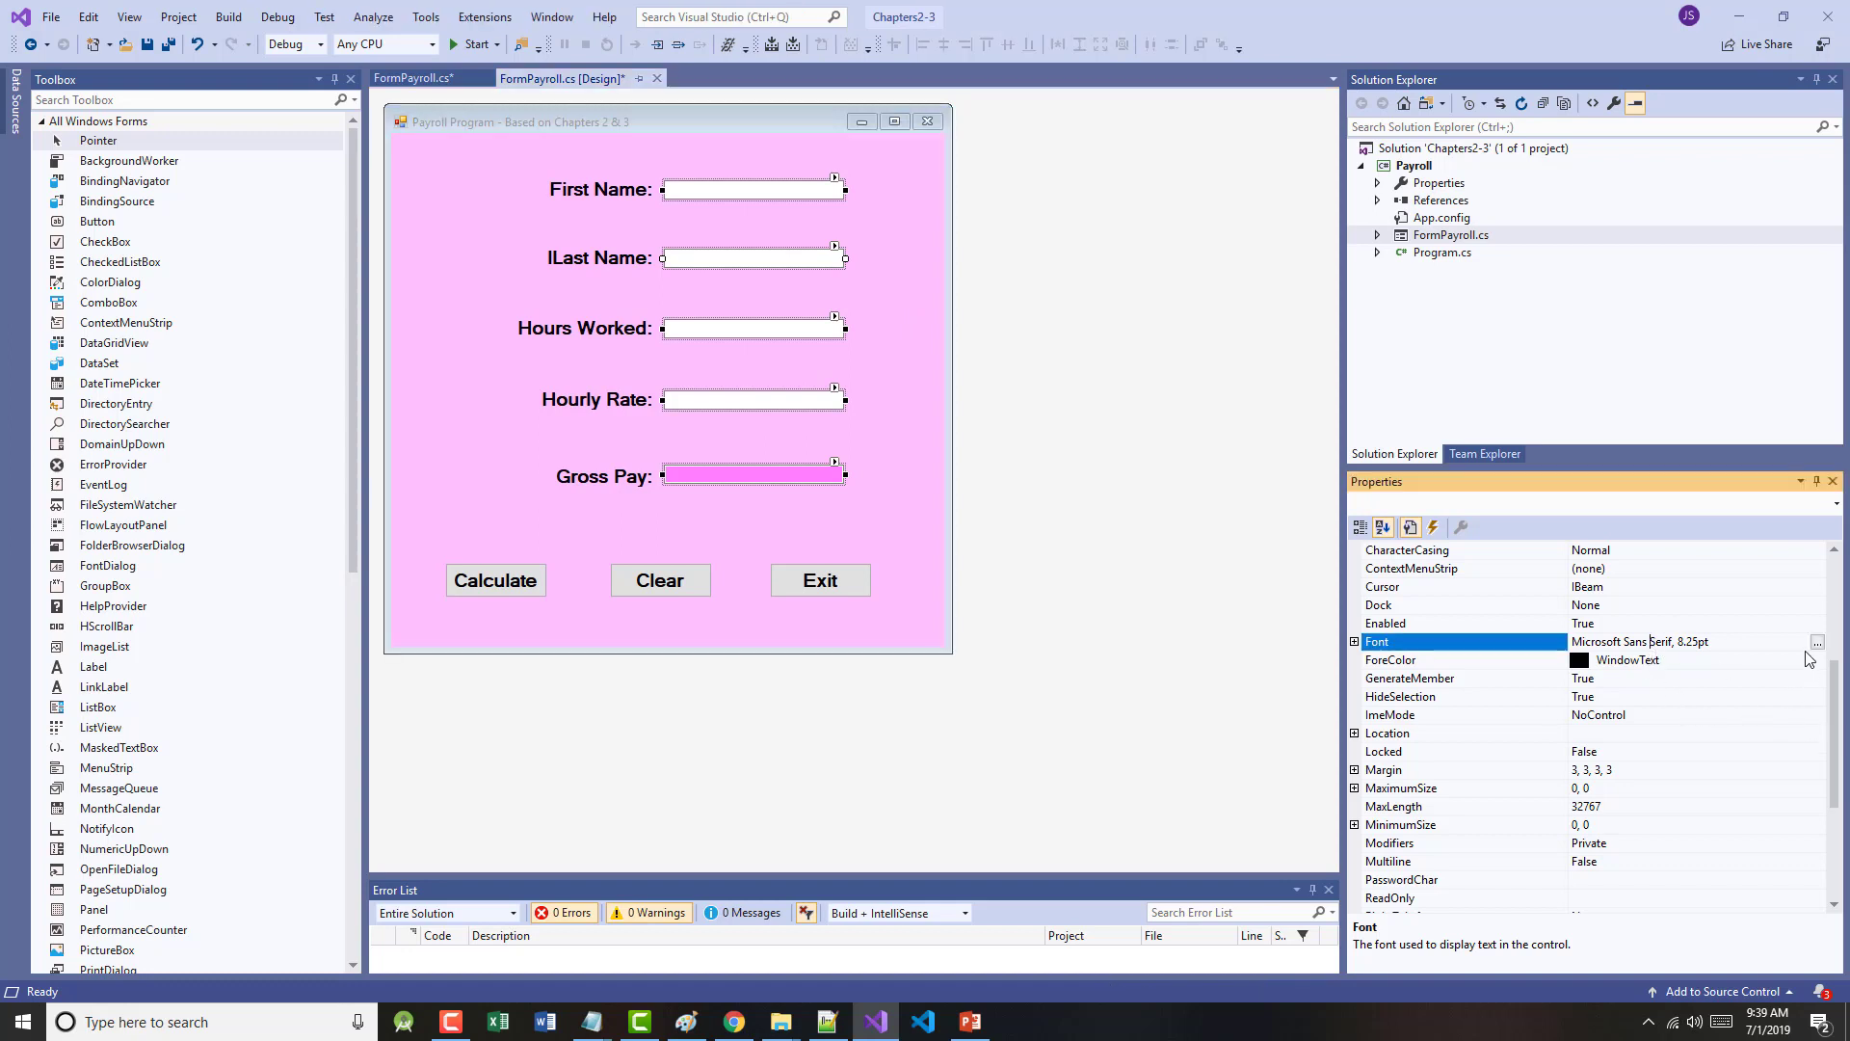
pyautogui.click(1816, 642)
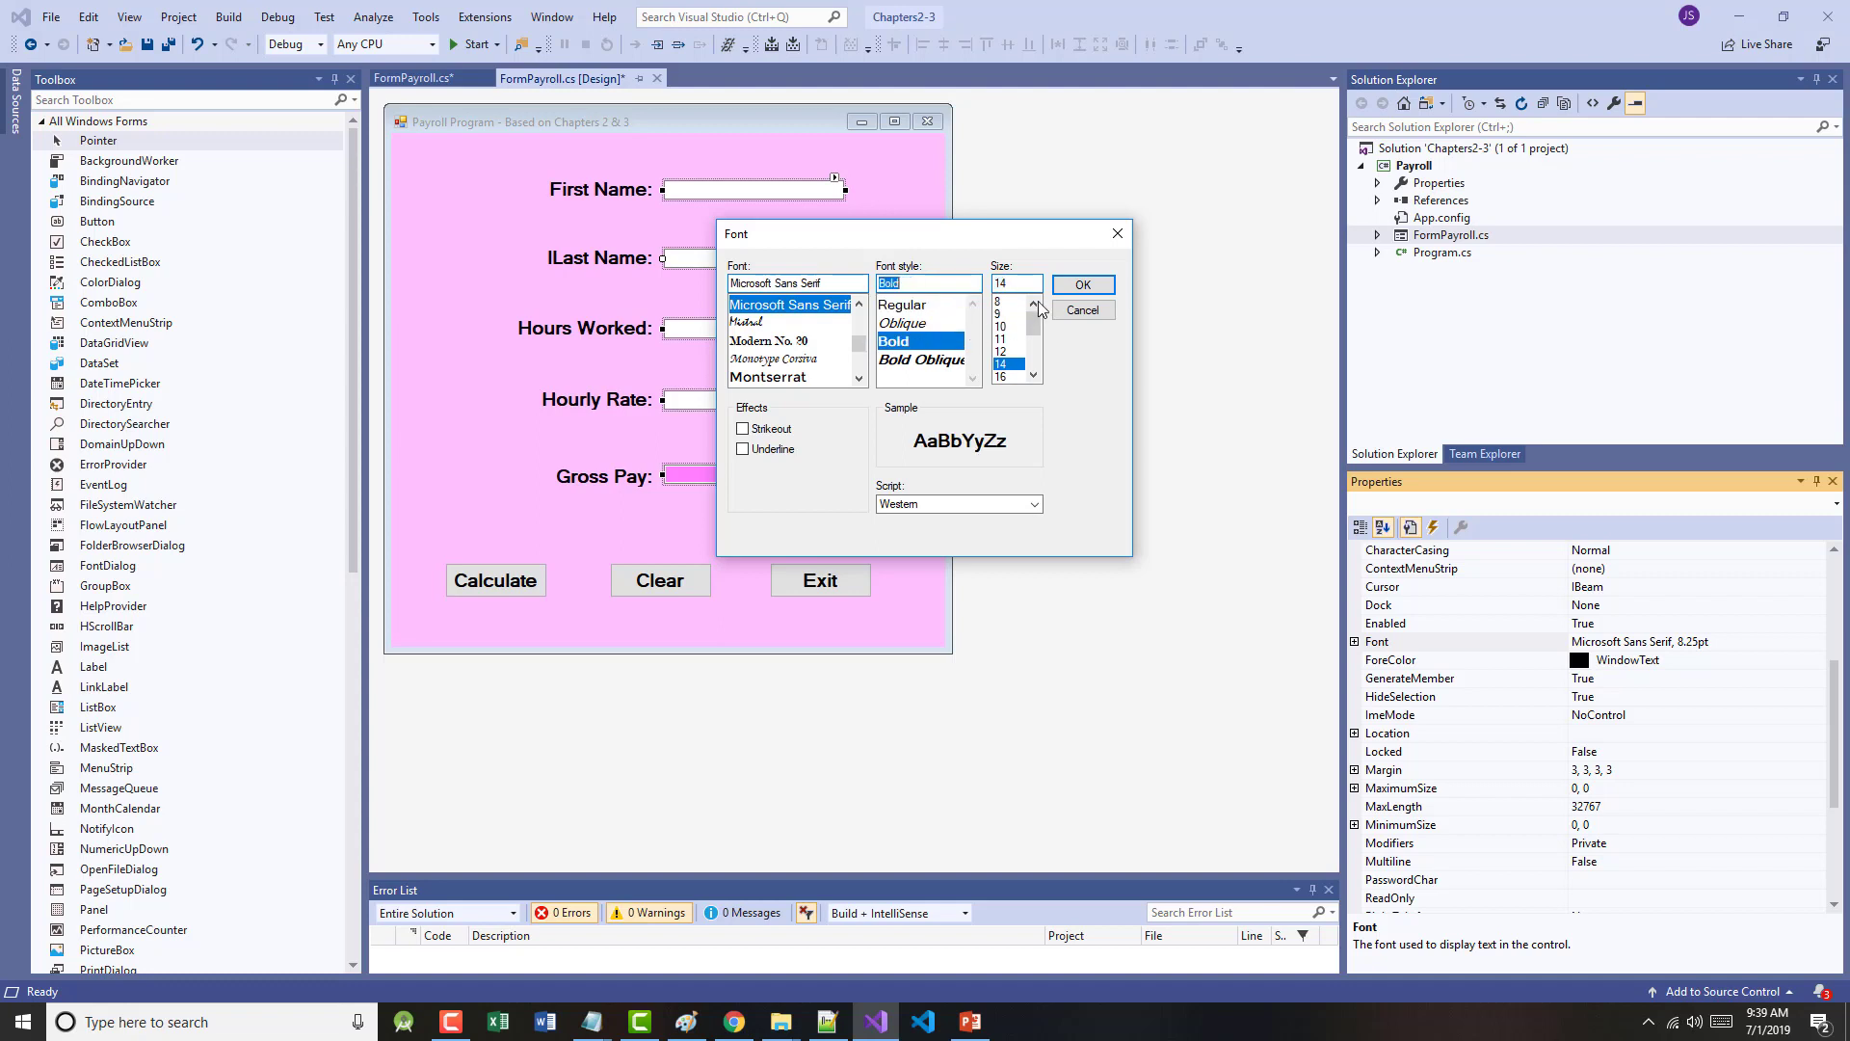
pyautogui.click(1083, 285)
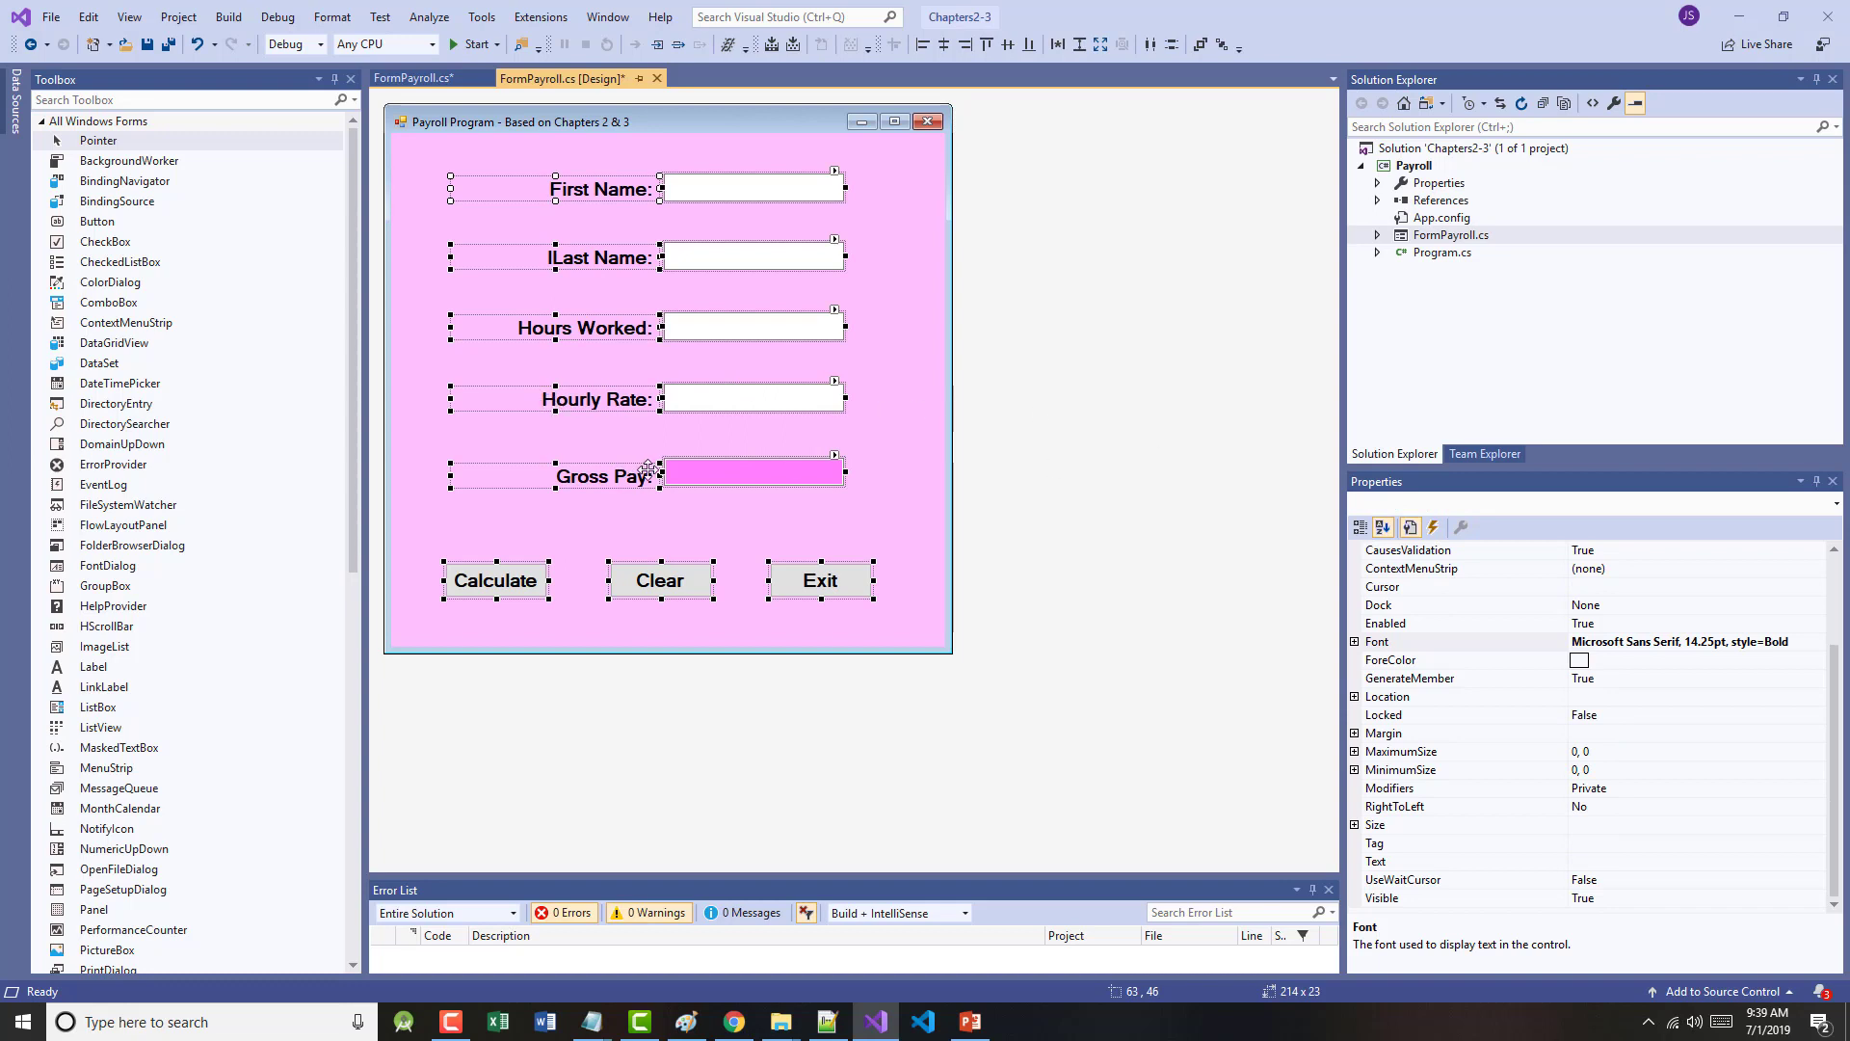
pyautogui.rightClick(659, 580)
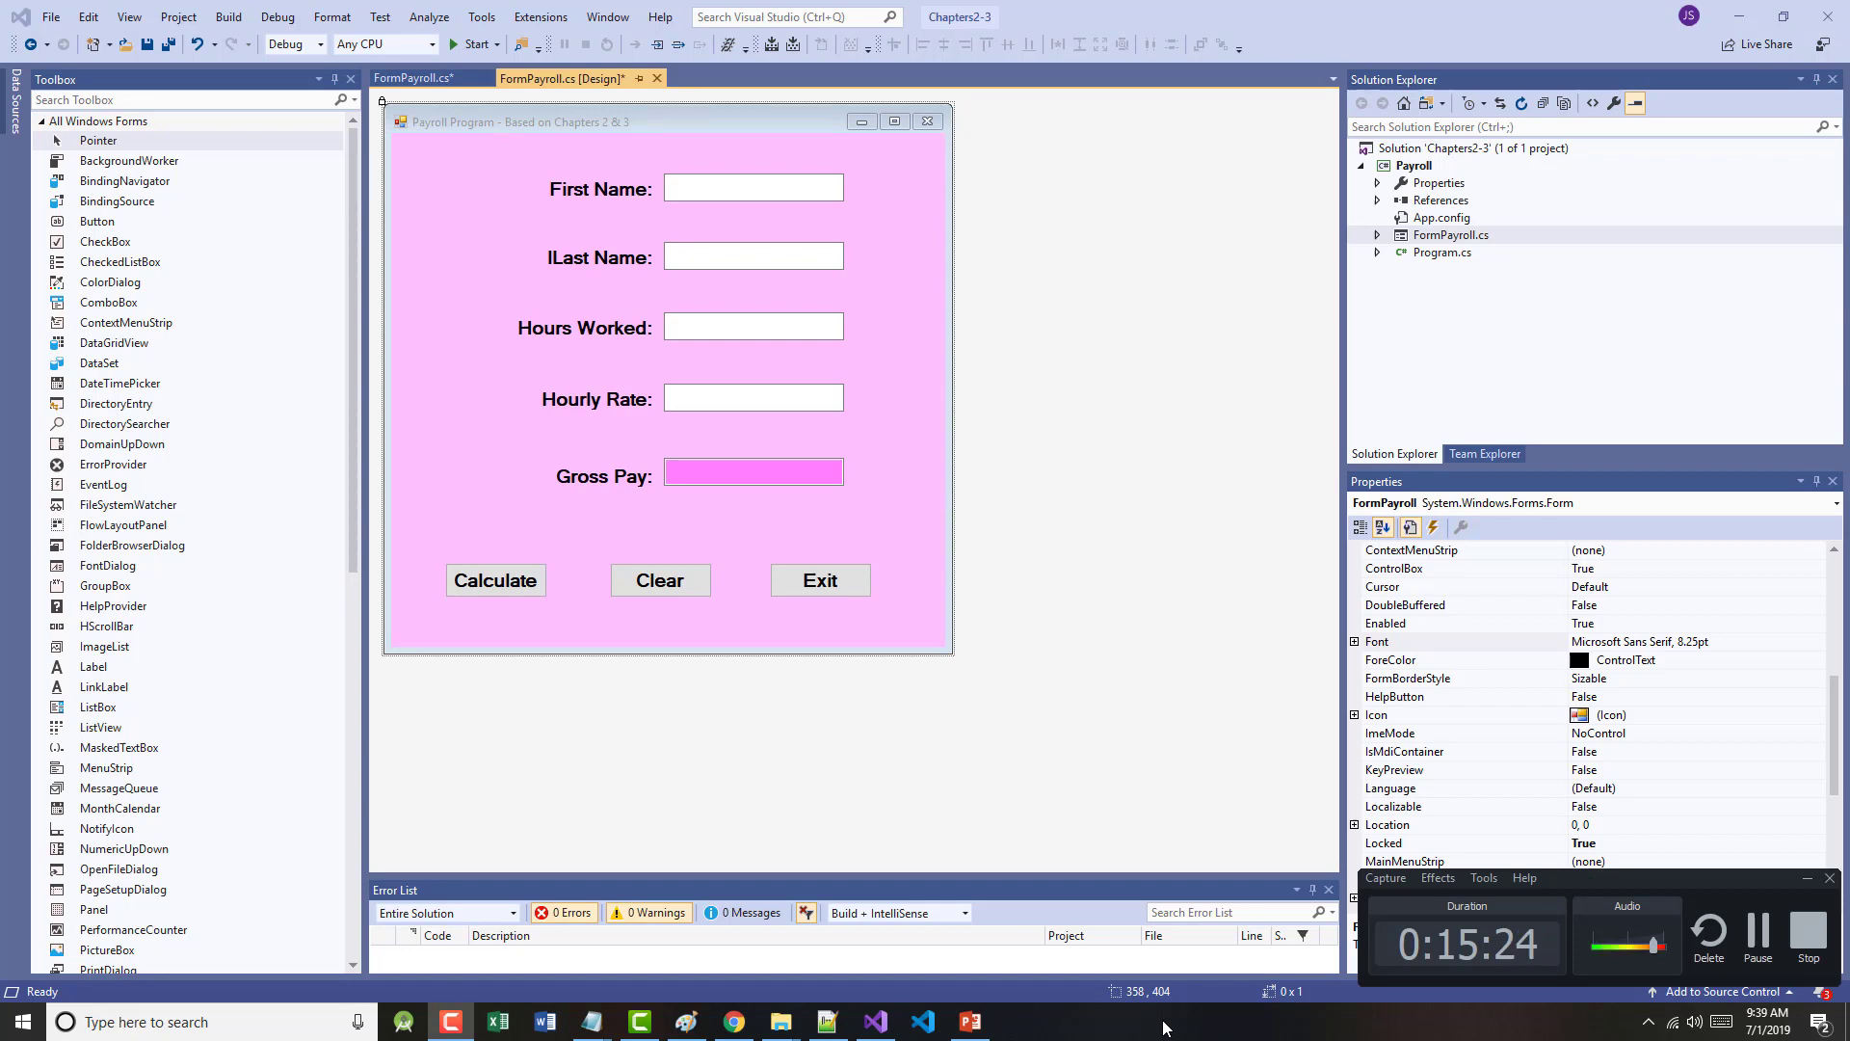
# - Mark checklist items 1 and 2 done with an x in Notepad
pyautogui.click(106, 625)
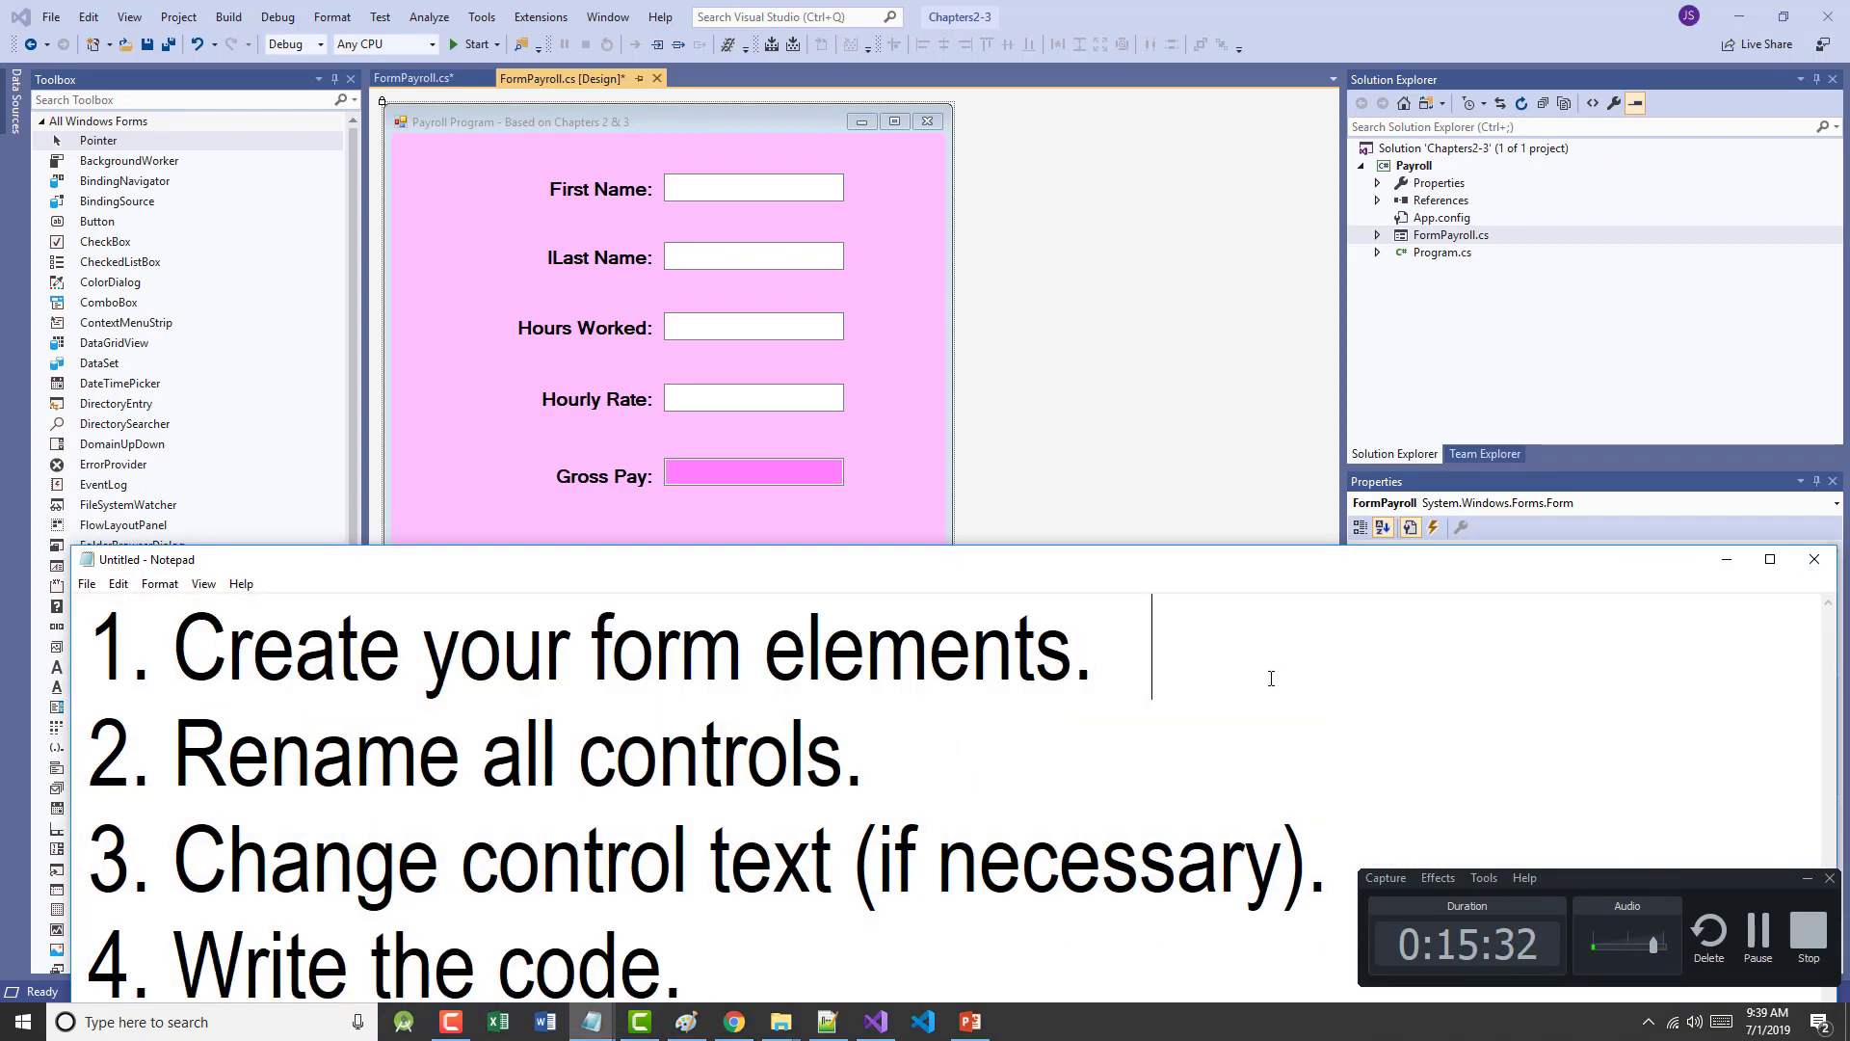
pyautogui.write('x')
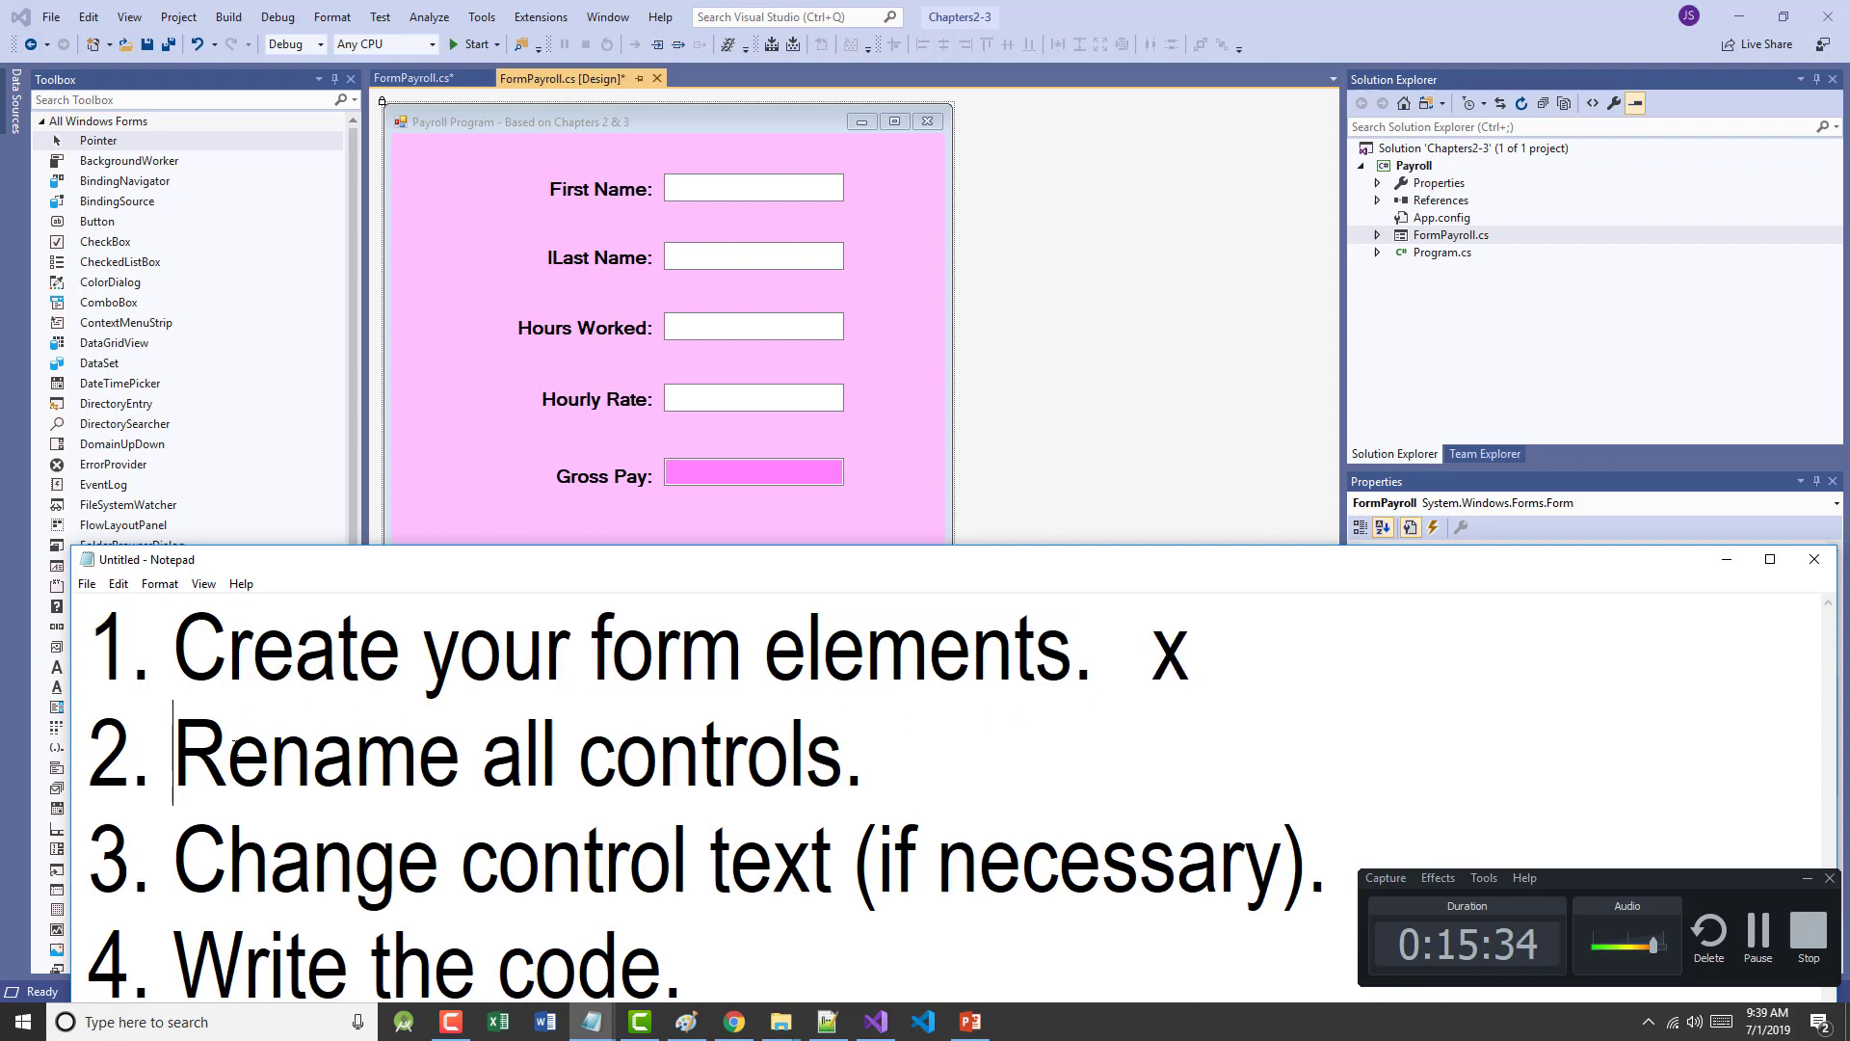
pyautogui.click(926, 767)
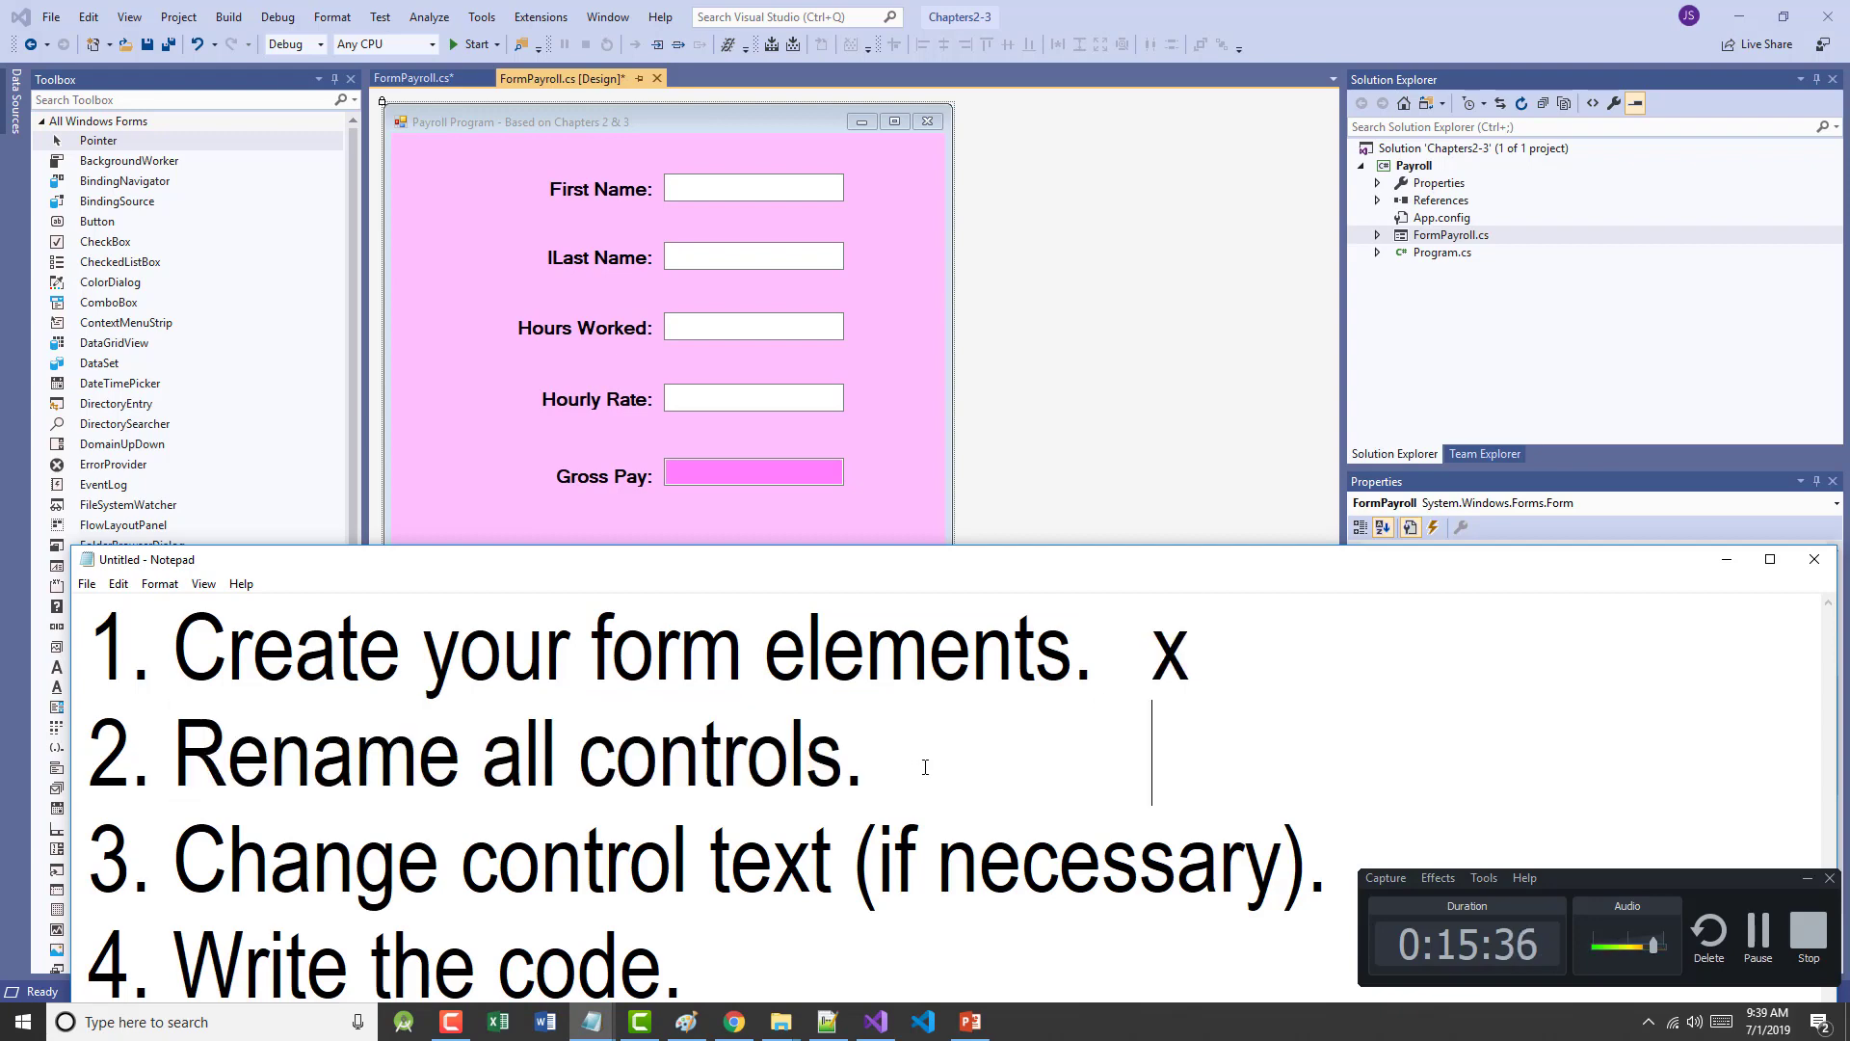
pyautogui.write('x')
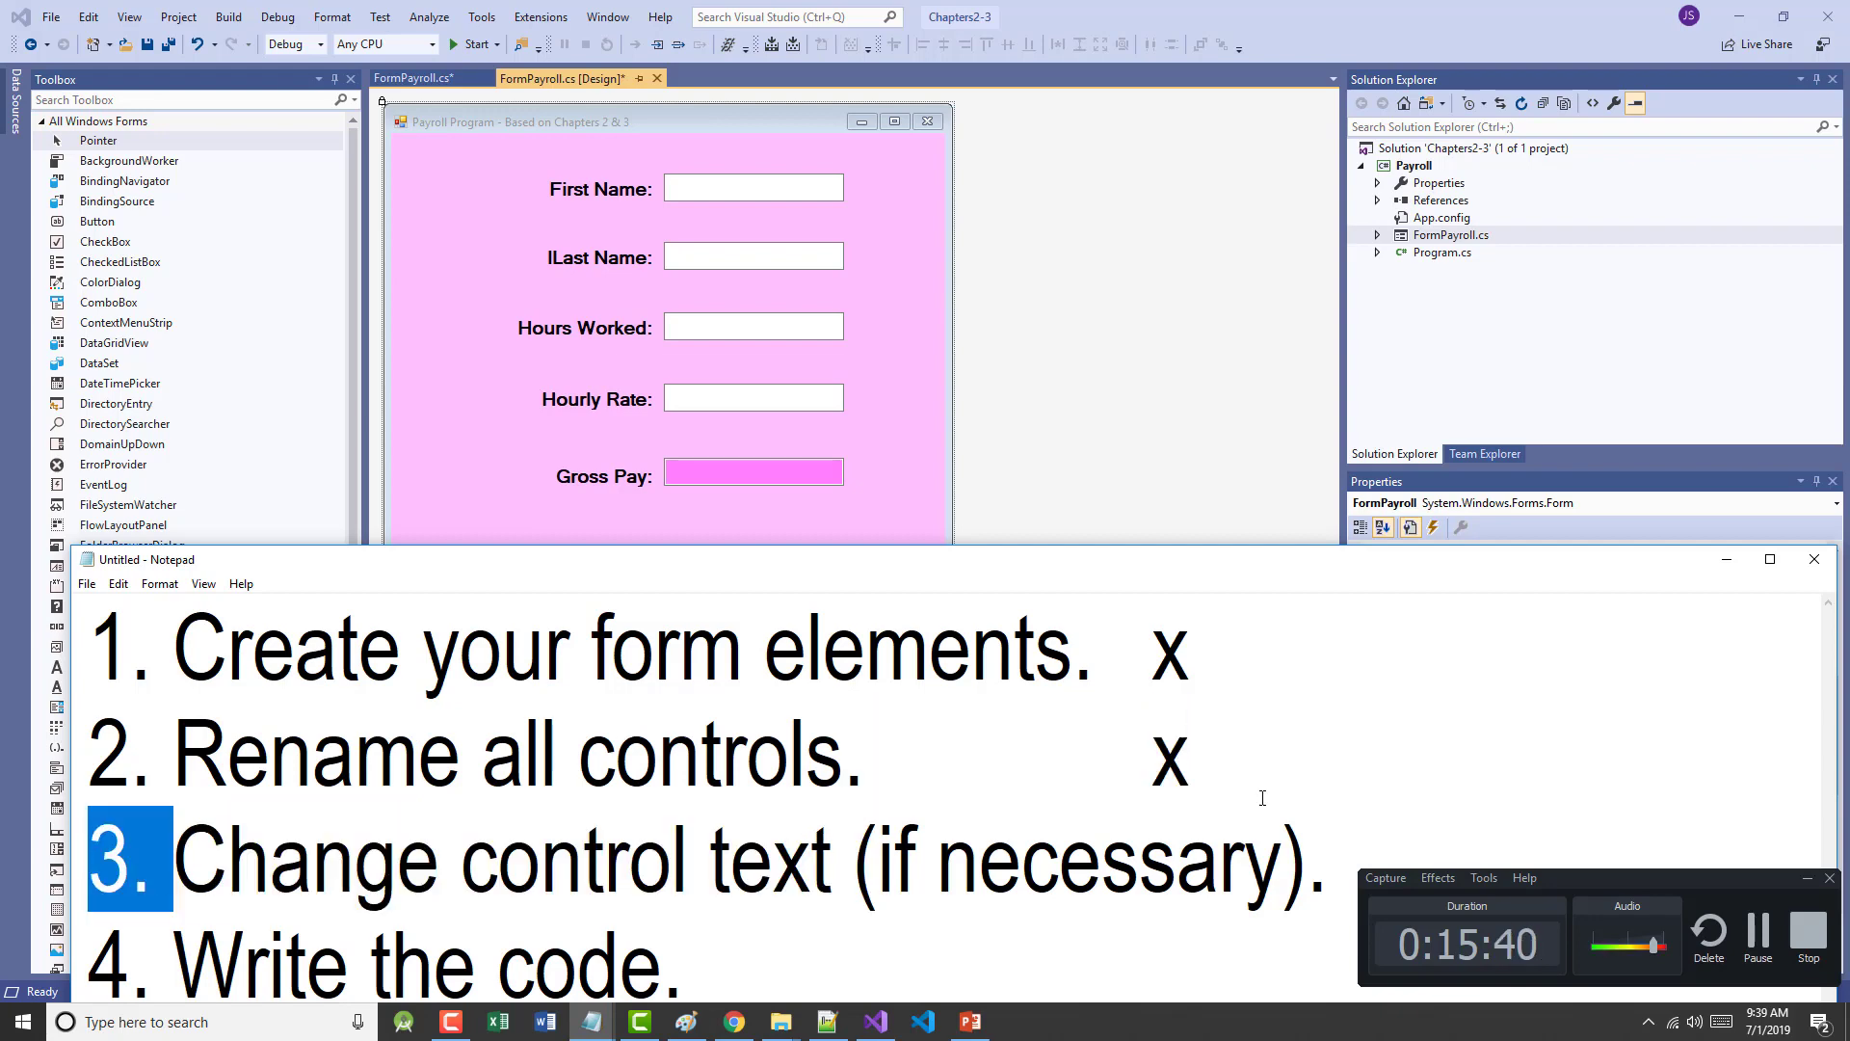
pyautogui.click(1346, 860)
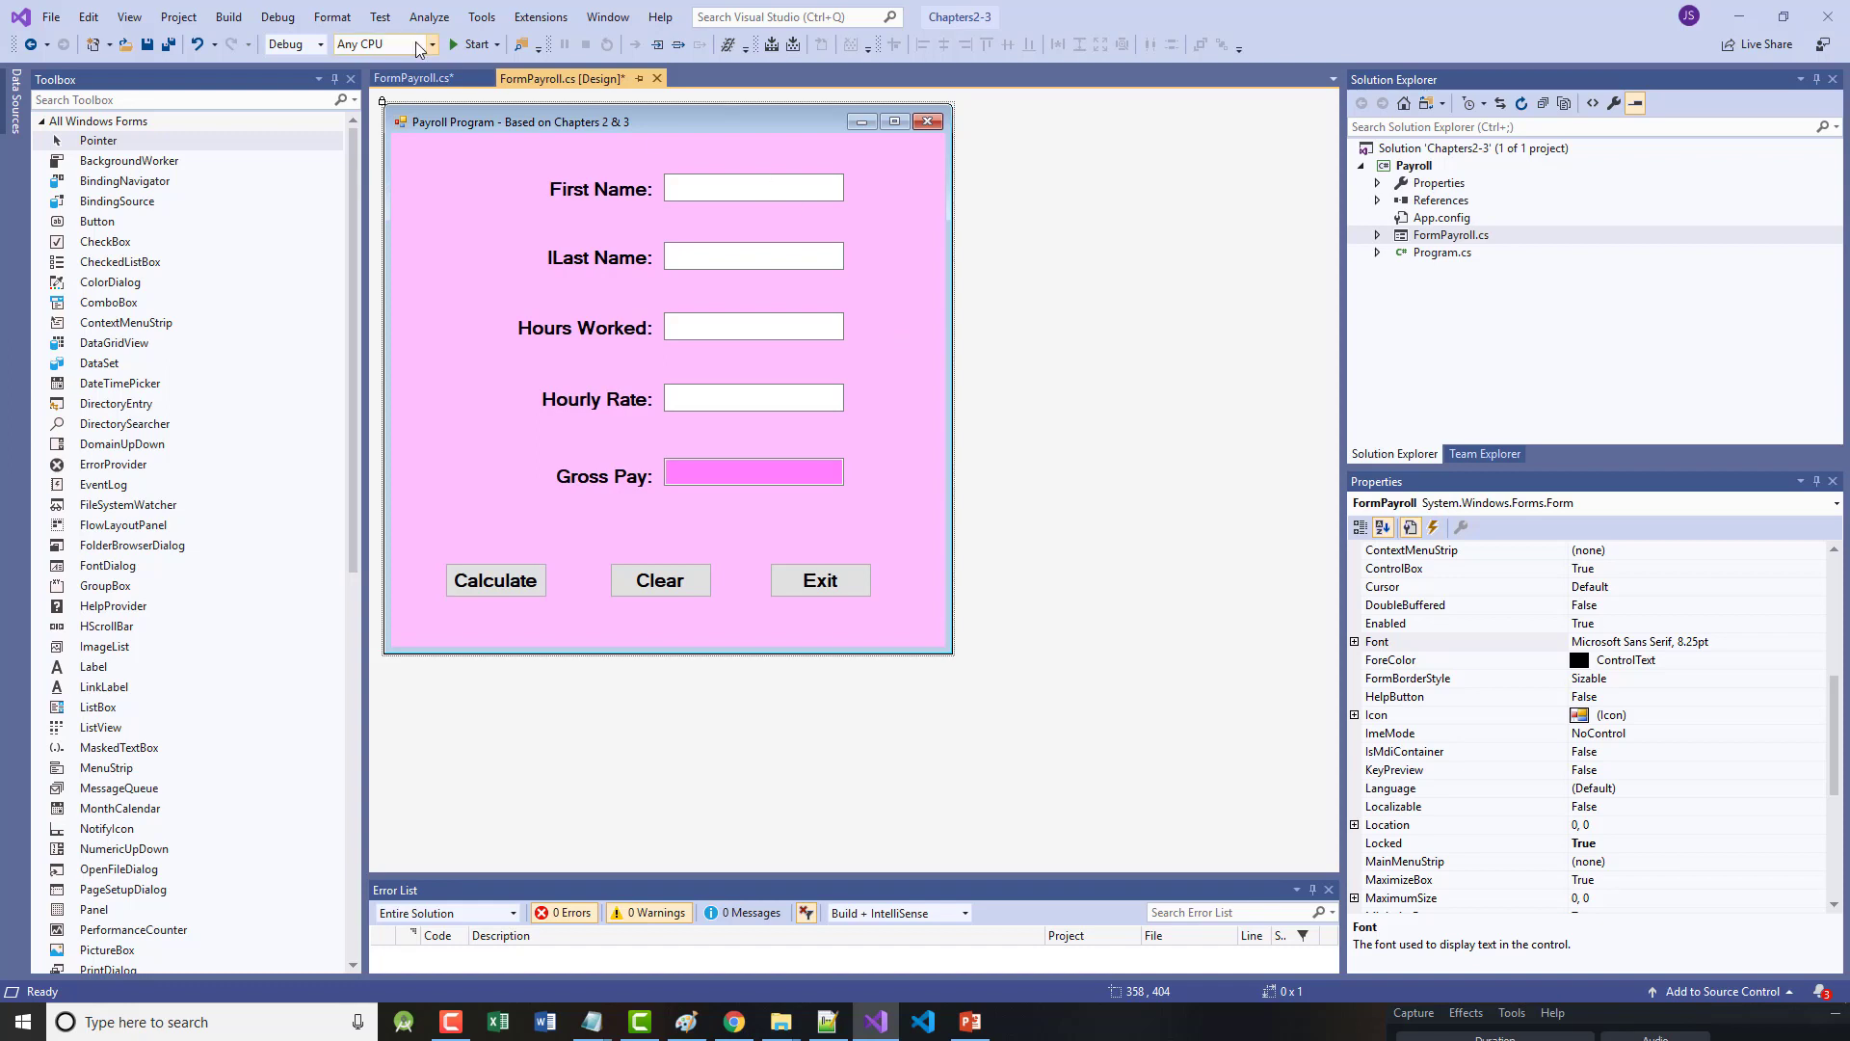
# - Save all changes to the Payroll form project
pyautogui.click(68, 12)
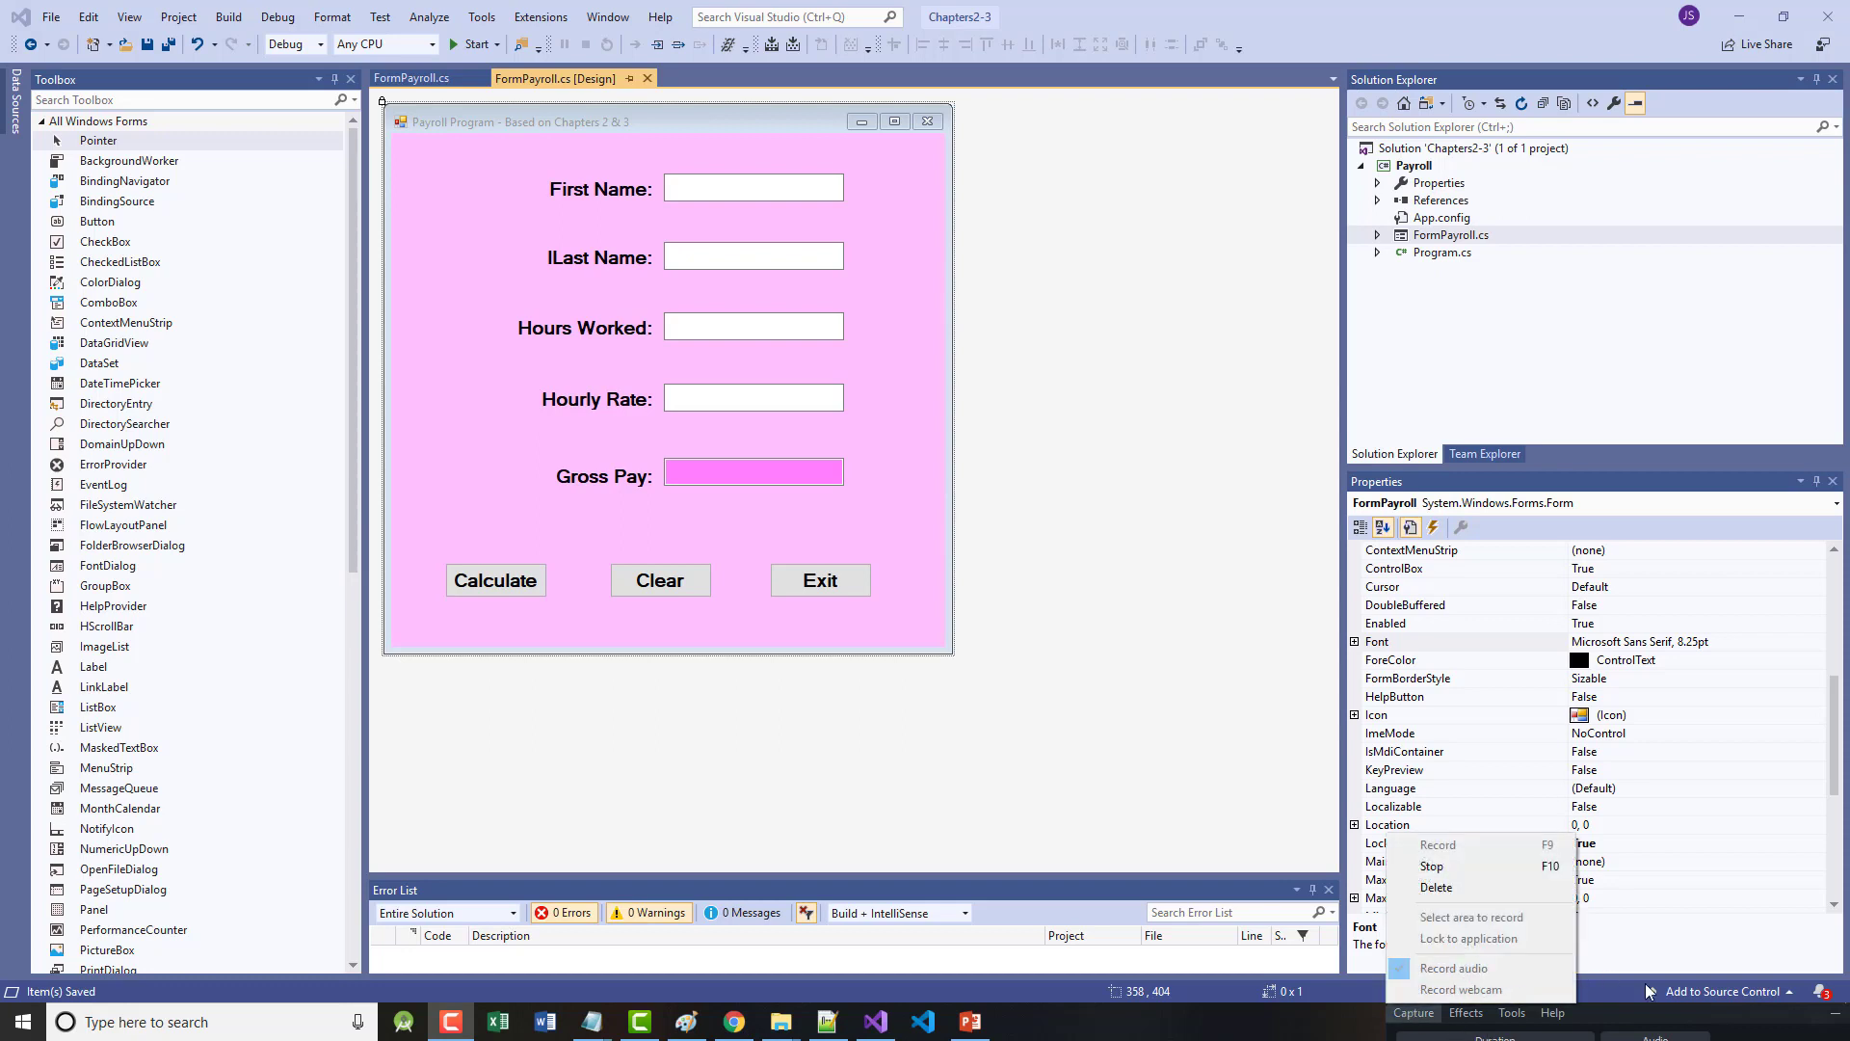
pyautogui.click(1436, 844)
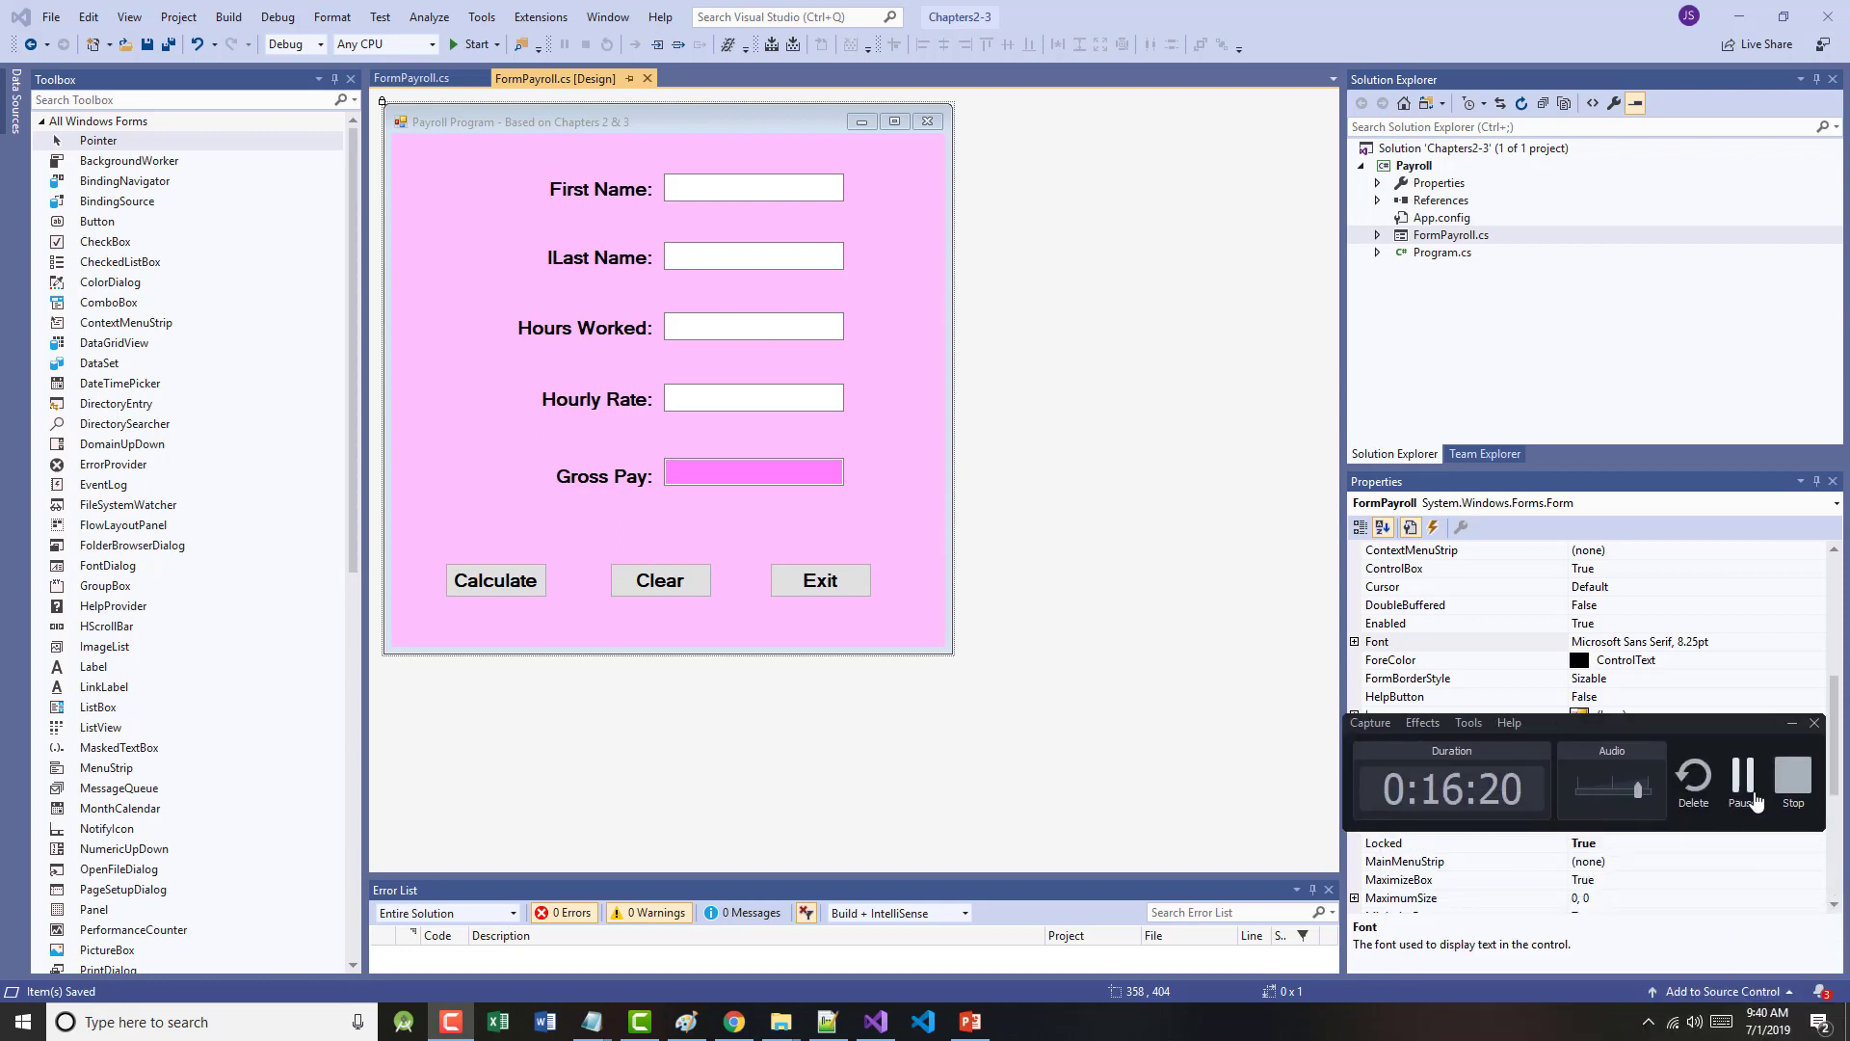